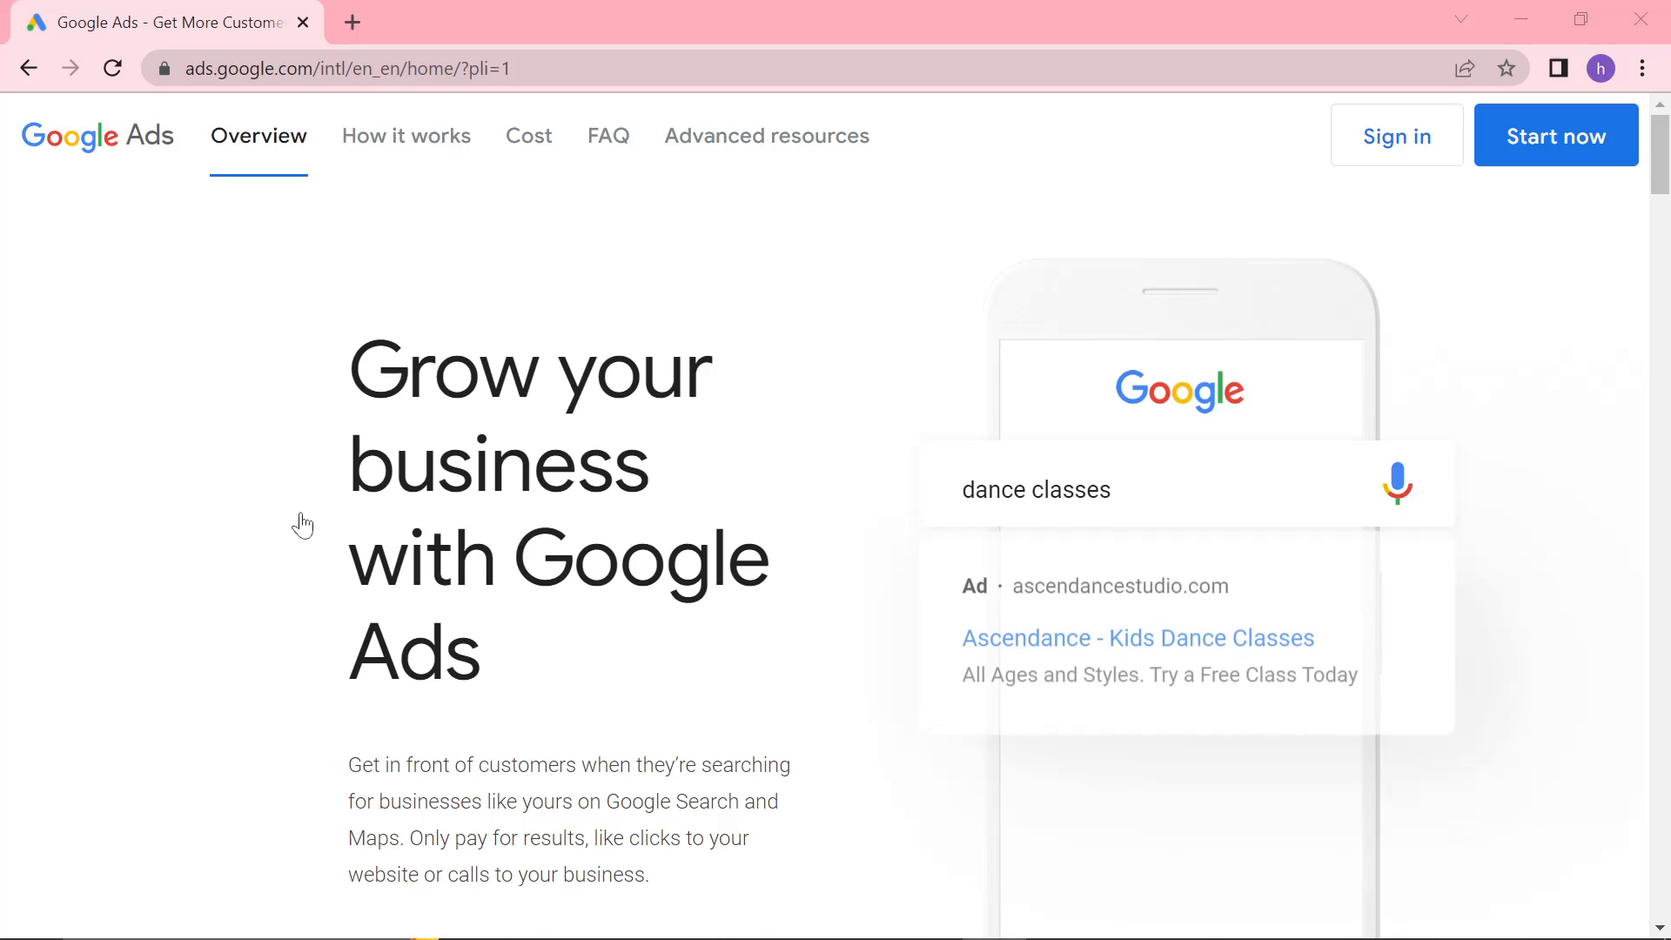
Sign in to Google Ads and load the campaign overview for 1–20 March 2023
click(1396, 136)
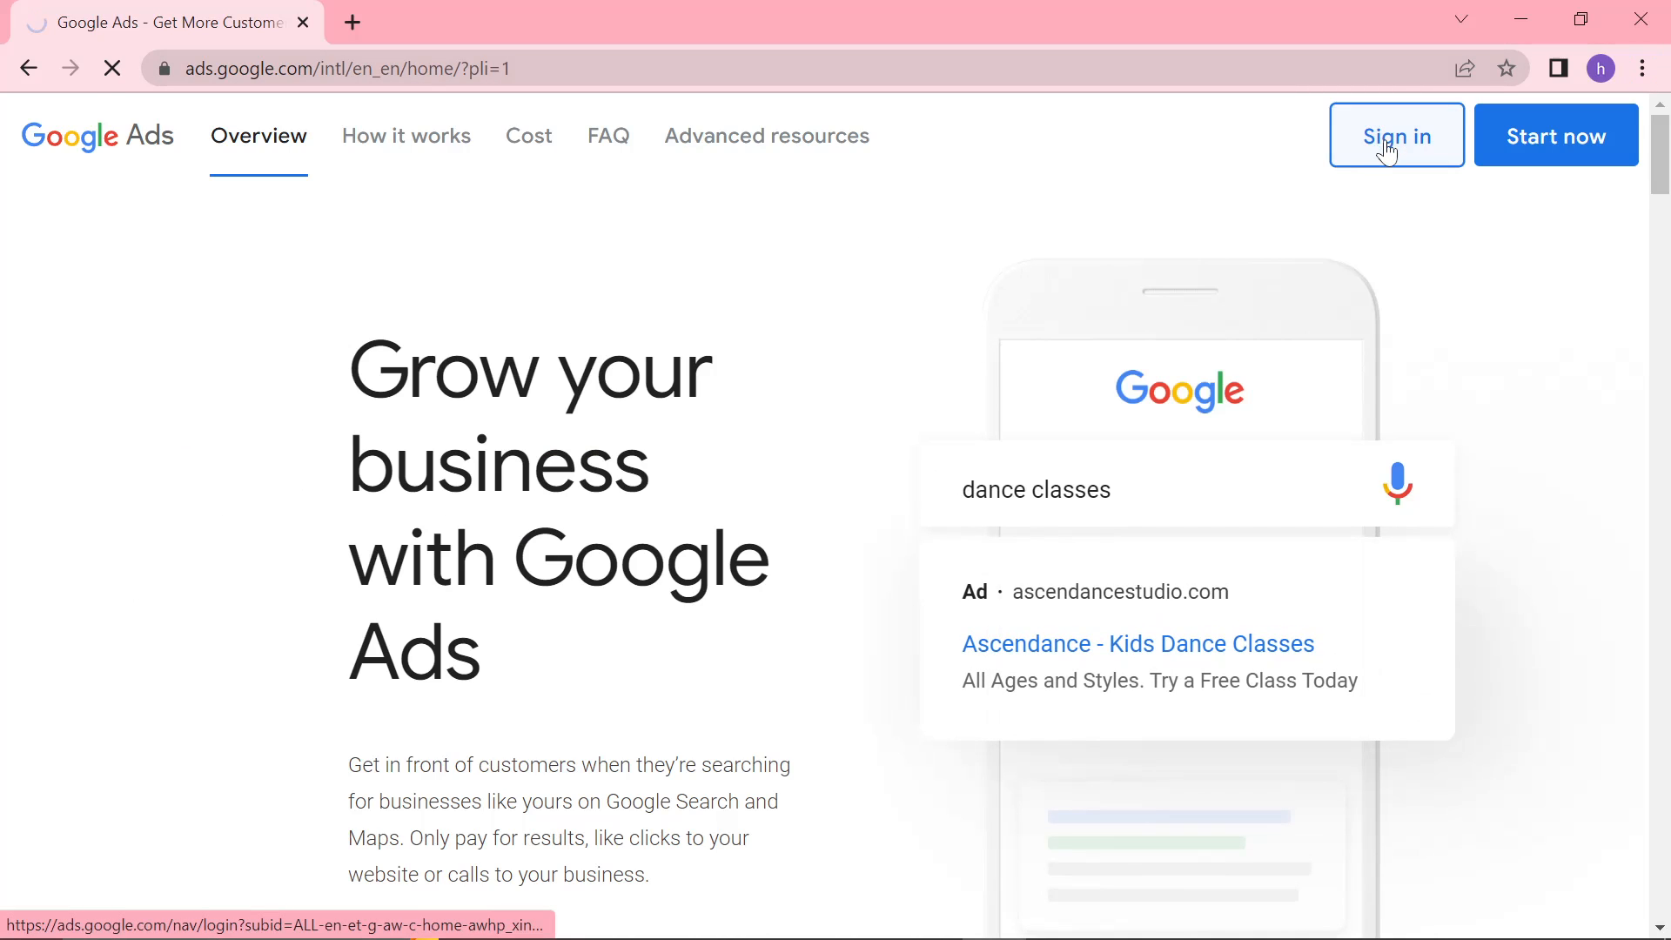
click(1397, 136)
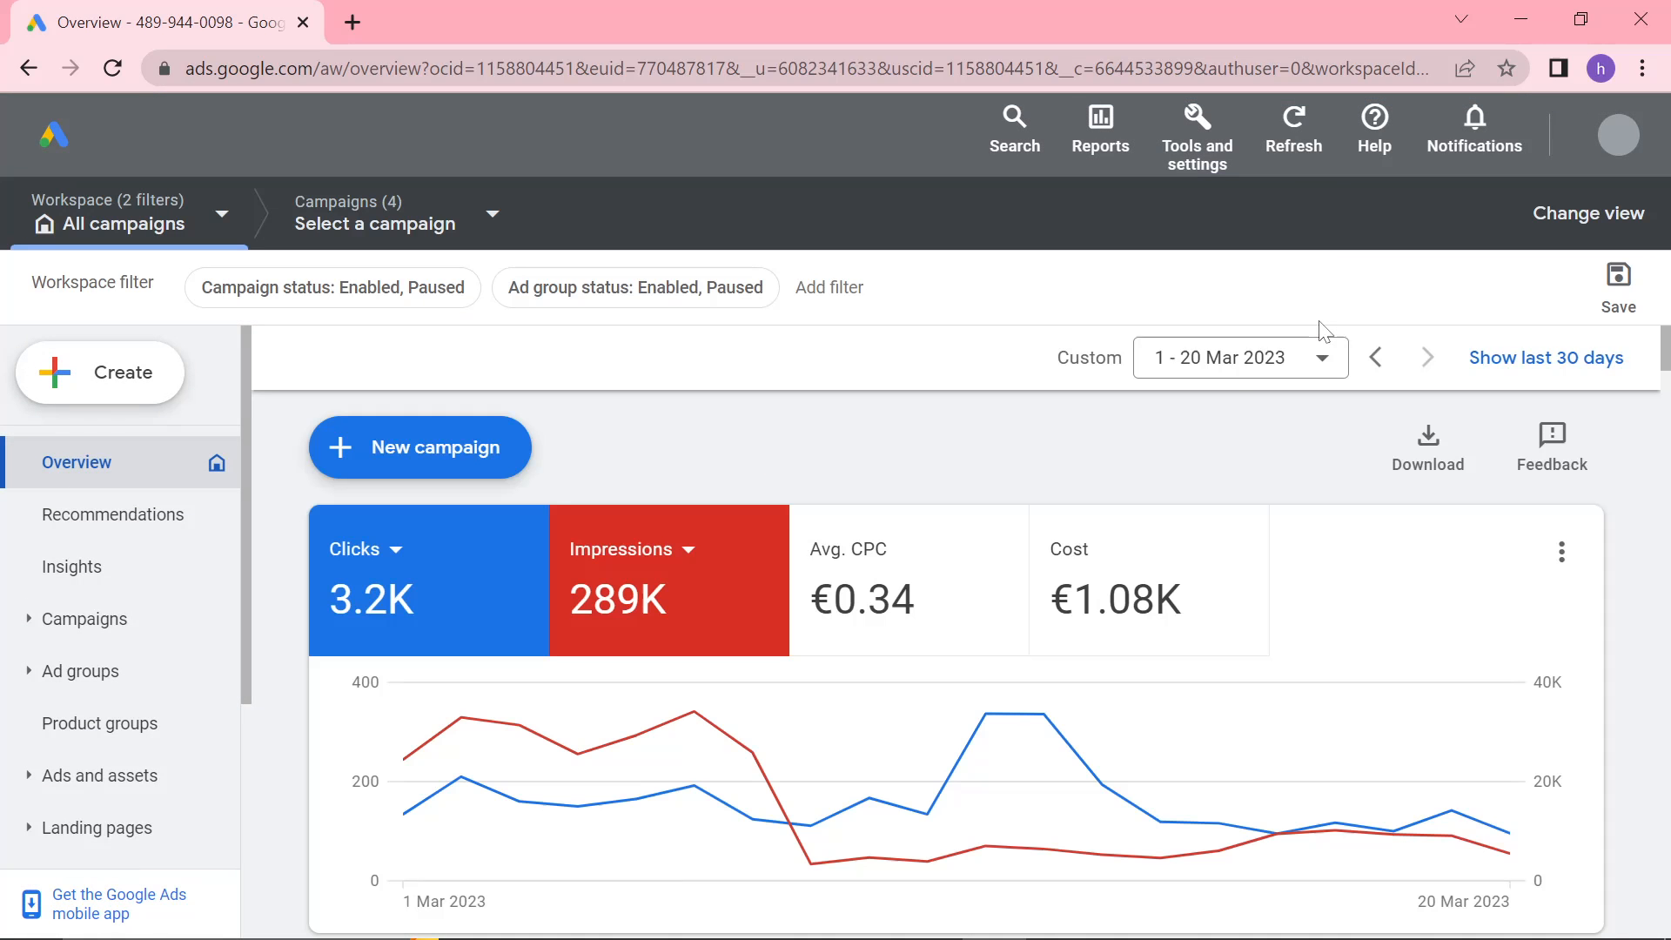
click(1012, 129)
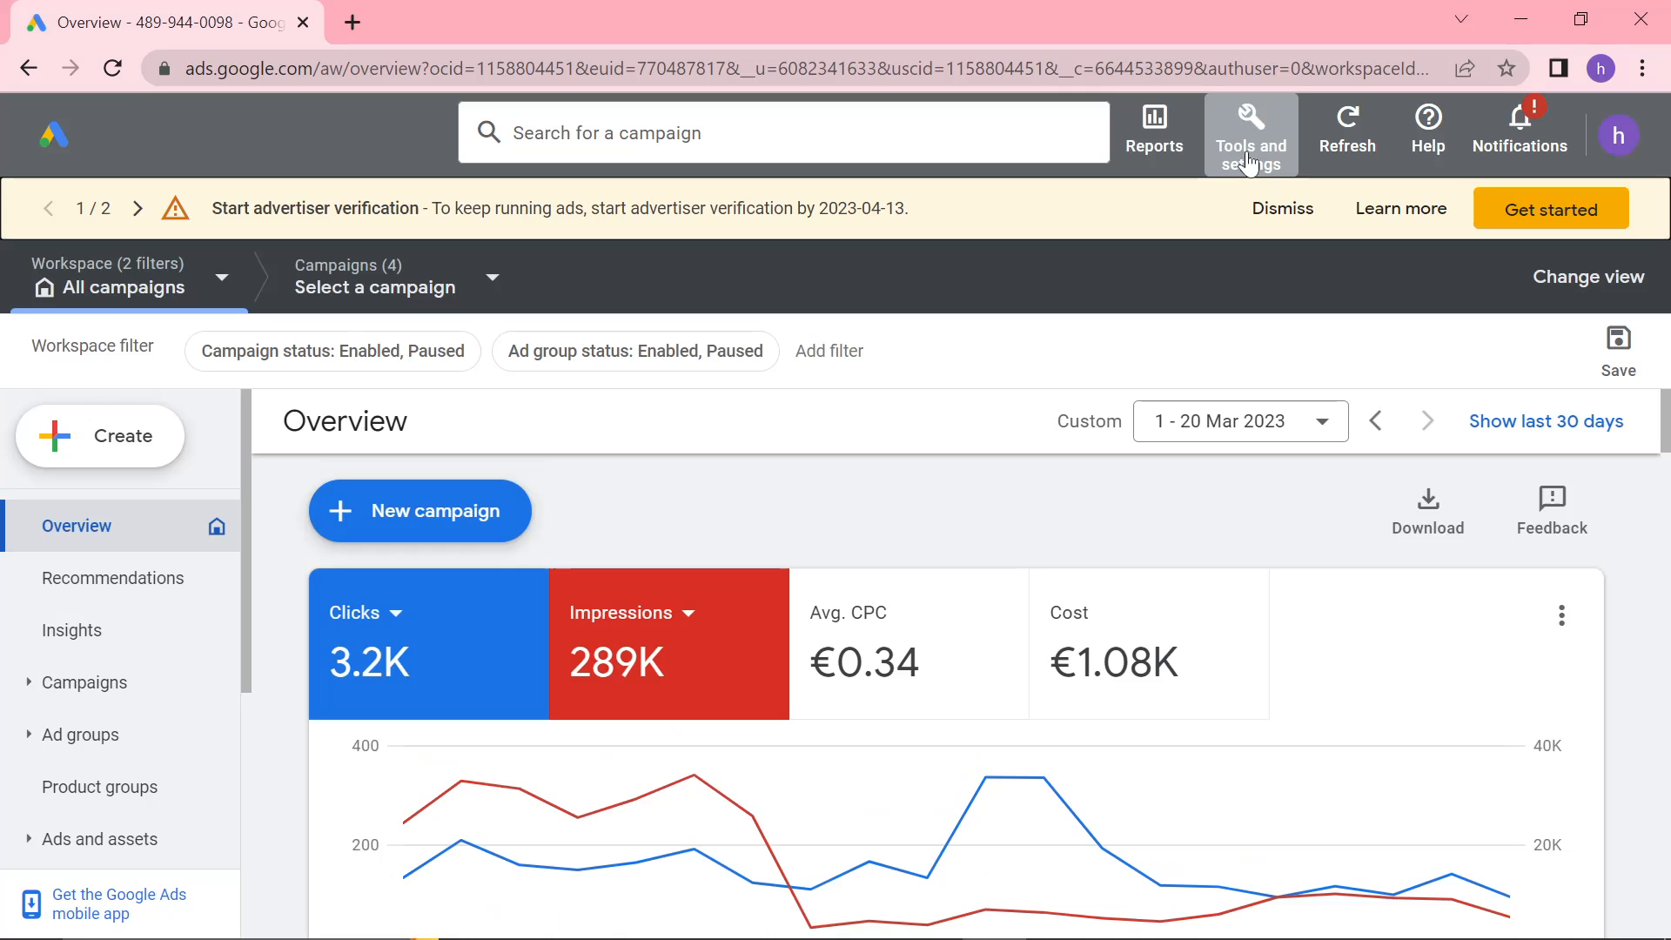
Open the Tools and settings menu to reach Keyword Planner
click(1250, 132)
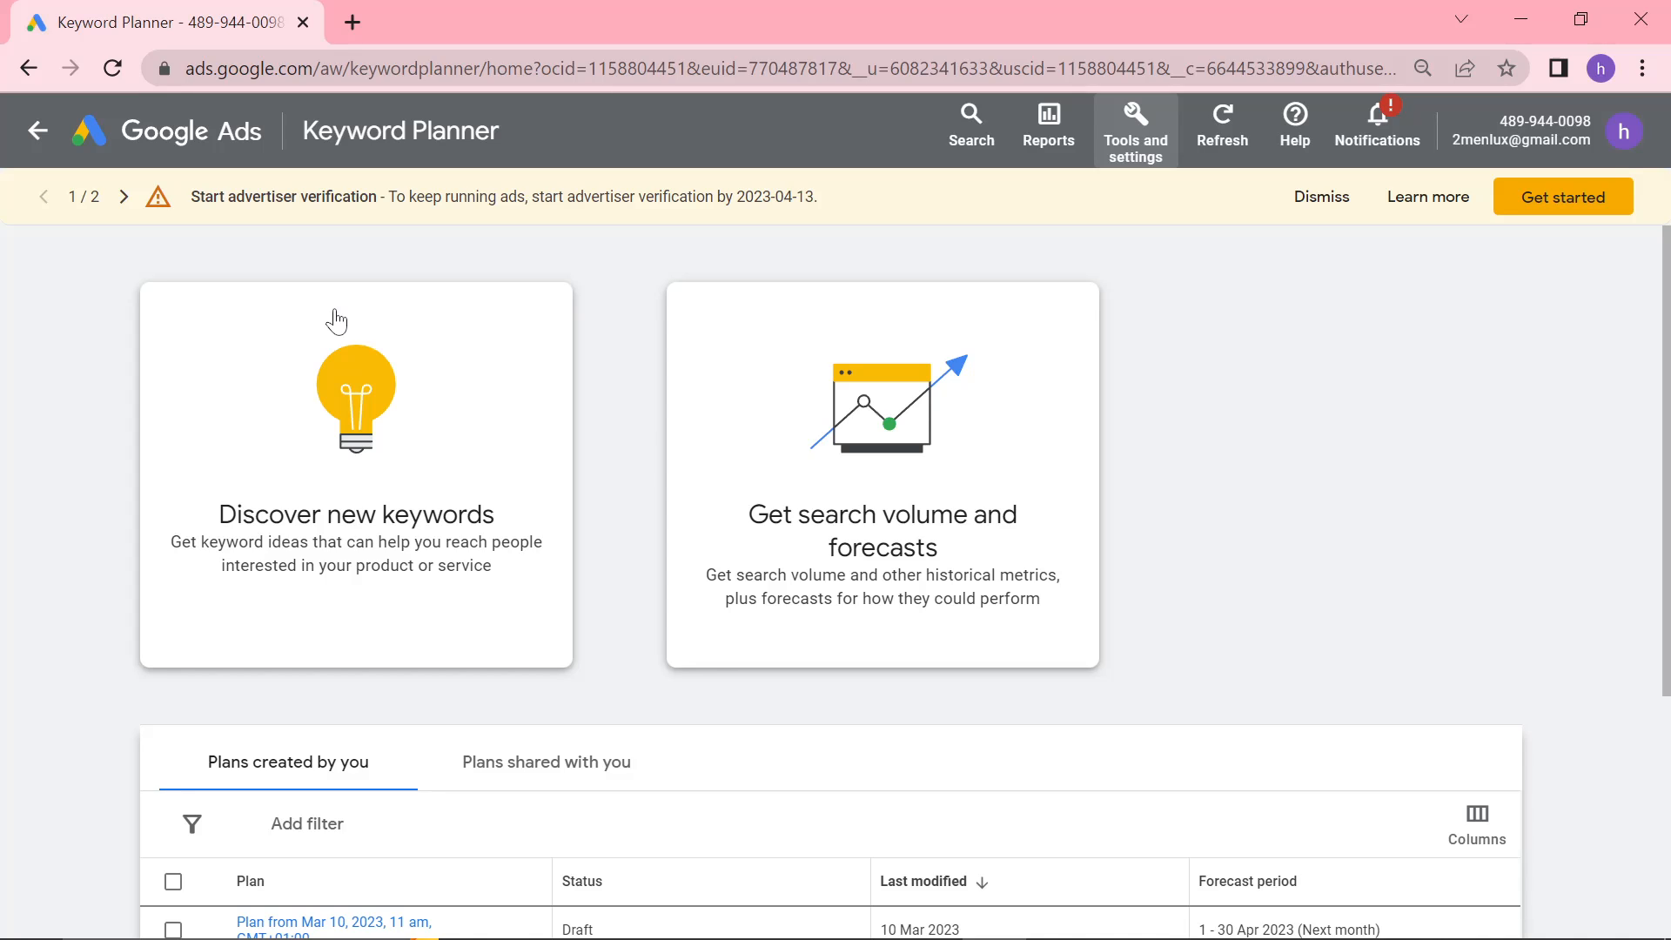
mouse_move(515, 697)
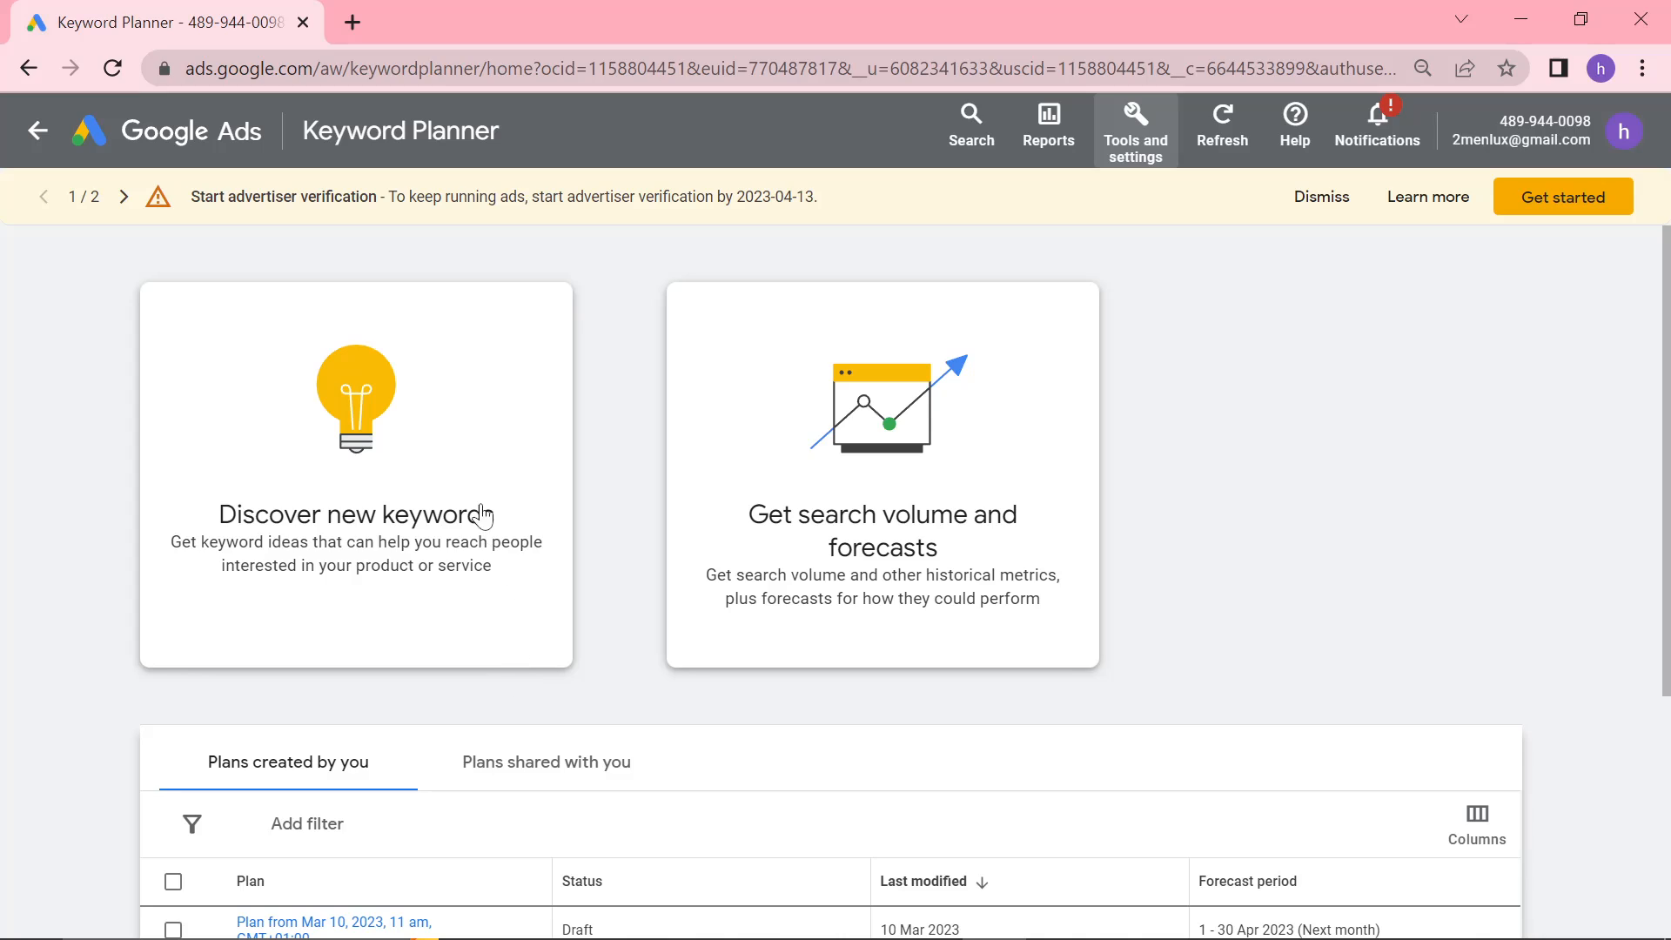
mouse_move(364, 473)
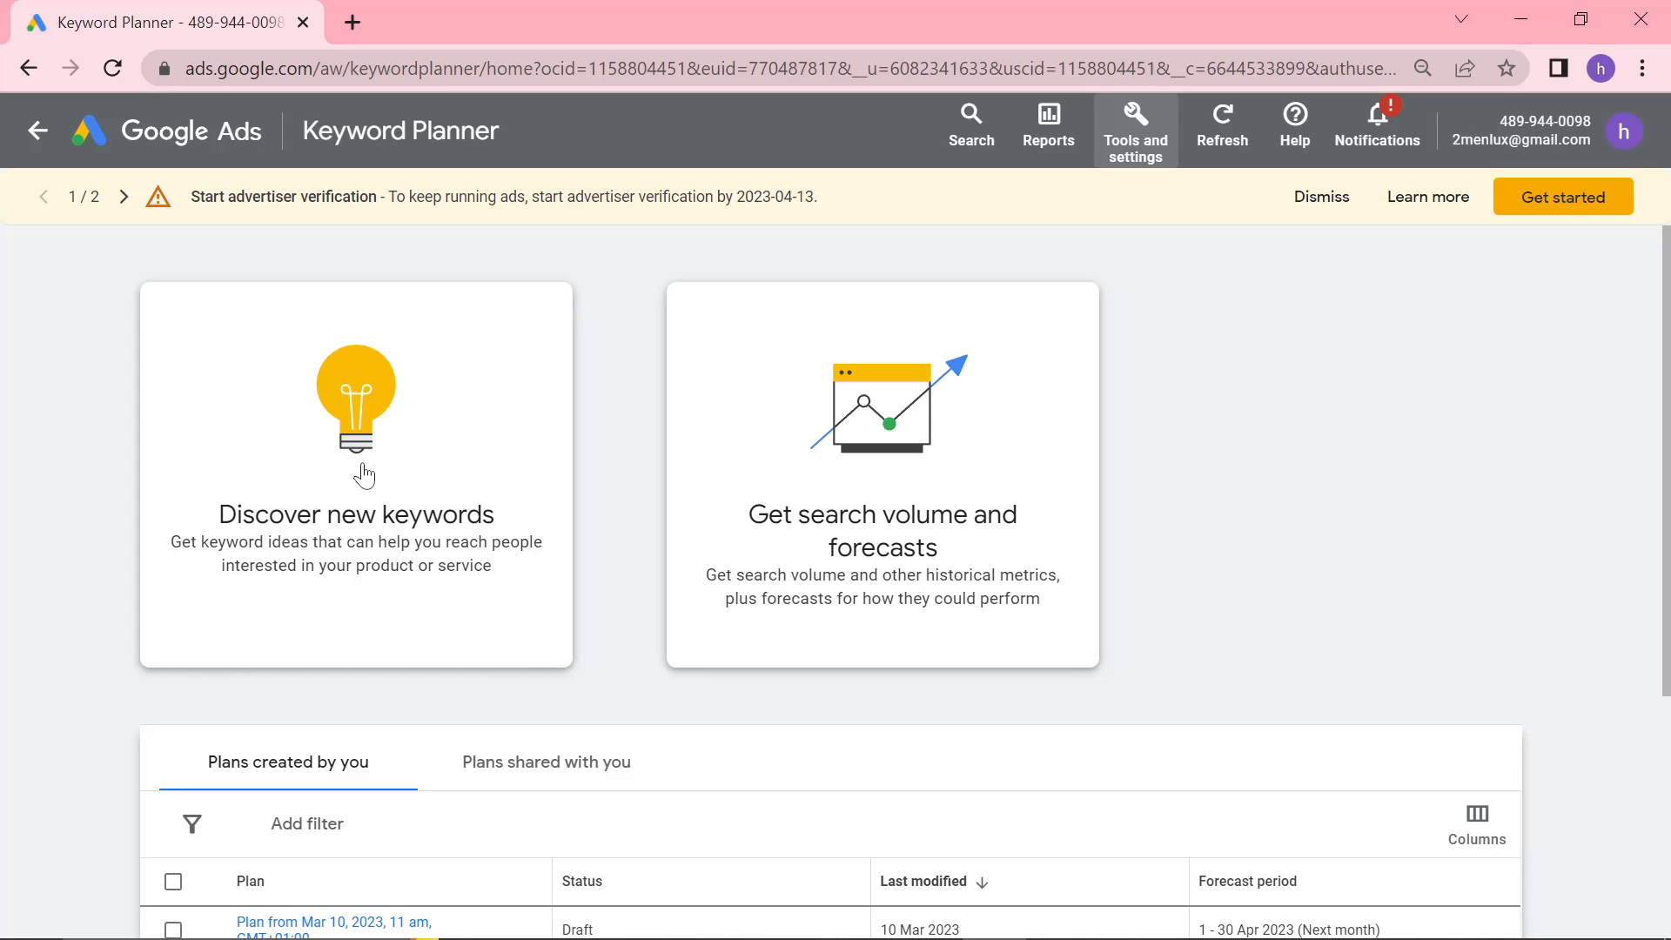
mouse_move(21, 386)
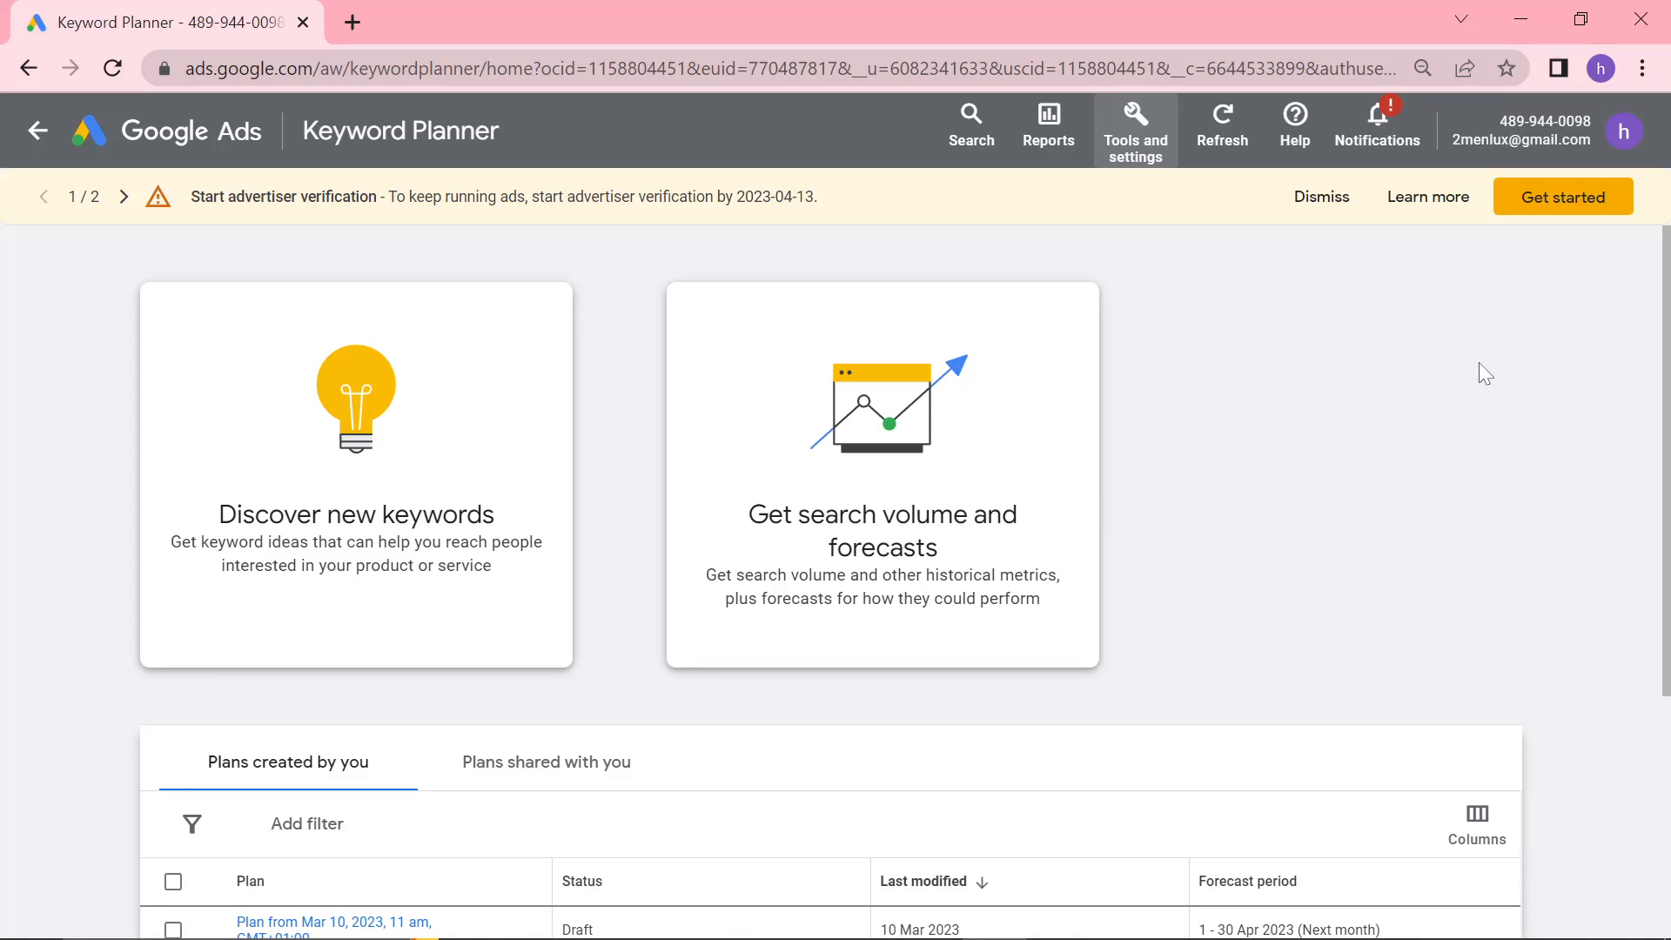
mouse_move(841, 381)
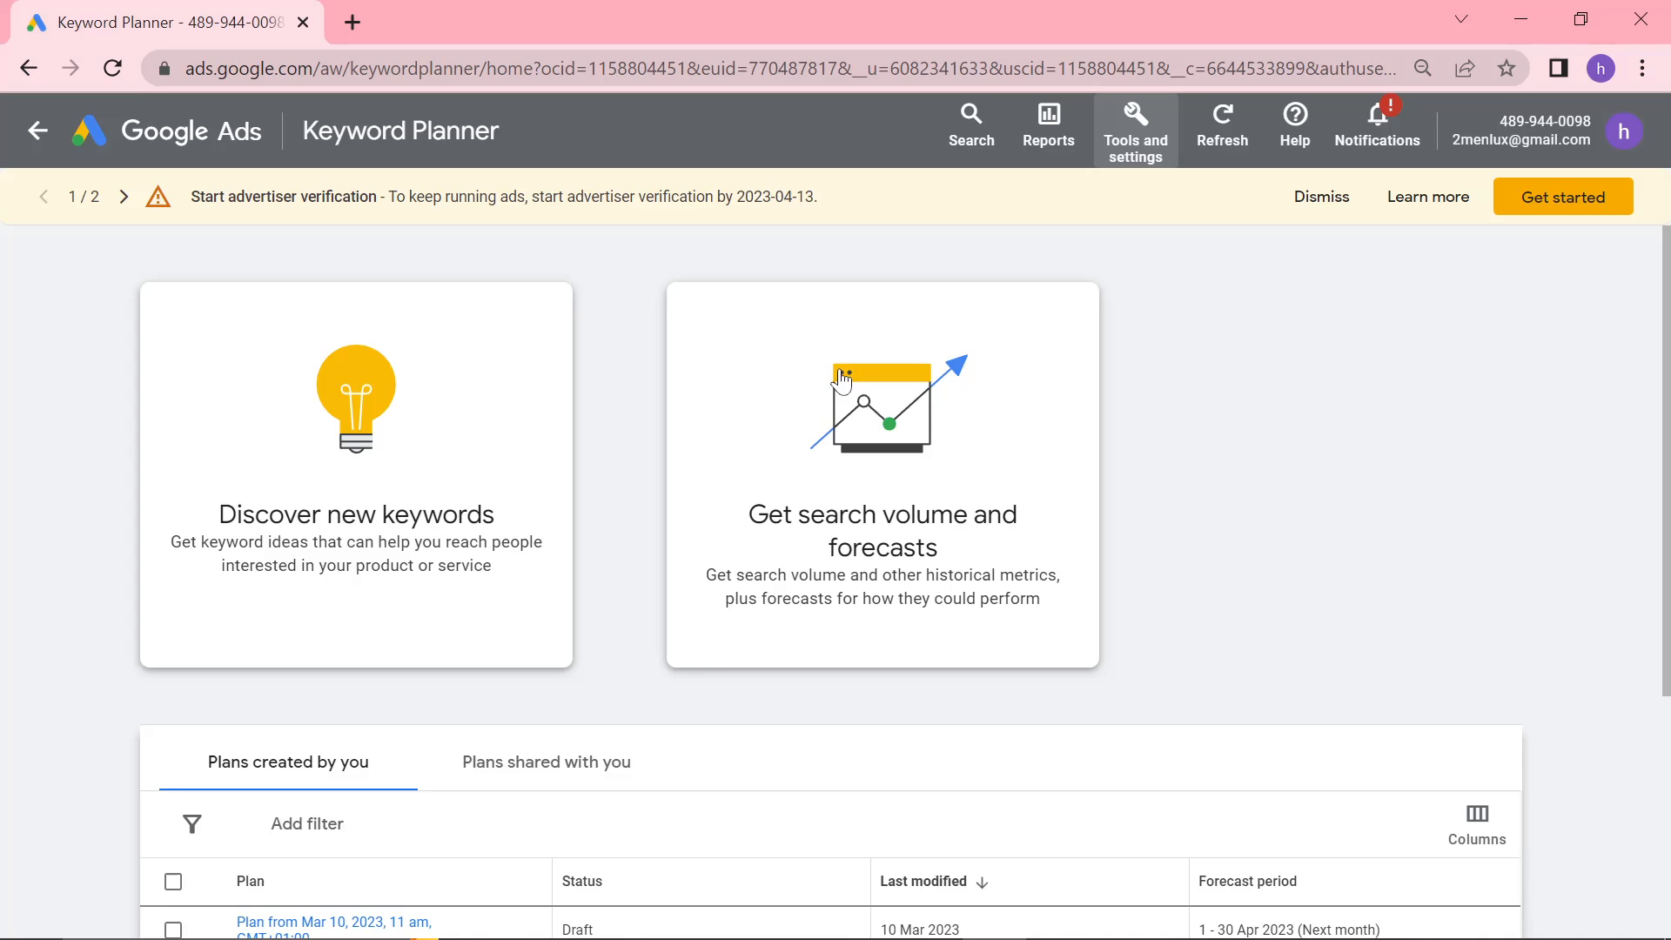
mouse_move(367, 447)
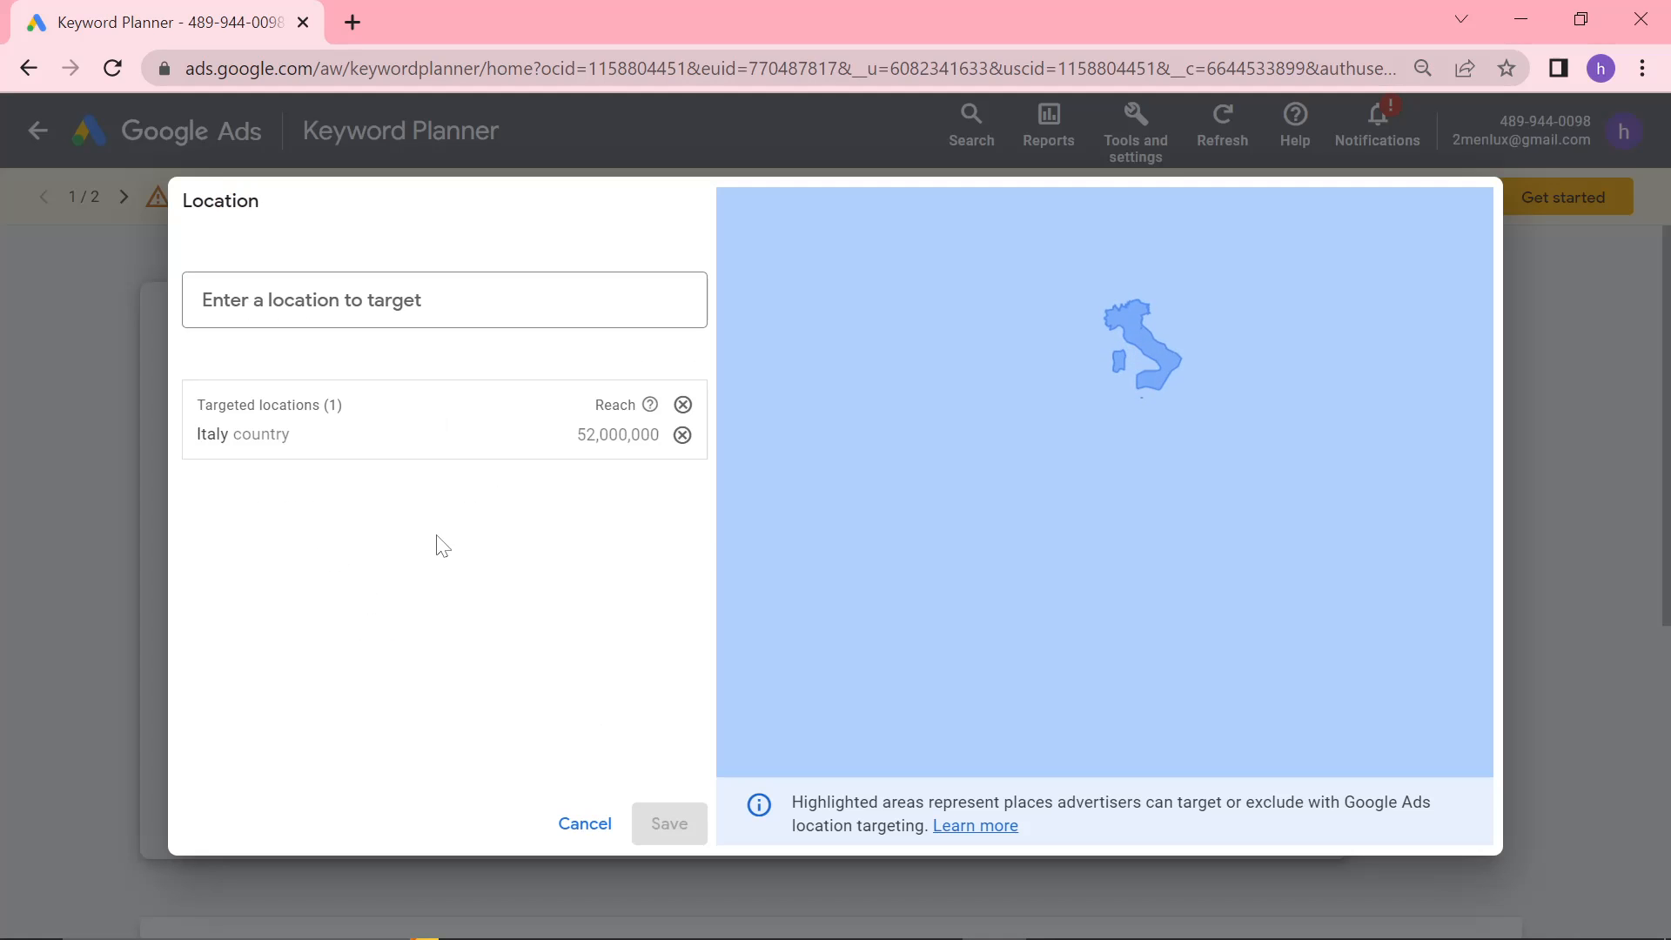
Replace Italy with United States as the targeted location
click(683, 436)
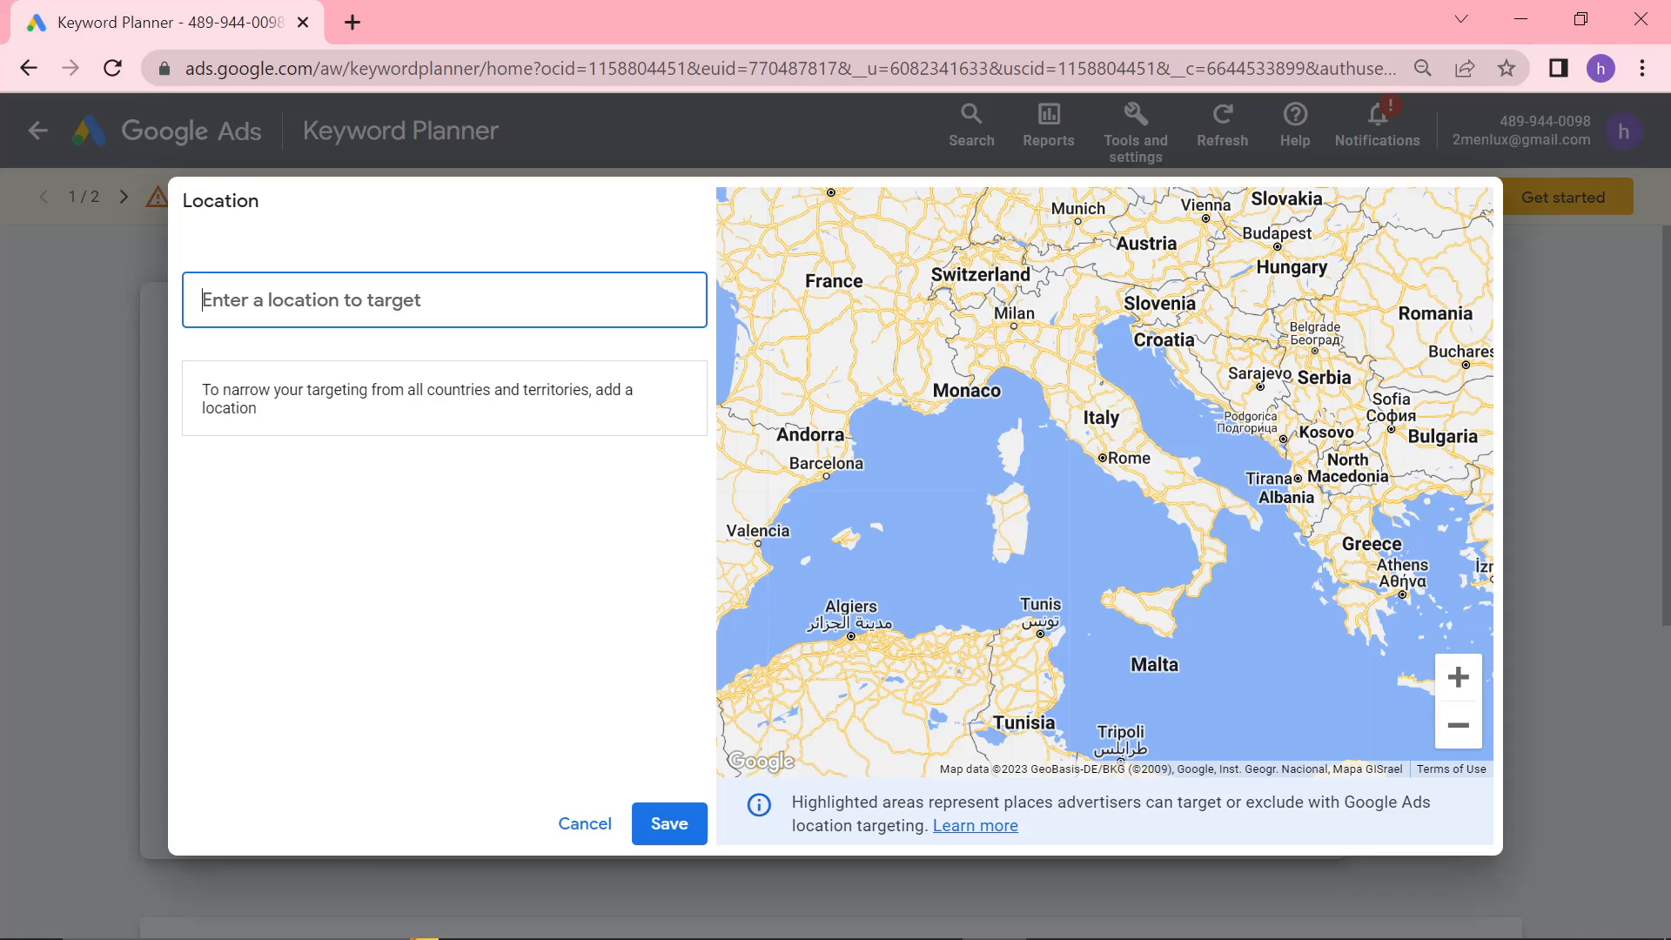
text(united states)
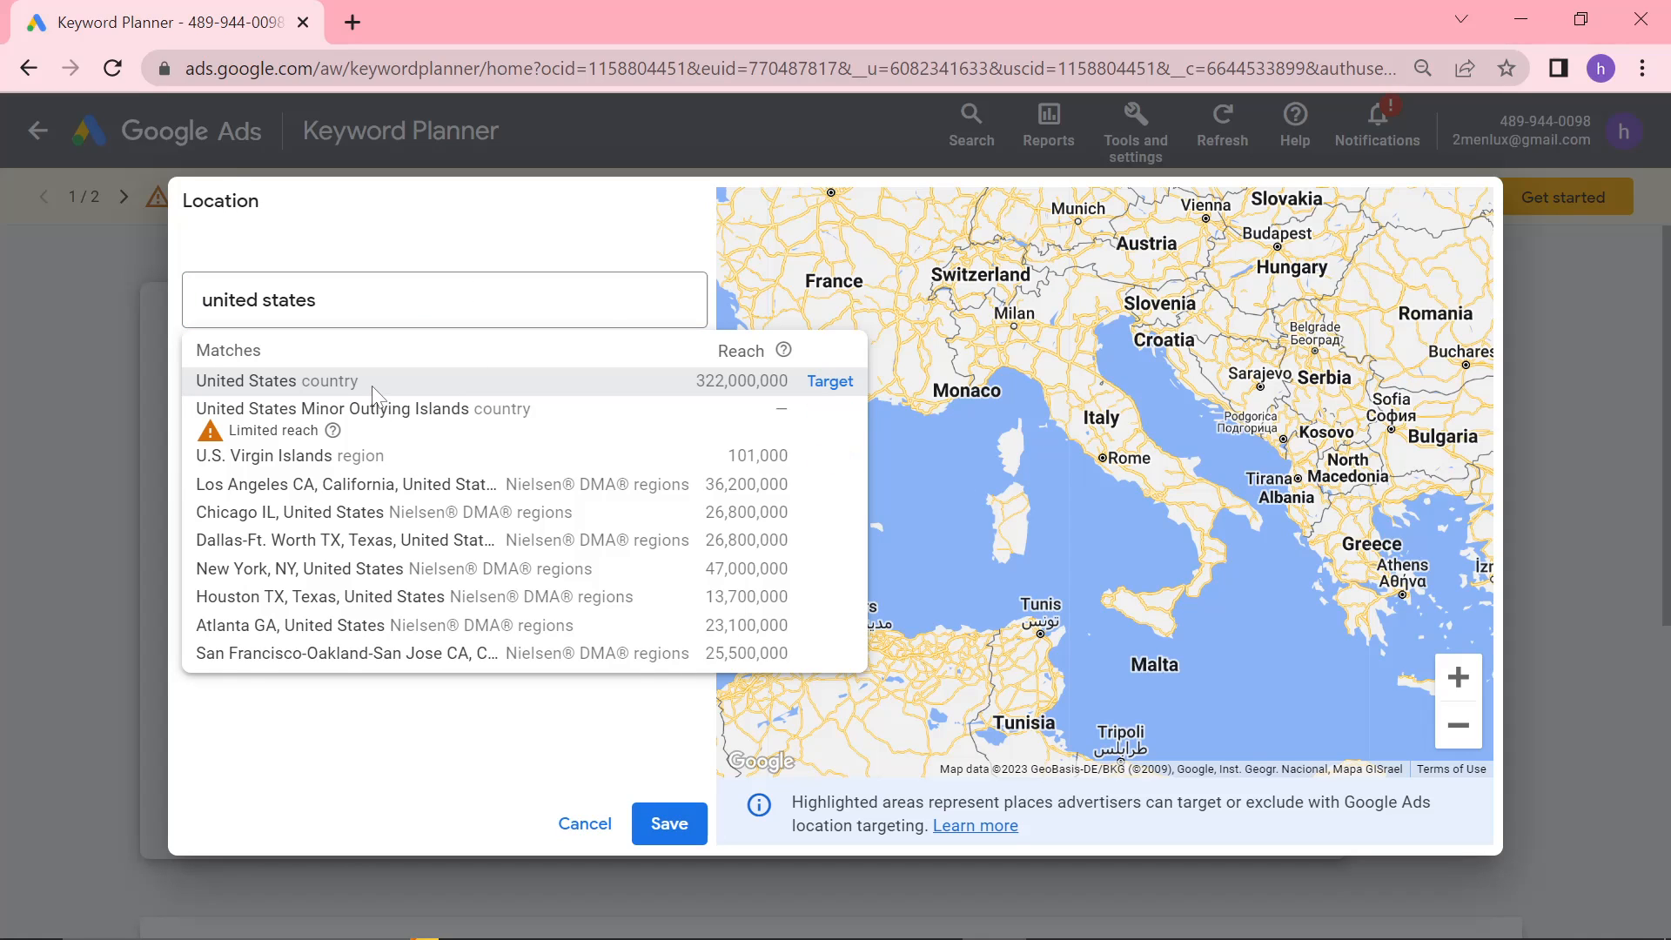
right_click(266, 694)
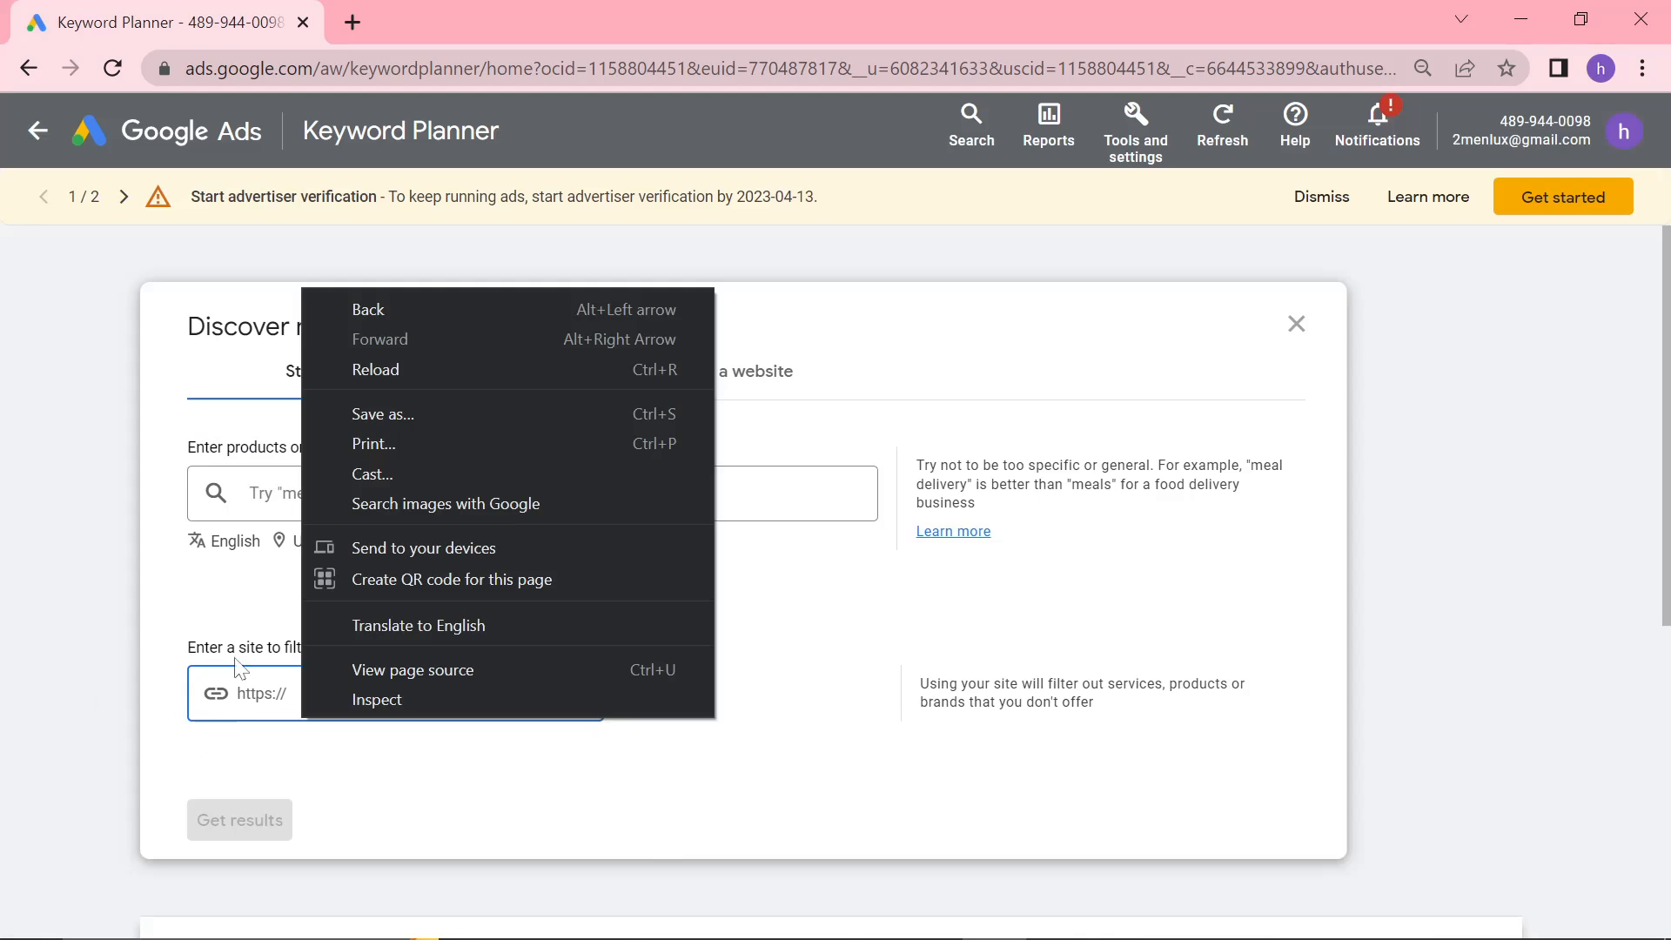
click(787, 747)
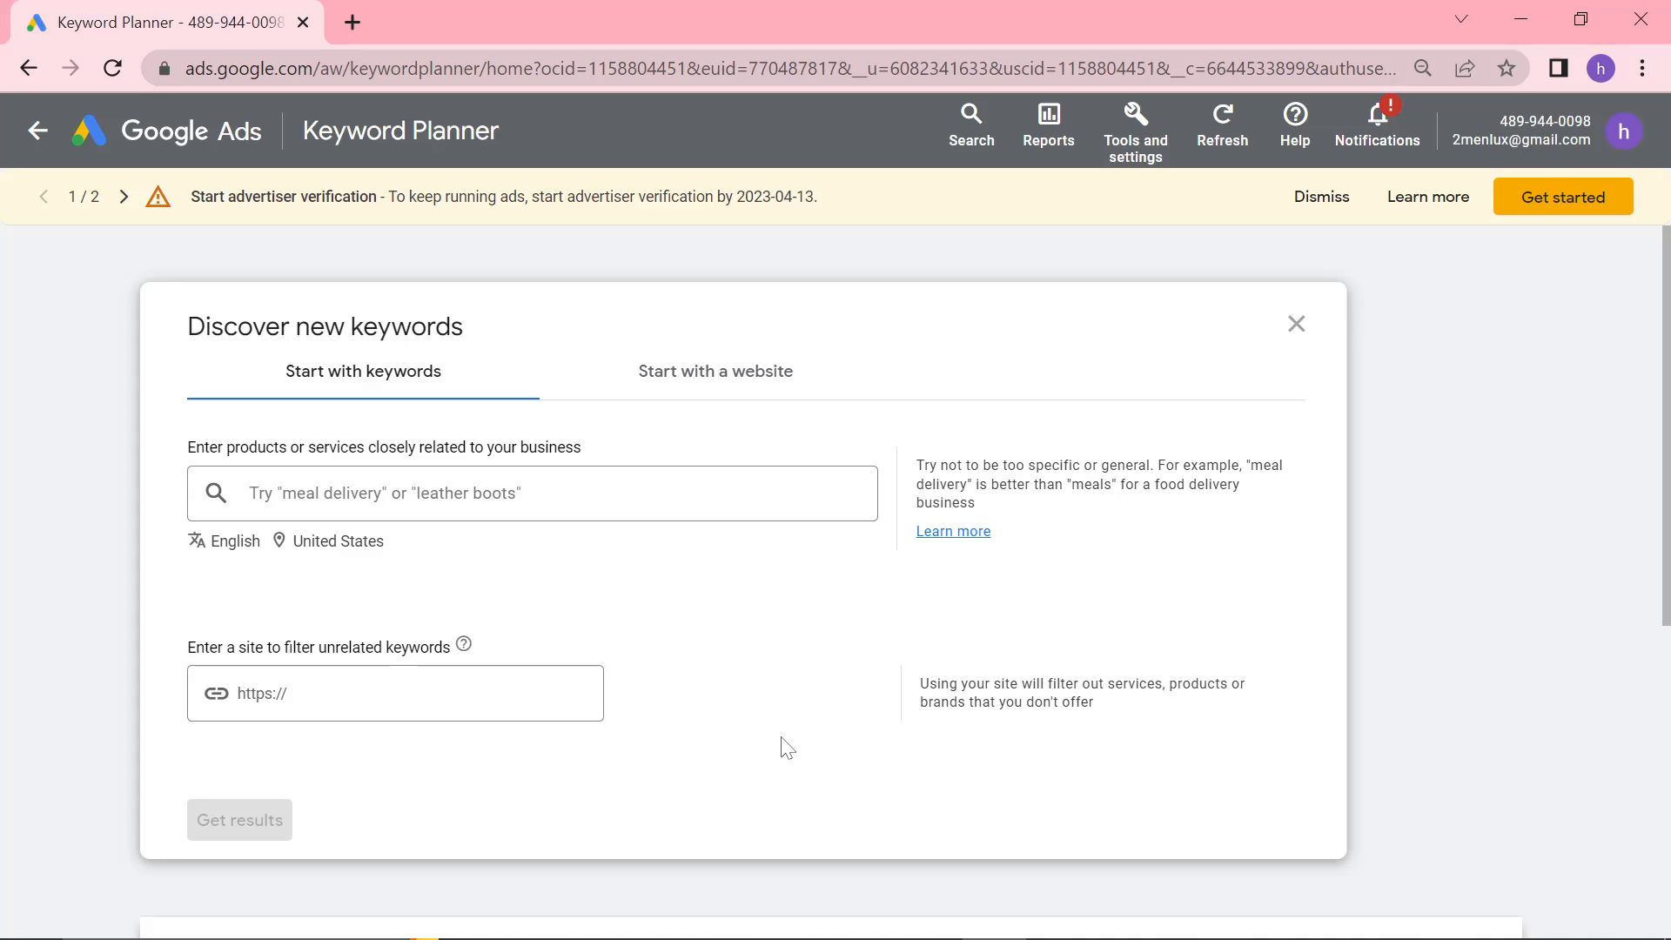
mouse_move(556, 630)
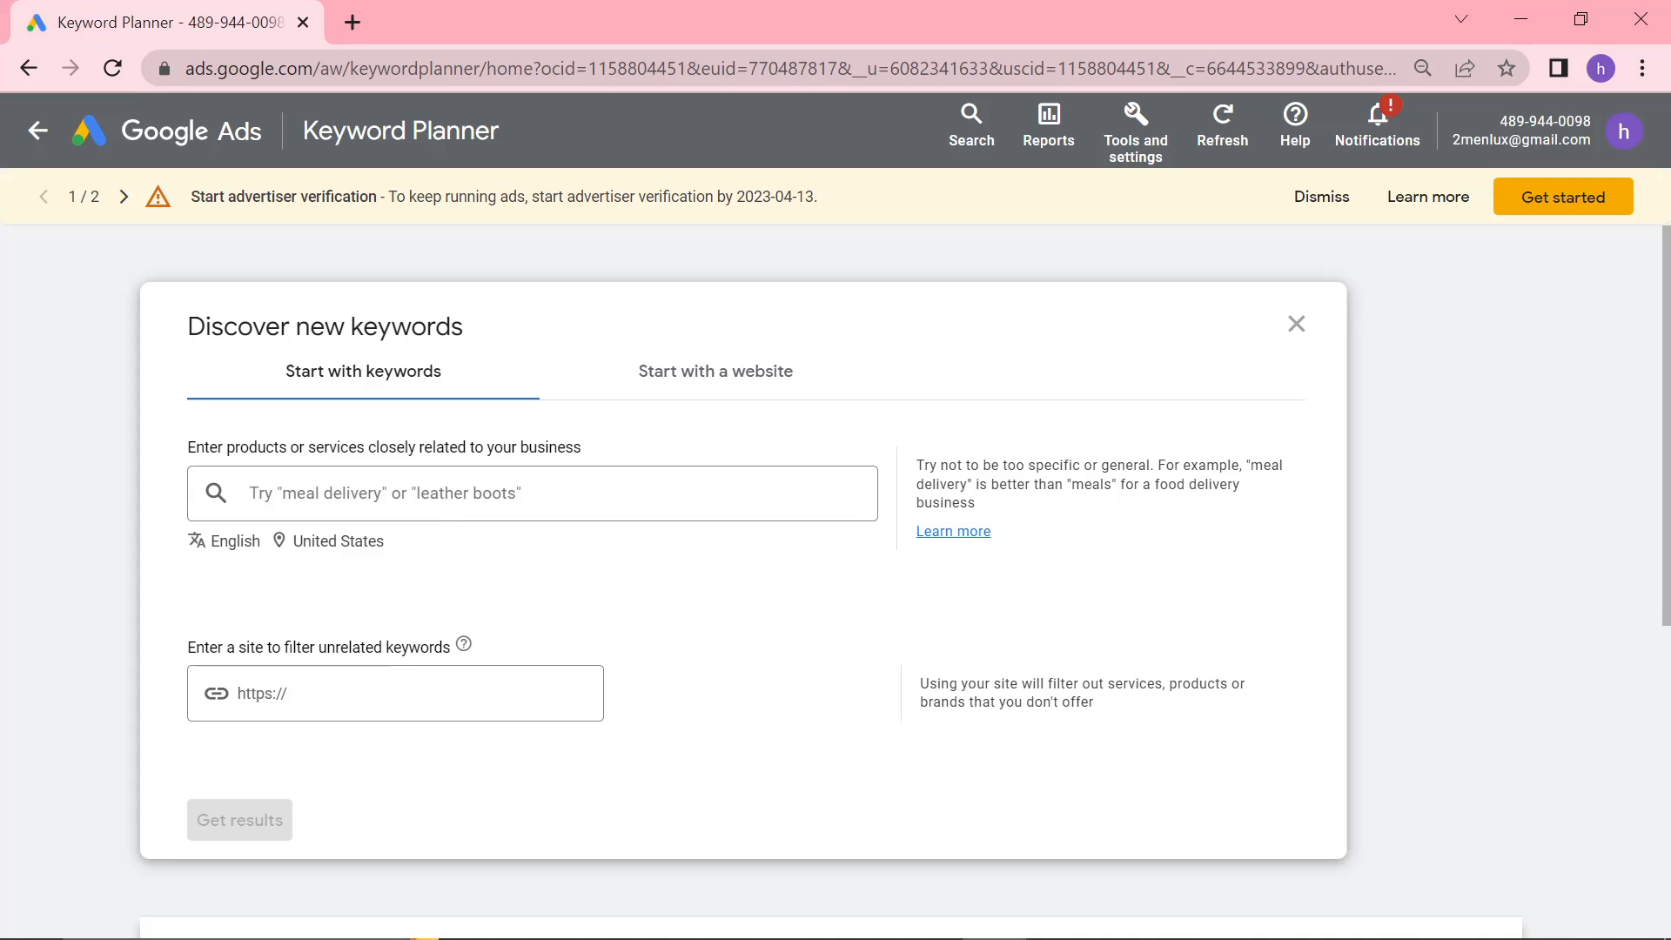
Enter the seed keywords (male fashion, male style, men fashion, and others) and get results
click(531, 493)
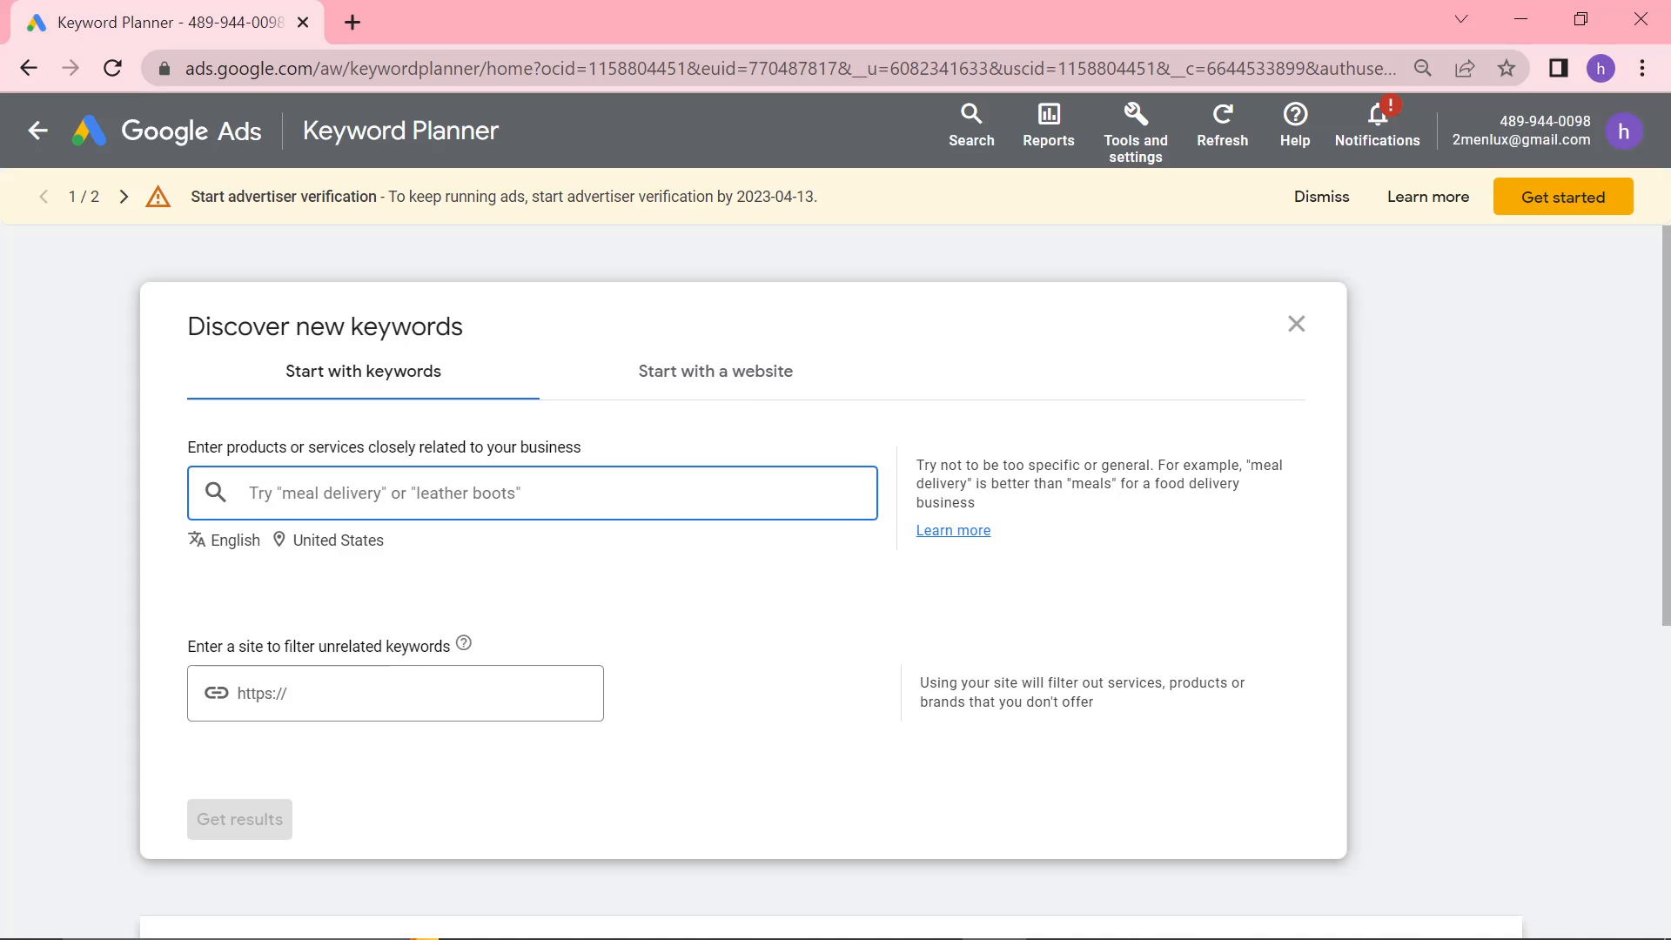
text(male fashi)
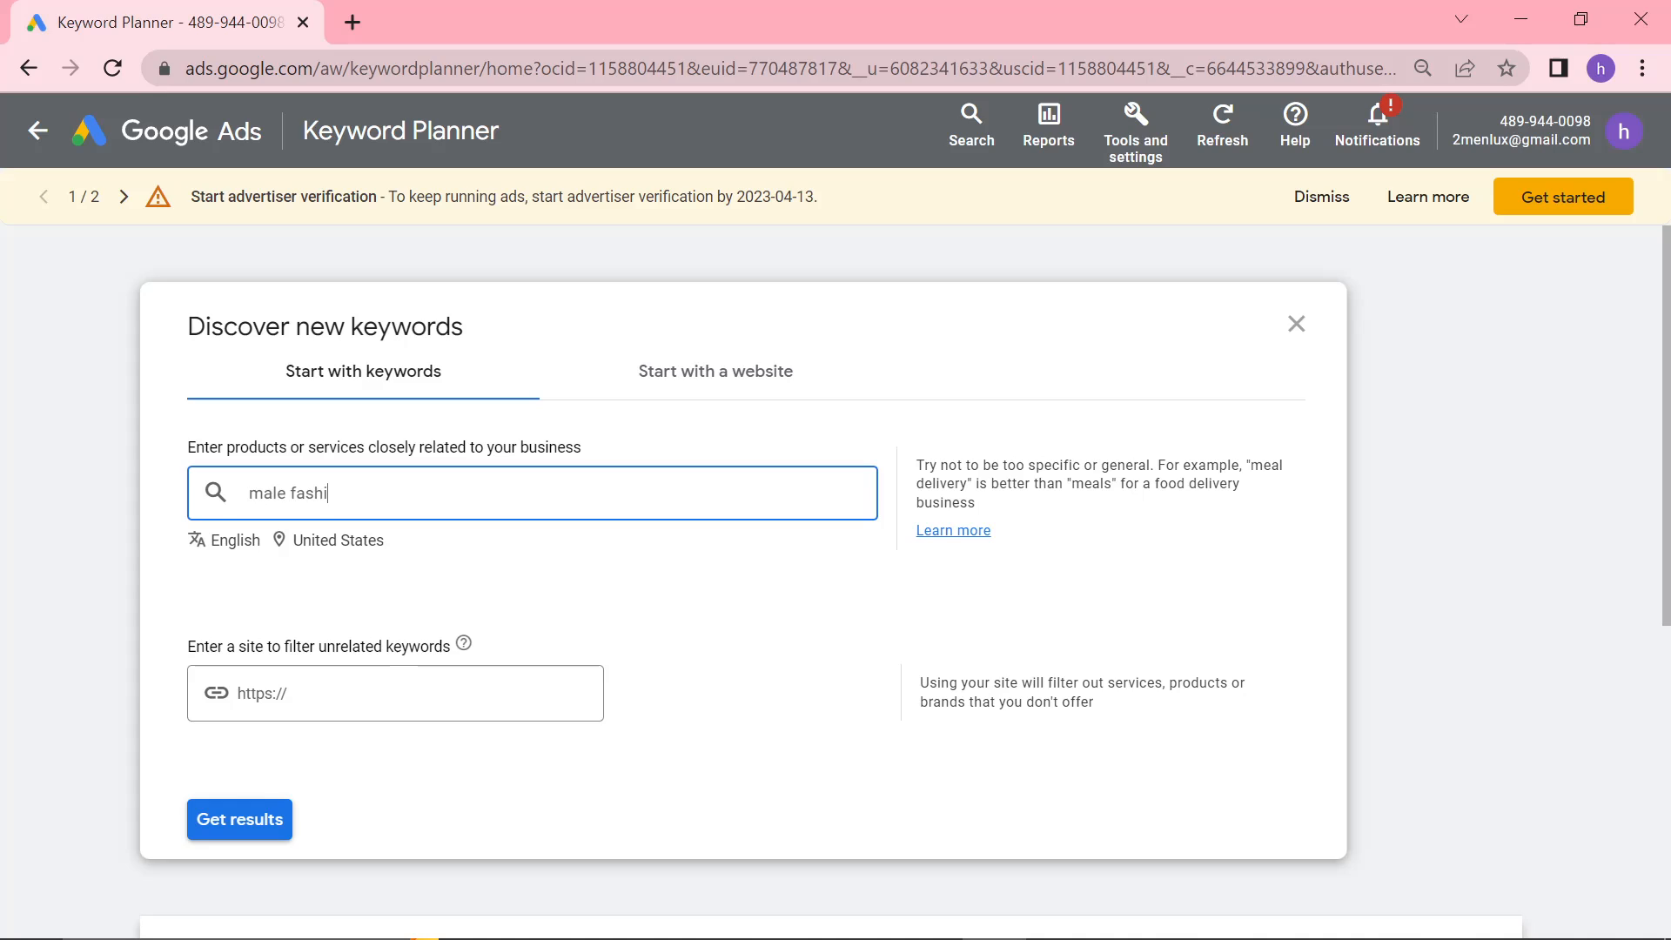
text(male style)
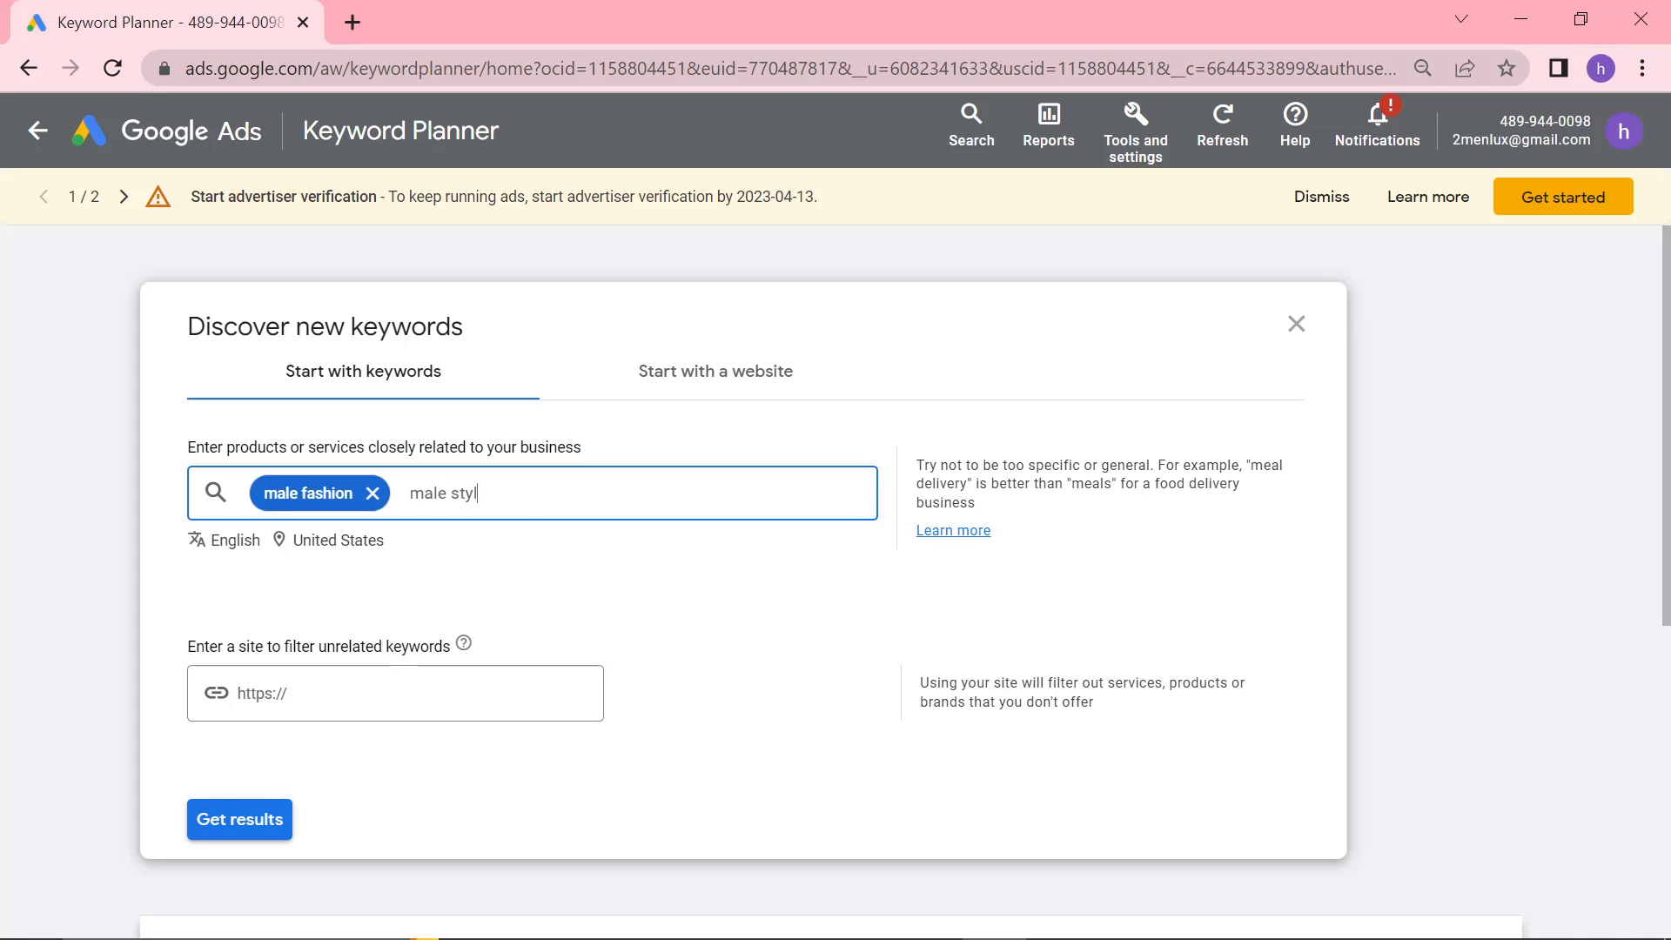
text(men fashion men style men clothes male clothes)
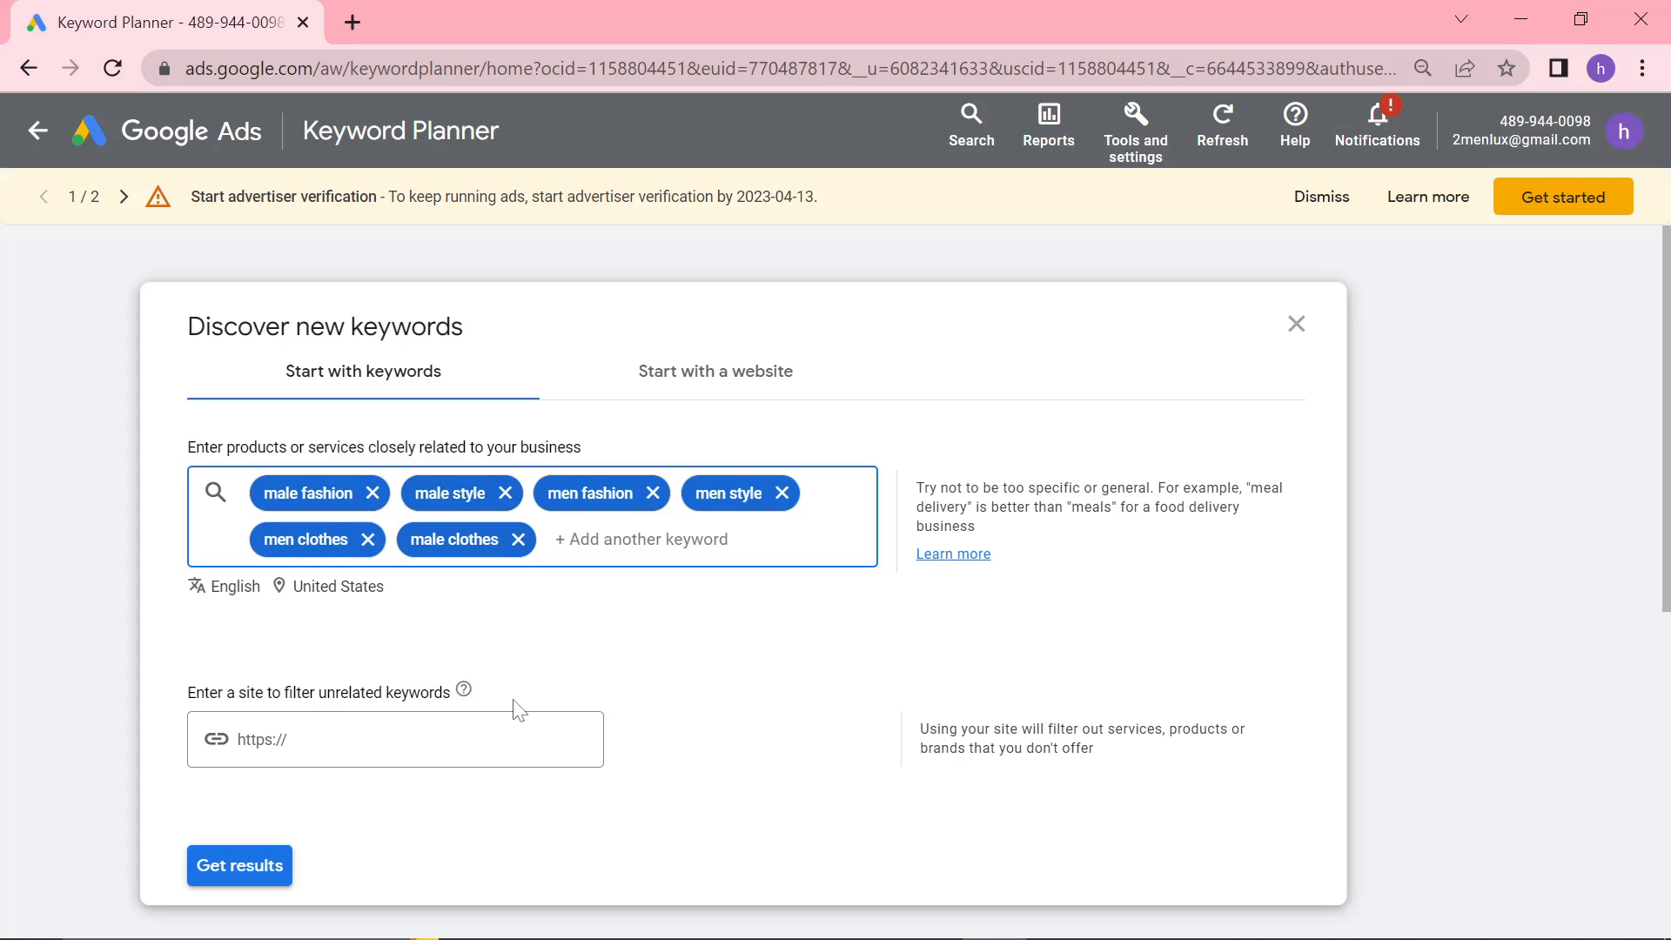
mouse_move(365, 51)
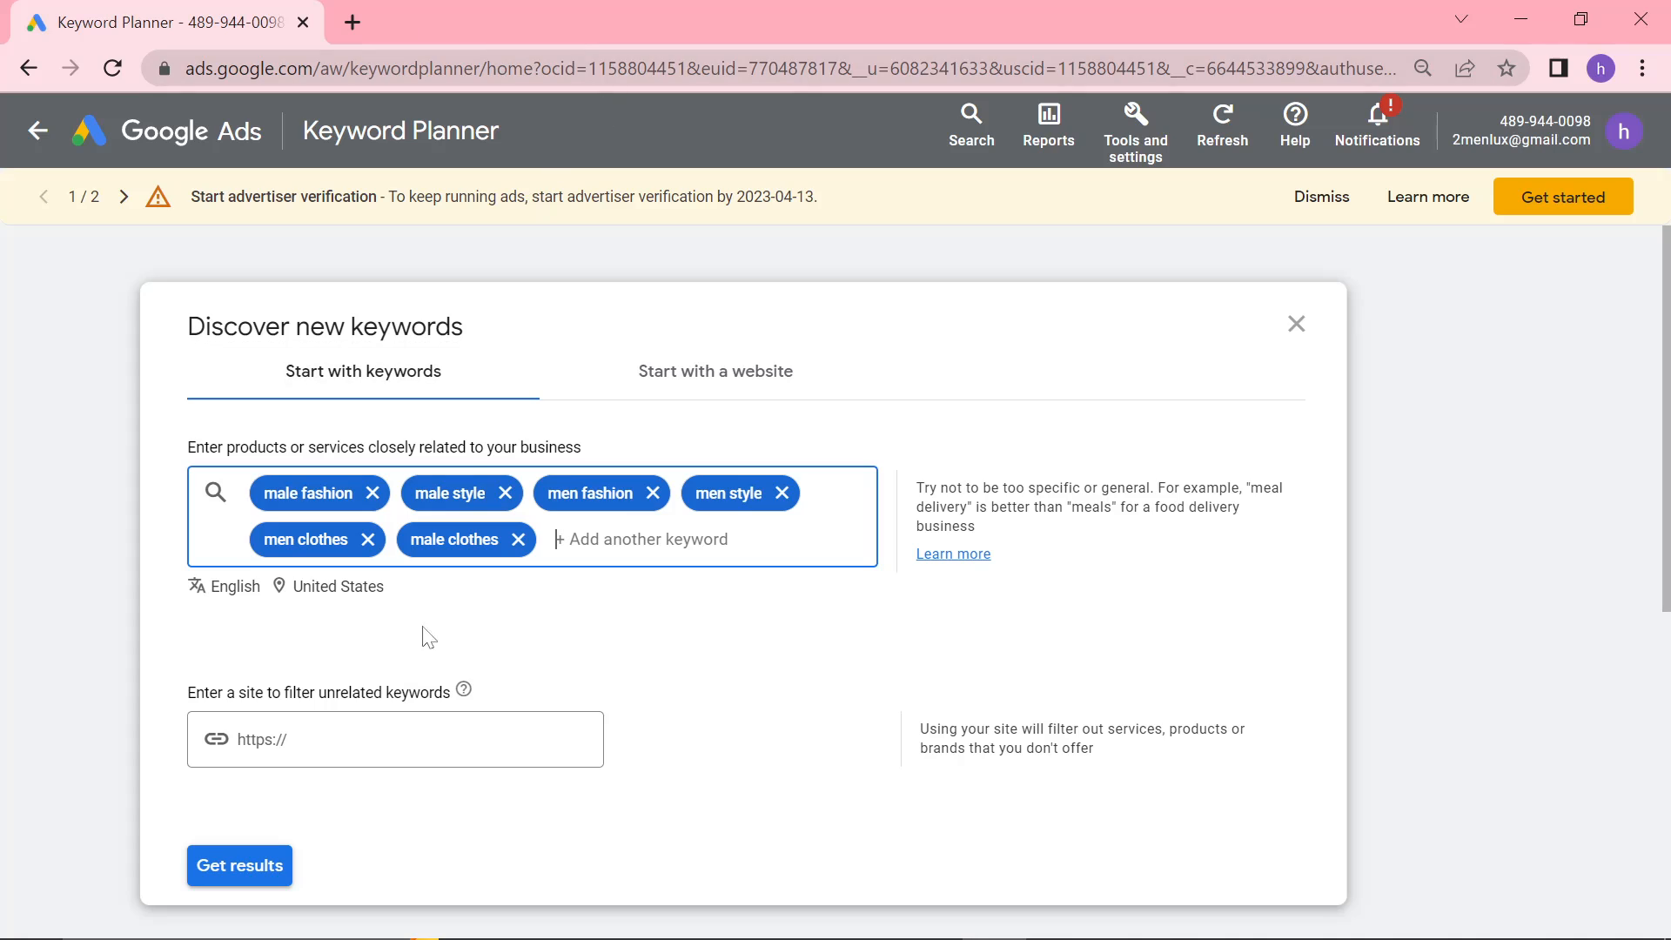
click(239, 865)
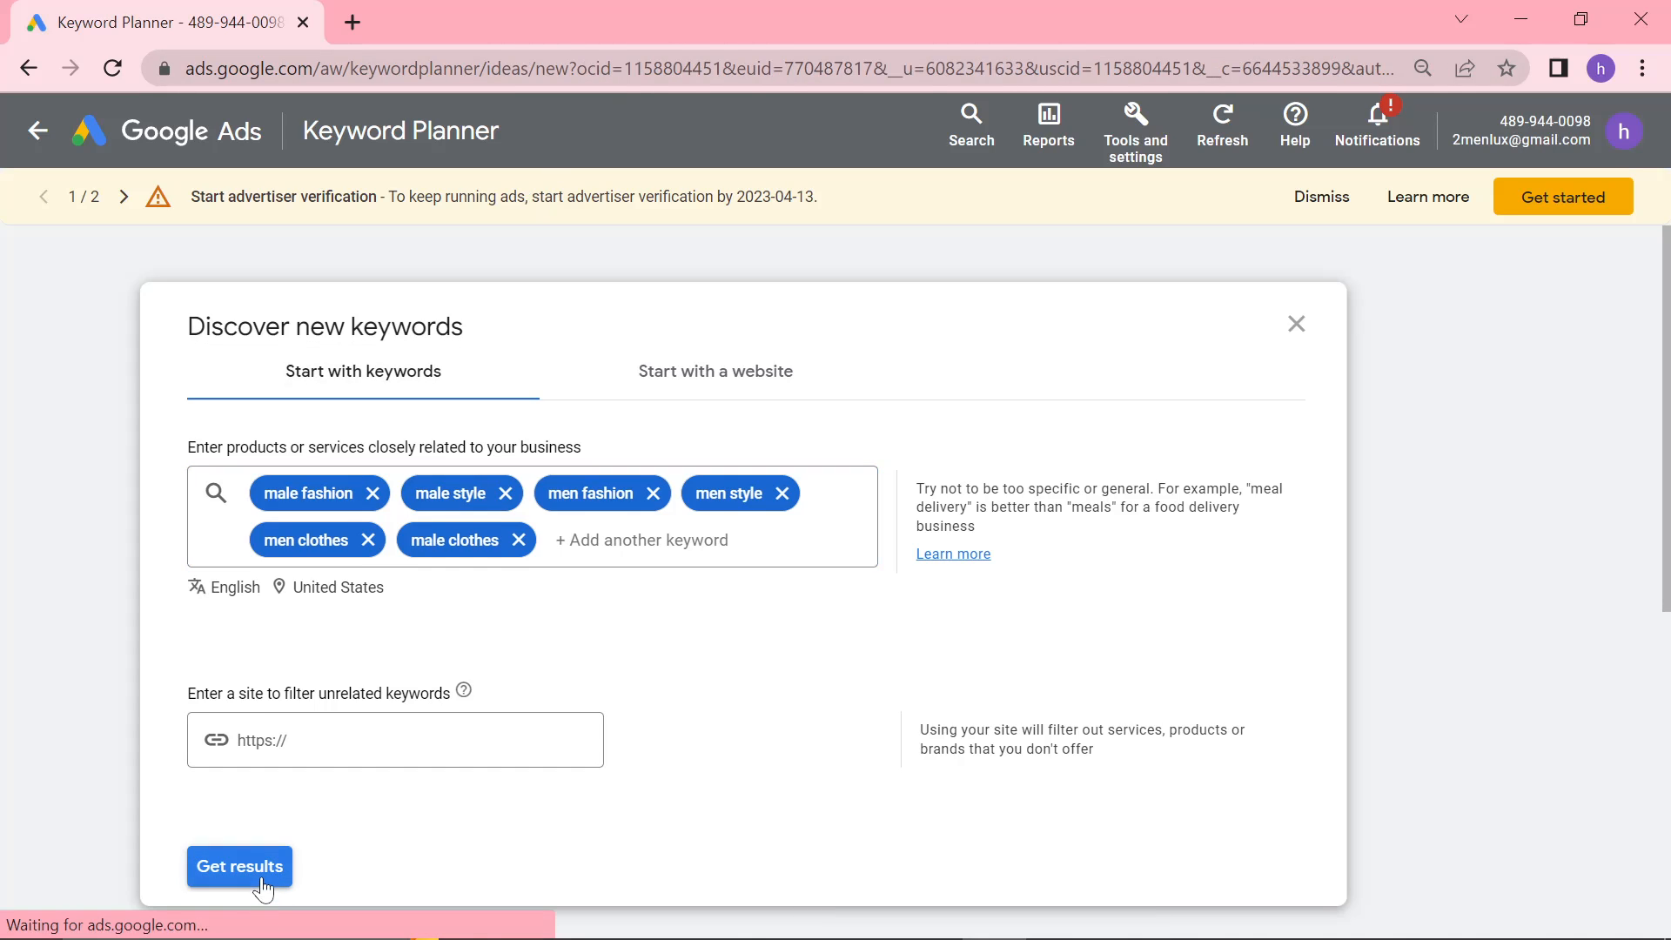
Load the 6,154 keyword ideas and the March 2022–February 2023 trend chart
click(238, 865)
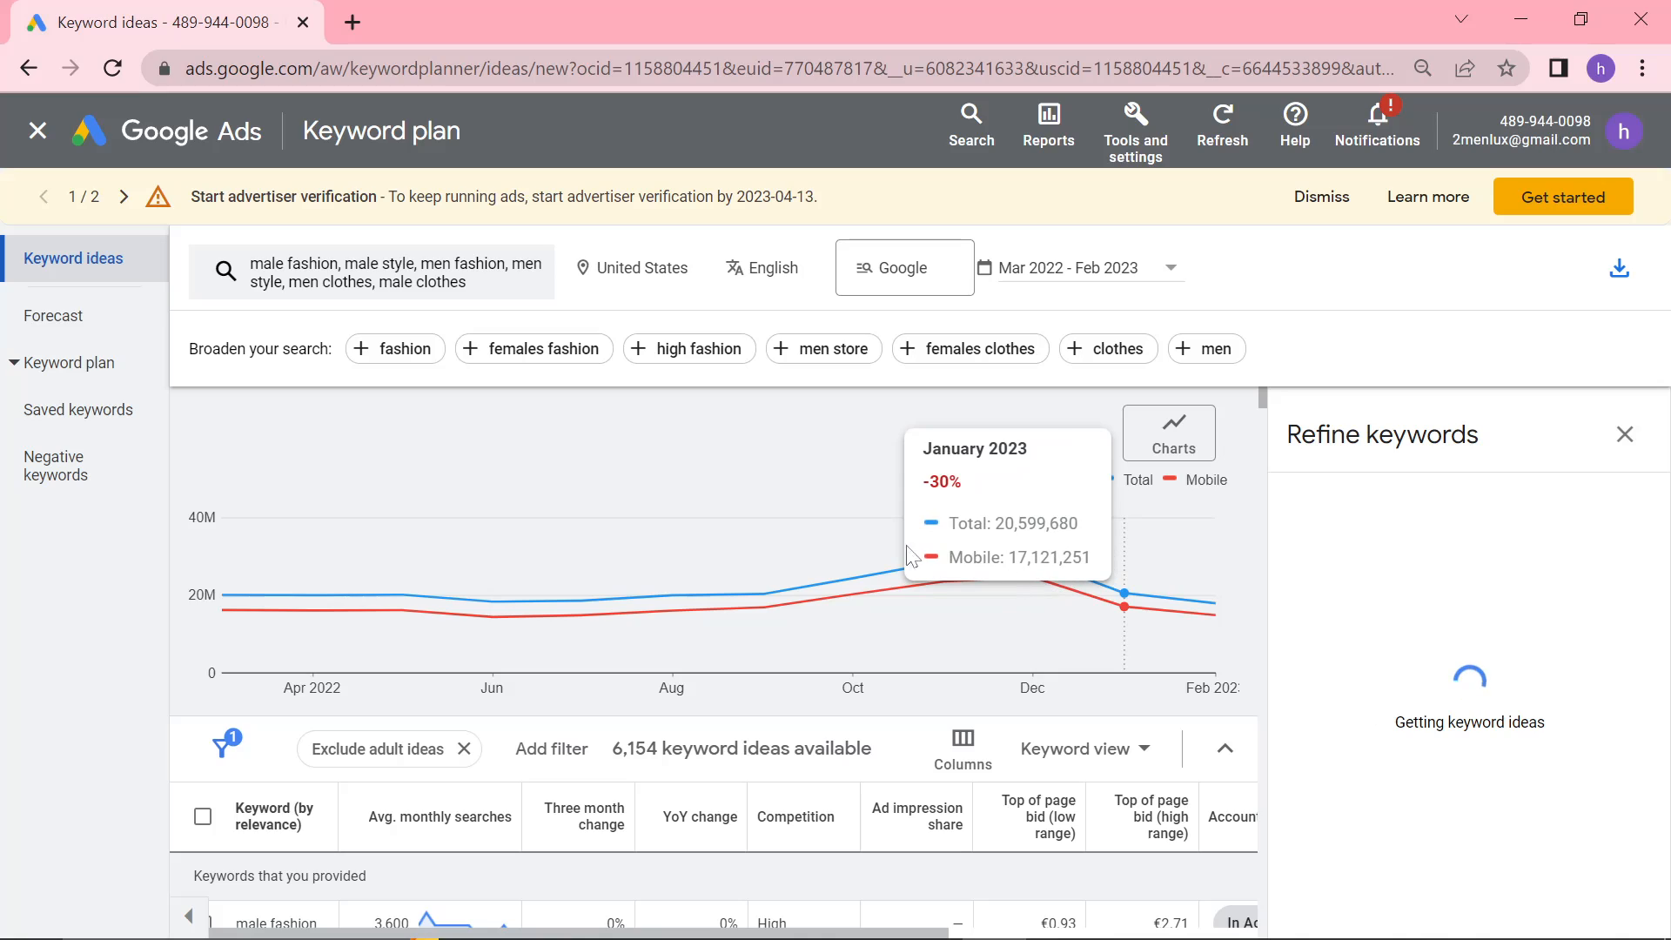
mouse_move(261, 597)
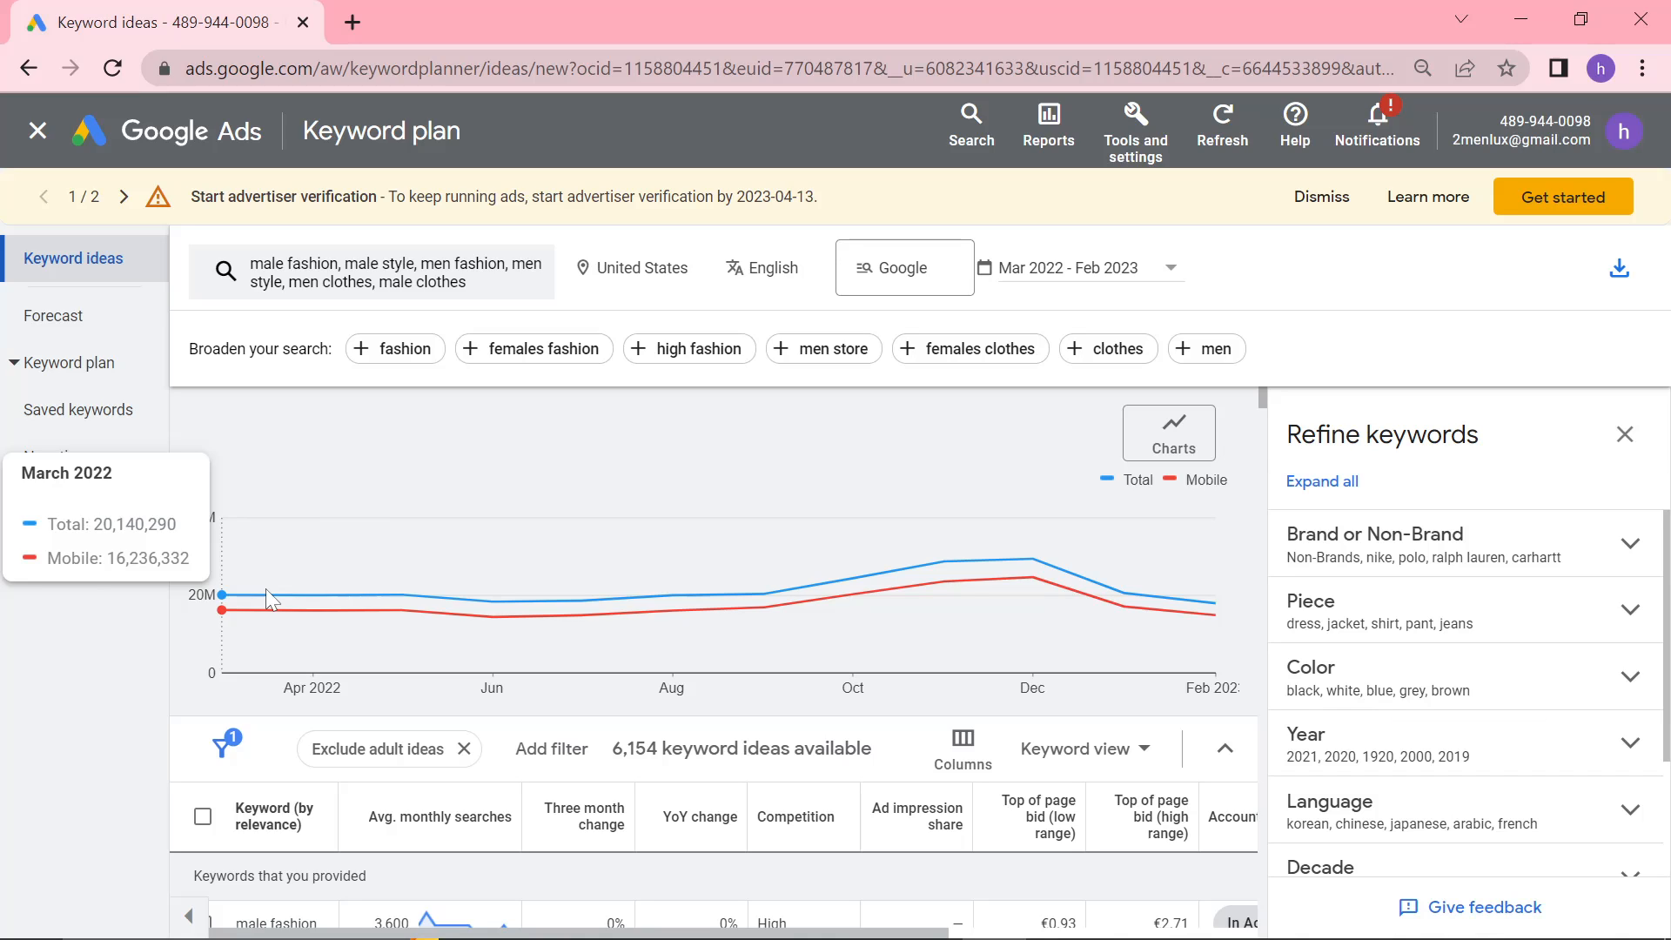
mouse_move(763, 607)
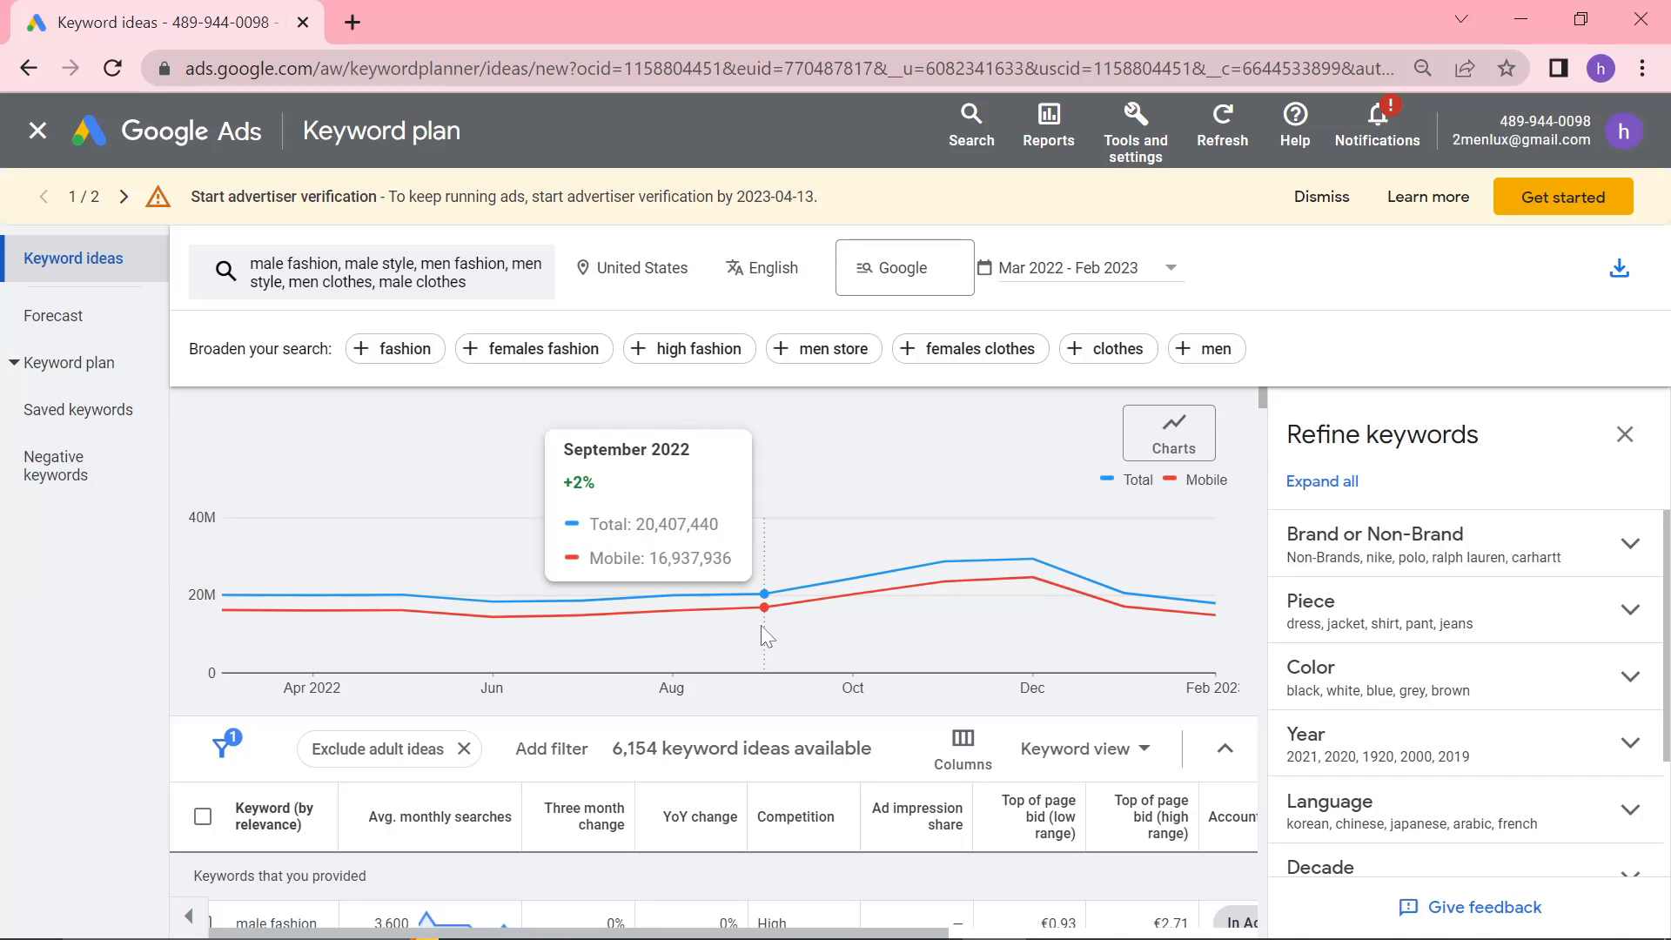
mouse_move(1055, 565)
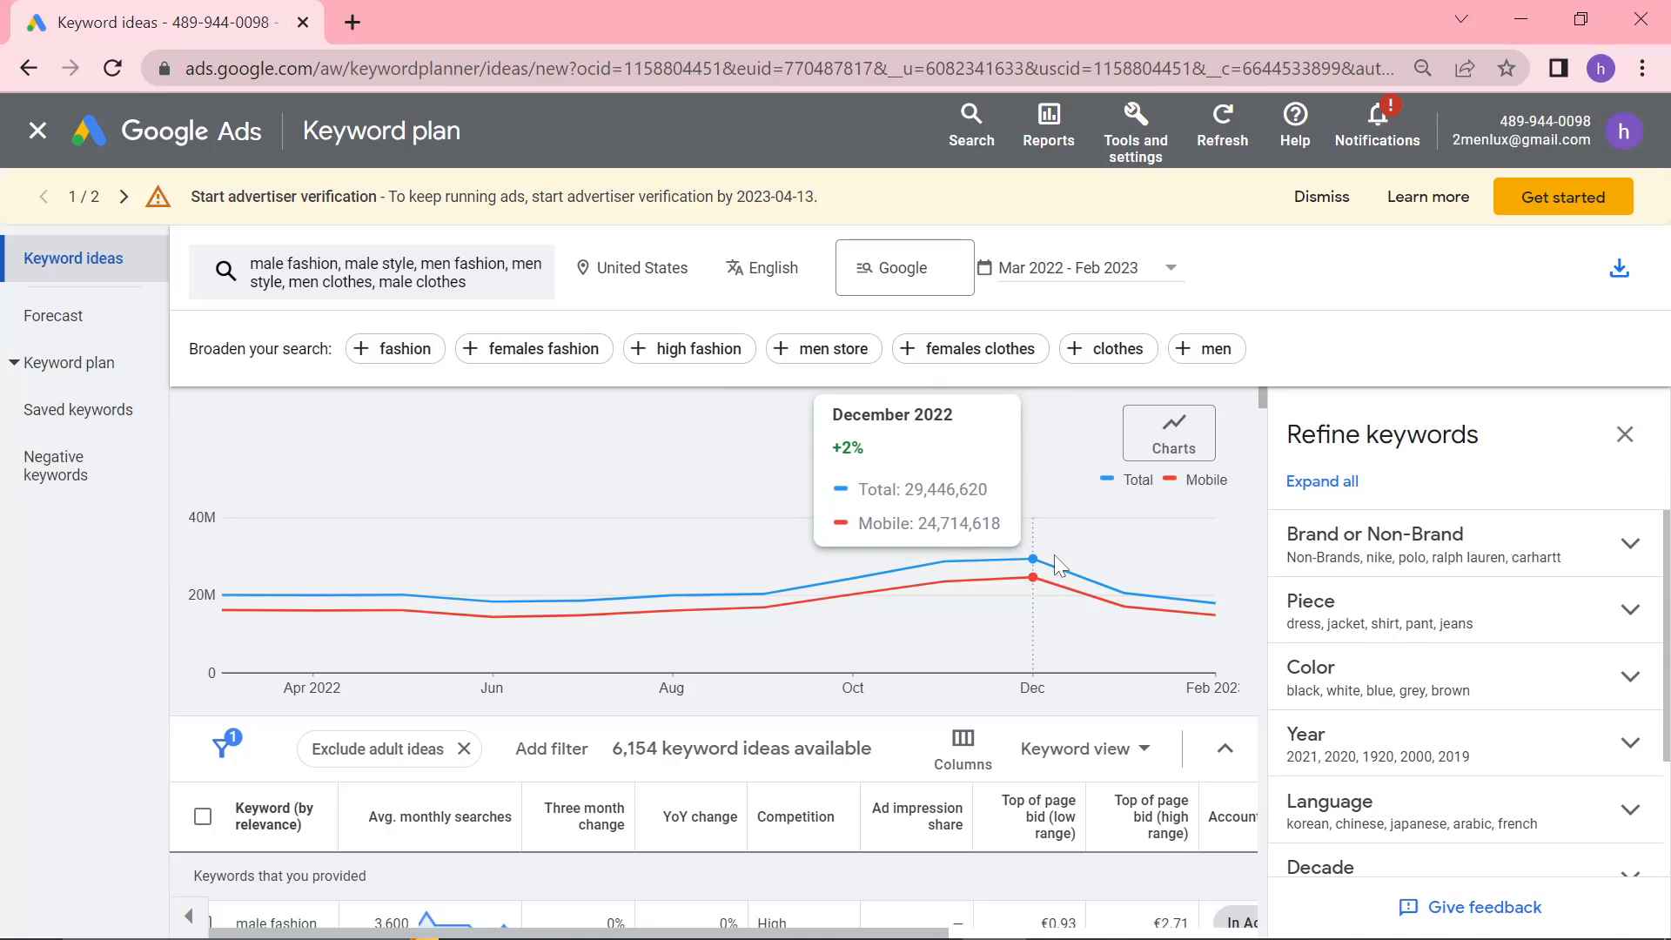
mouse_move(1120, 593)
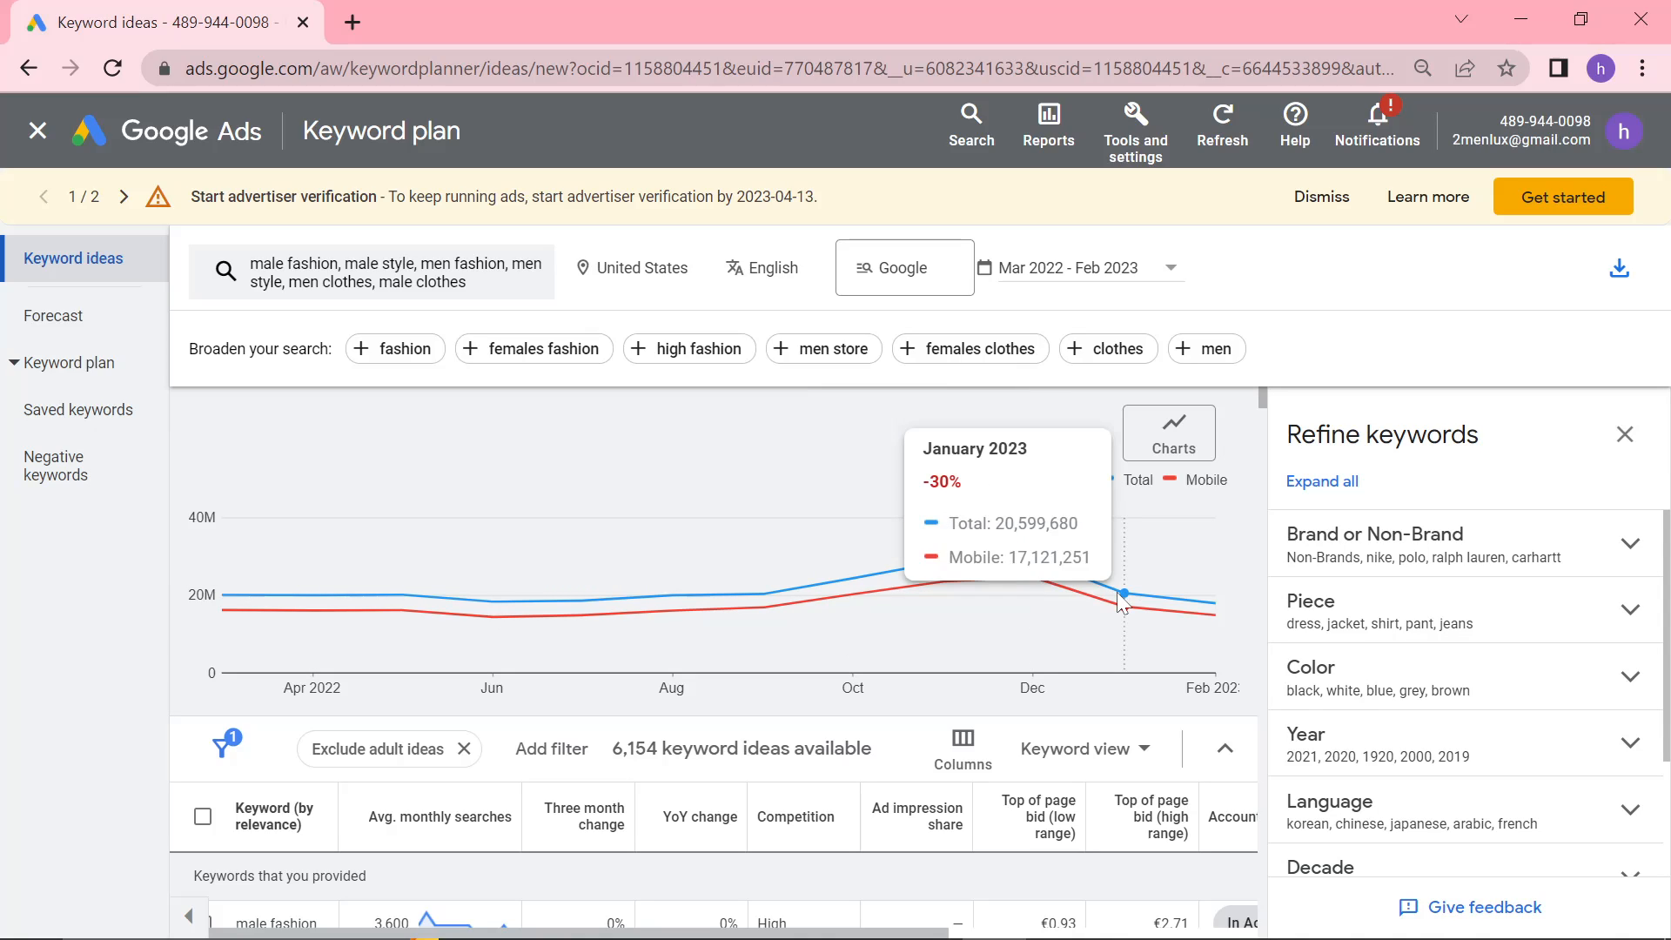
mouse_move(763, 593)
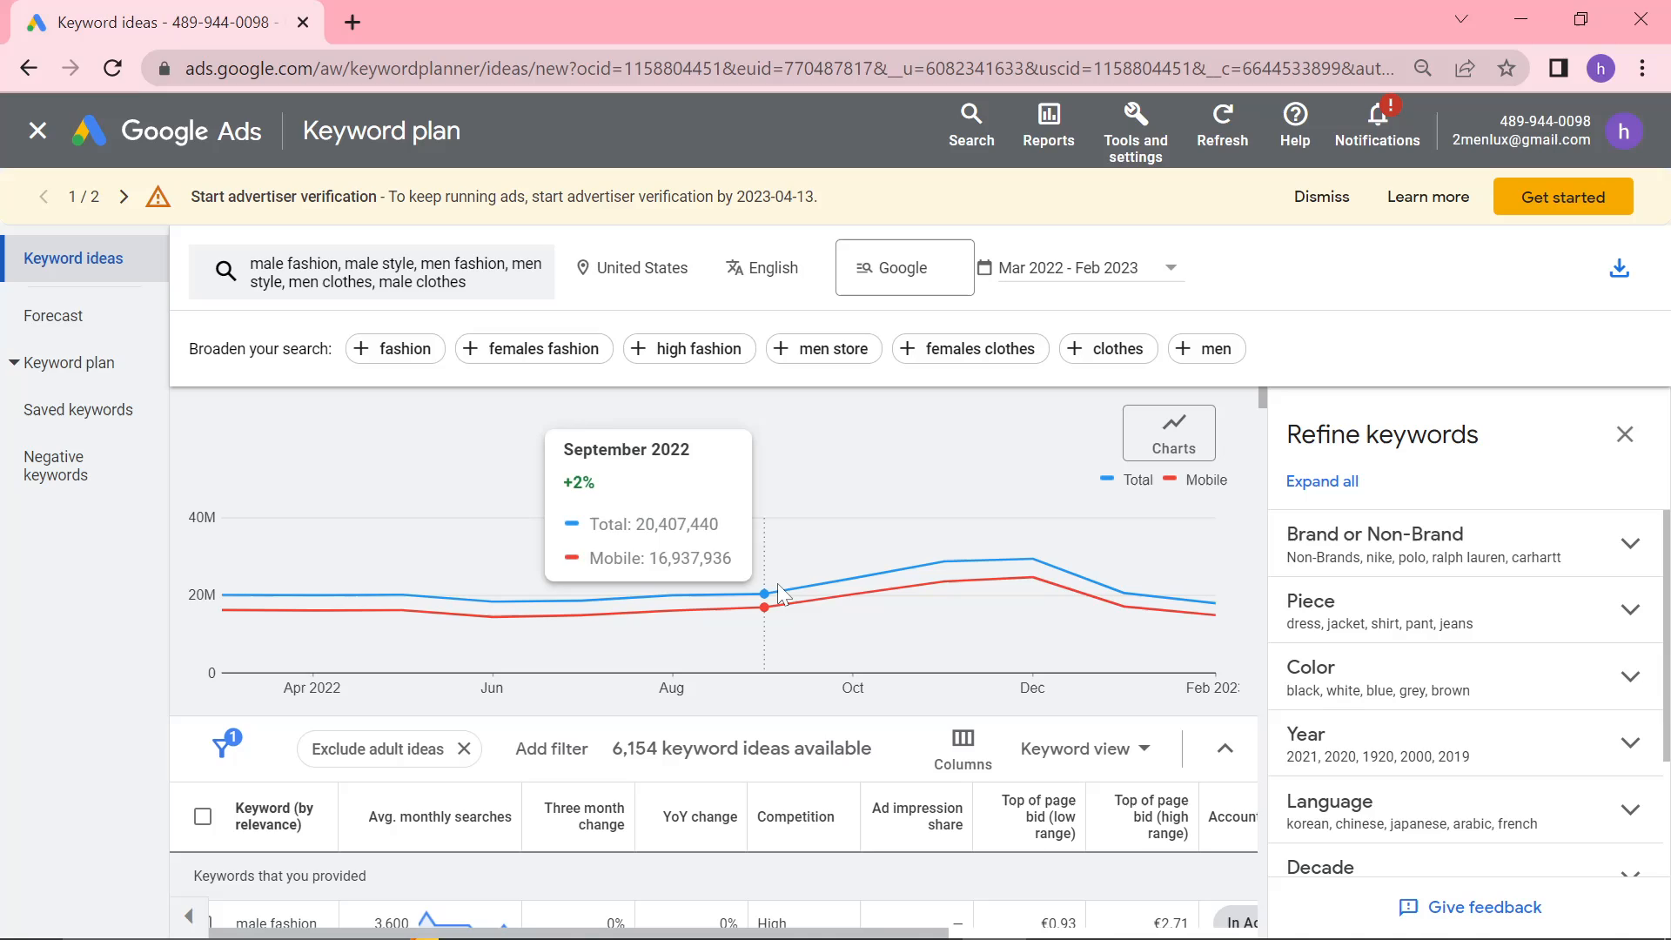
mouse_move(1077, 594)
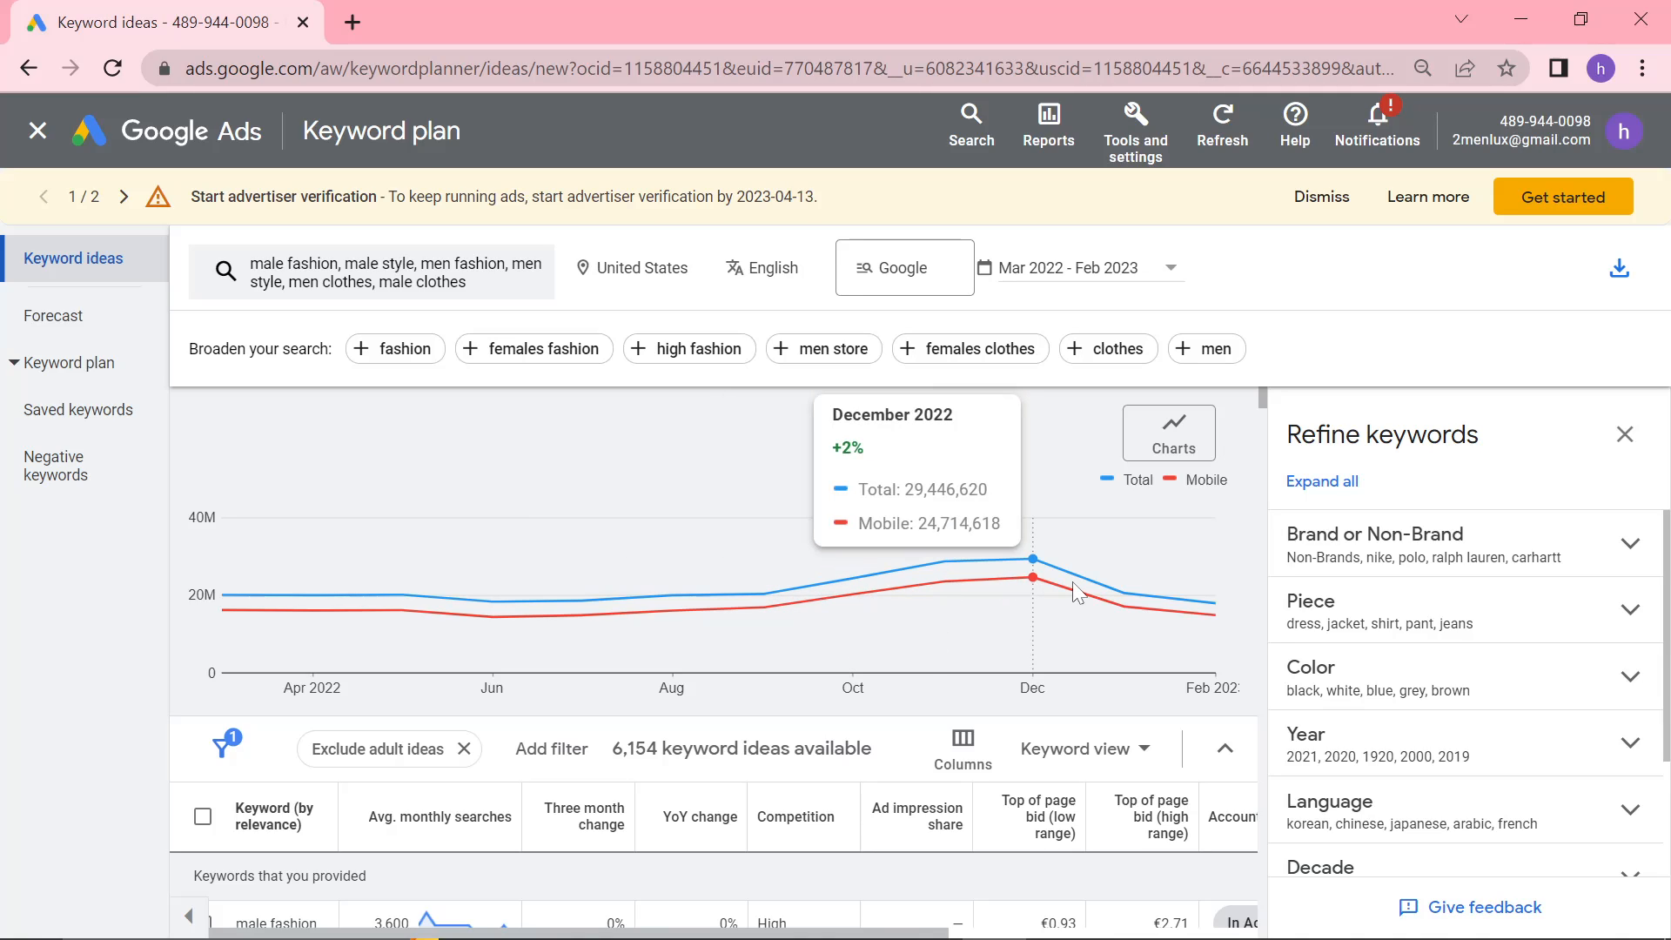
mouse_move(1207, 608)
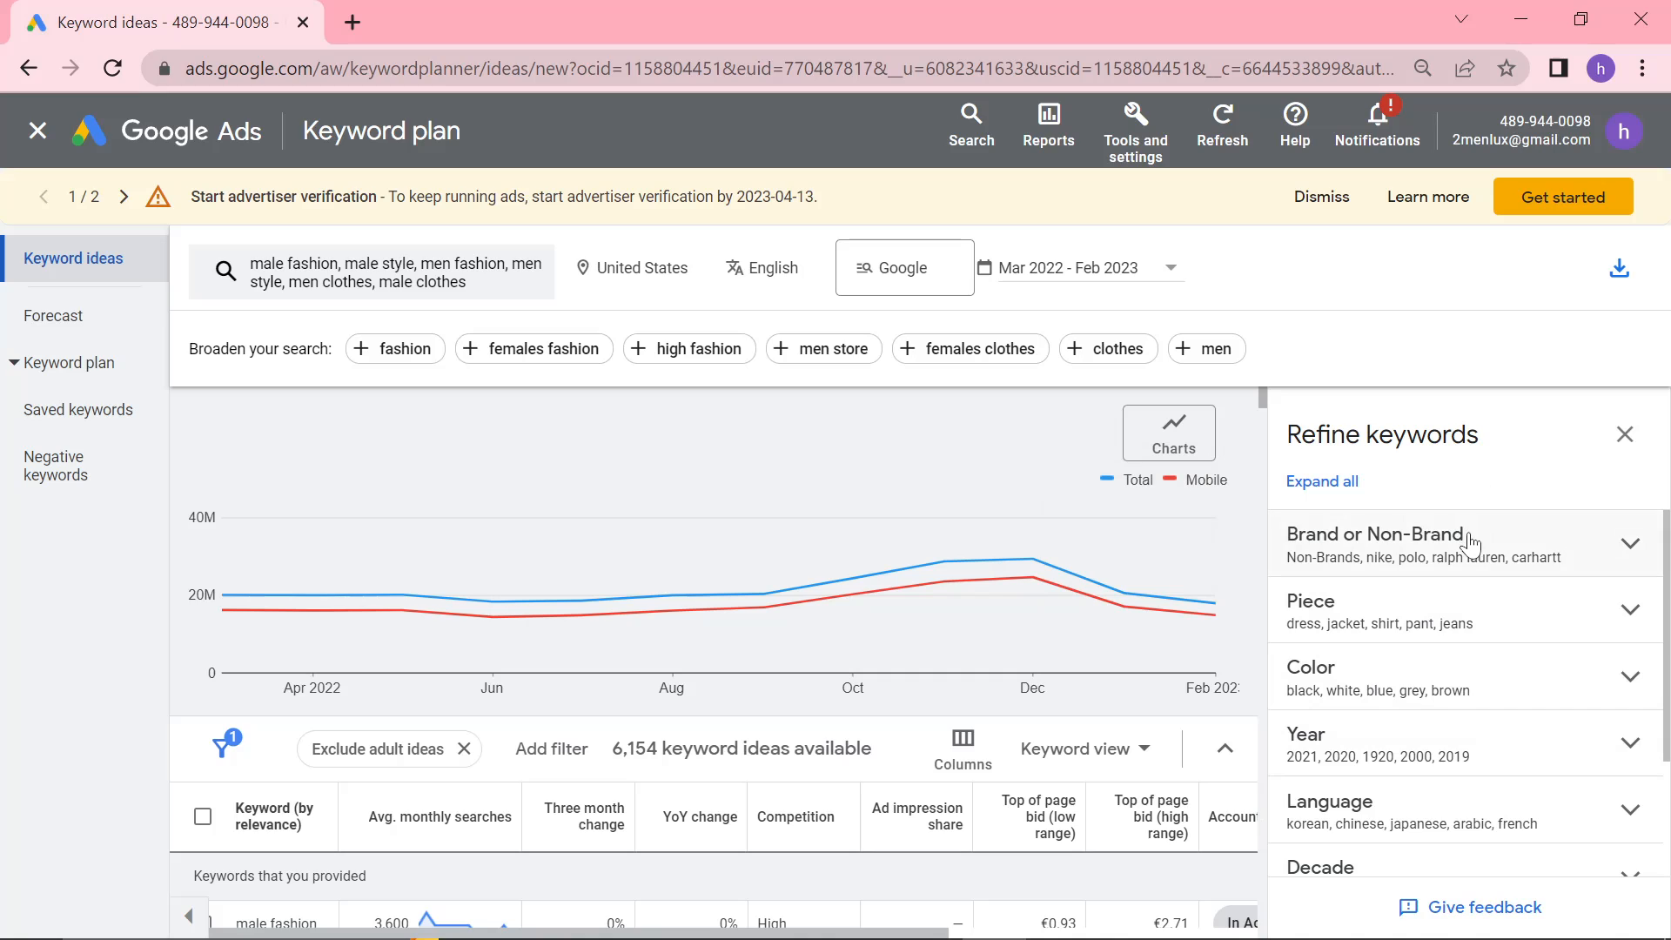
mouse_move(1512, 555)
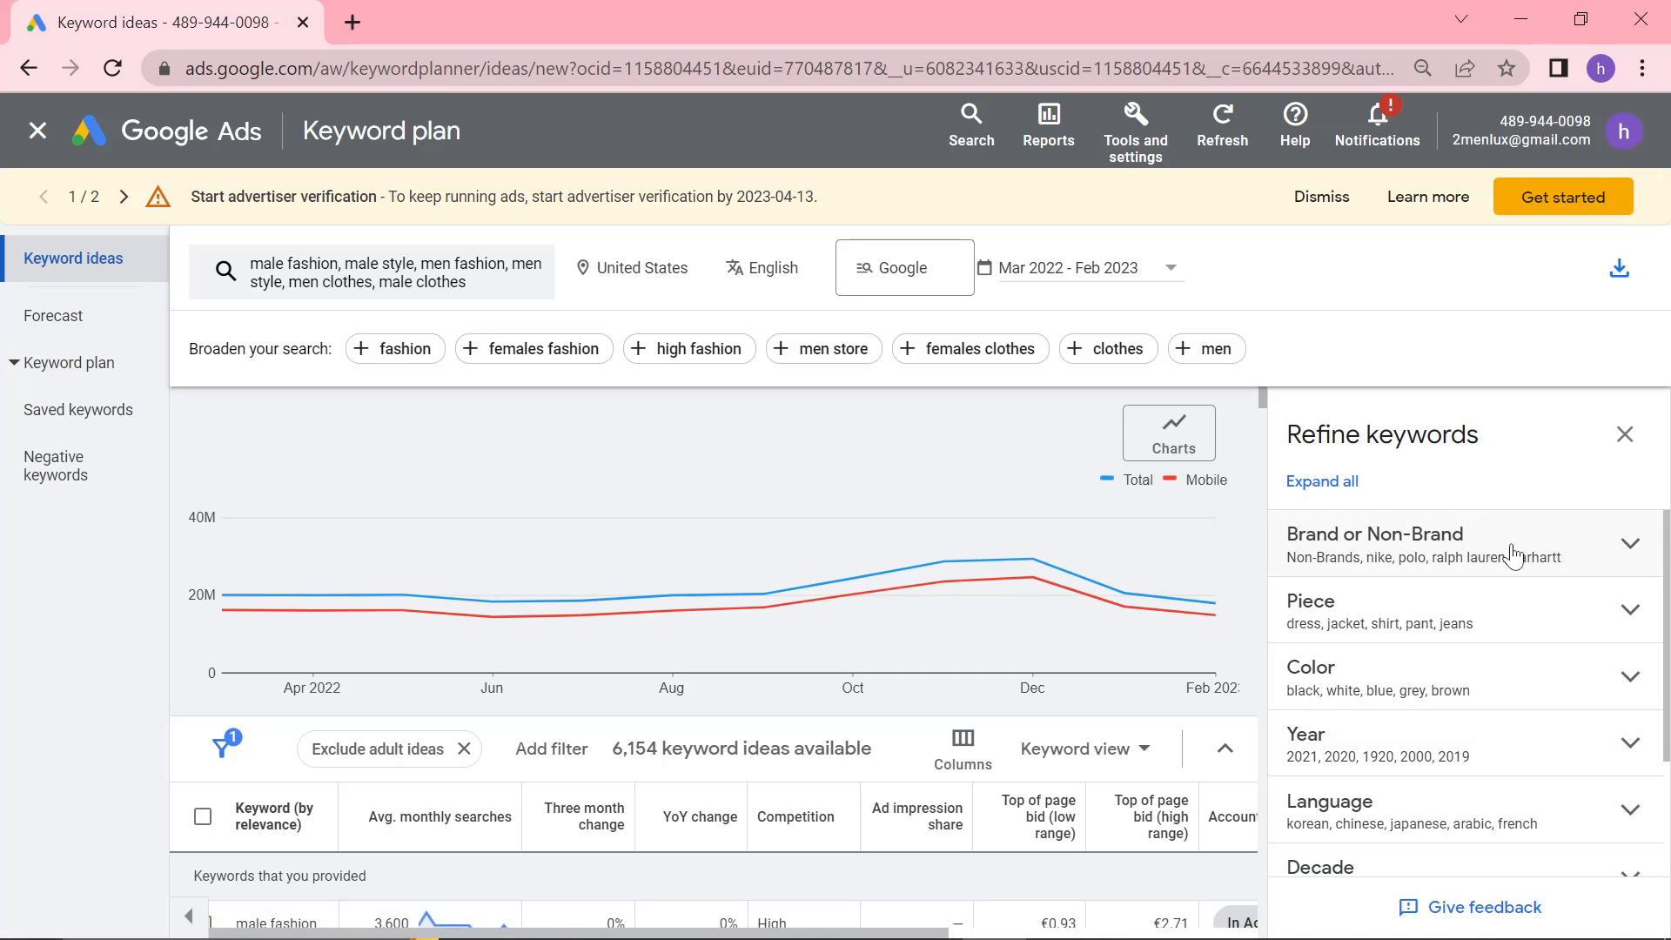
Add Brand keywords to the refinement and close the Refine keywords panel
click(1376, 537)
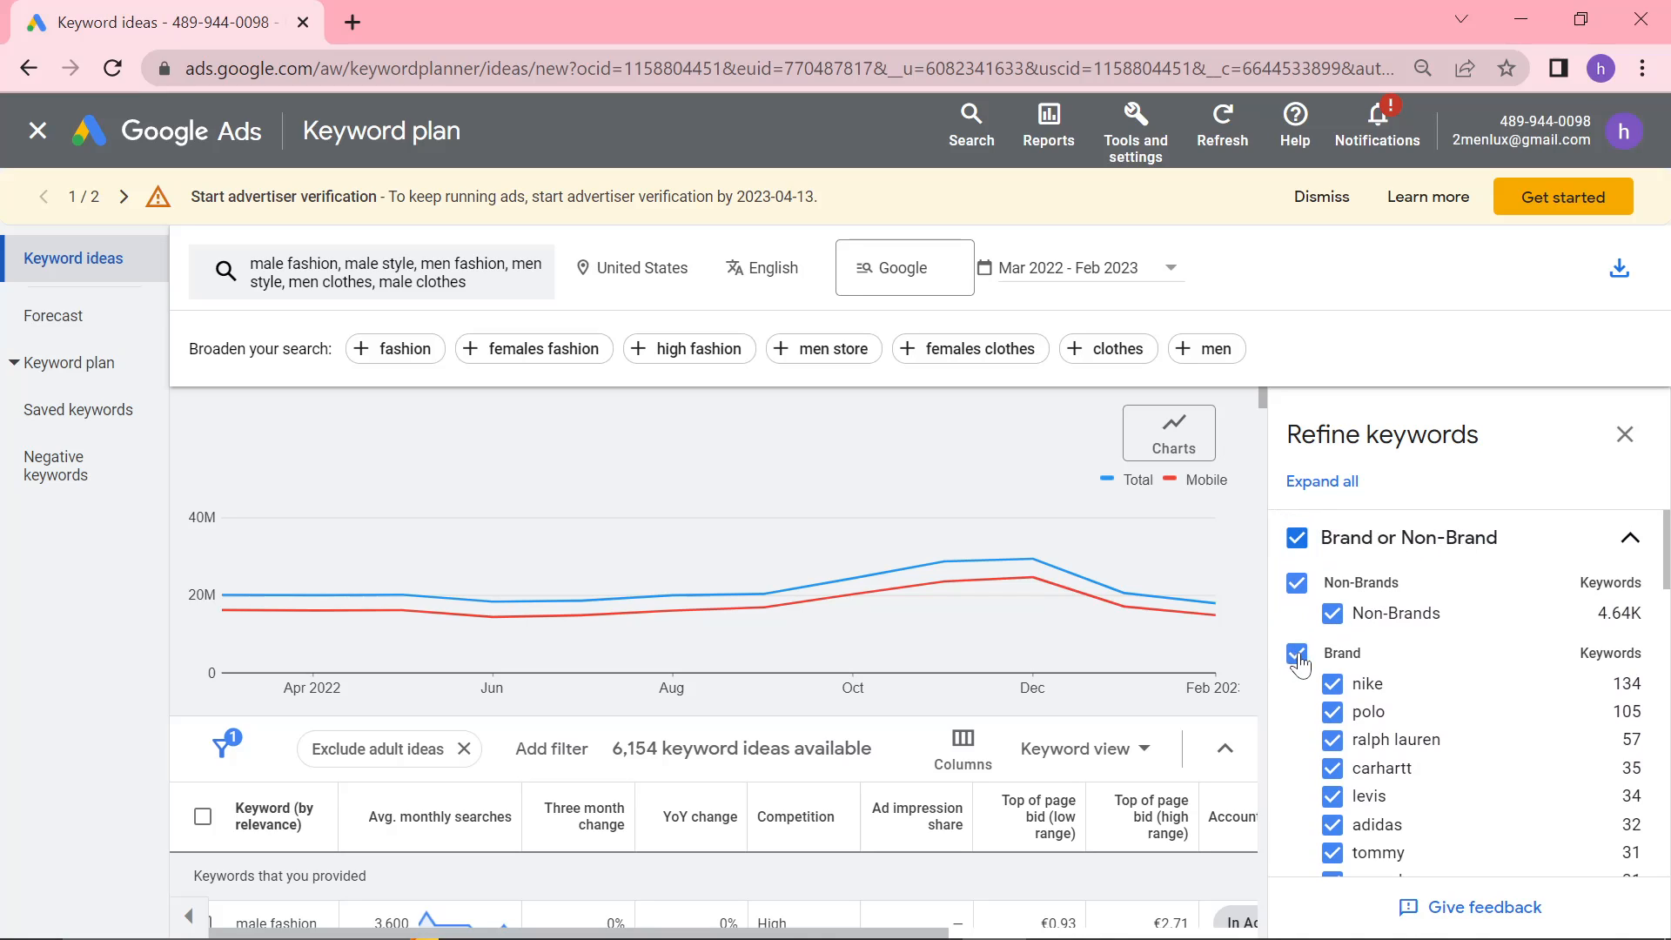
click(1297, 654)
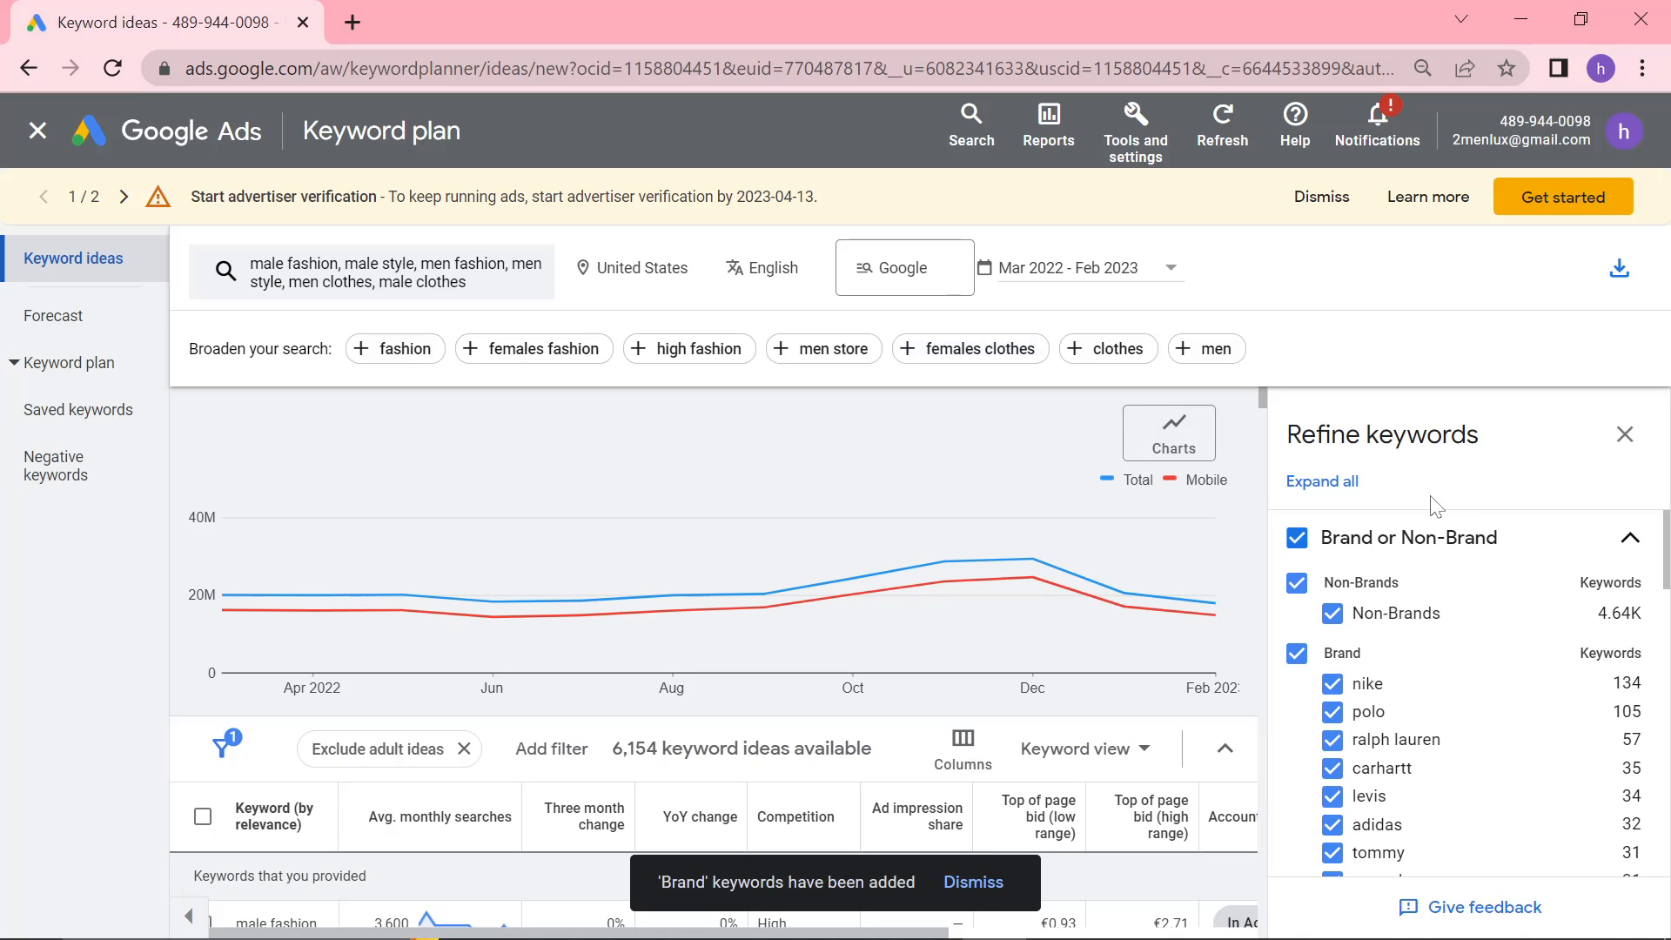
click(1625, 433)
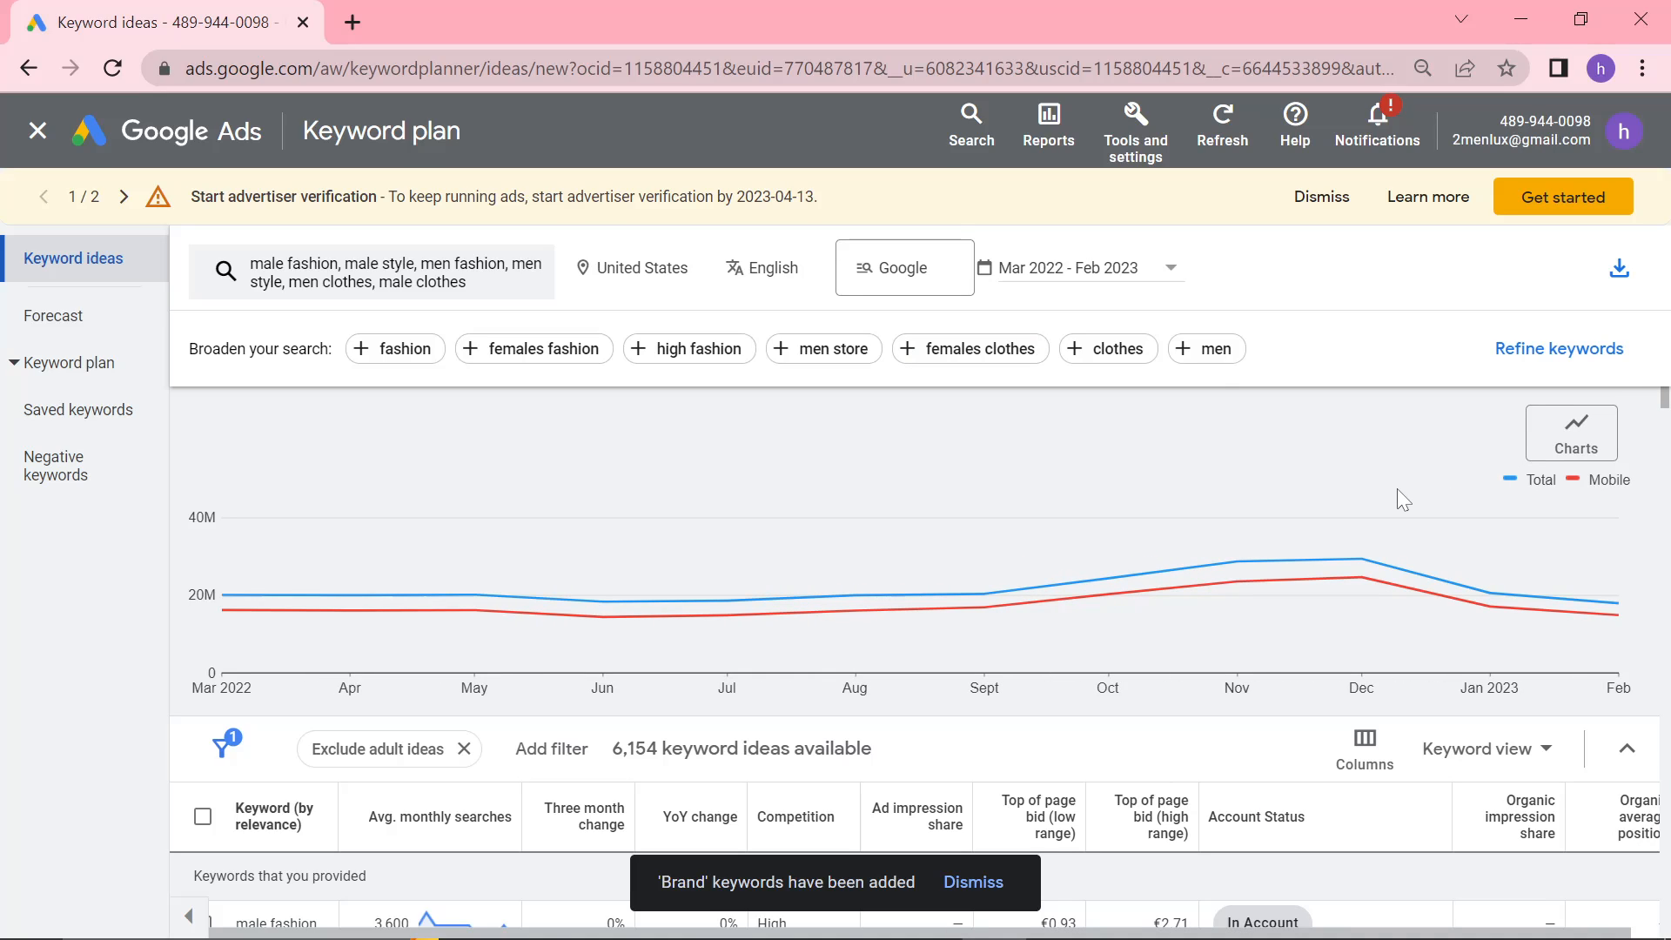
Keep the ungrouped Keyword view in the view dropdown
click(1486, 749)
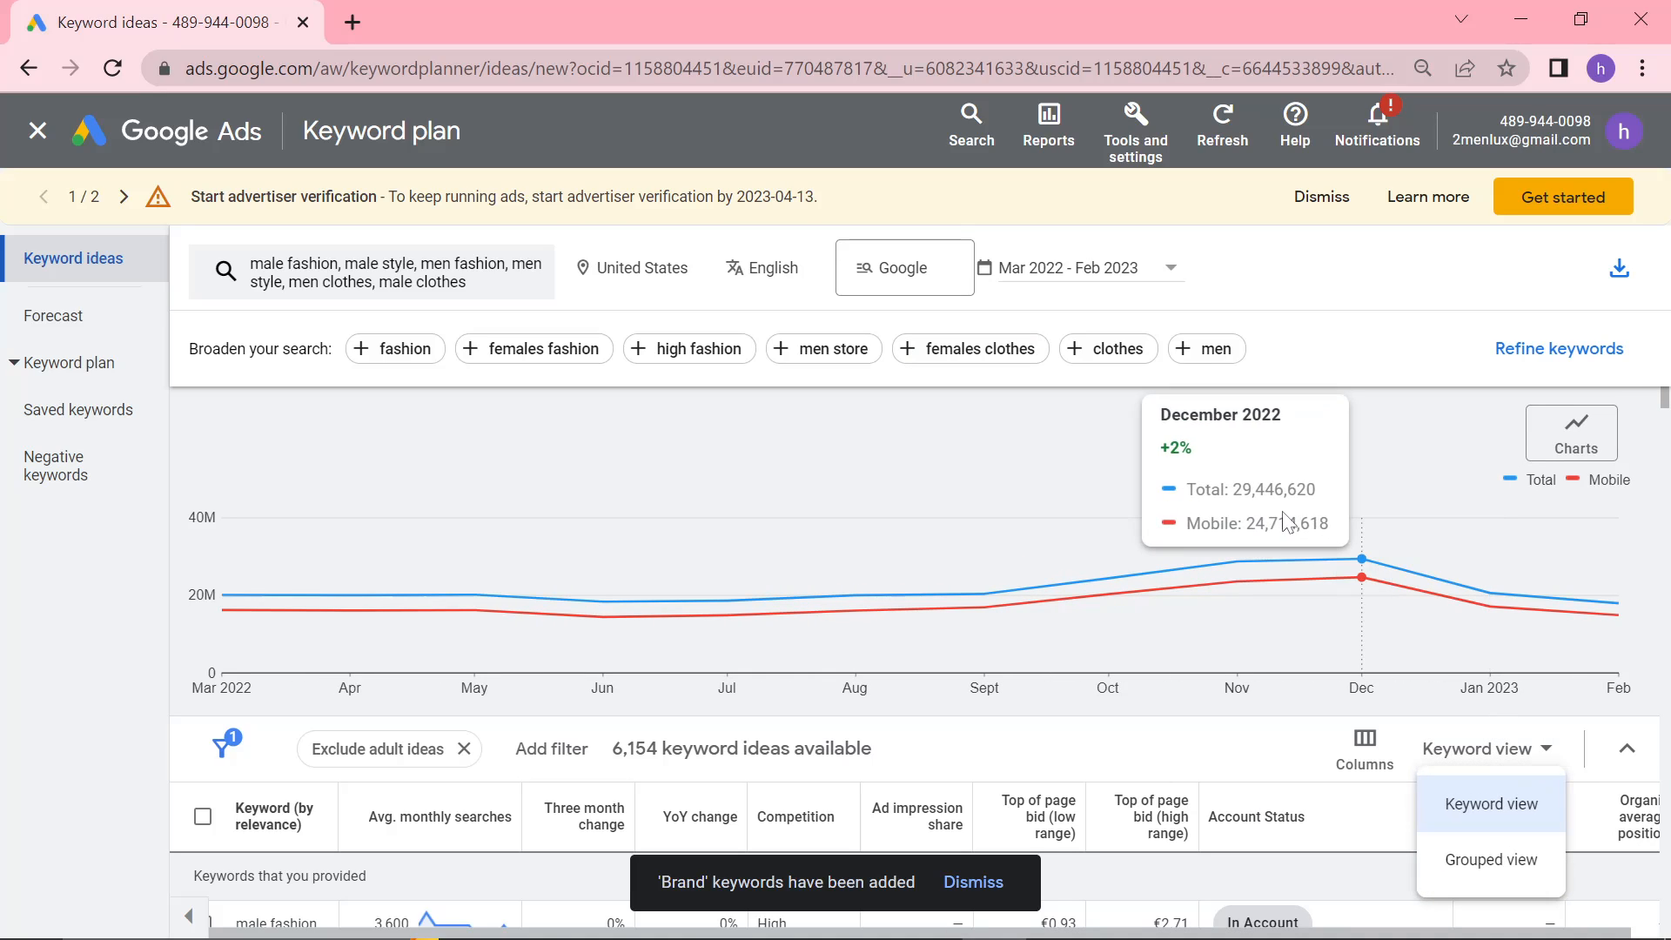
click(1477, 749)
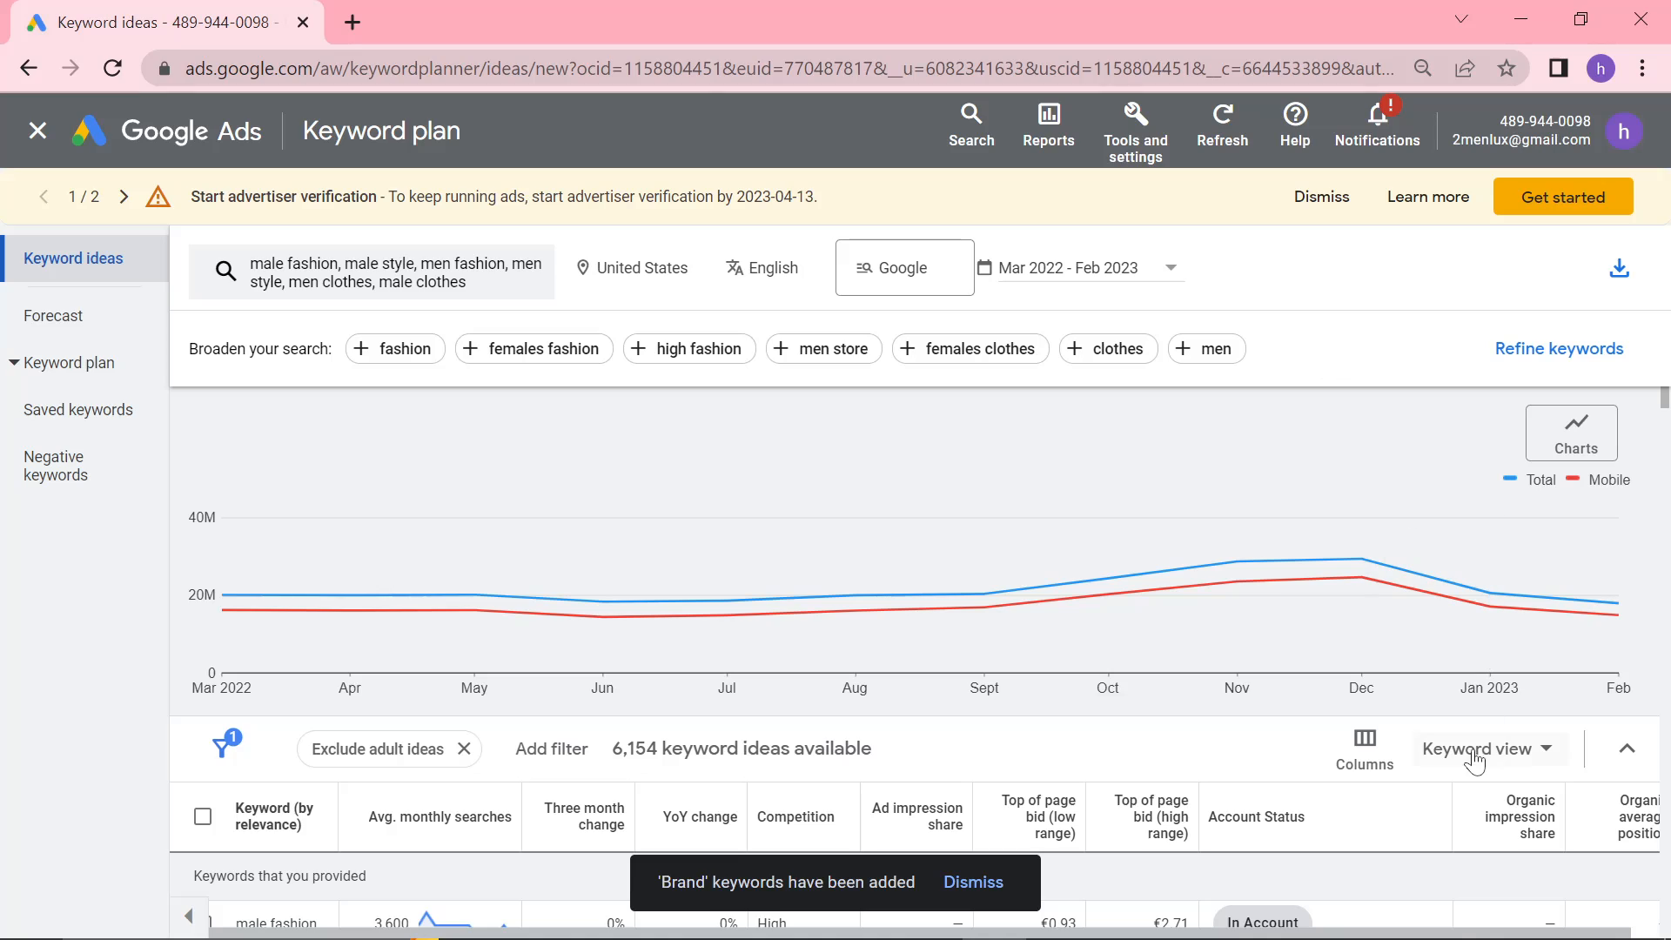
click(1482, 749)
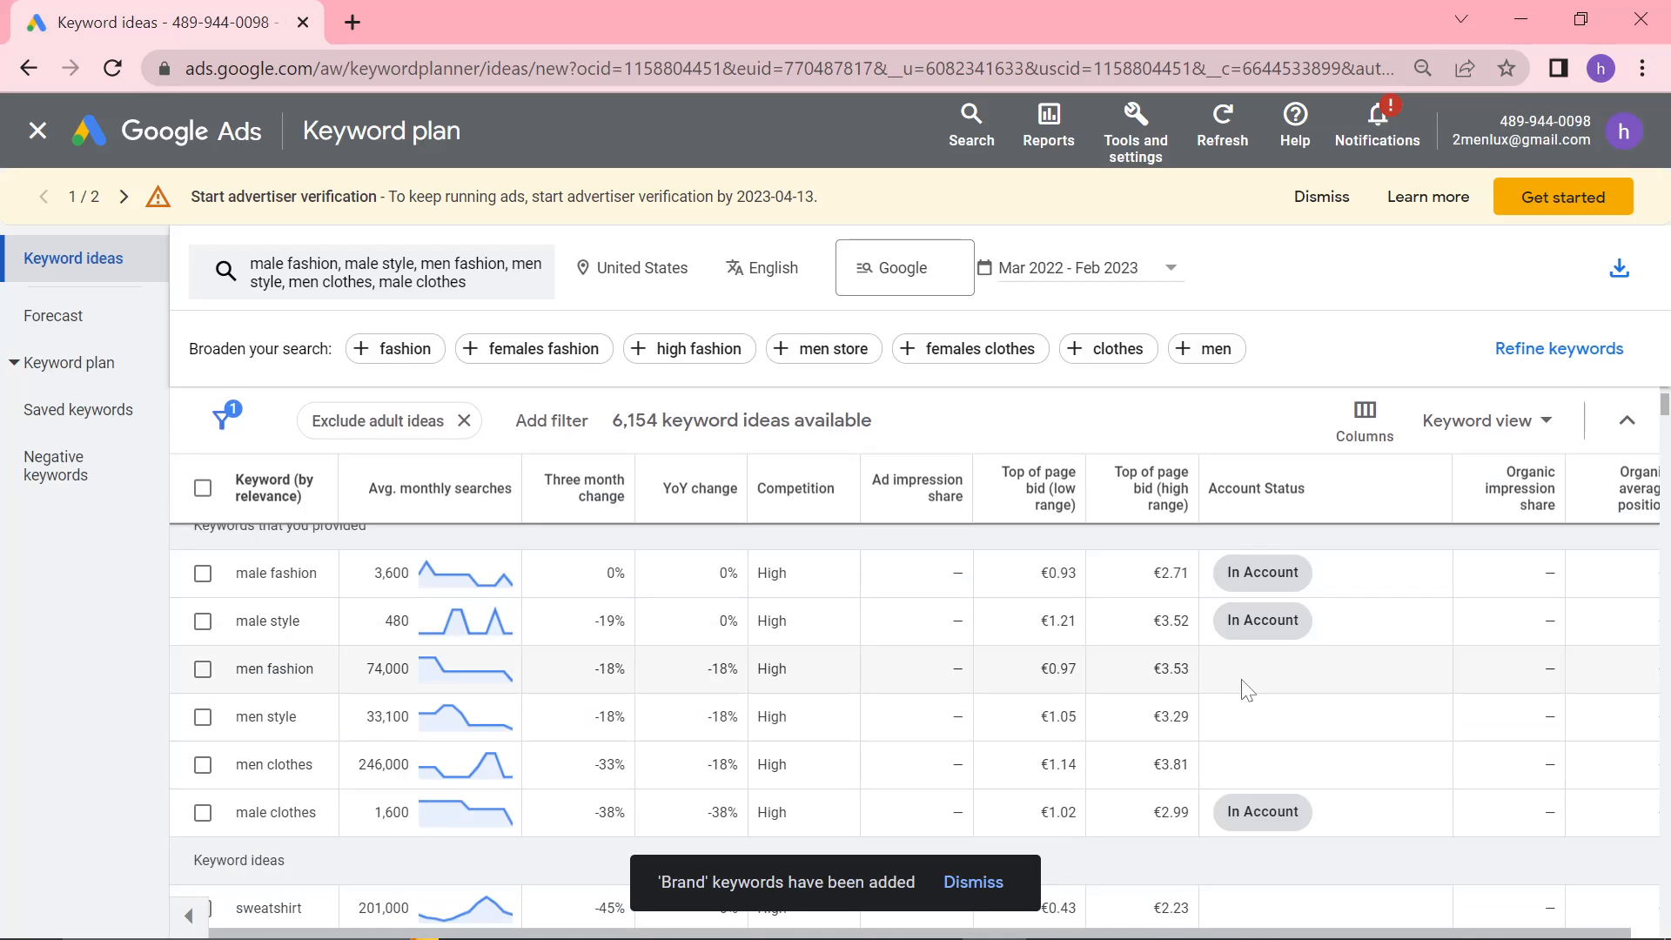
Scroll the keyword table to the male fashion, male style and male clothes rows
scroll(down, 3)
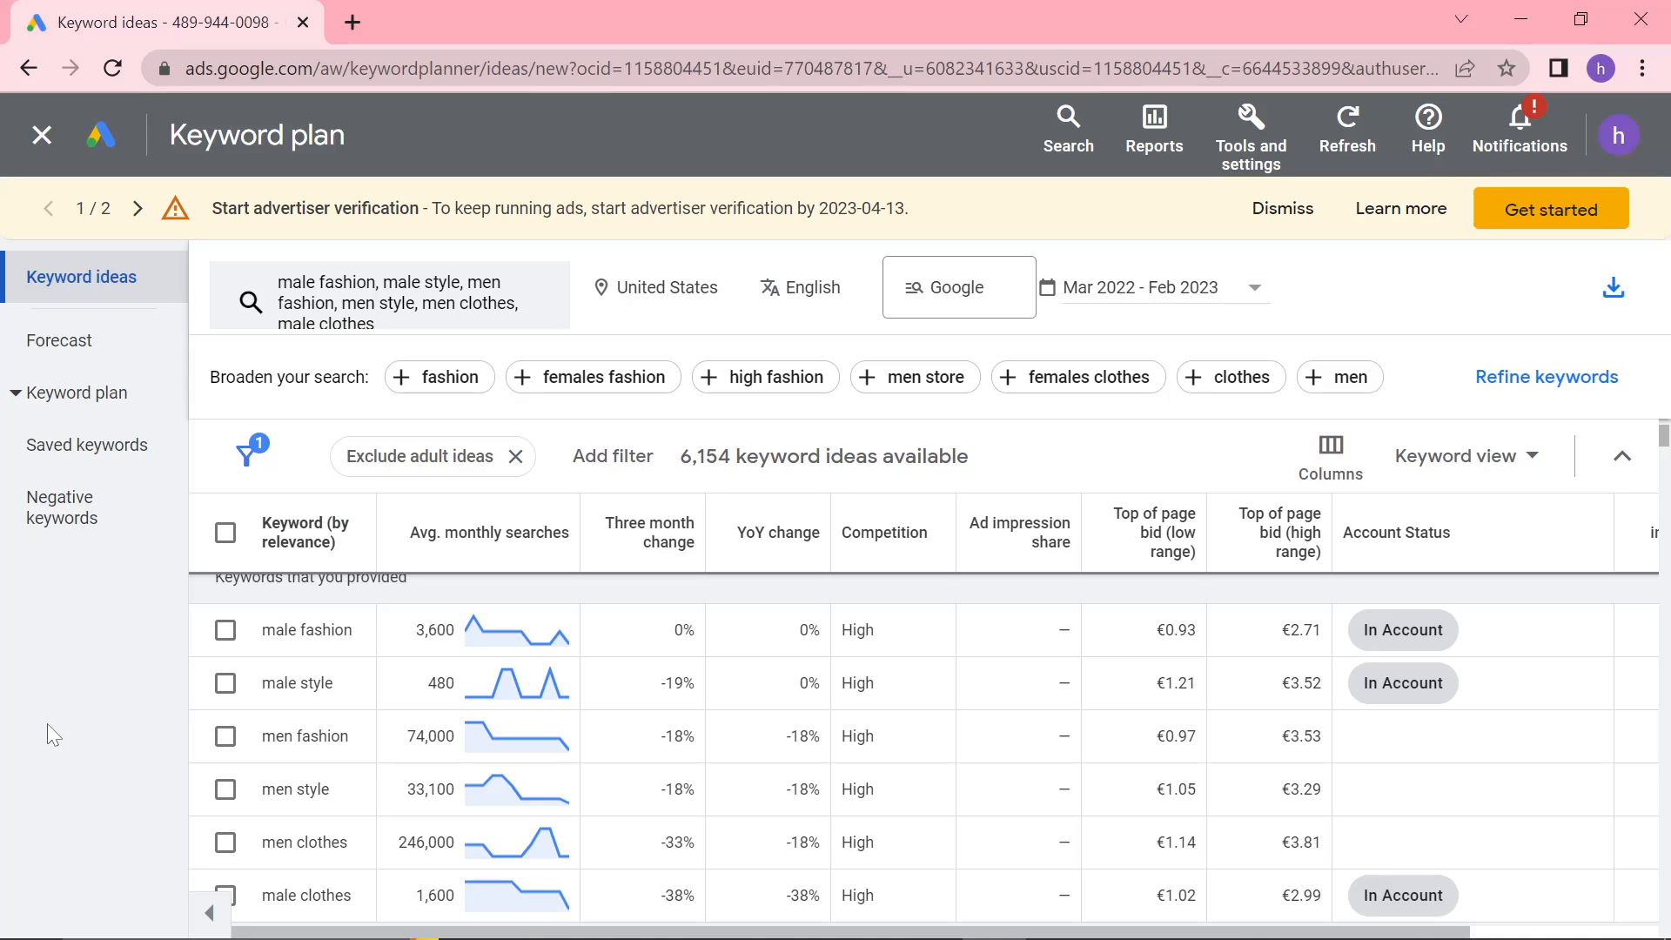
mouse_move(580, 236)
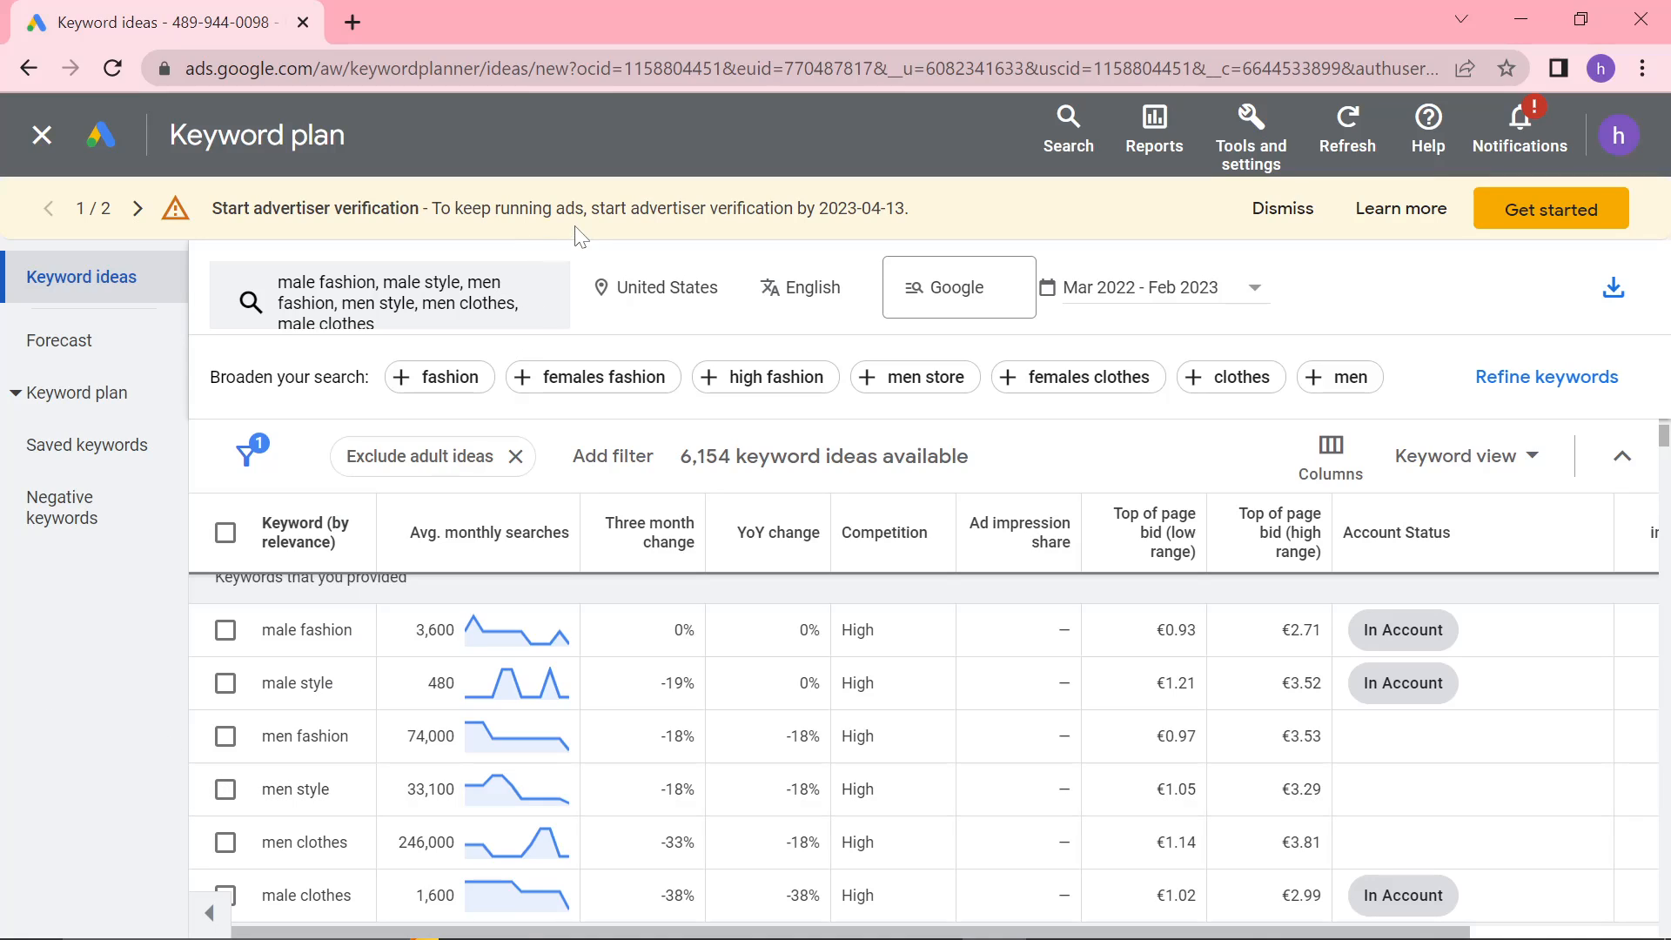
mouse_move(1148, 542)
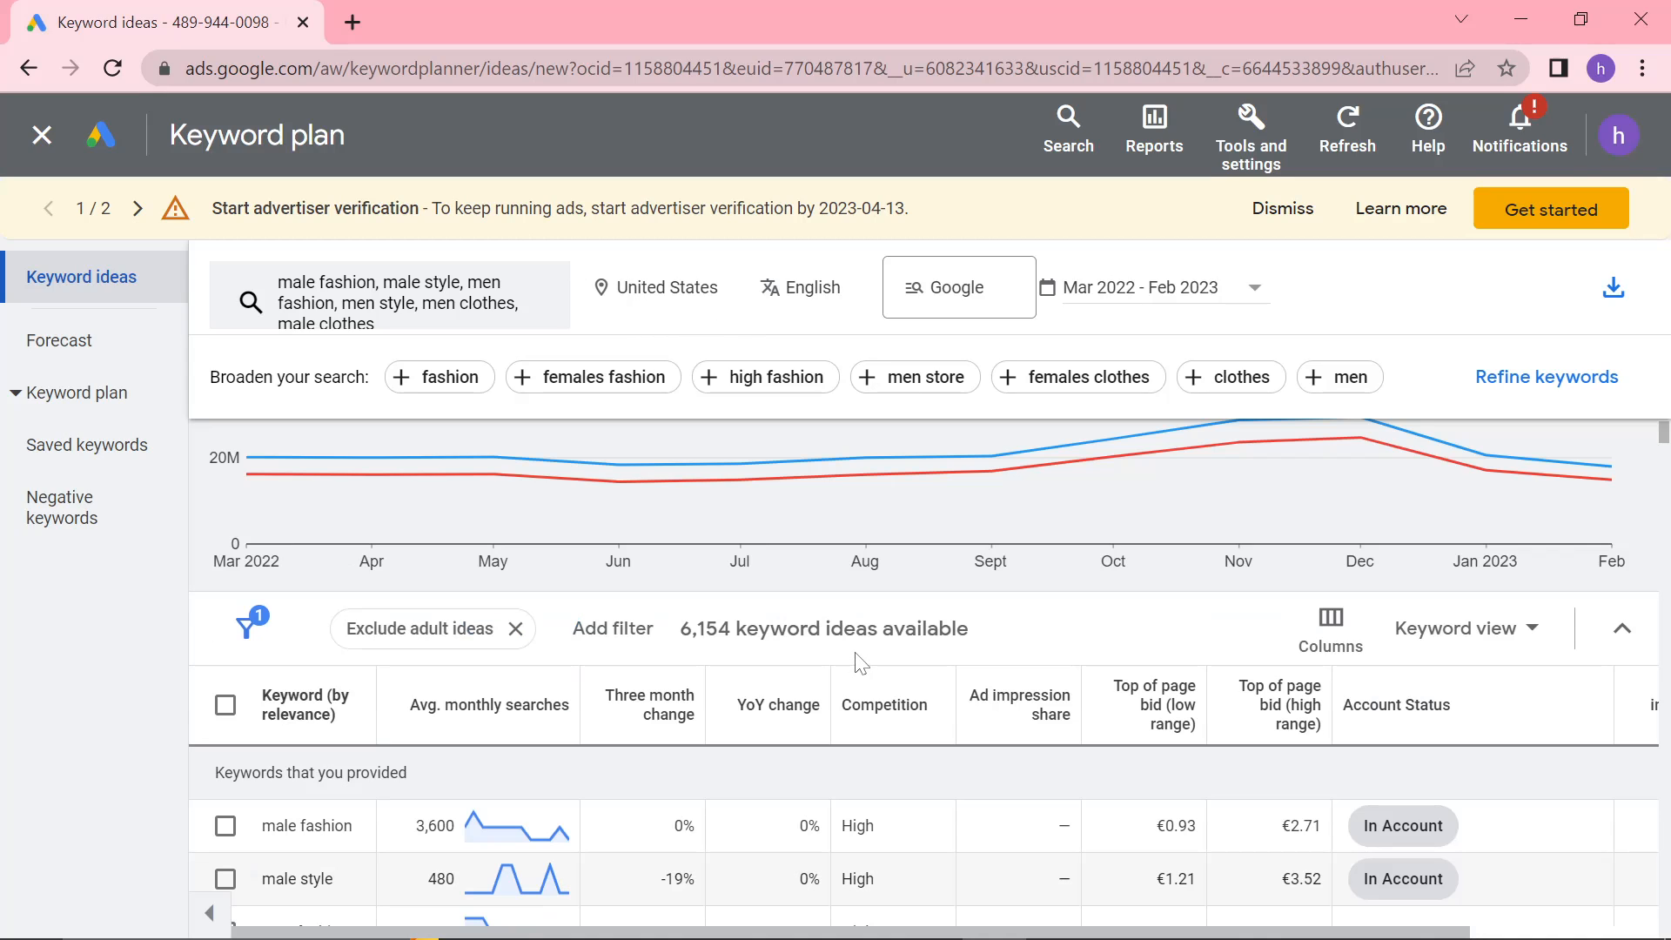
scroll(down, 3)
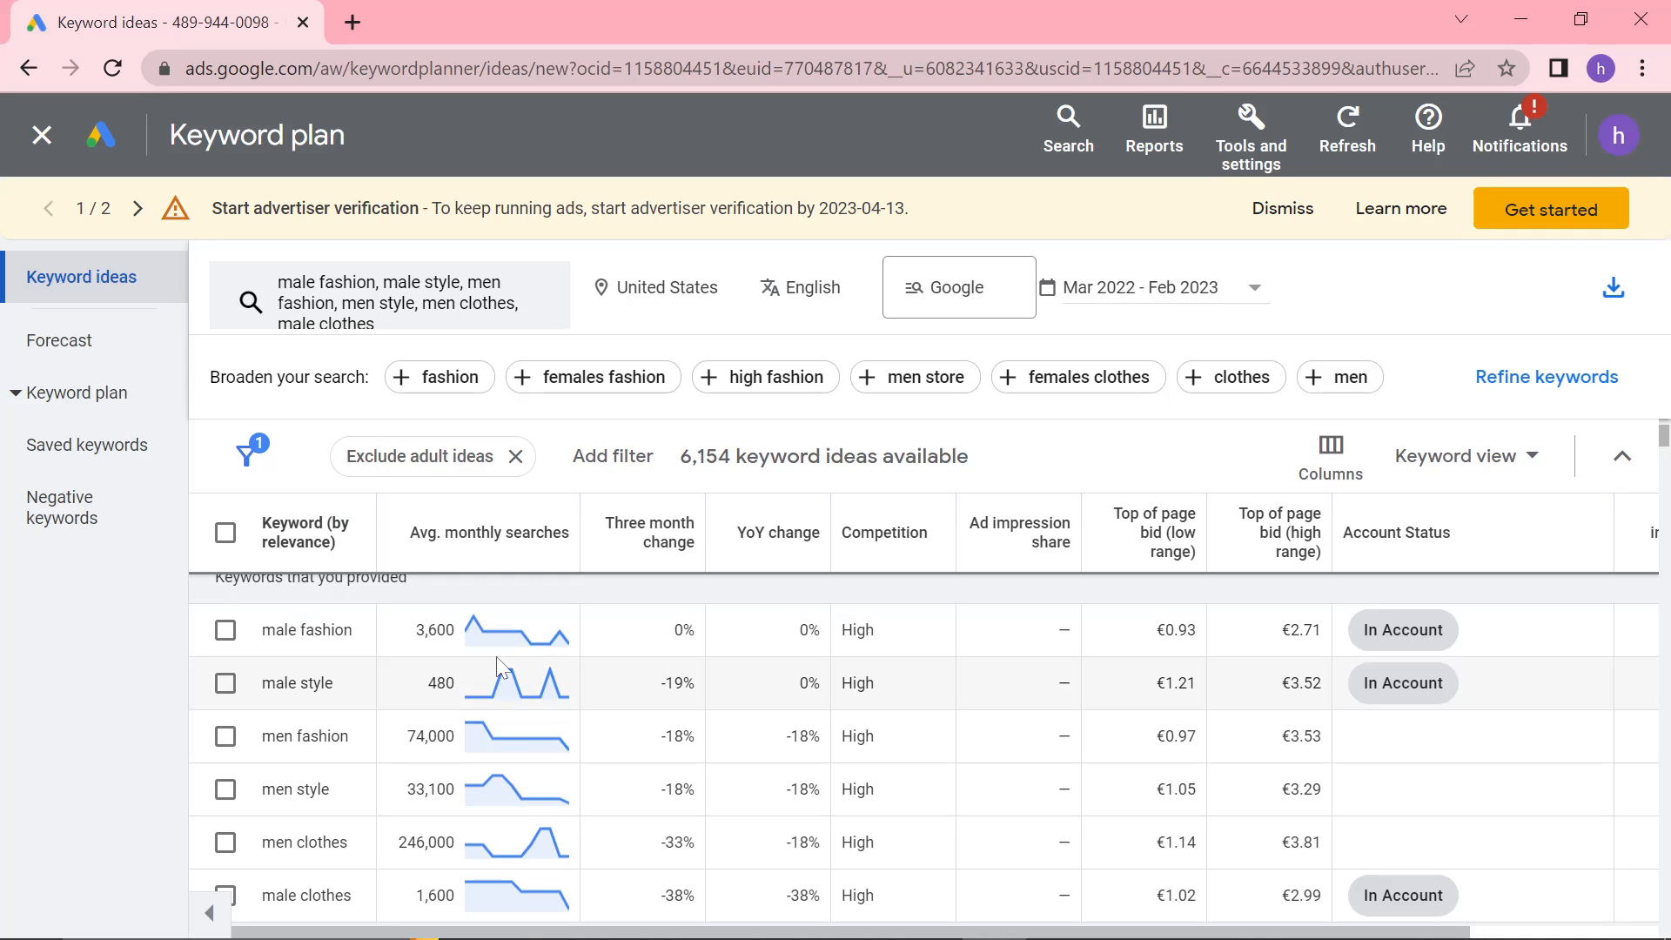
mouse_move(728, 626)
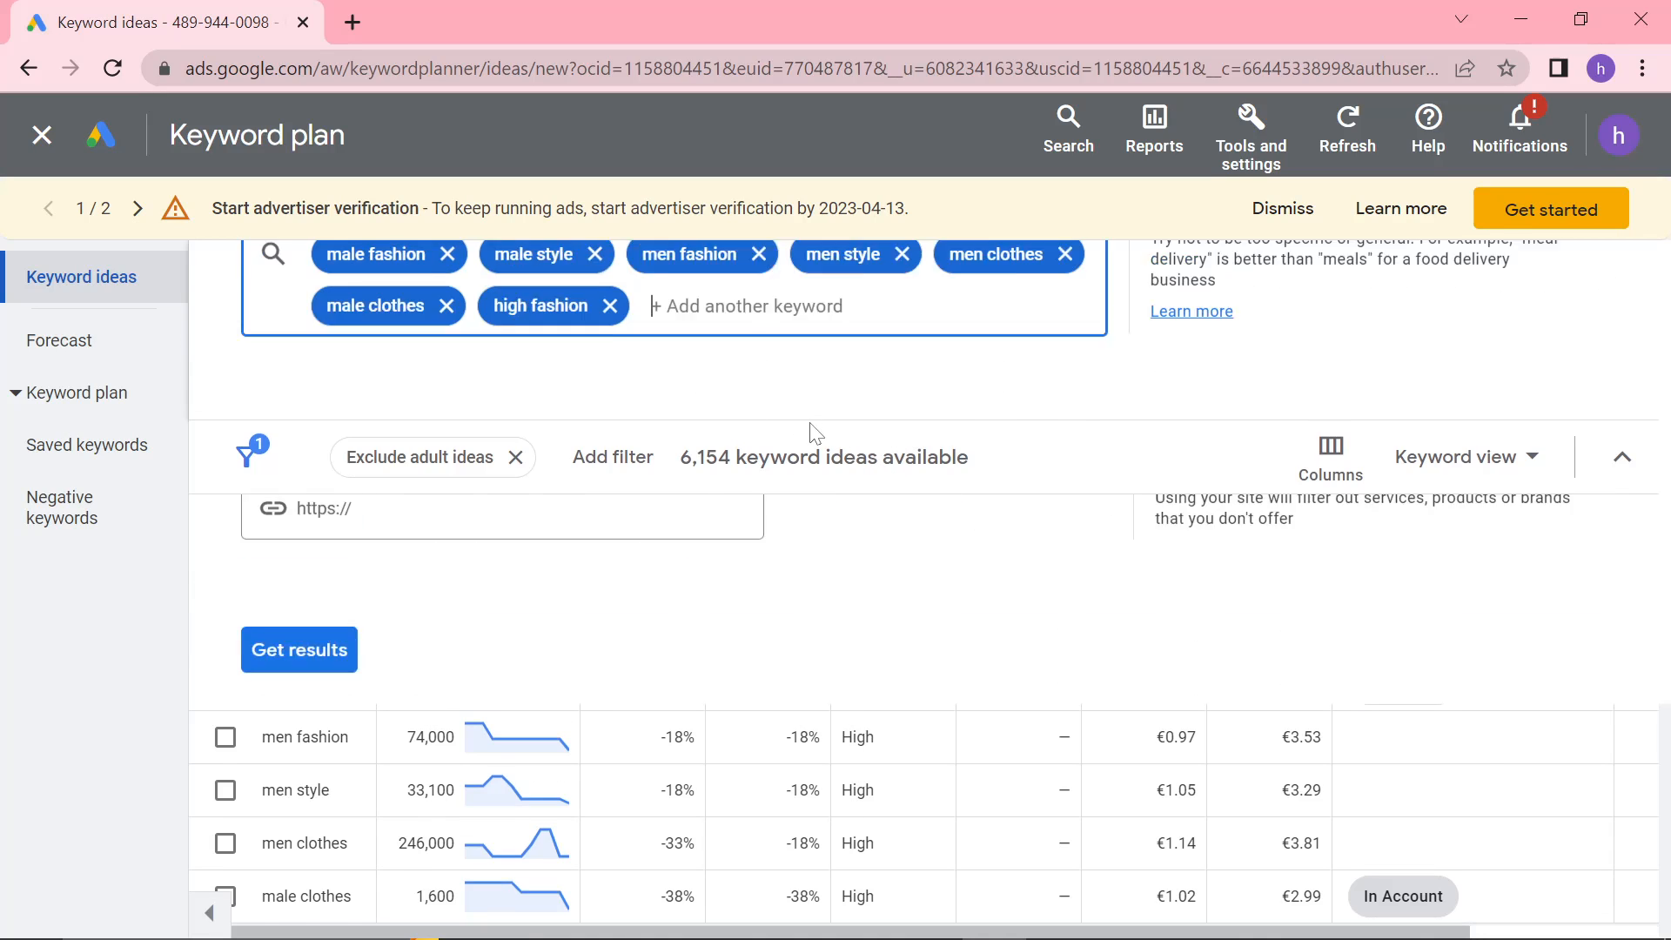
Refresh results with high fashion and add the men store chip, reaching 8,057 ideas
click(299, 650)
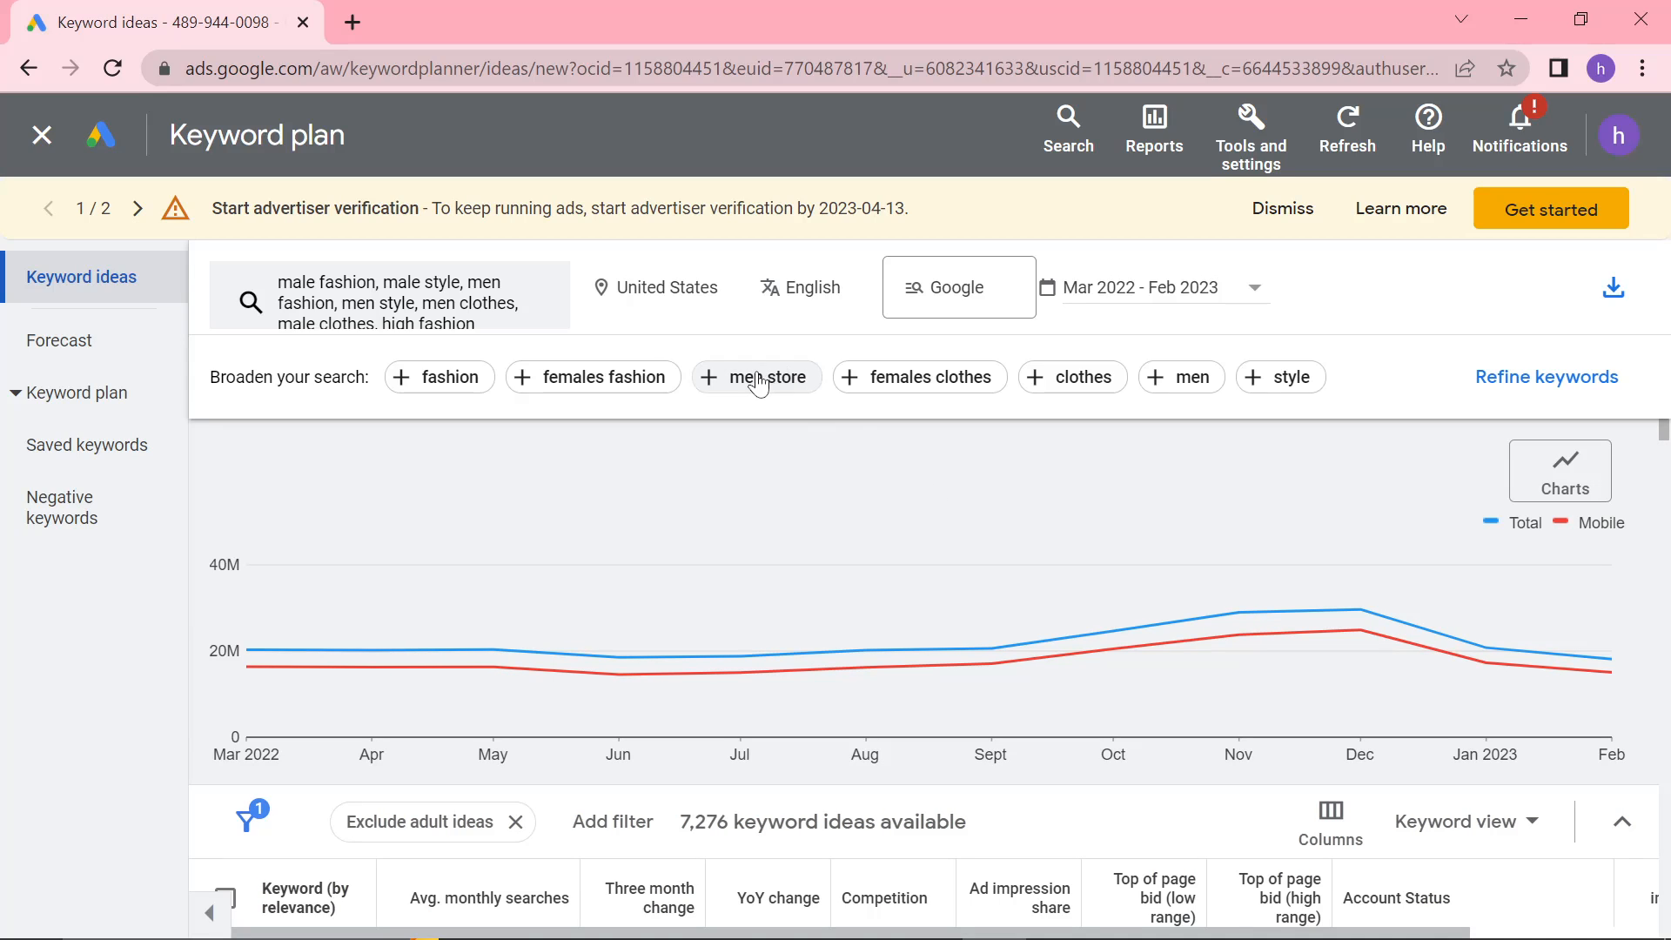
click(756, 376)
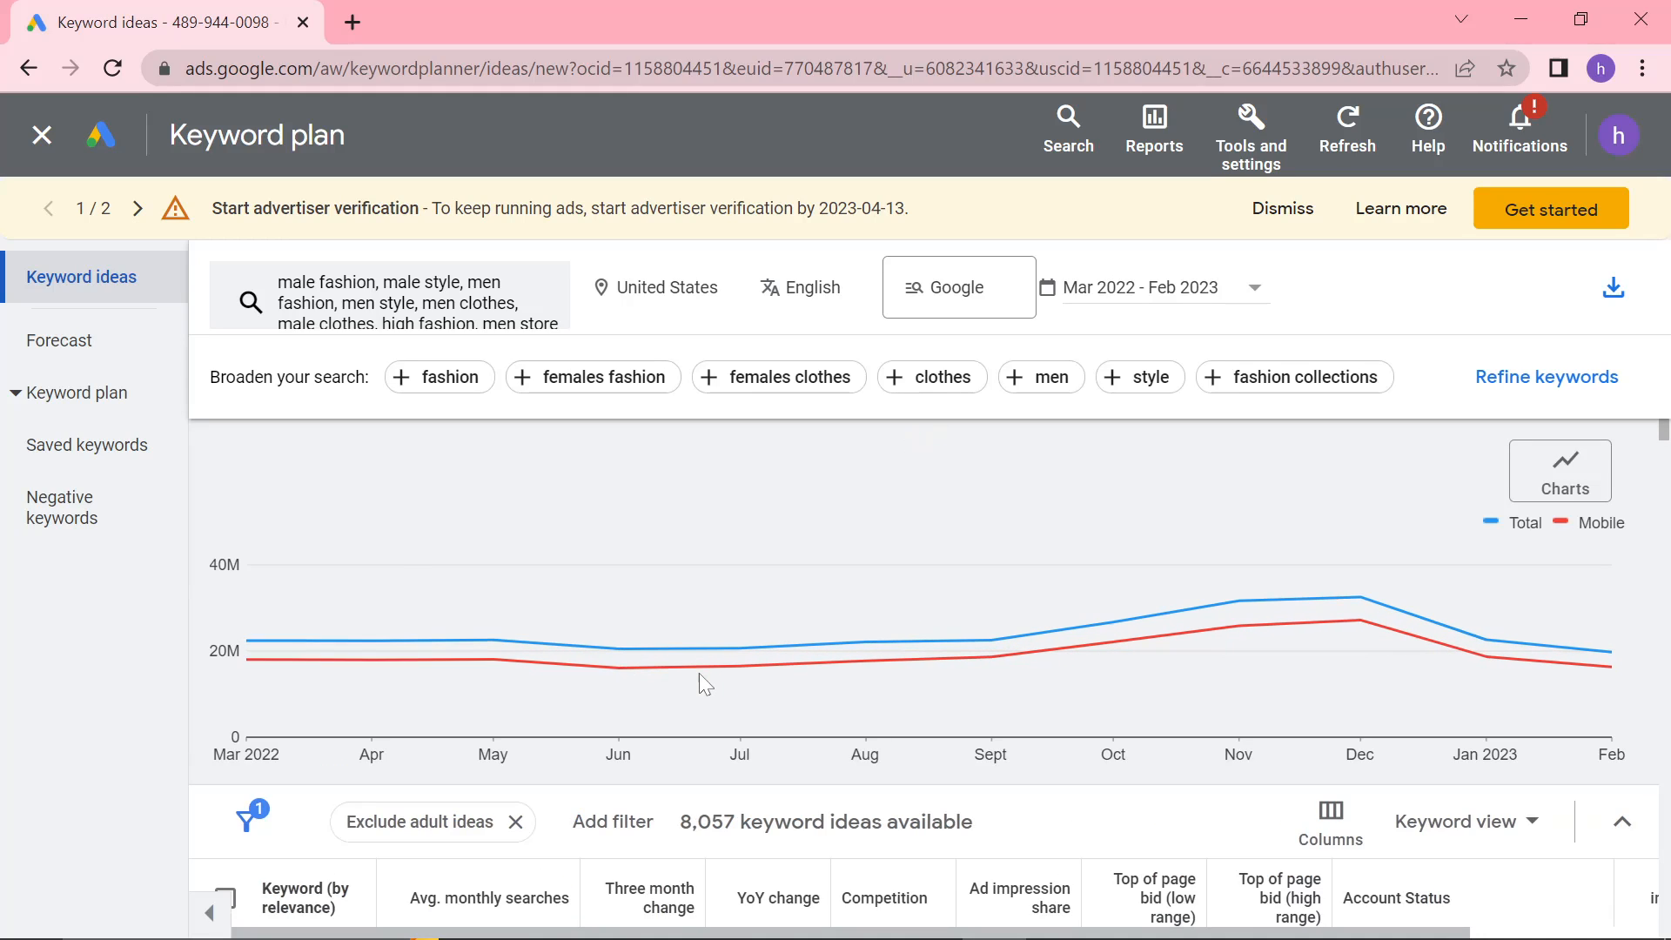
mouse_move(1239, 629)
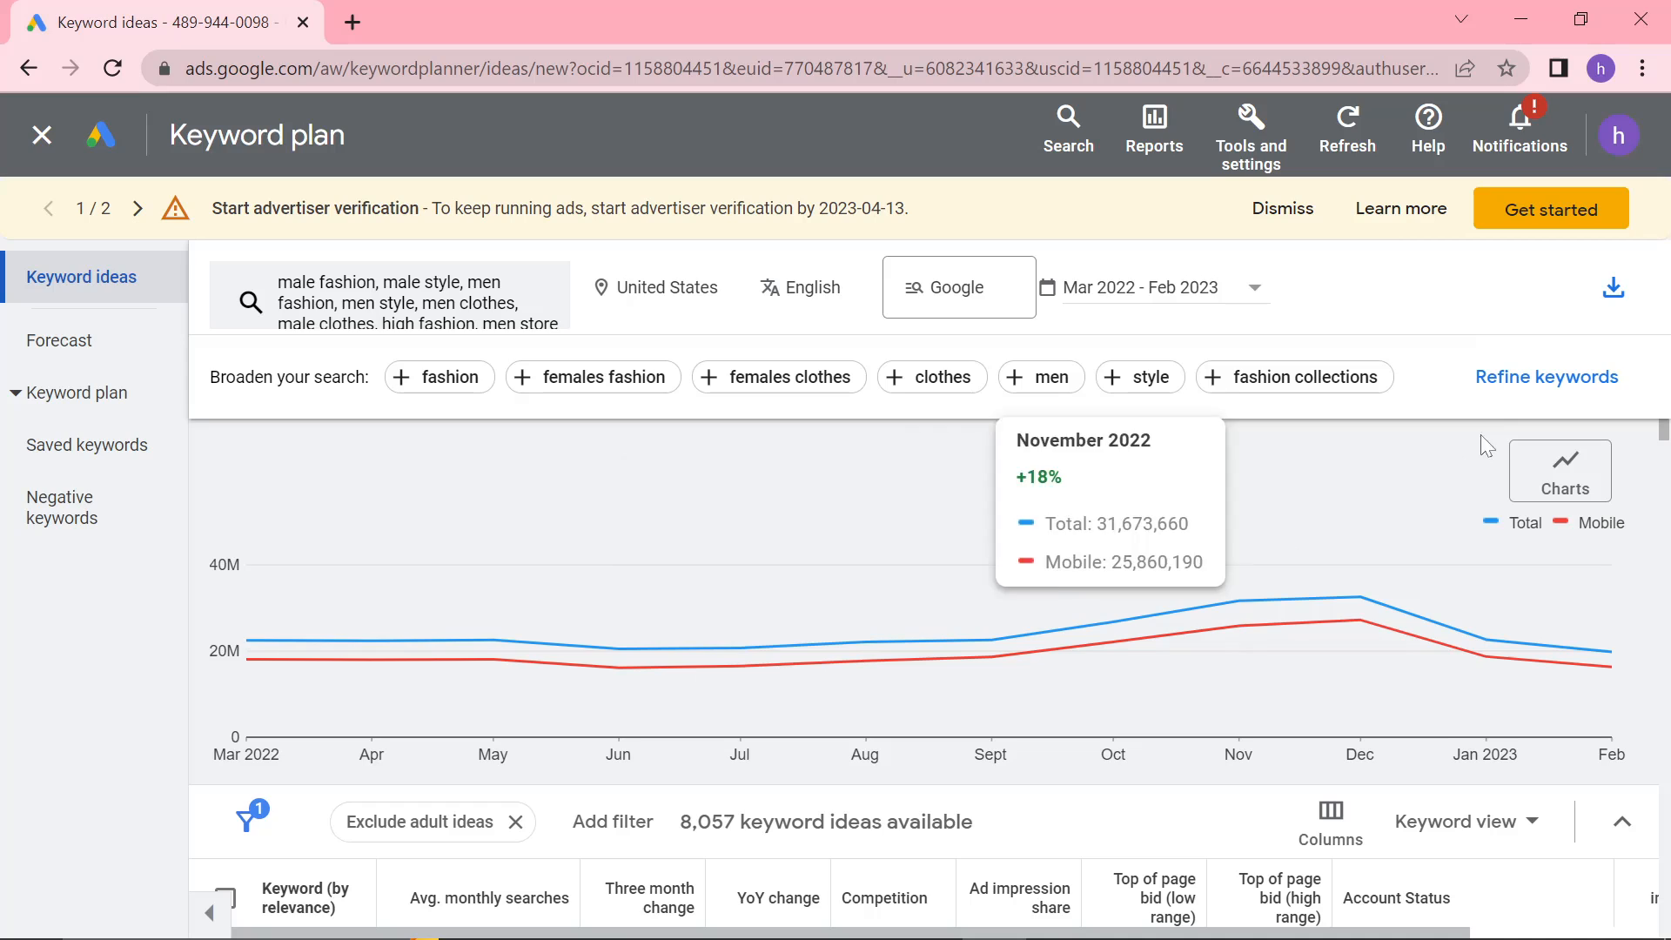
Export the keyword ideas to Google Sheets in My drive with the default name
click(1613, 287)
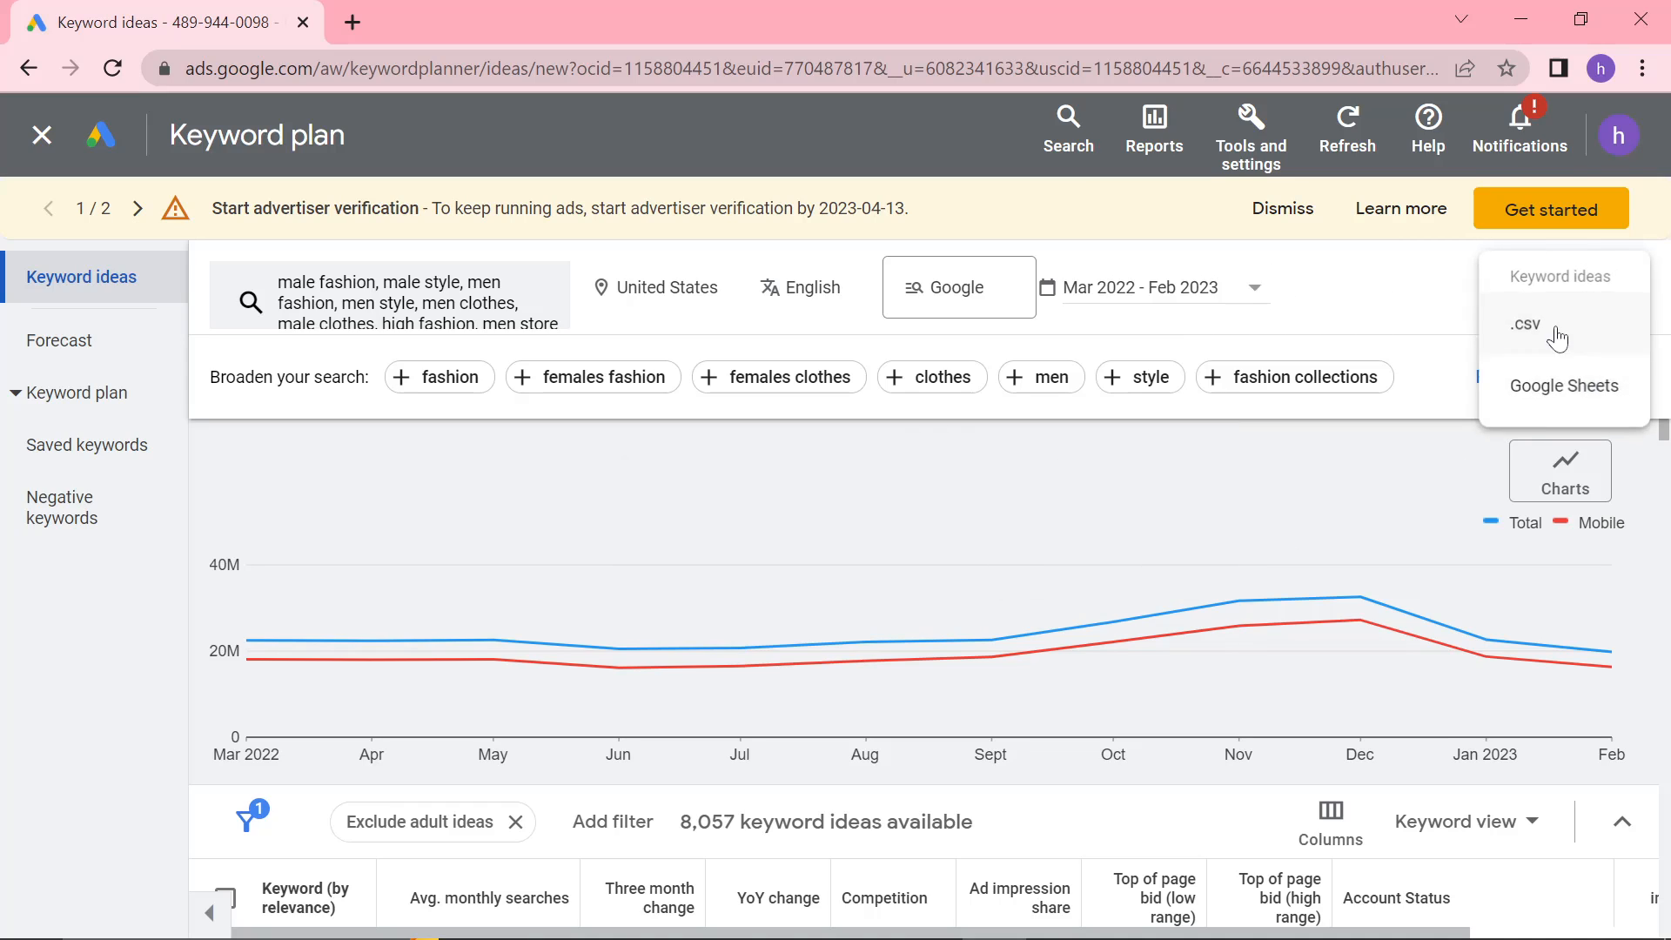
click(1563, 384)
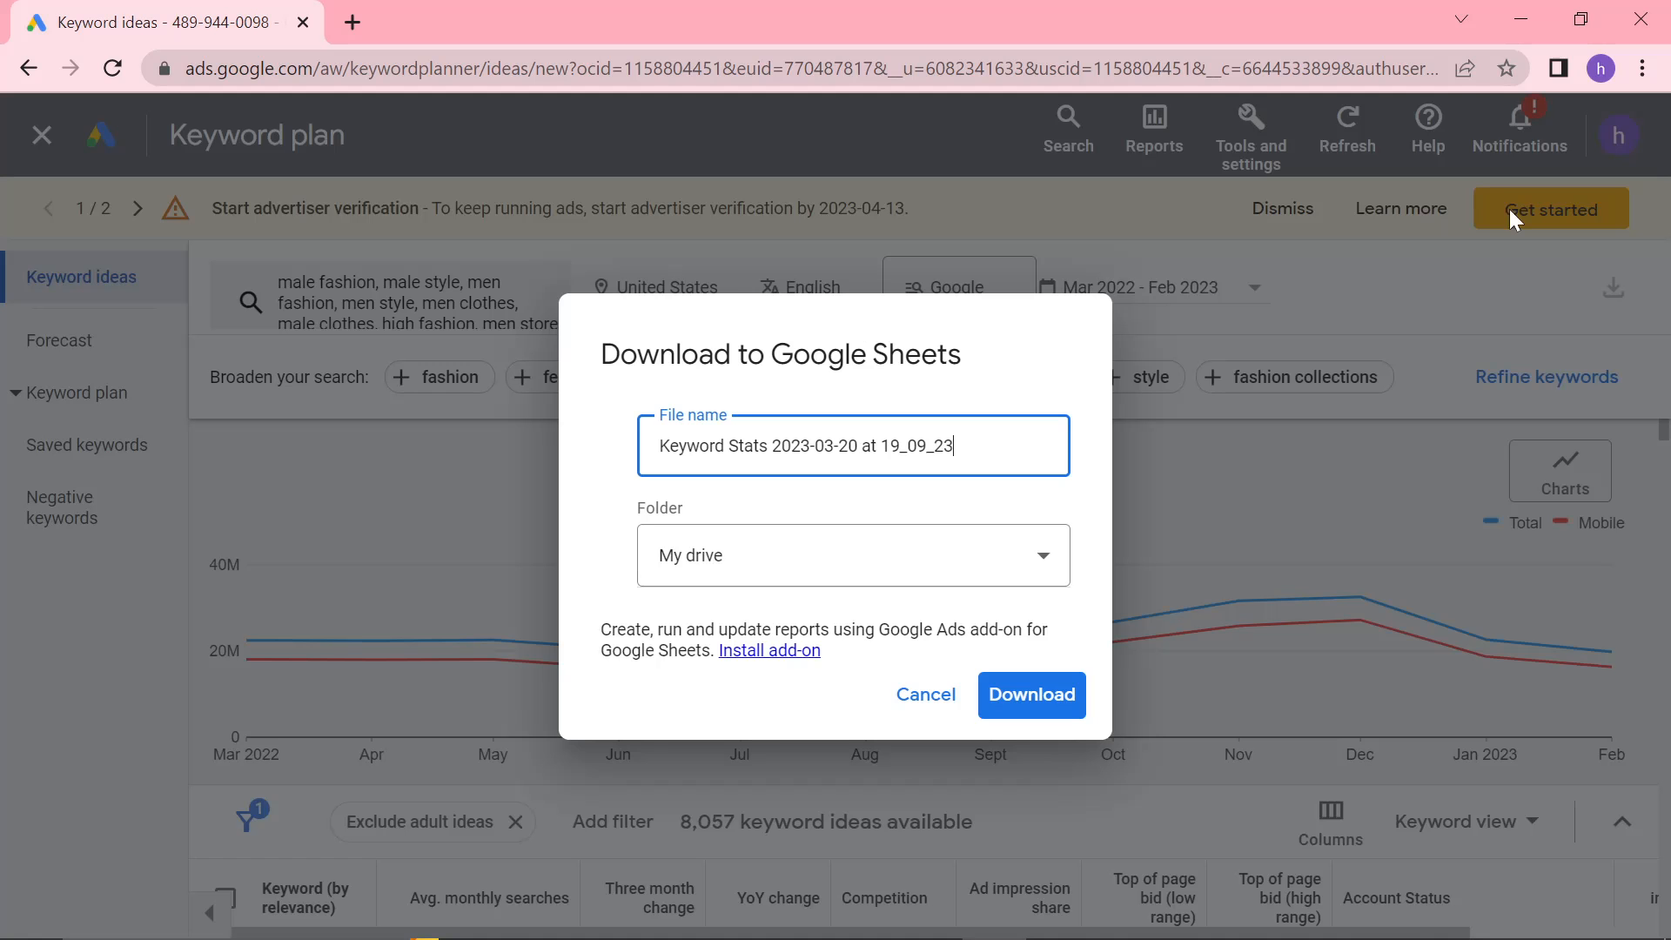
click(1030, 694)
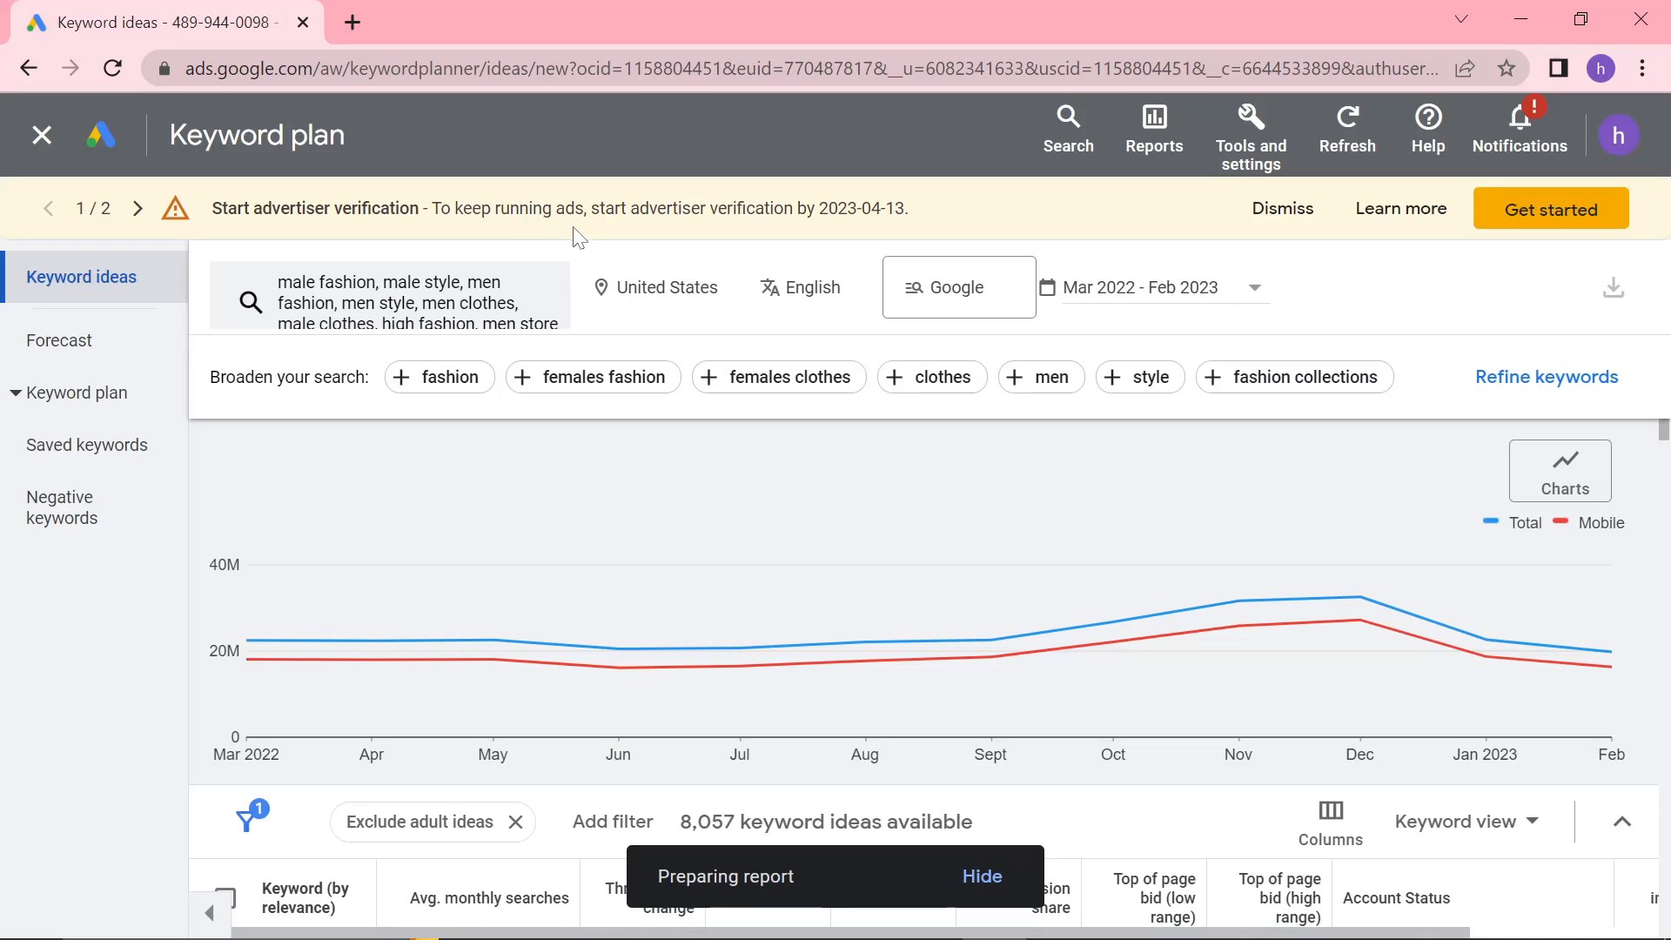
mouse_move(920, 538)
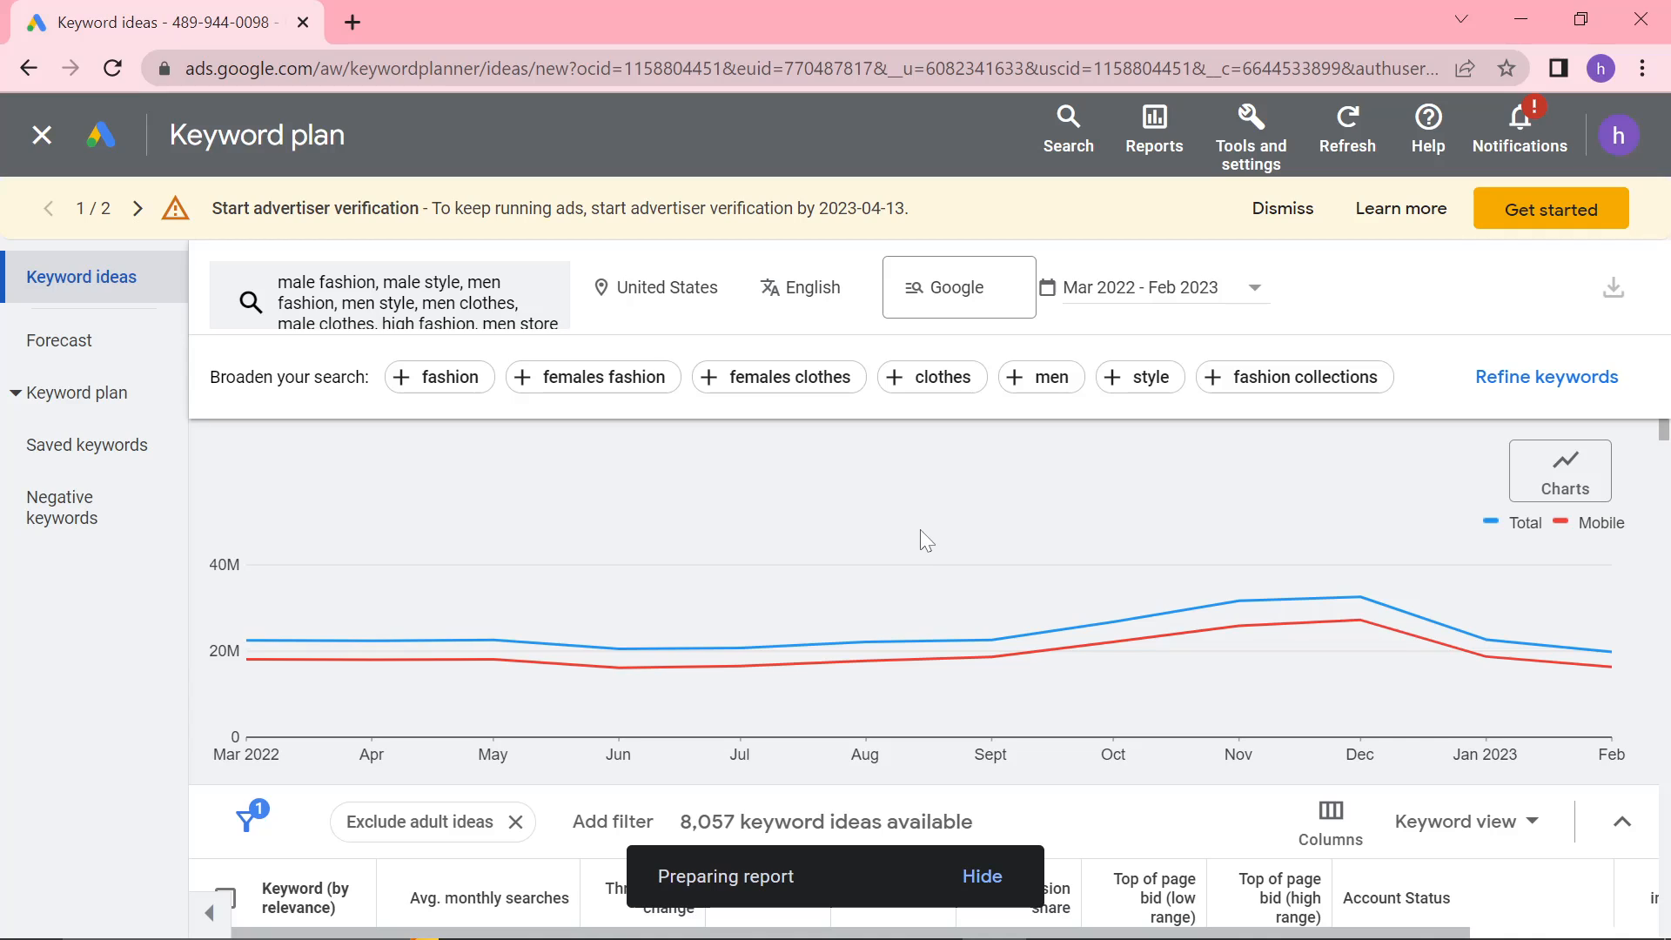
mouse_move(929, 540)
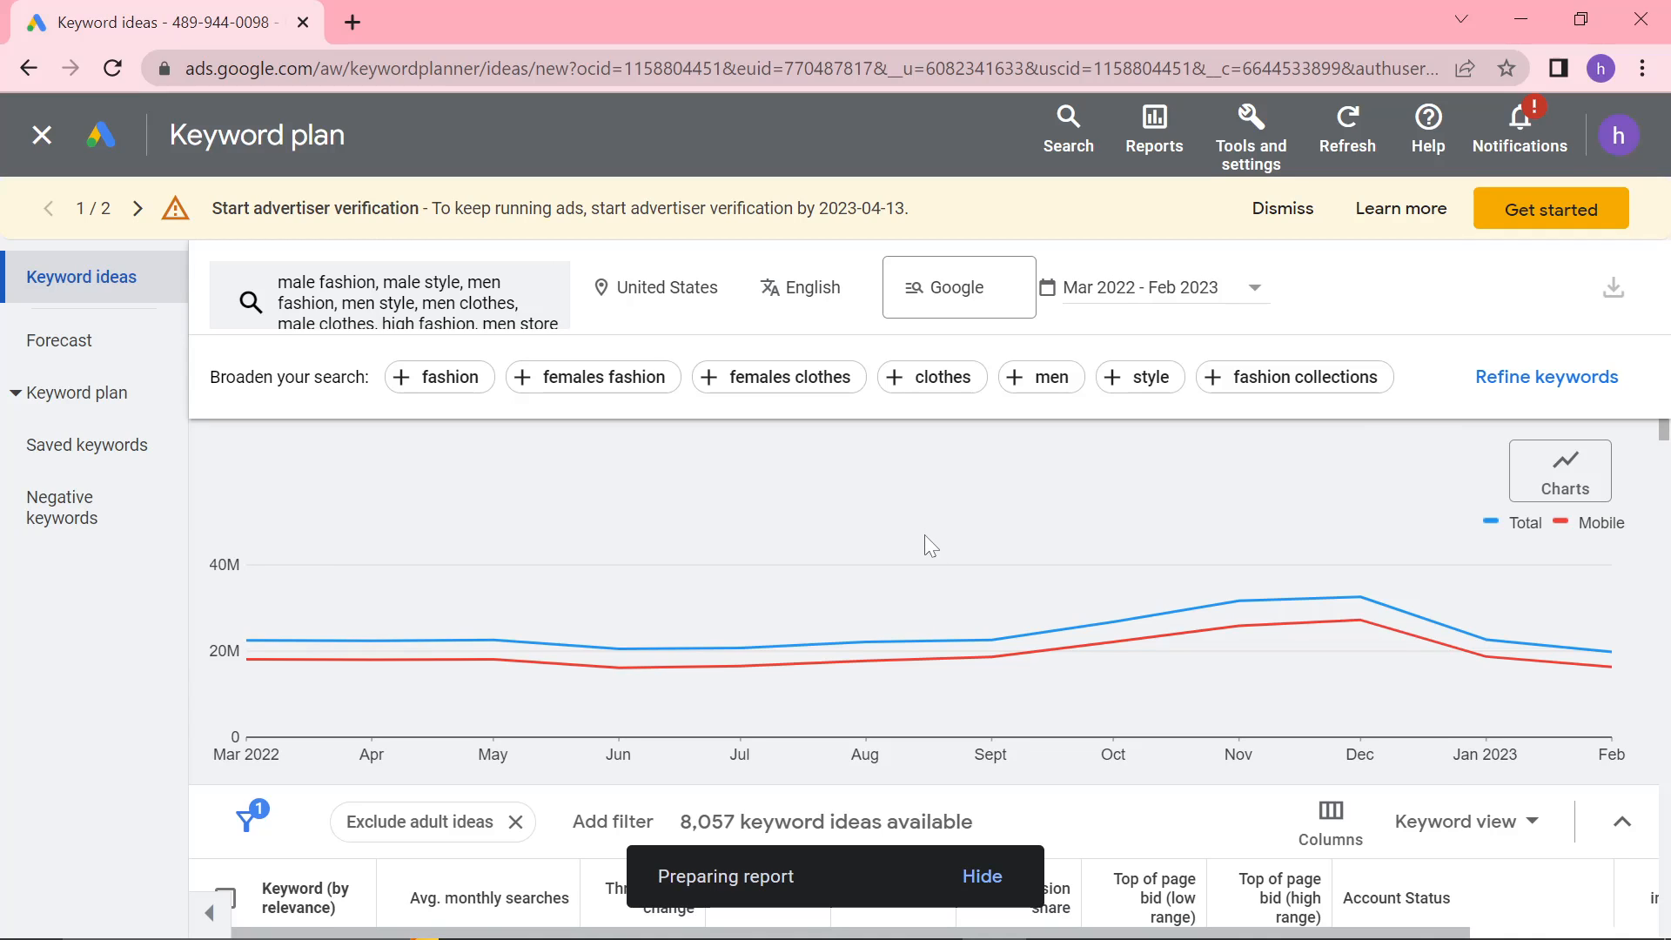
Scroll the ideas table and open the downloaded keyword report in Google Sheets
scroll(down, 3)
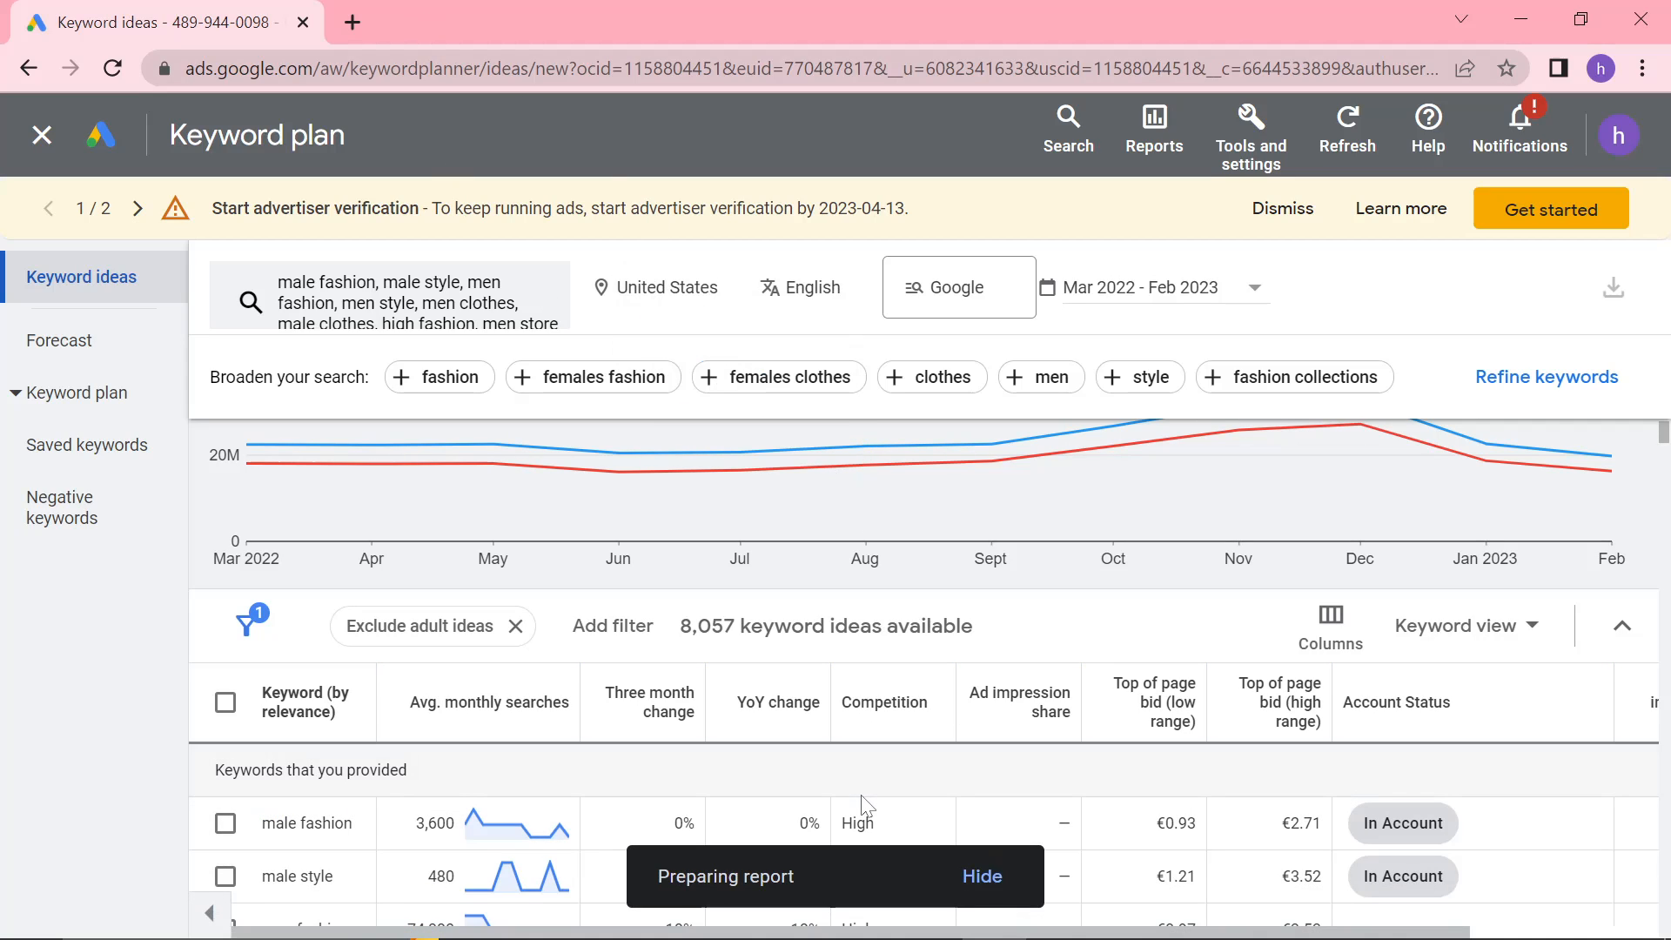
scroll(down, 3)
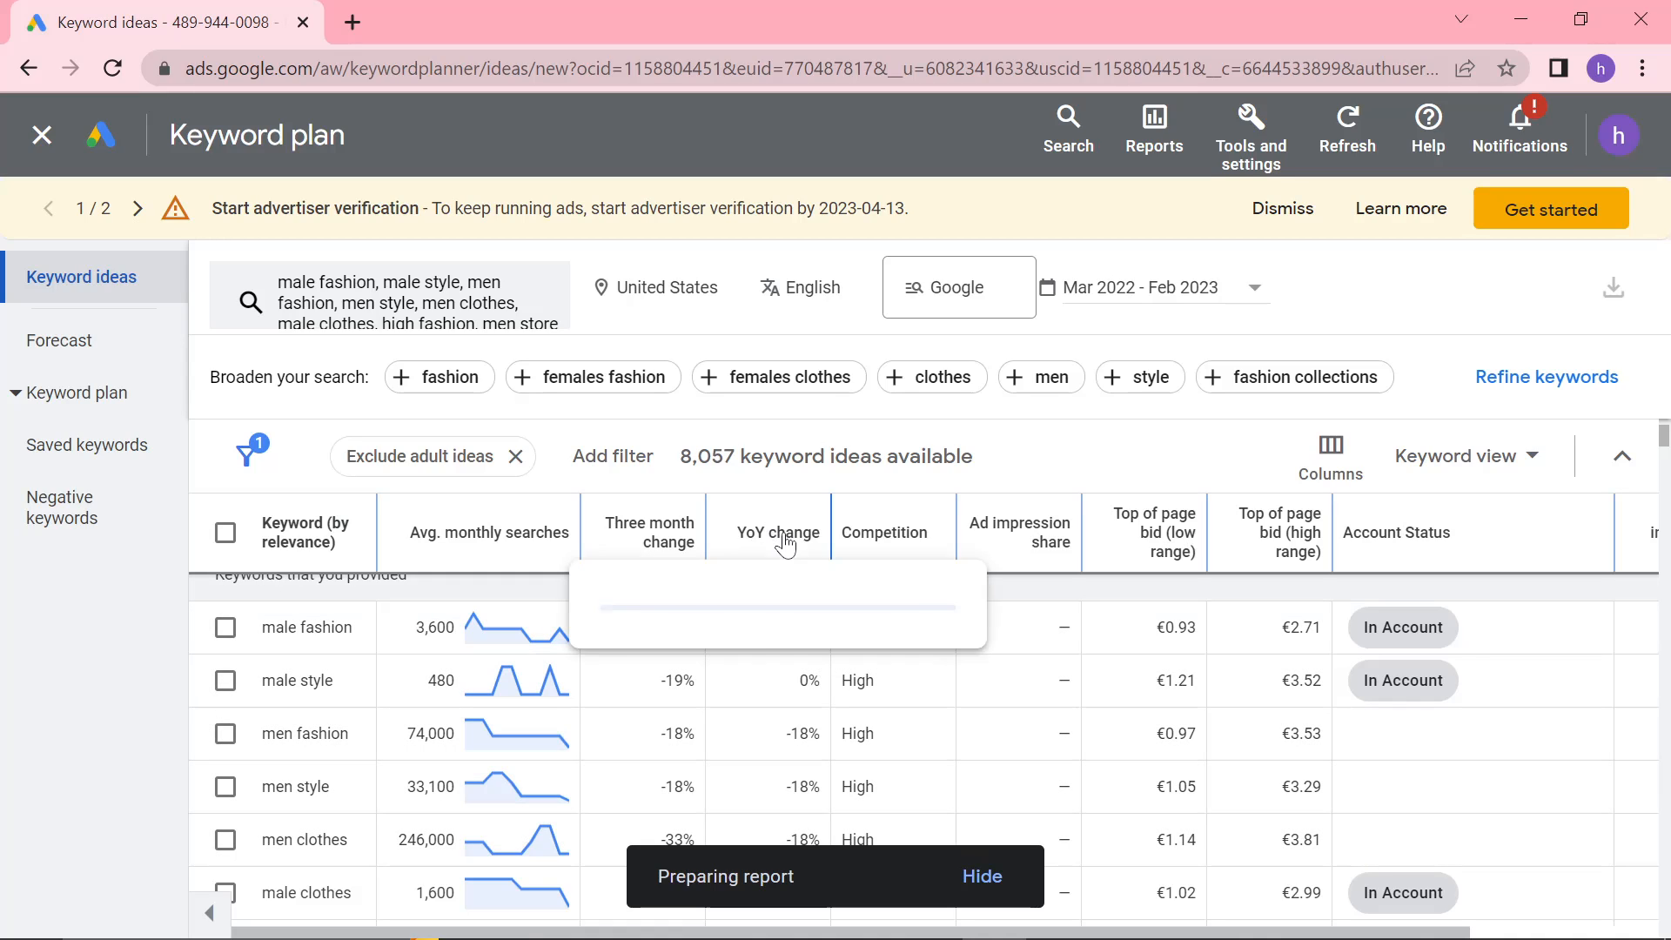
mouse_move(647, 533)
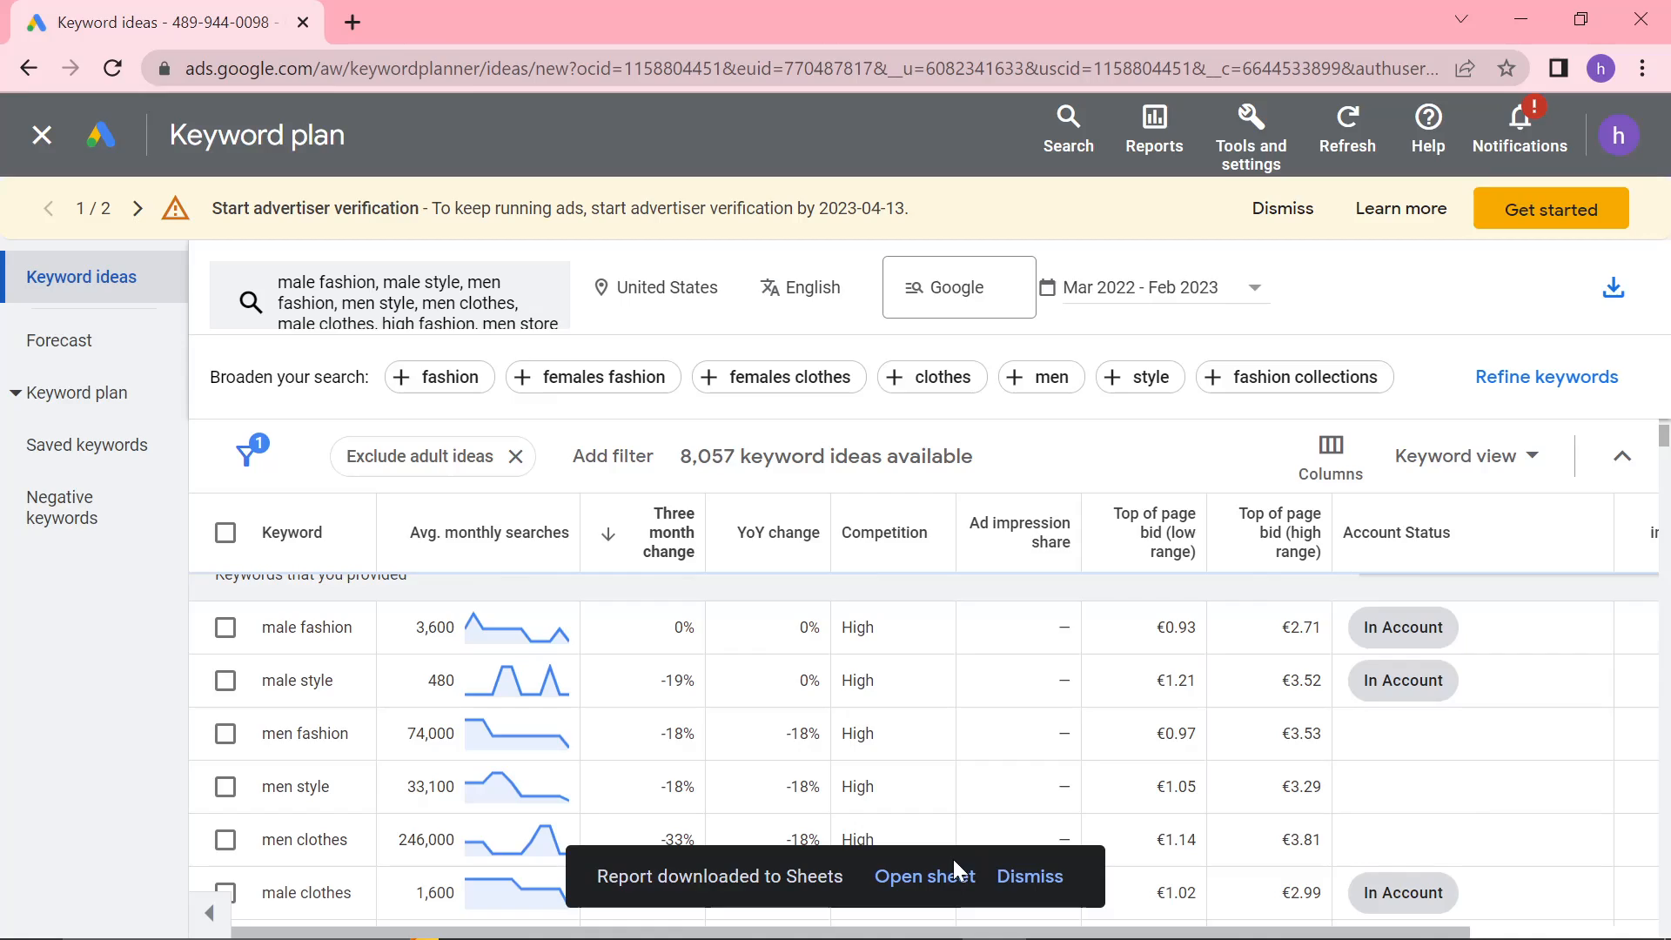
click(923, 876)
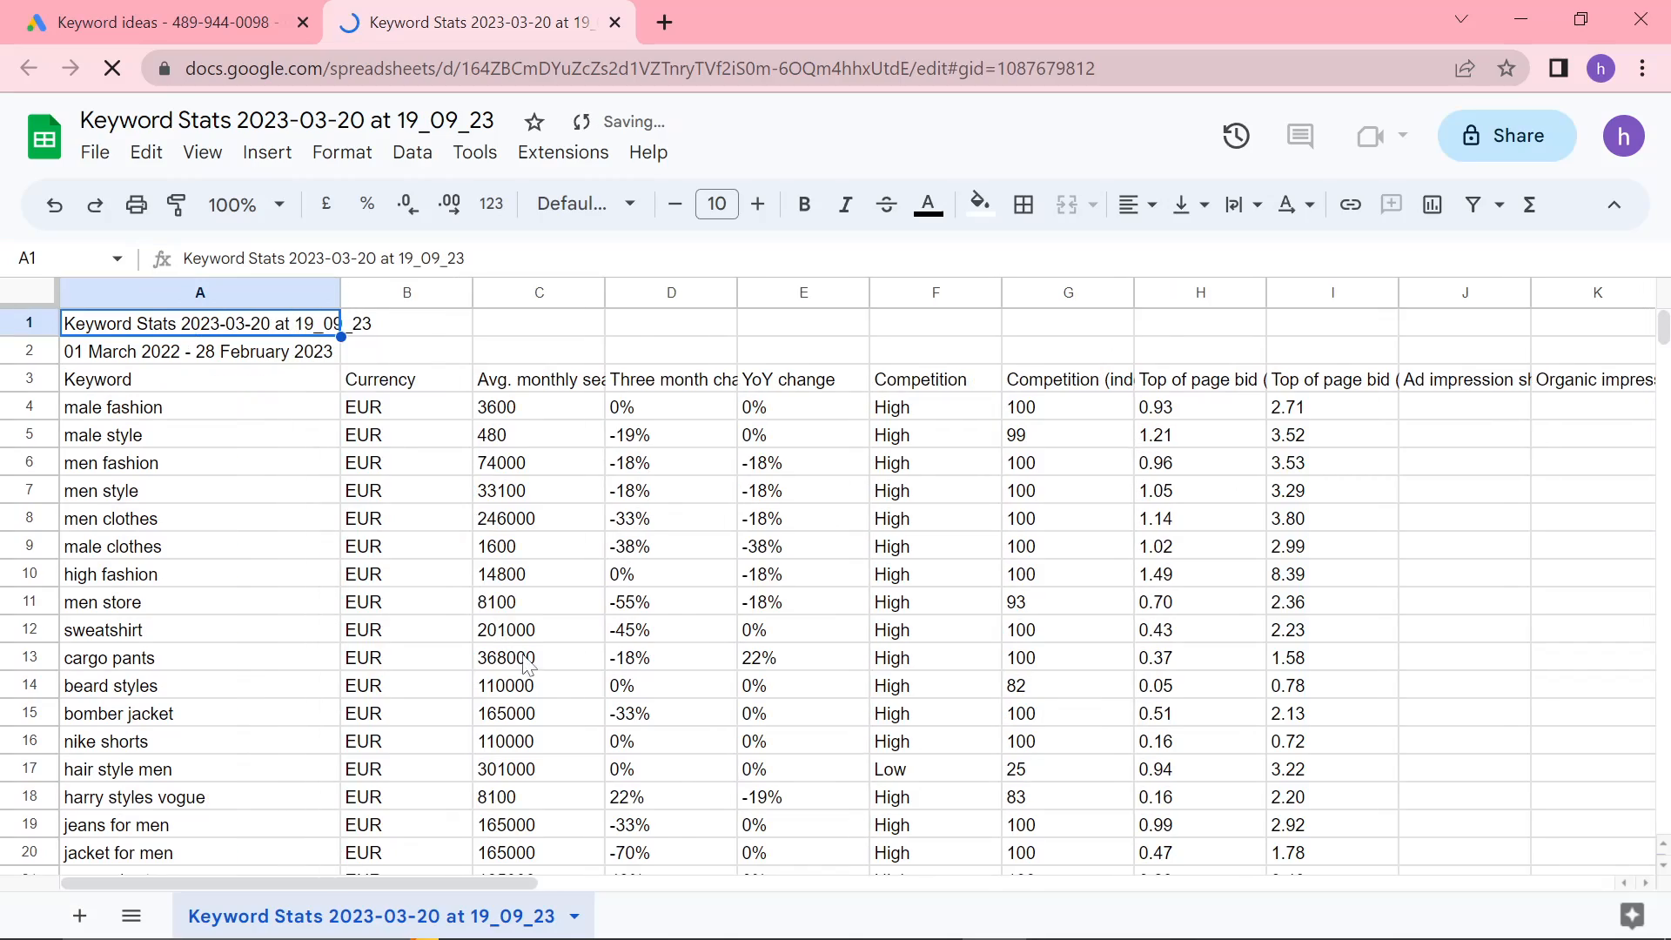
Scroll through the exported Keyword Stats search-volume report, then go back to Keyword Planner
scroll(down, 3)
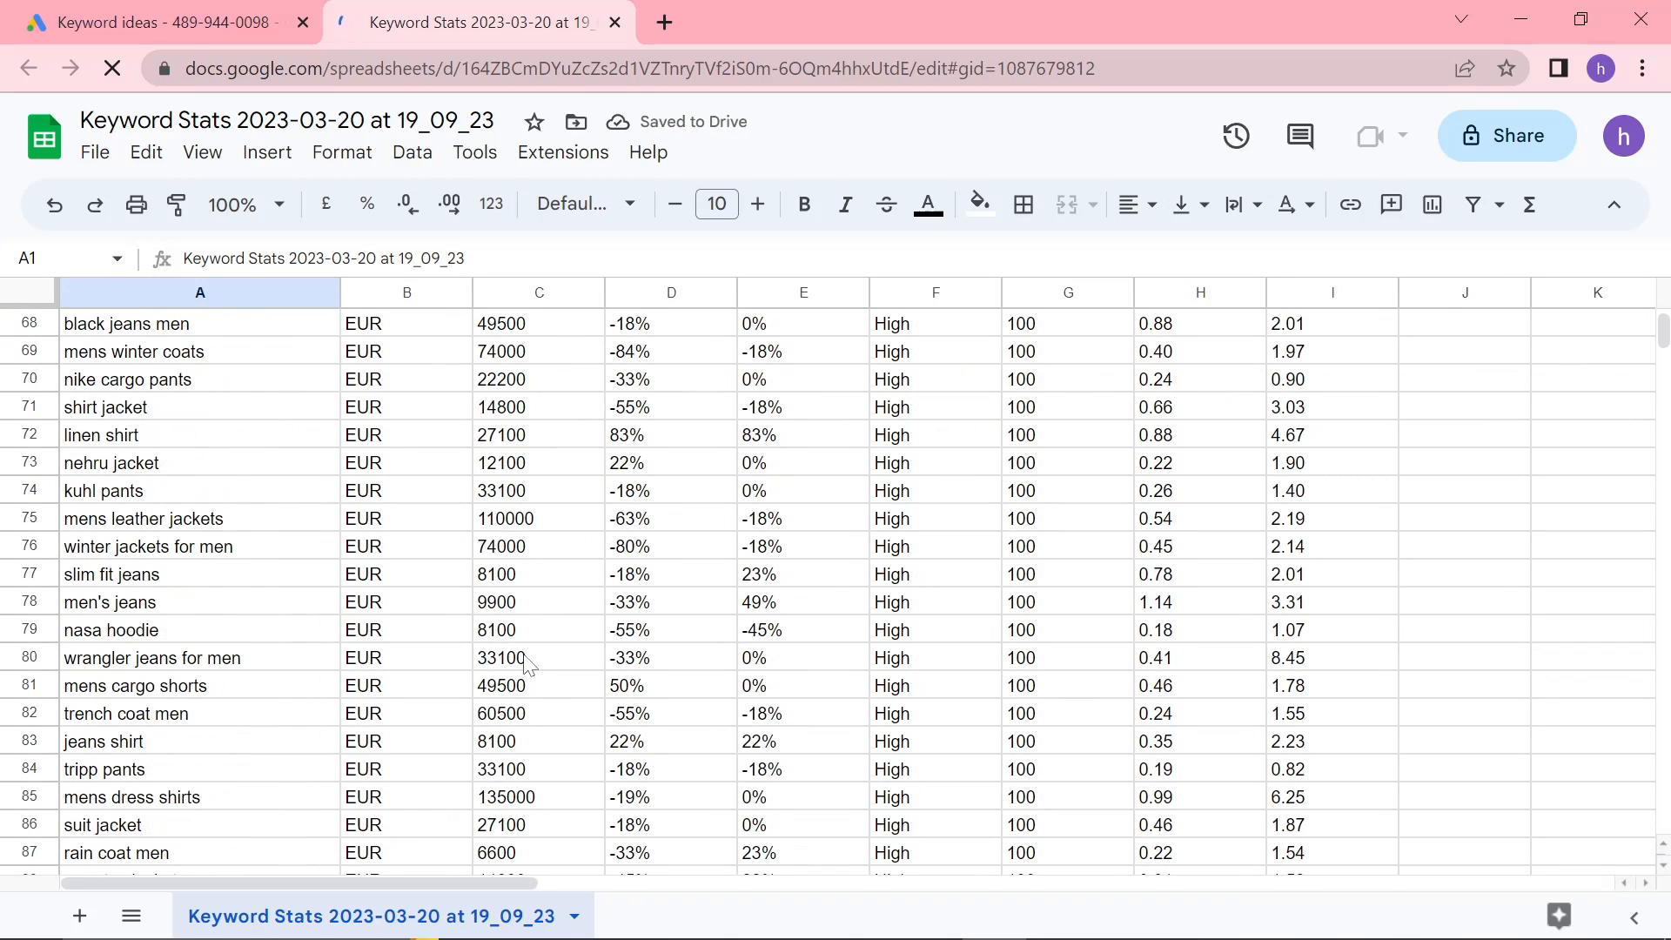
scroll(down, 3)
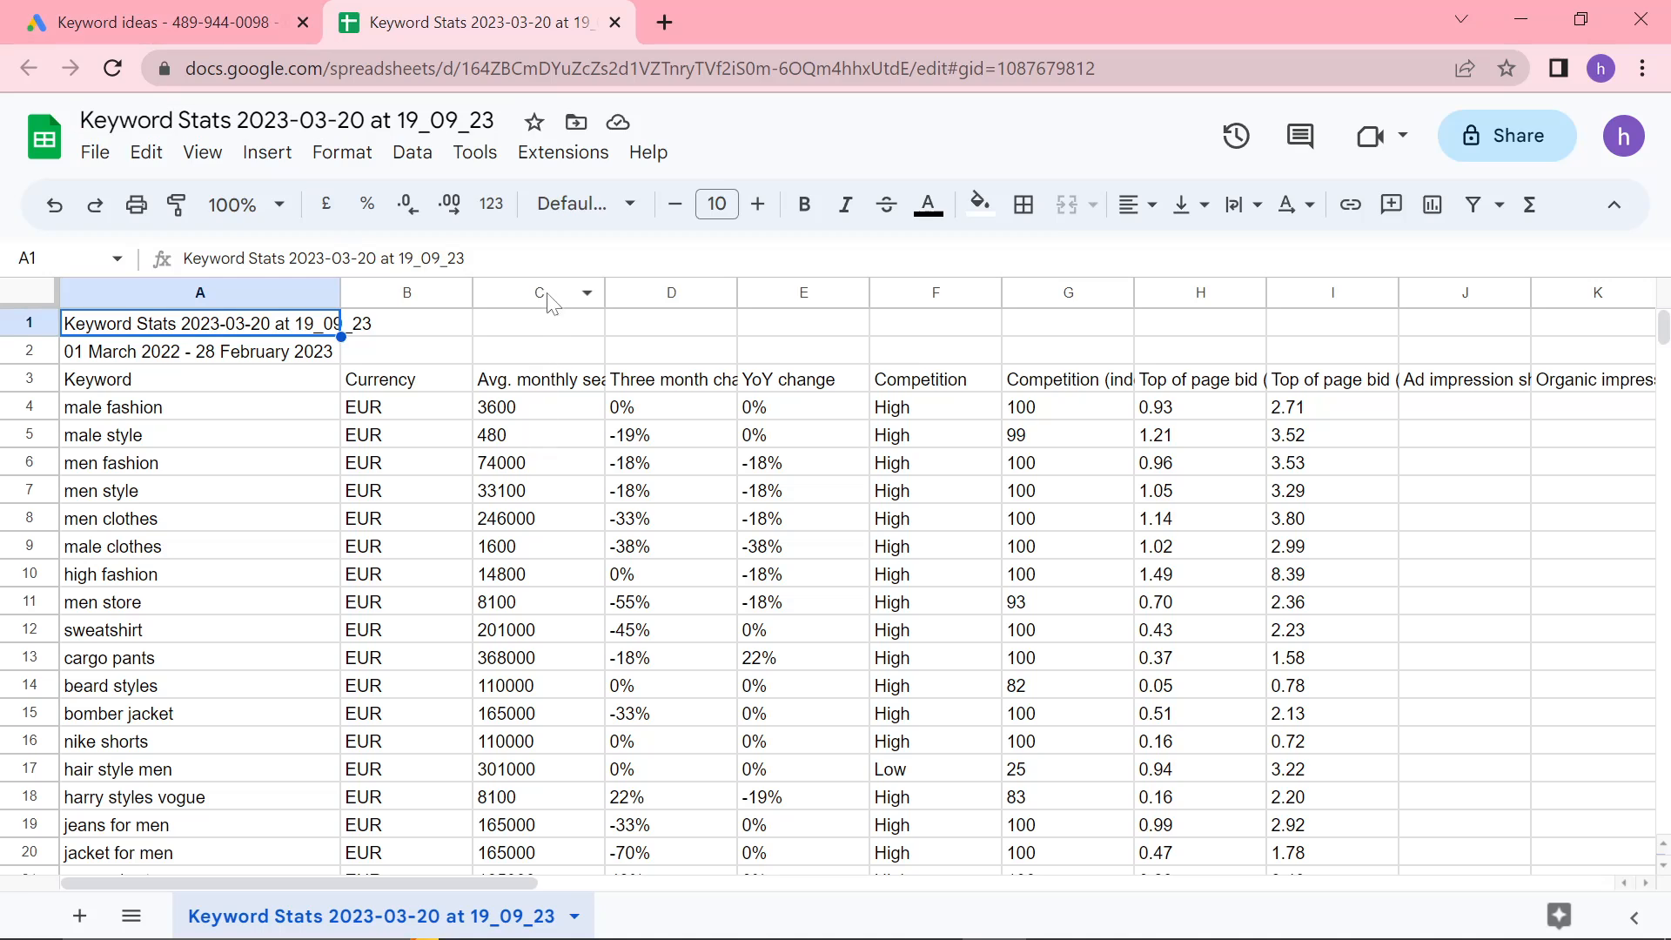
click(160, 21)
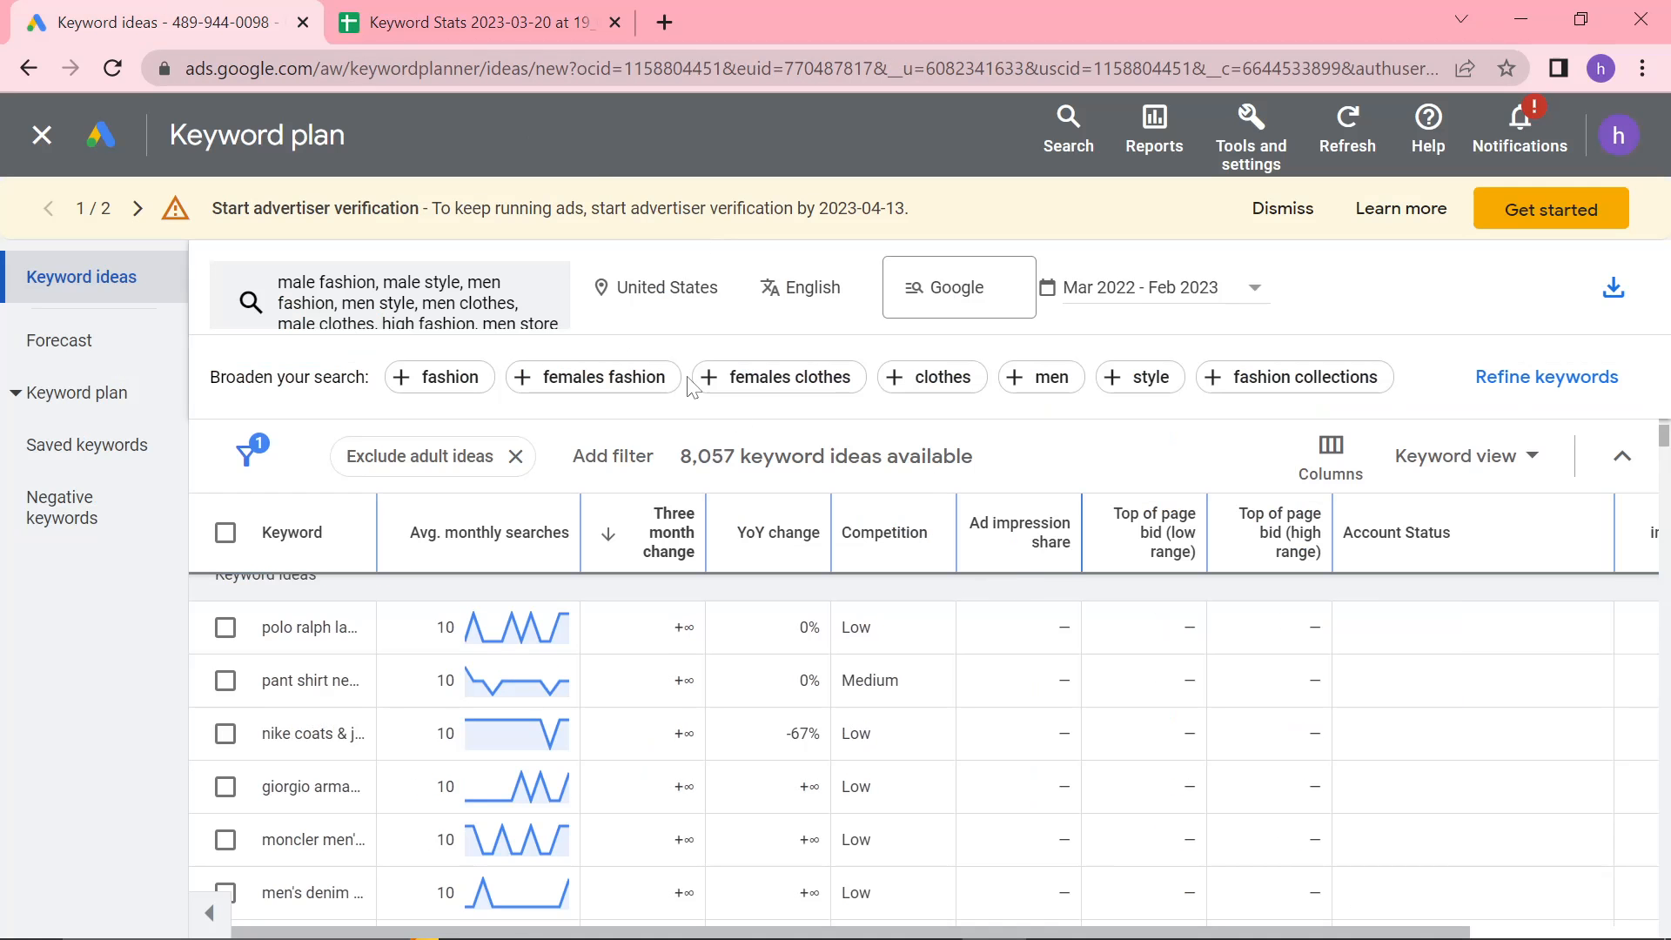
Widen the Keyword column to show full phrases like '2021 male fashion' and scroll the ideas
click(474, 21)
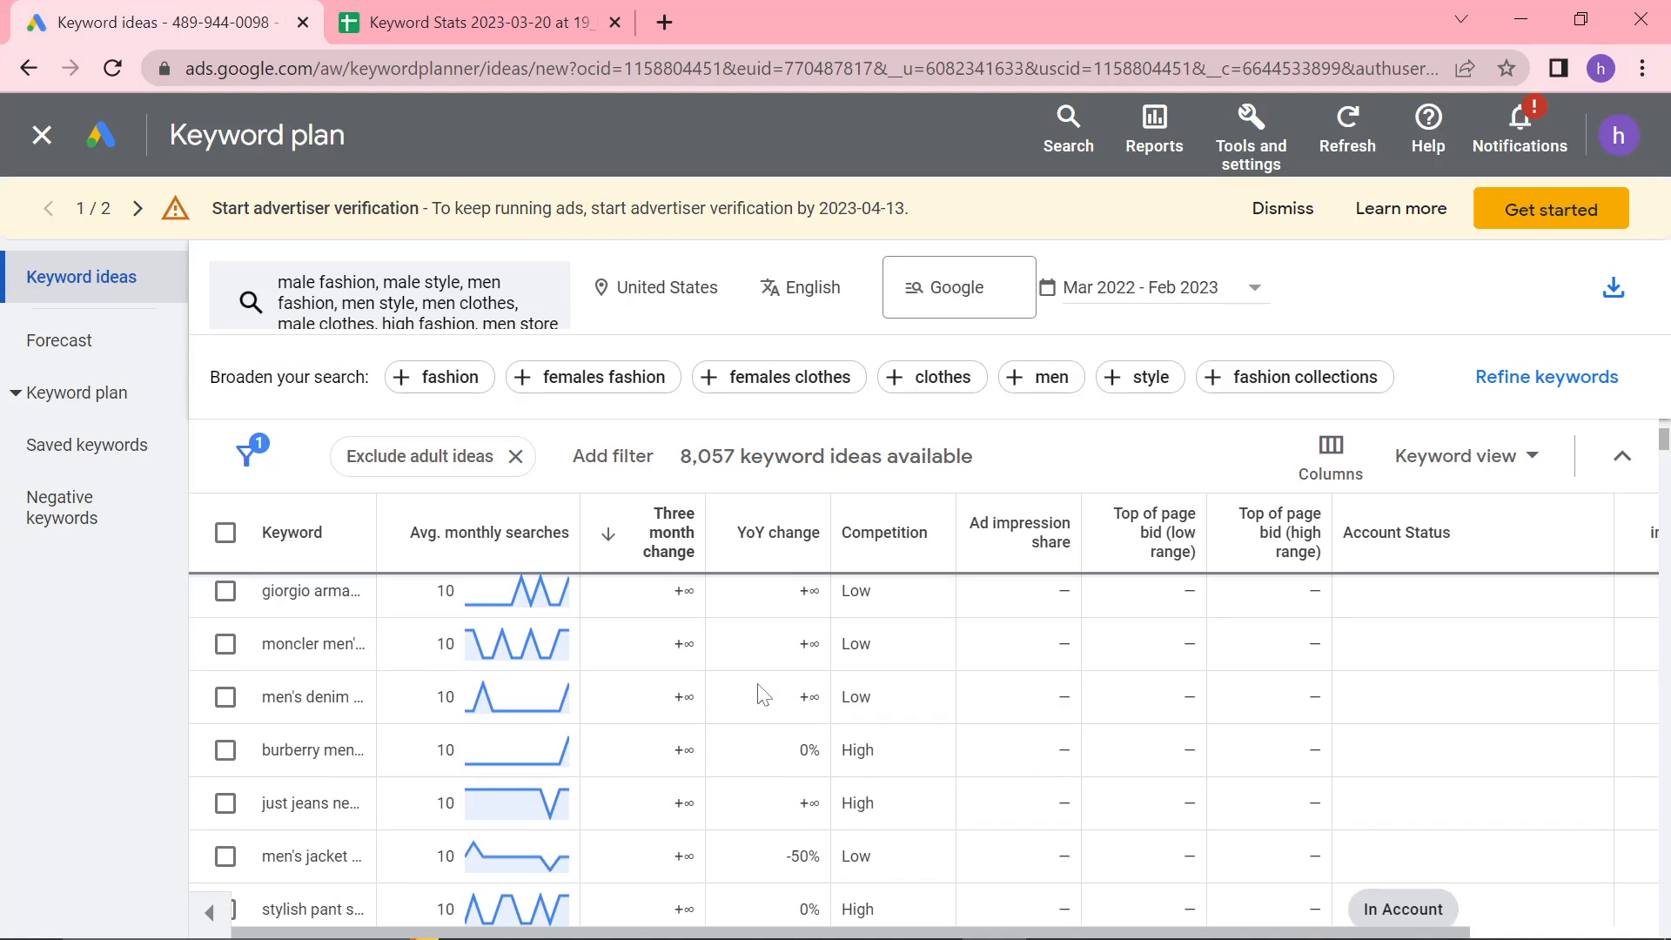
scroll(down, 3)
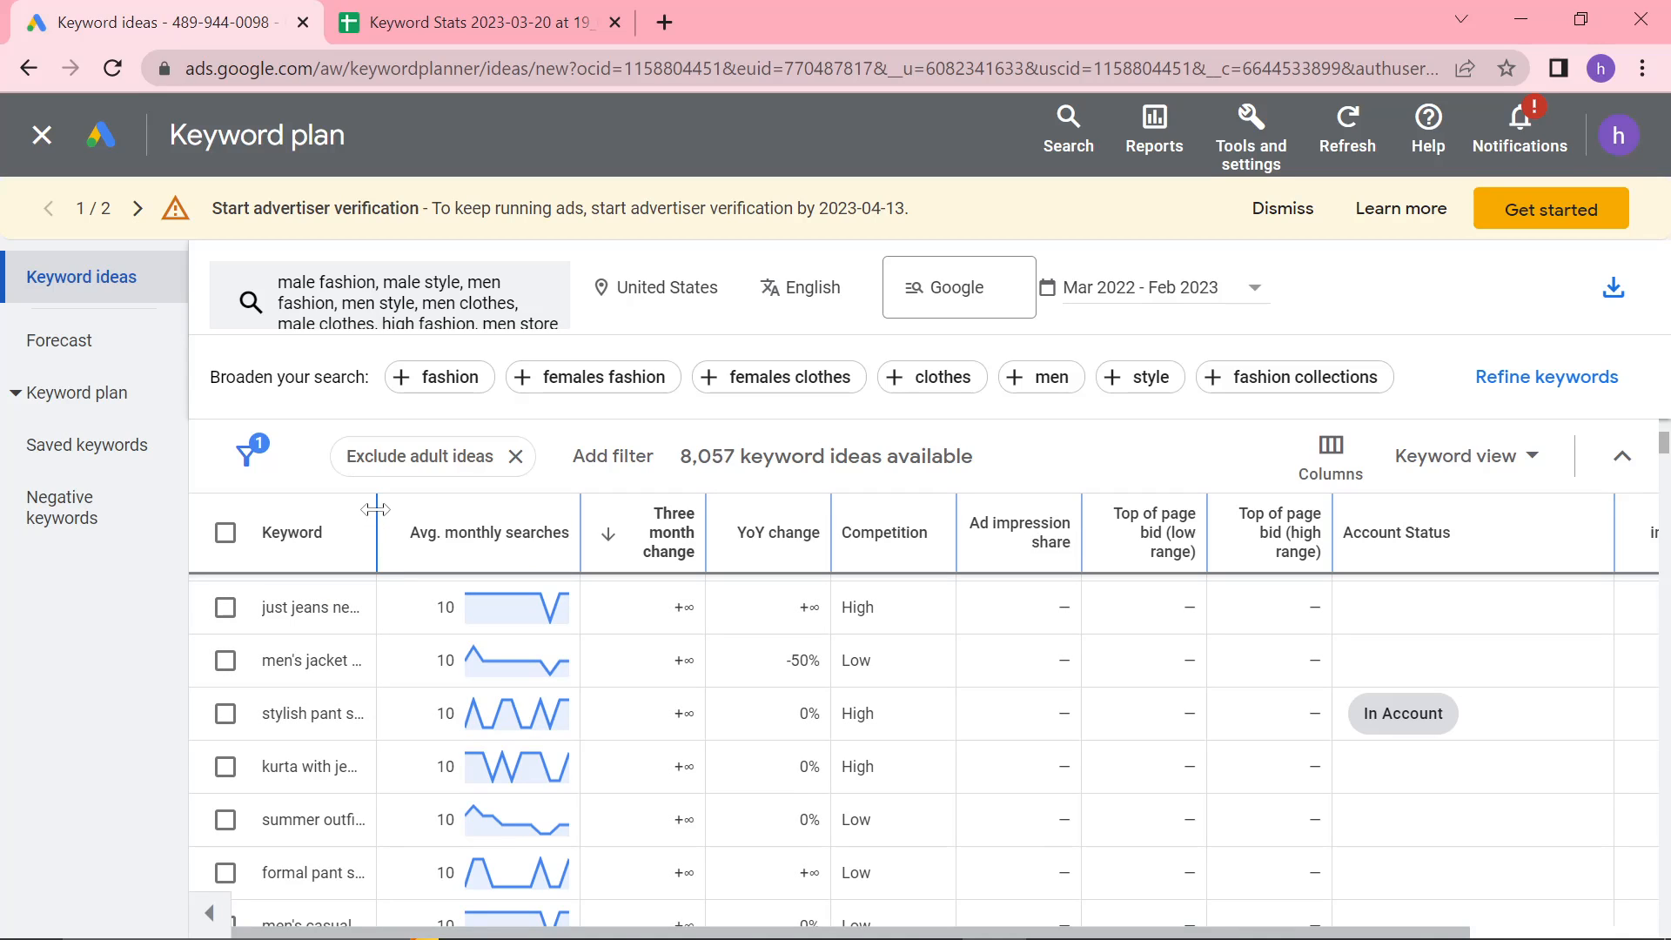
drag(374, 532, 597, 532)
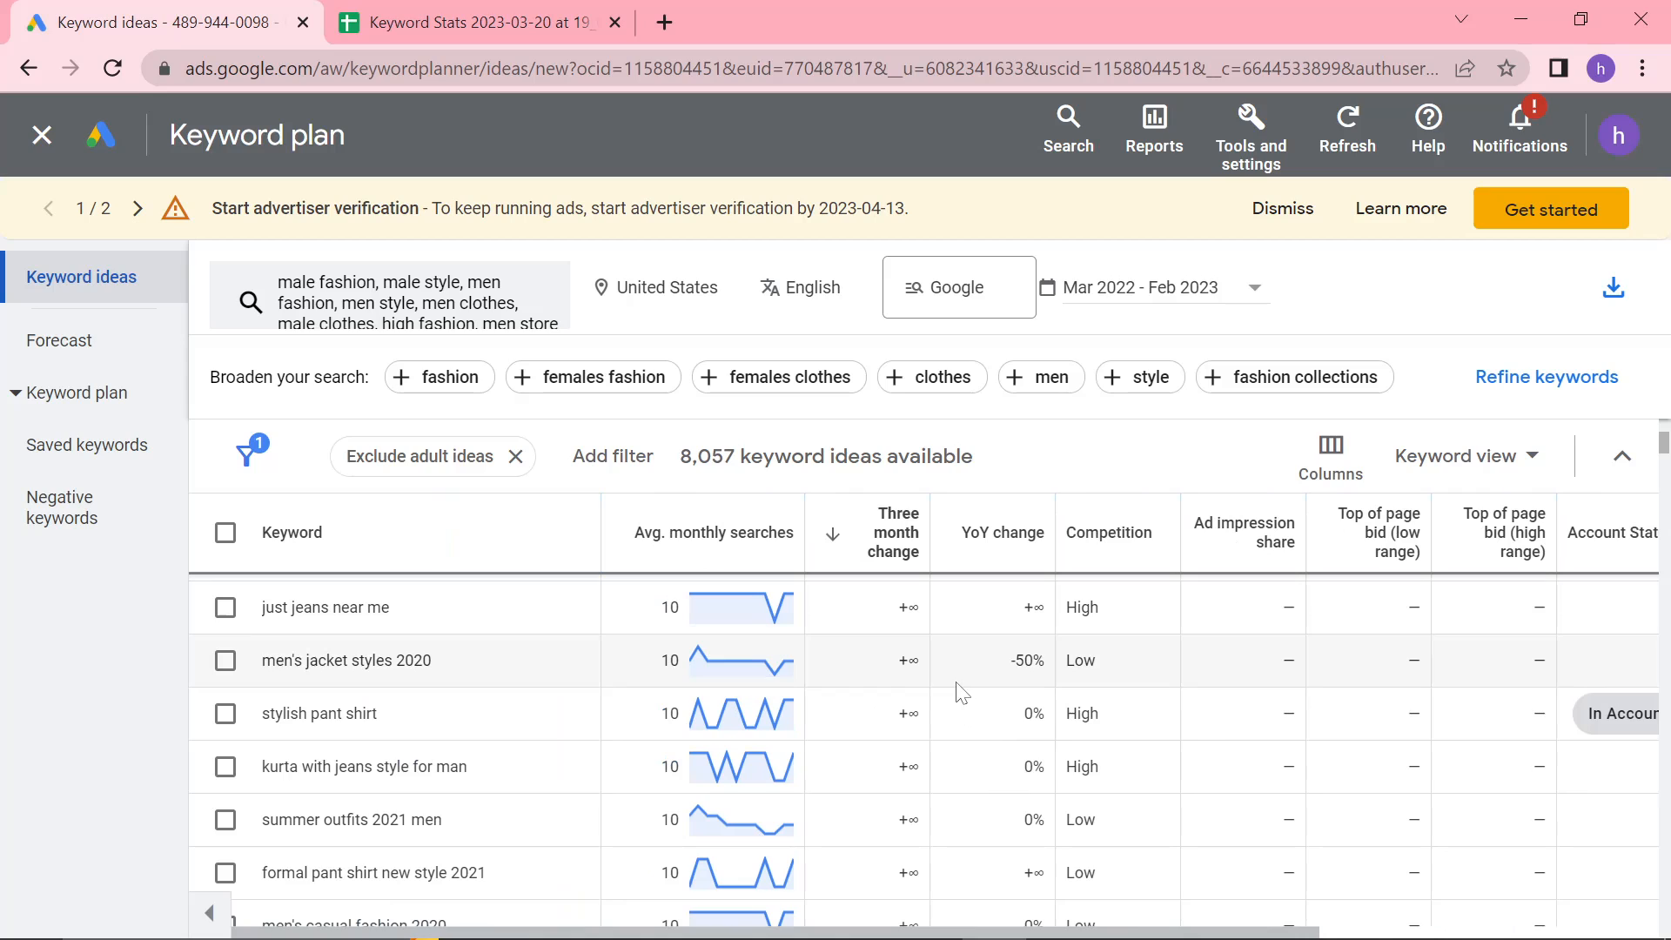
scroll(down, 3)
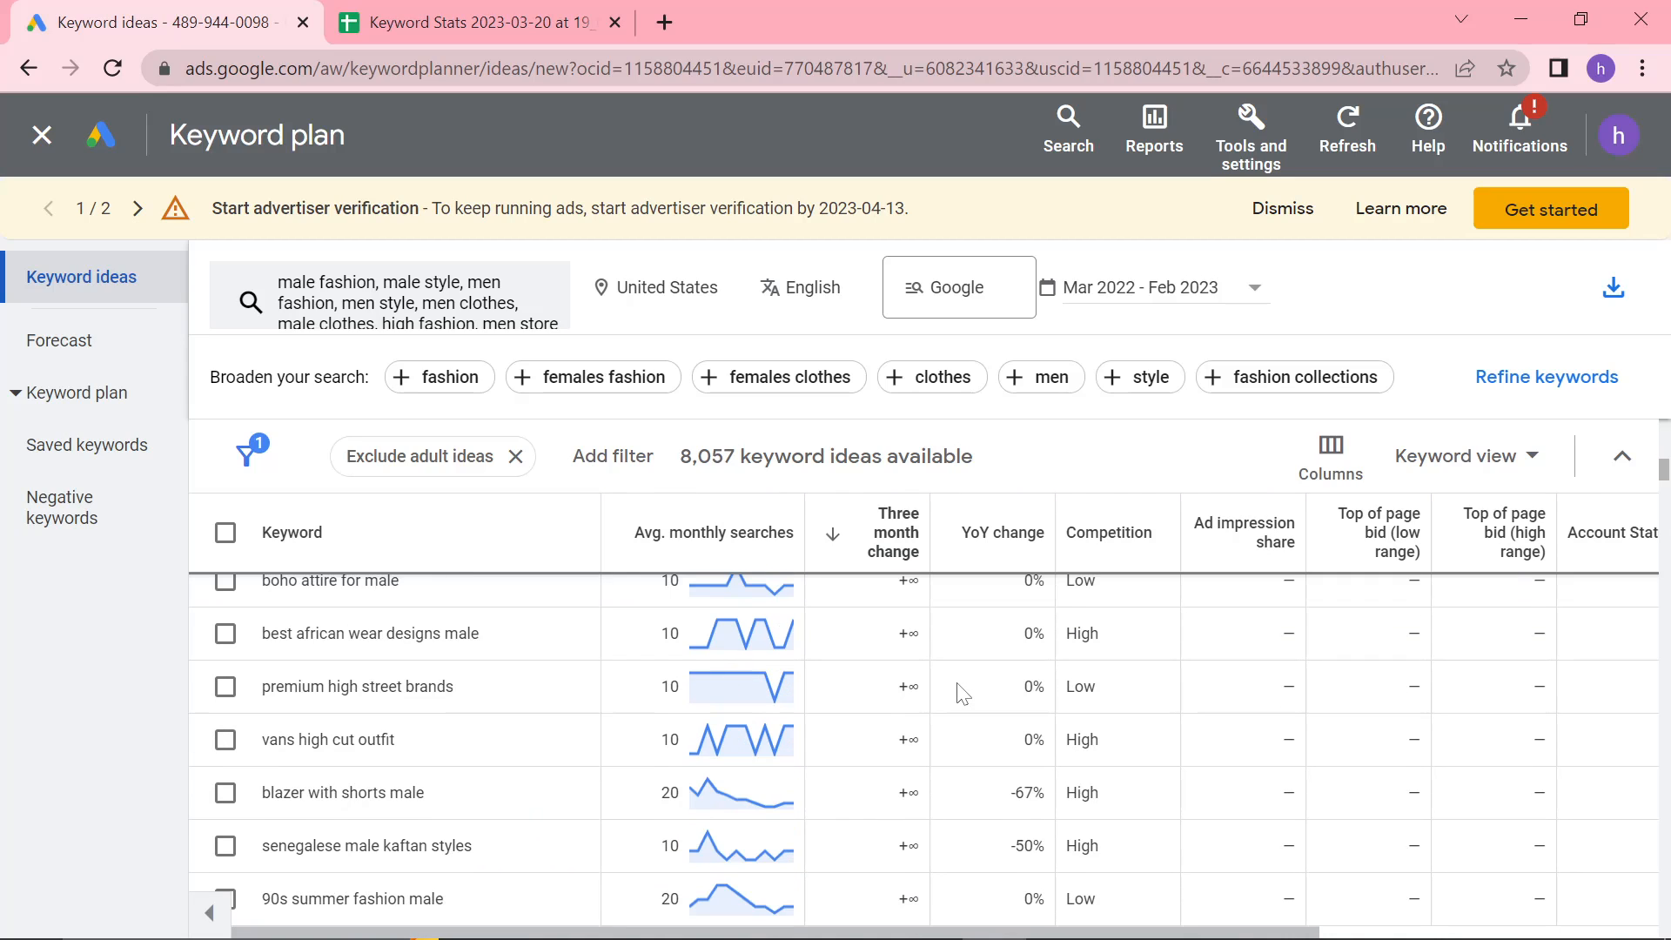
scroll(down, 3)
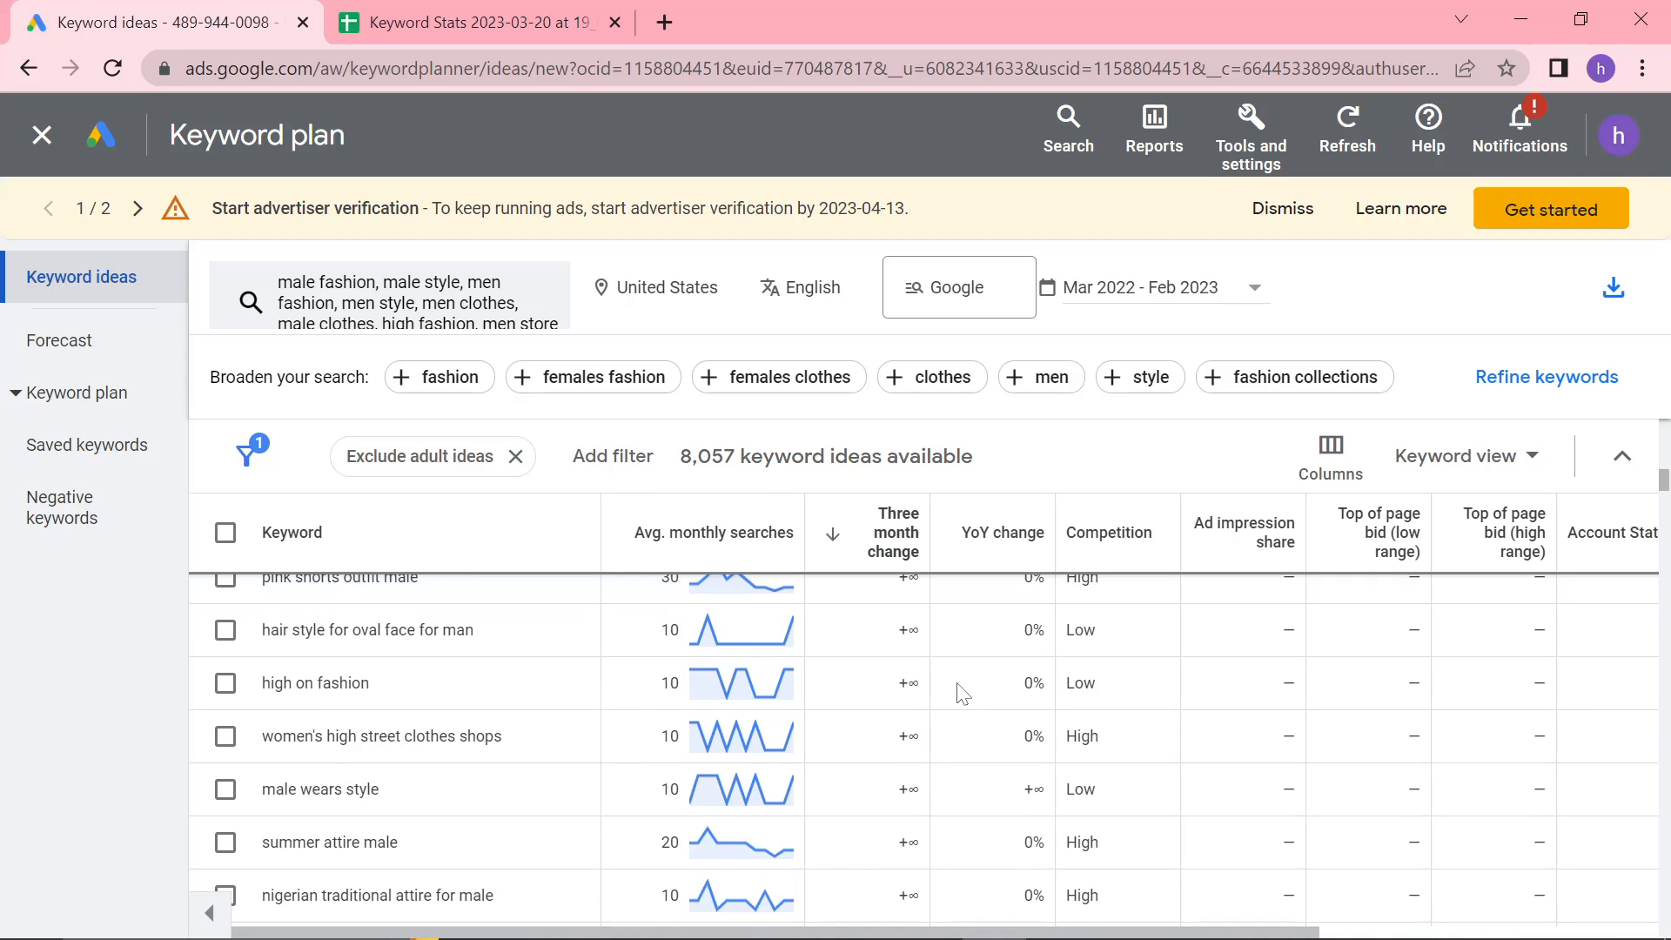
scroll(down, 3)
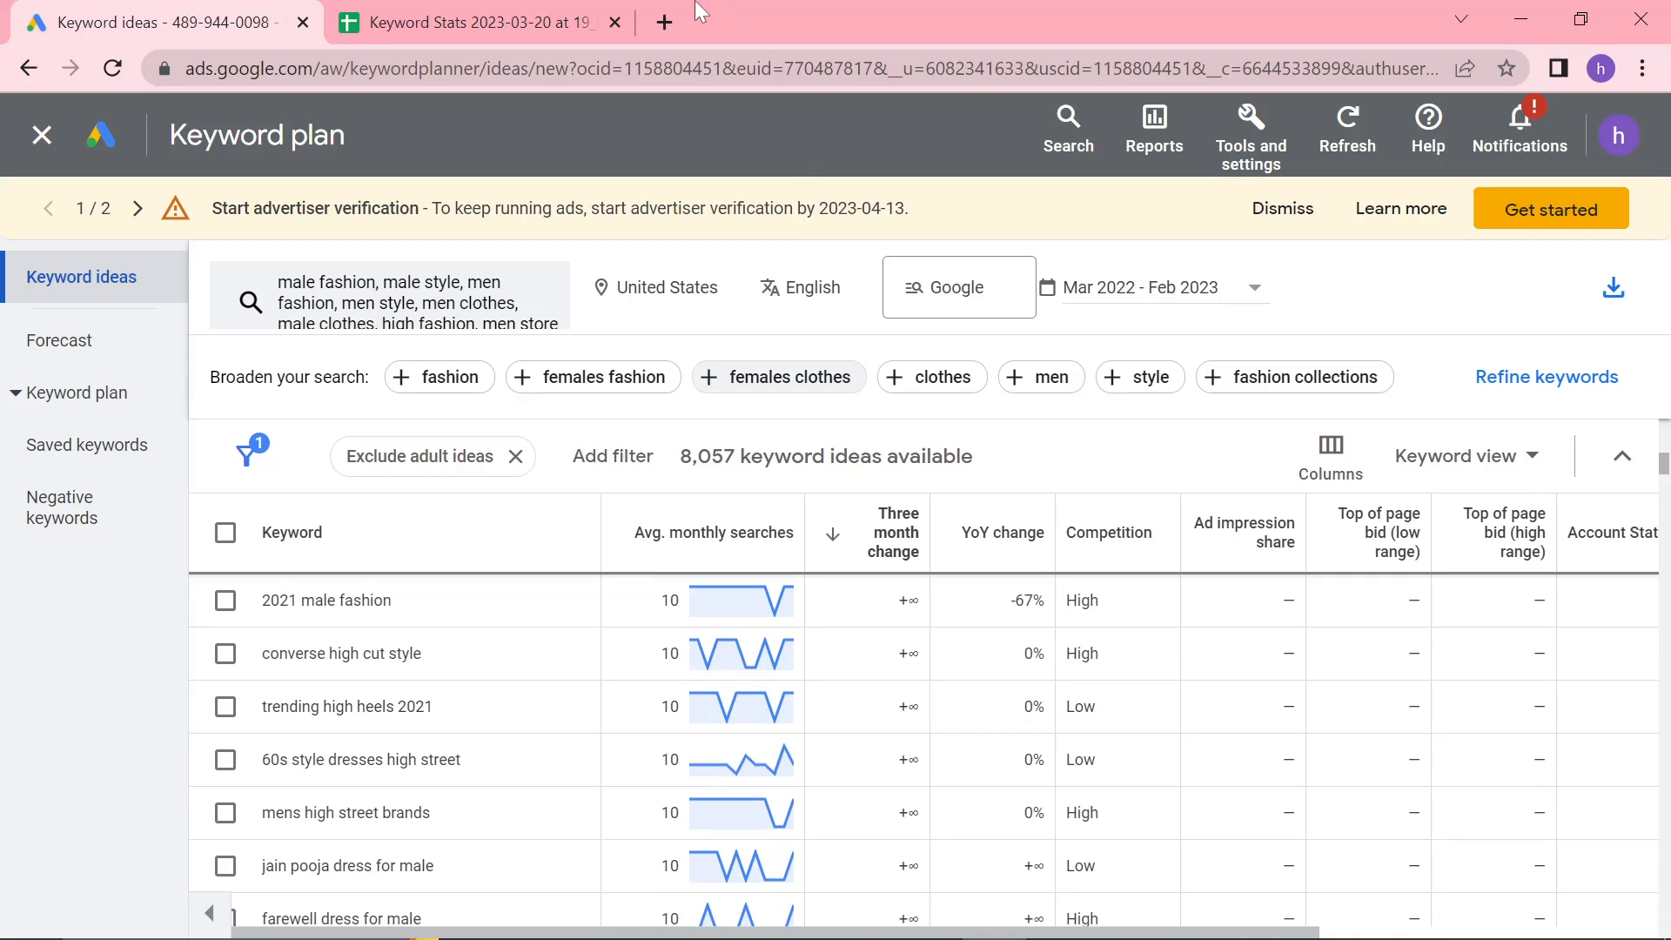
Sketch a grid in Excalidraw labelled '3m' and 'Now' with '0' and '1+' below
text(excalidraw.com)
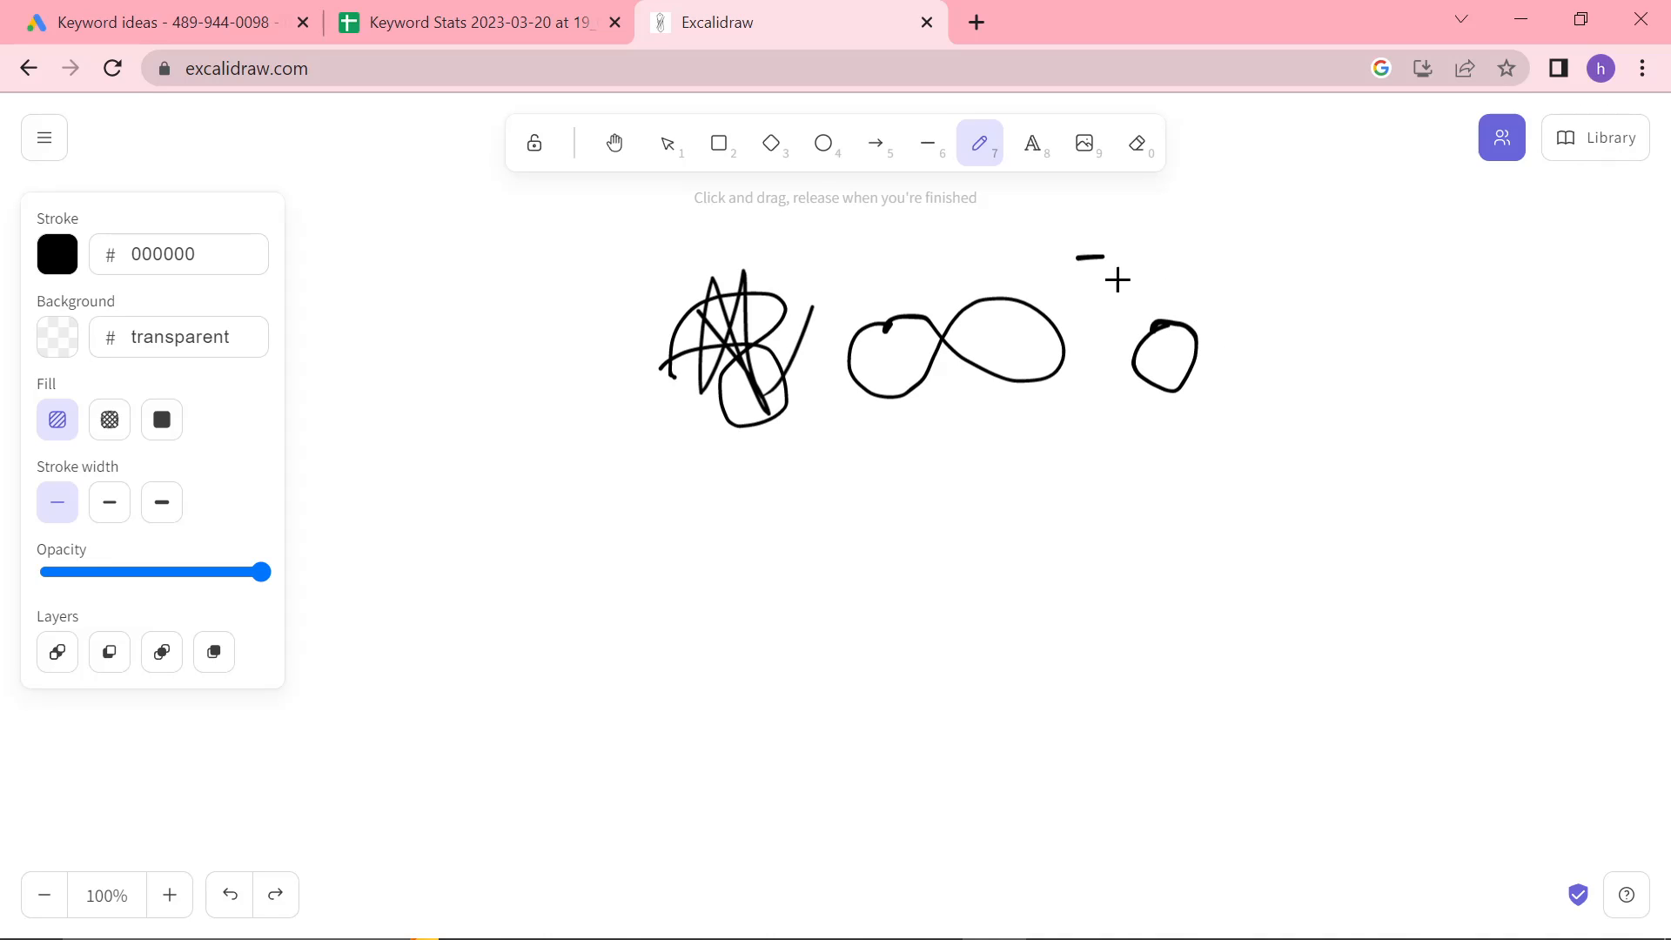
drag(1283, 197, 1284, 523)
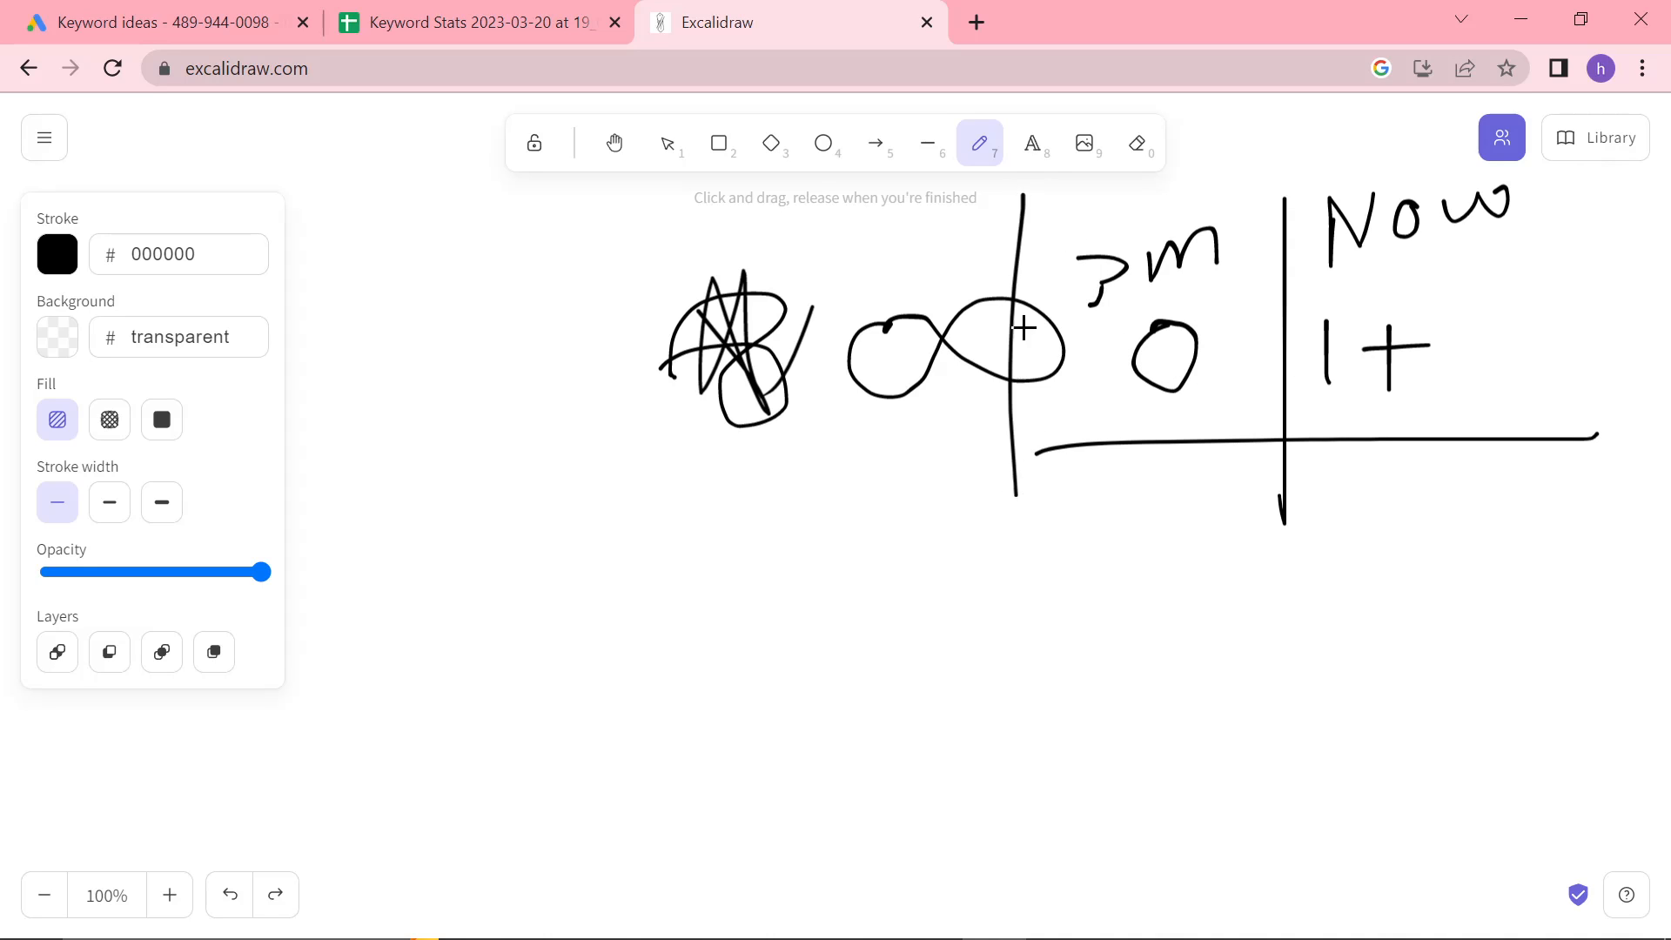
click(161, 21)
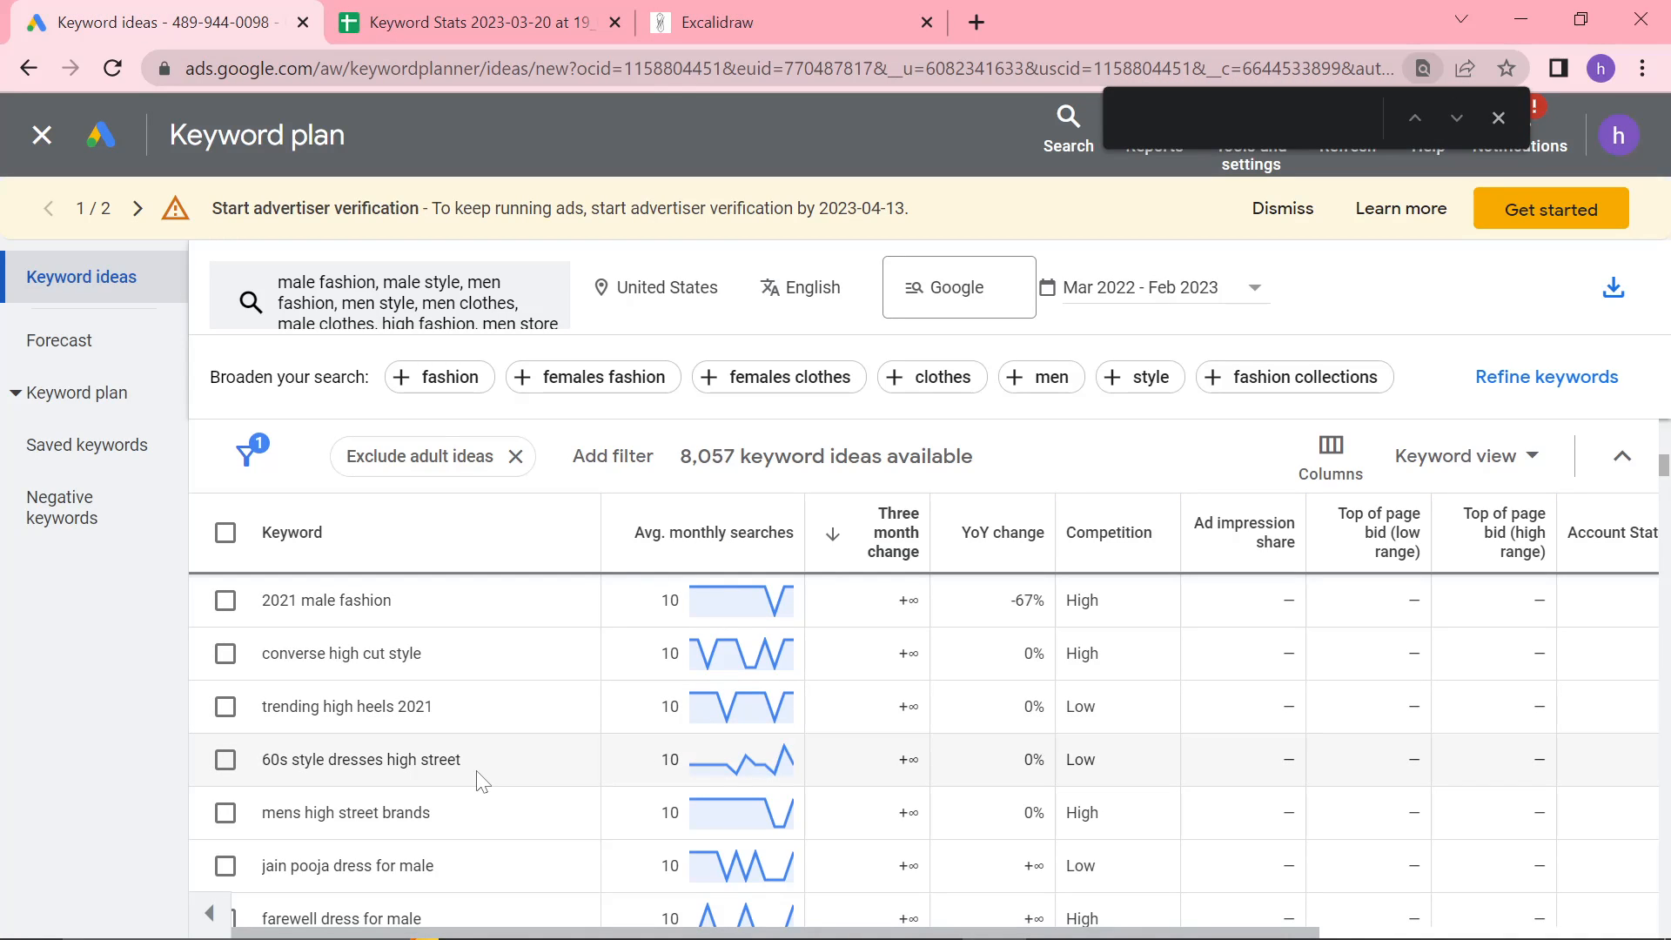
Find 'blazer with shorts' on the page and scroll ideas sorted by three-month change
text(shorts)
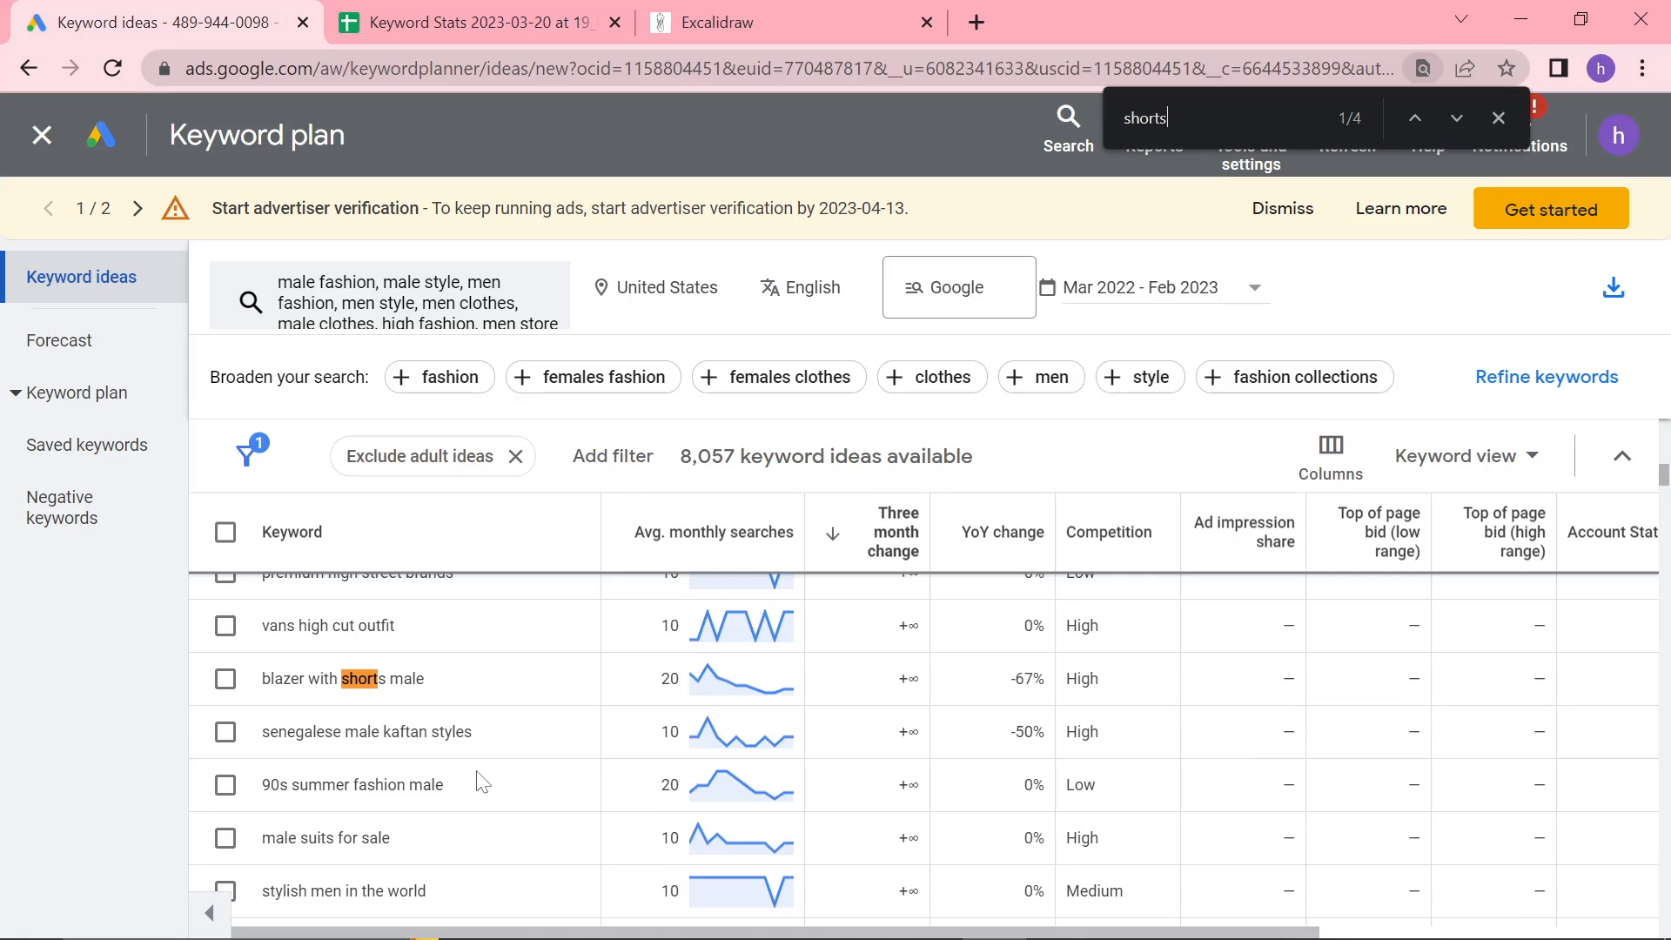
text(b)
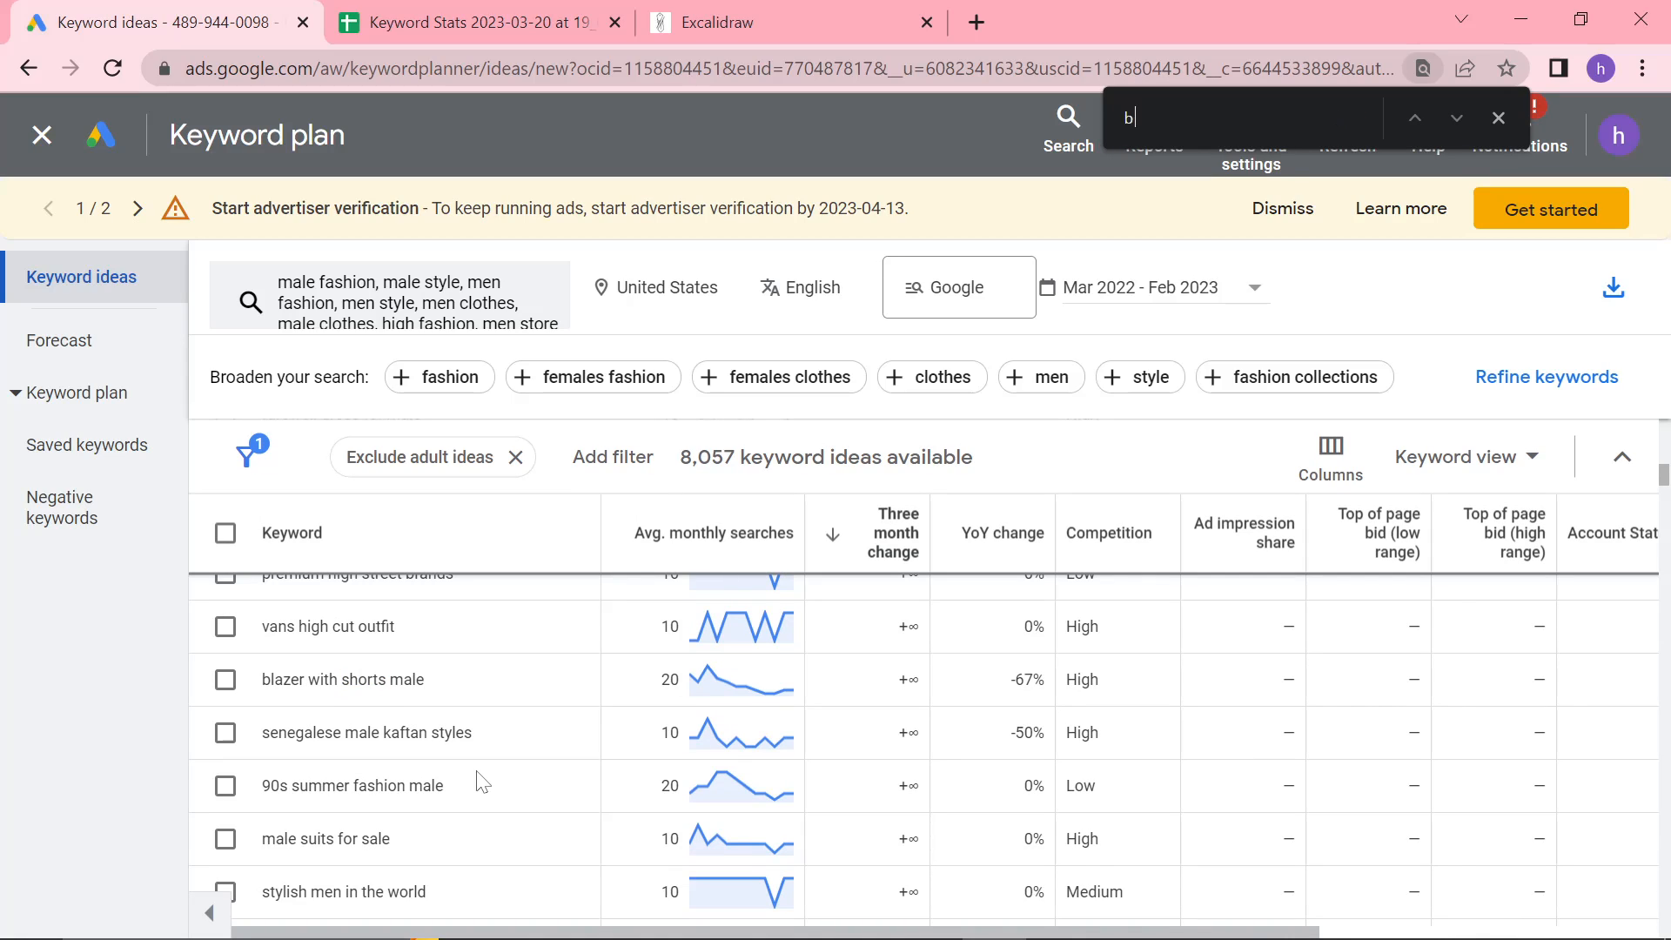
text(lazer with shorts)
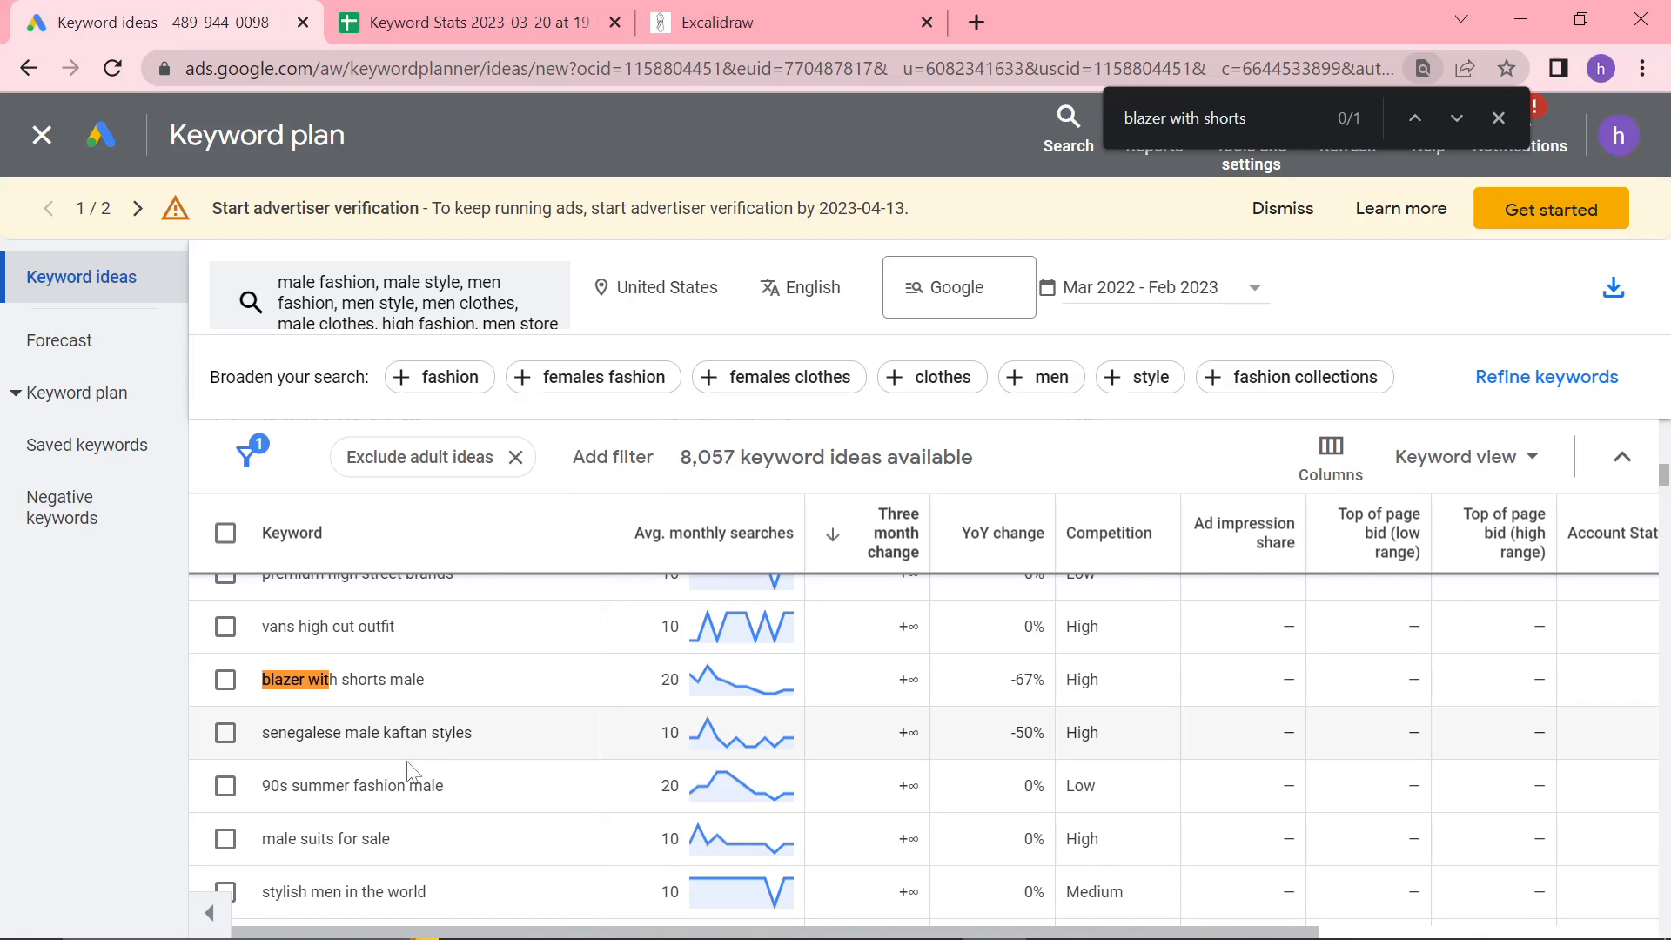
click(1456, 118)
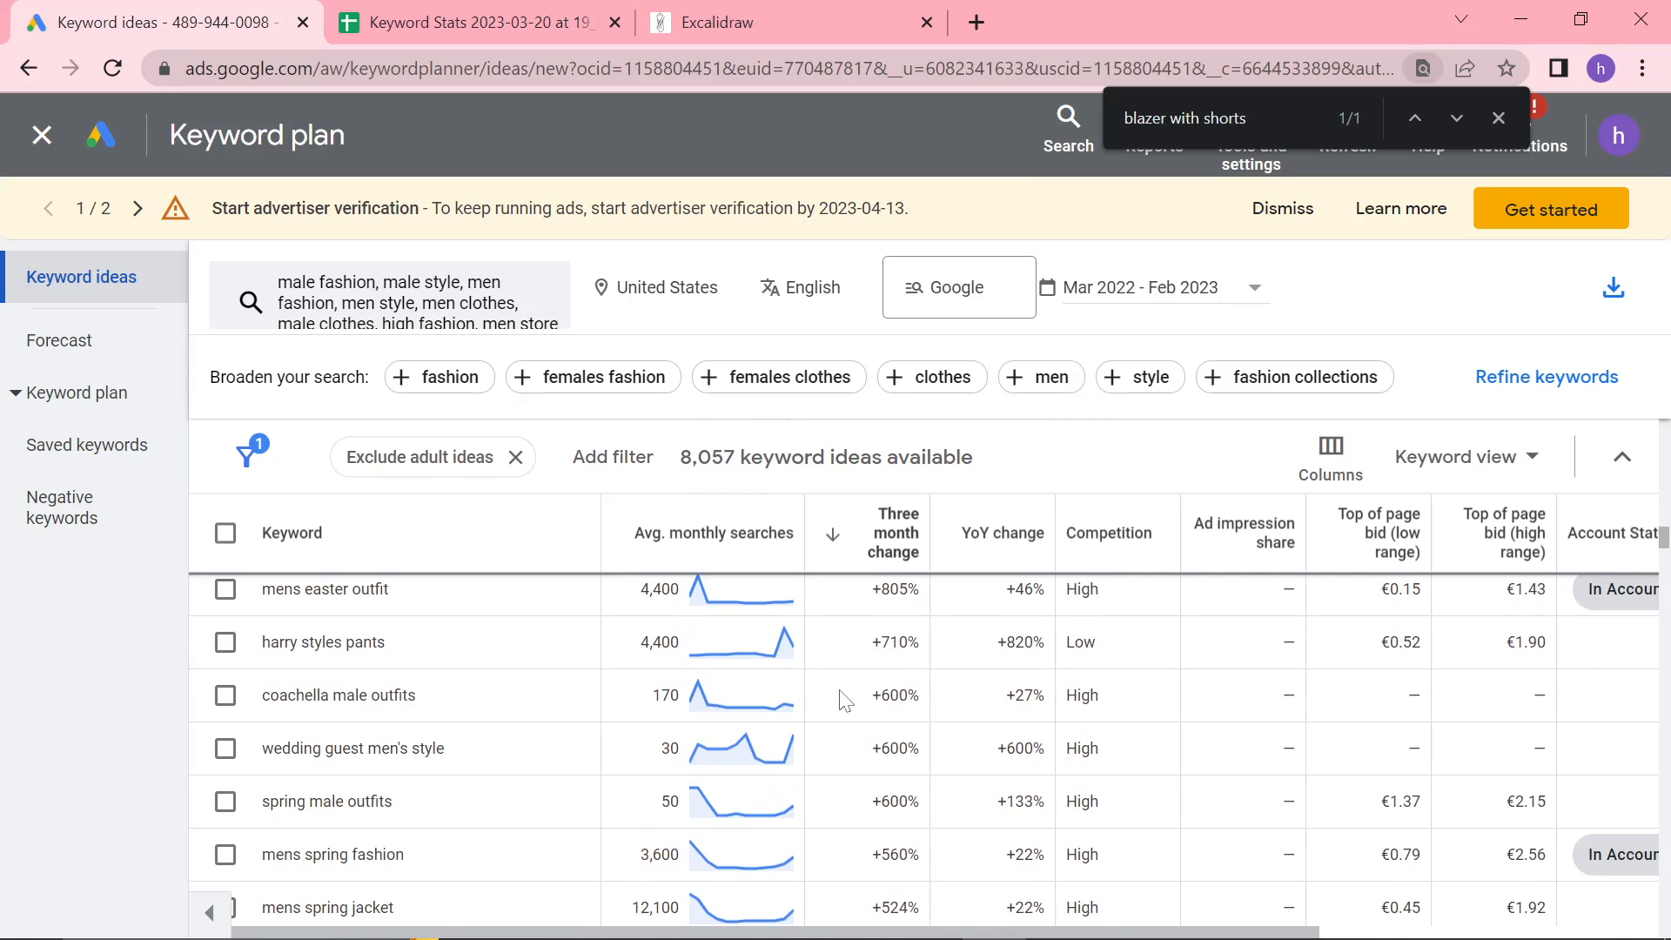
scroll(down, 3)
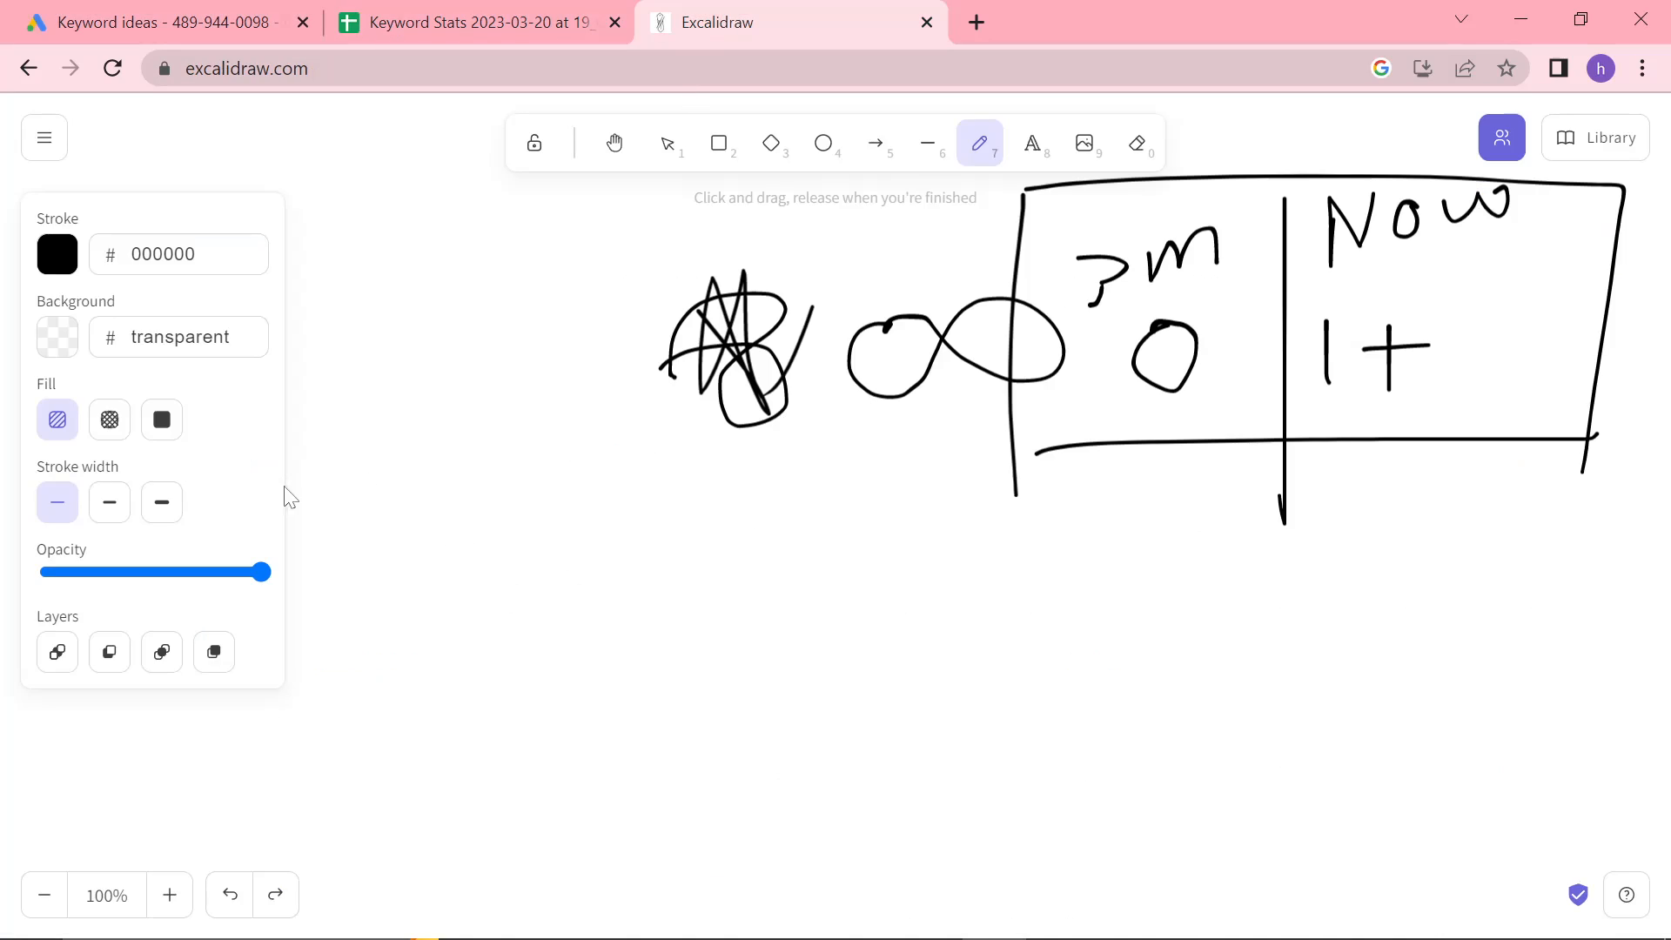
Frame the sketch and write 'Gents wear' beneath a divider, then switch to Search Console
click(149, 20)
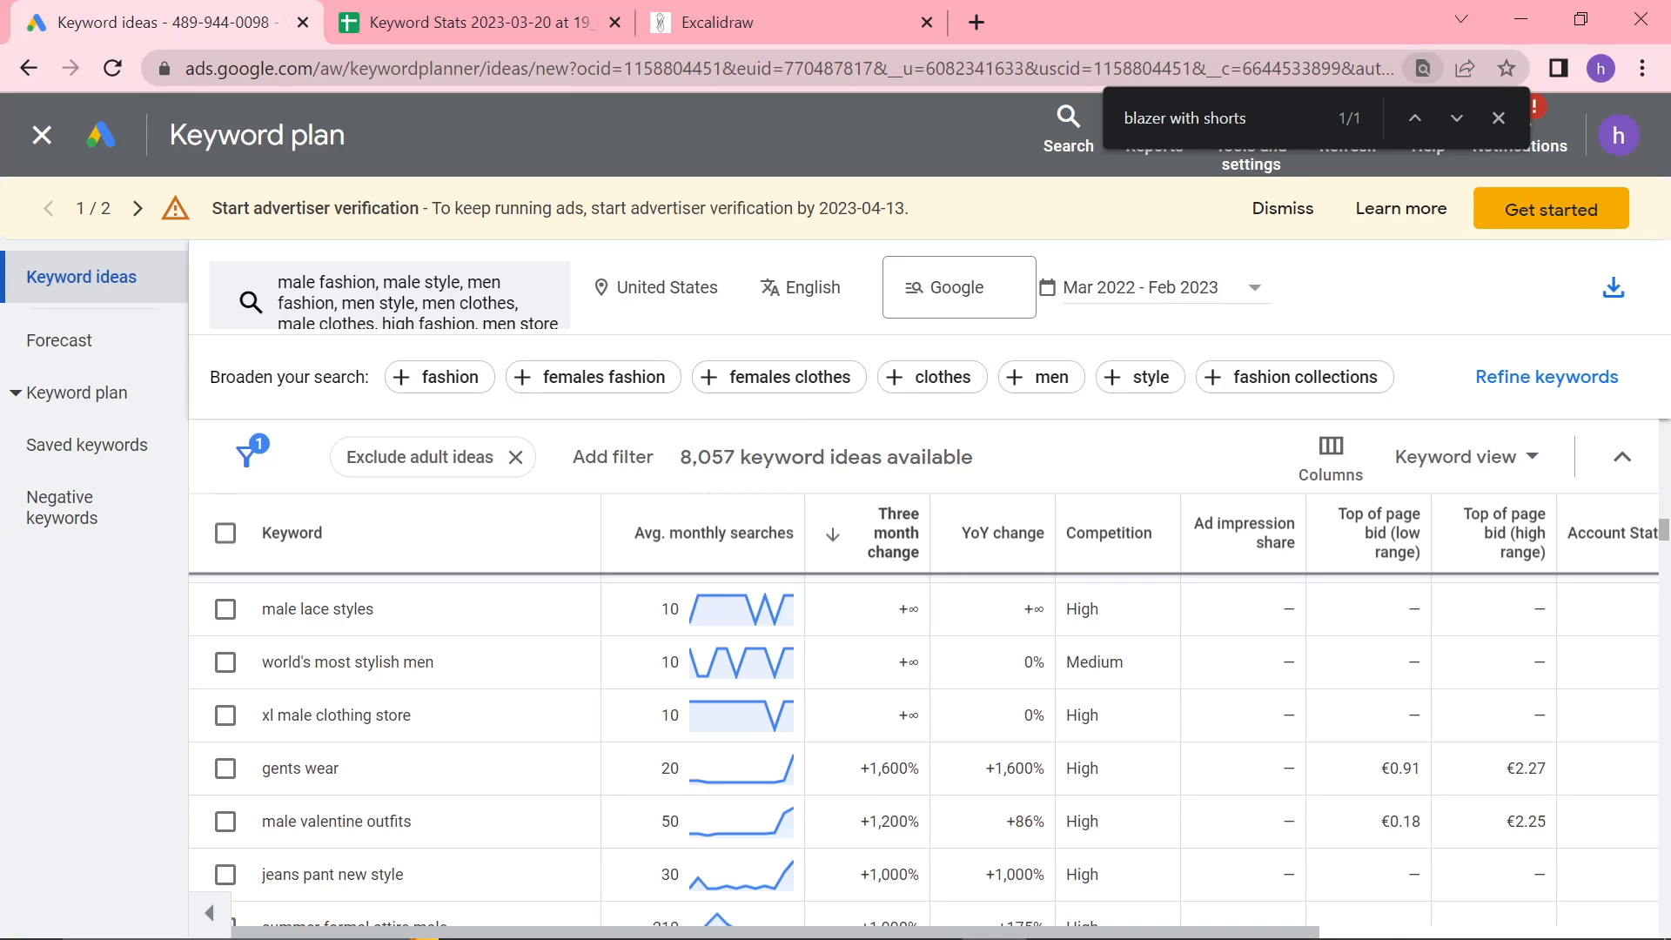
click(793, 21)
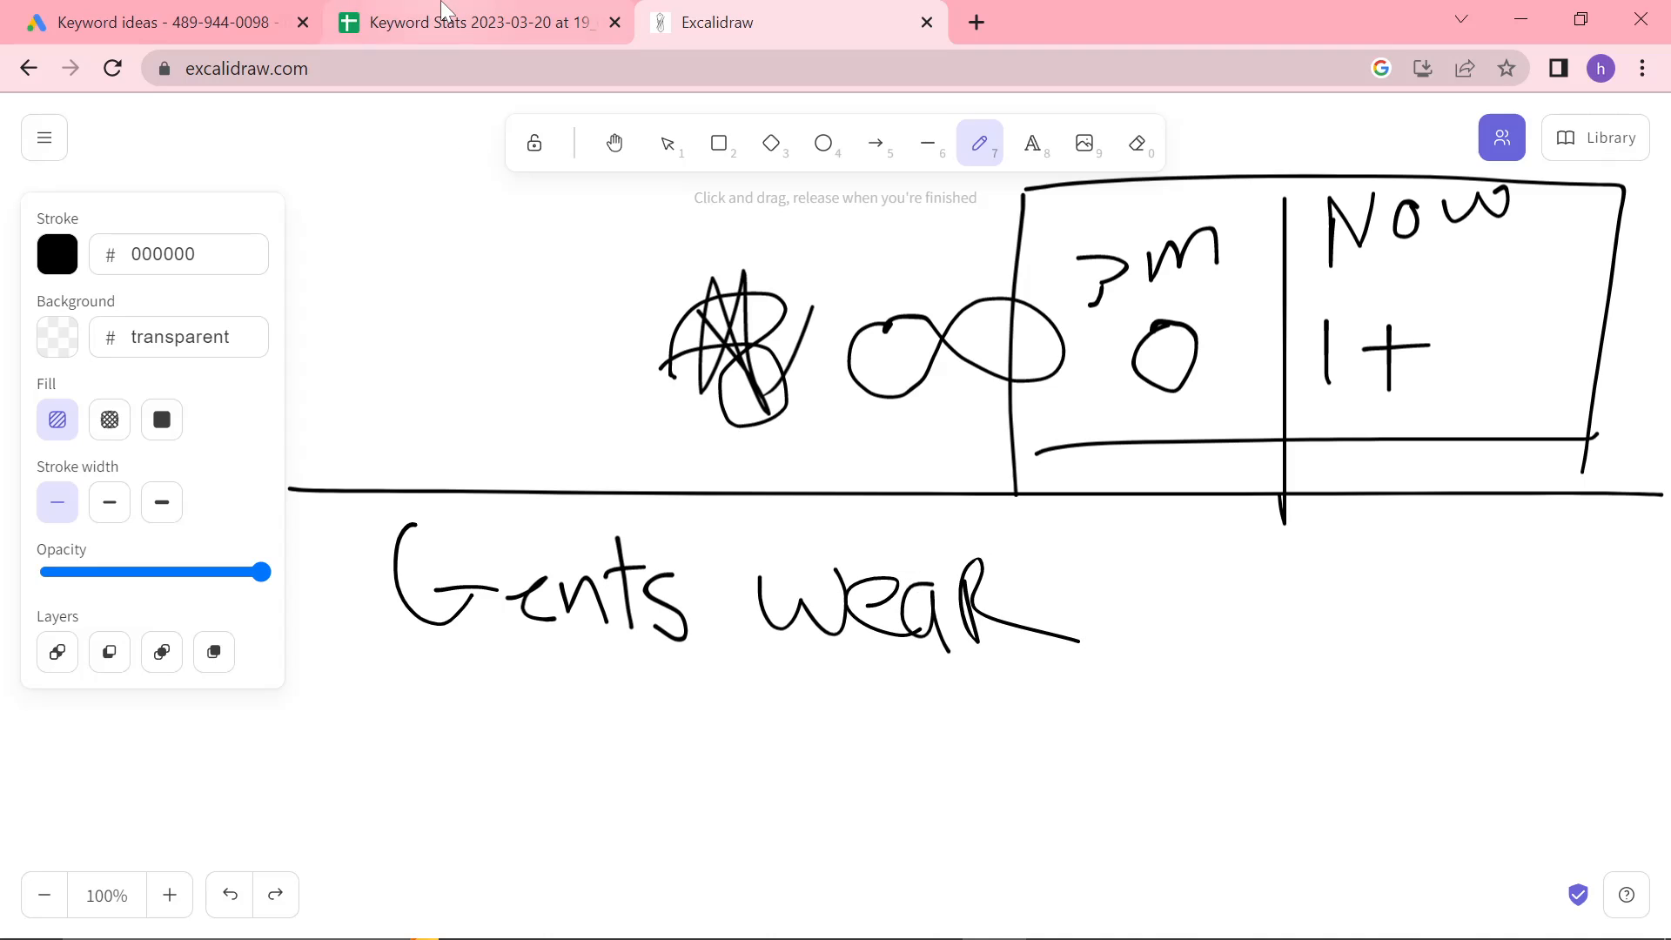
mouse_move(155, 21)
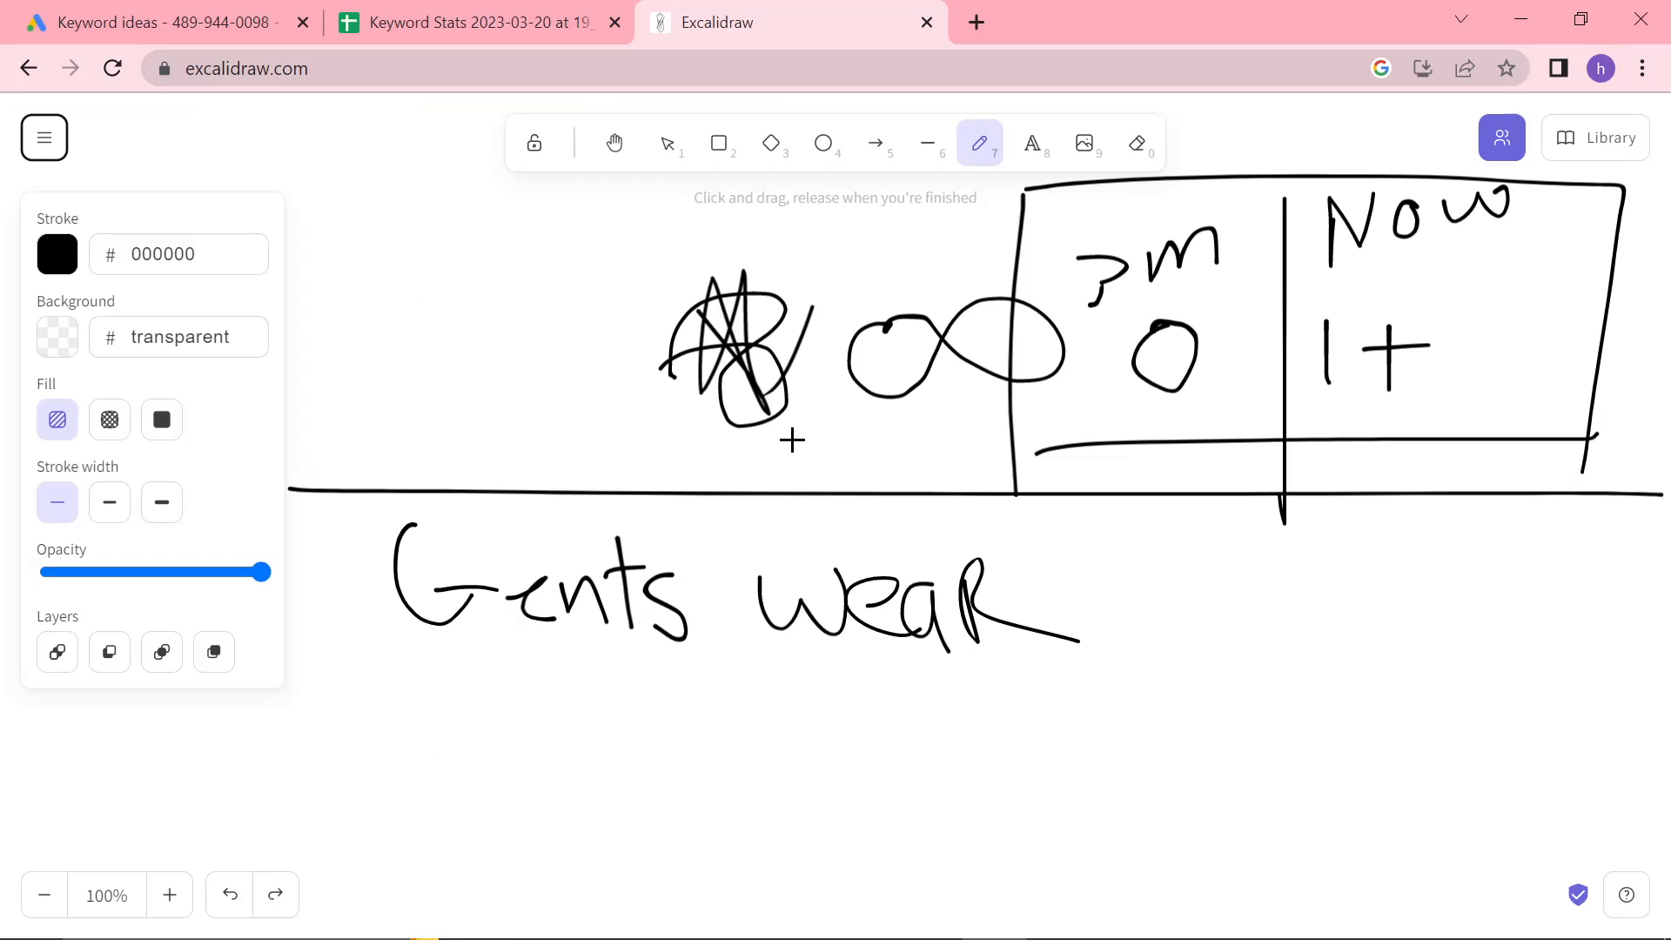
key(alt+tab)
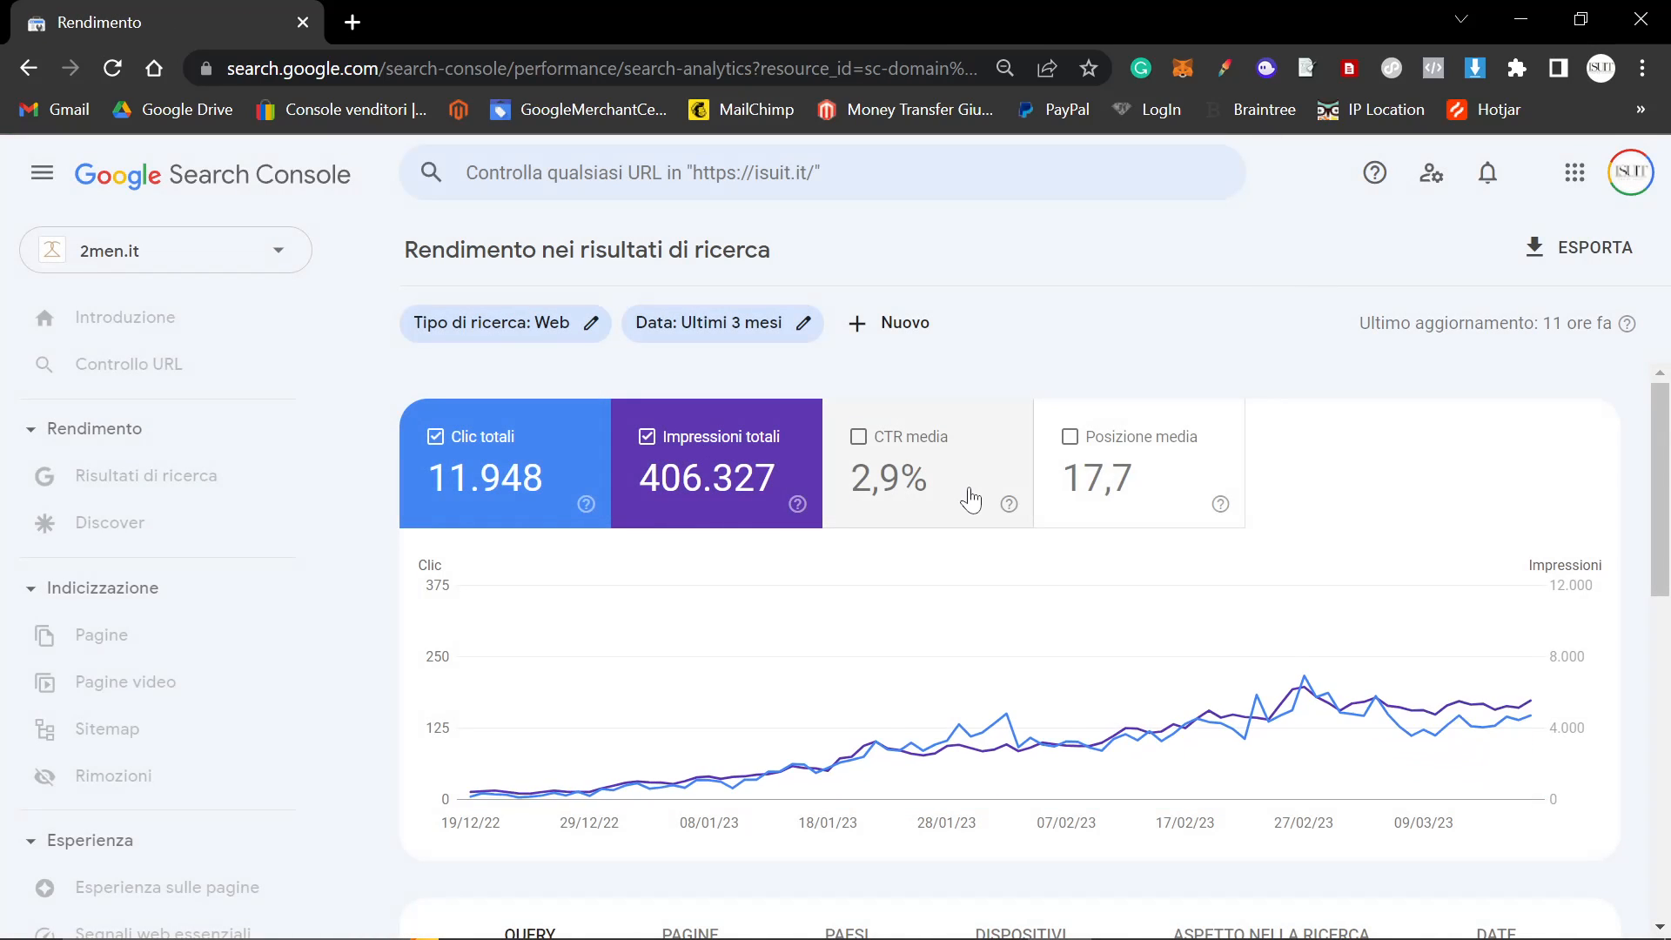
Filter performance to pages containing 'billion' and chart only total impressions
click(147, 475)
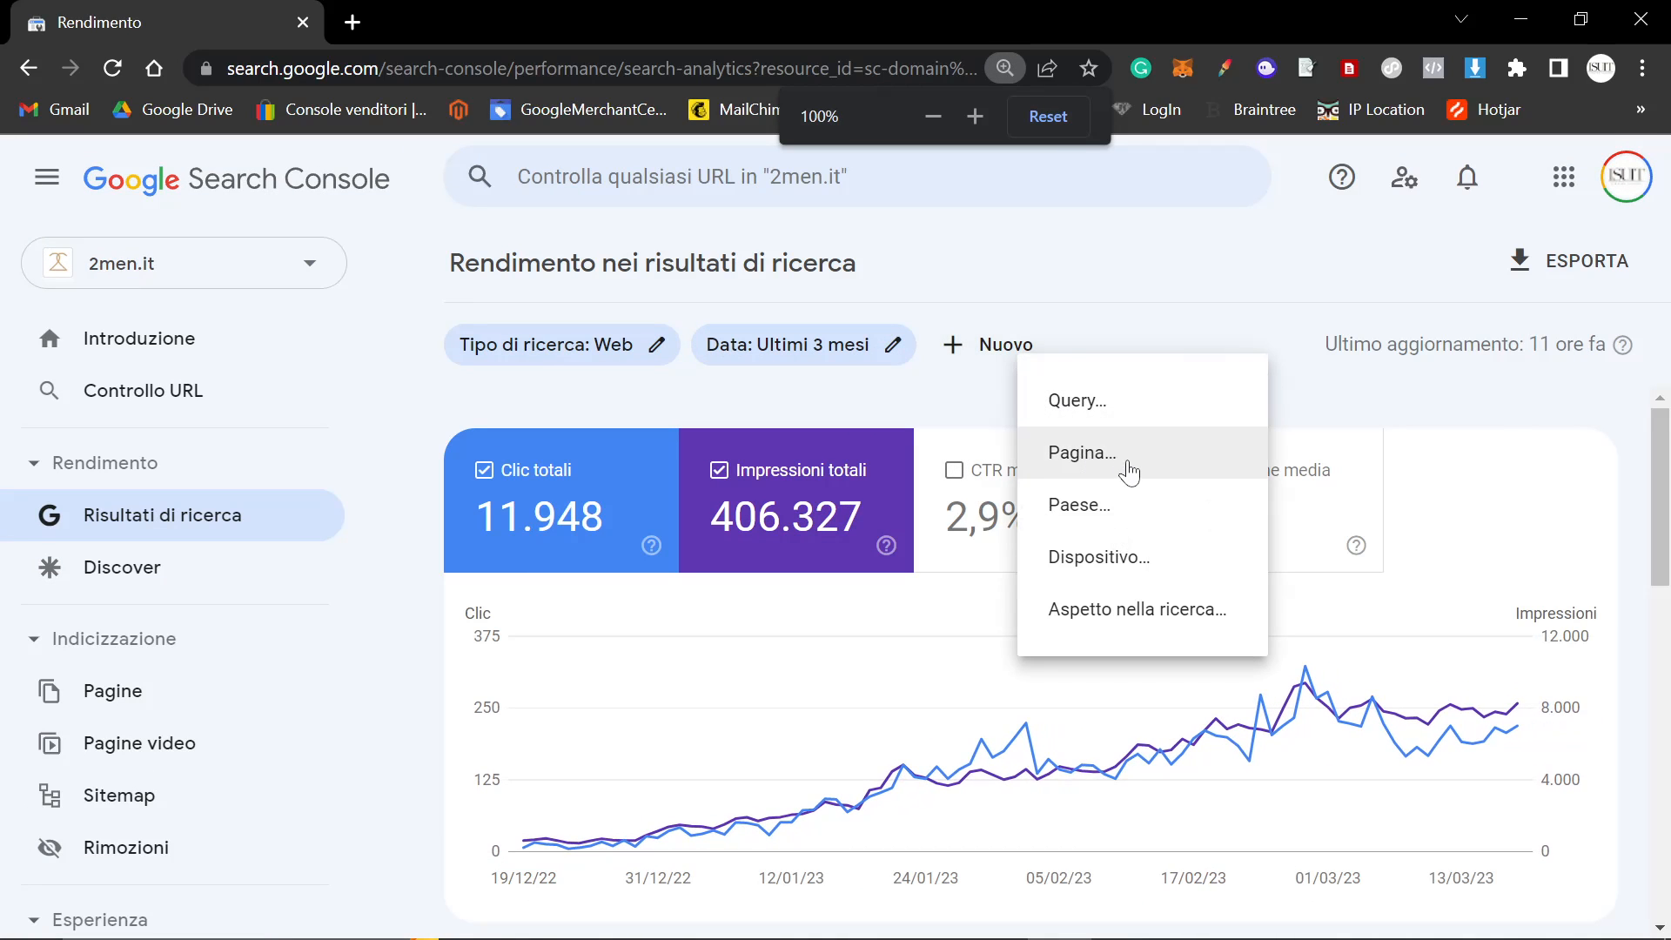
click(1079, 451)
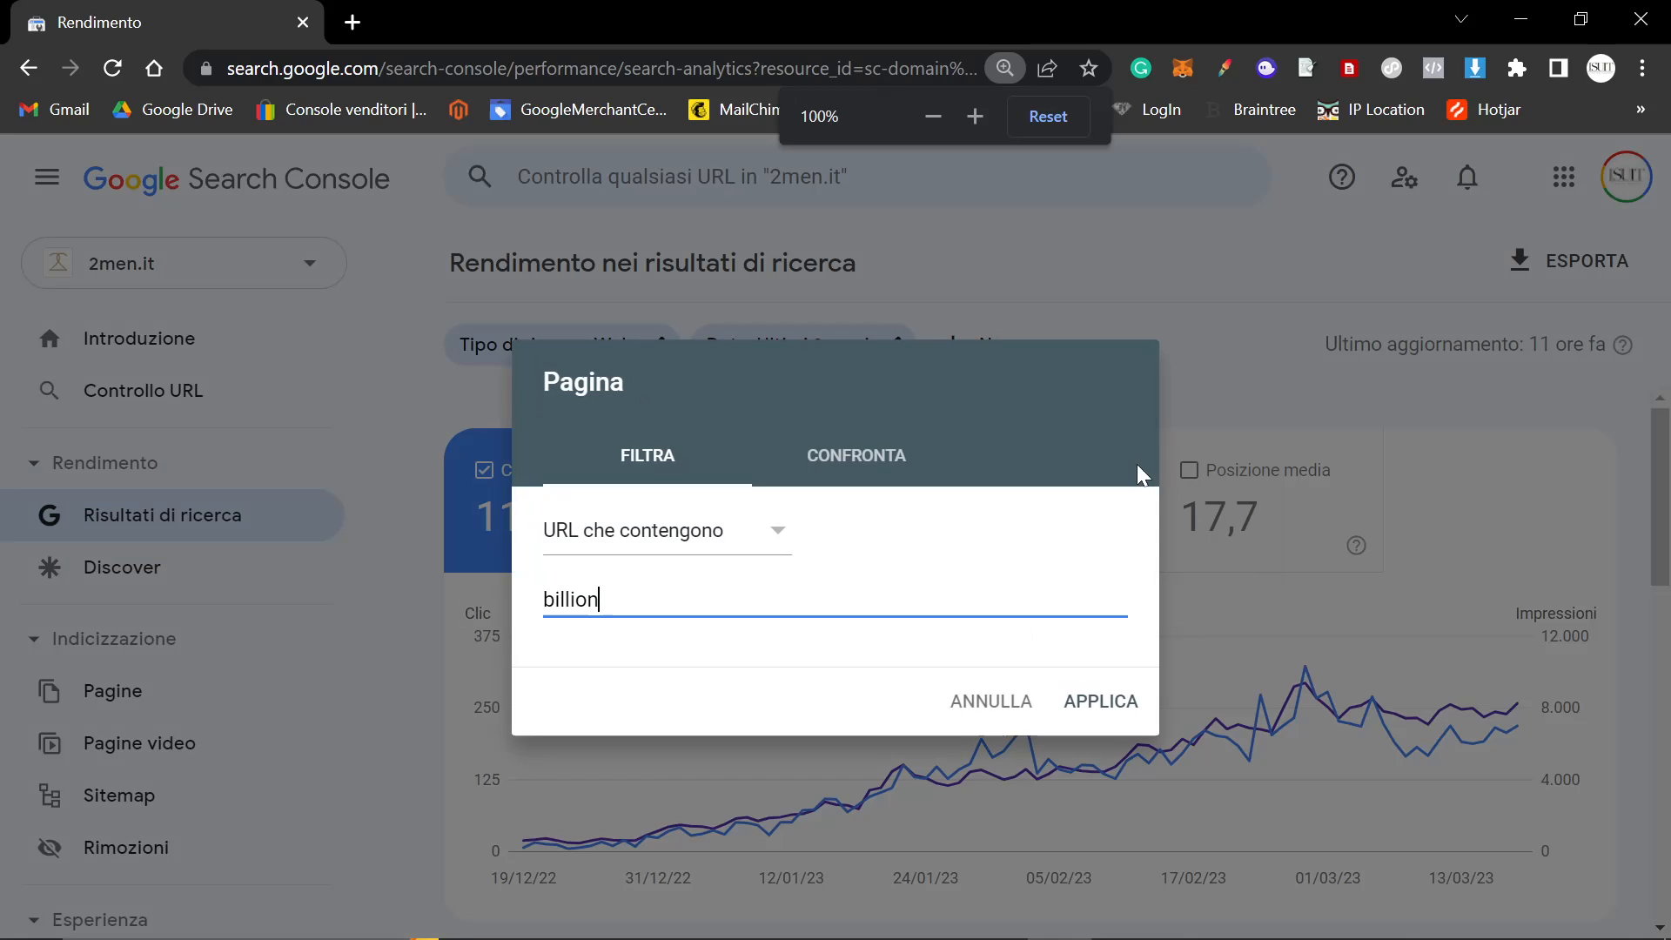
click(1101, 700)
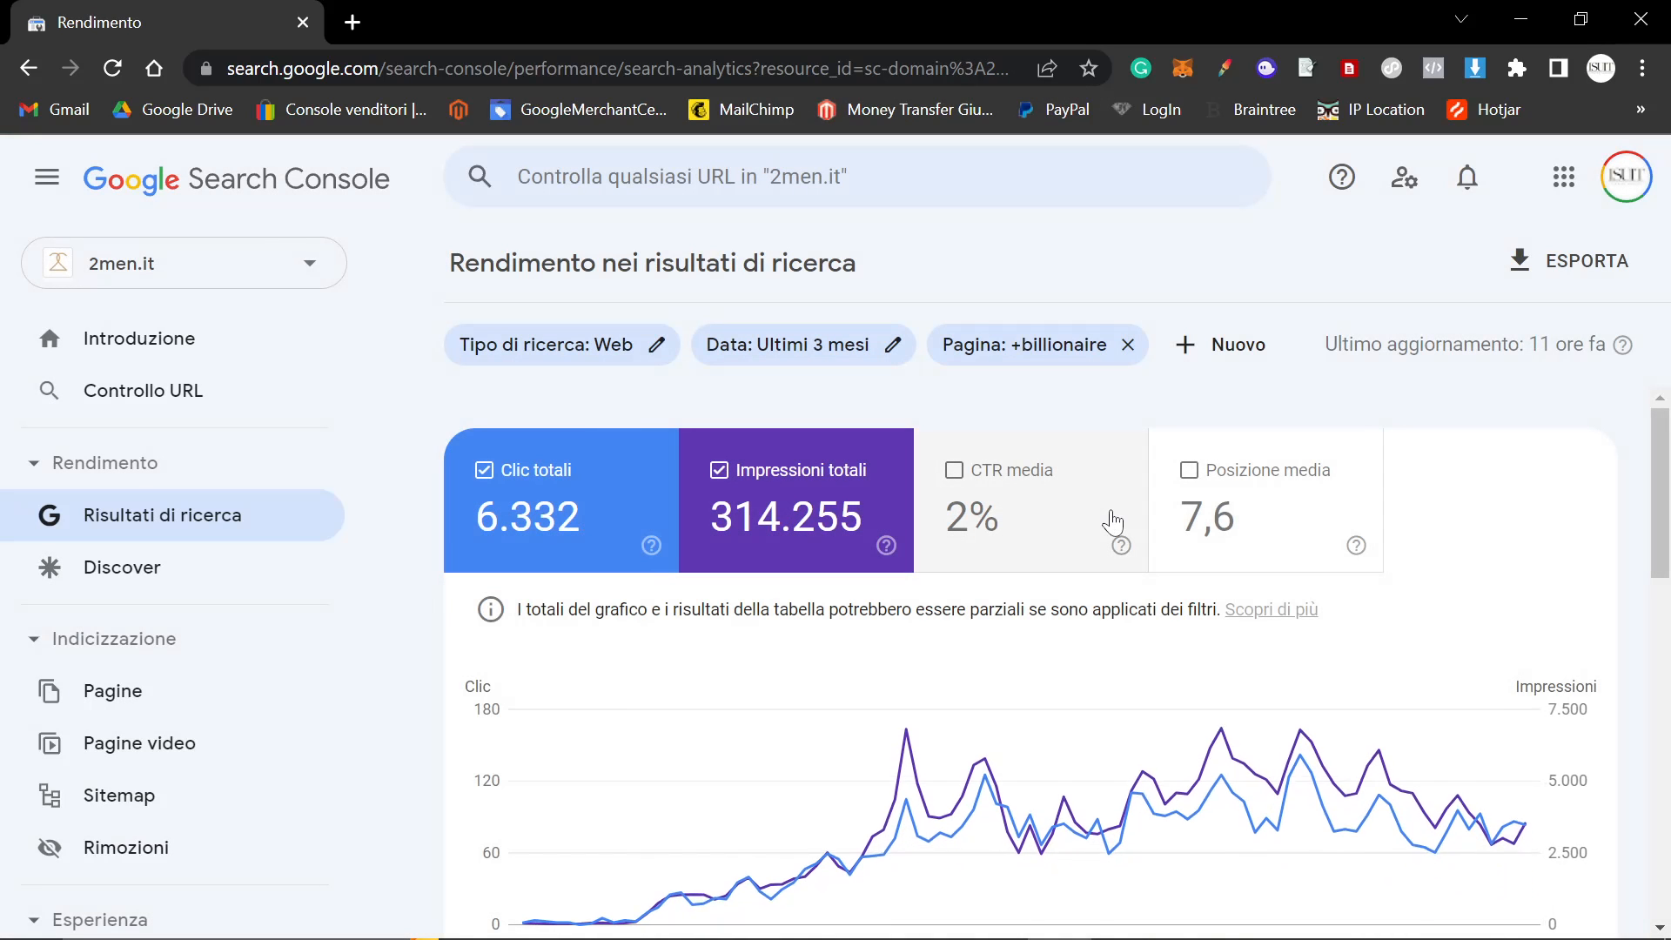
mouse_move(677, 403)
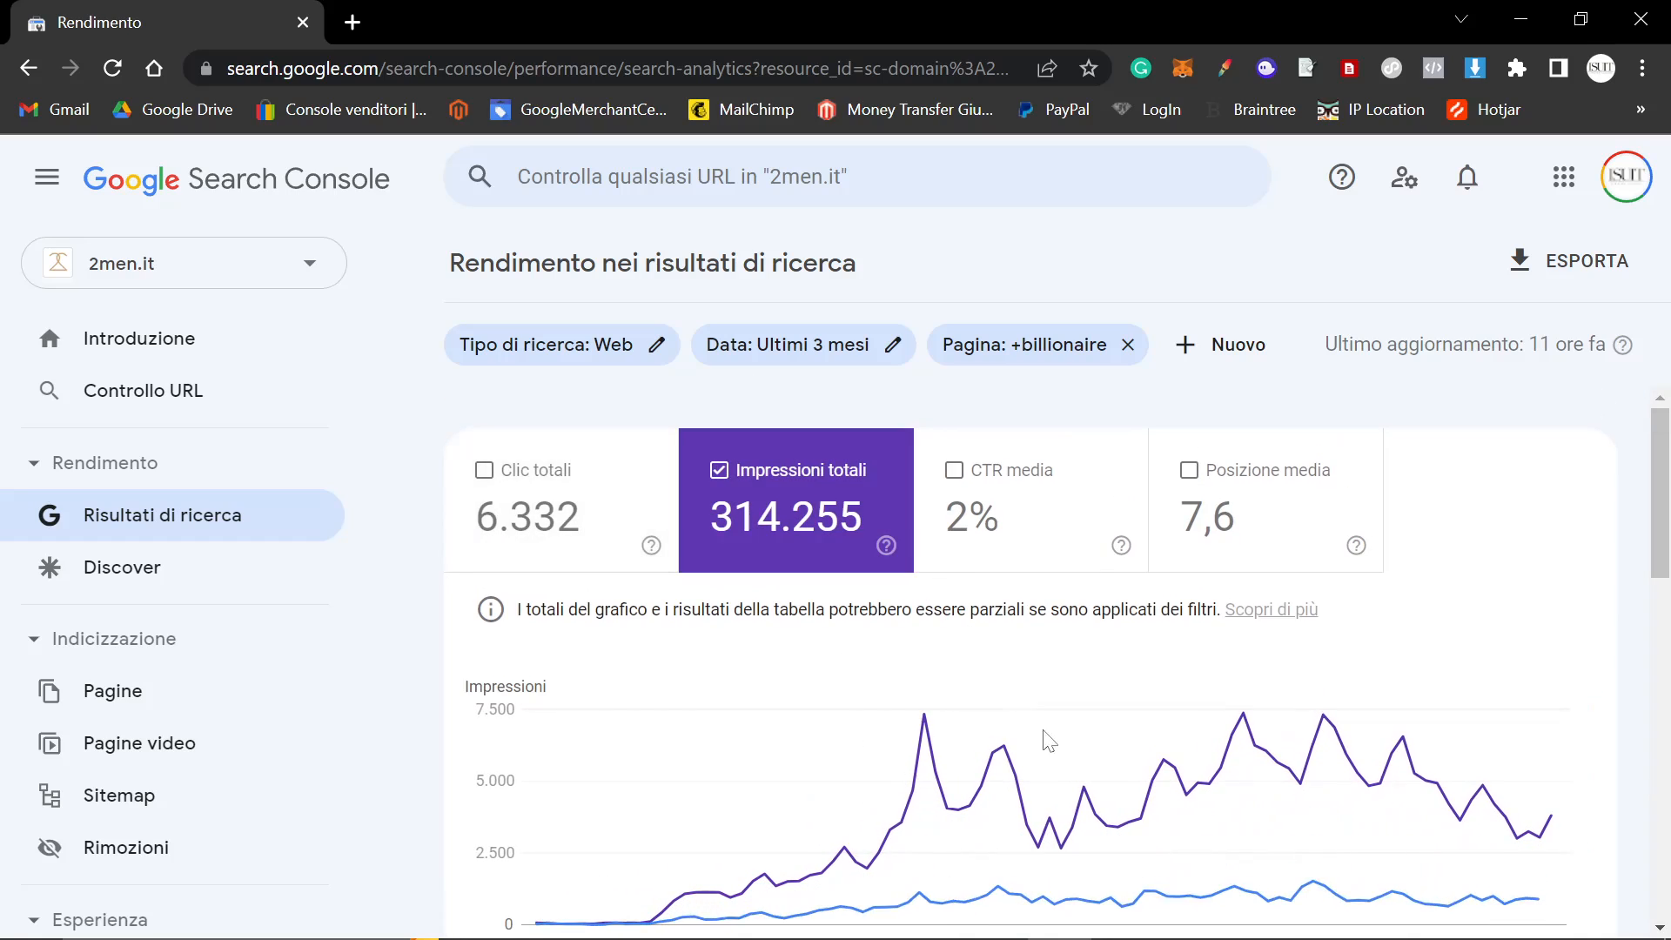
key(Alt+Tab)
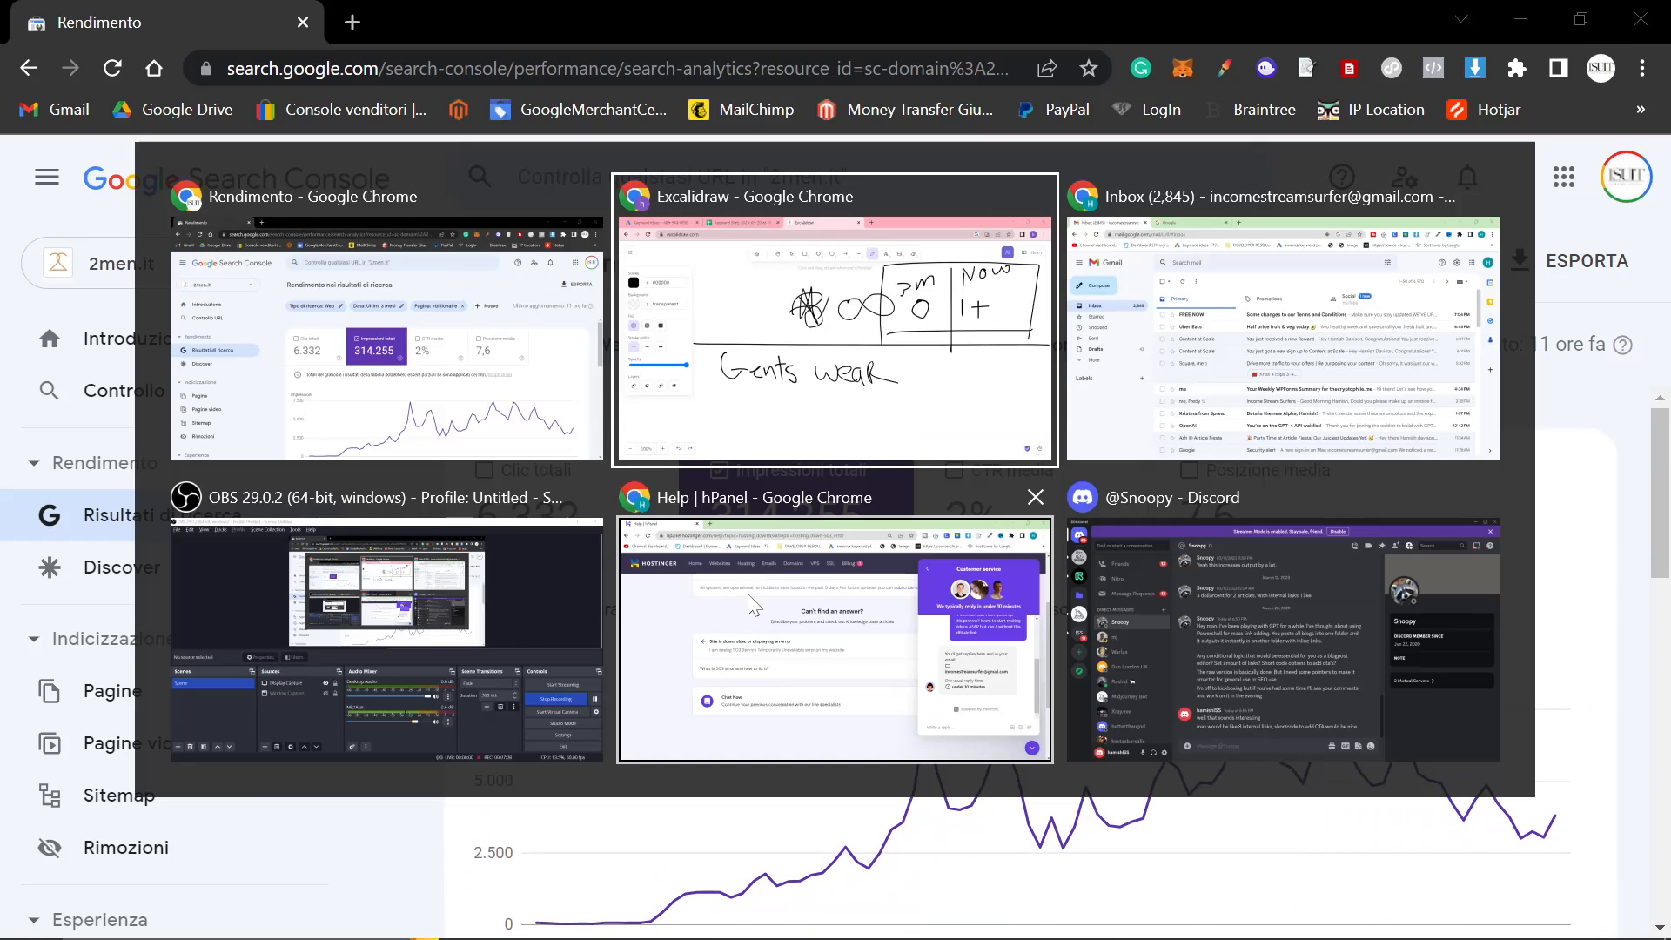
Handwrite 'Old money +1000%' beneath 'Gents wear' in the Excalidraw sketch
click(835, 320)
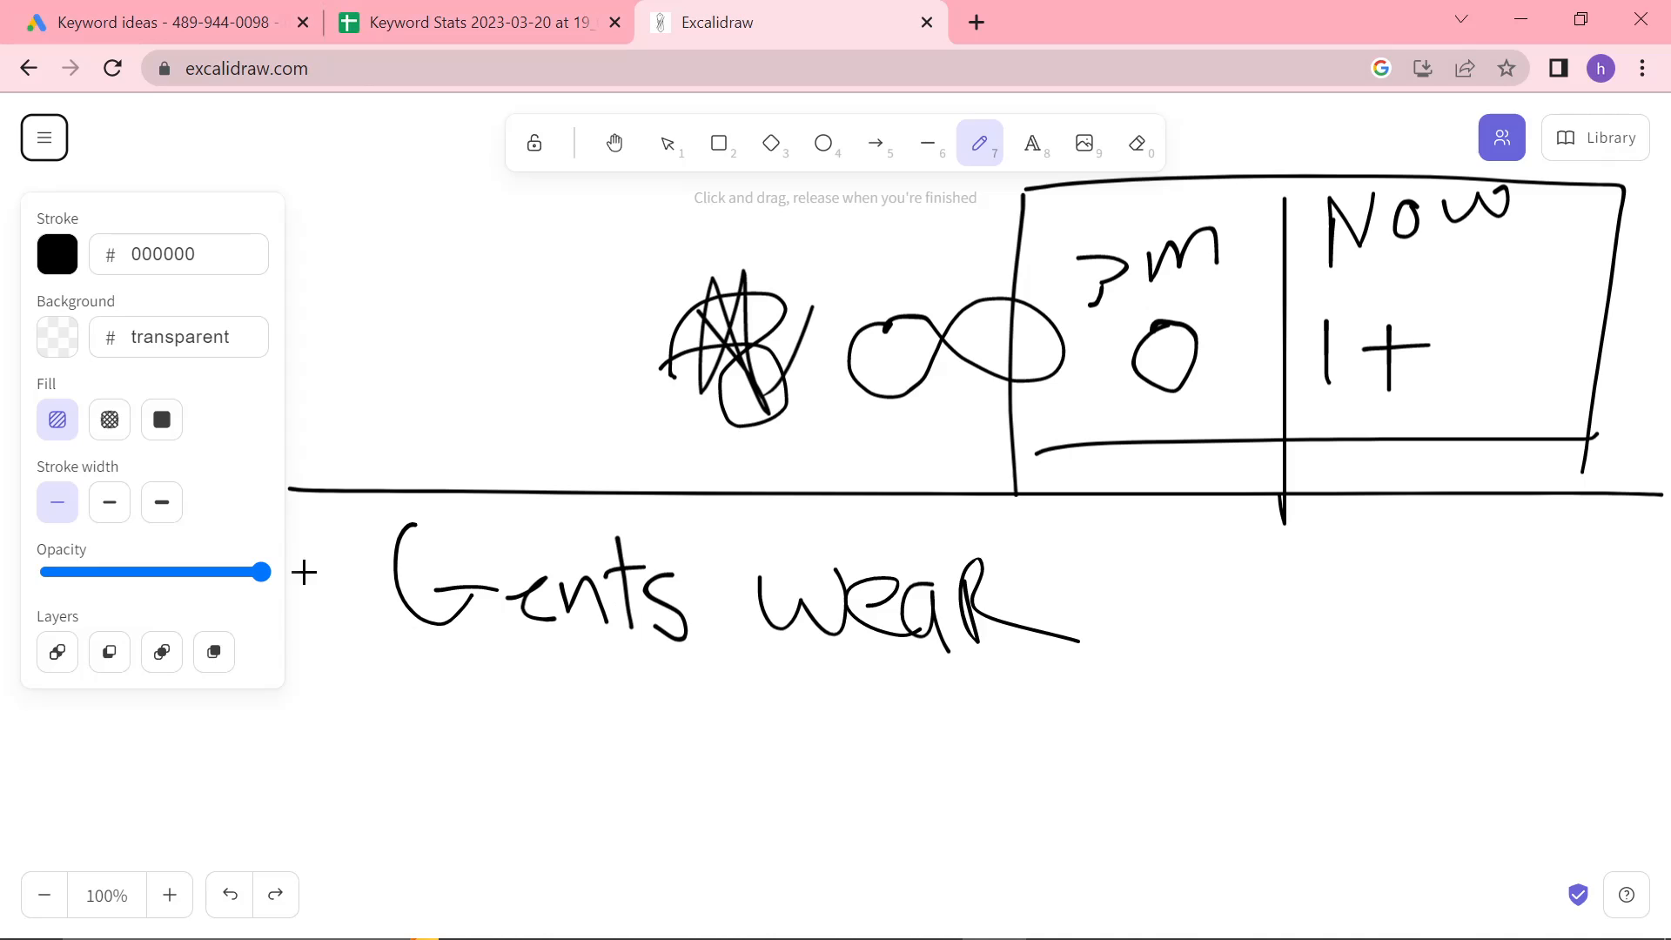
click(160, 20)
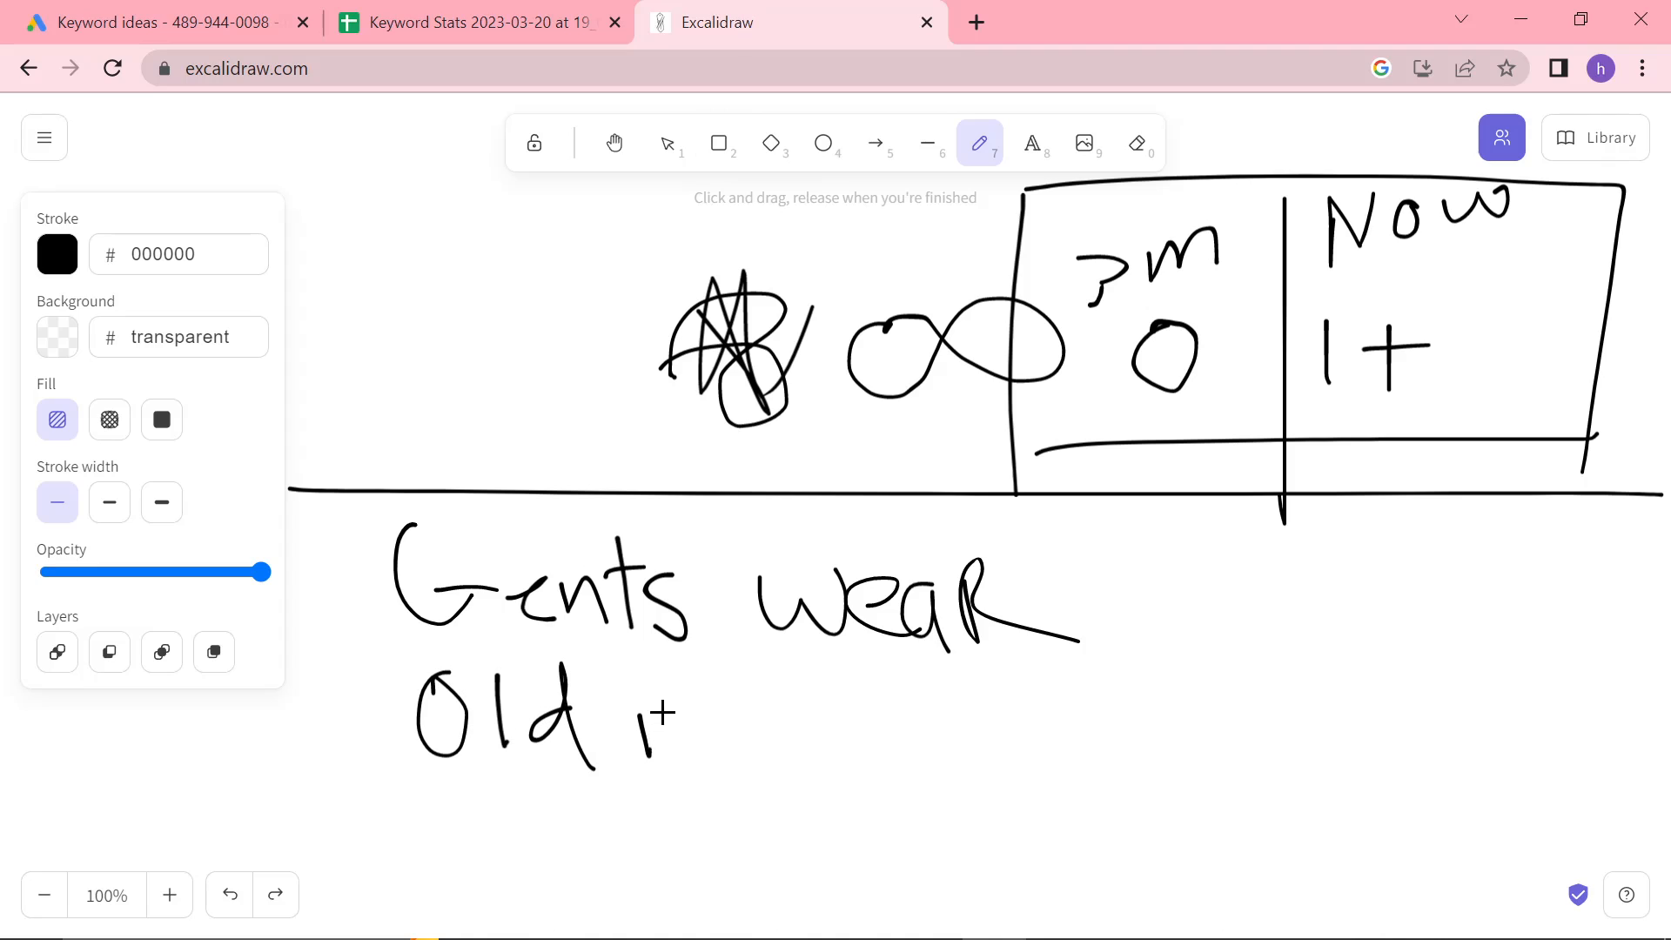
drag(640, 736, 949, 736)
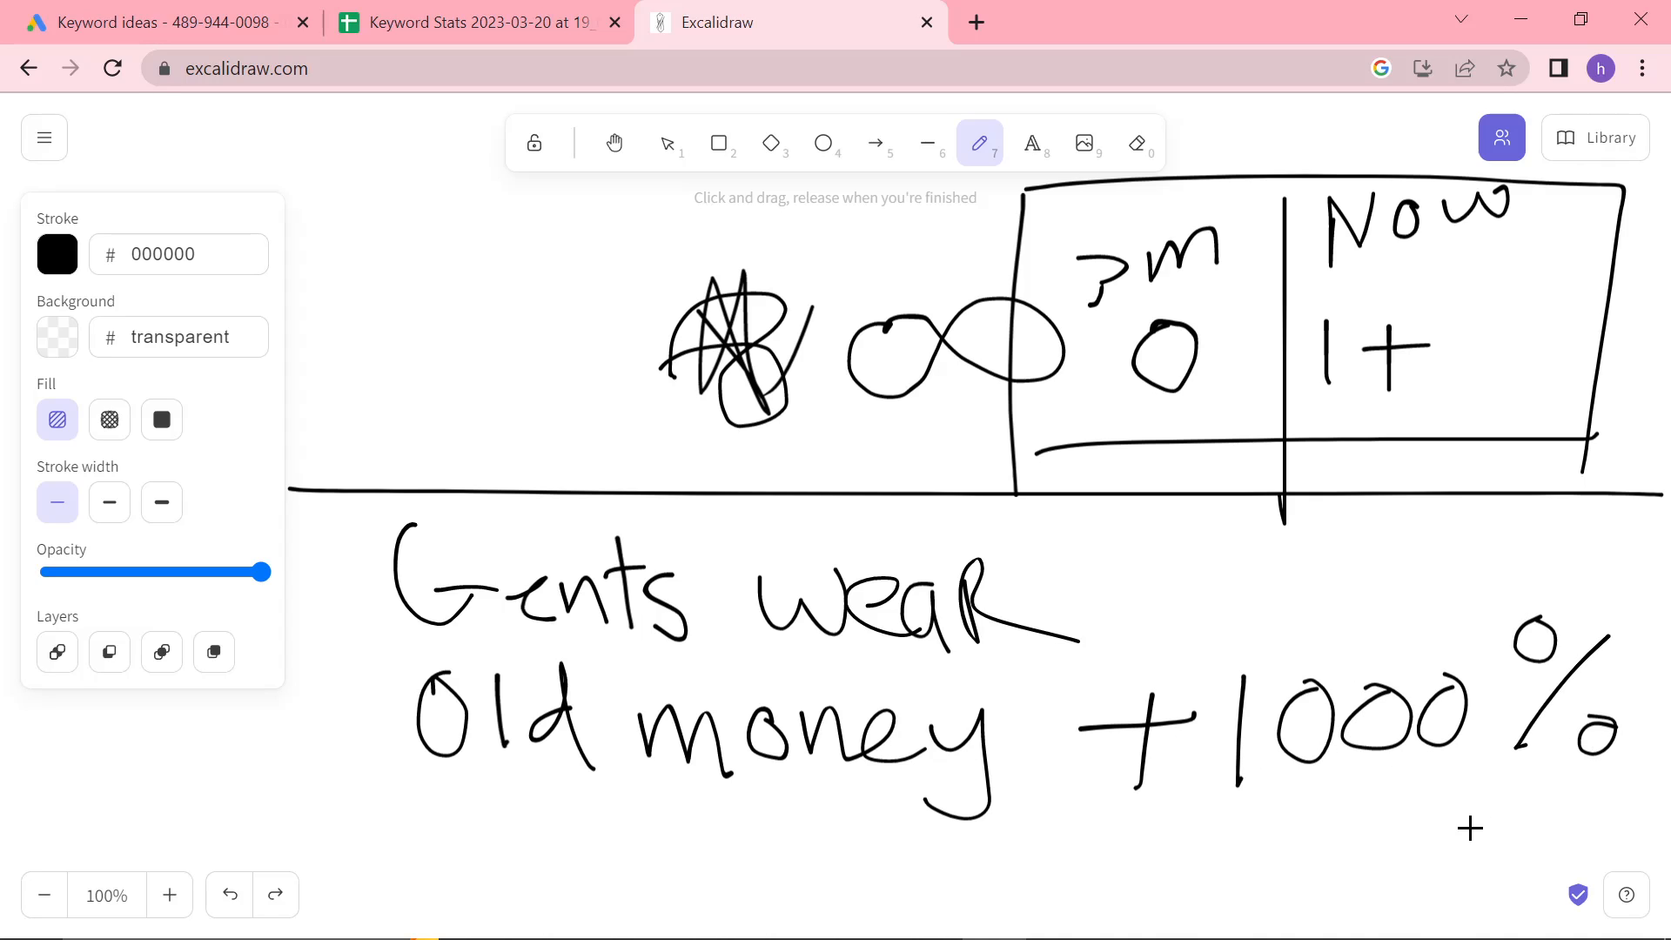
mouse_move(1454, 835)
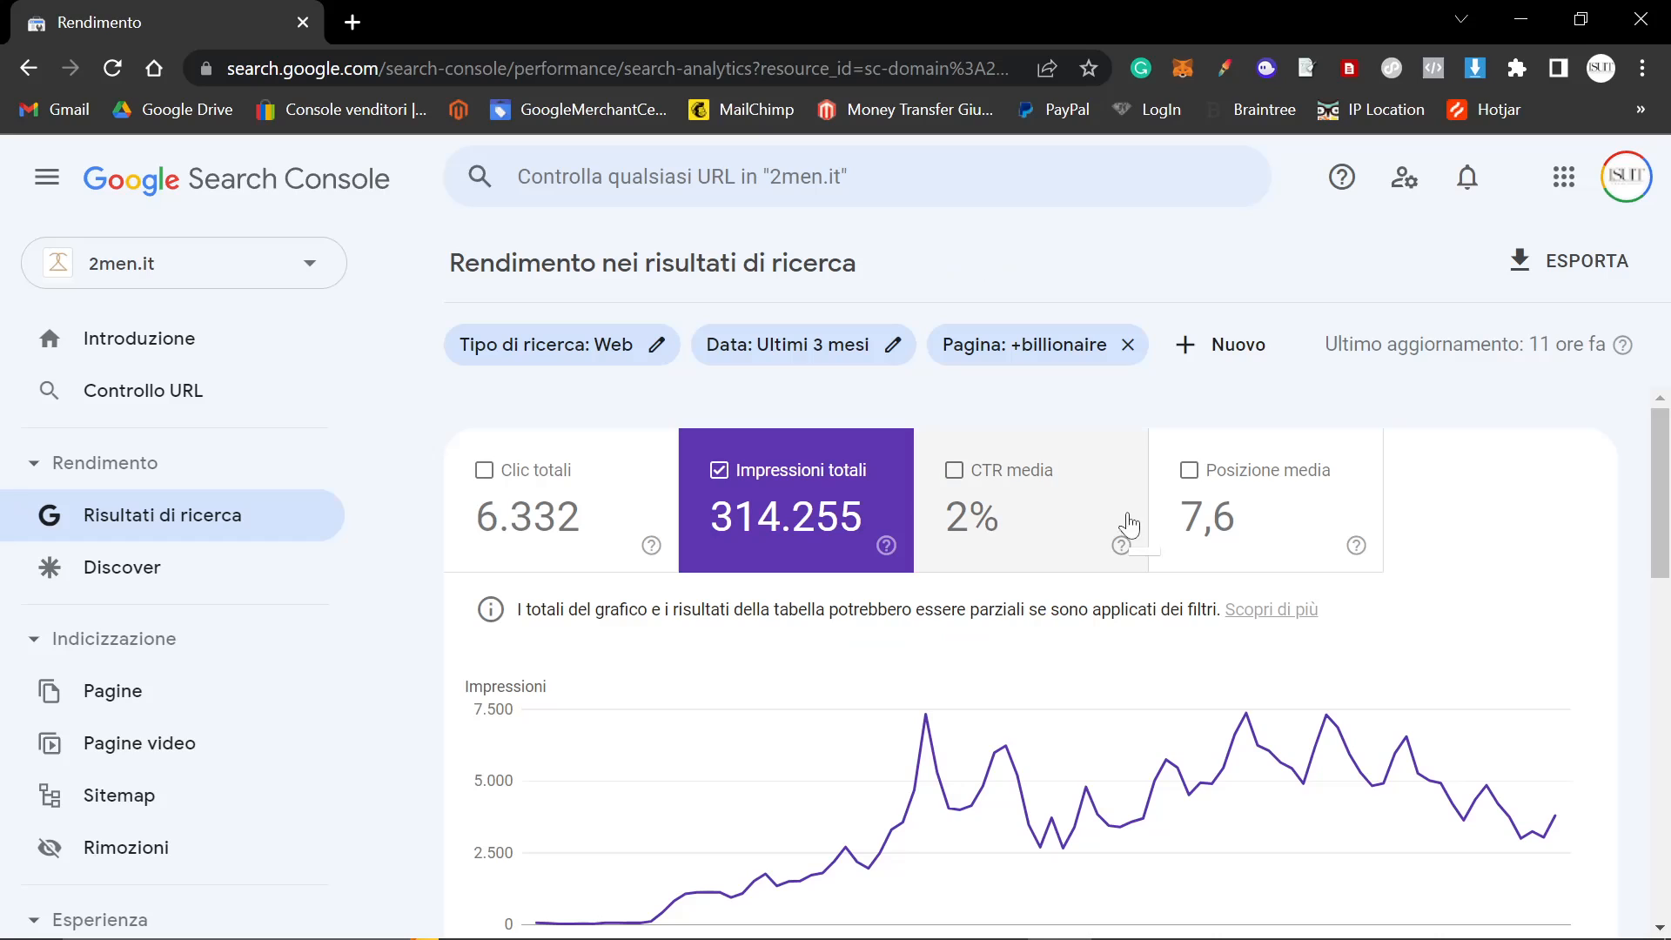
Return to the Excalidraw sketch after searching 'old money brands'
click(789, 22)
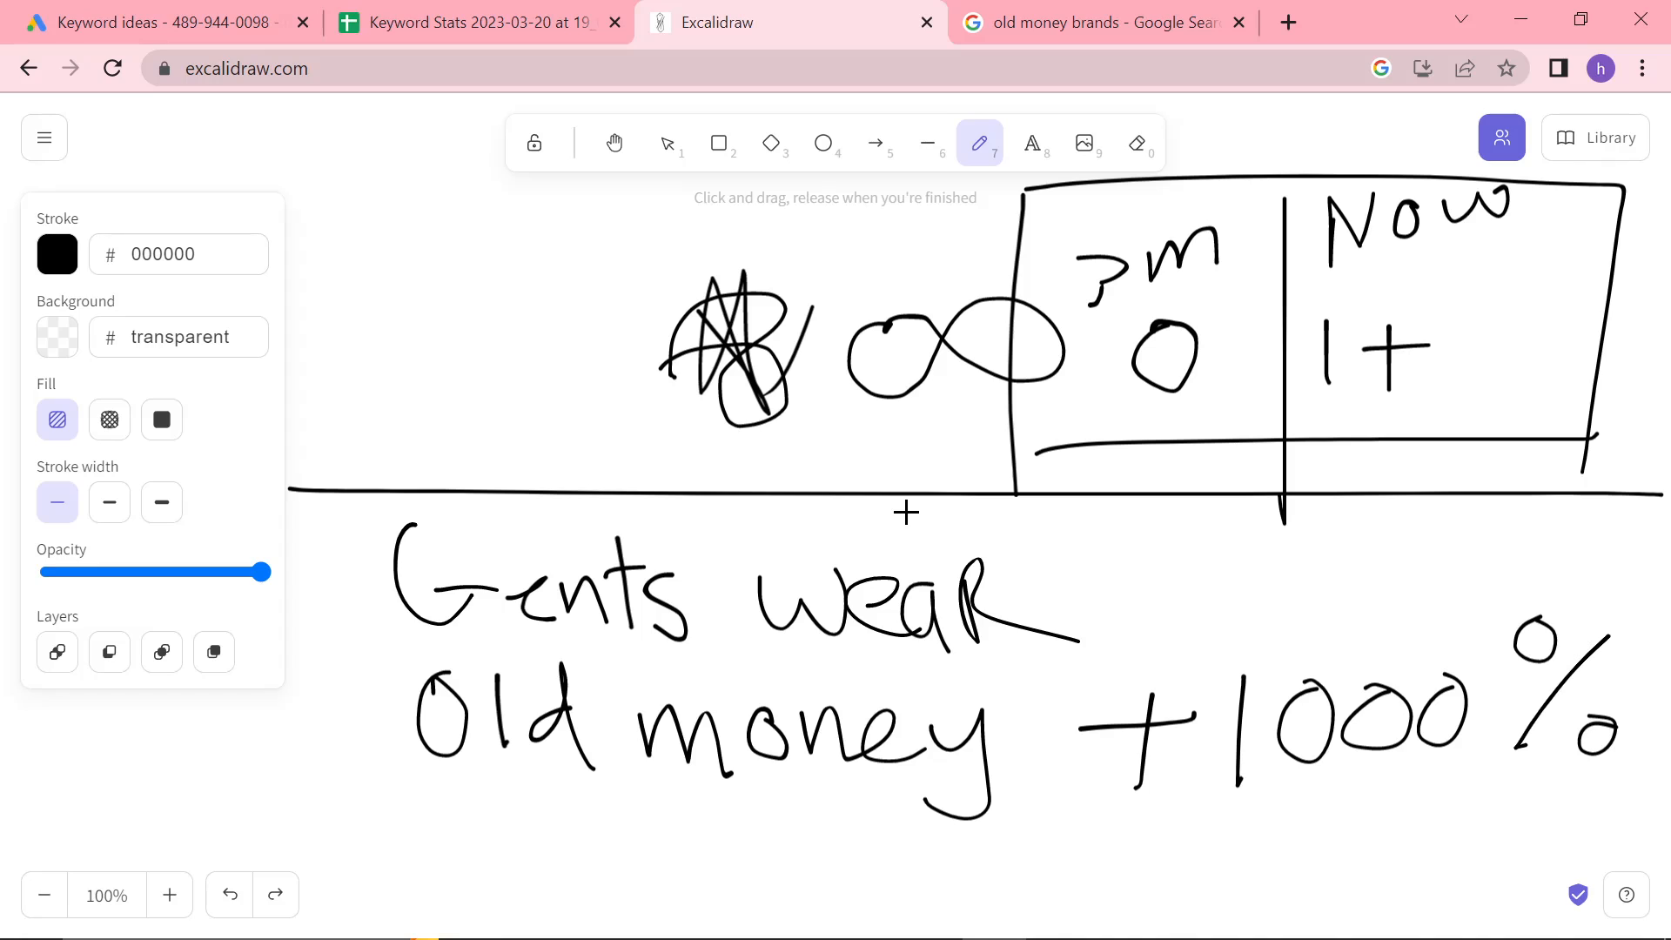
Scroll the rising keyword ideas and select 'summer formal attire male', then return to the sketch
click(160, 21)
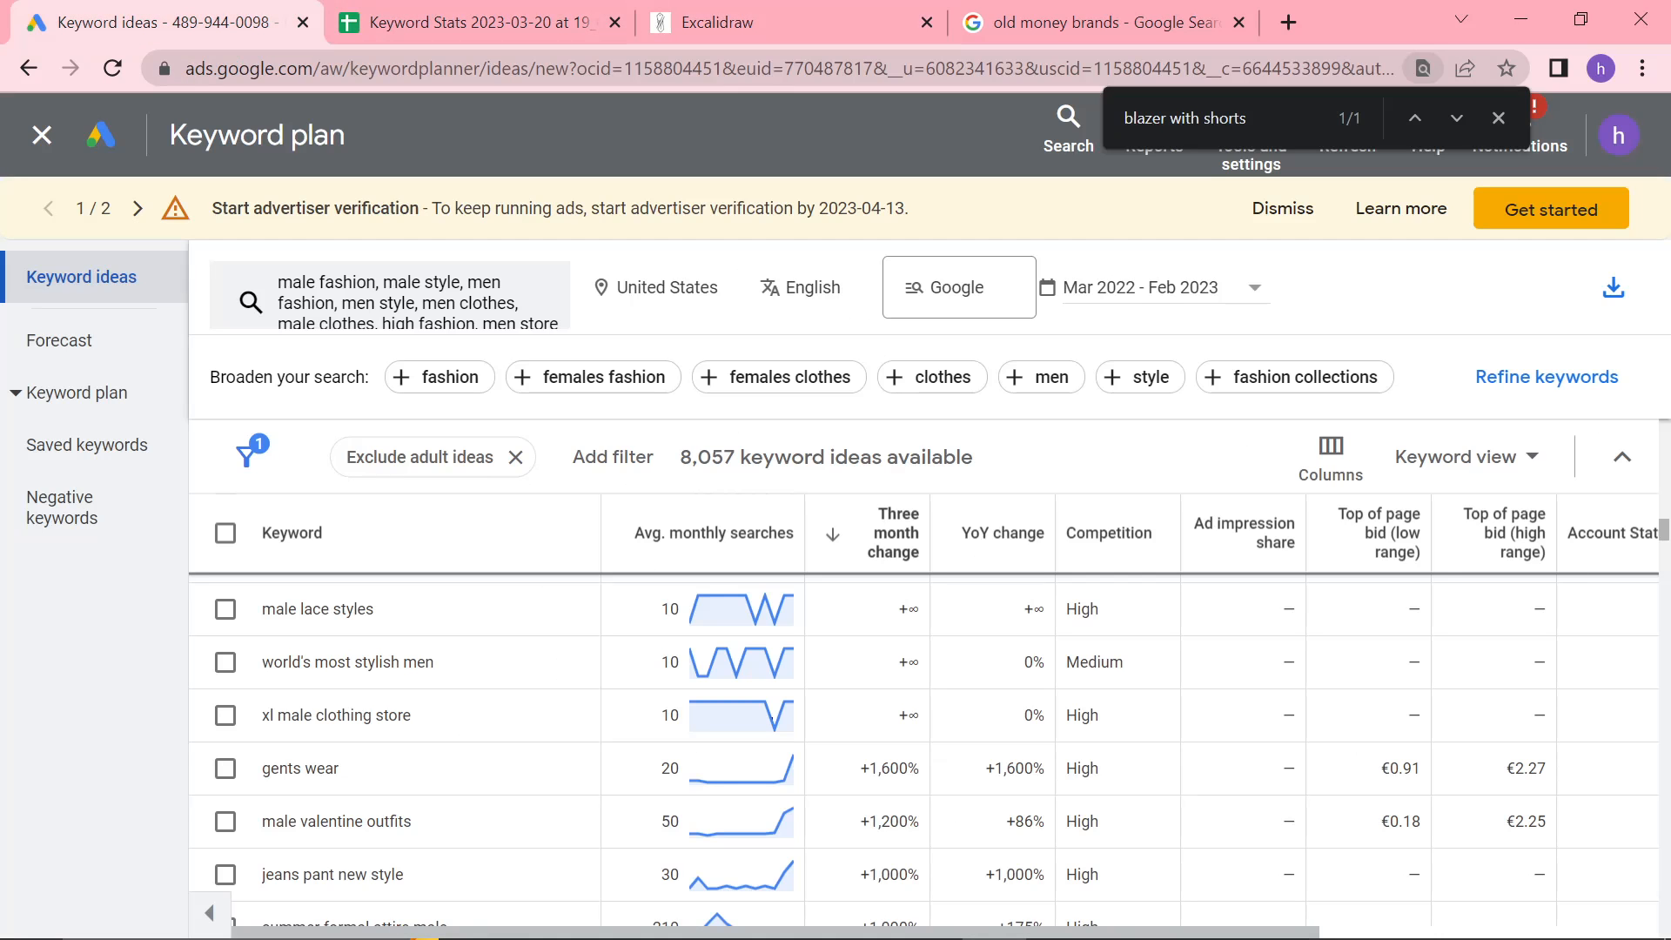
mouse_move(456, 821)
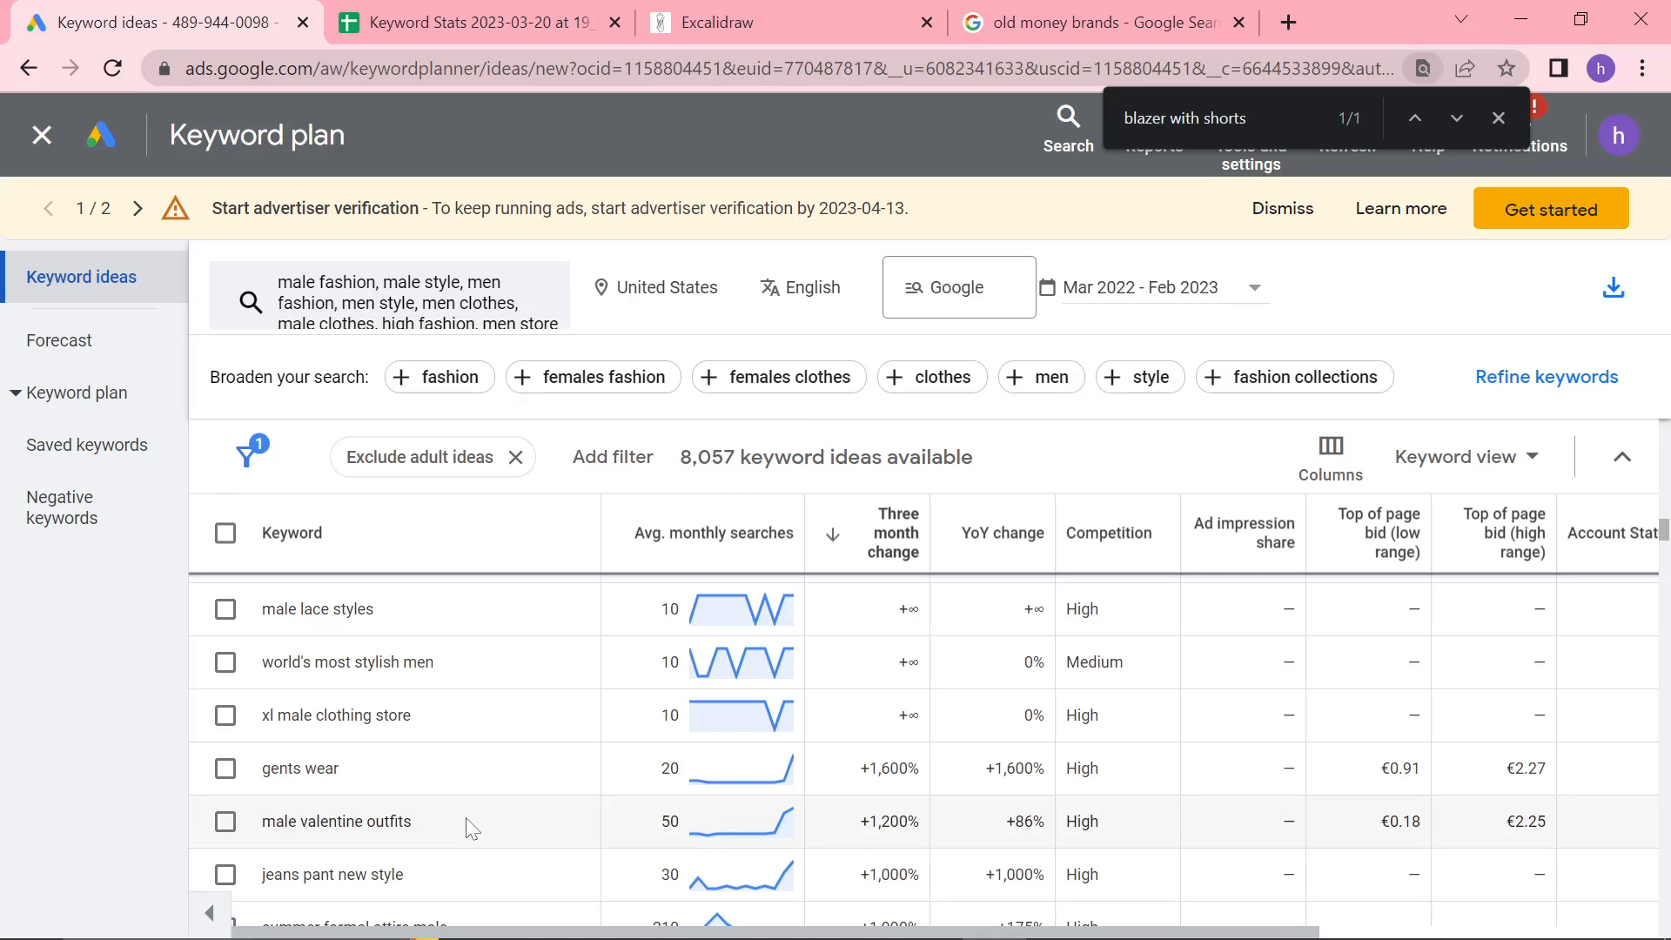
mouse_move(377, 812)
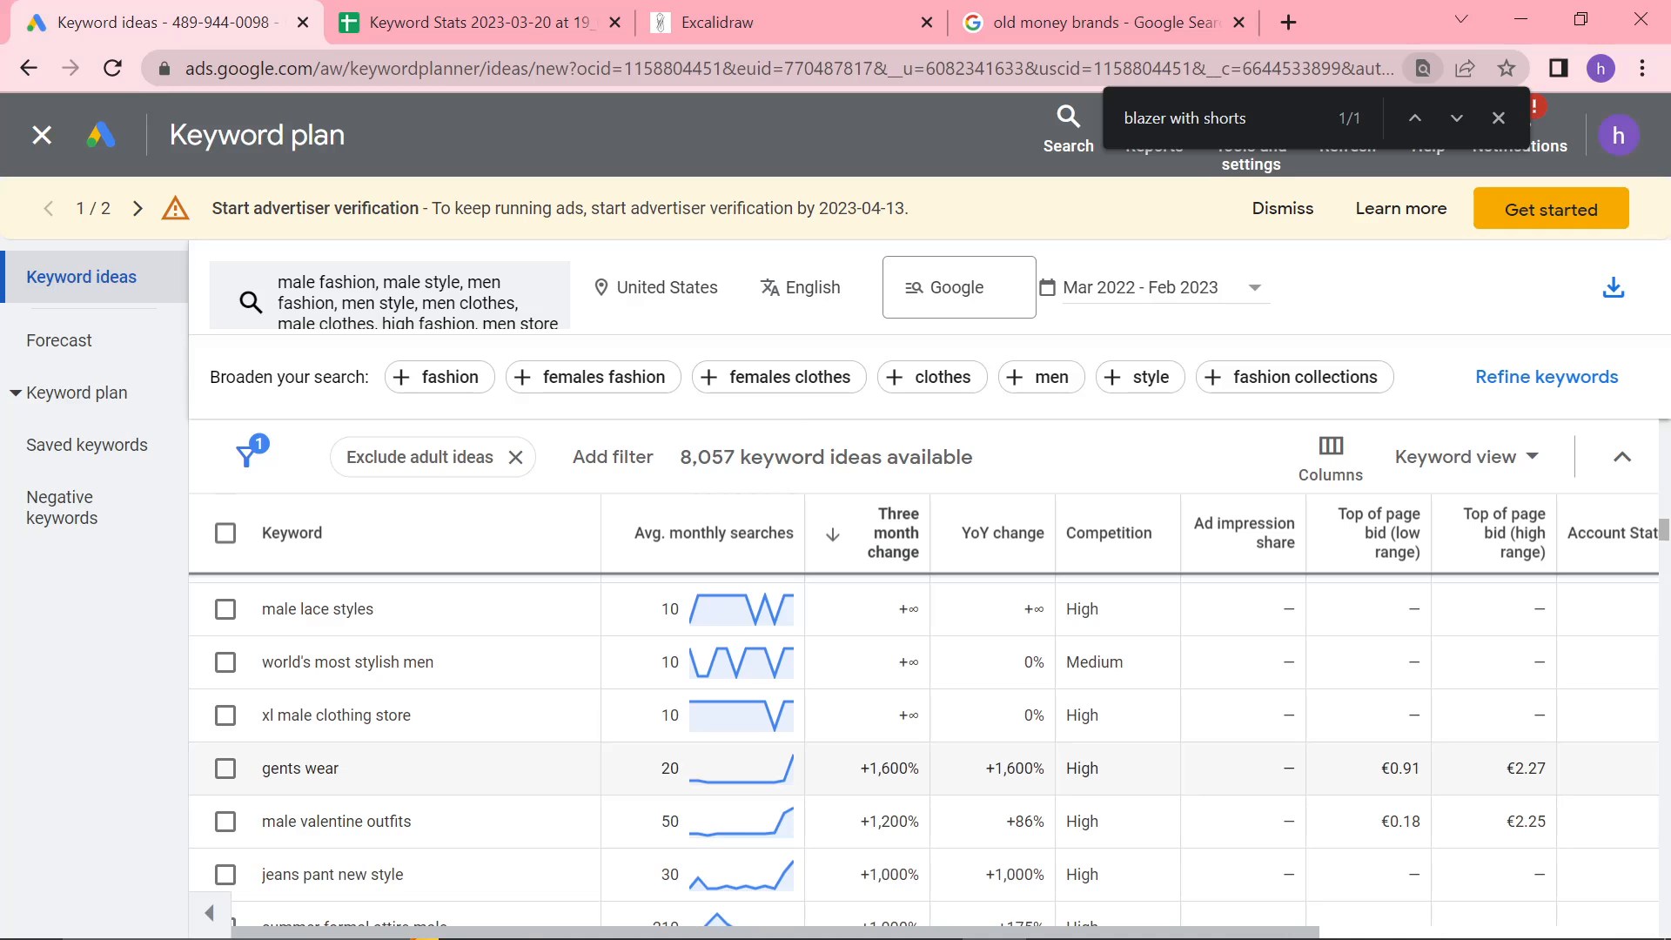
scroll(down, 3)
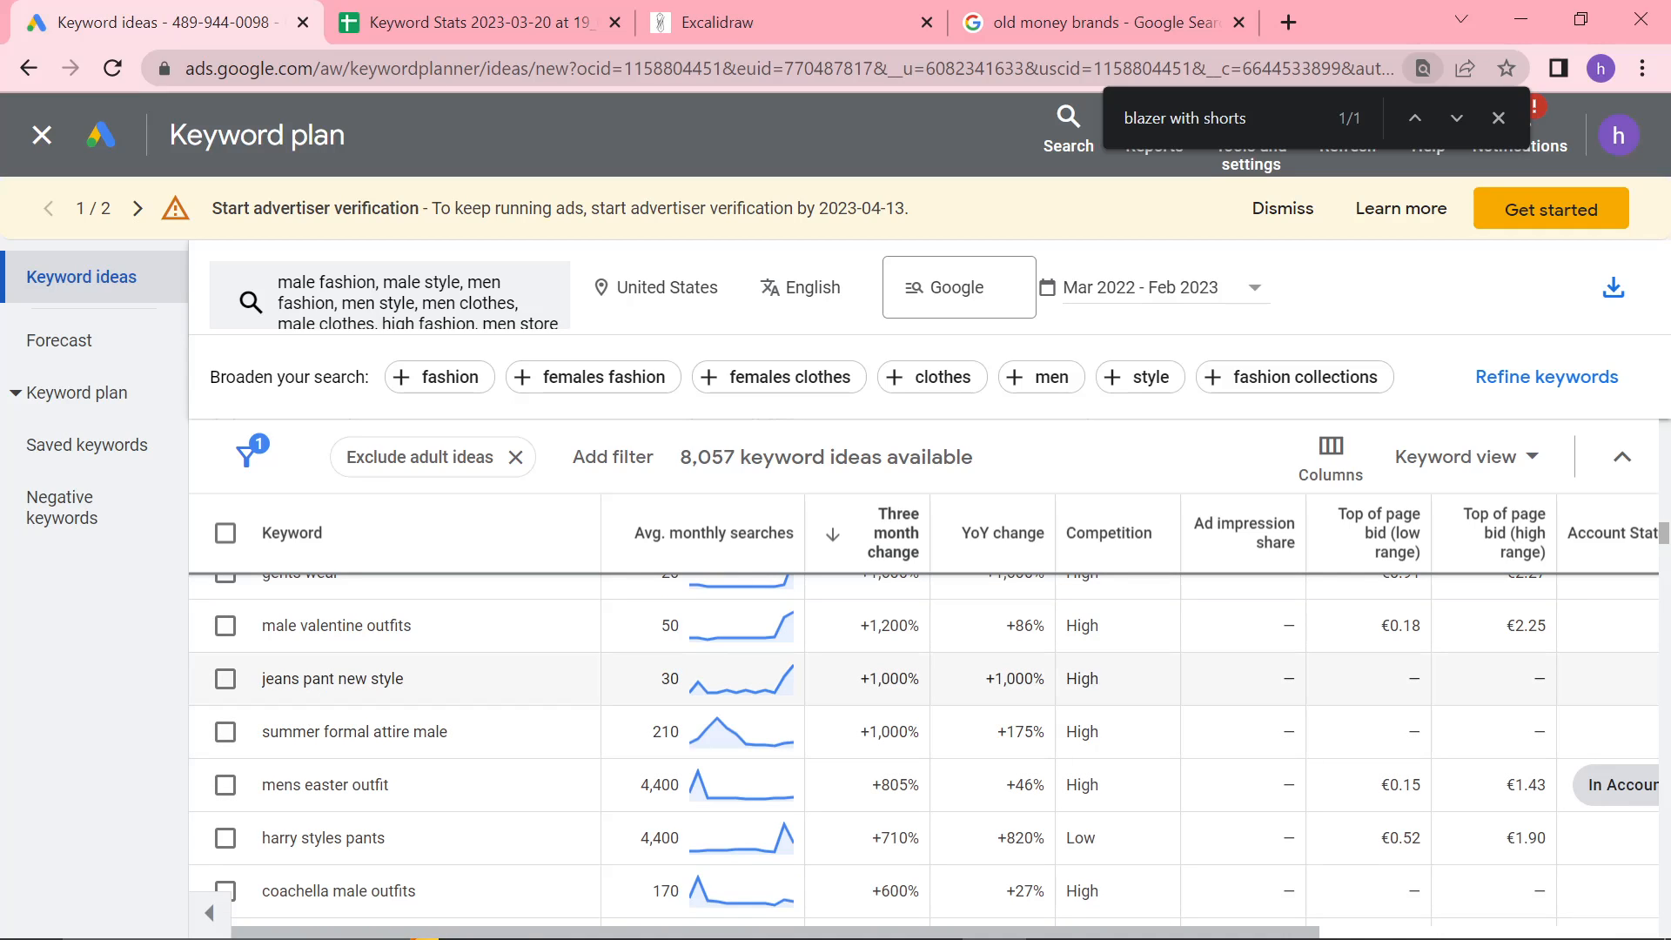
mouse_move(623, 683)
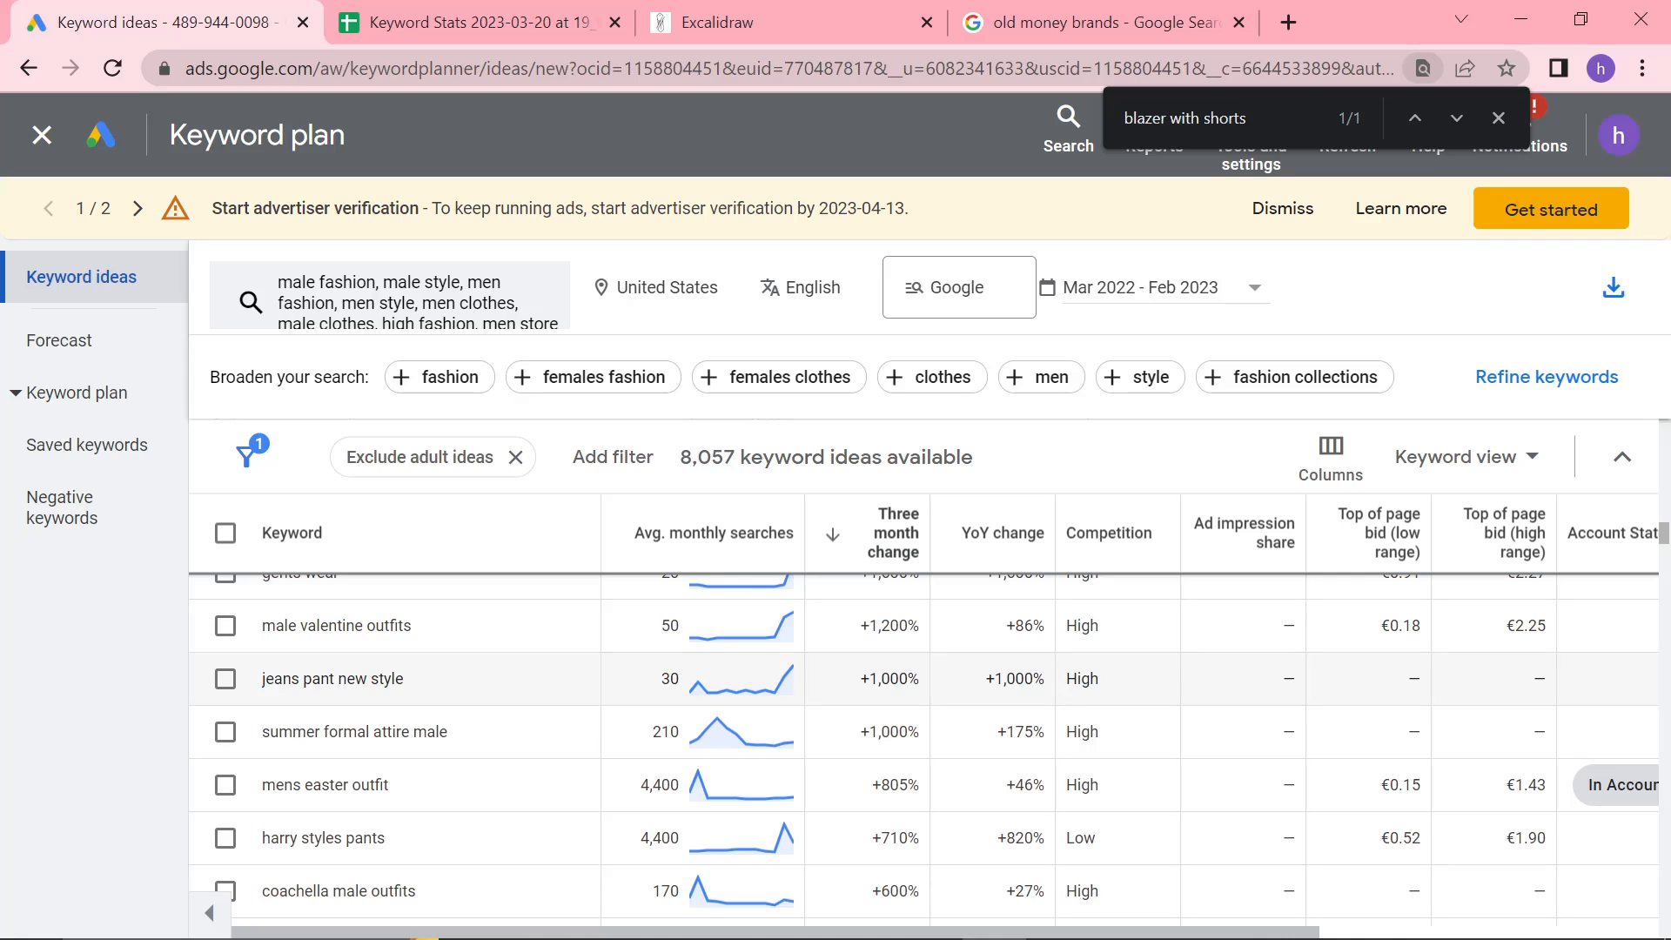
mouse_move(410, 687)
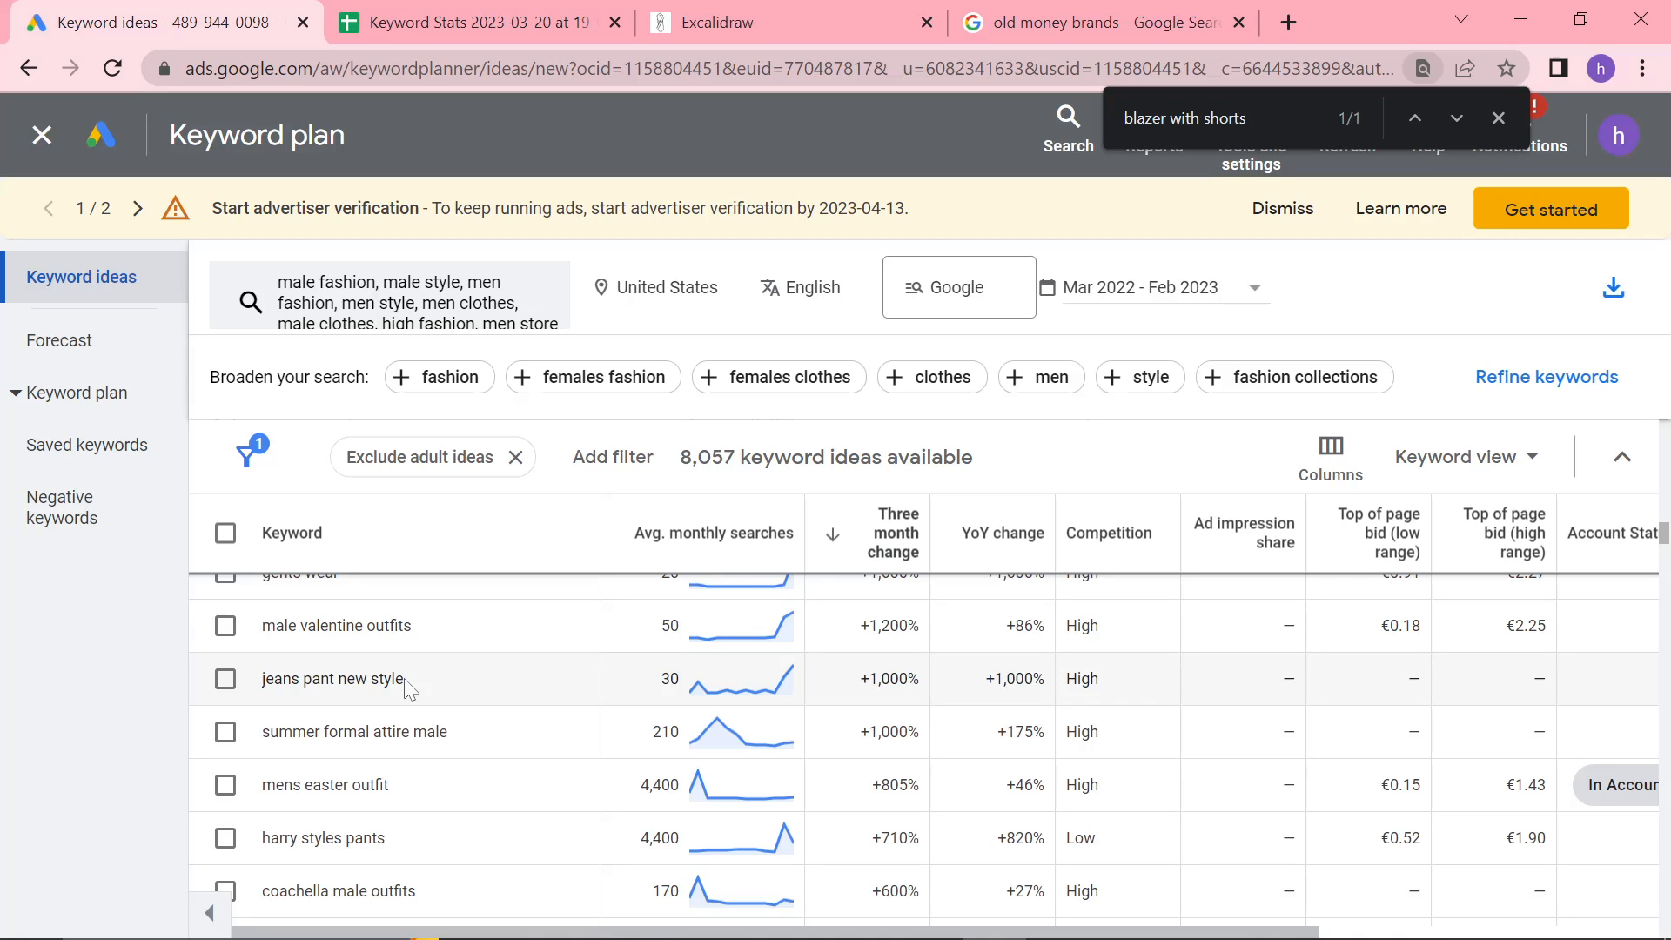
double_click(353, 732)
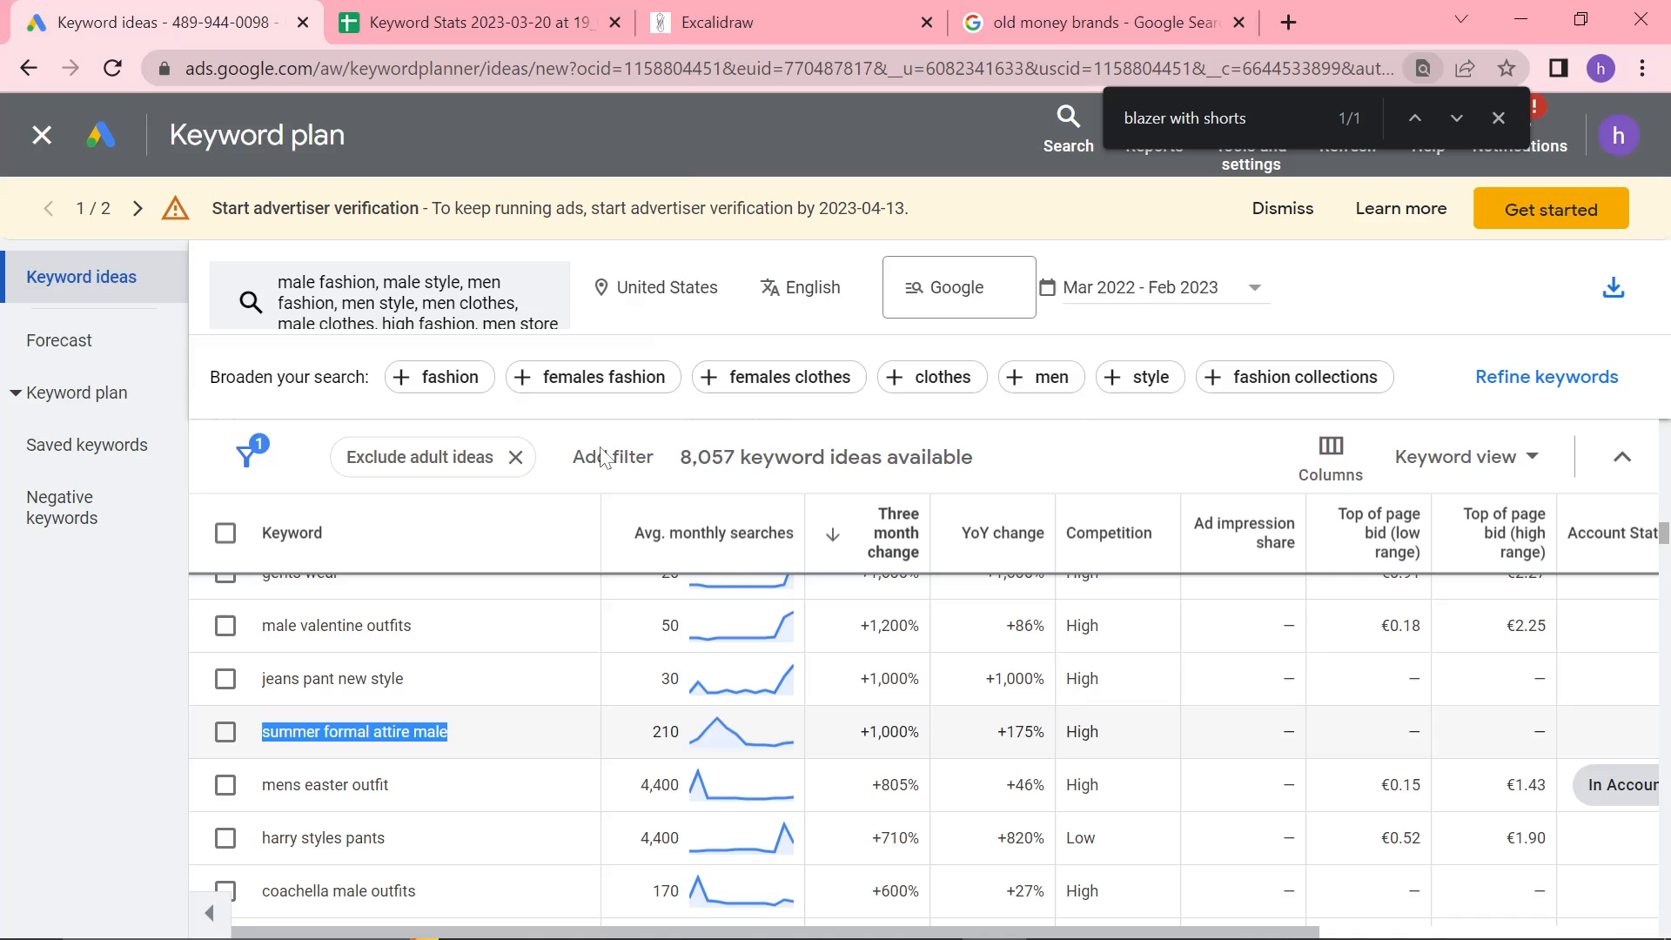
click(789, 23)
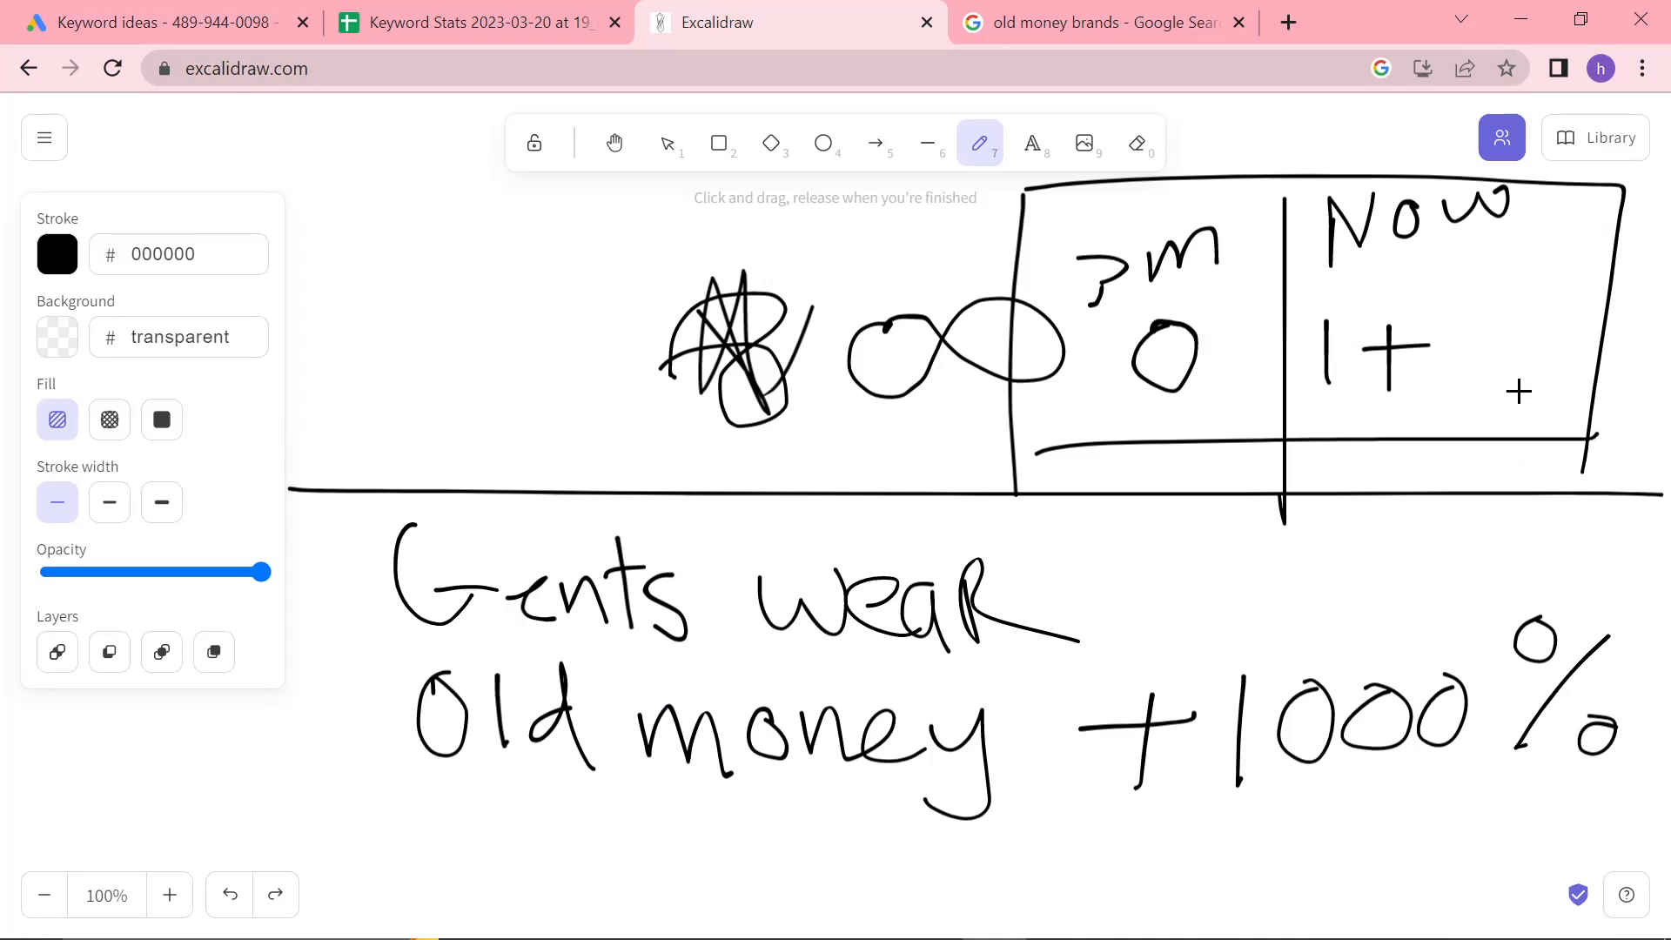
Draw a falling-then-rising trend curve toward '+1000%' and label its low point 'march'
click(612, 142)
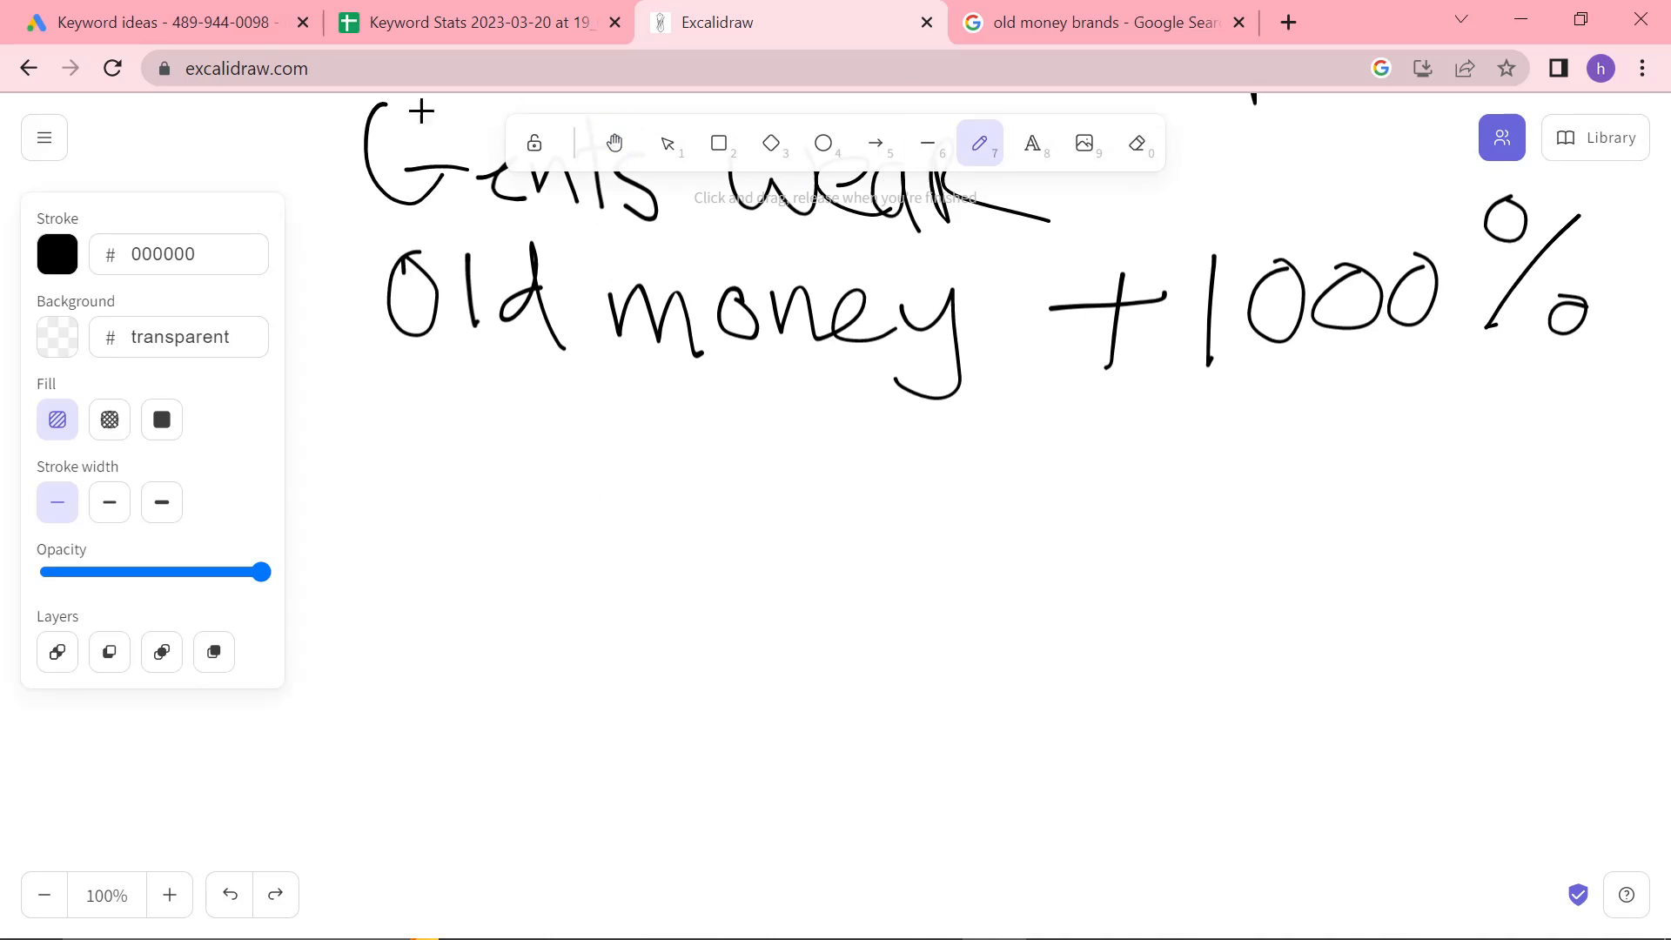
click(160, 23)
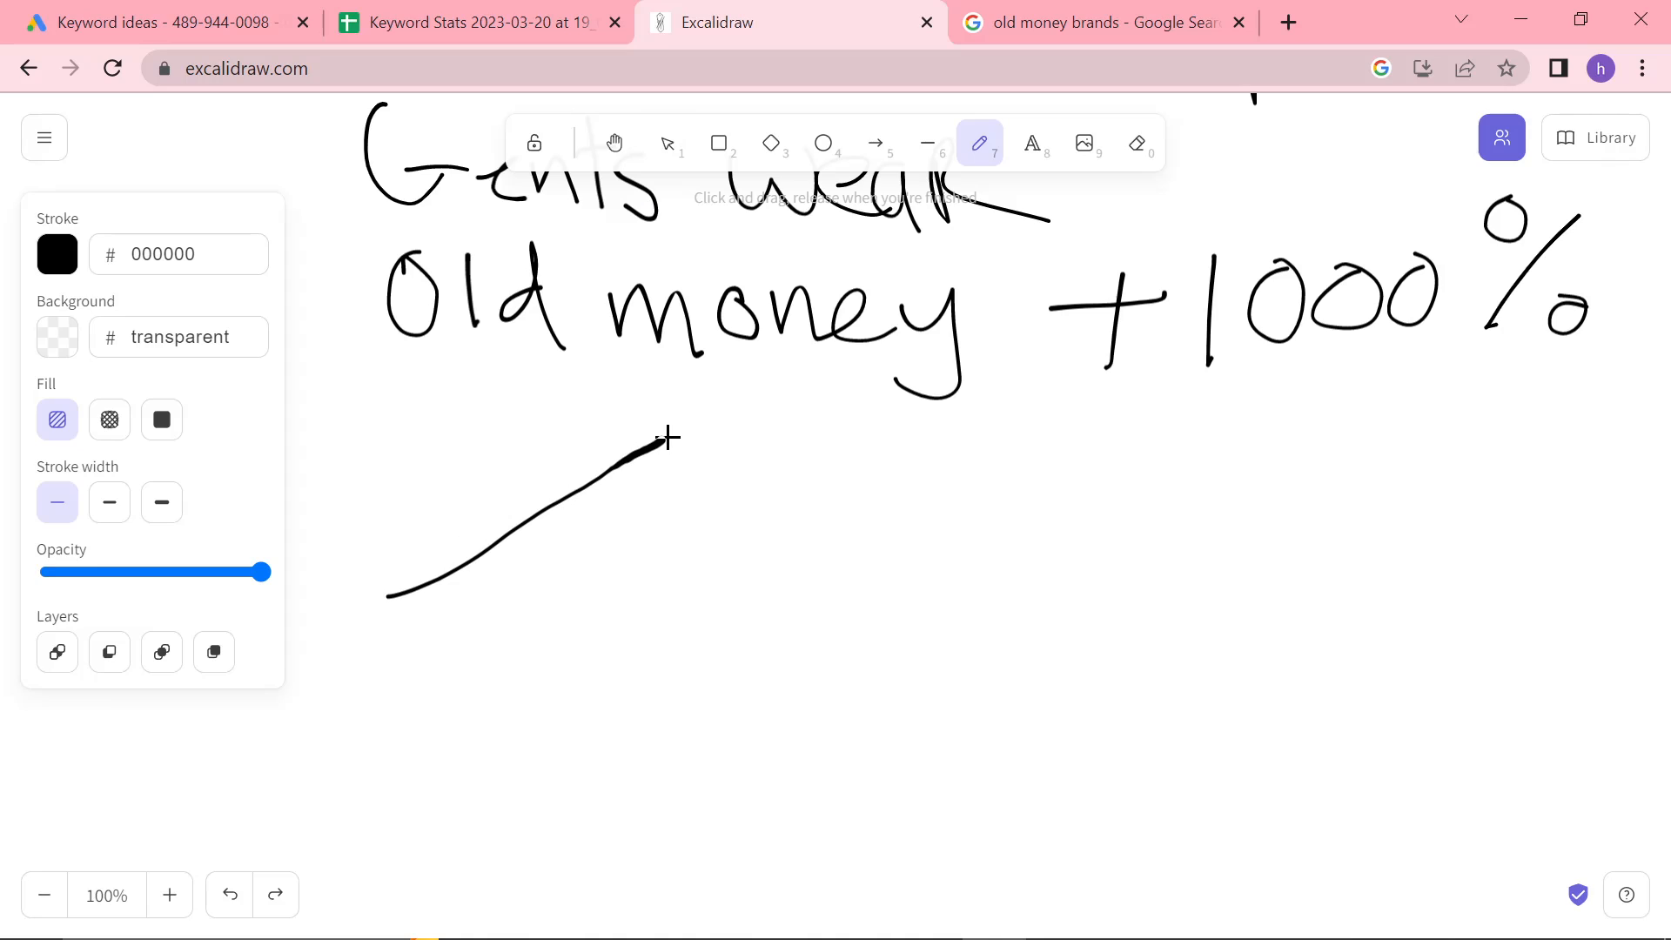
drag(669, 435, 946, 629)
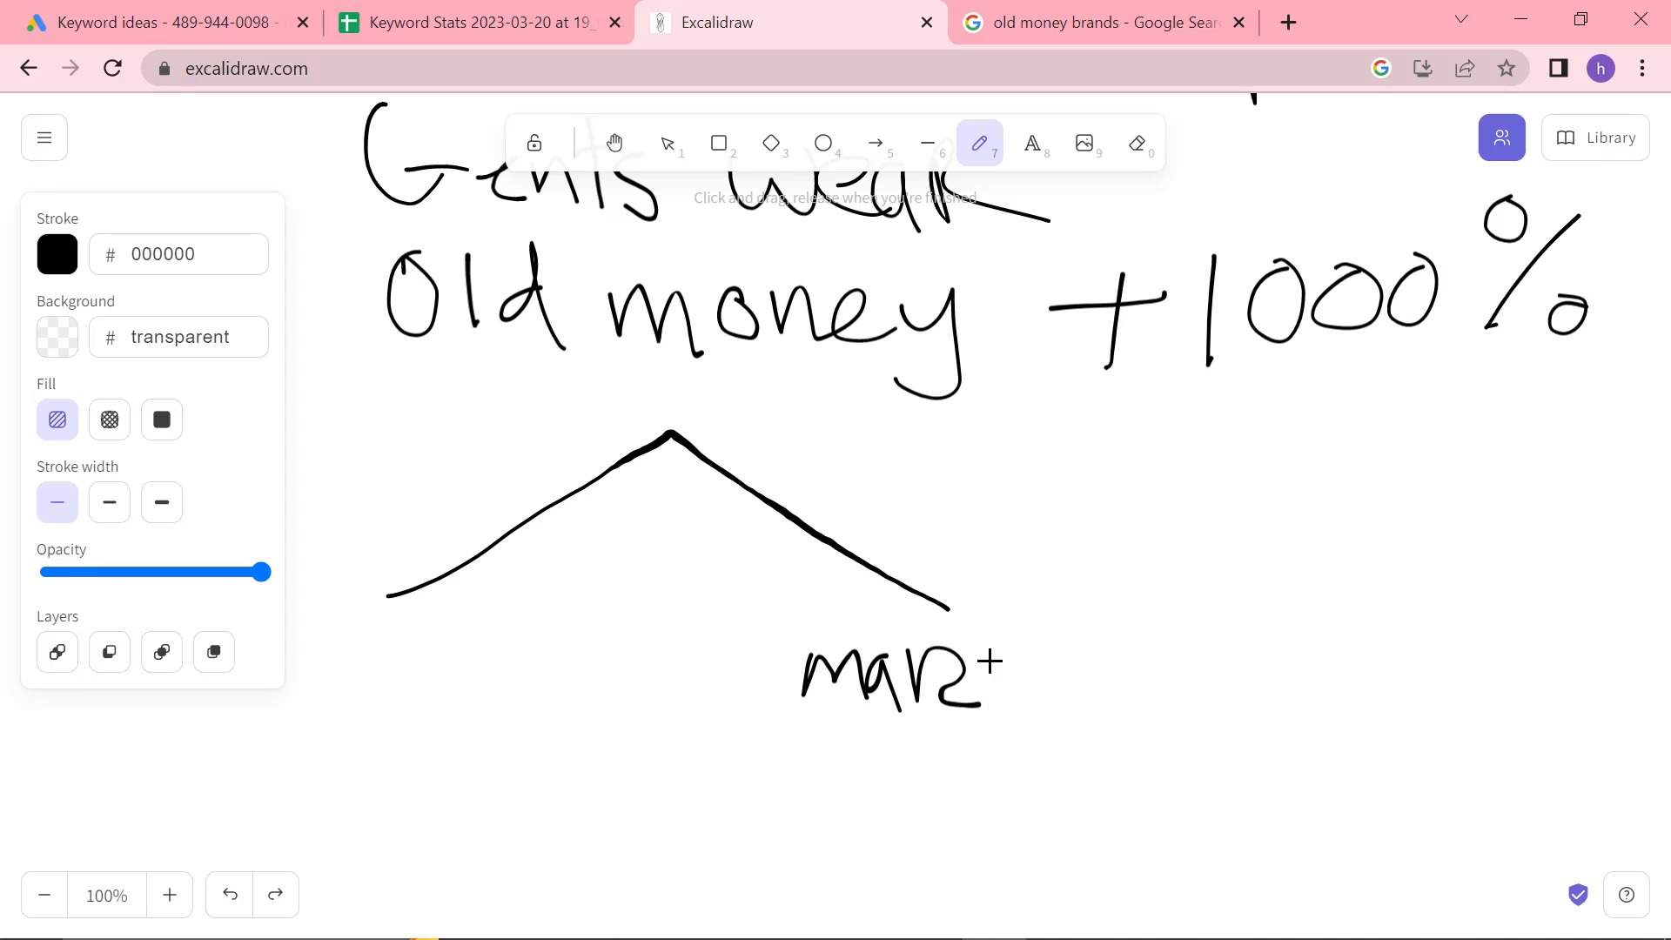
drag(981, 683, 1077, 693)
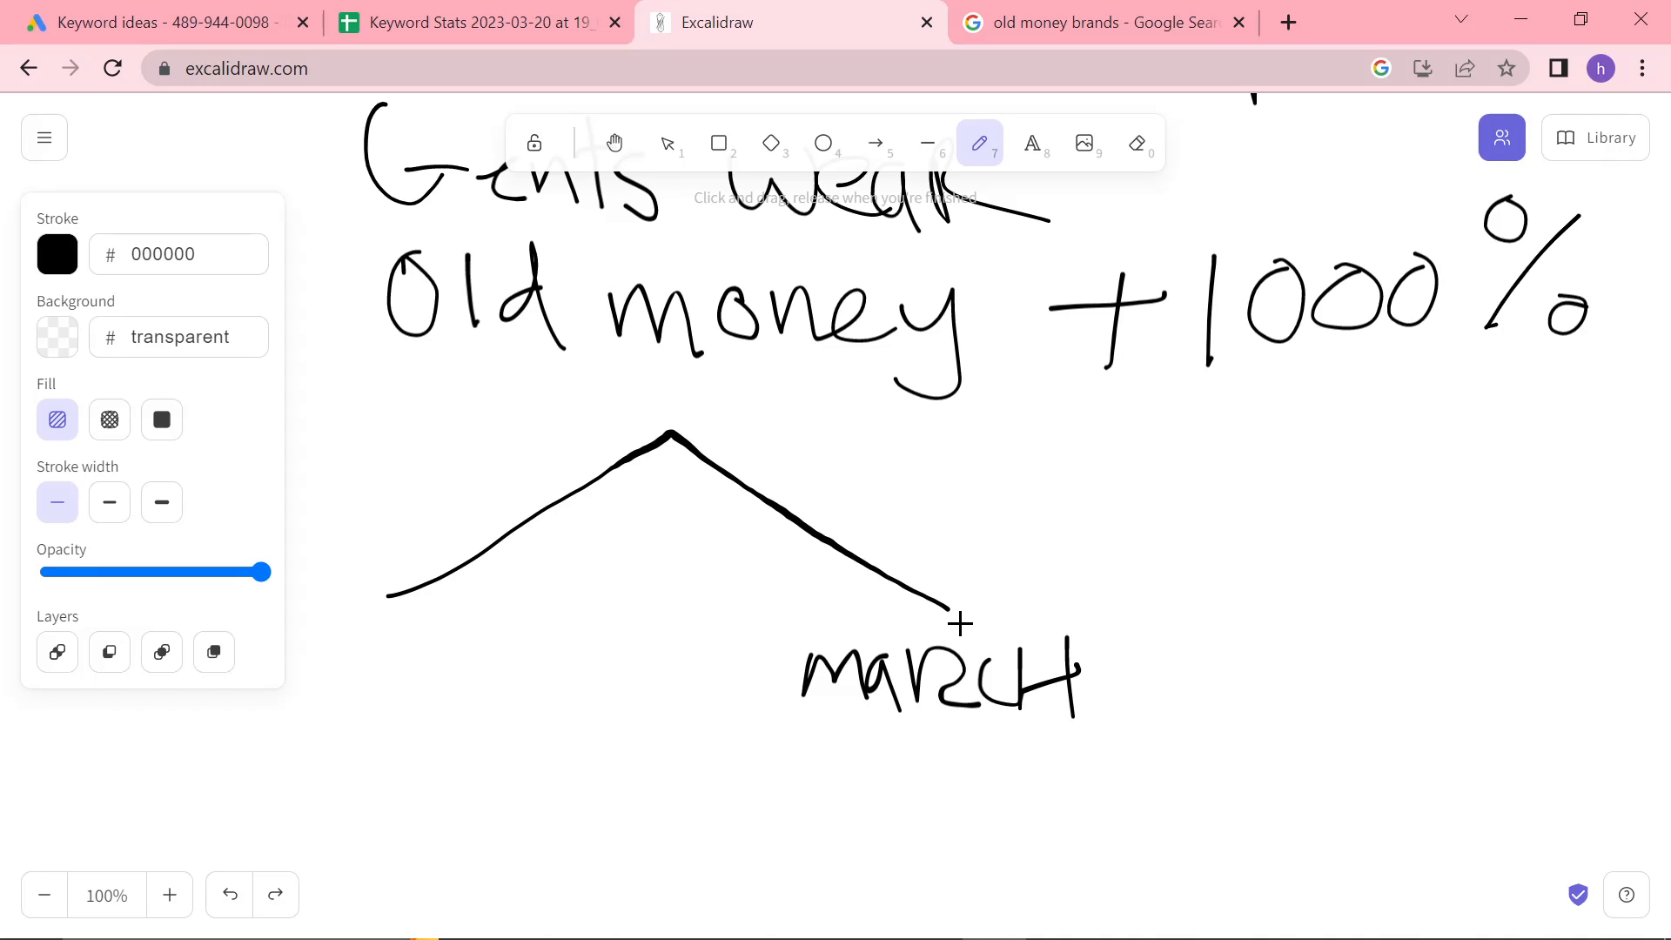
drag(954, 623, 1476, 219)
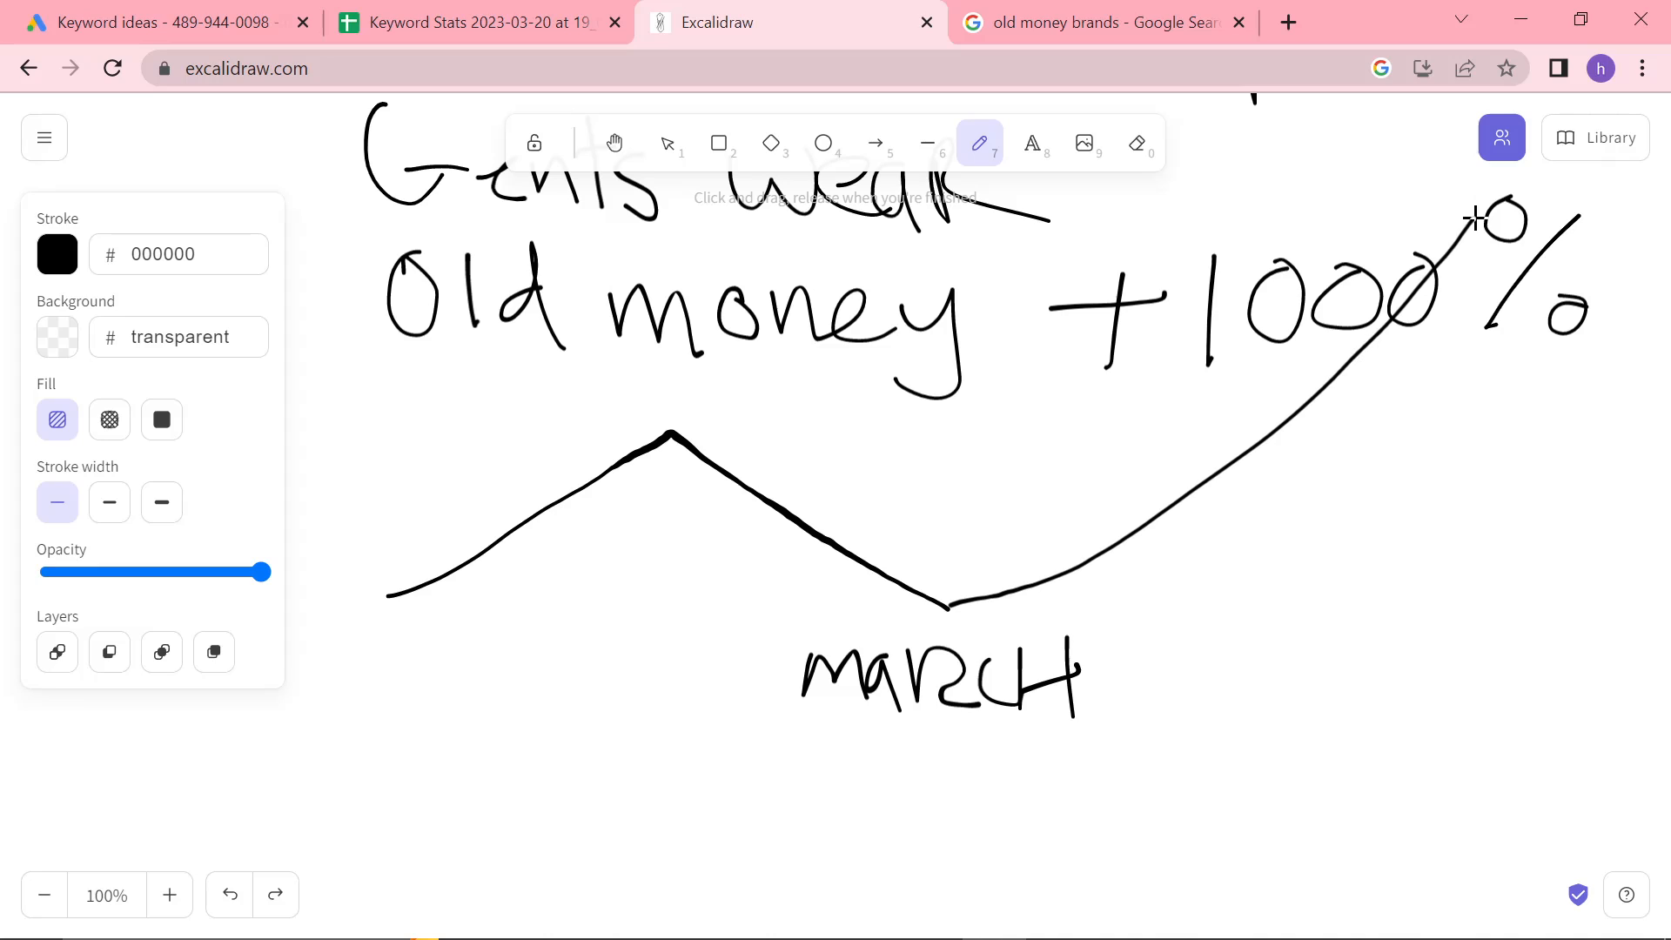
click(160, 21)
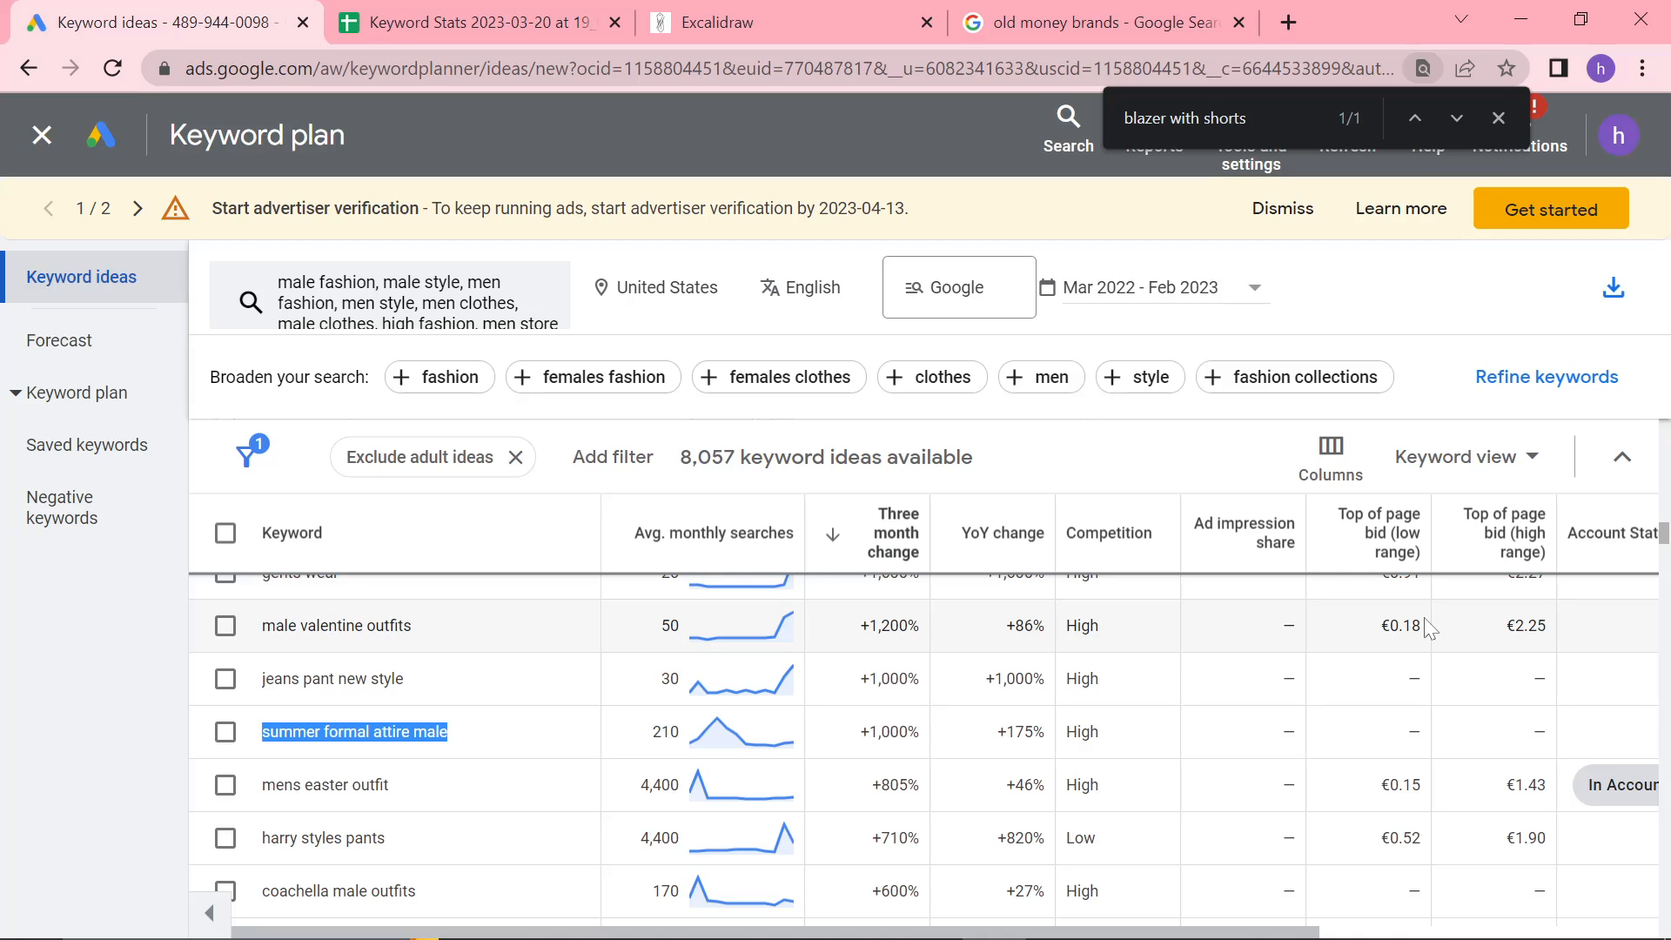
mouse_move(1117, 784)
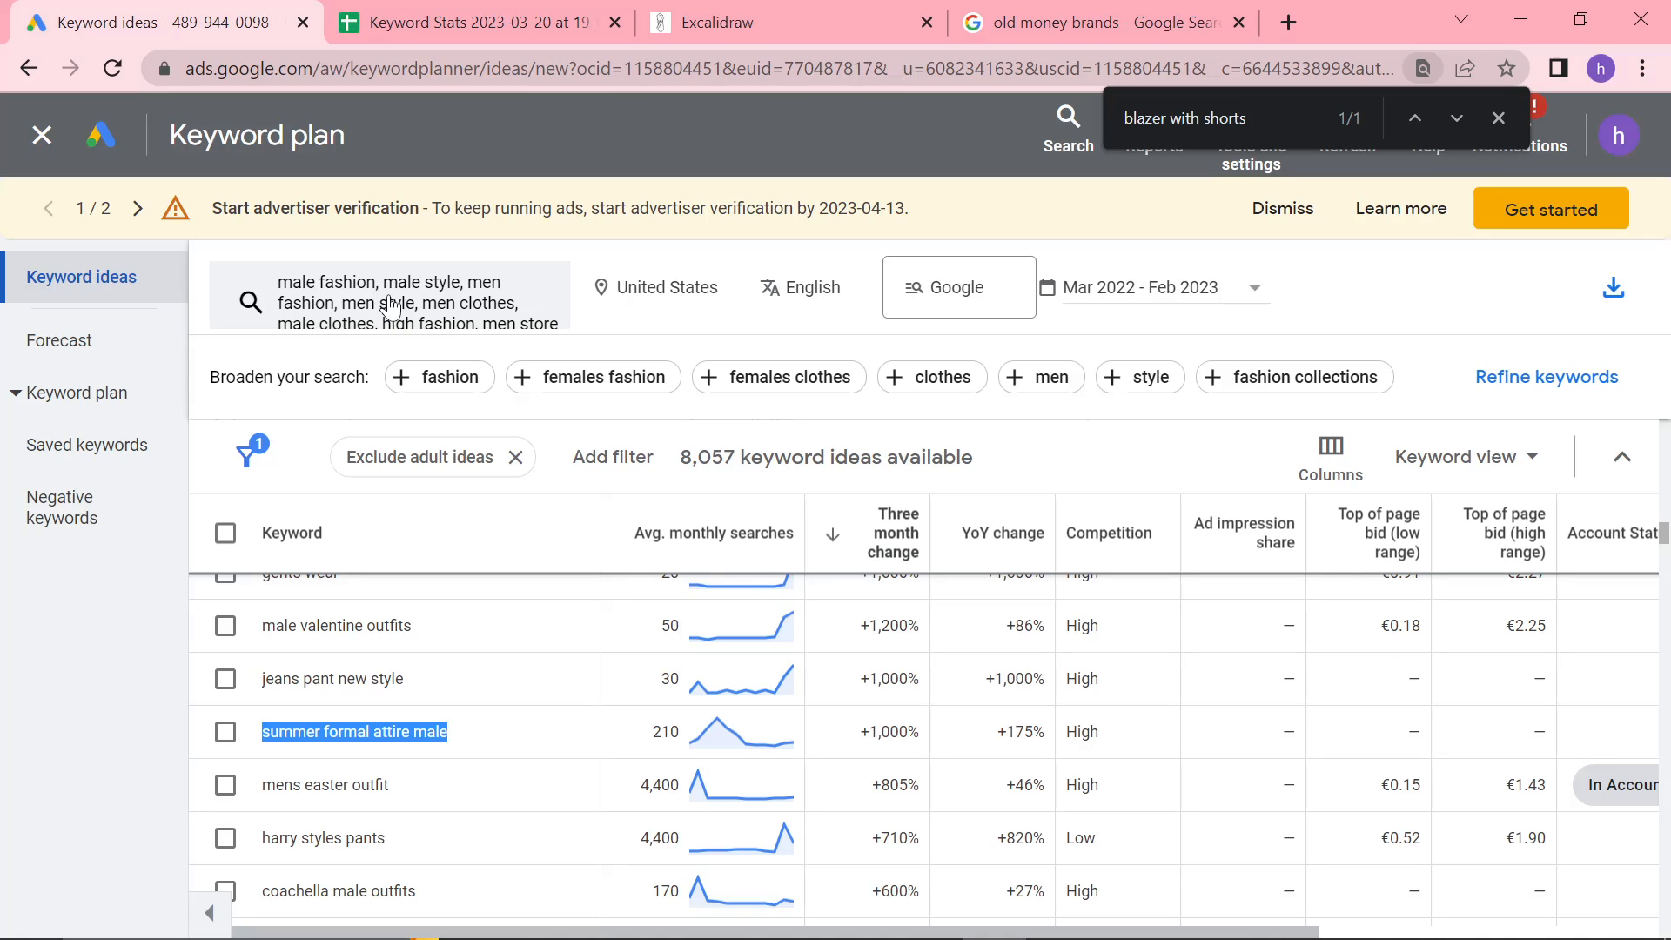
mouse_move(669, 489)
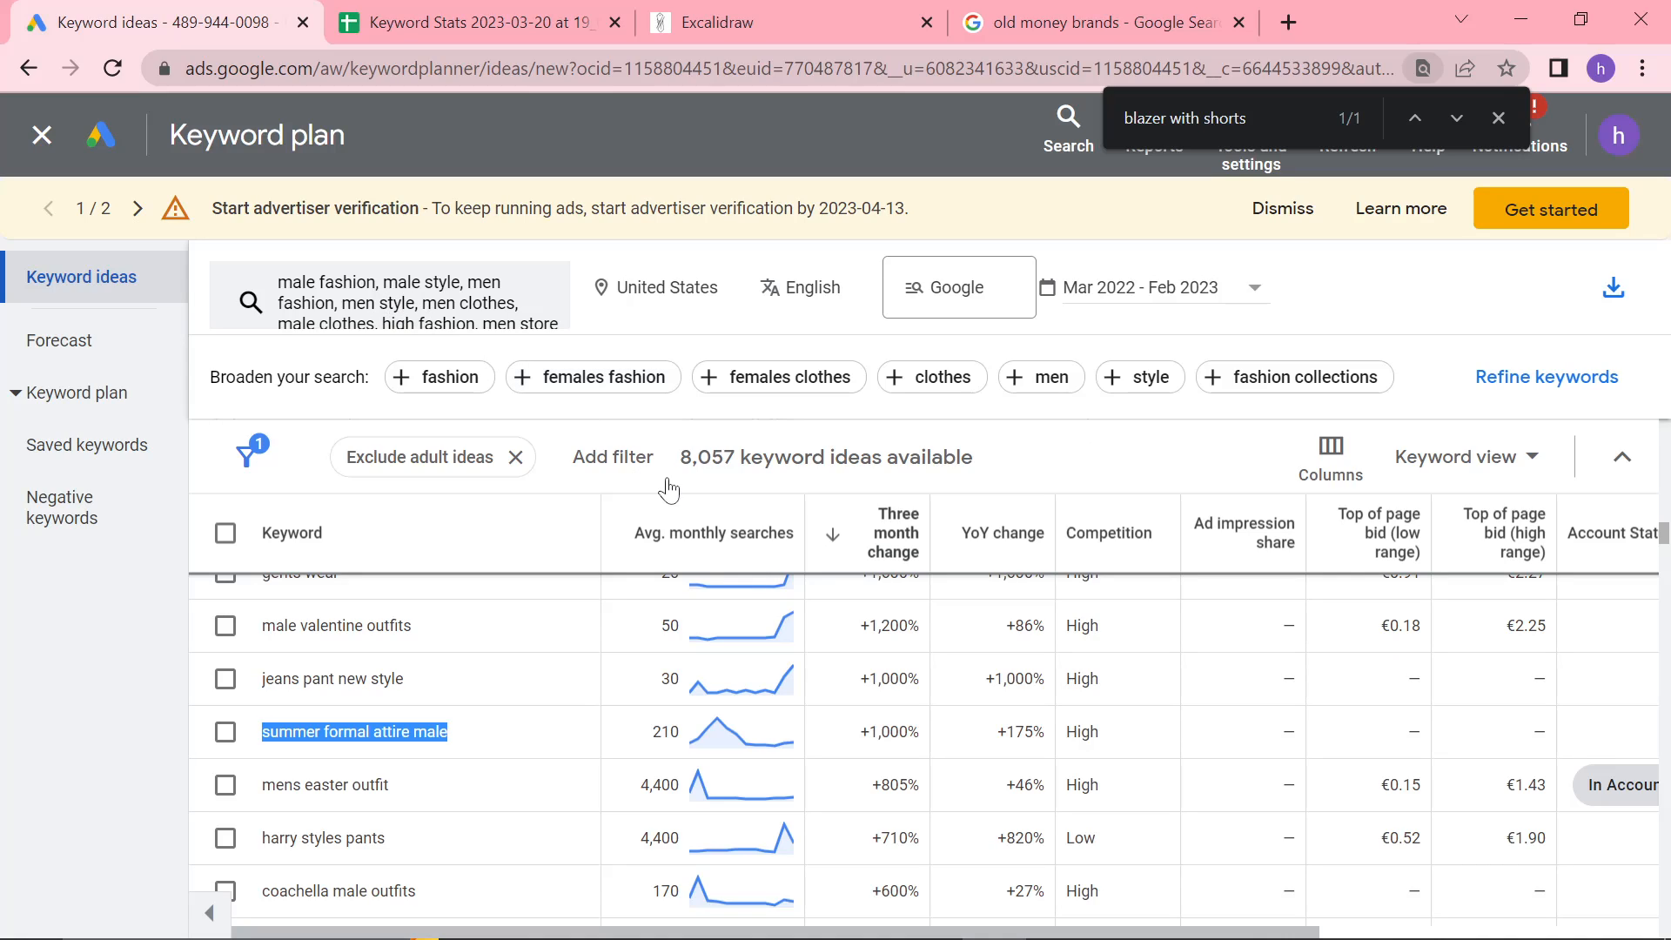
mouse_move(532, 782)
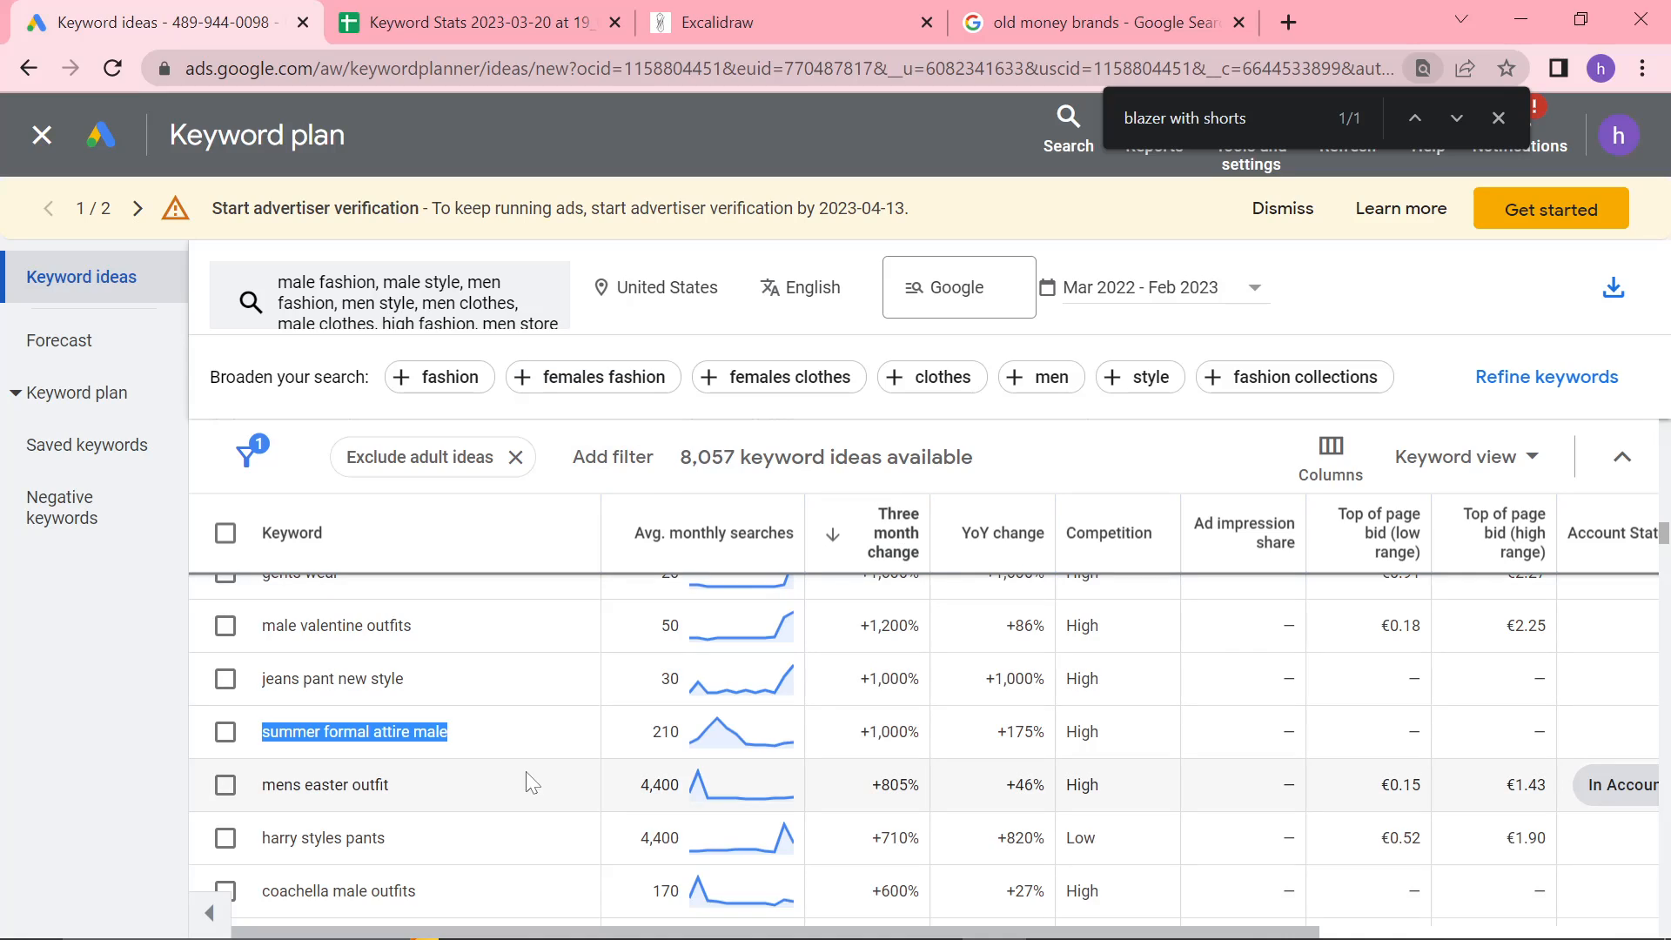
mouse_move(441, 777)
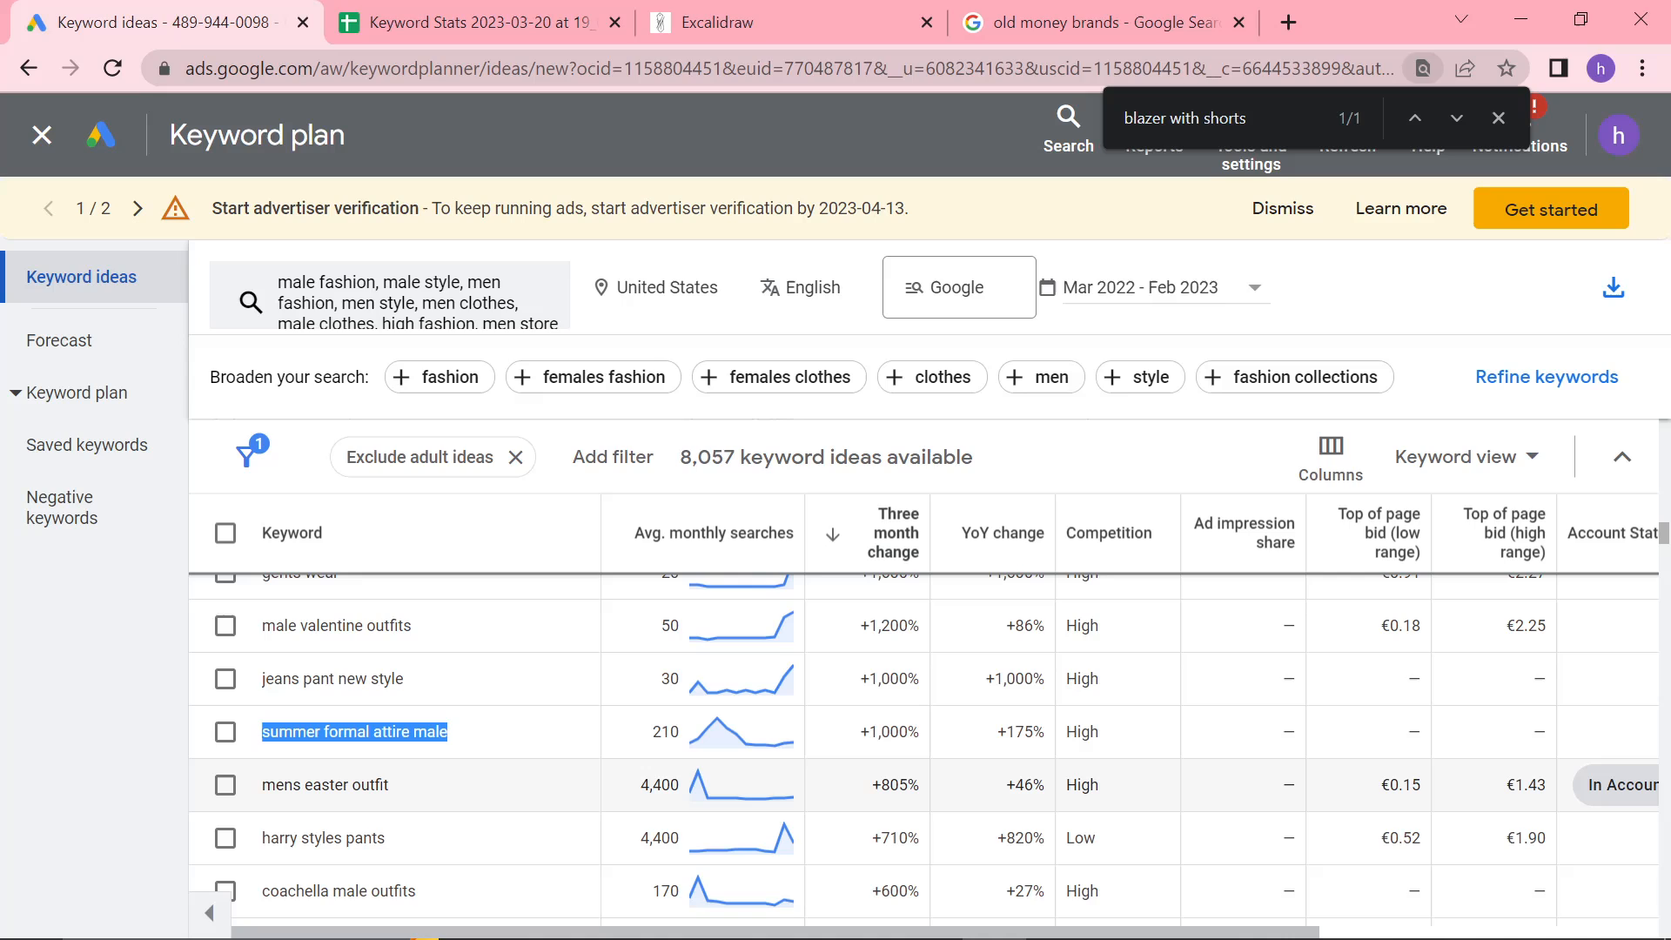
Search Google for 'when is easter in the us' in the Google tab
click(1087, 23)
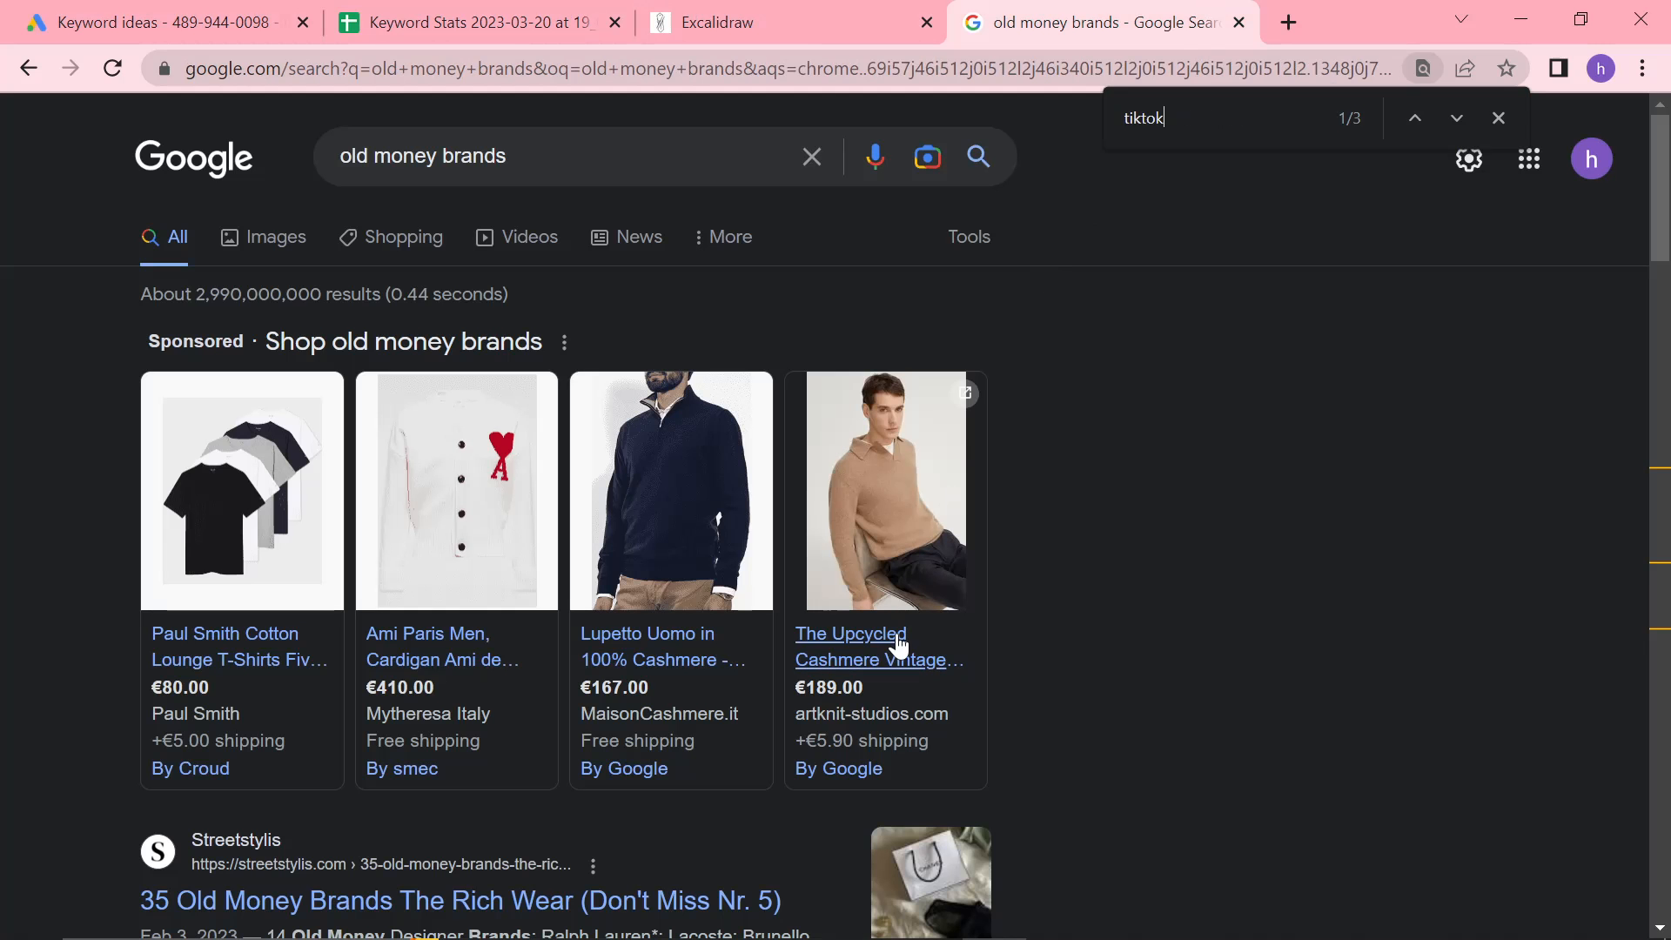
text(when i)
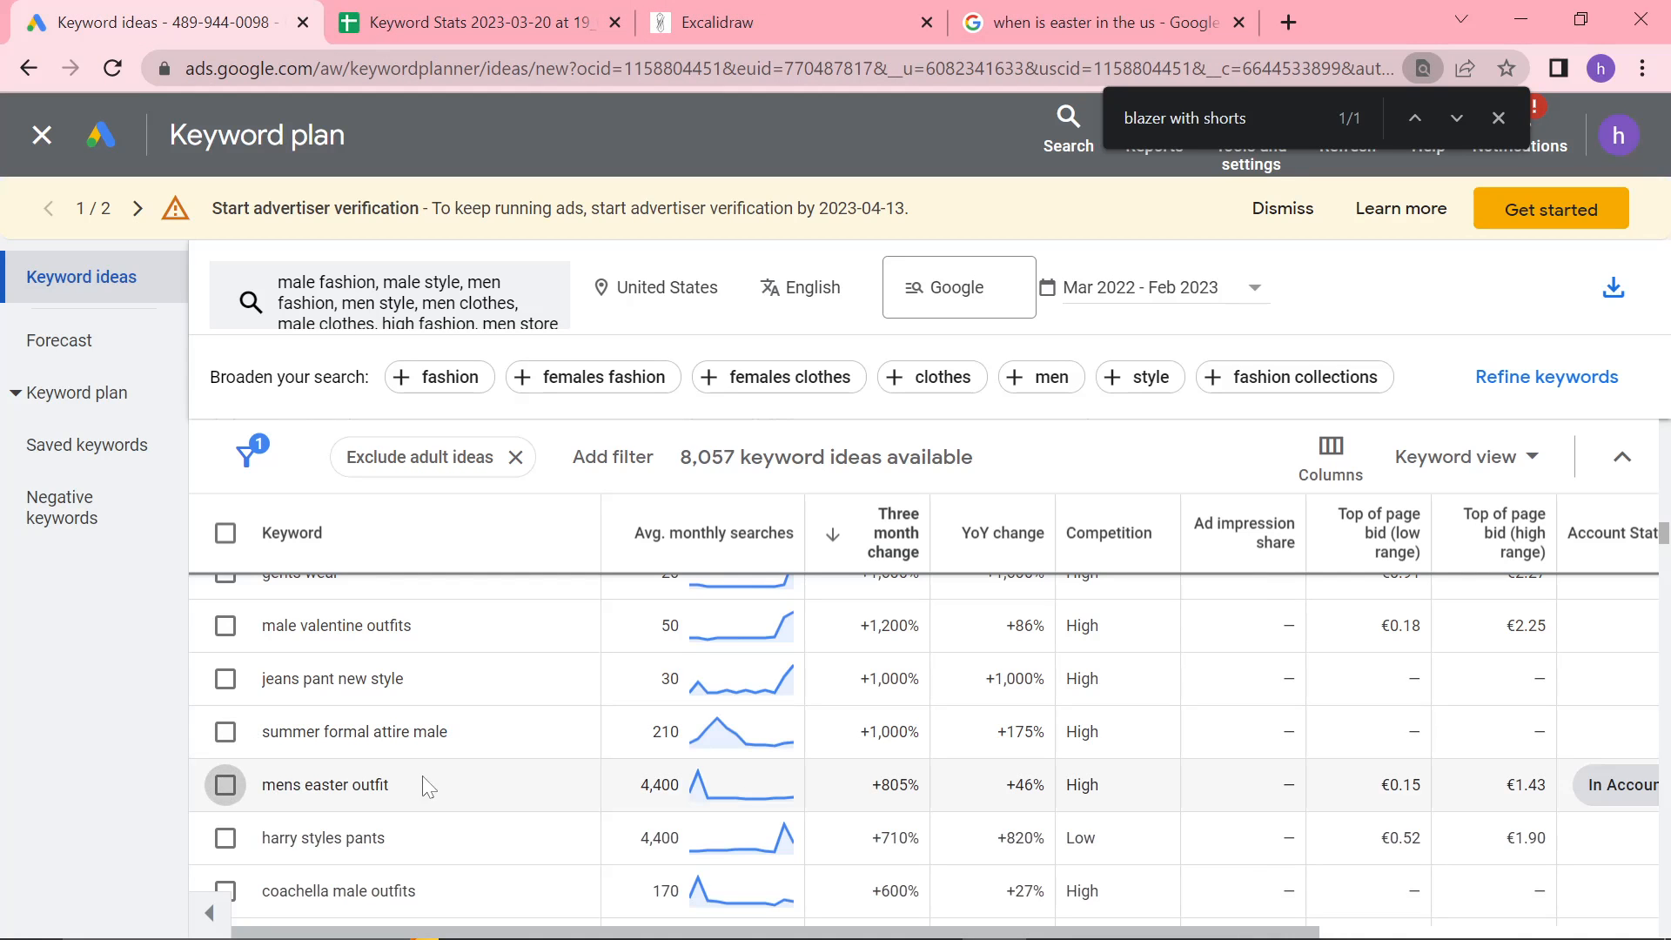
Copy 'mens easter outfit' and search allintitle:mens easter outfit, about 213 results
double_click(325, 784)
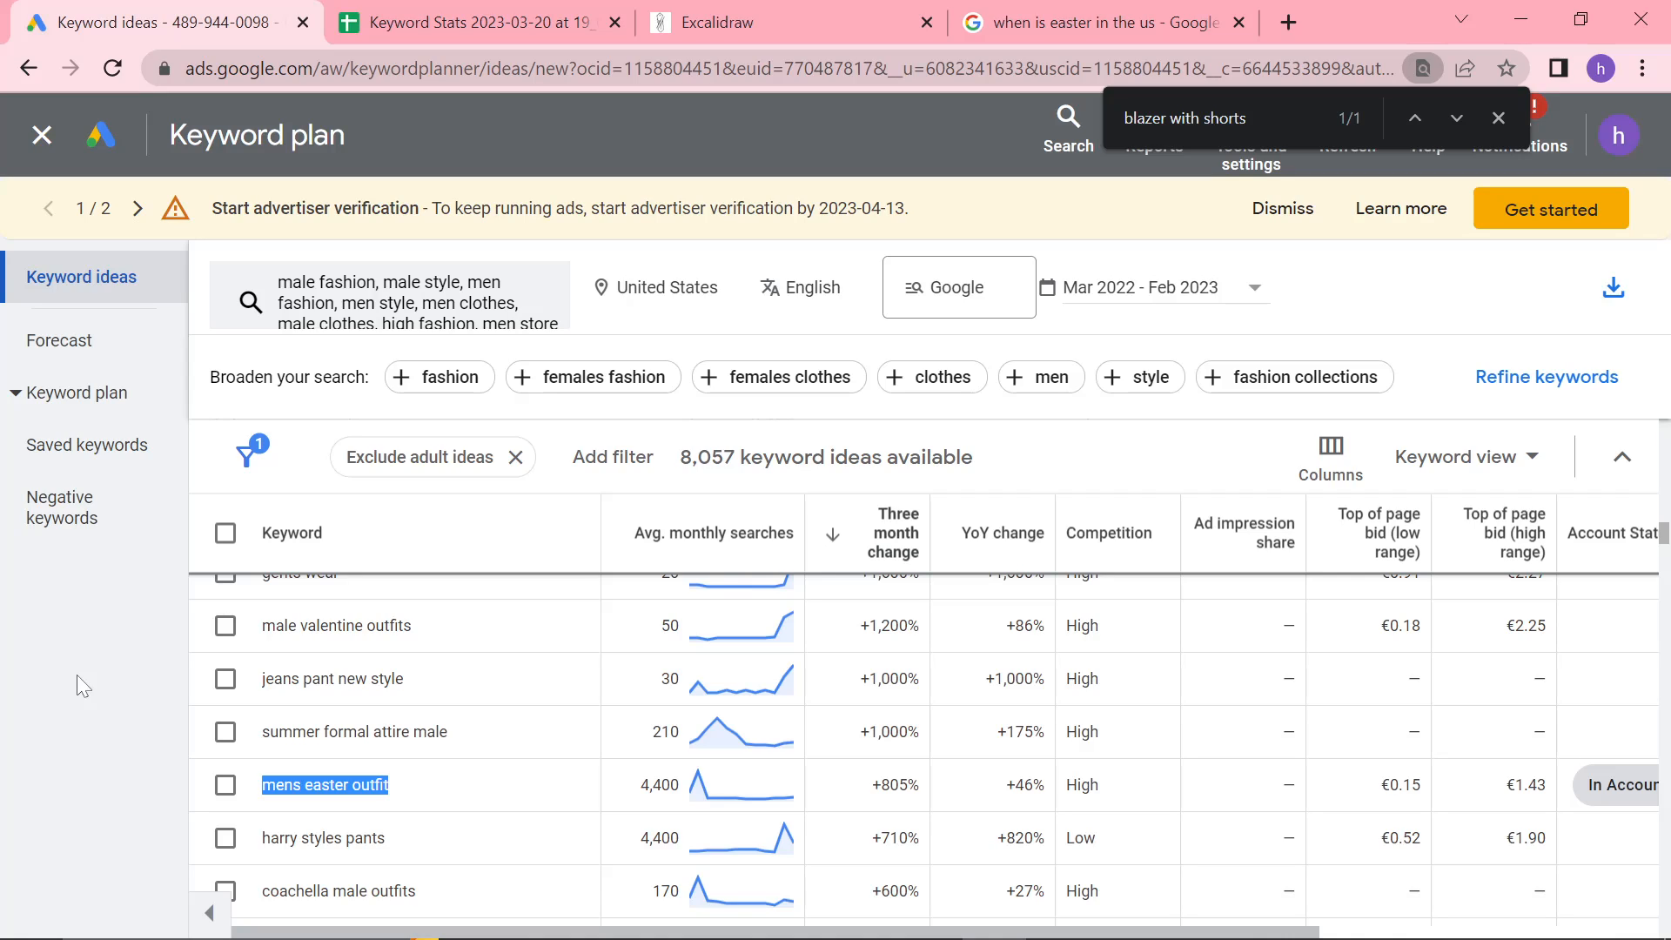
mouse_move(536, 683)
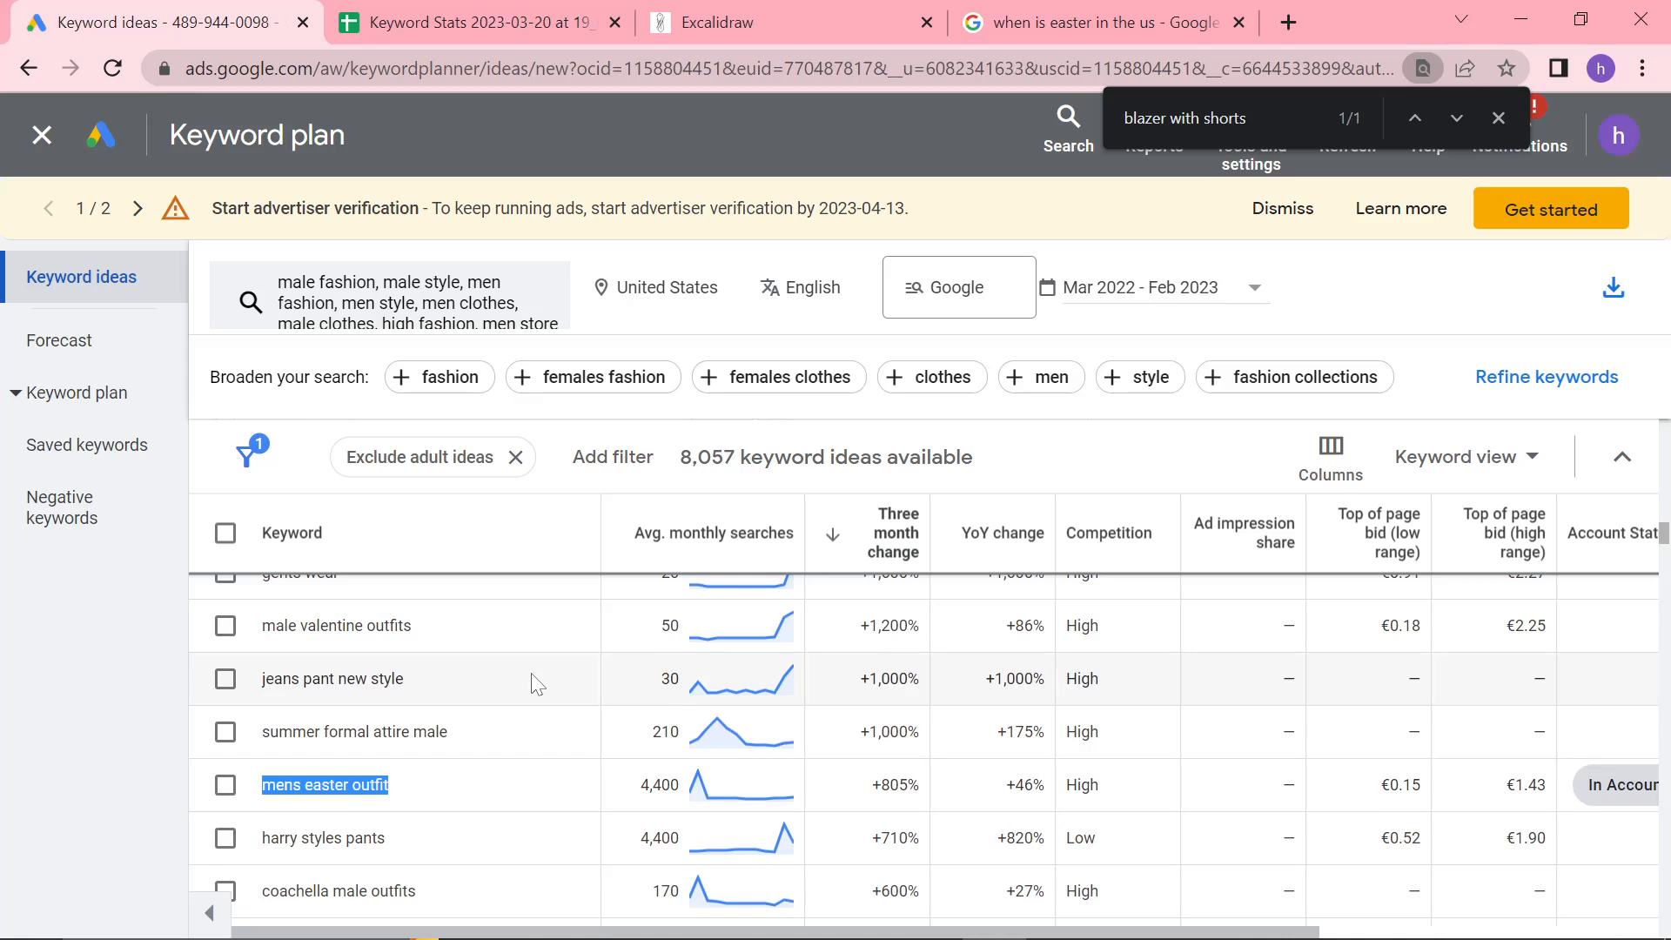
scroll(down, 3)
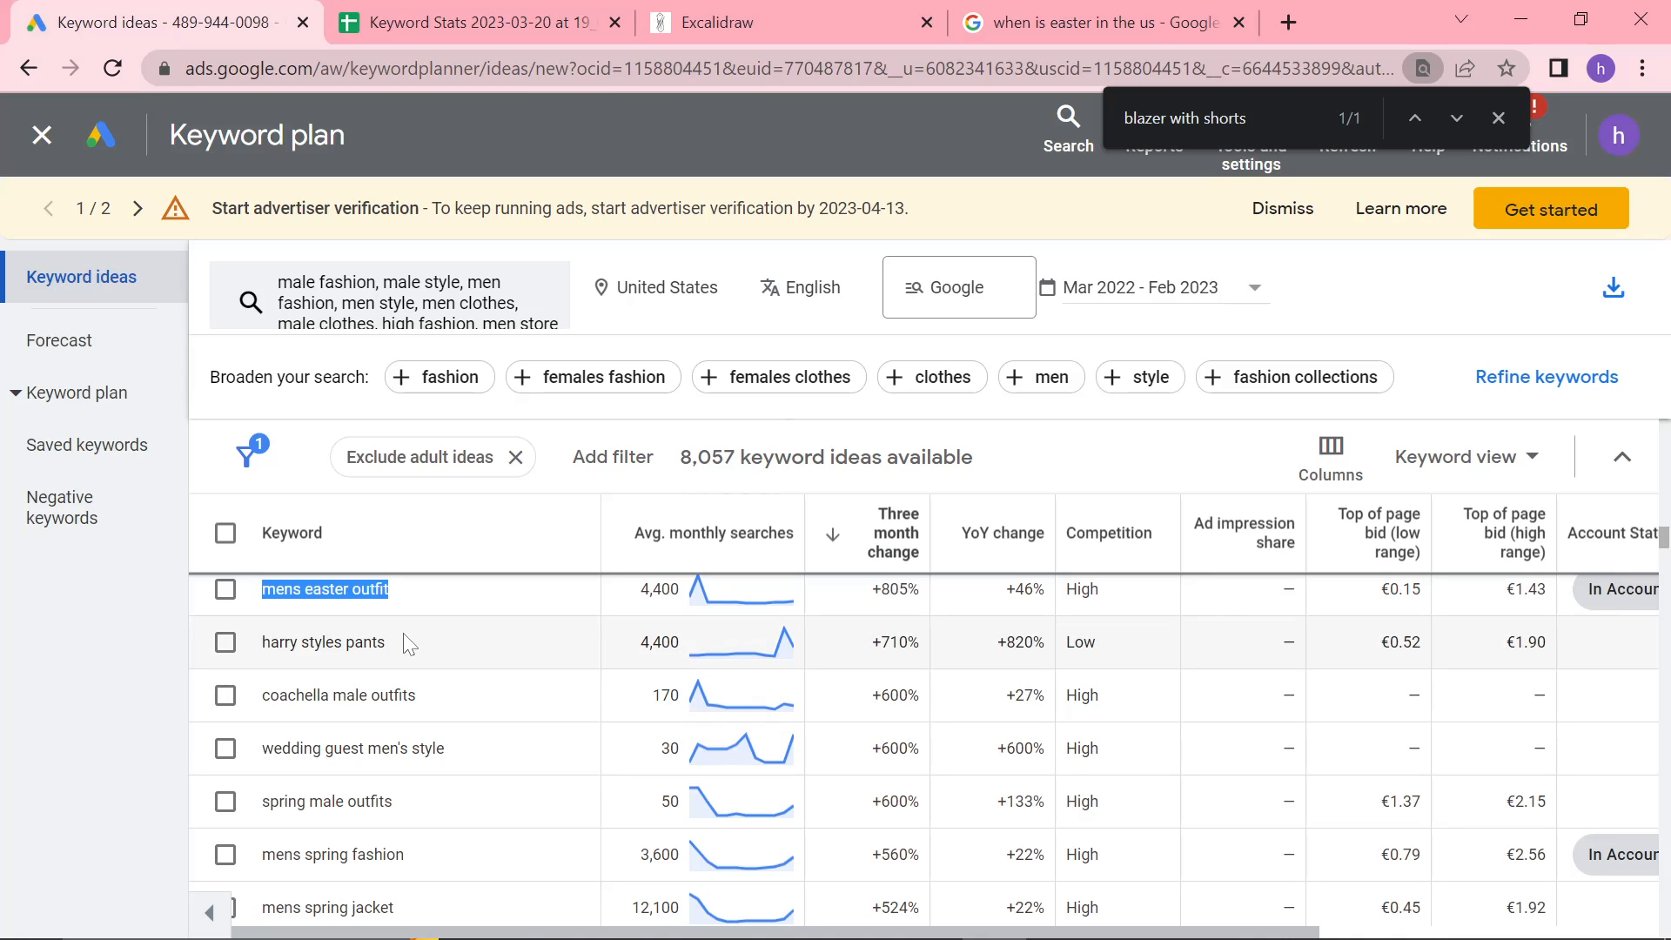
mouse_move(433, 669)
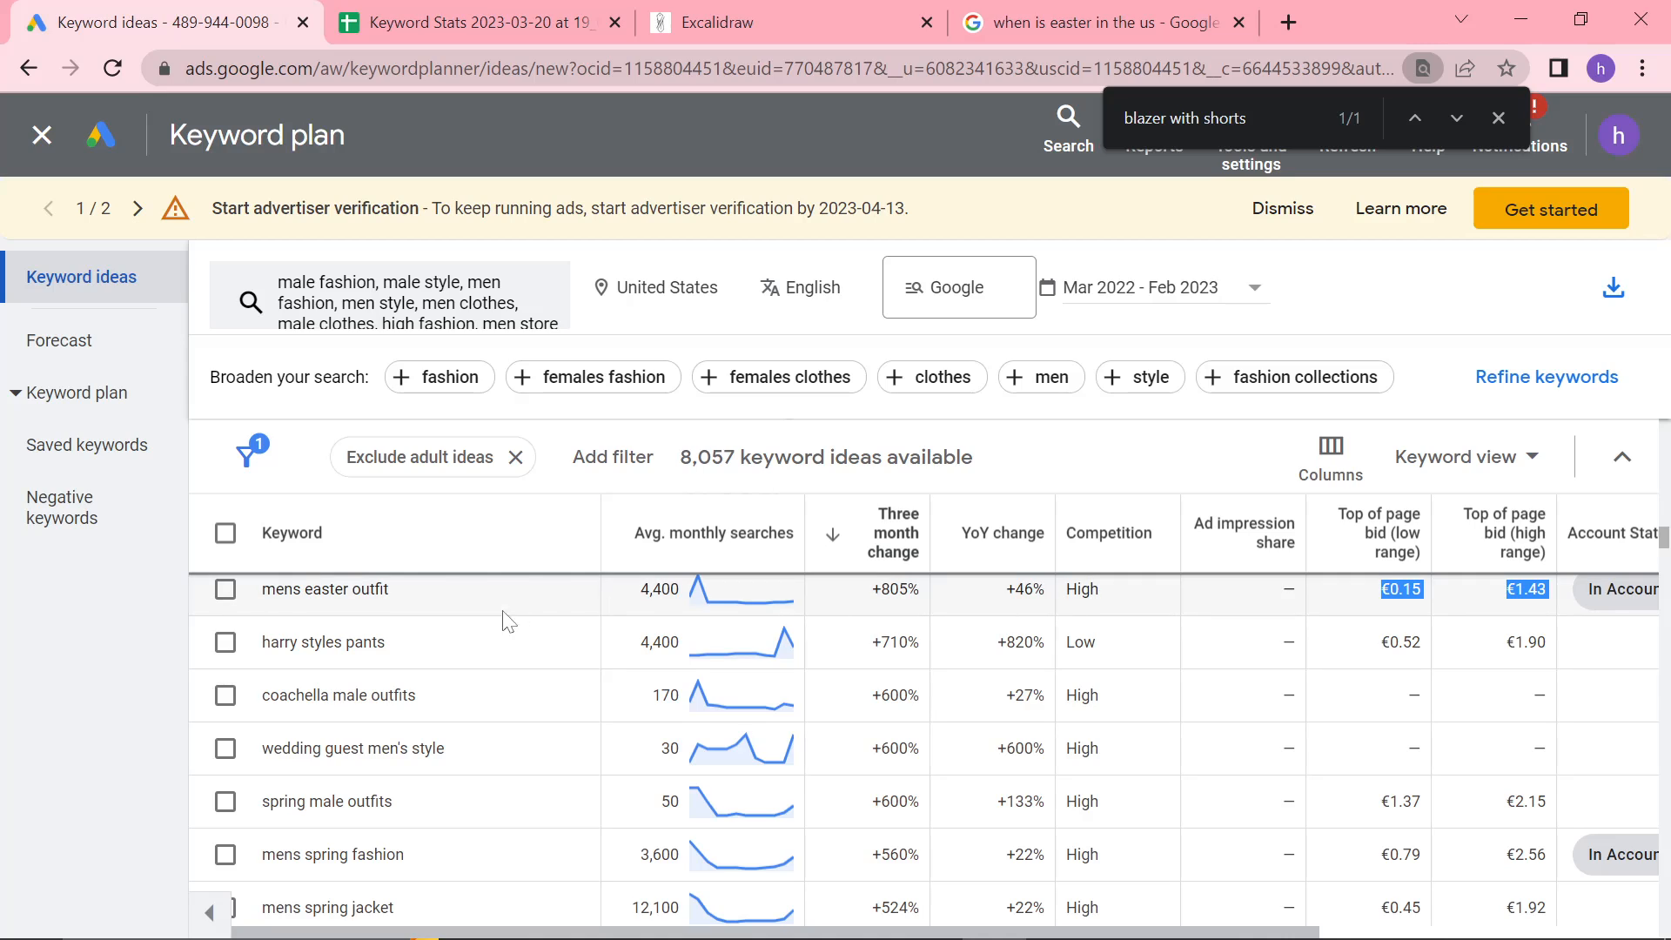
double_click(324, 588)
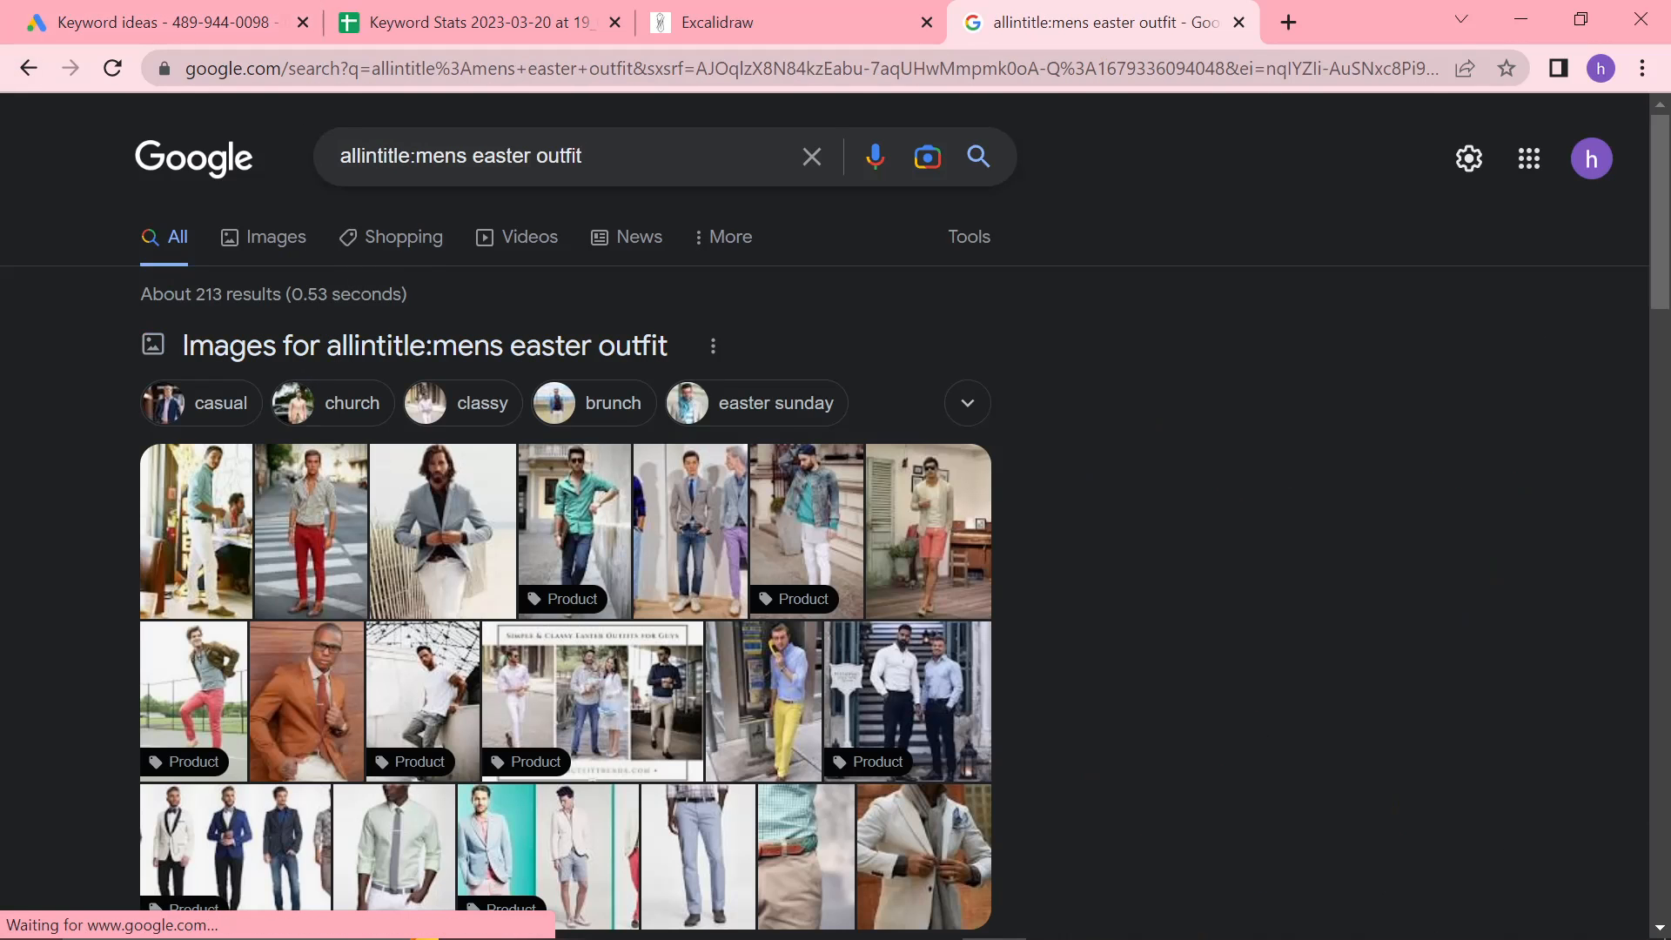
Review the allintitle results, then search site:2men.it mens easter outfit, finding zero results
scroll(down, 3)
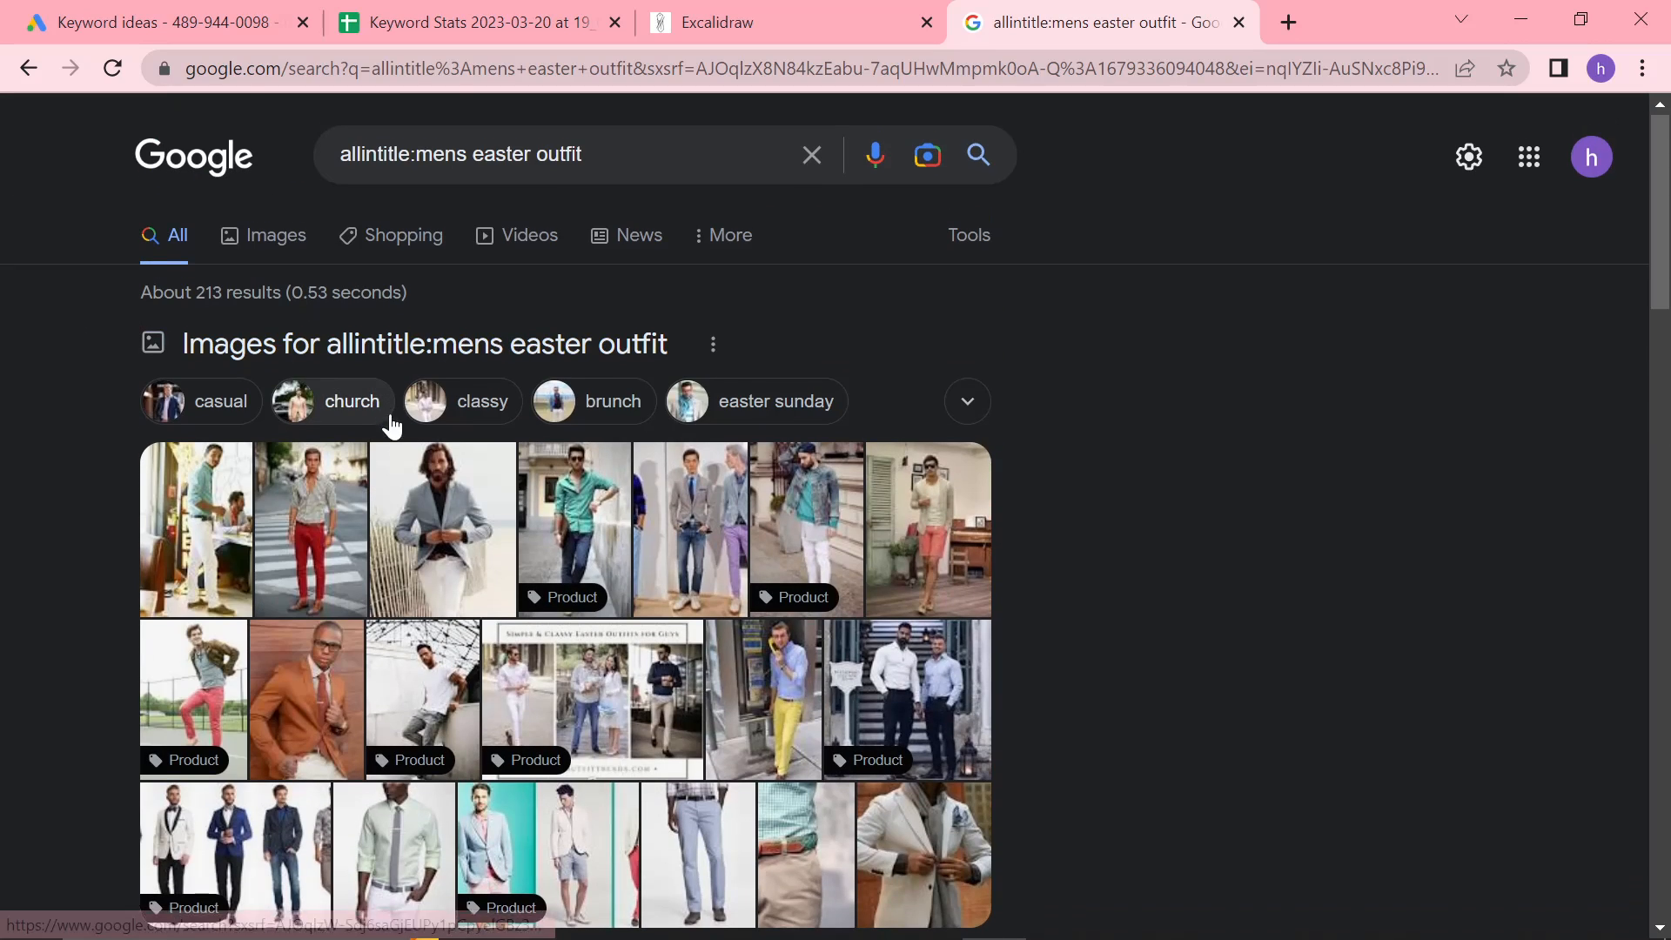
scroll(down, 3)
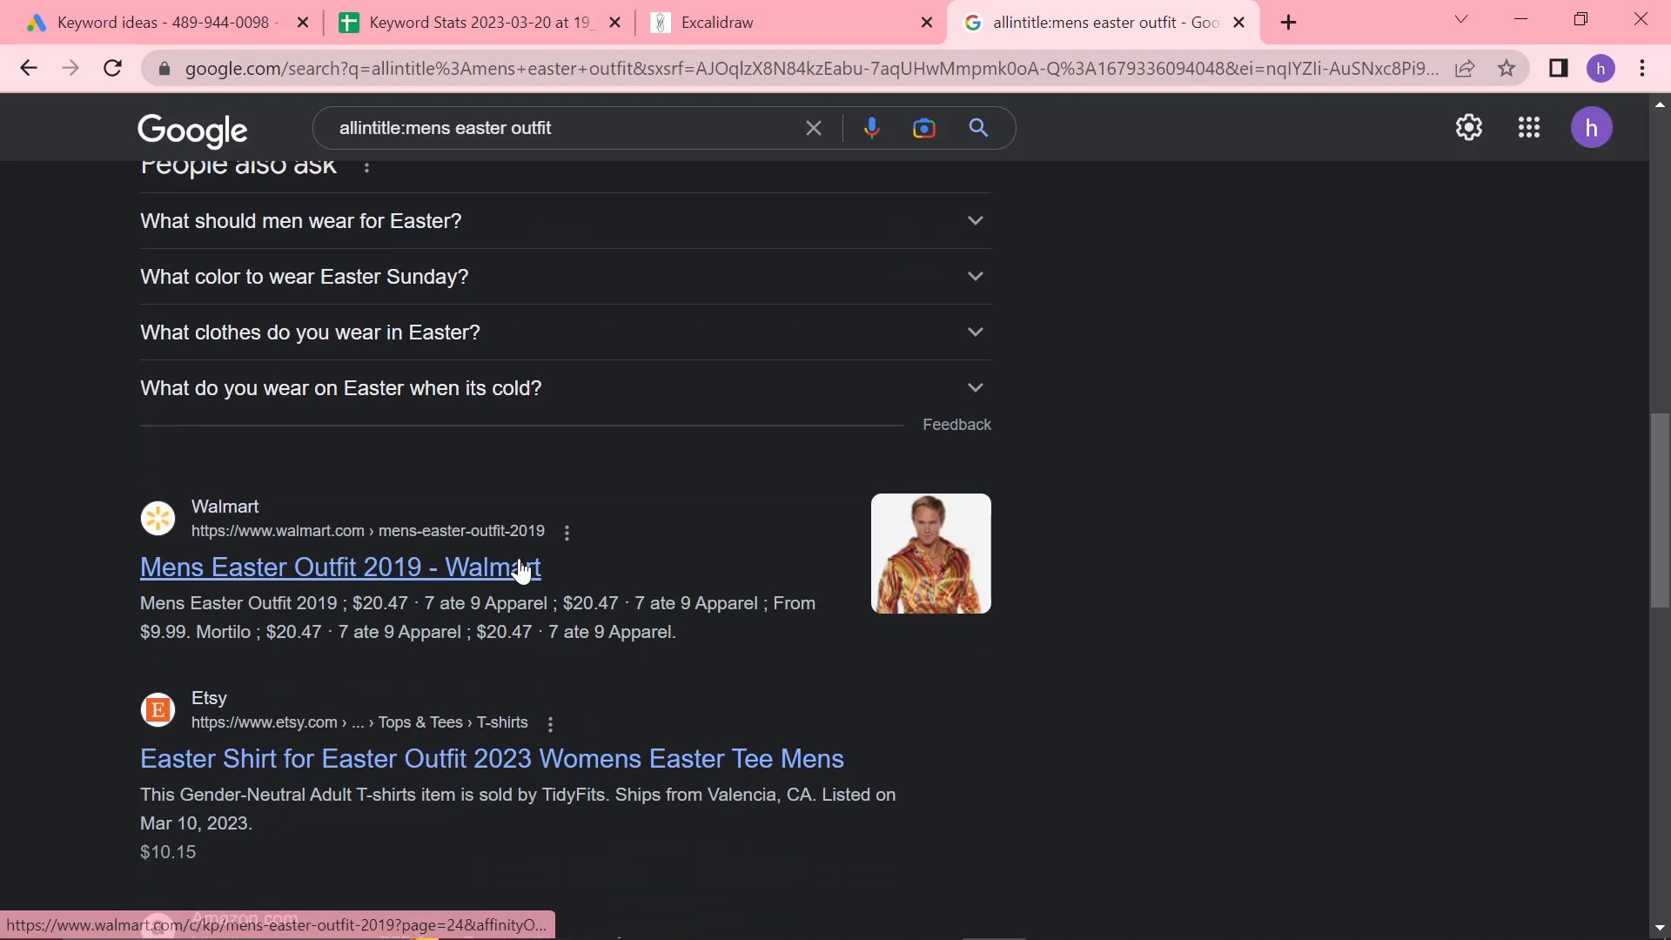
scroll(down, 3)
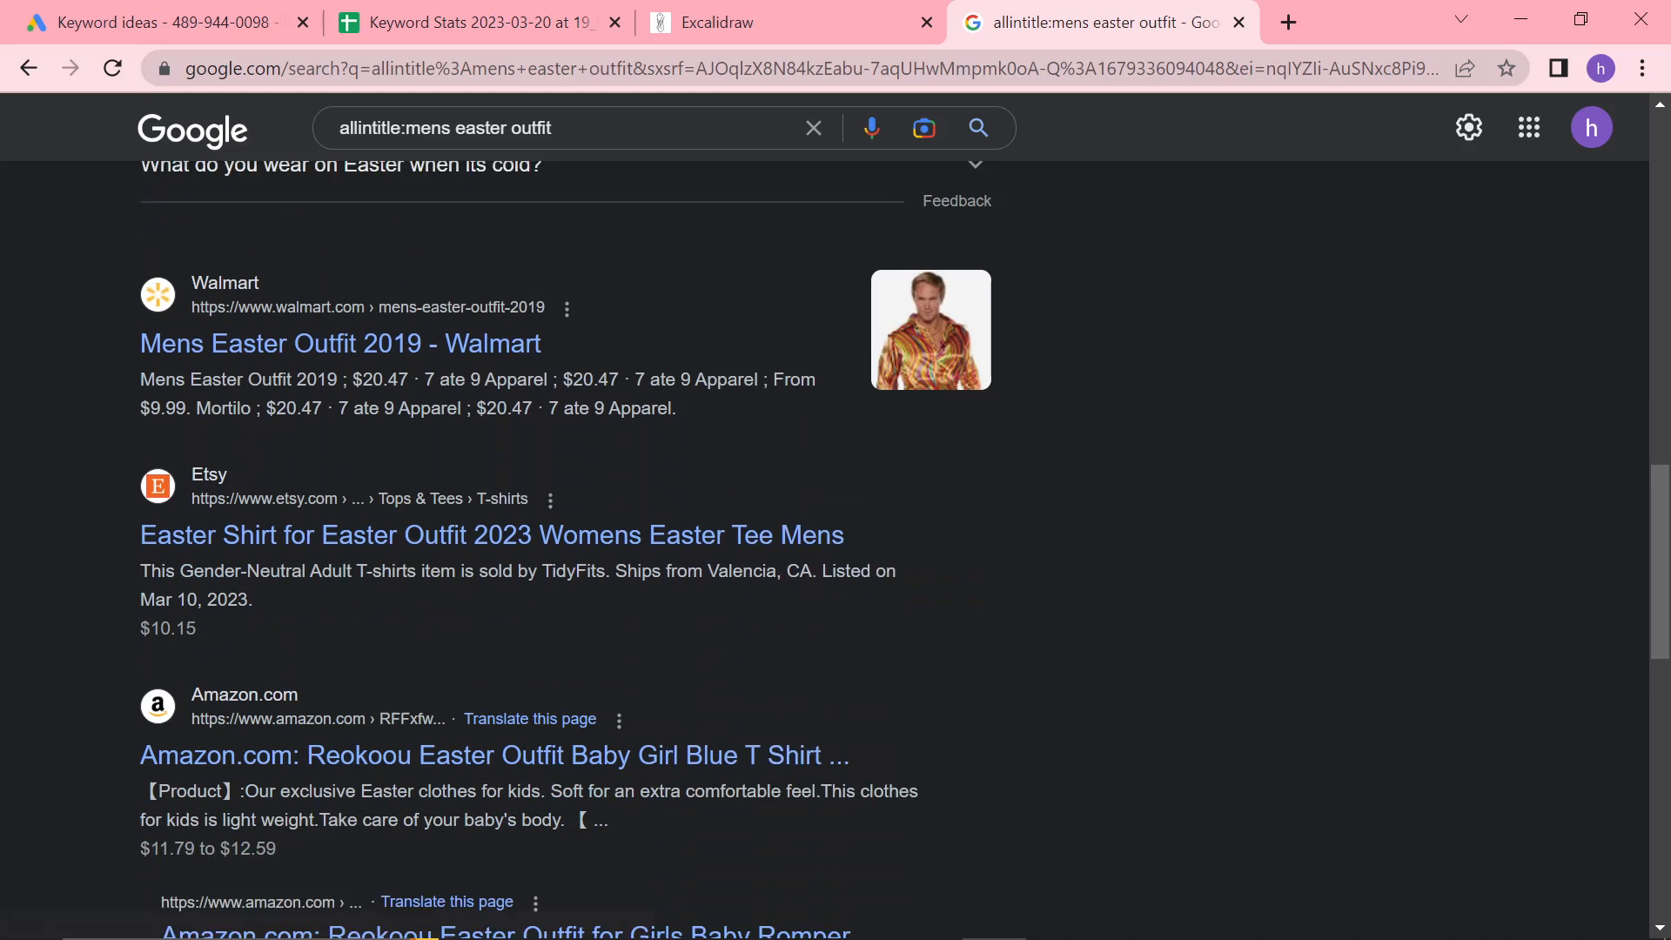
scroll(up, 3)
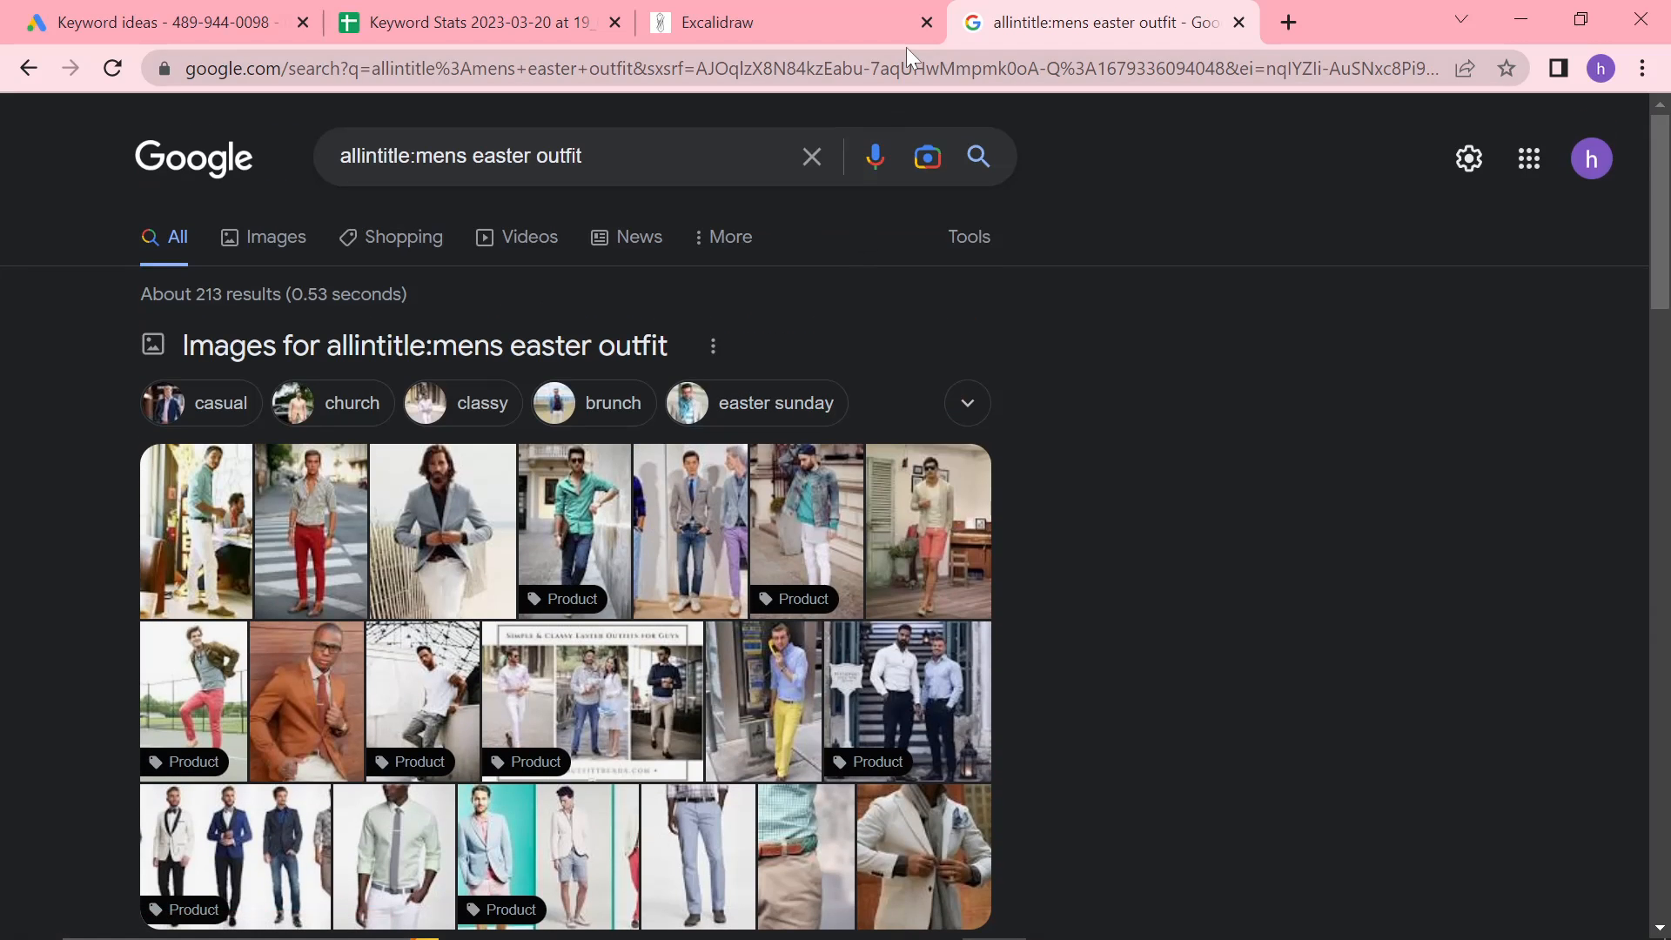
text(site:2men)
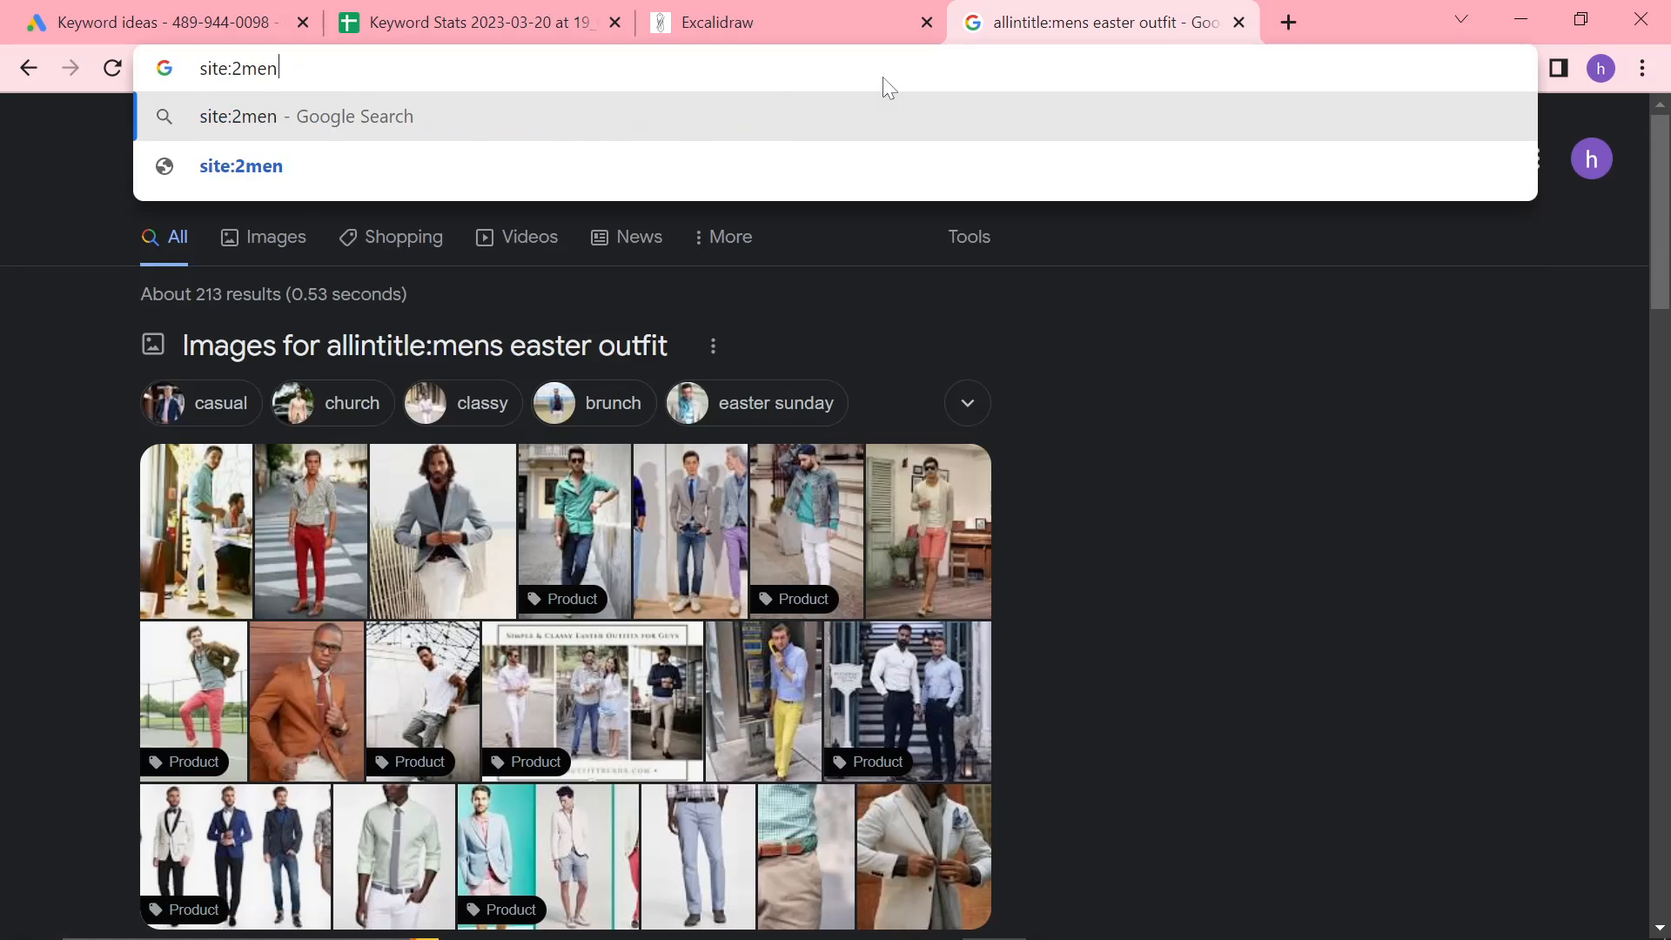
key(Enter)
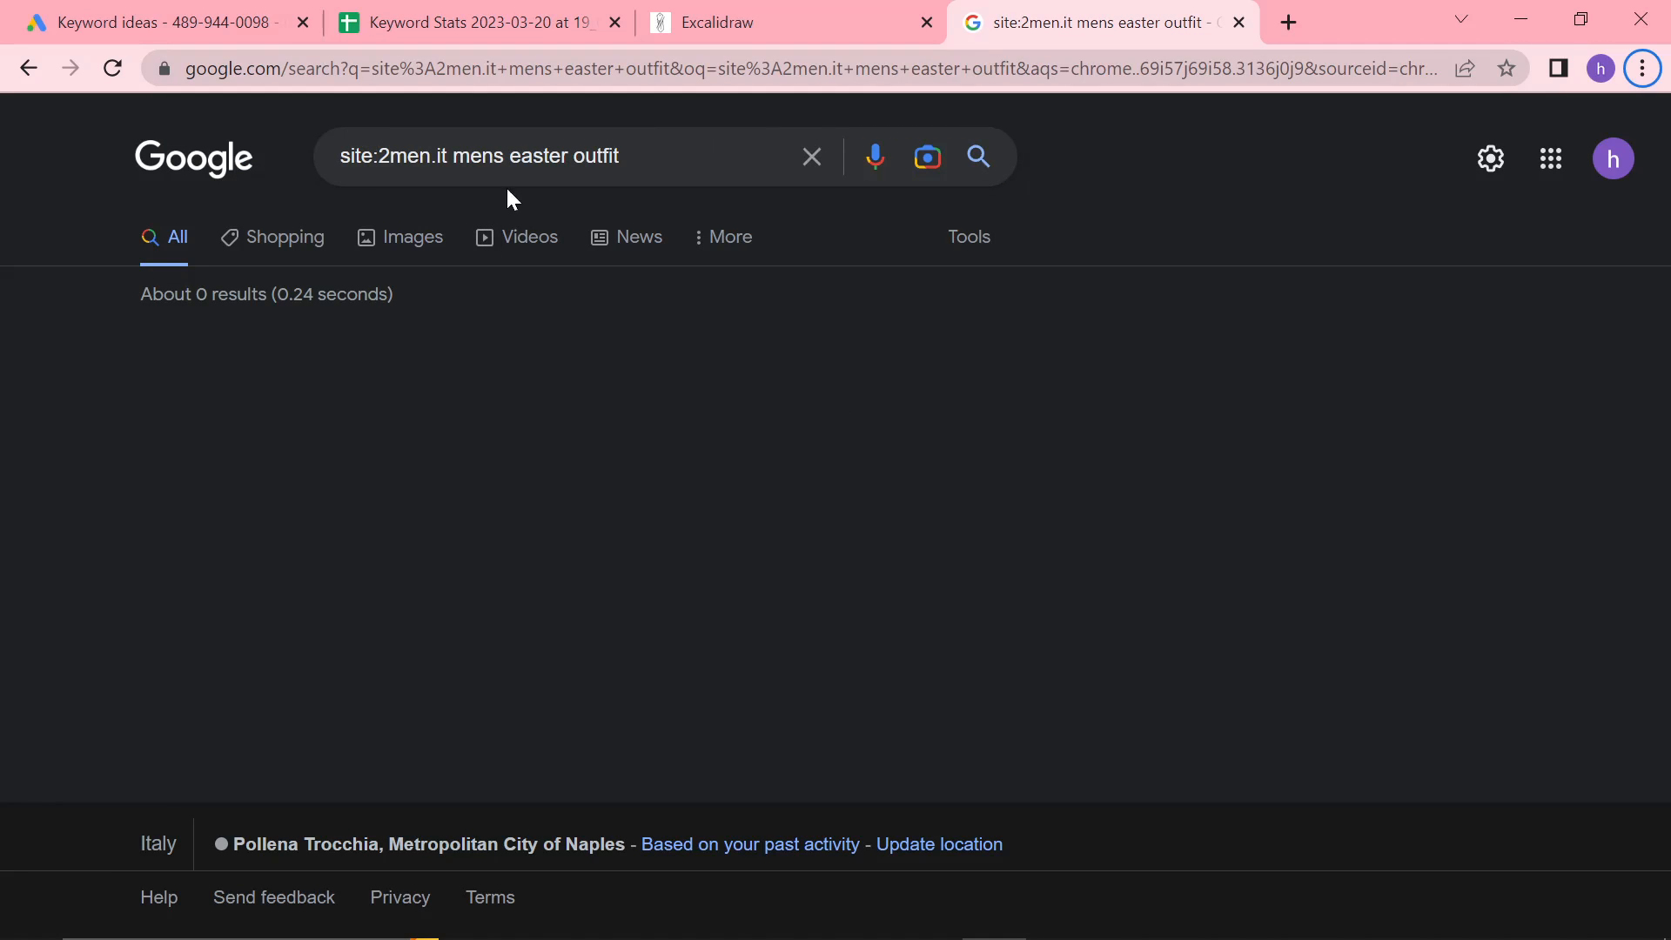
click(160, 23)
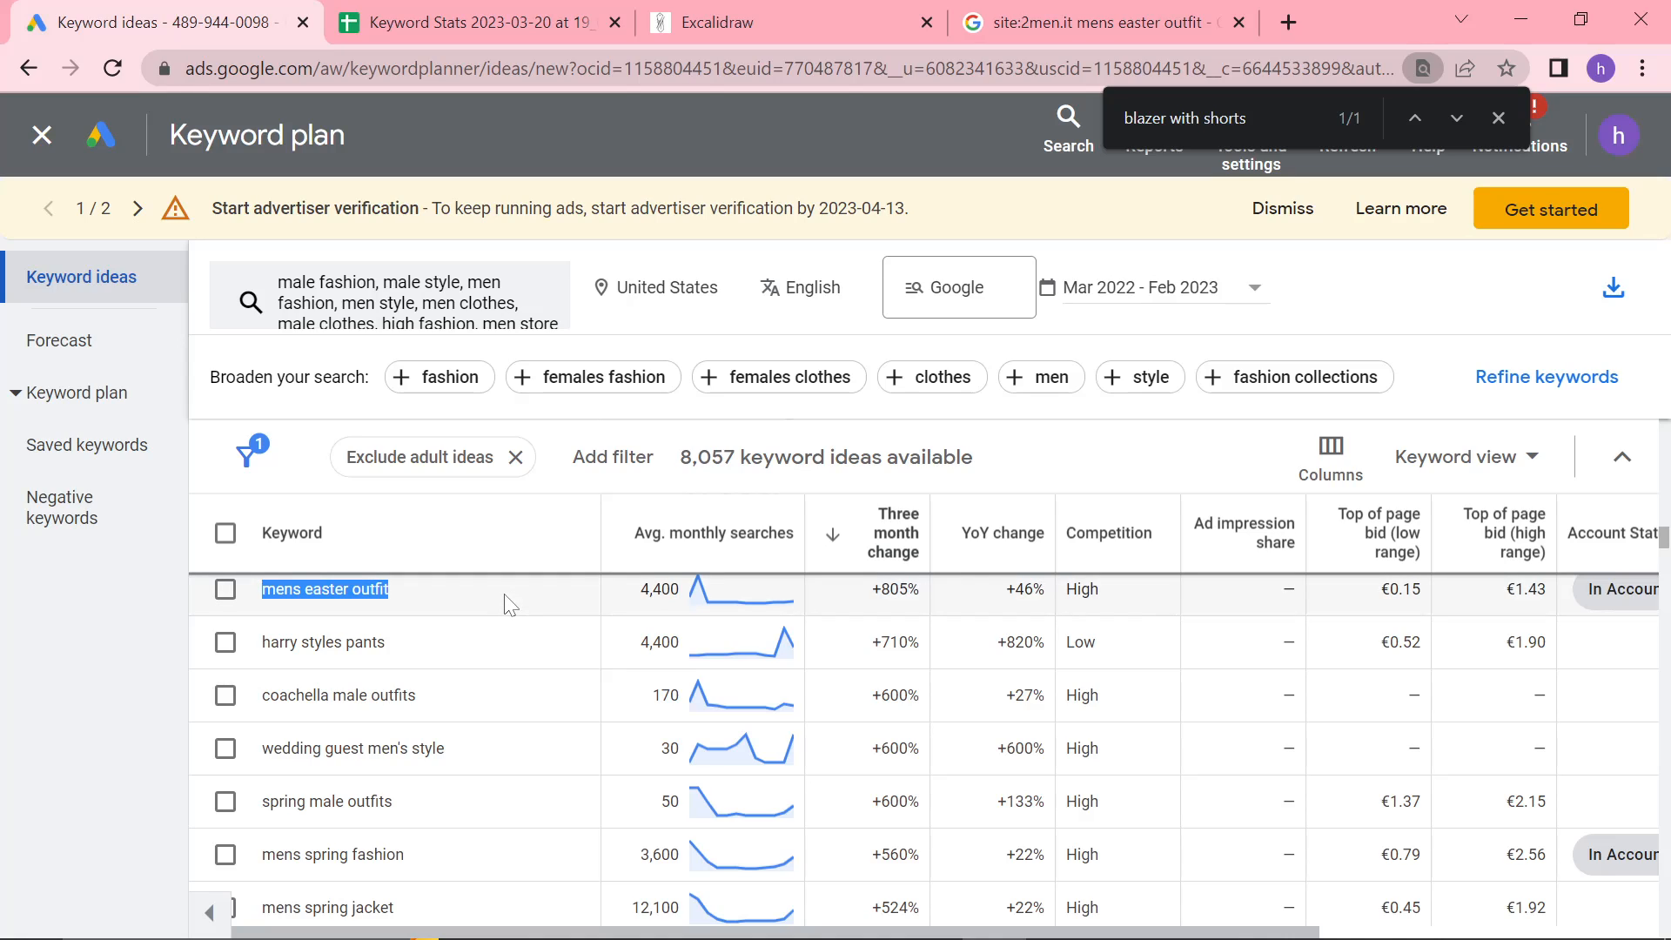
mouse_move(858, 357)
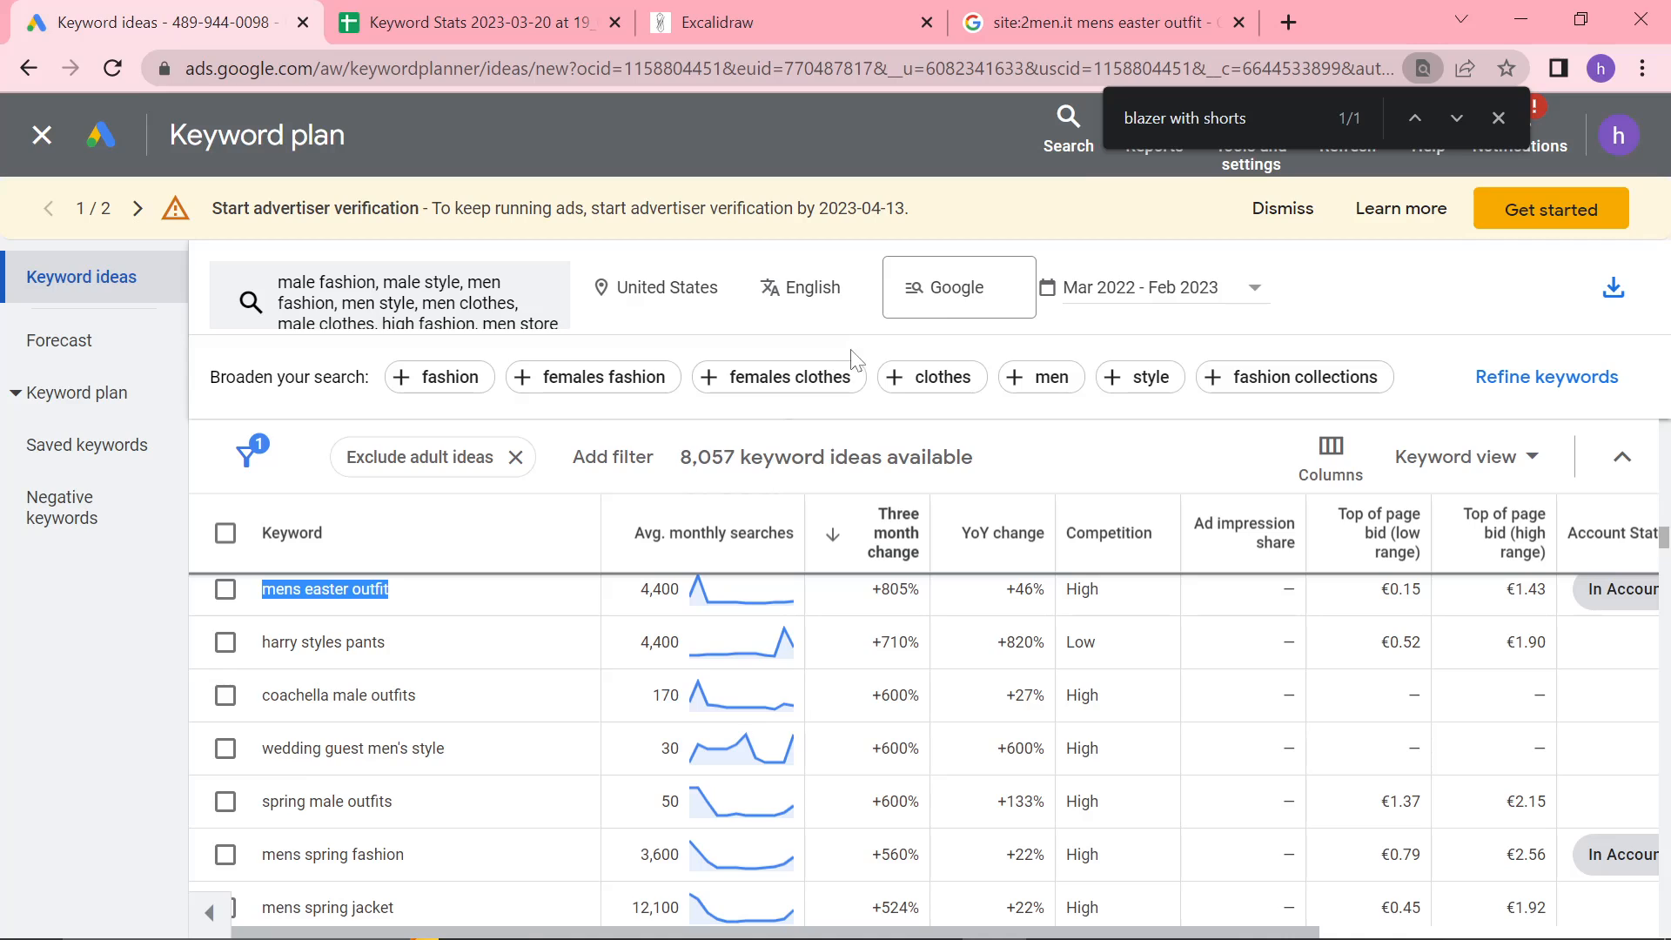
Search 'jc penny easter outfits' and browse the JCPenney Easter pages
click(1093, 23)
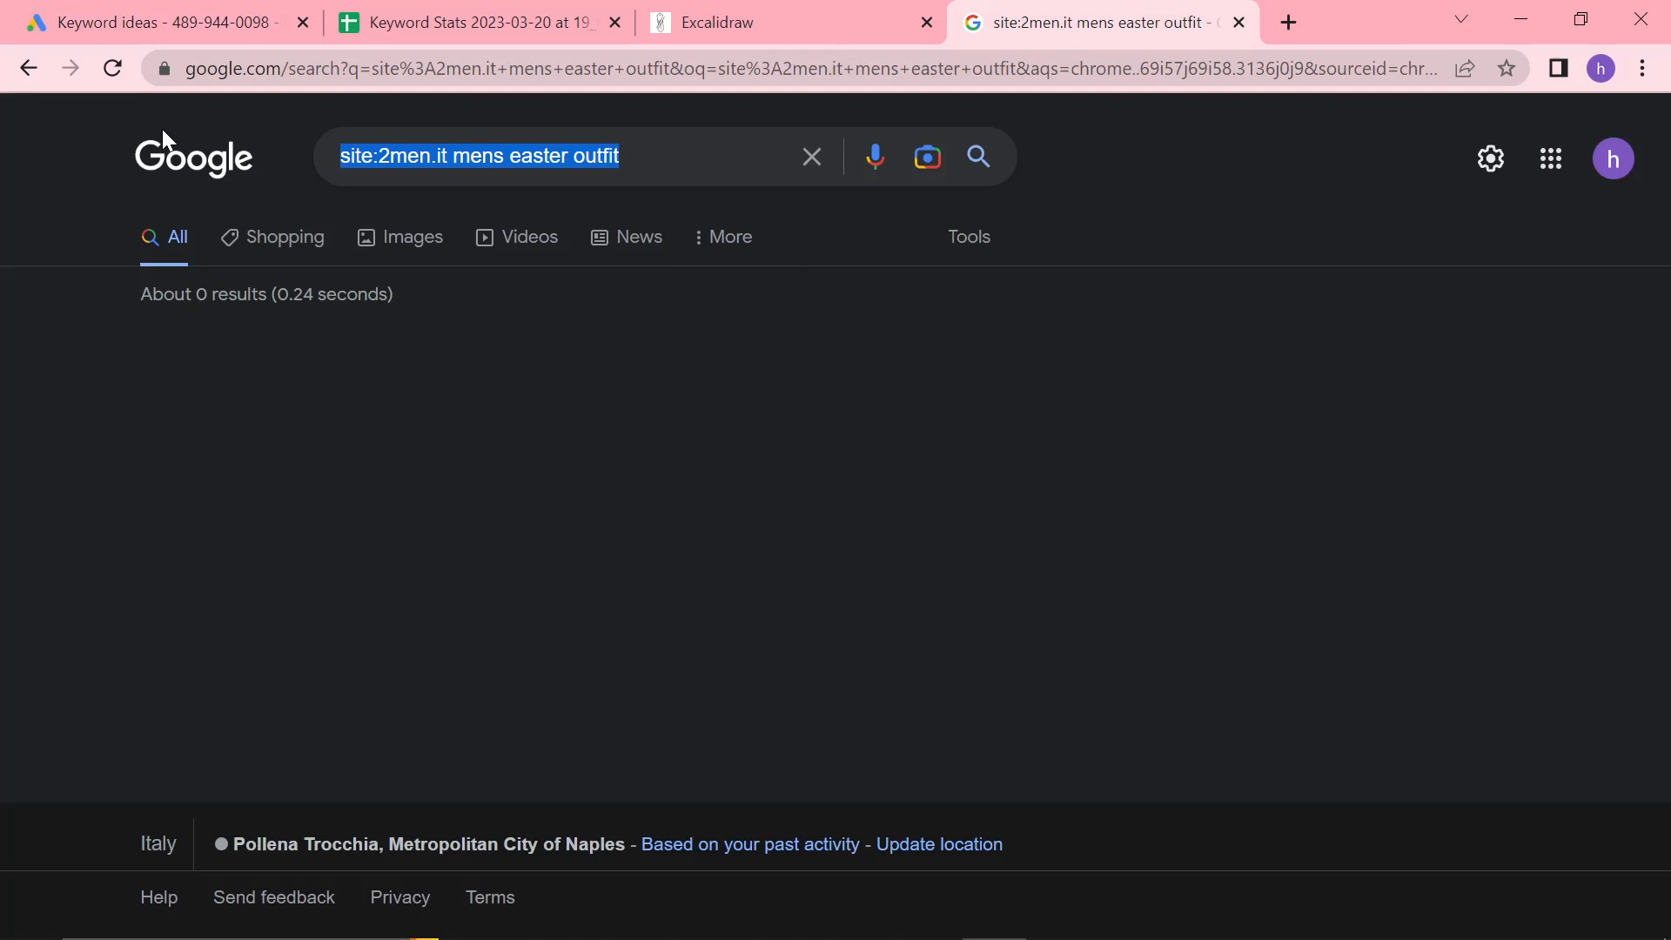
text(jc penn)
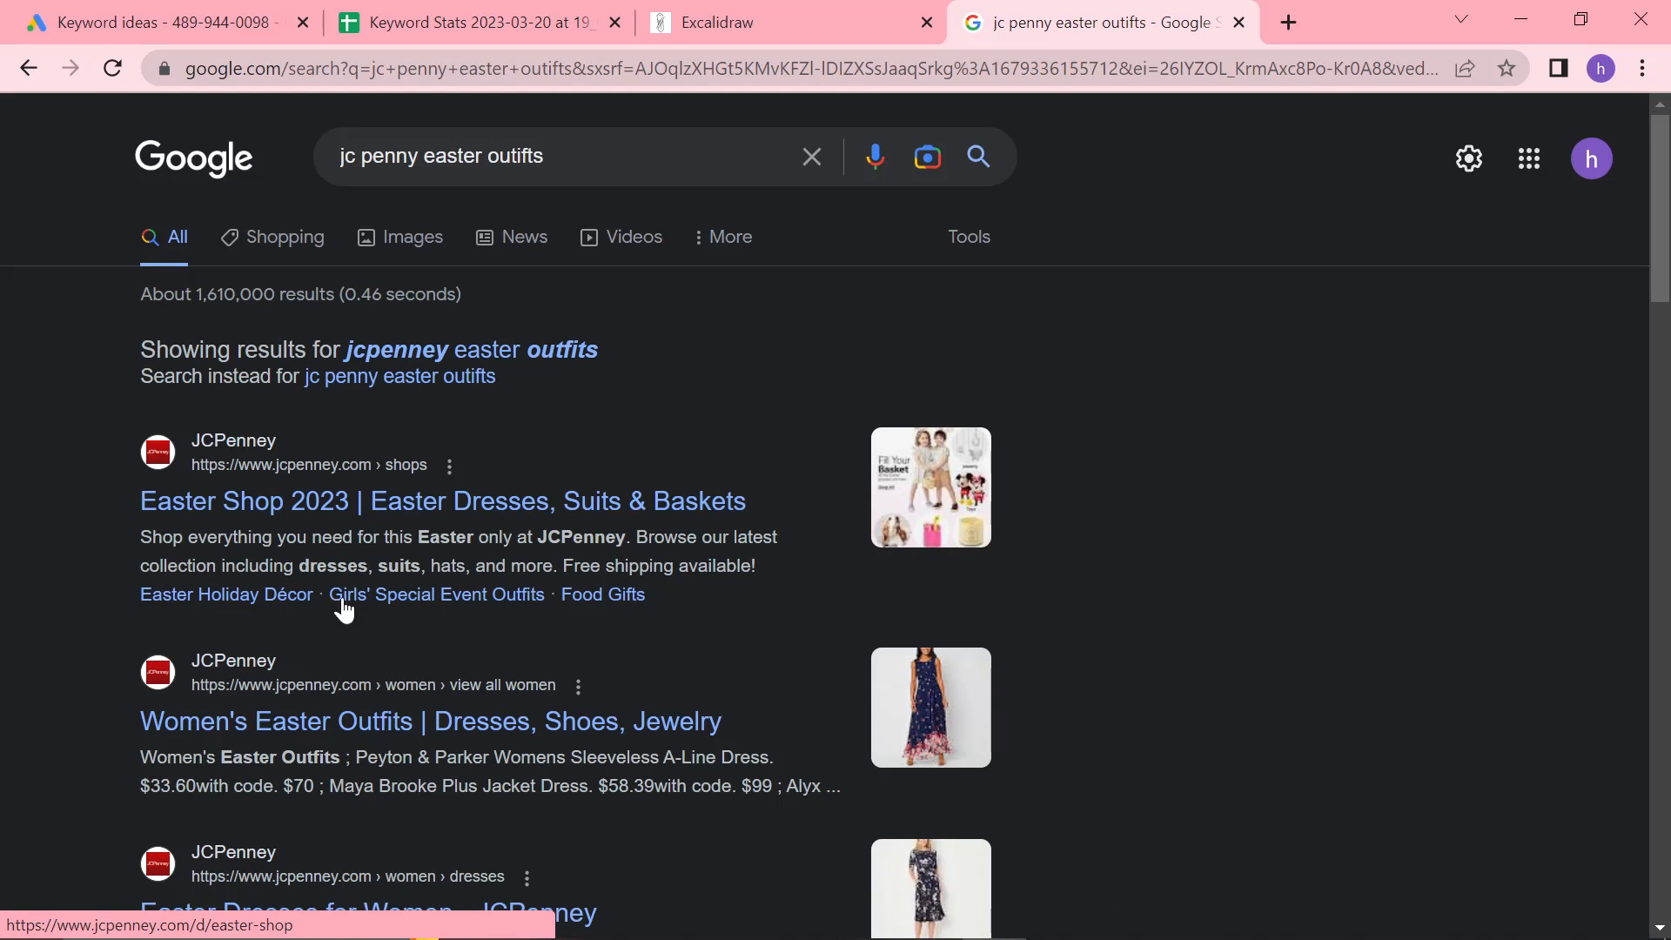
scroll(down, 3)
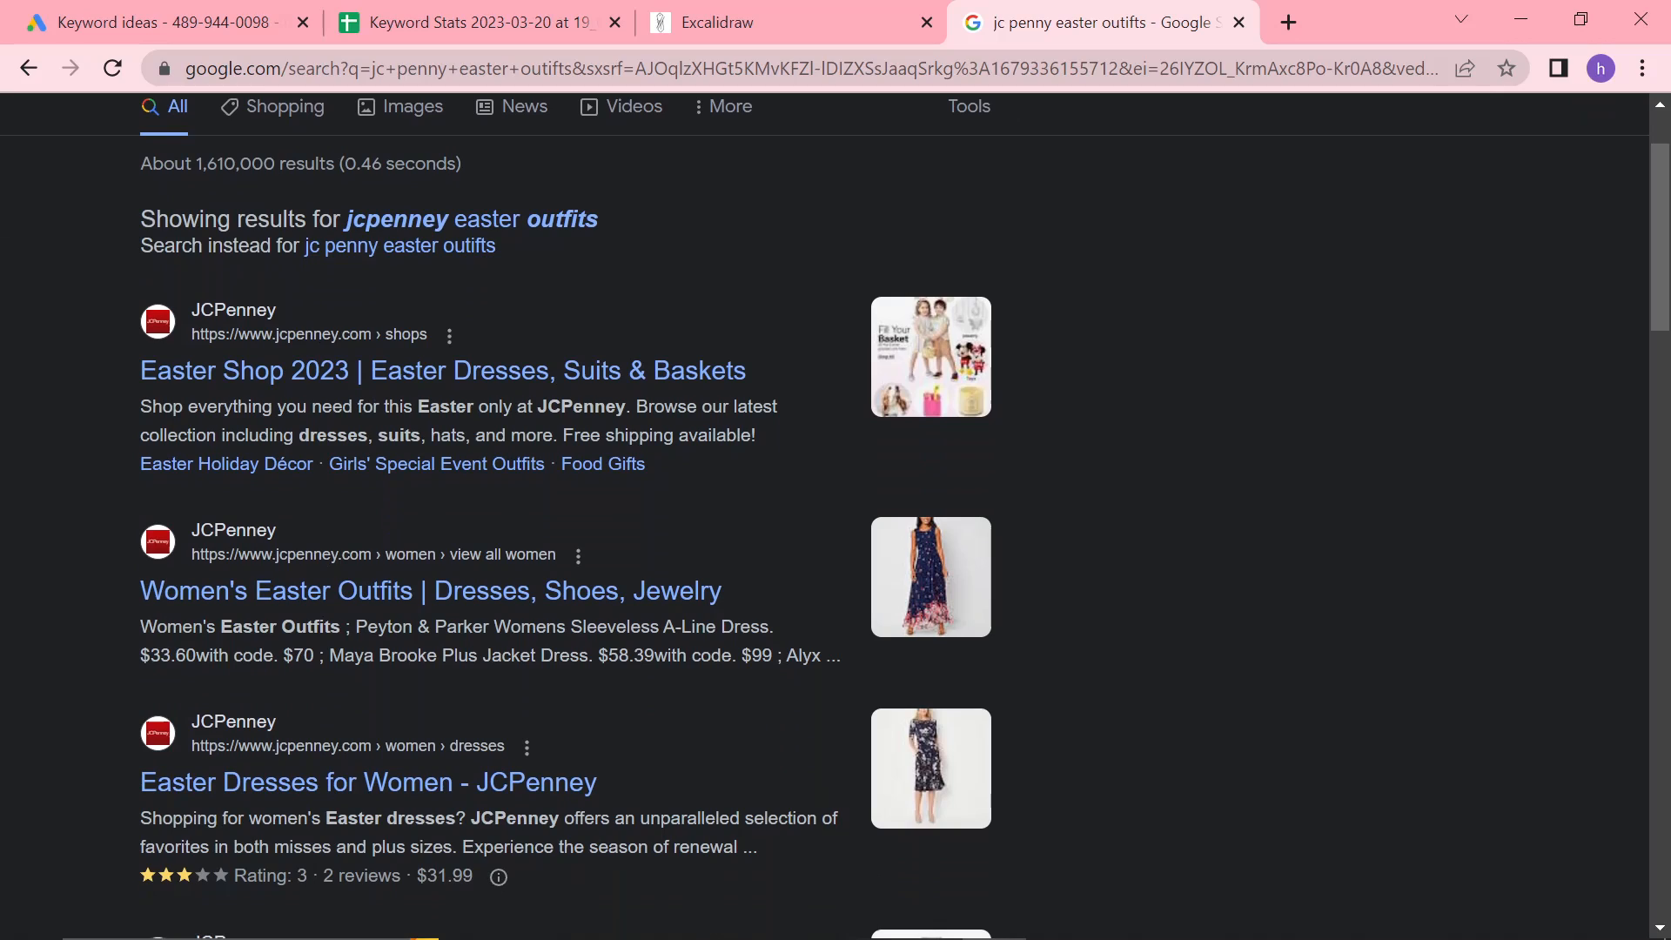
scroll(down, 3)
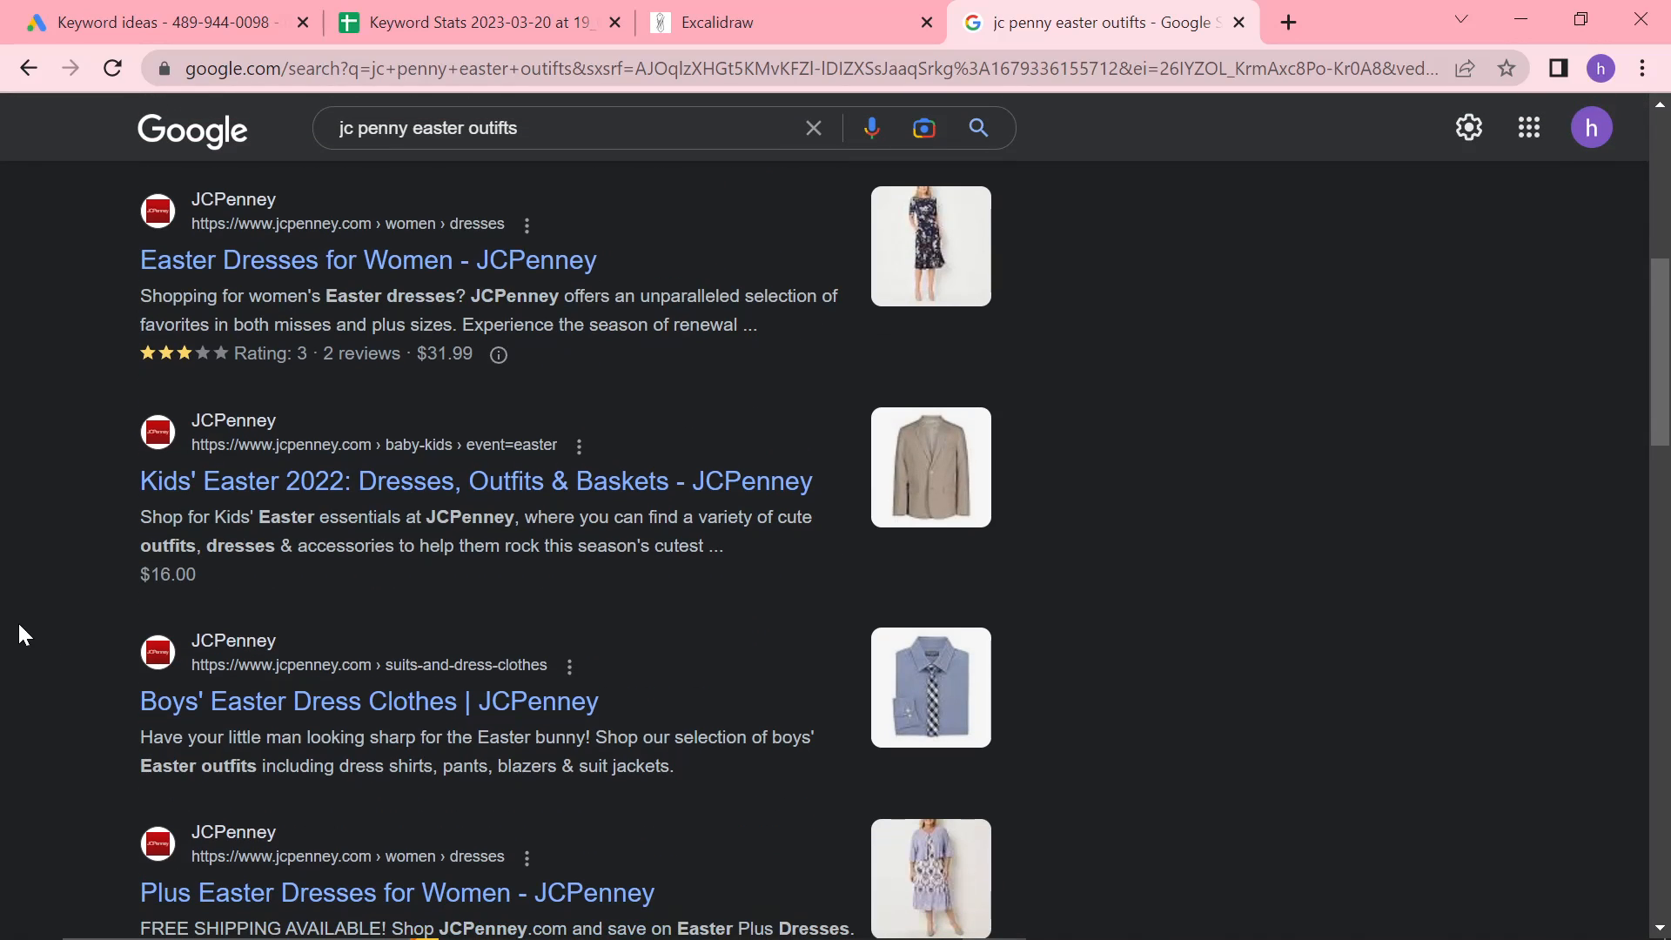
scroll(down, 3)
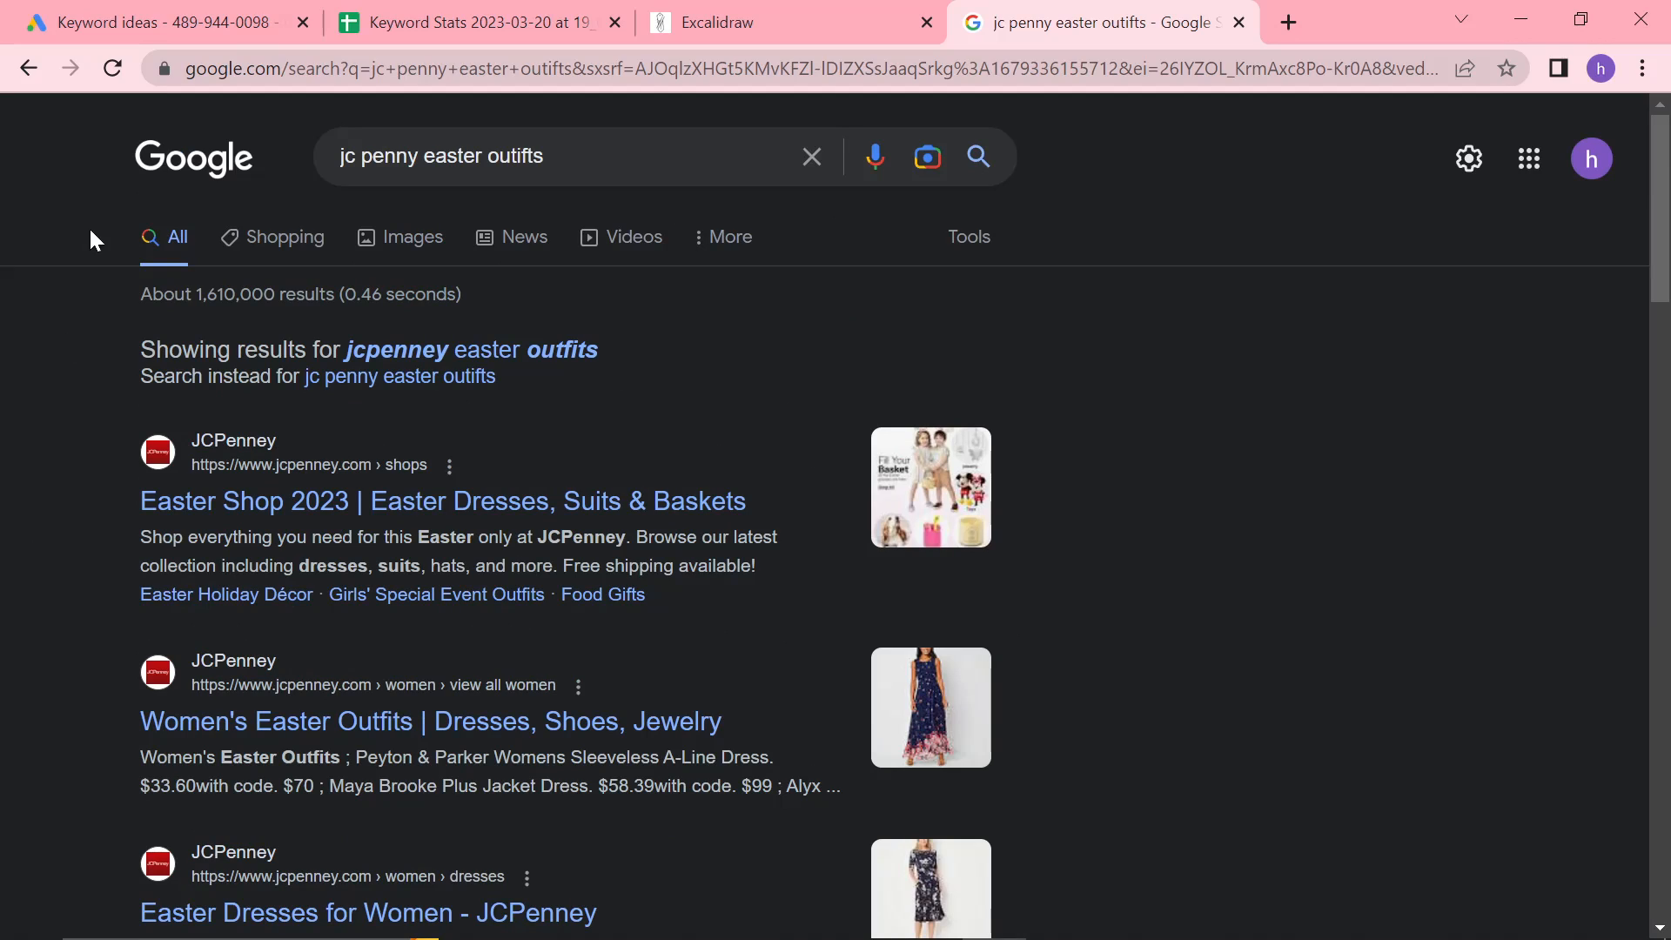
mouse_move(161, 21)
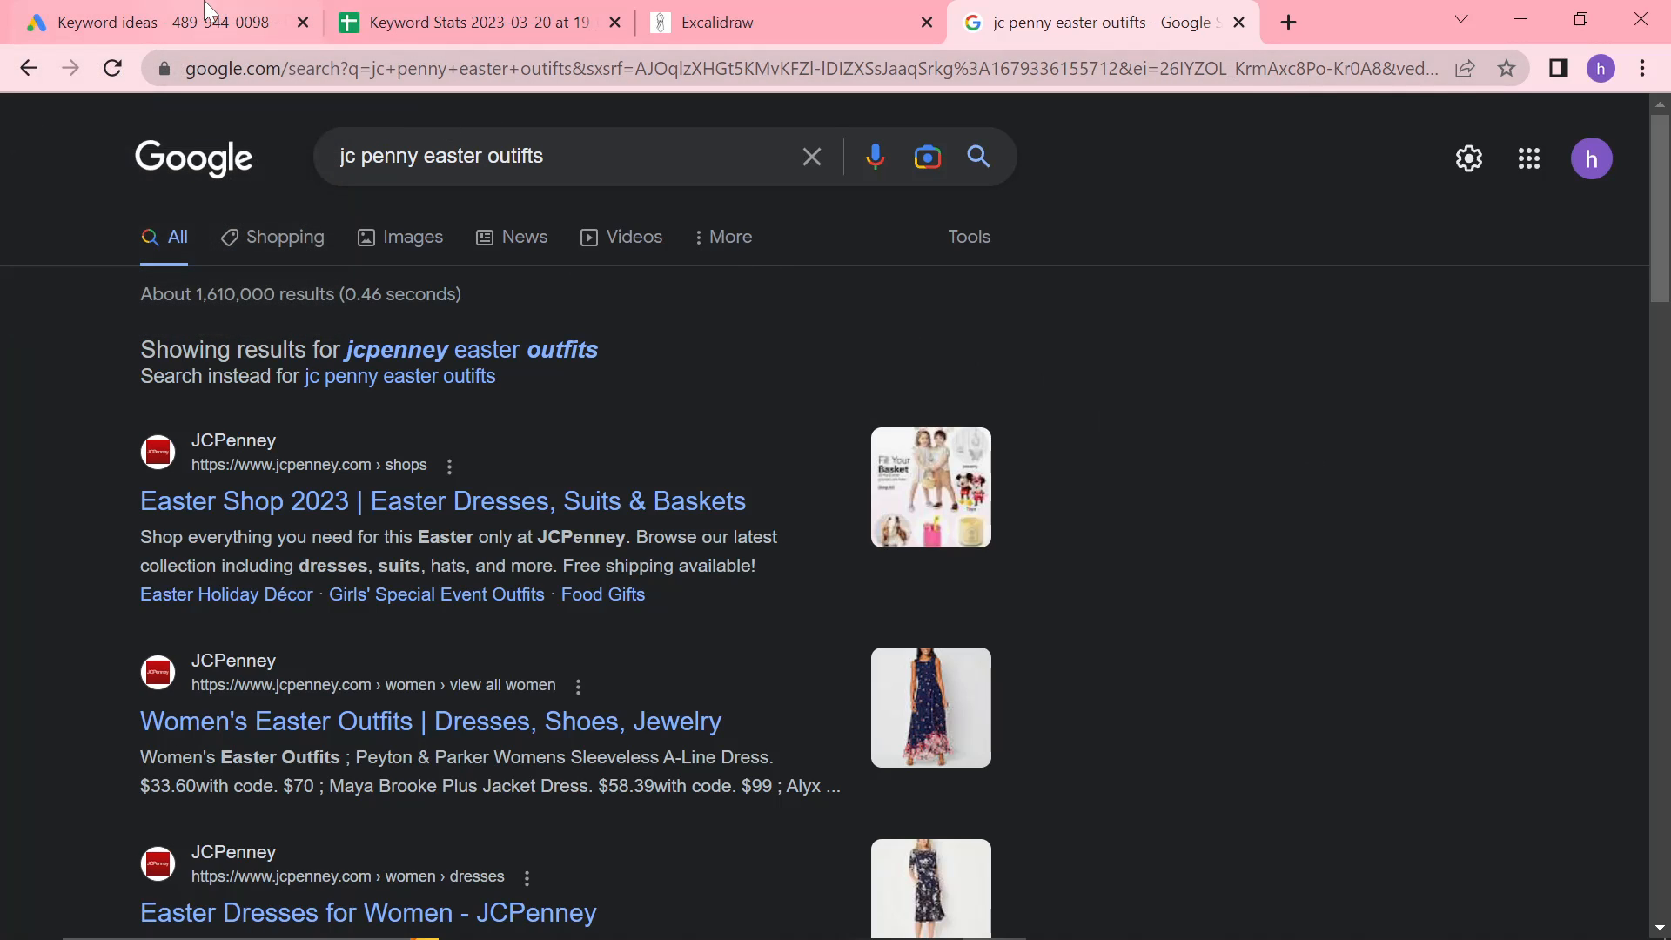
click(160, 22)
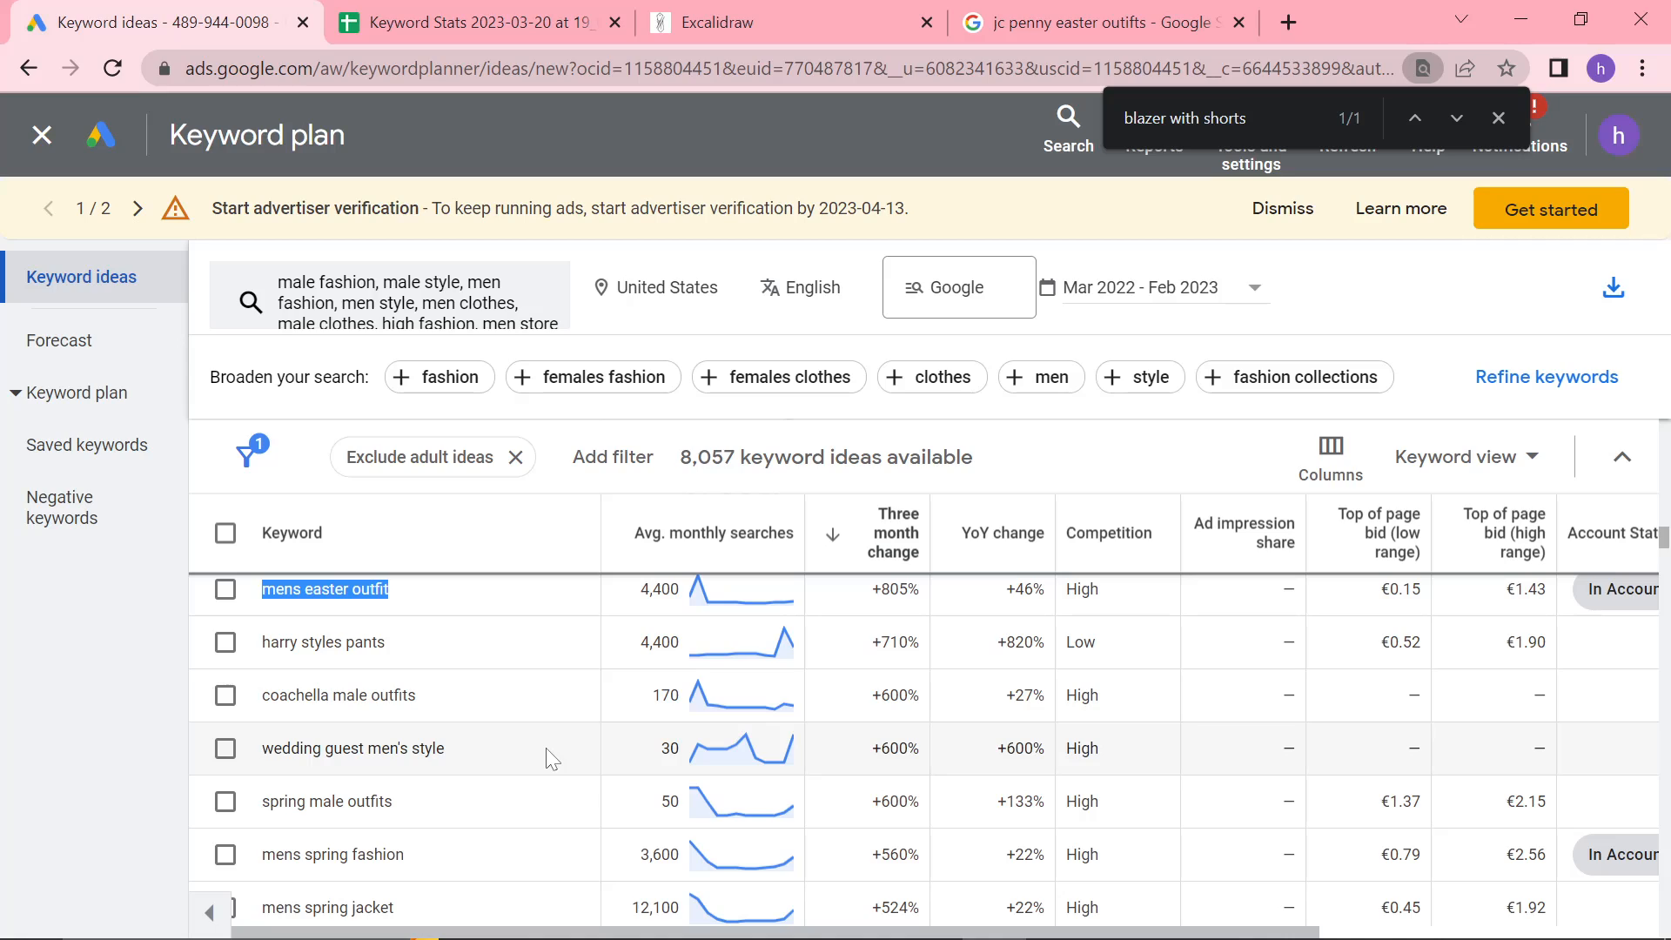
mouse_move(588, 824)
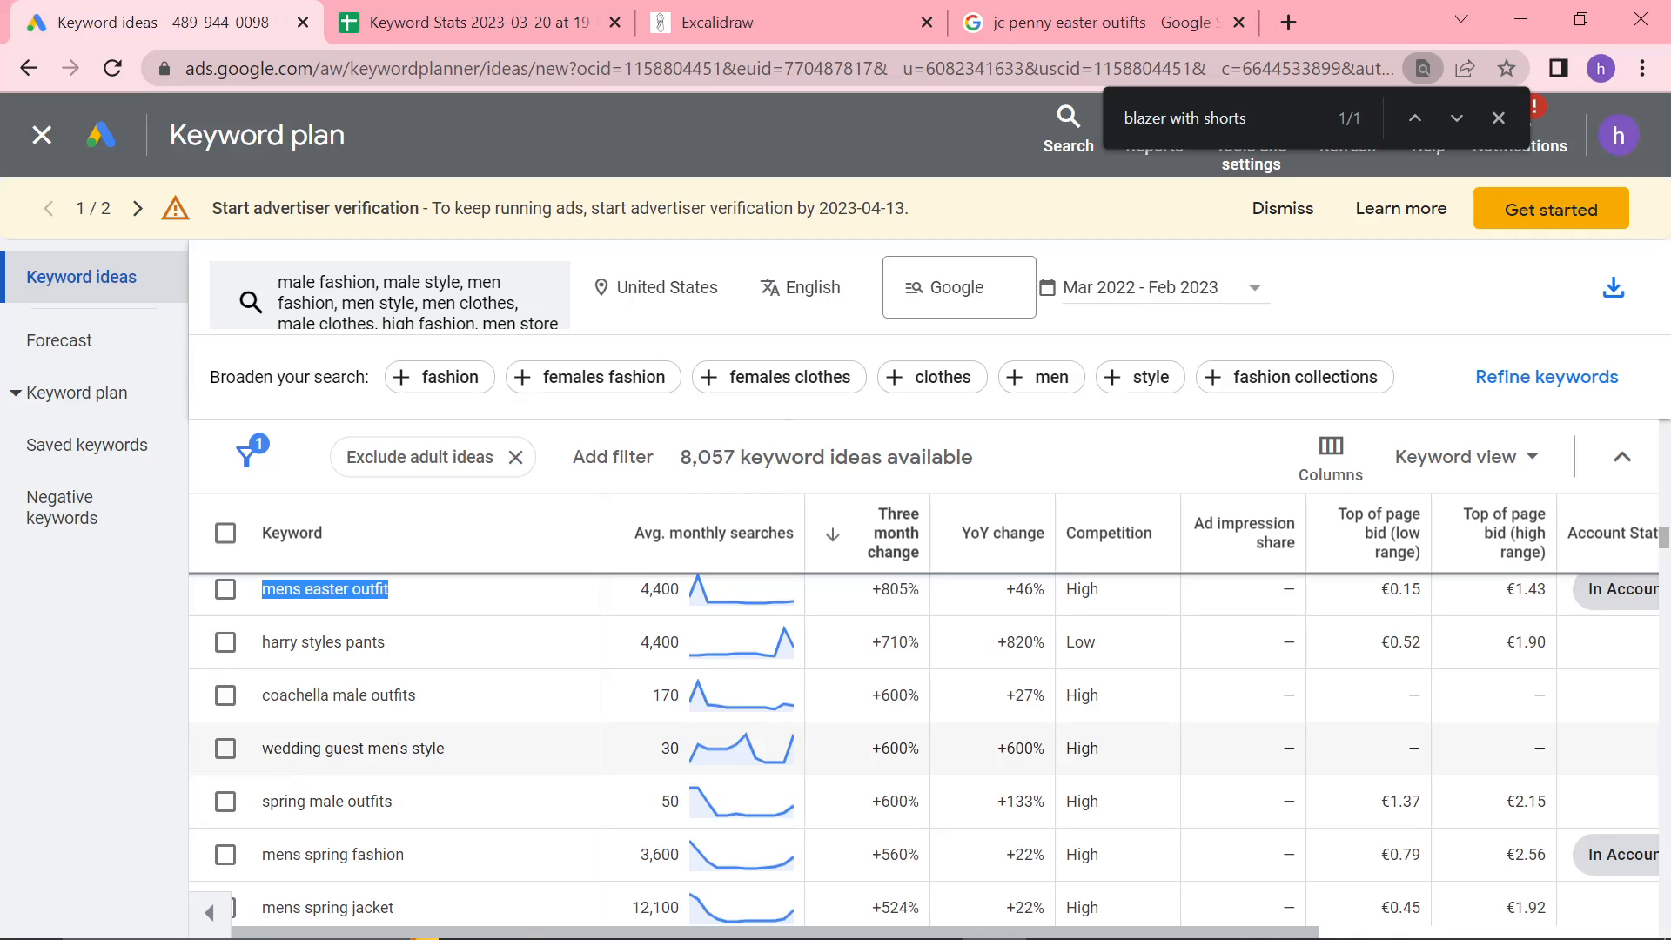
mouse_move(775, 801)
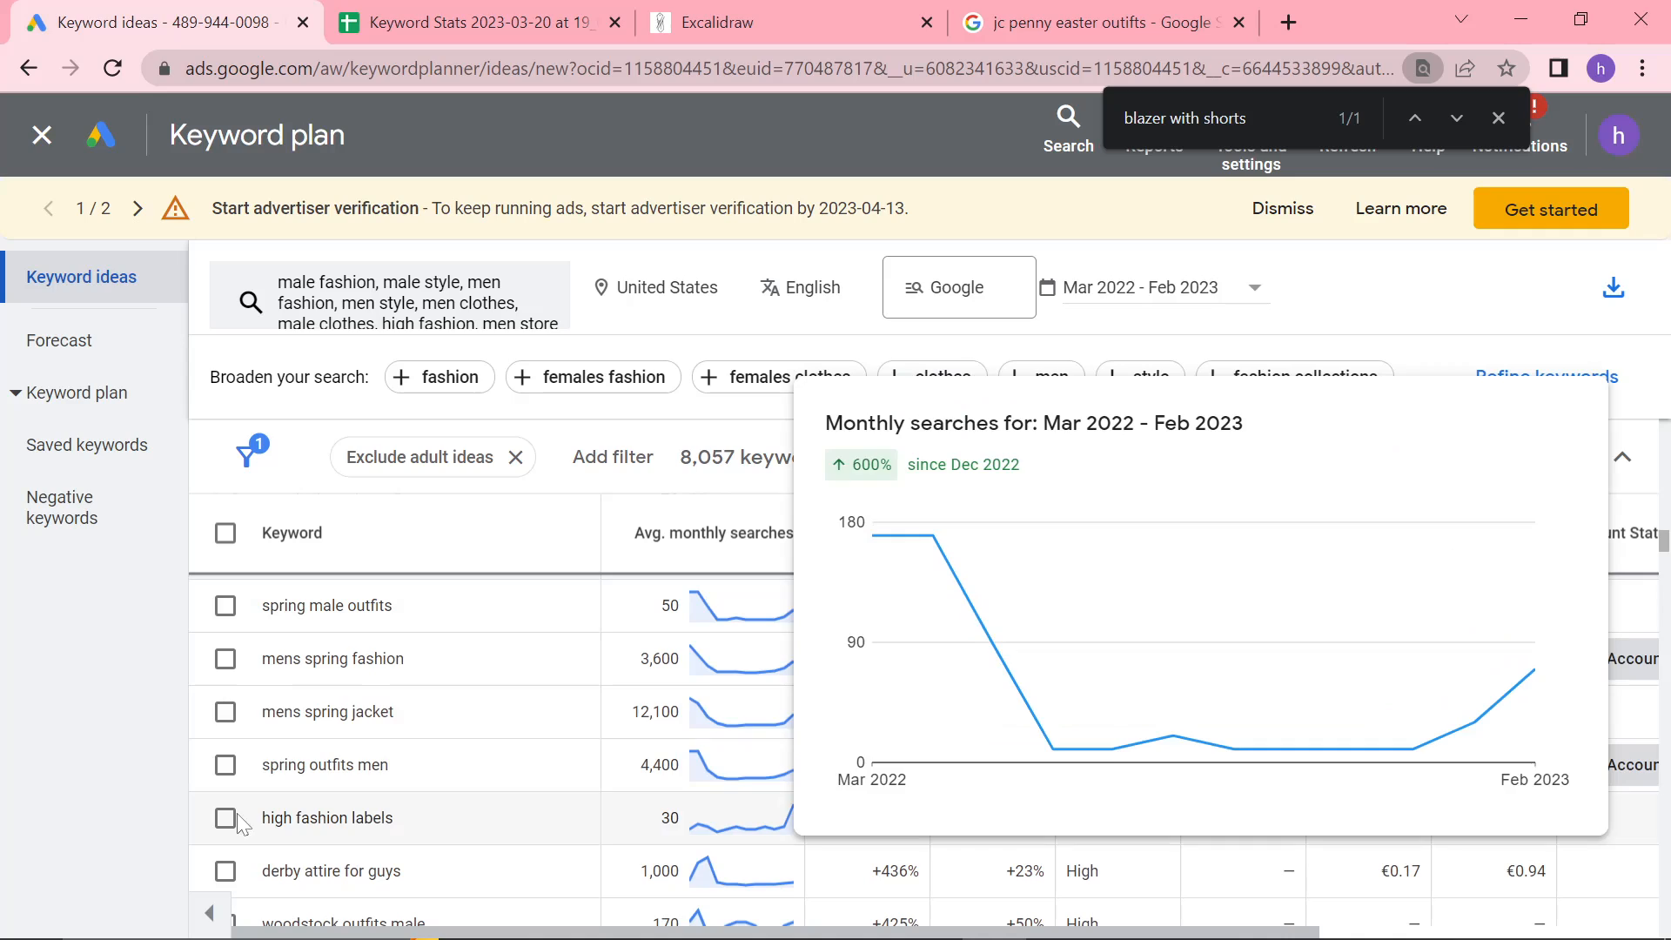
mouse_move(341, 682)
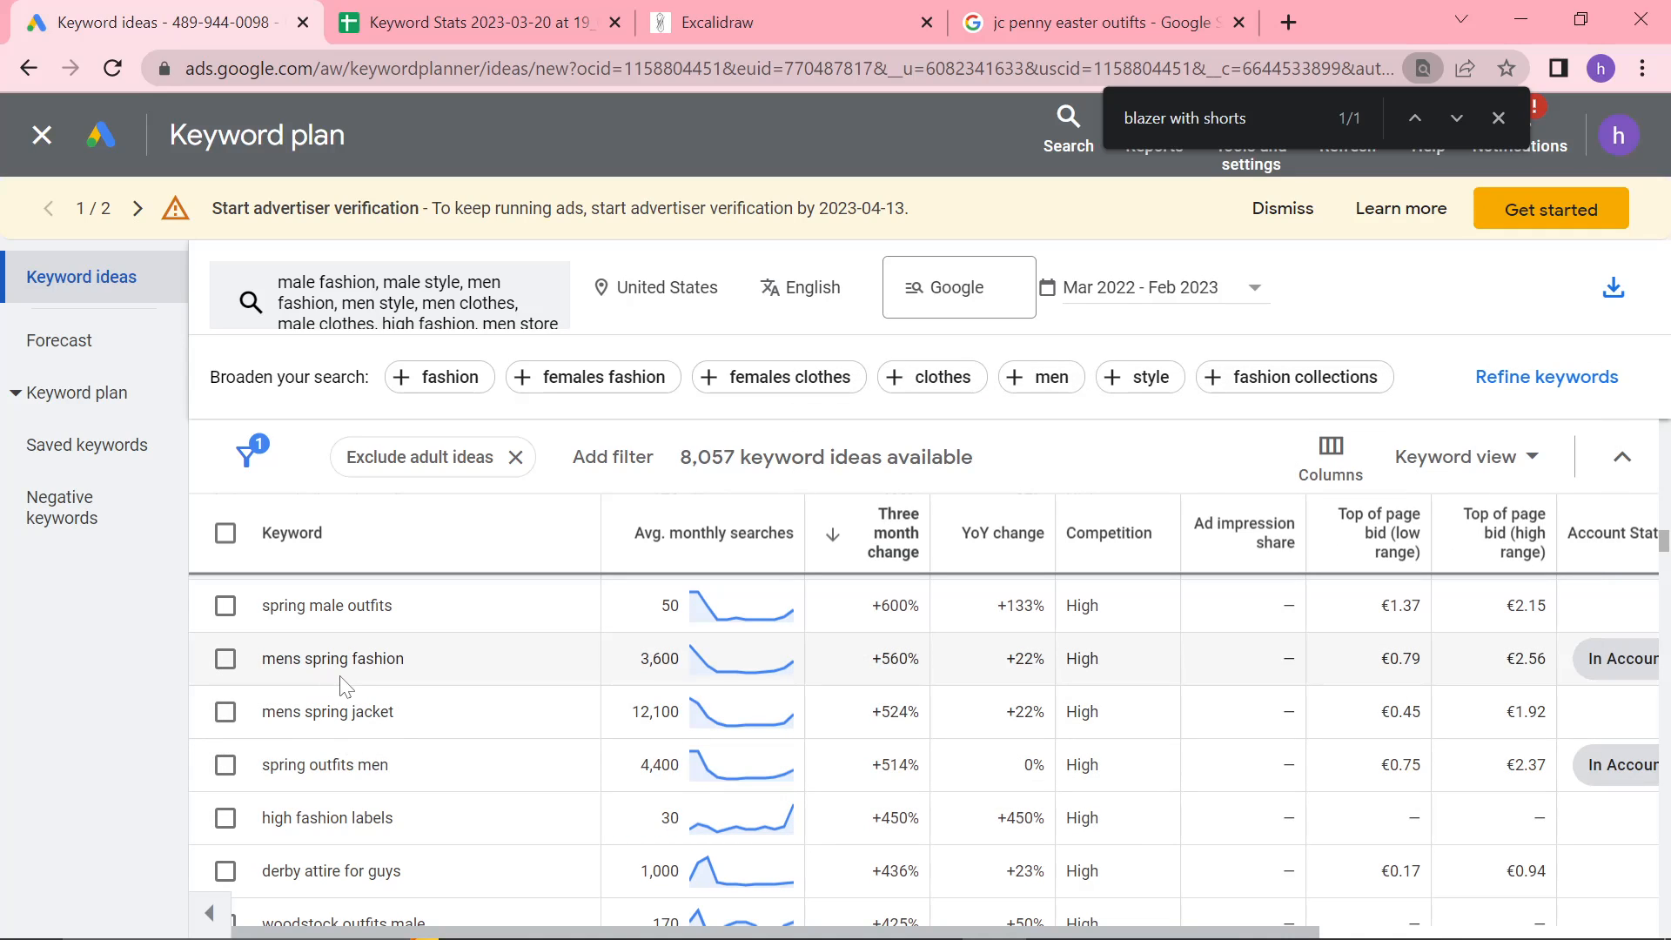
mouse_move(590, 787)
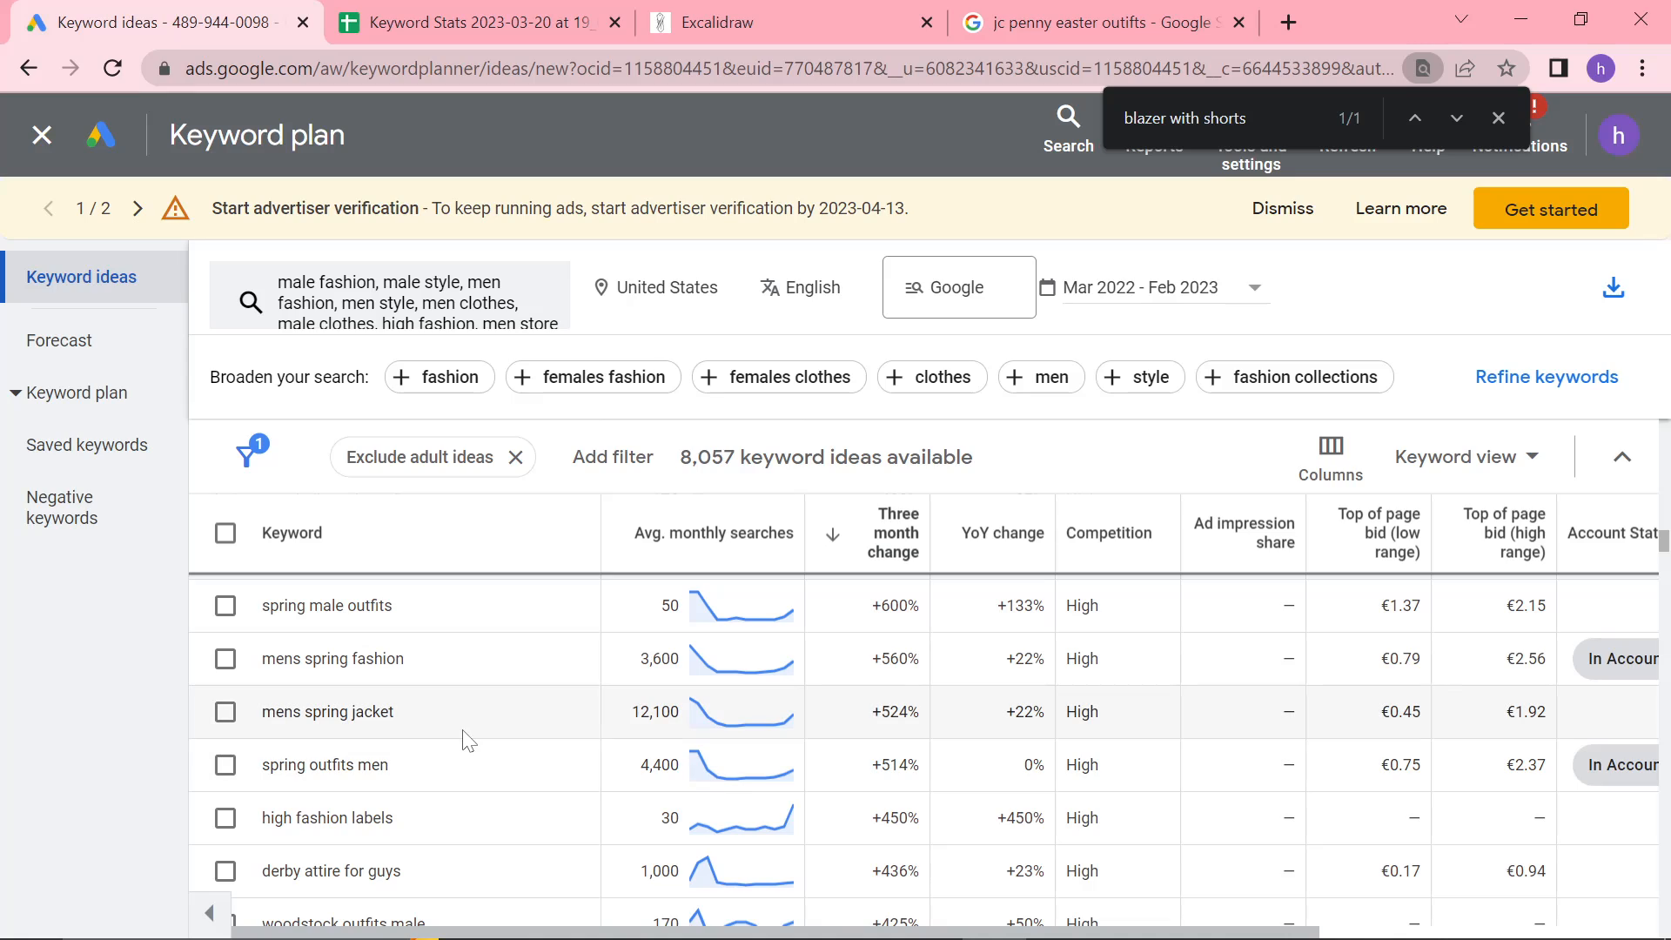
Select 'mens spring jacket' in the keyword ideas and search it on Google
double_click(328, 711)
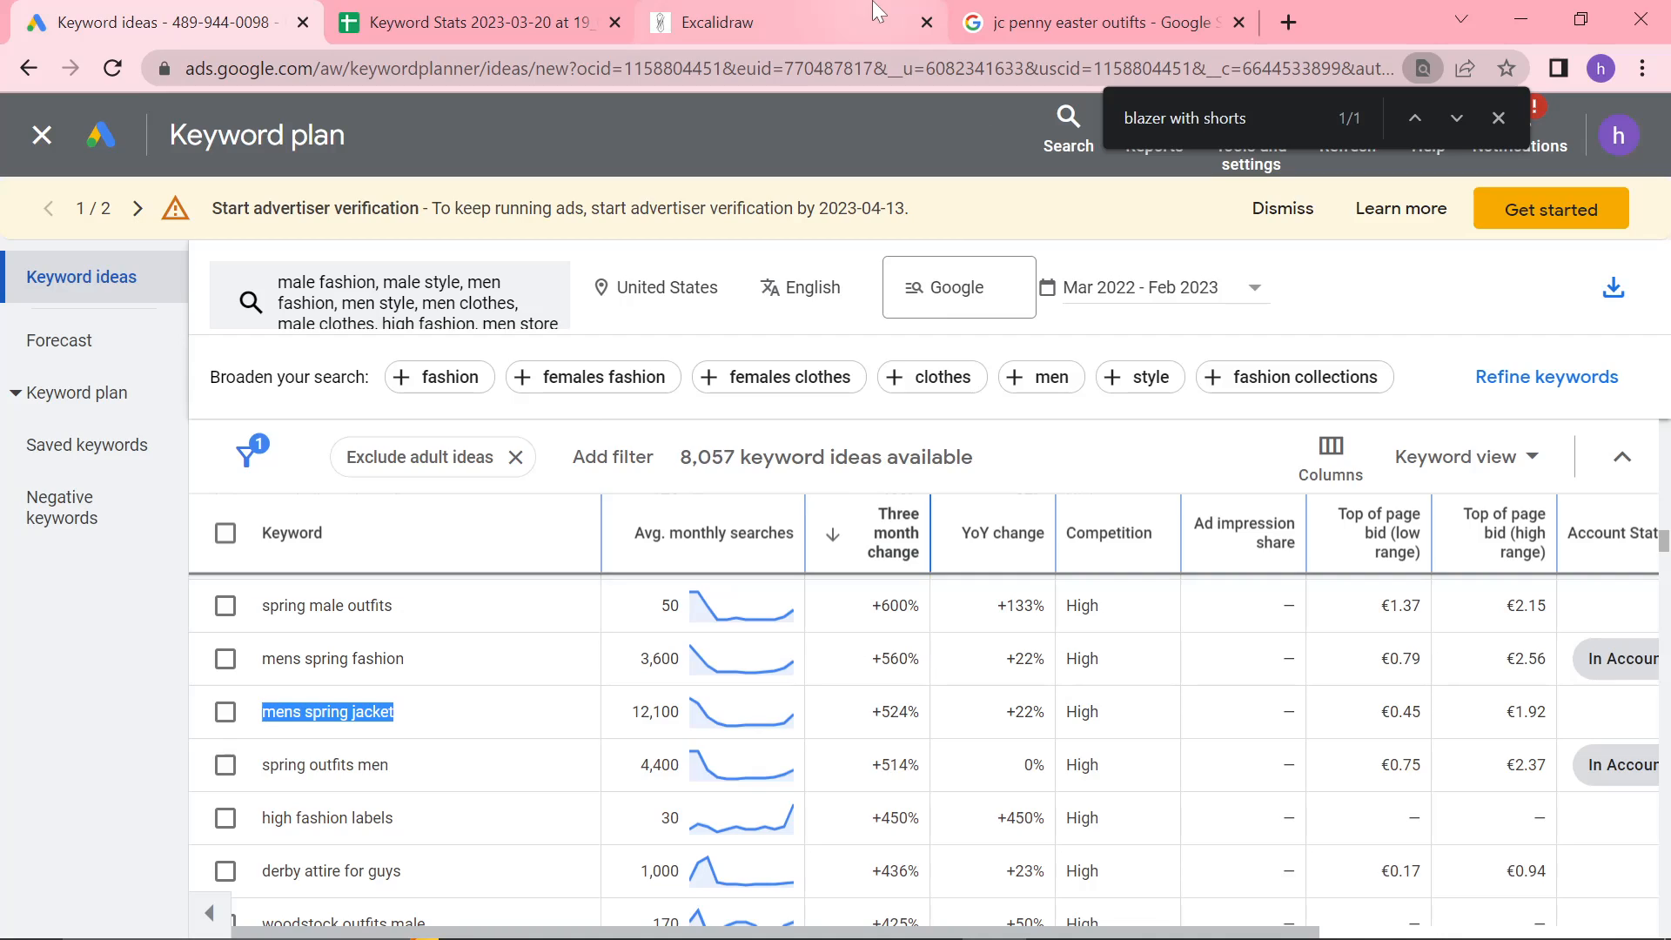
click(1098, 21)
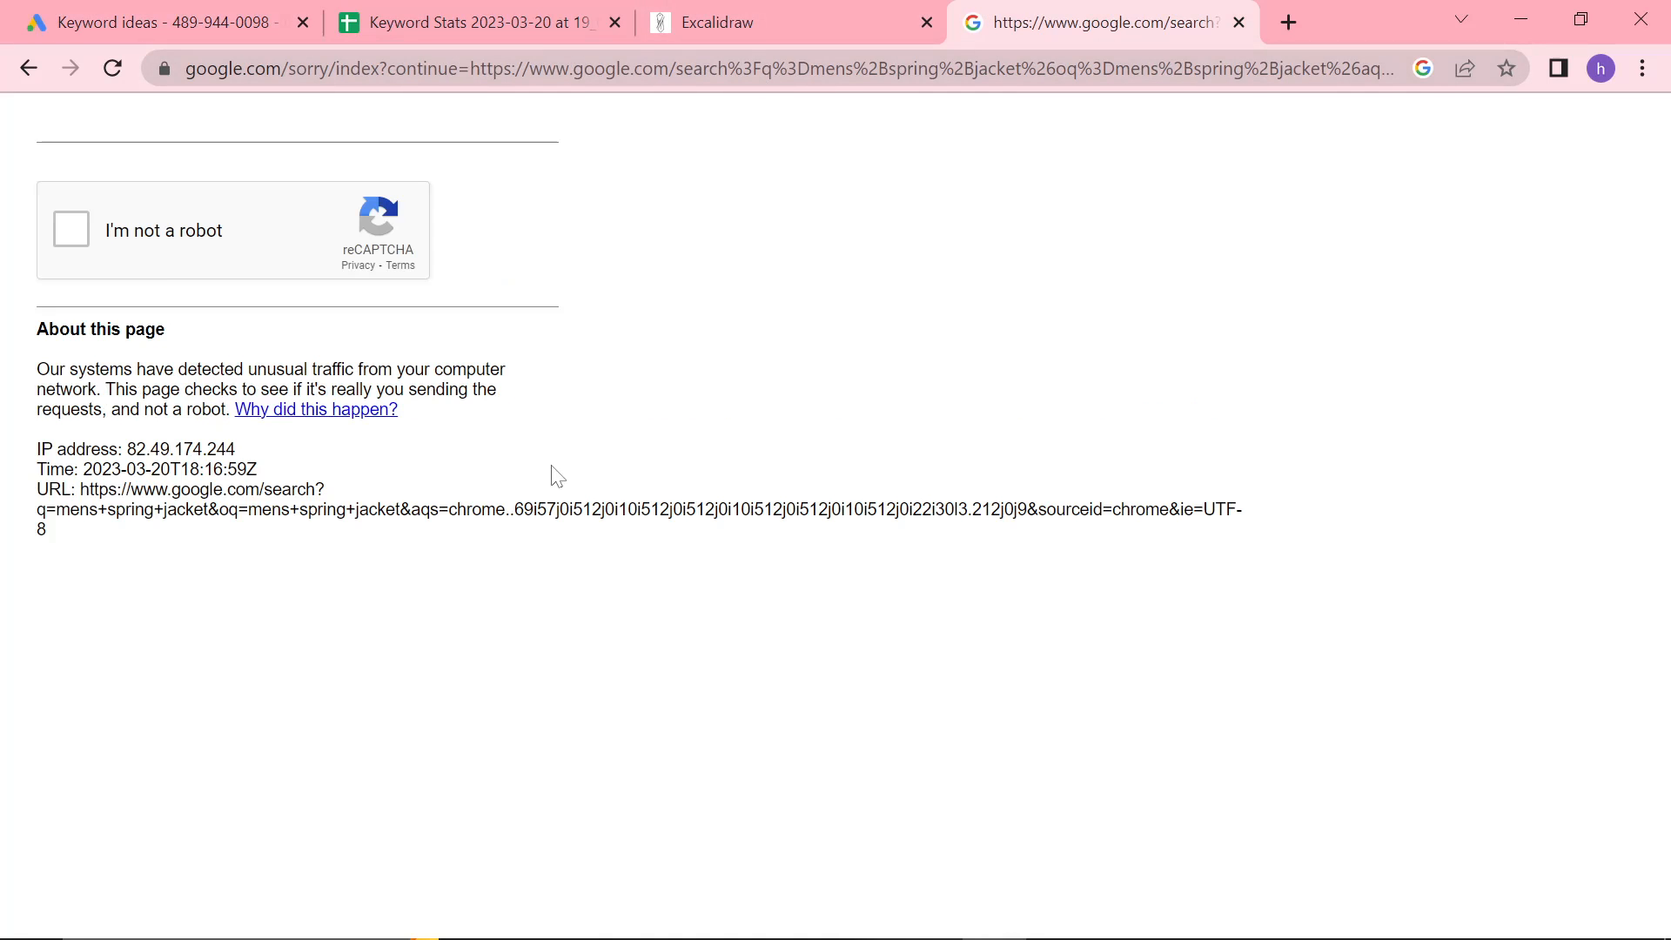
Pass the reCAPTCHA by ticking 'I'm not a robot' and skipping the image challenges
click(70, 229)
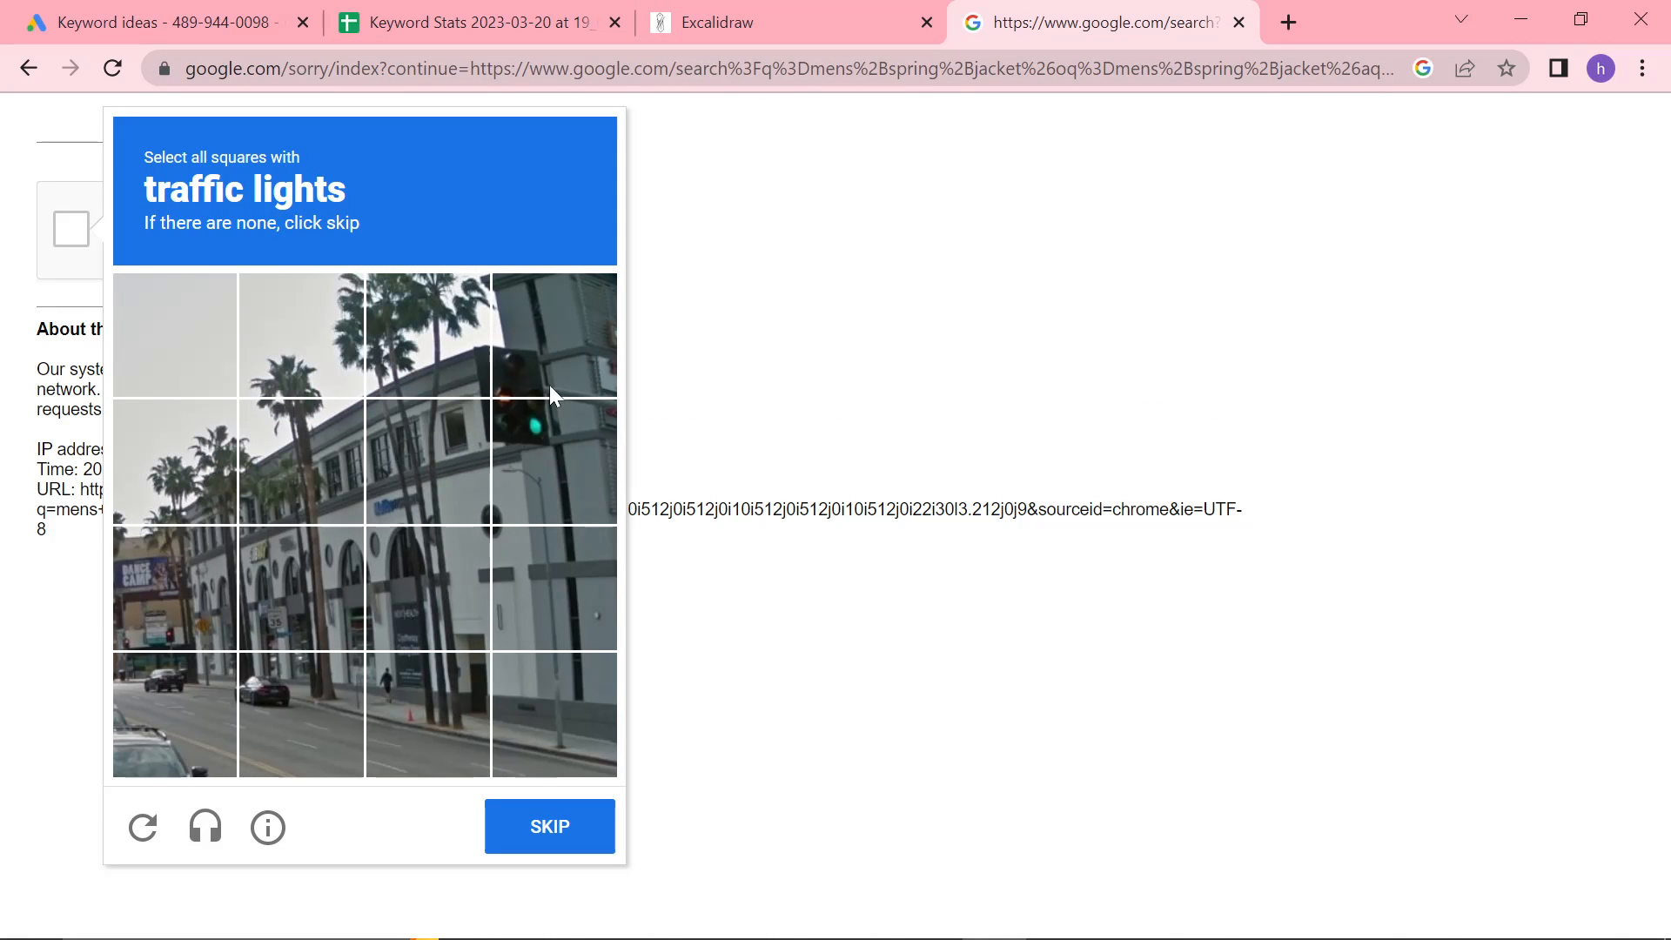
click(549, 826)
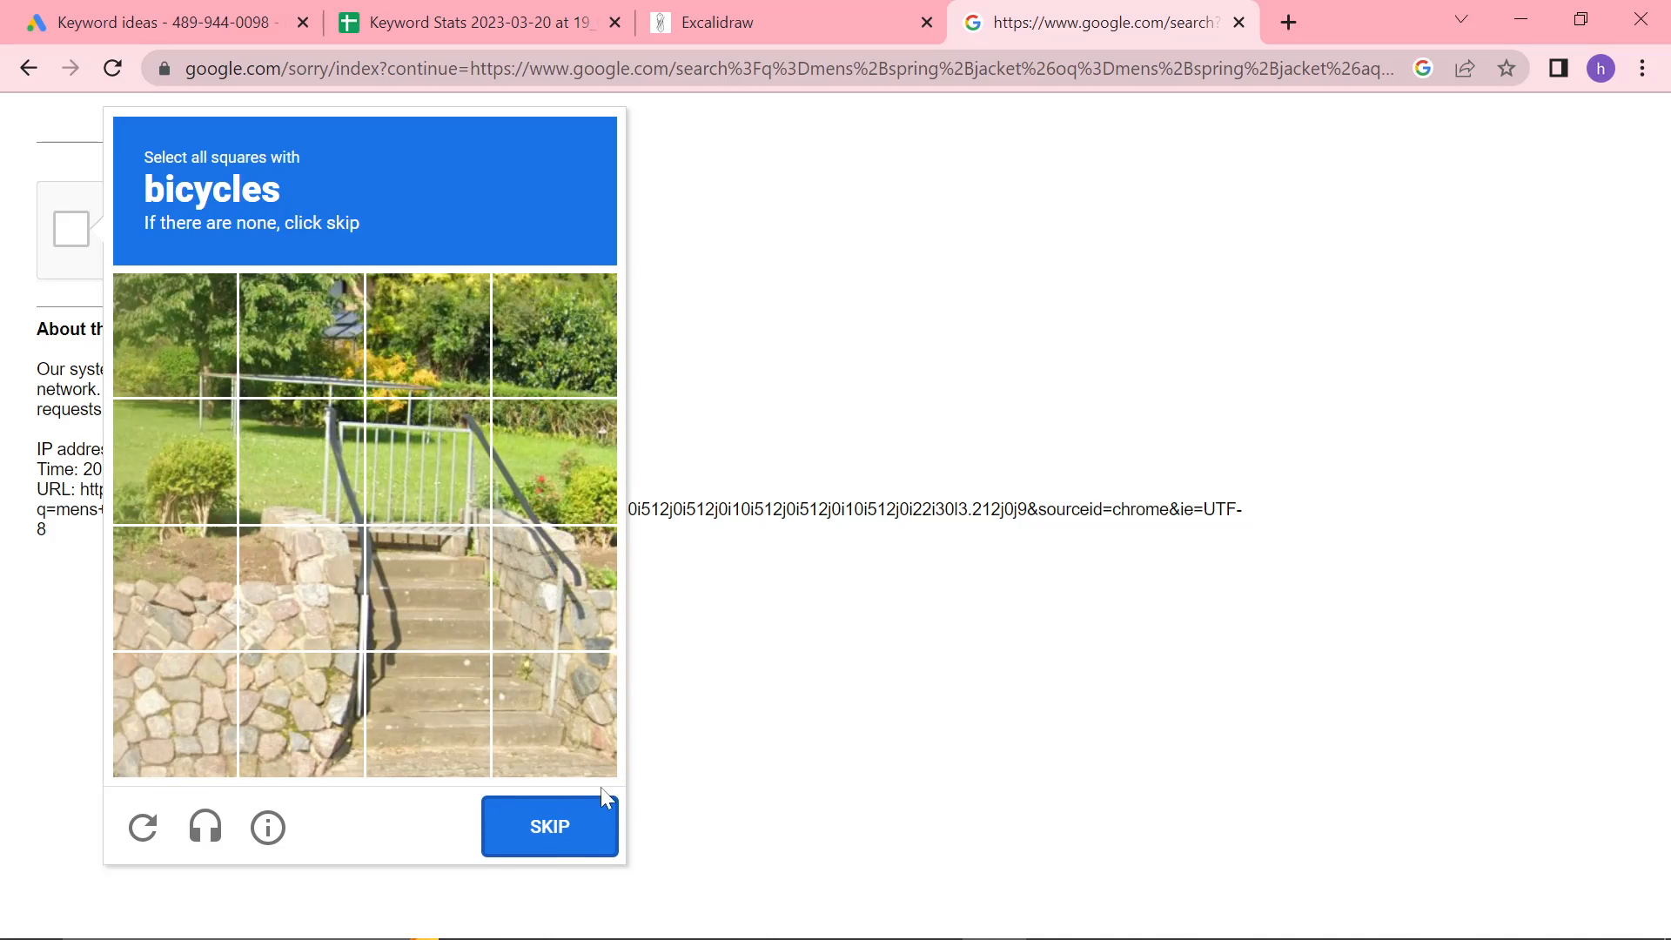
click(550, 826)
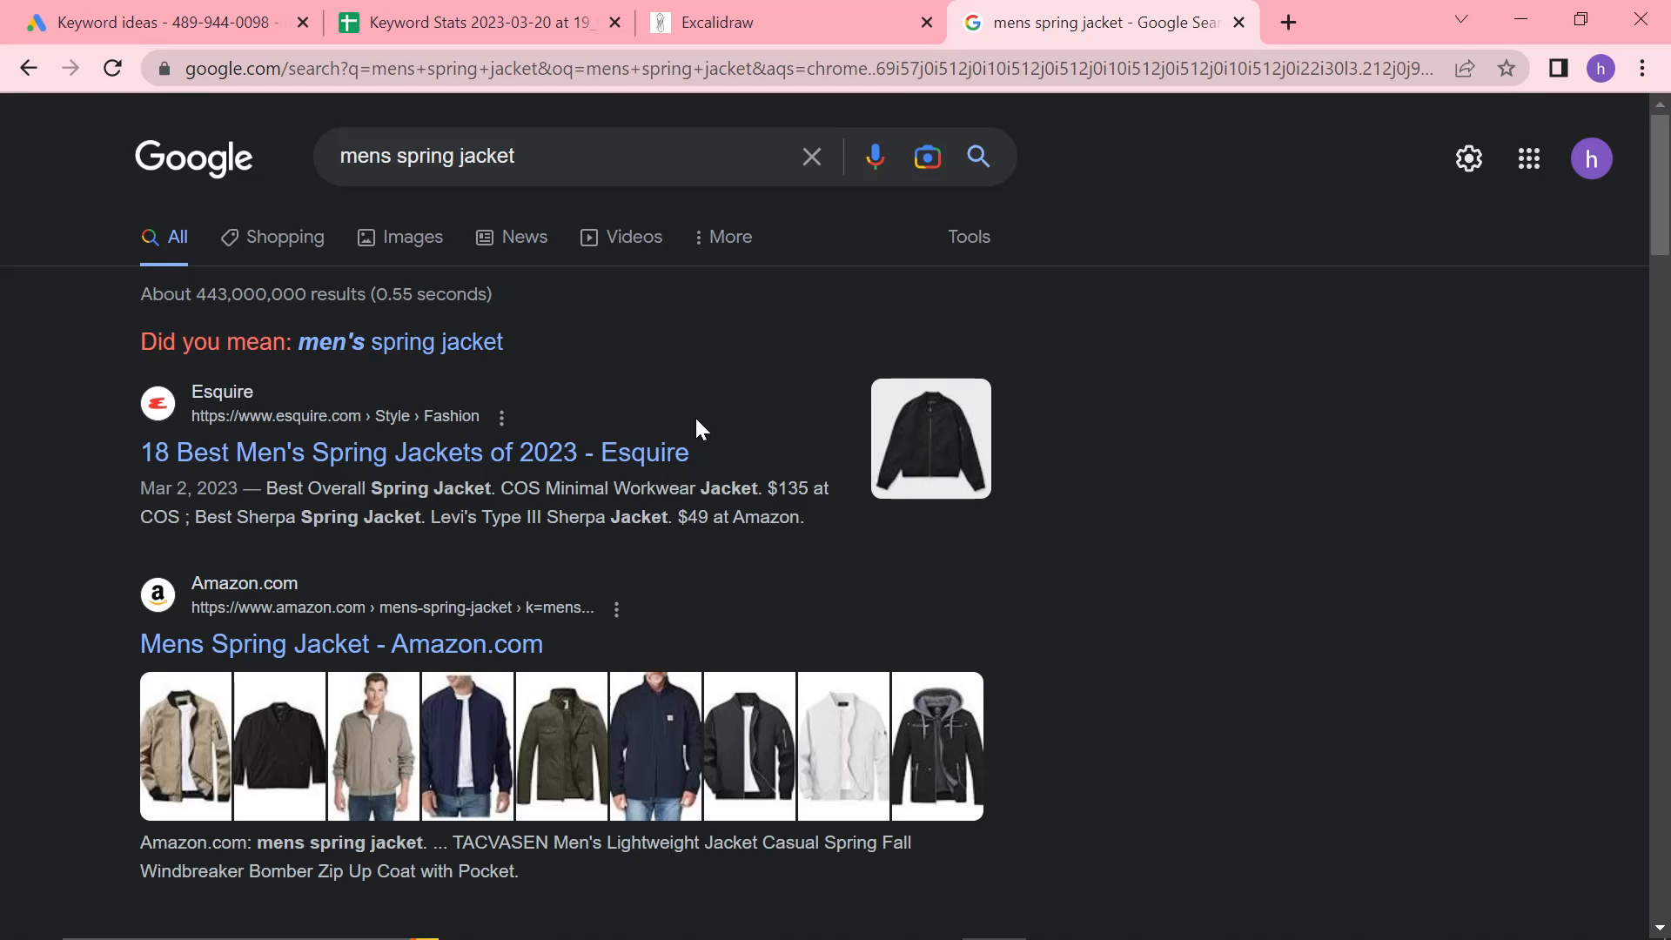
Browse the mens spring jacket results (Esquire, Amazon, related searches), then bring up Excalidraw
text(2men)
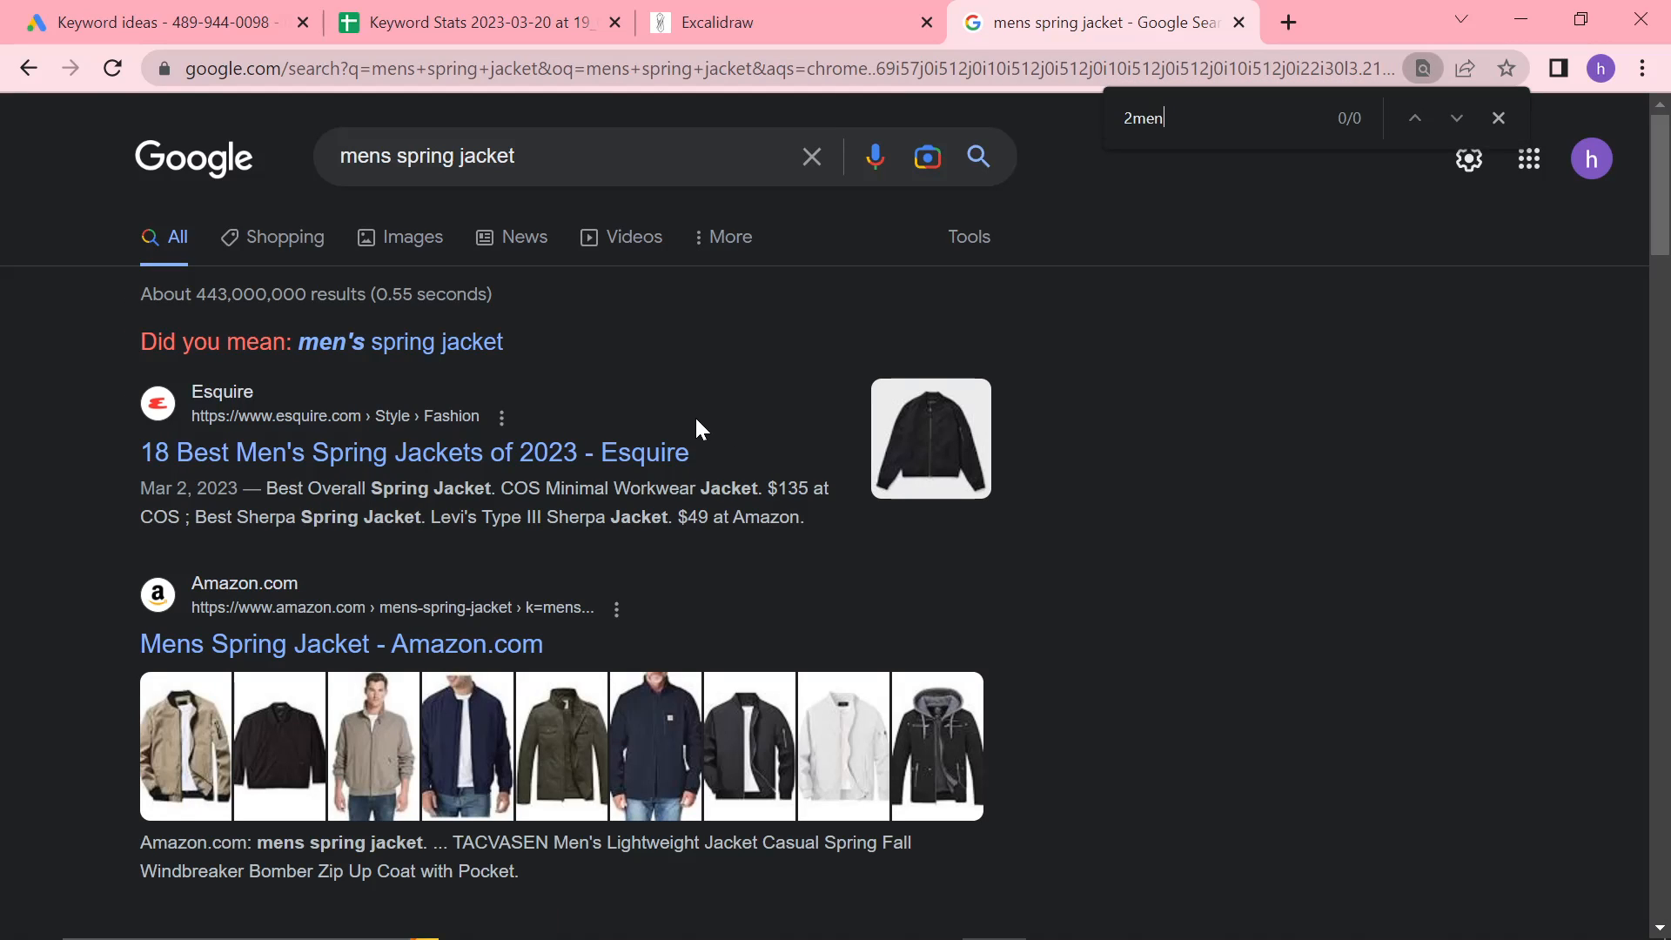
scroll(down, 3)
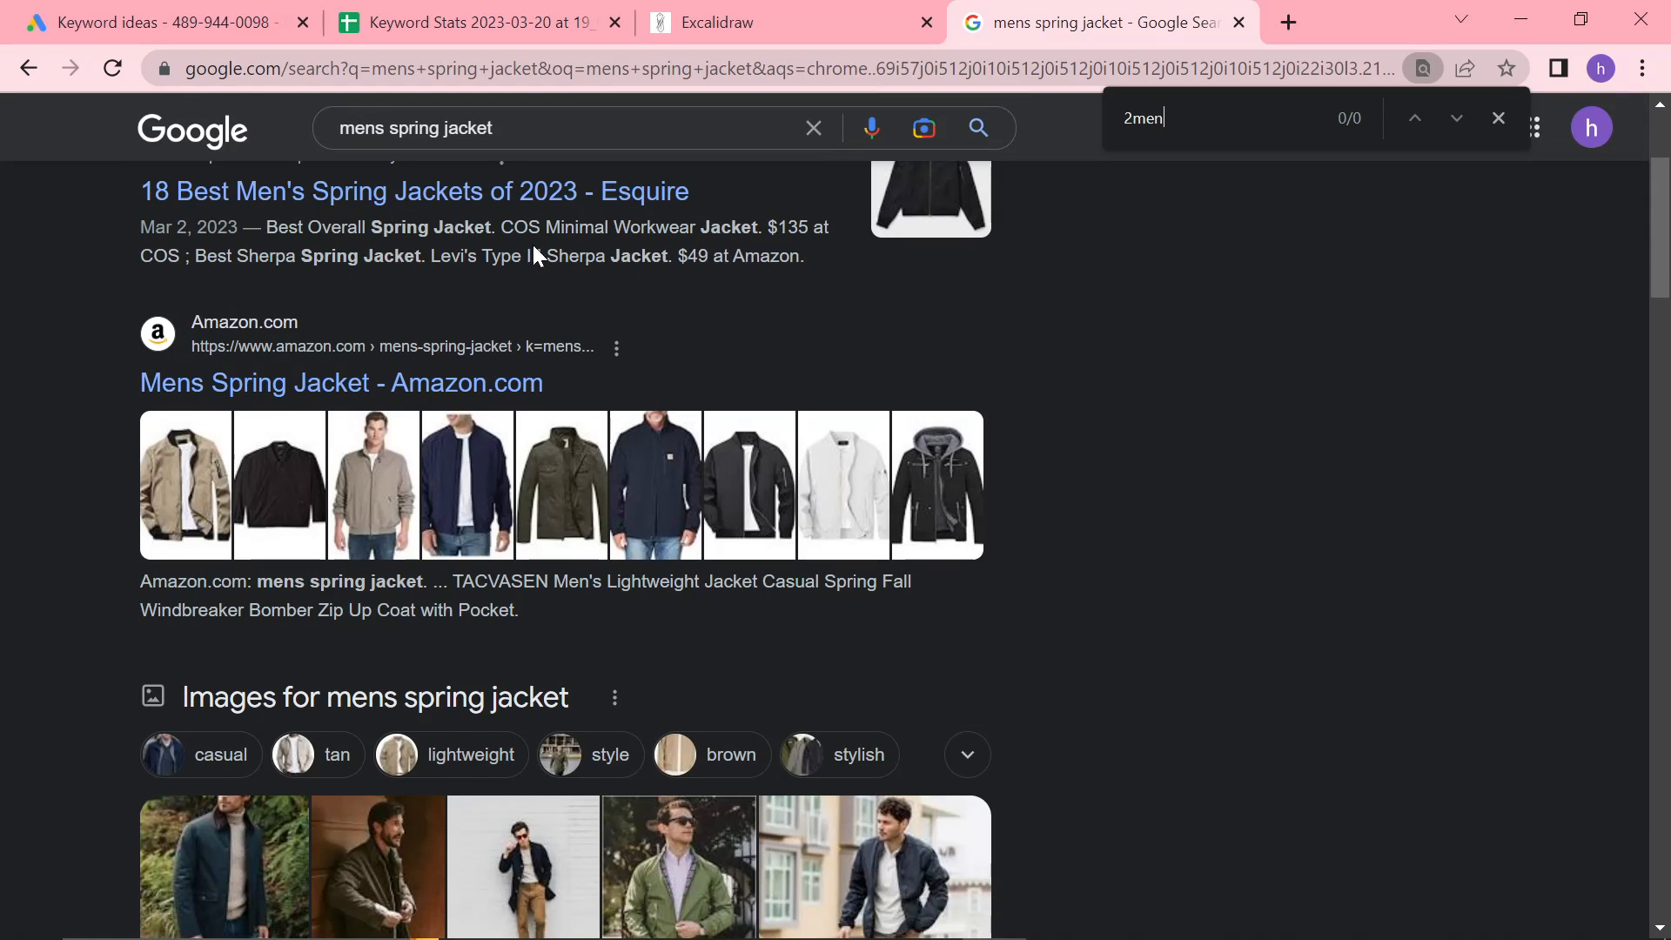
scroll(down, 3)
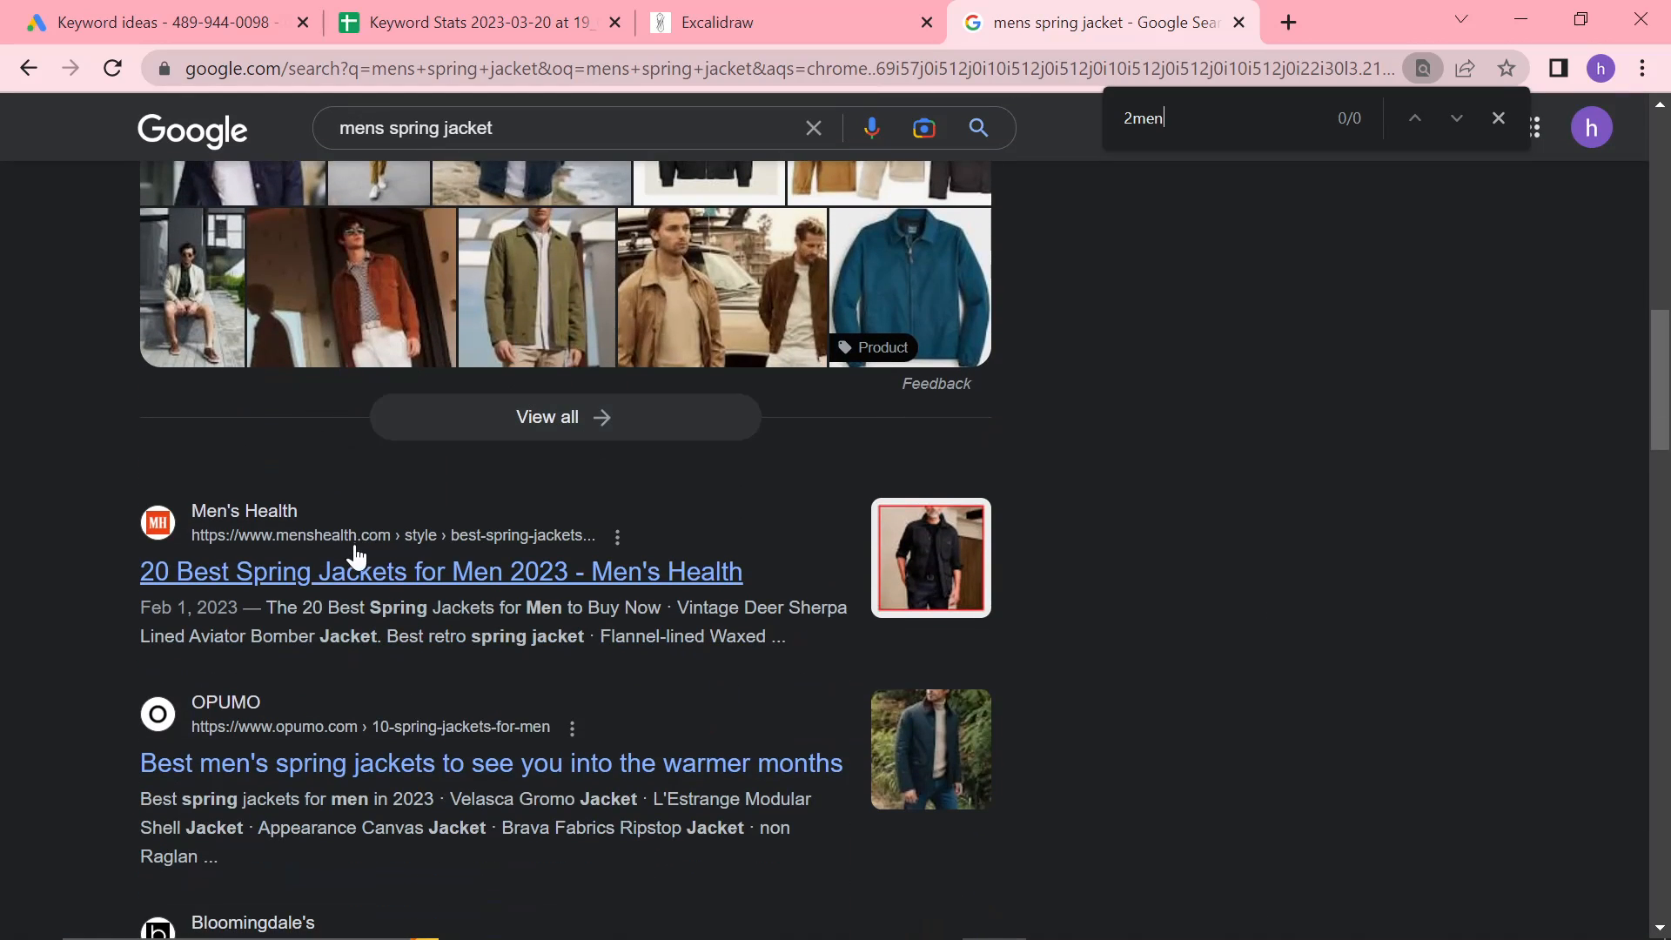
scroll(down, 3)
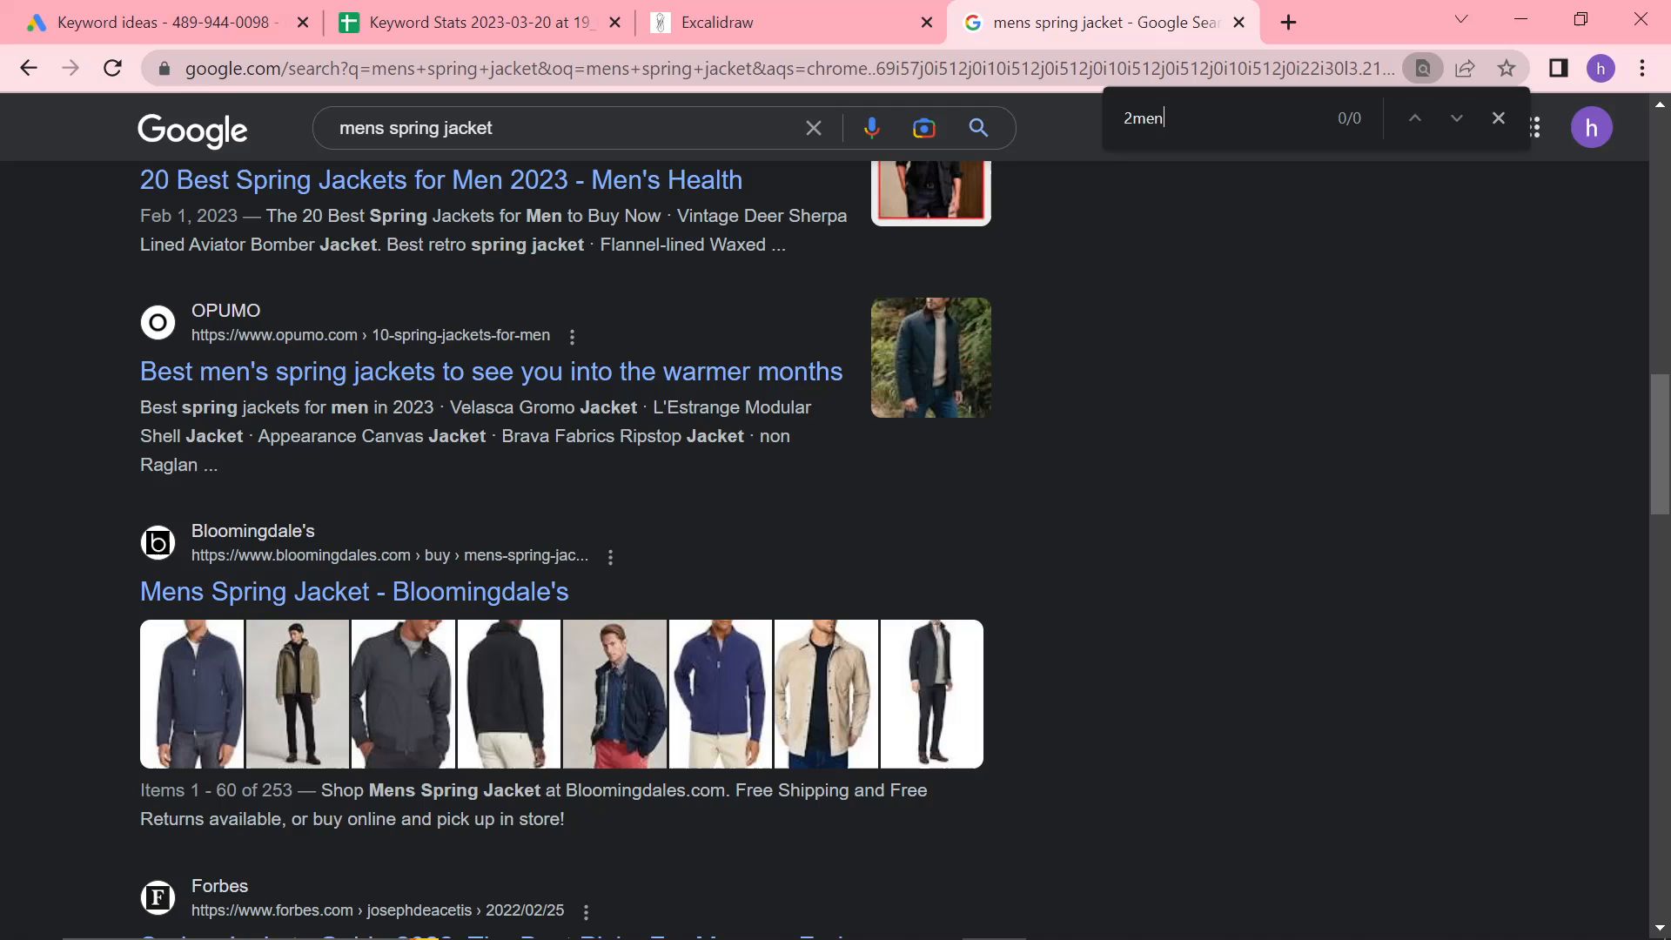
scroll(down, 3)
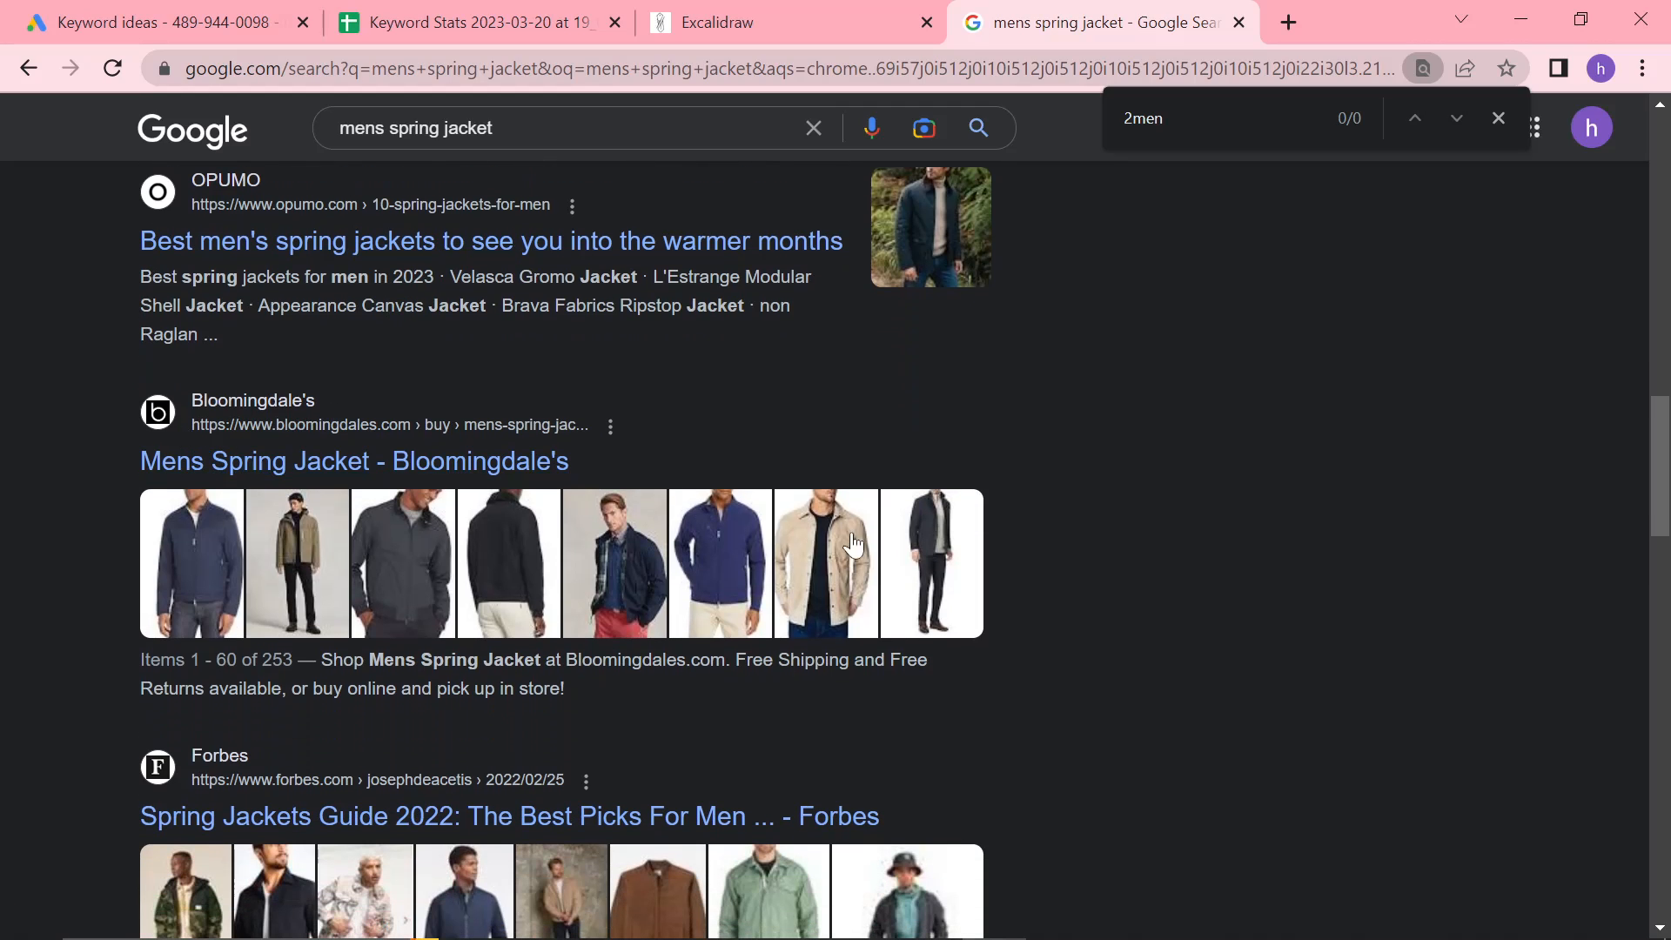
scroll(down, 3)
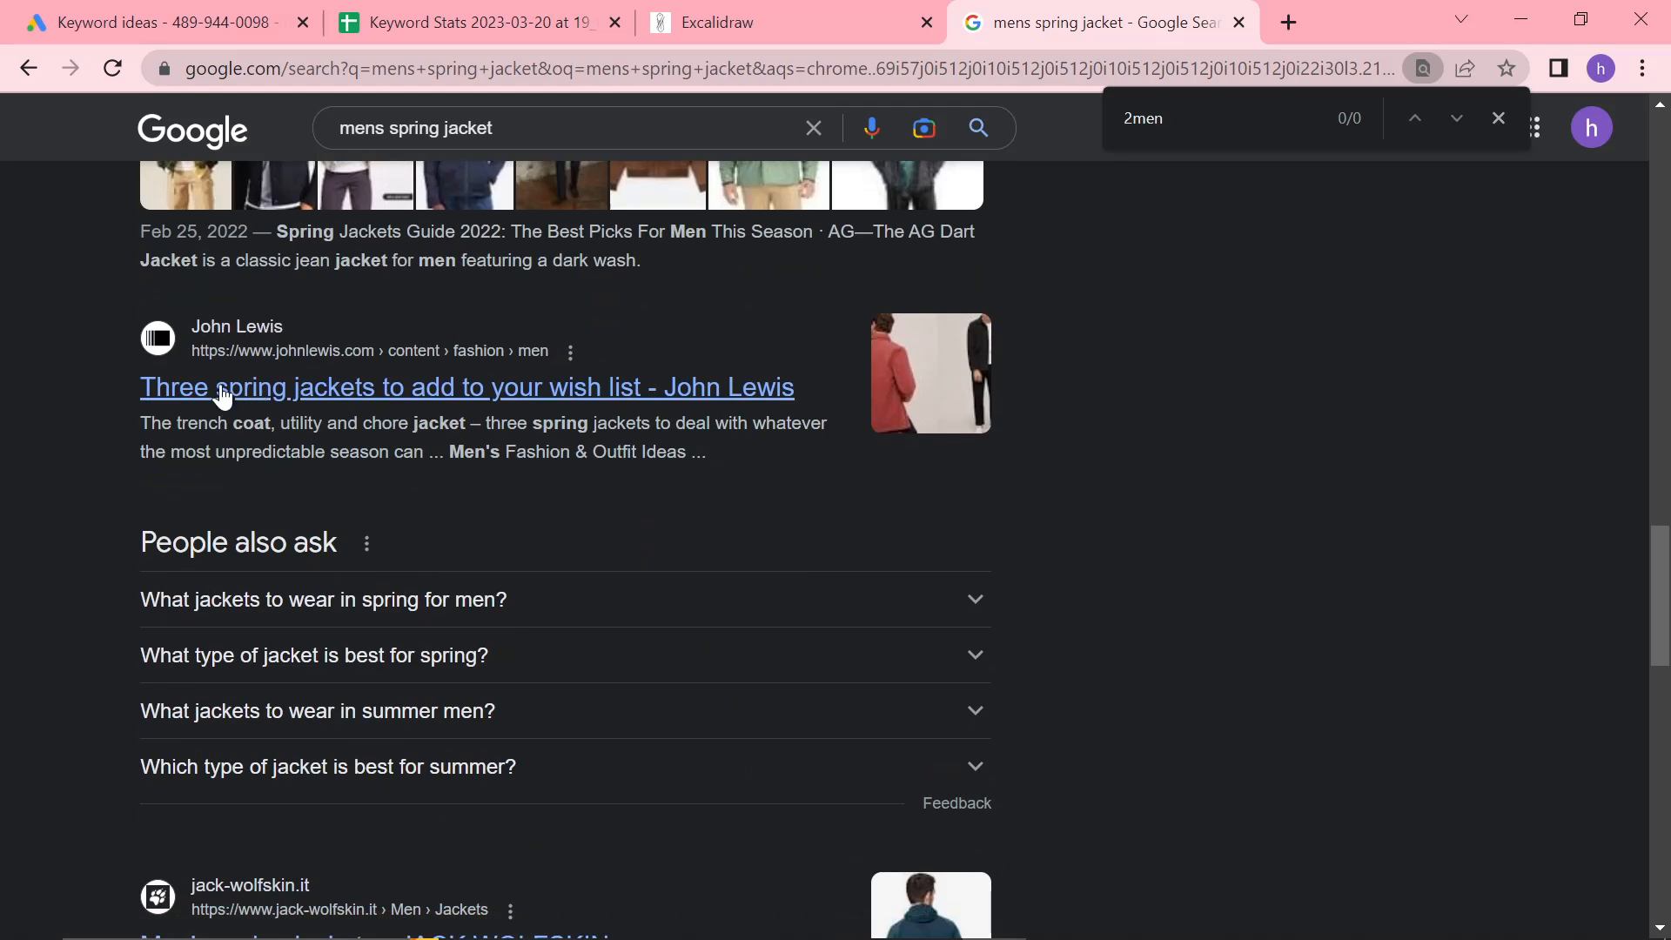
scroll(down, 3)
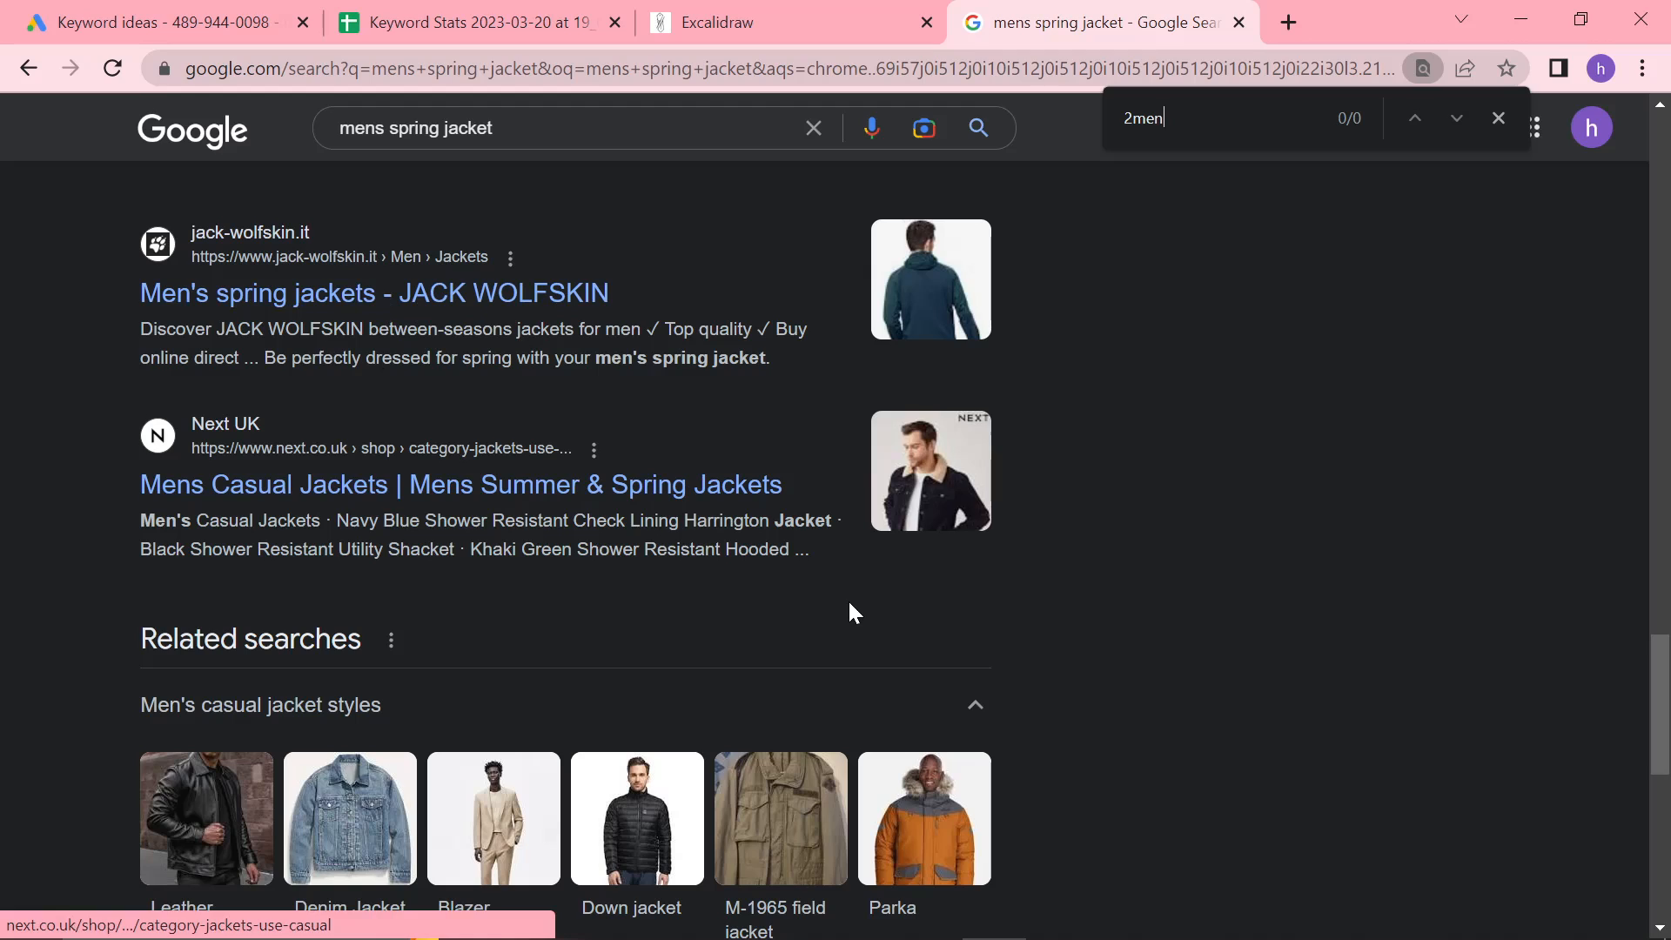
mouse_move(922, 437)
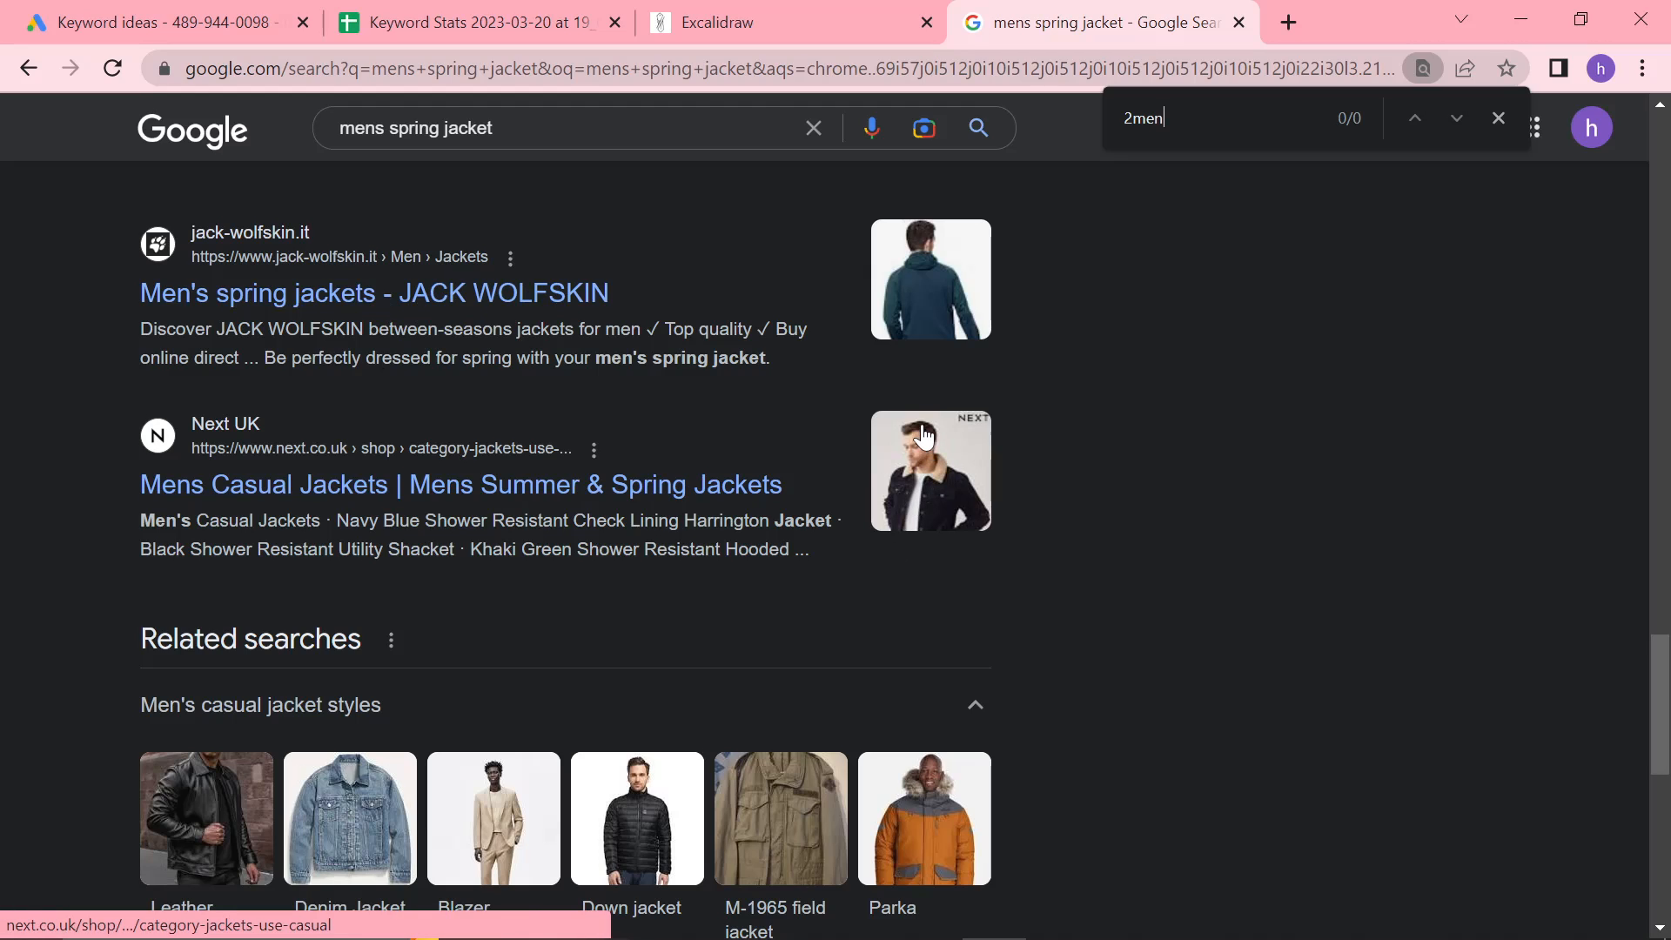
scroll(down, 3)
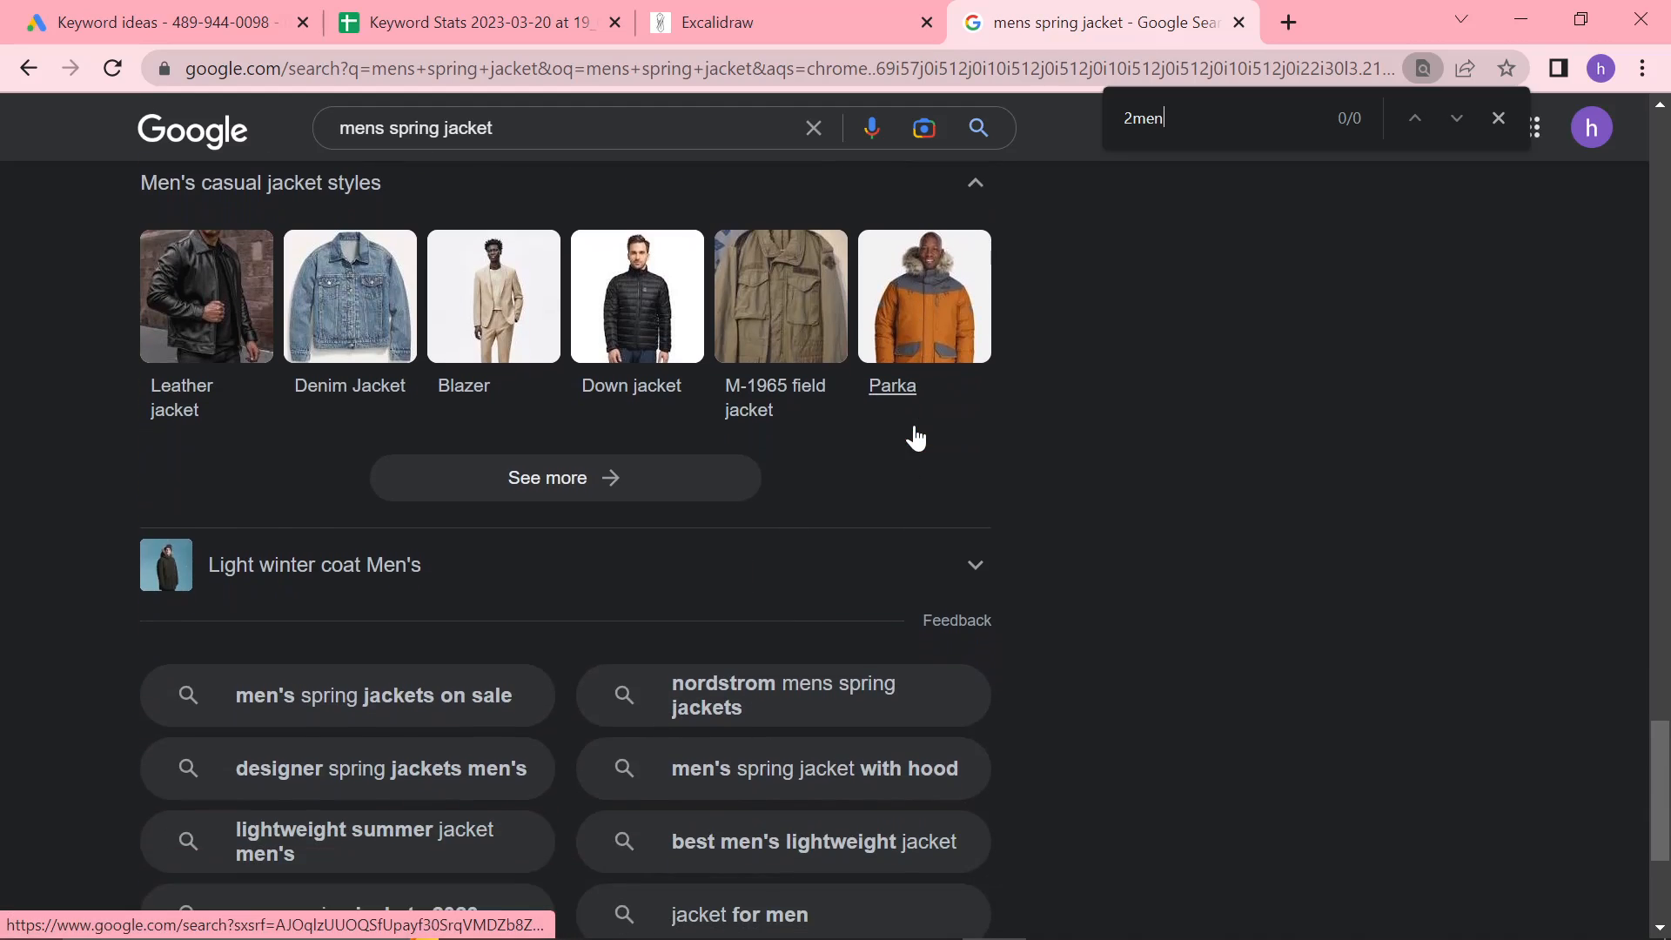
scroll(down, 3)
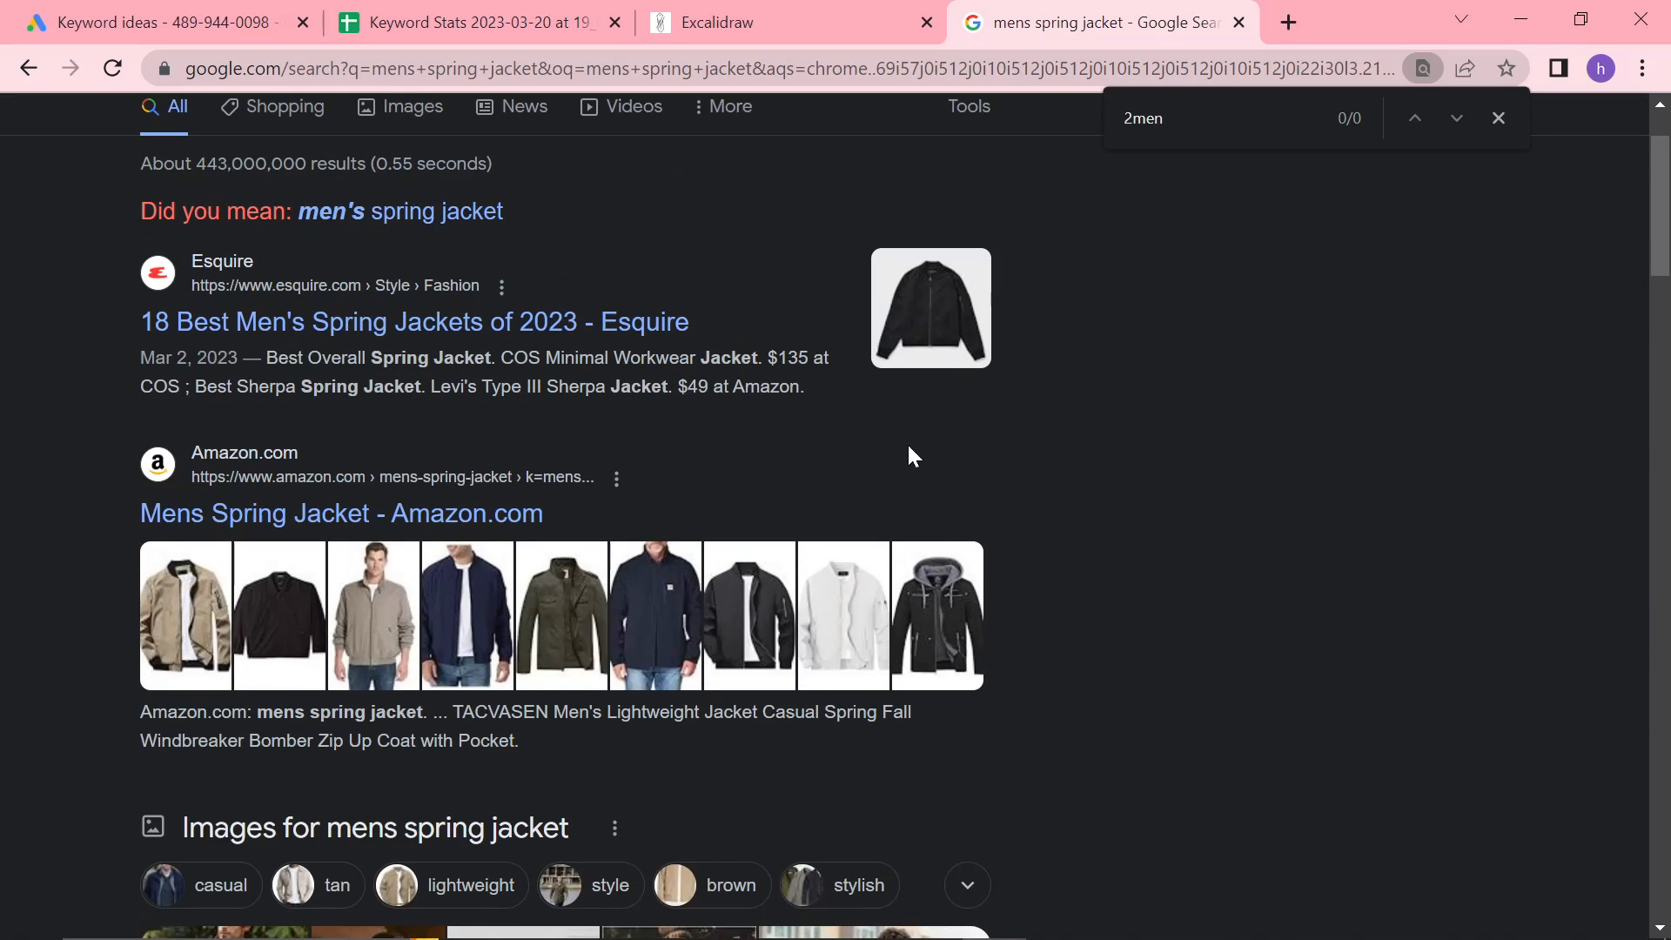
mouse_move(903, 472)
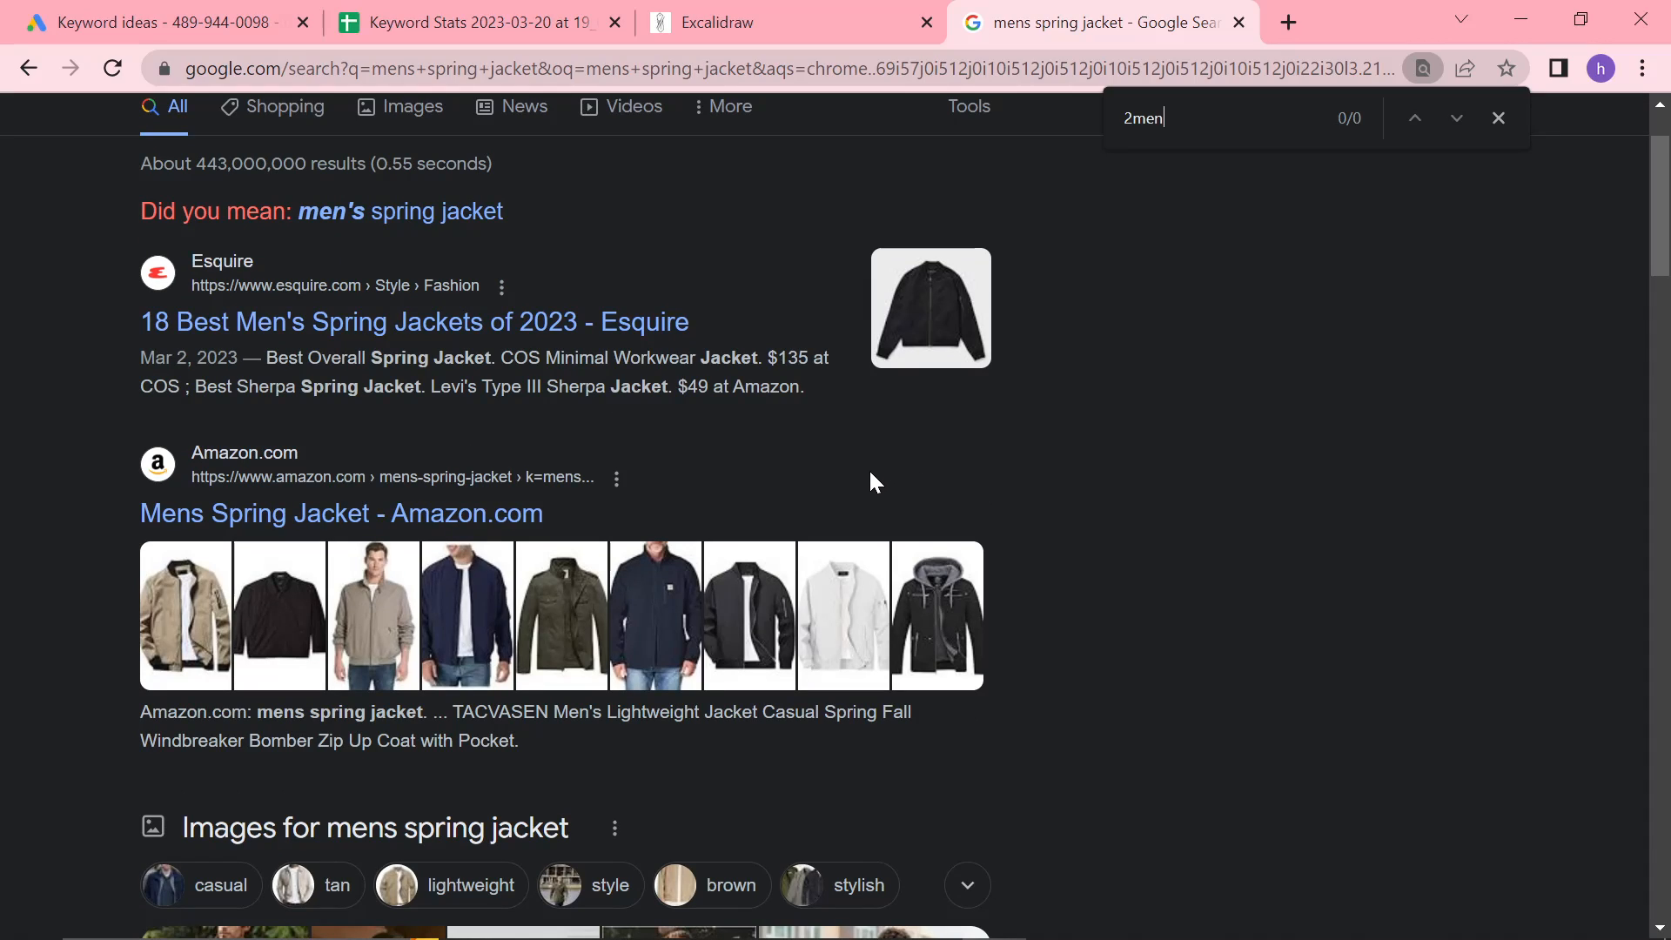
mouse_move(869, 474)
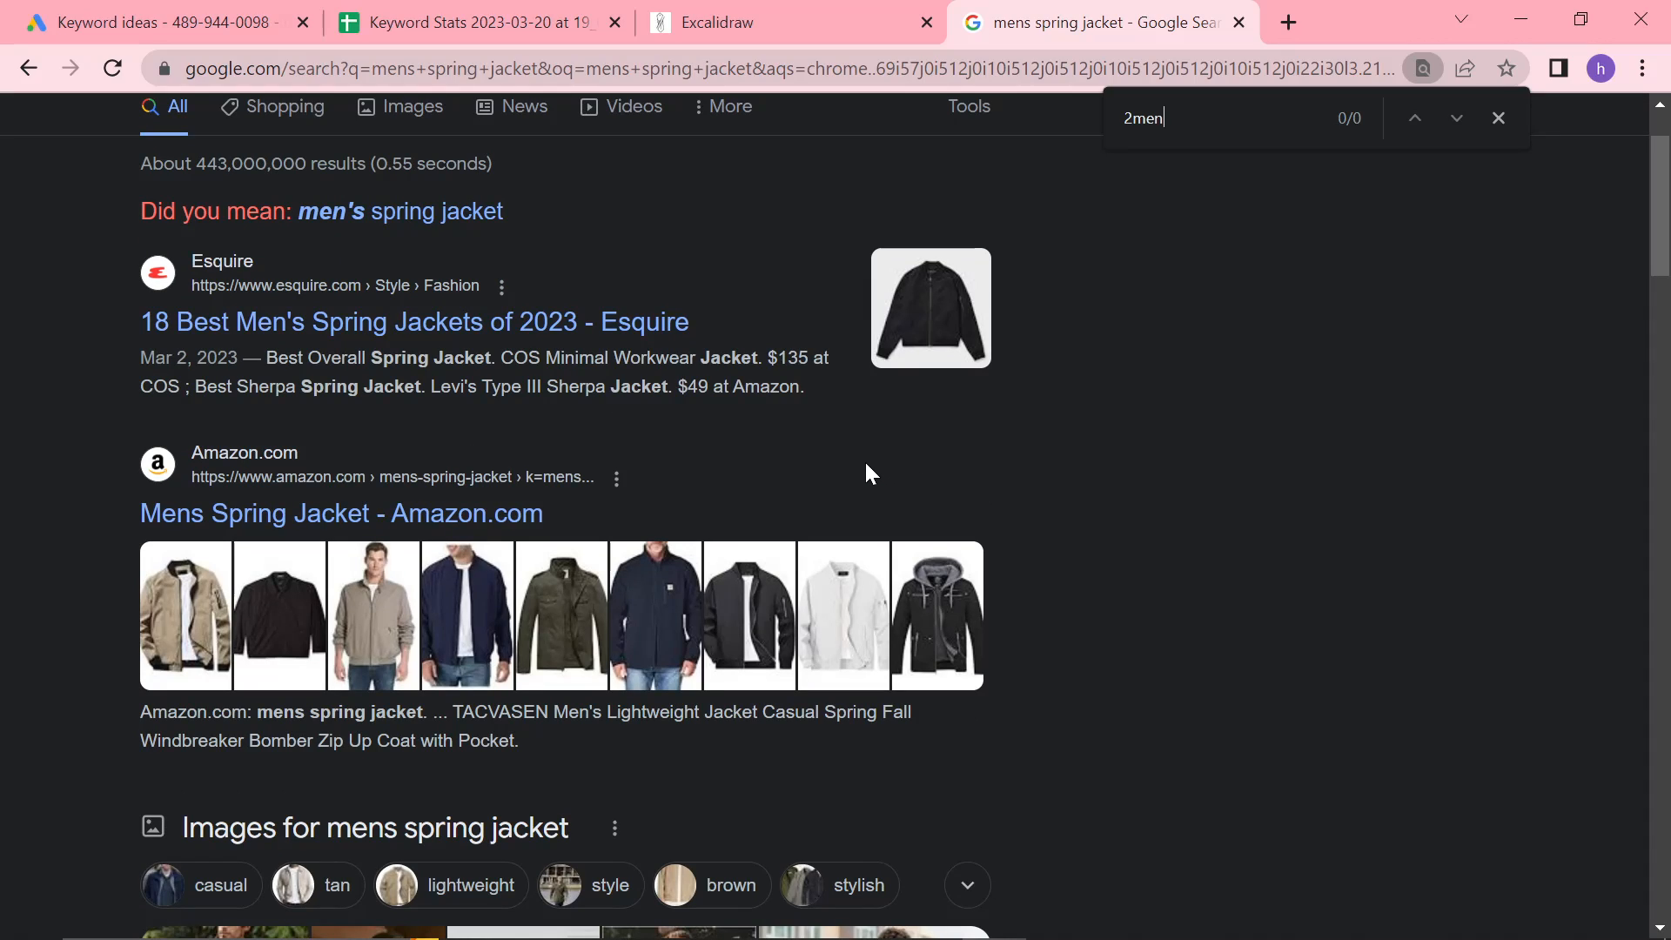
click(704, 22)
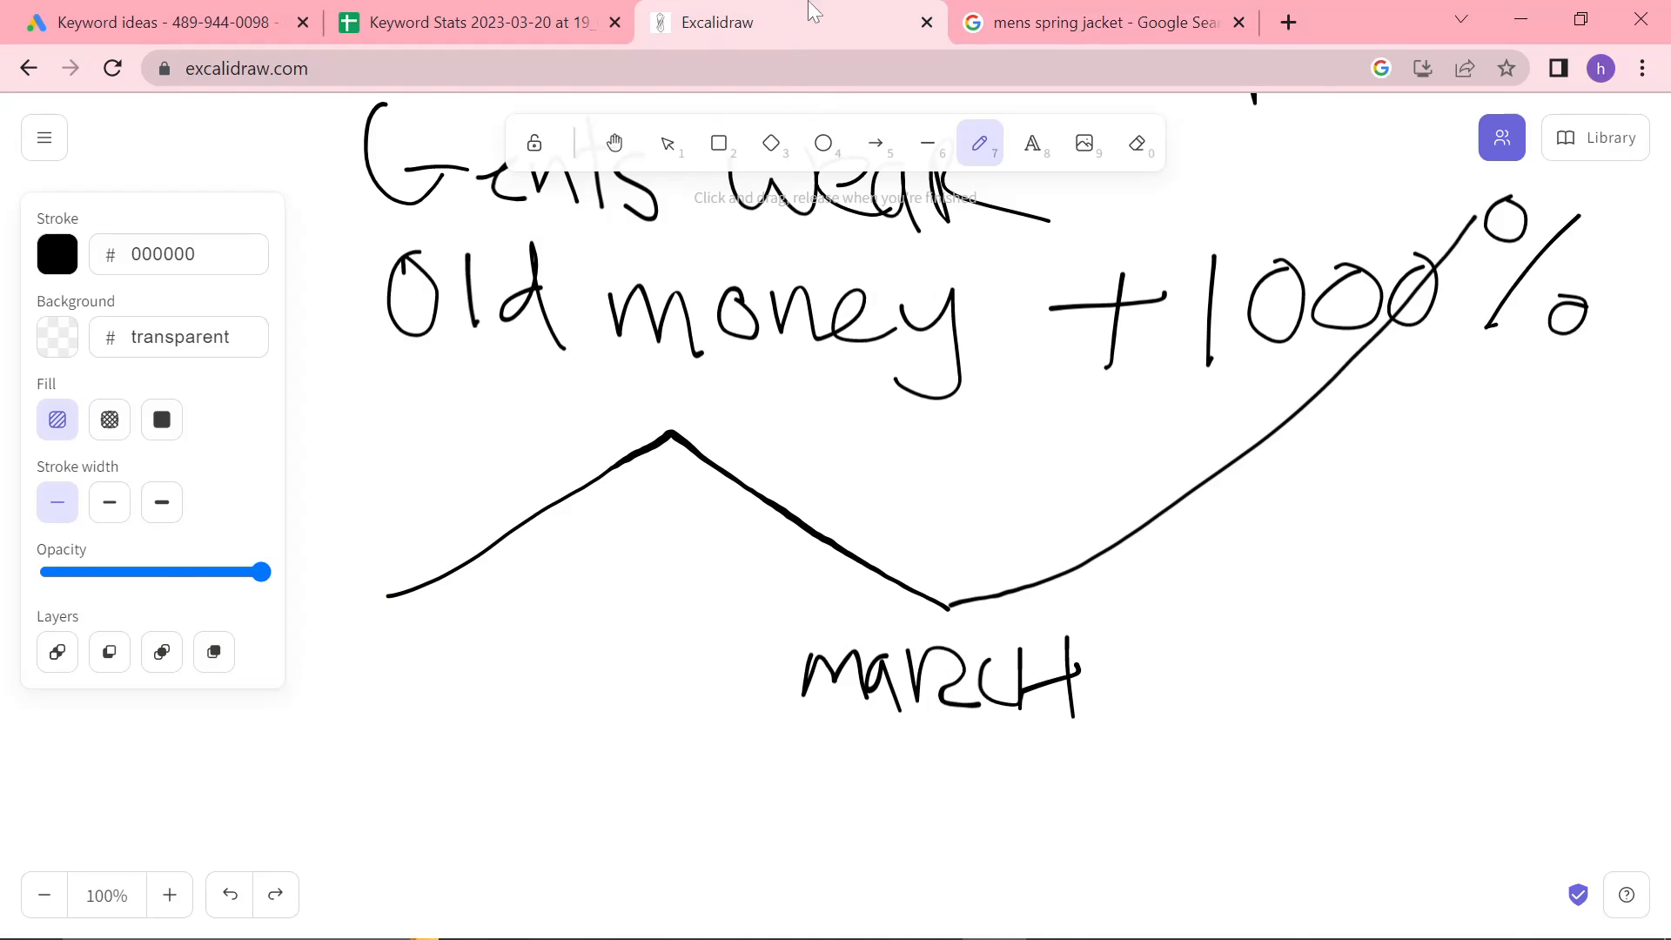
Leave the Old money sketch for the mens spring jacket results, then the keyword ideas
click(1097, 20)
text(2men)
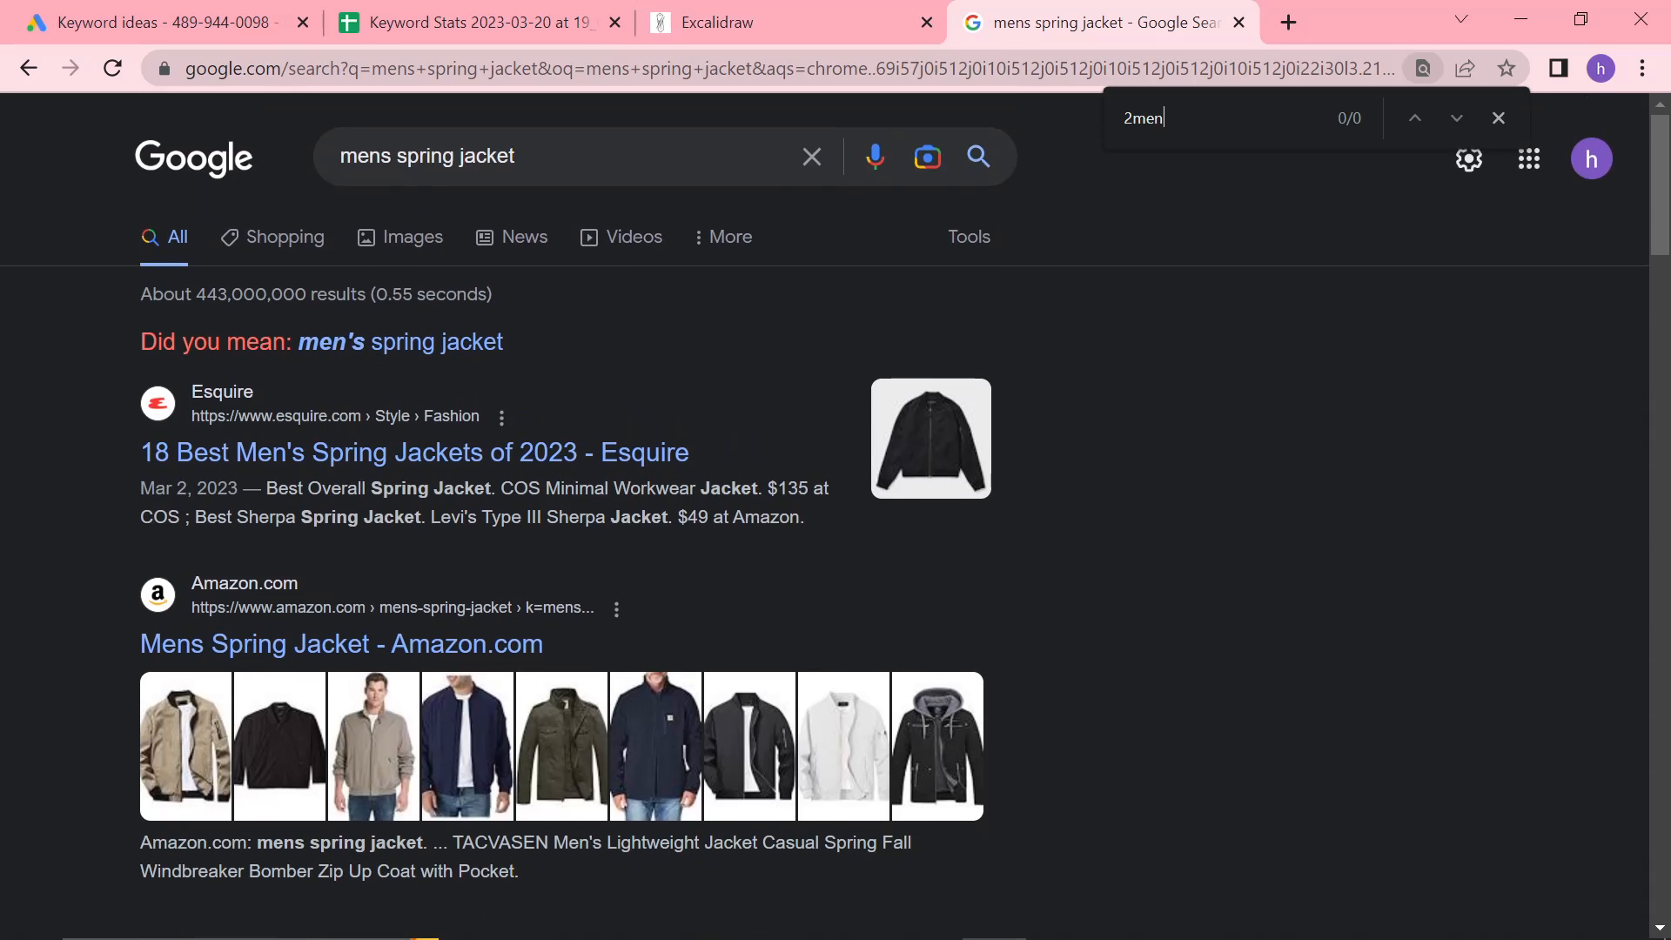
click(160, 21)
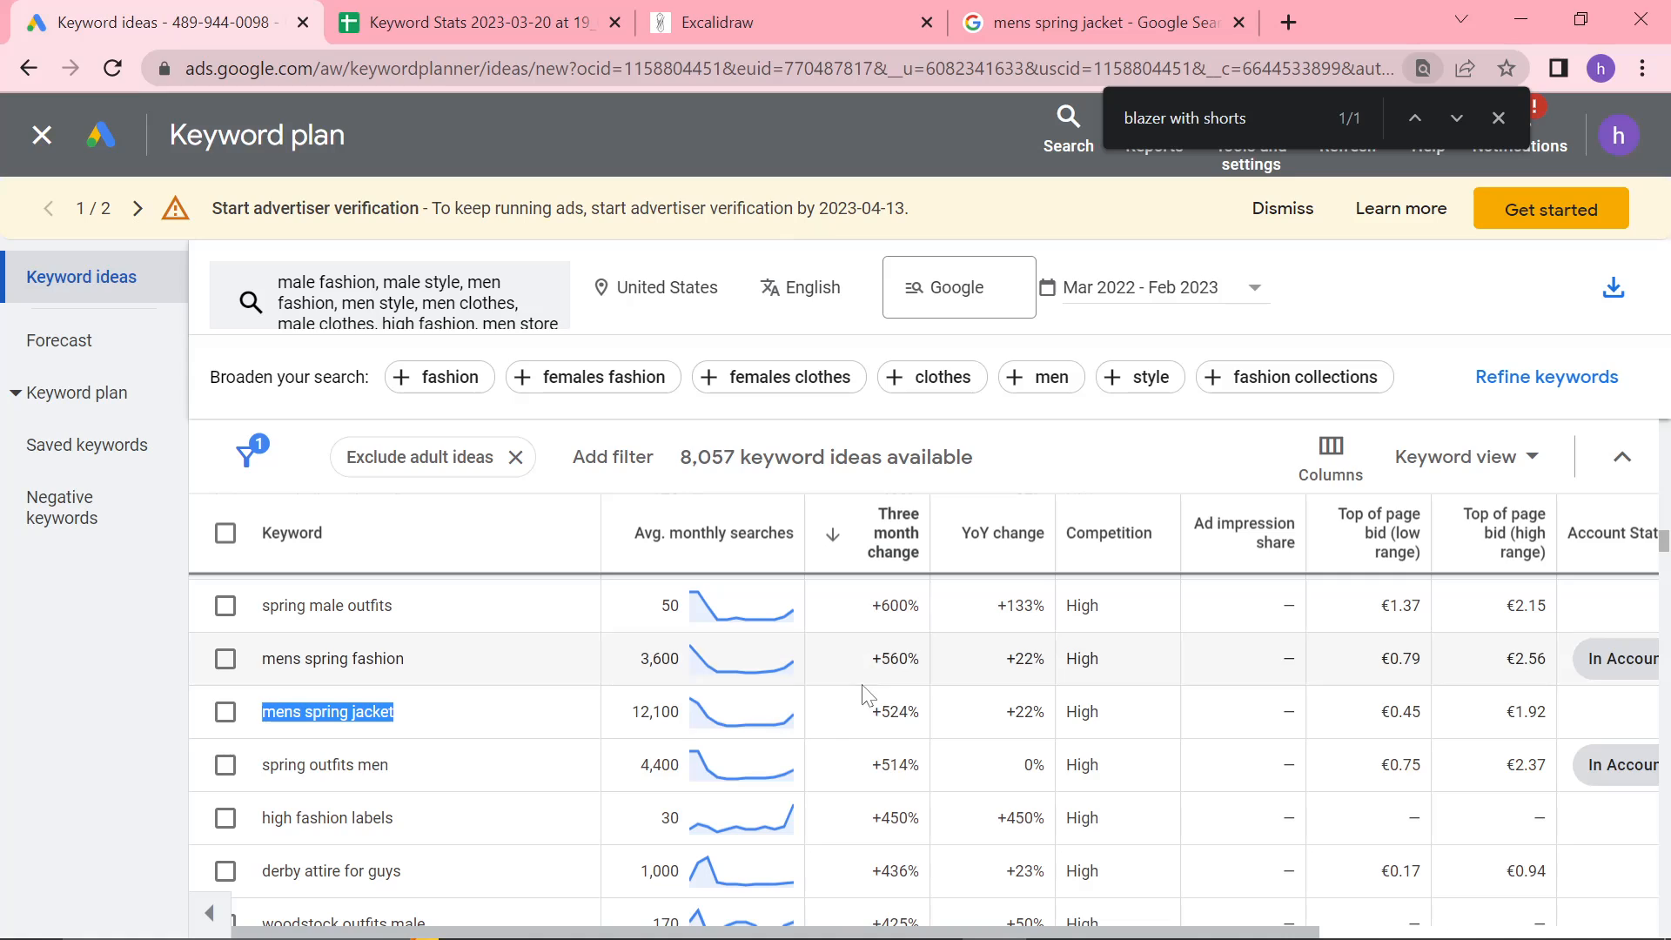
Review the mens spring jacket row: 12,100 searches, +22% yearly, high competition, €0.45–€1.92 bids
scroll(down, 3)
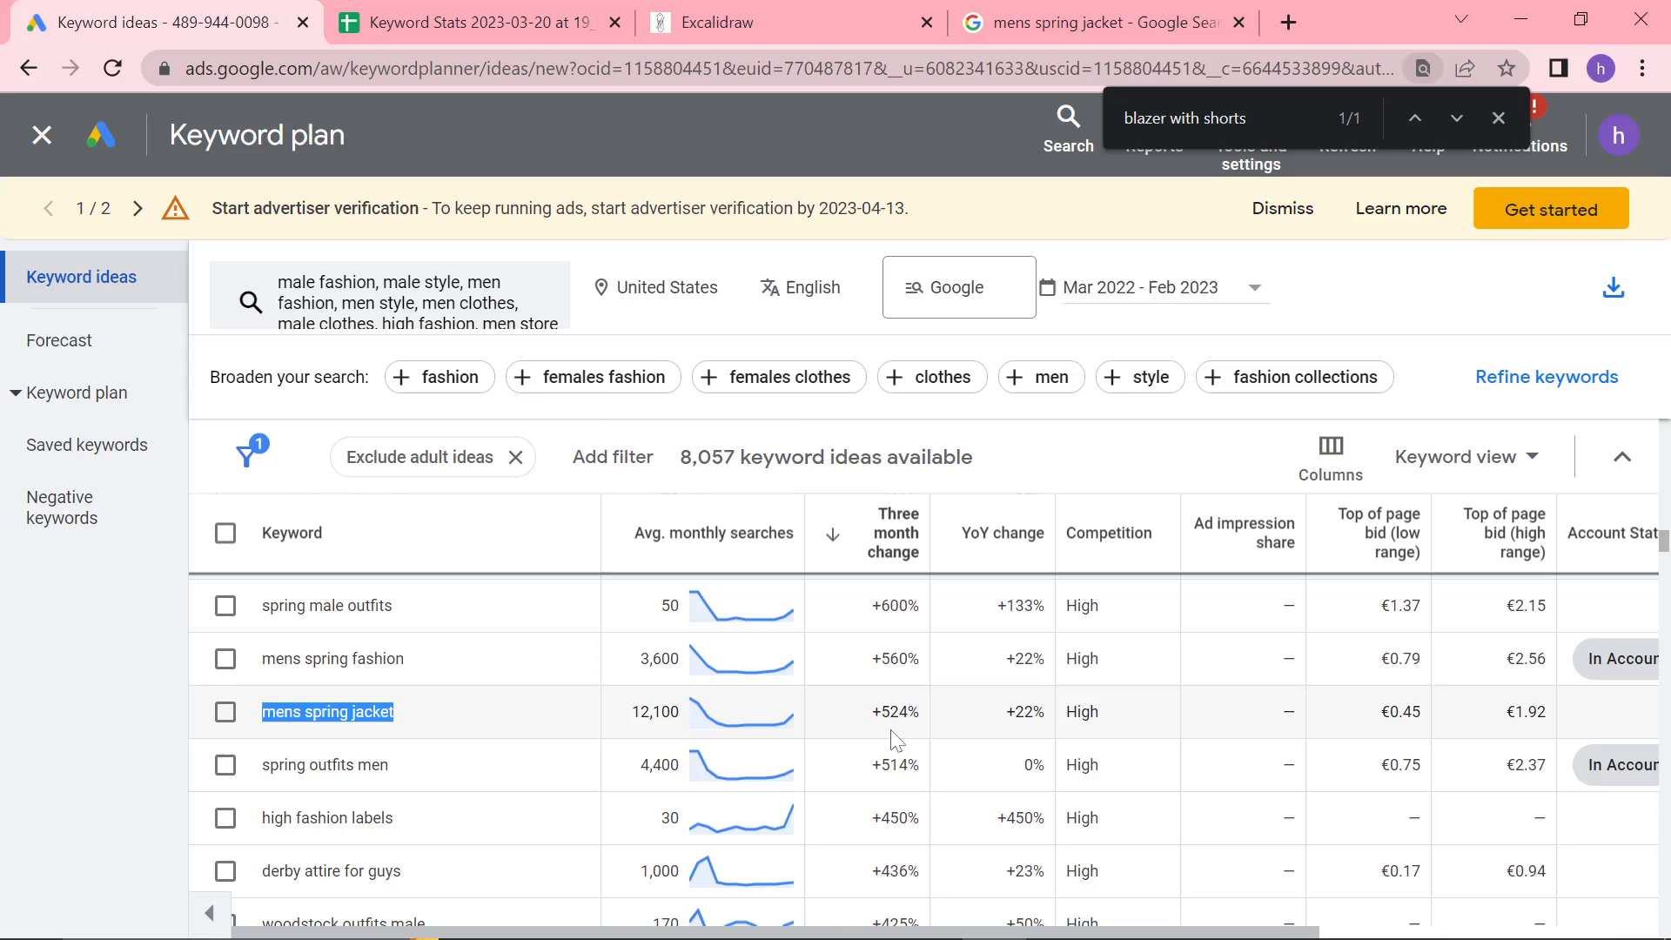
mouse_move(815, 775)
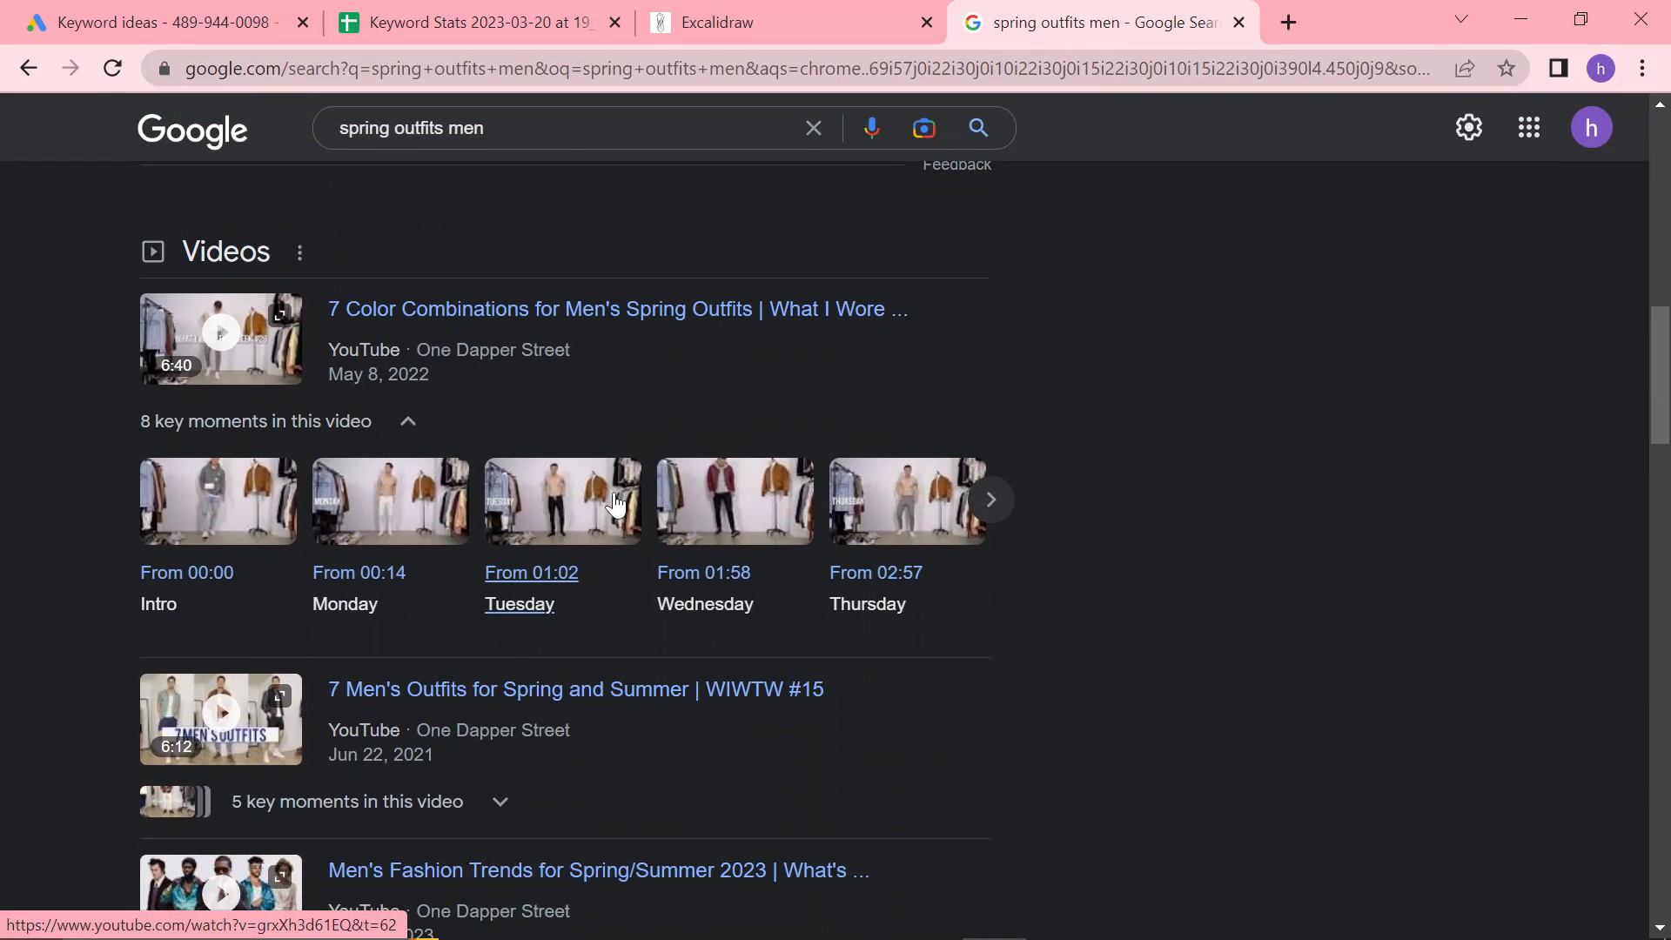
Scroll the 'spring outfits men' results onto page 2, then return to Keyword Planner
scroll(down, 3)
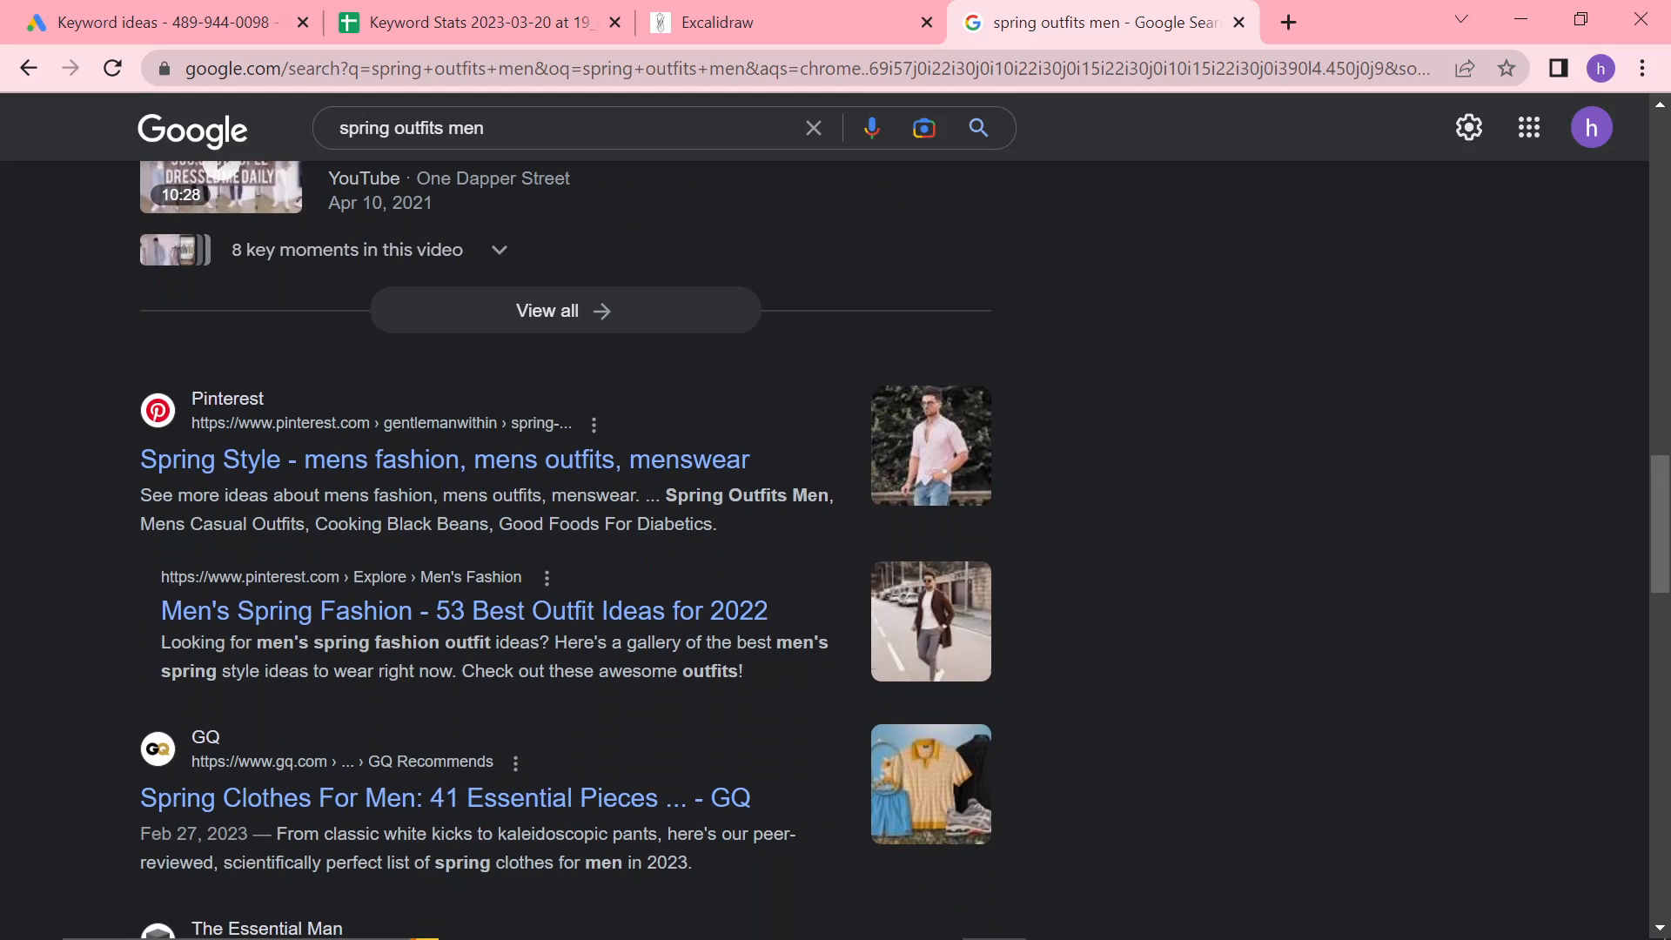
scroll(down, 3)
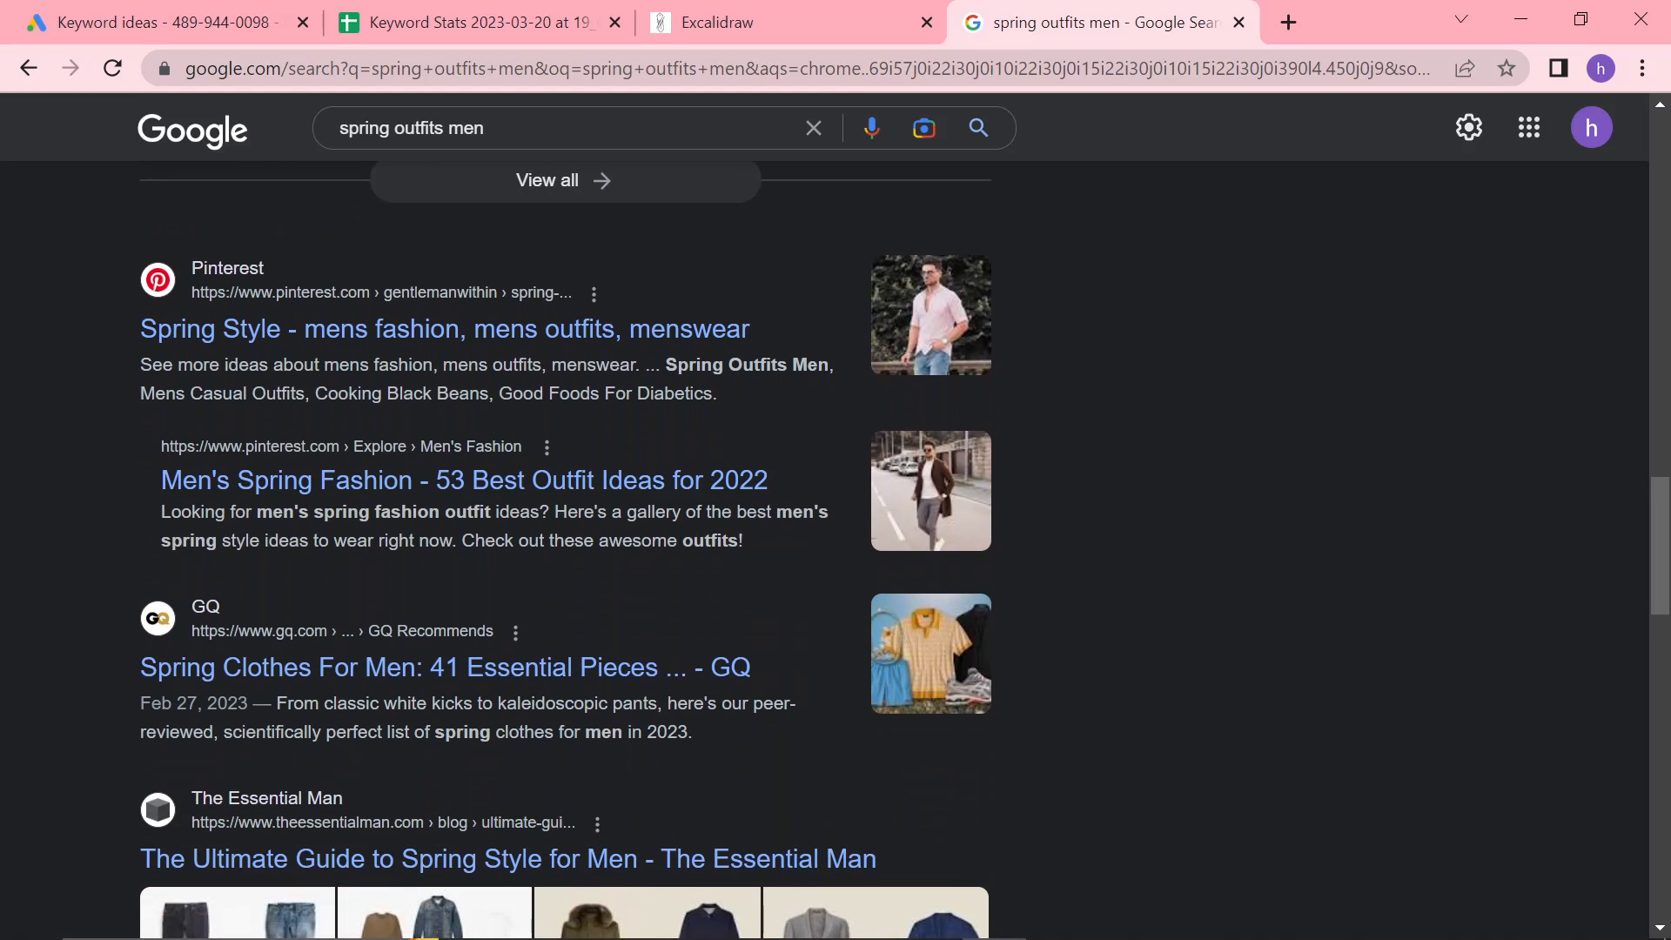
scroll(down, 3)
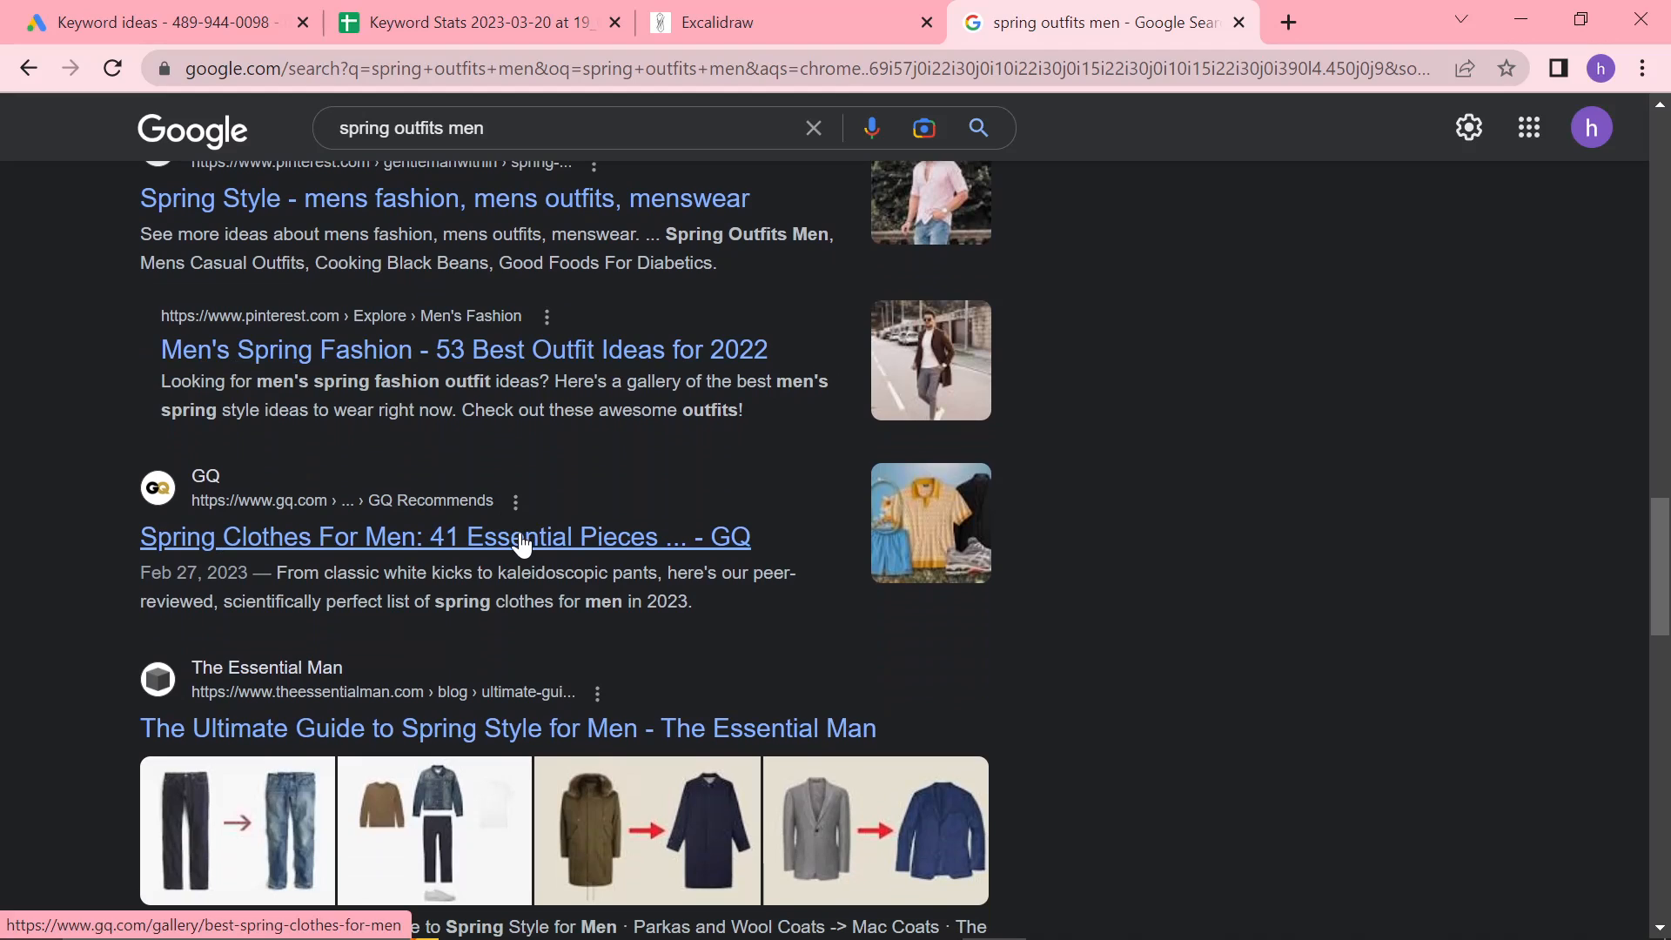
scroll(down, 3)
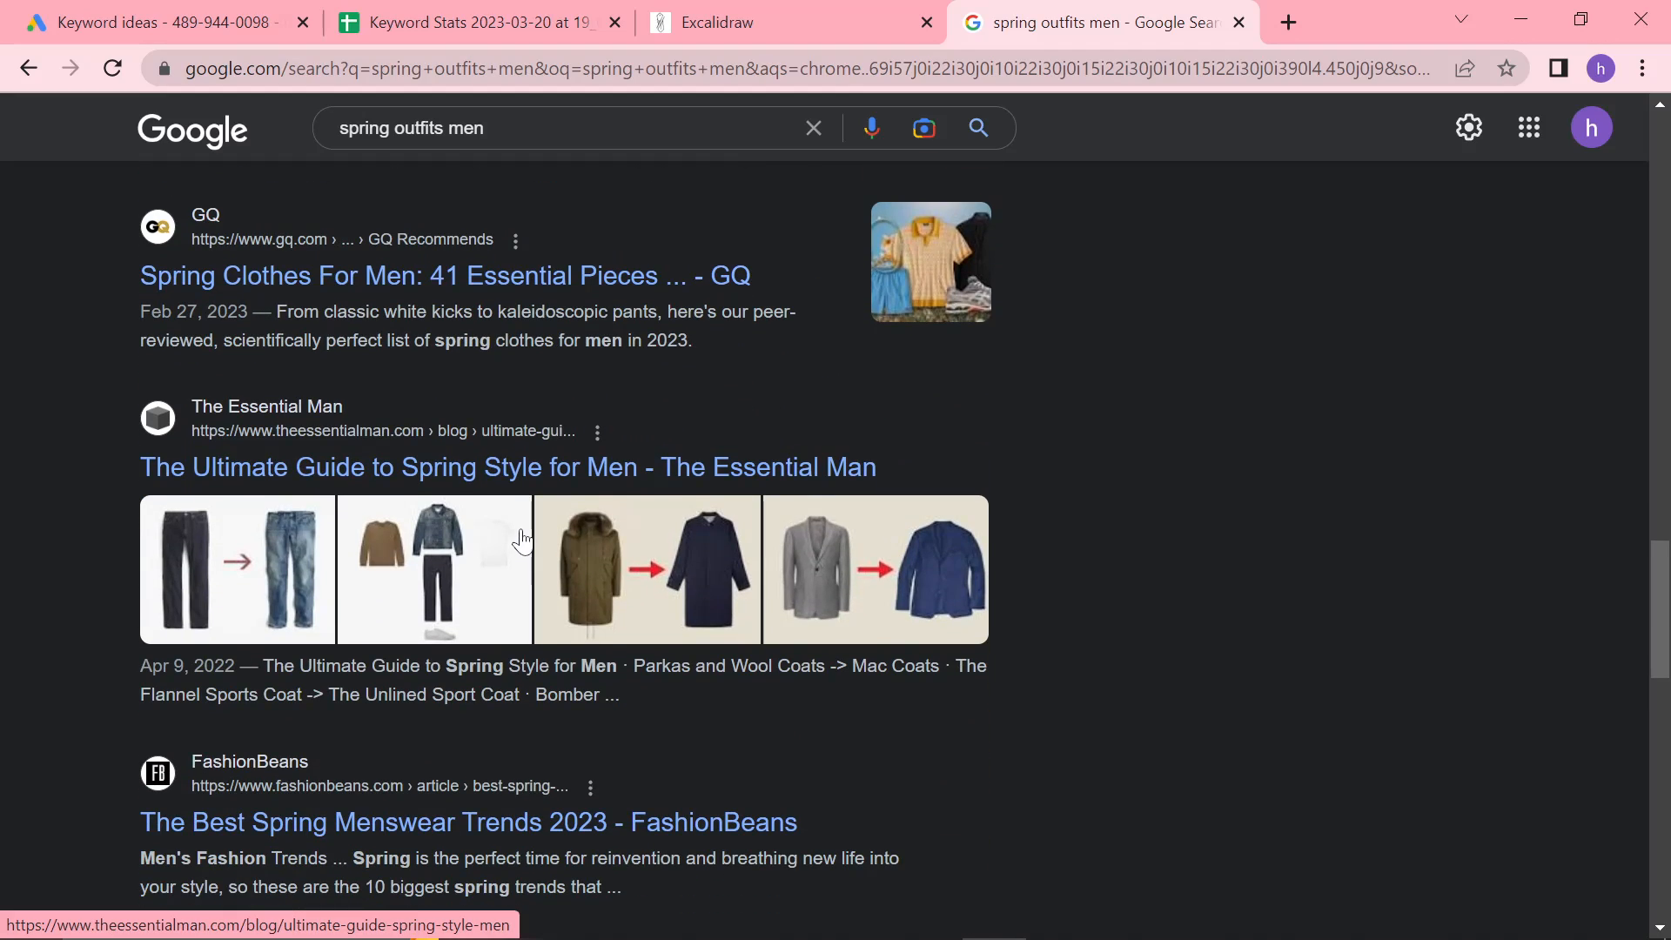
scroll(down, 3)
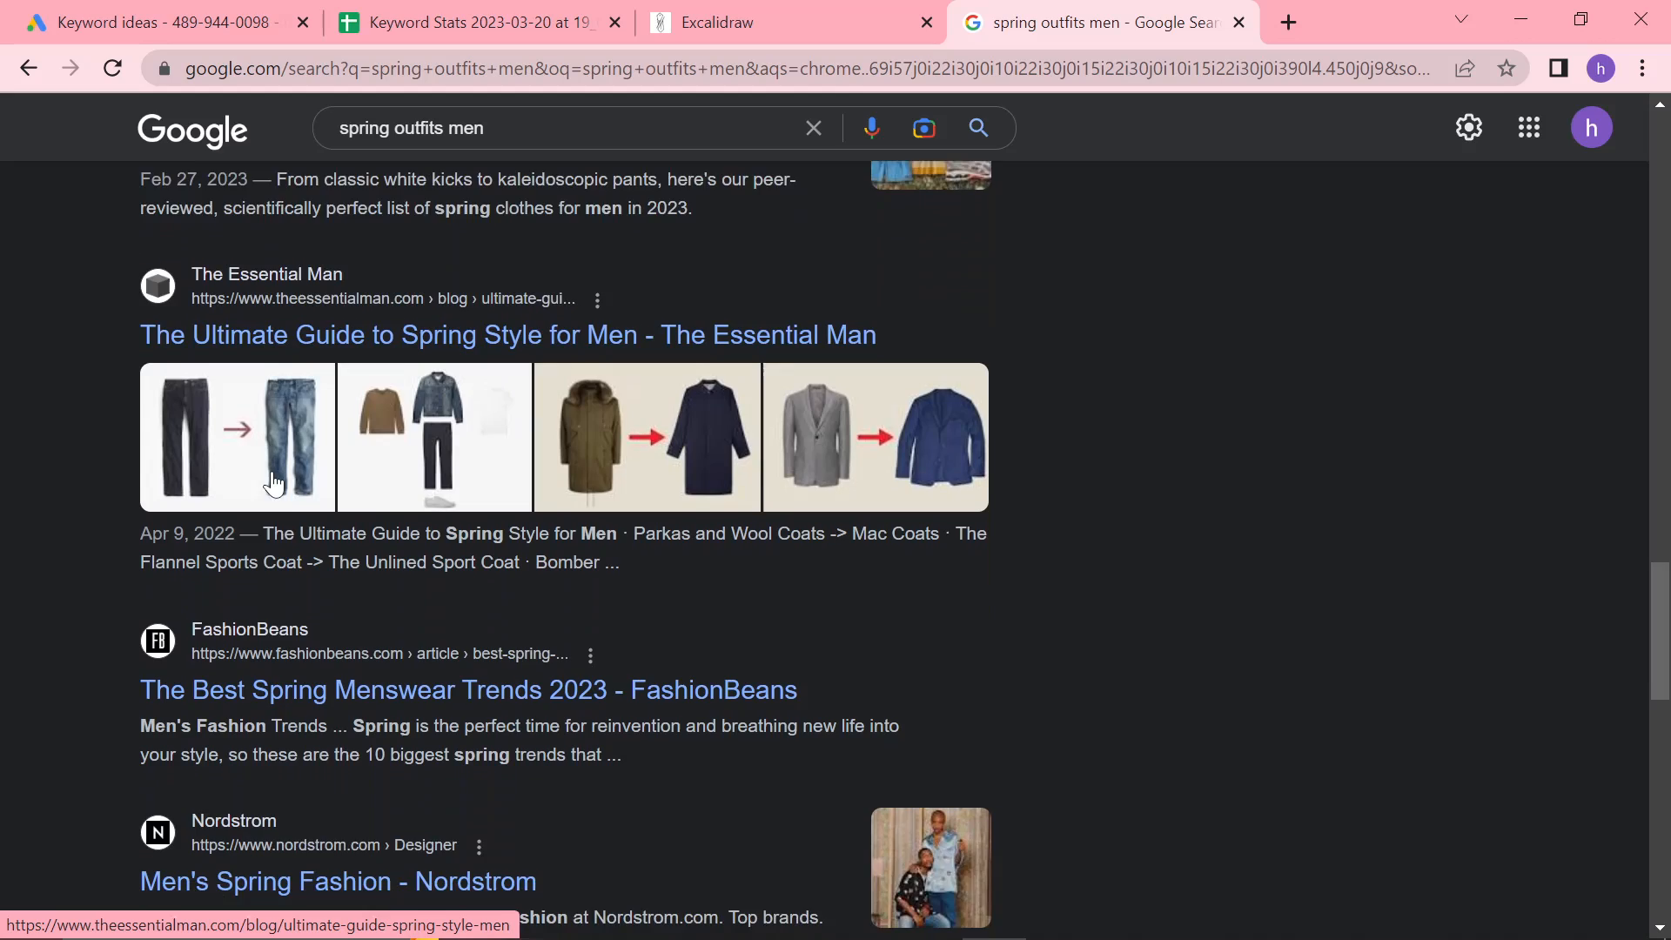
scroll(down, 3)
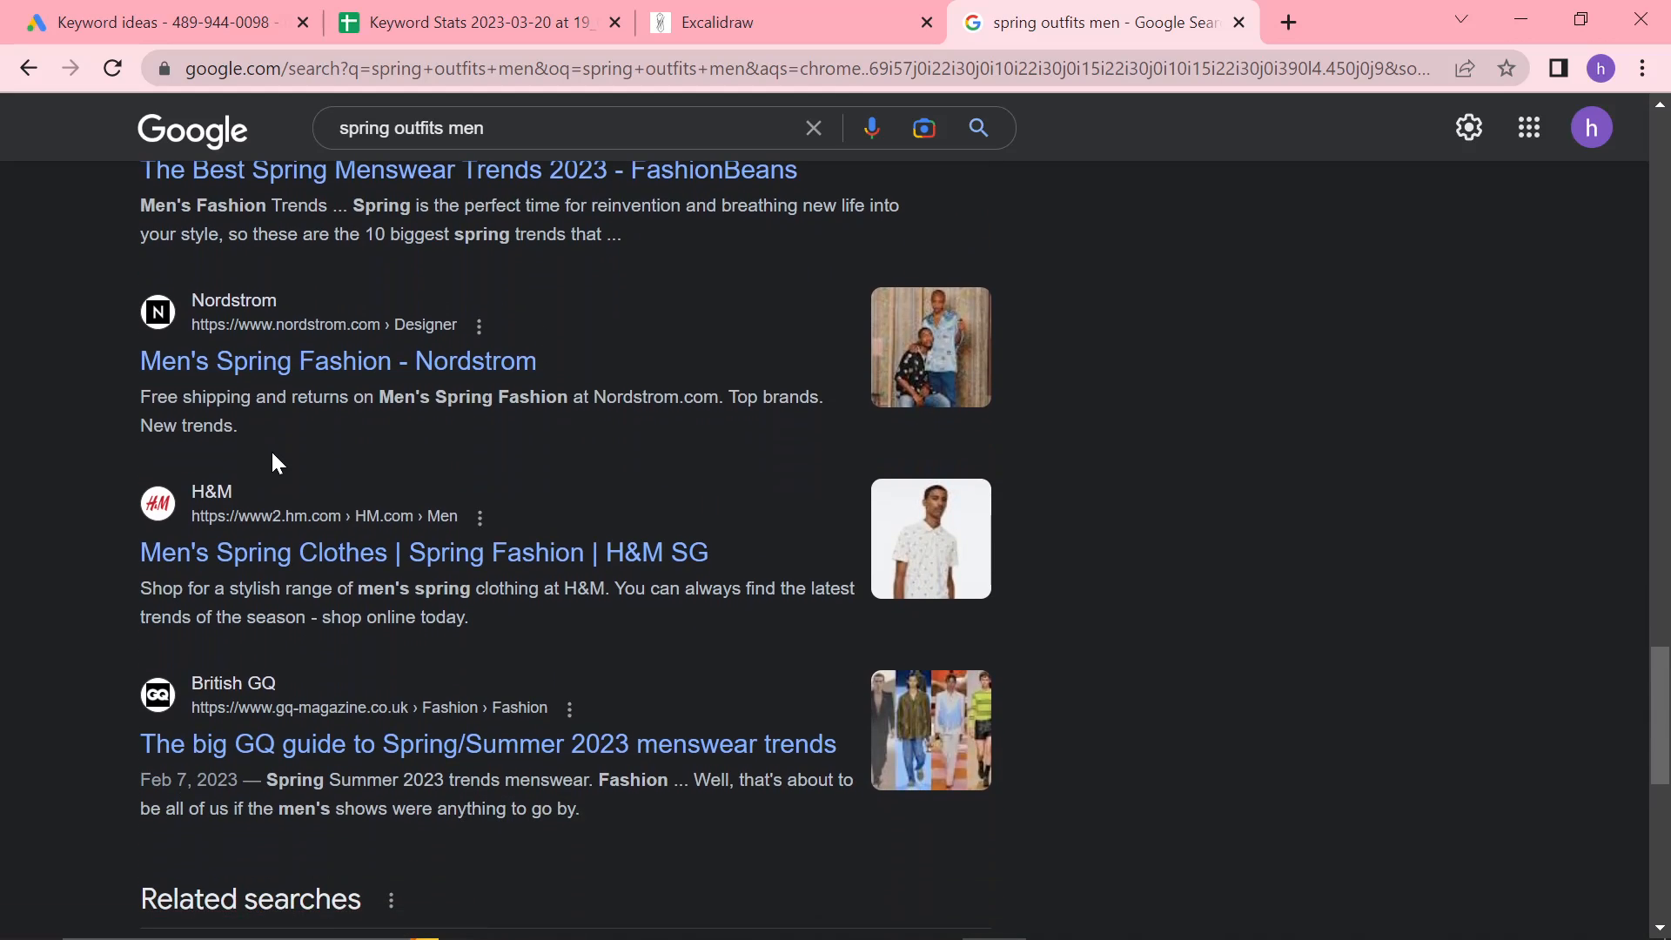
scroll(down, 3)
text(2men)
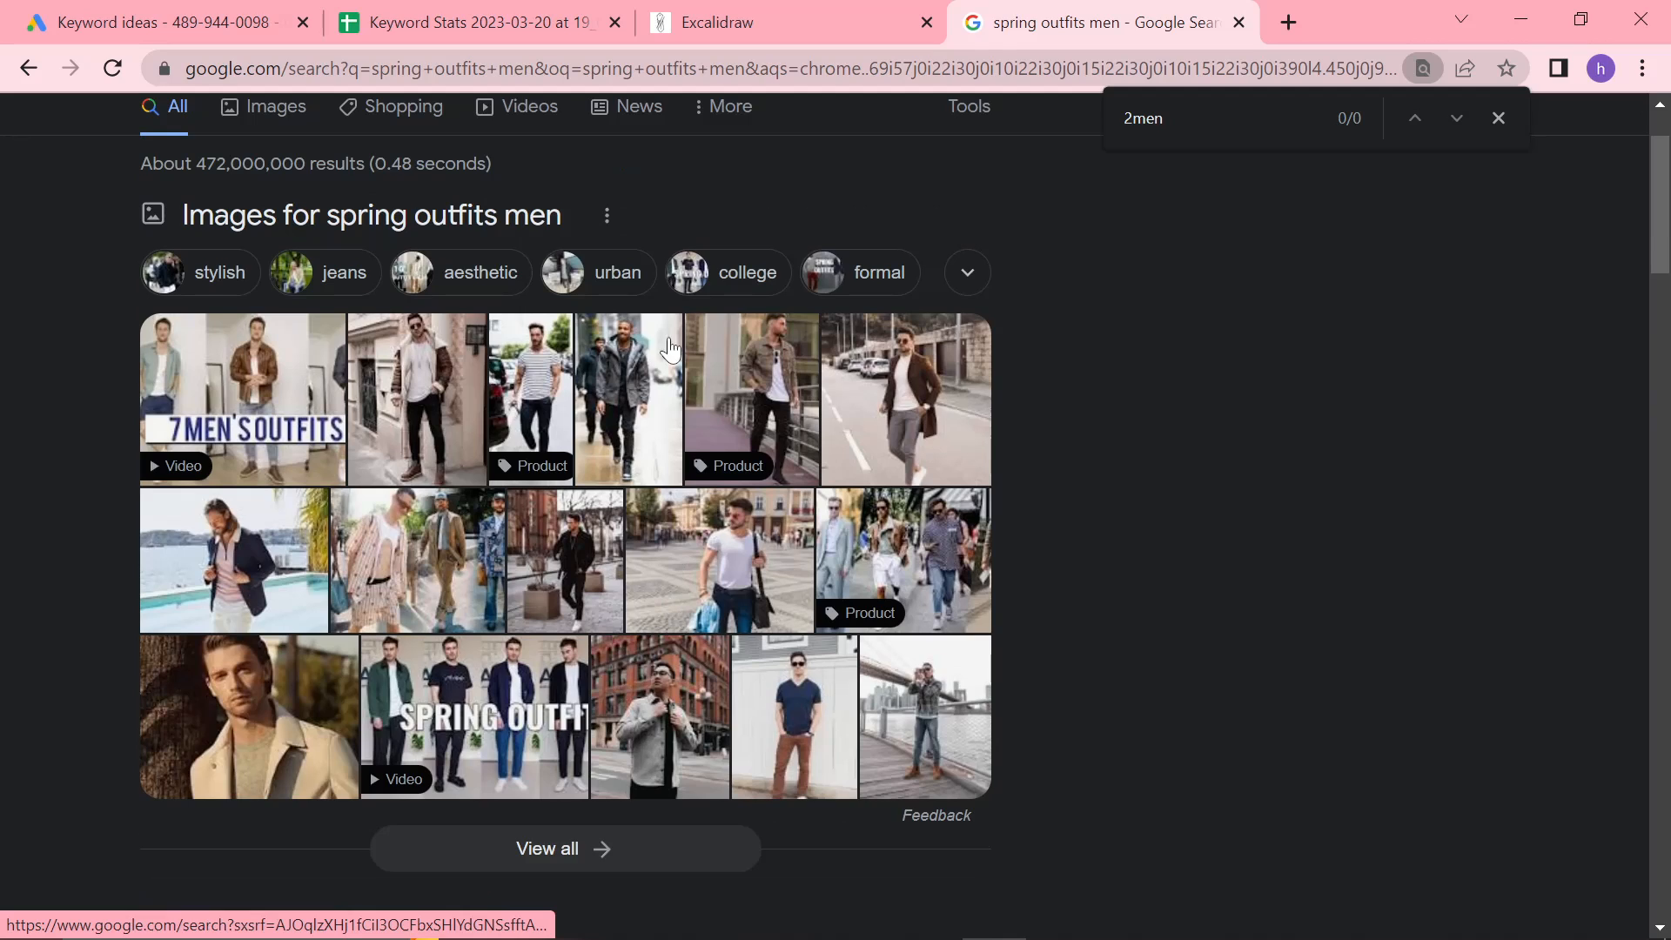
scroll(down, 3)
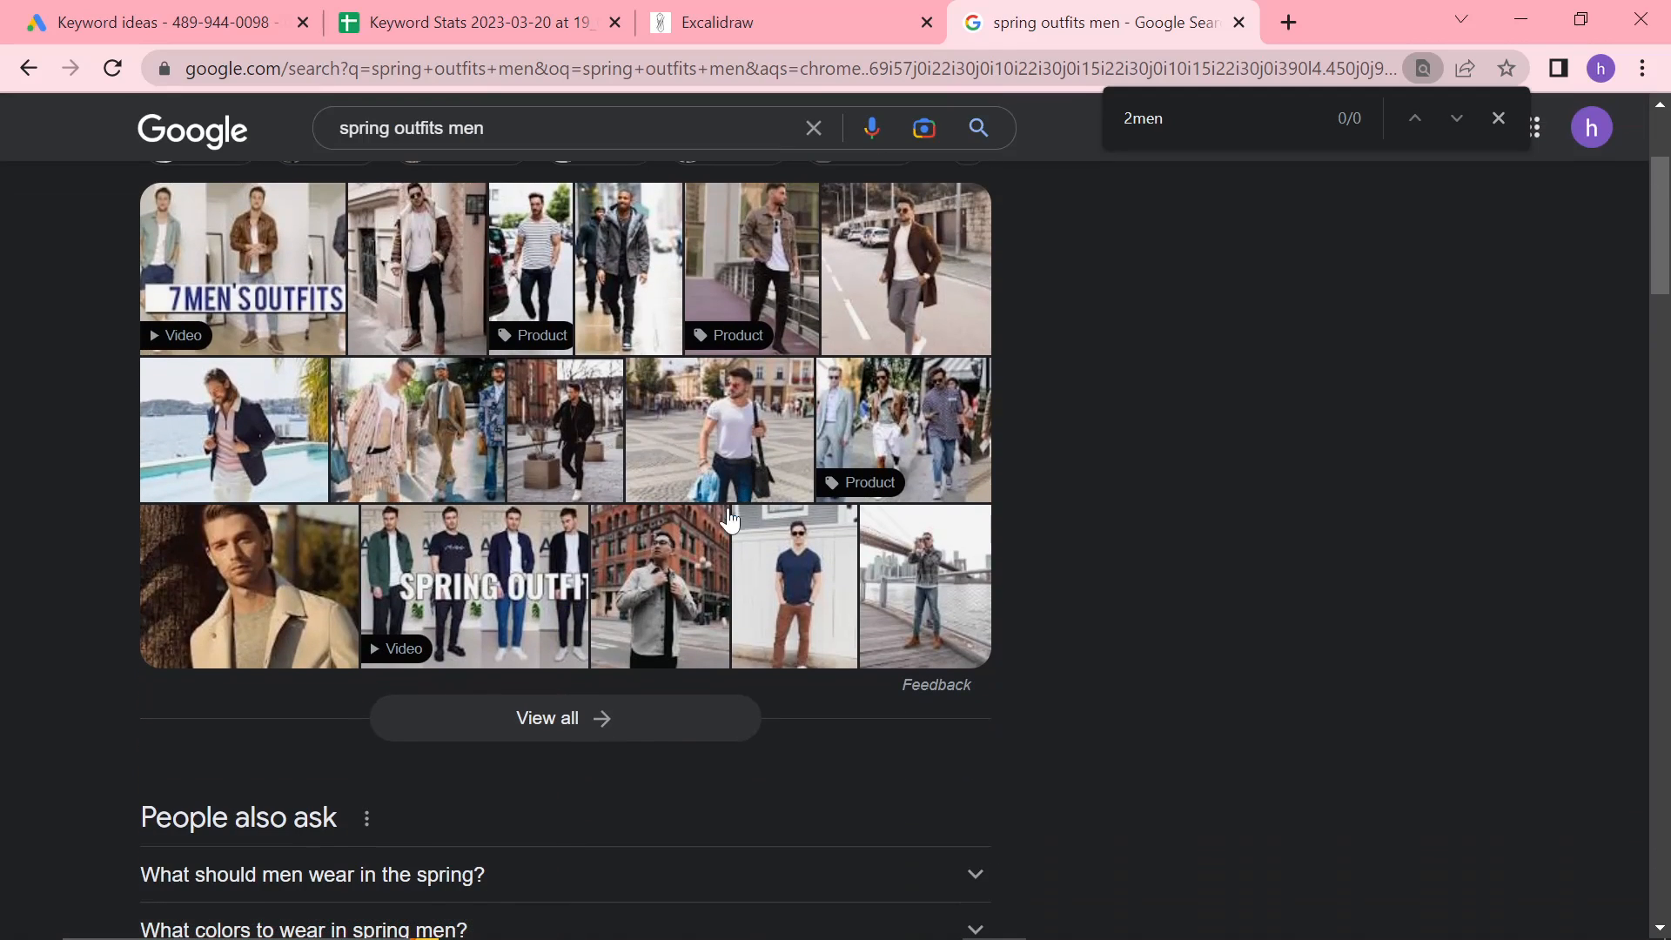
scroll(down, 3)
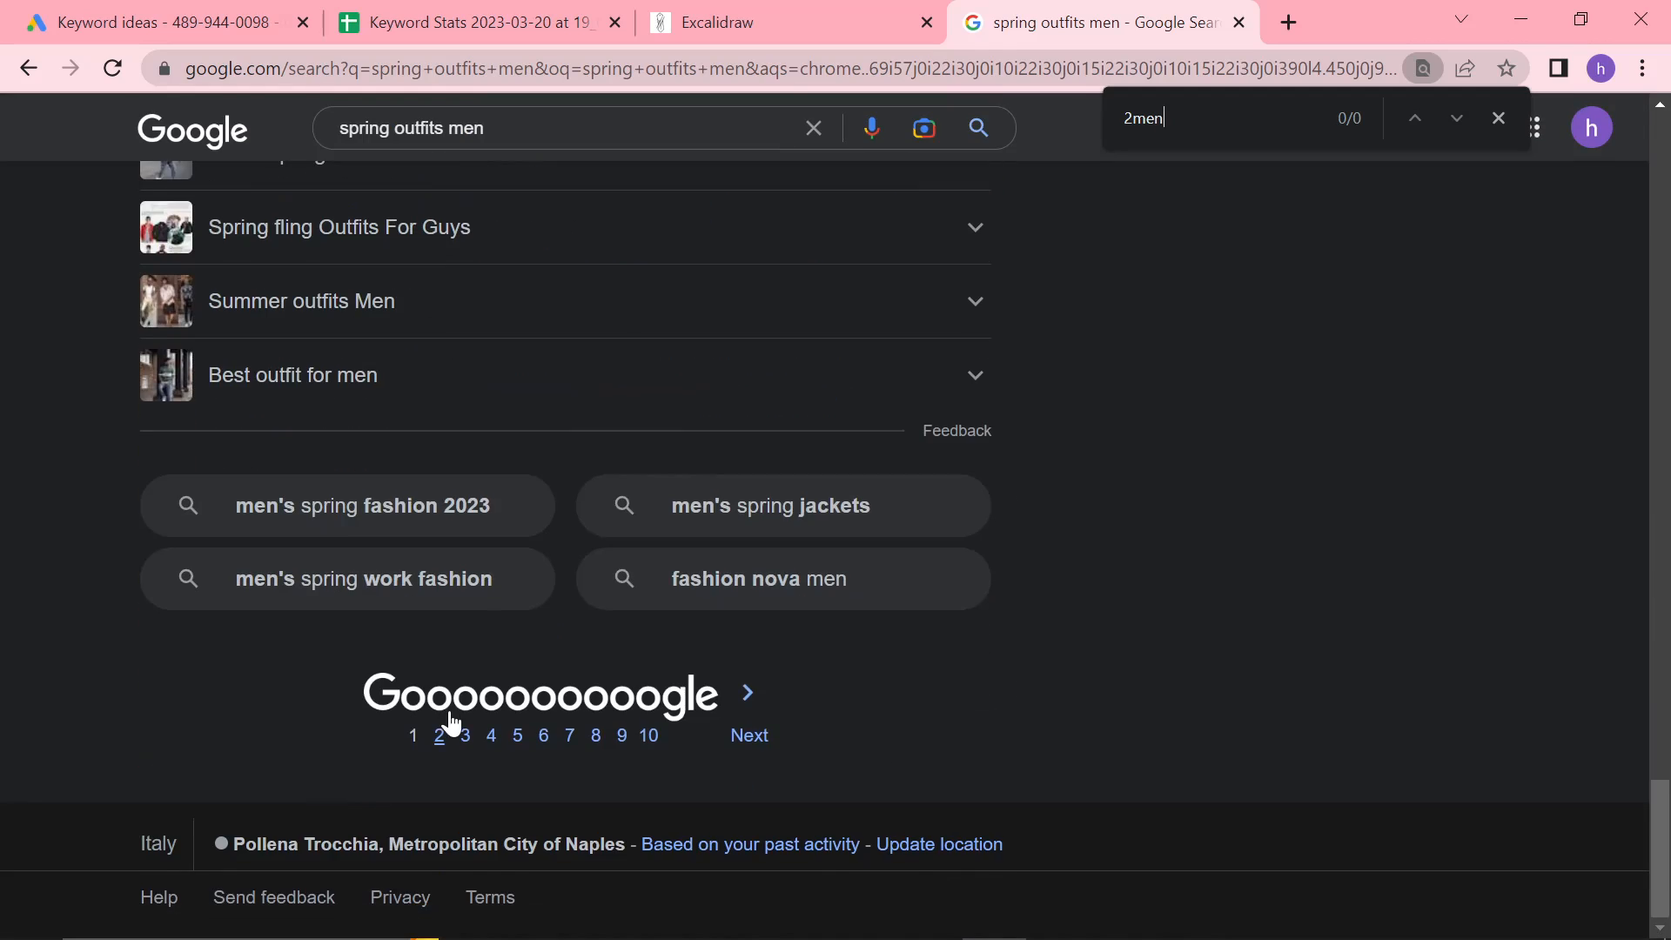
click(437, 735)
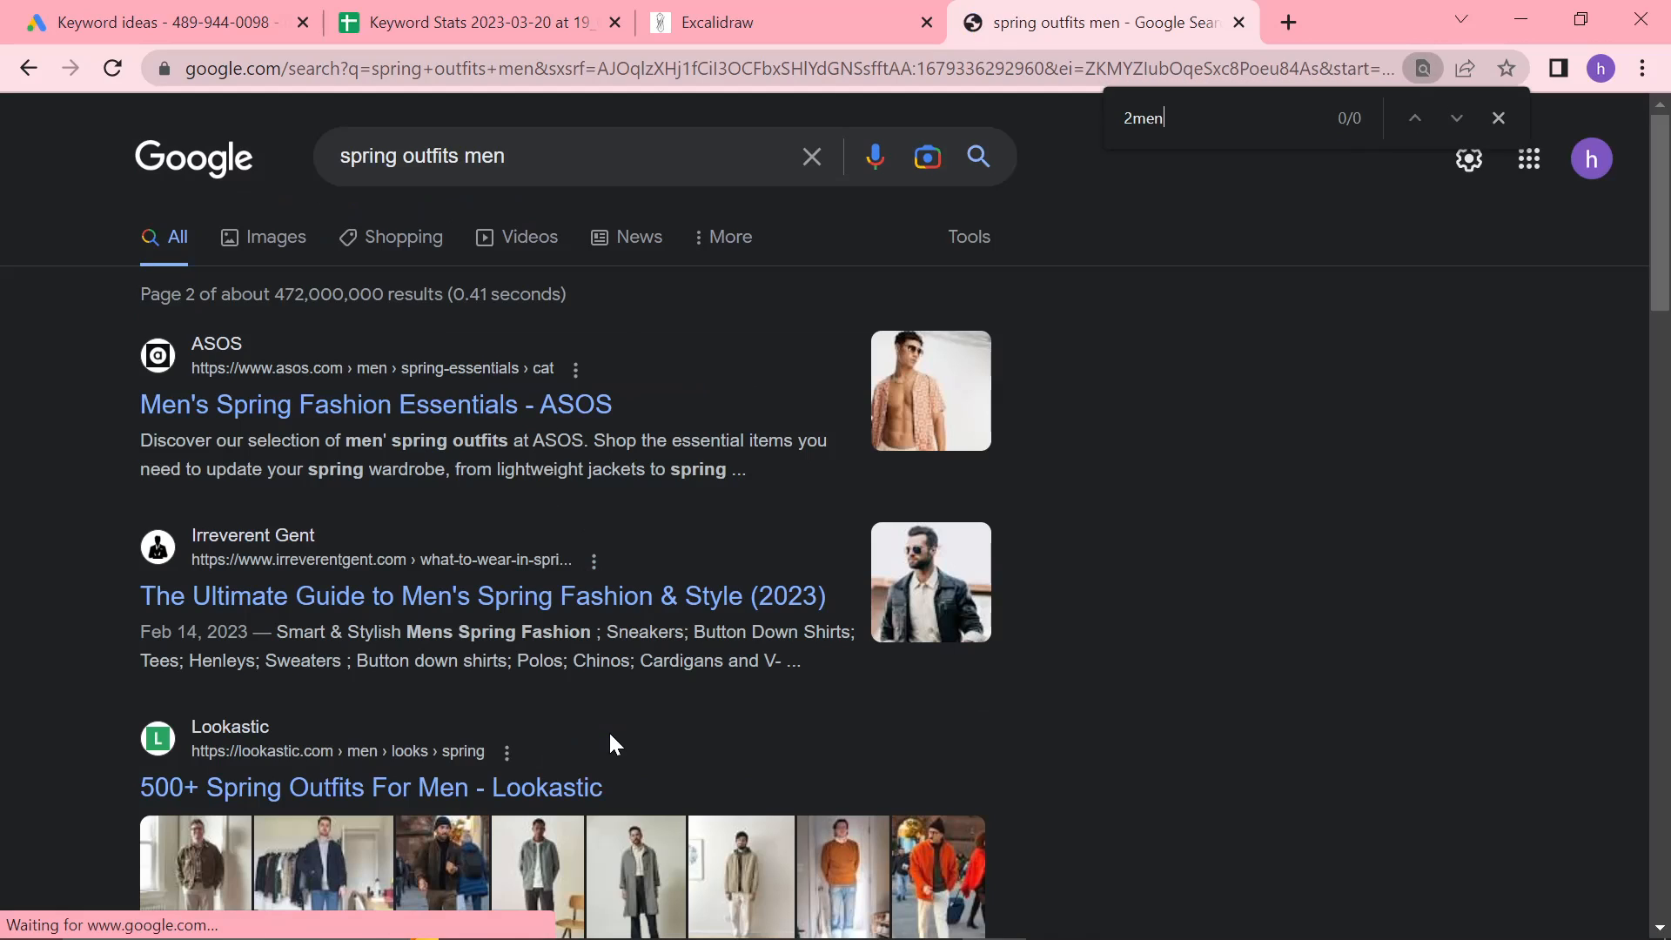
click(149, 22)
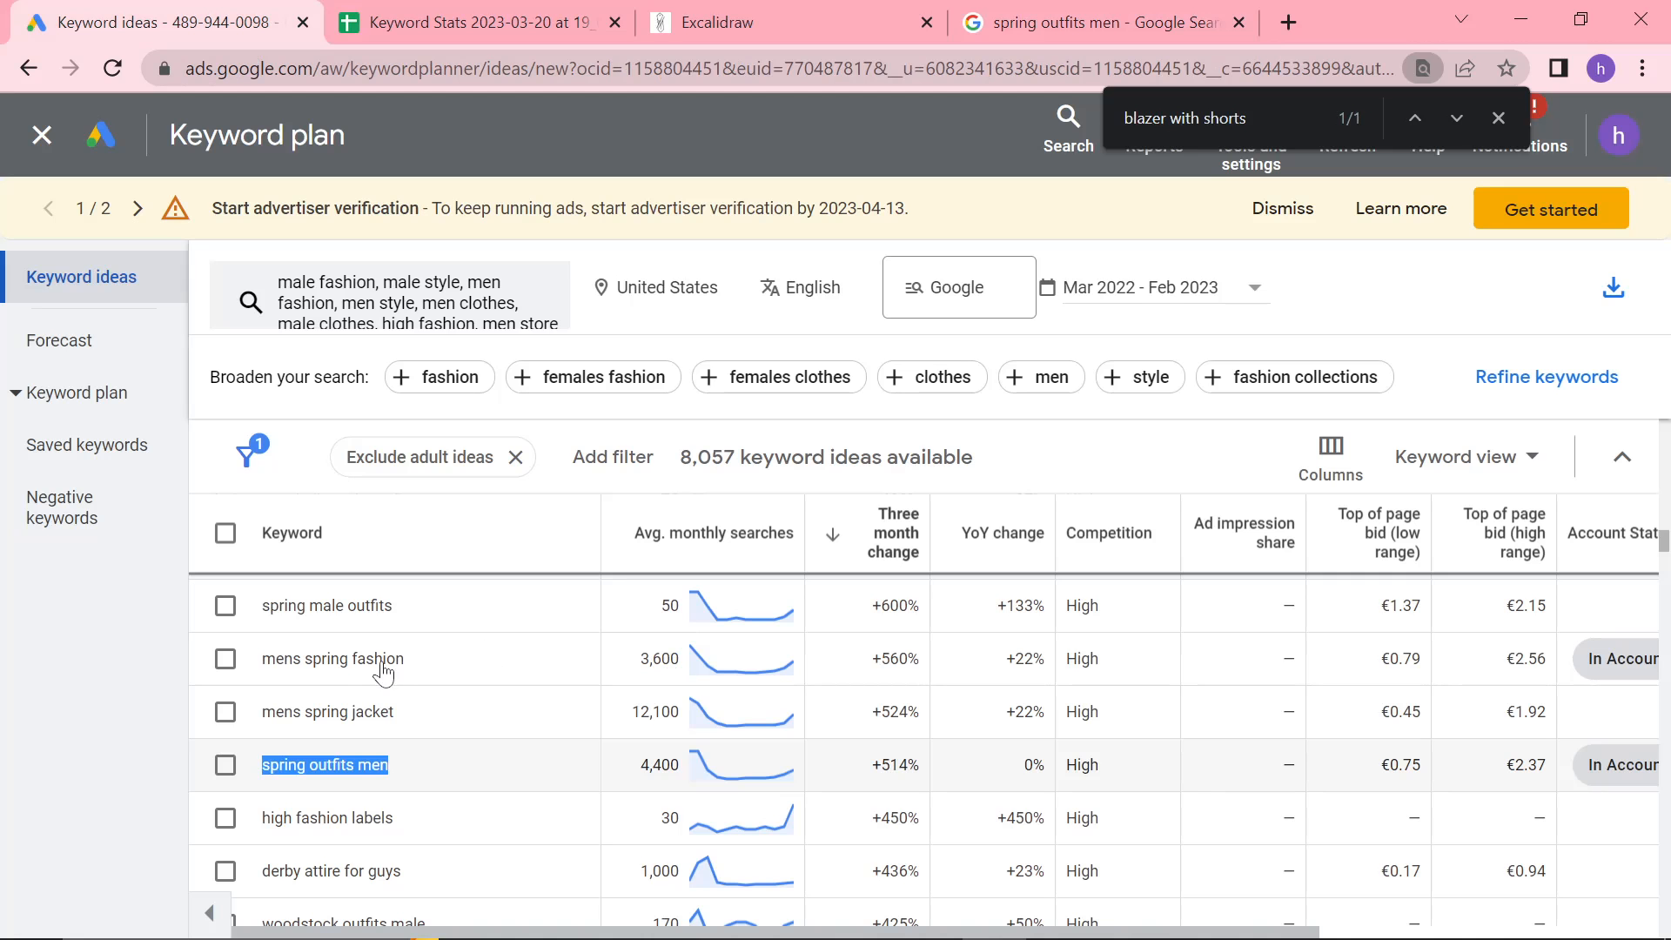
Select 'summer wedding outfit male' (110 searches) and open Google Ads in a new tab
scroll(down, 3)
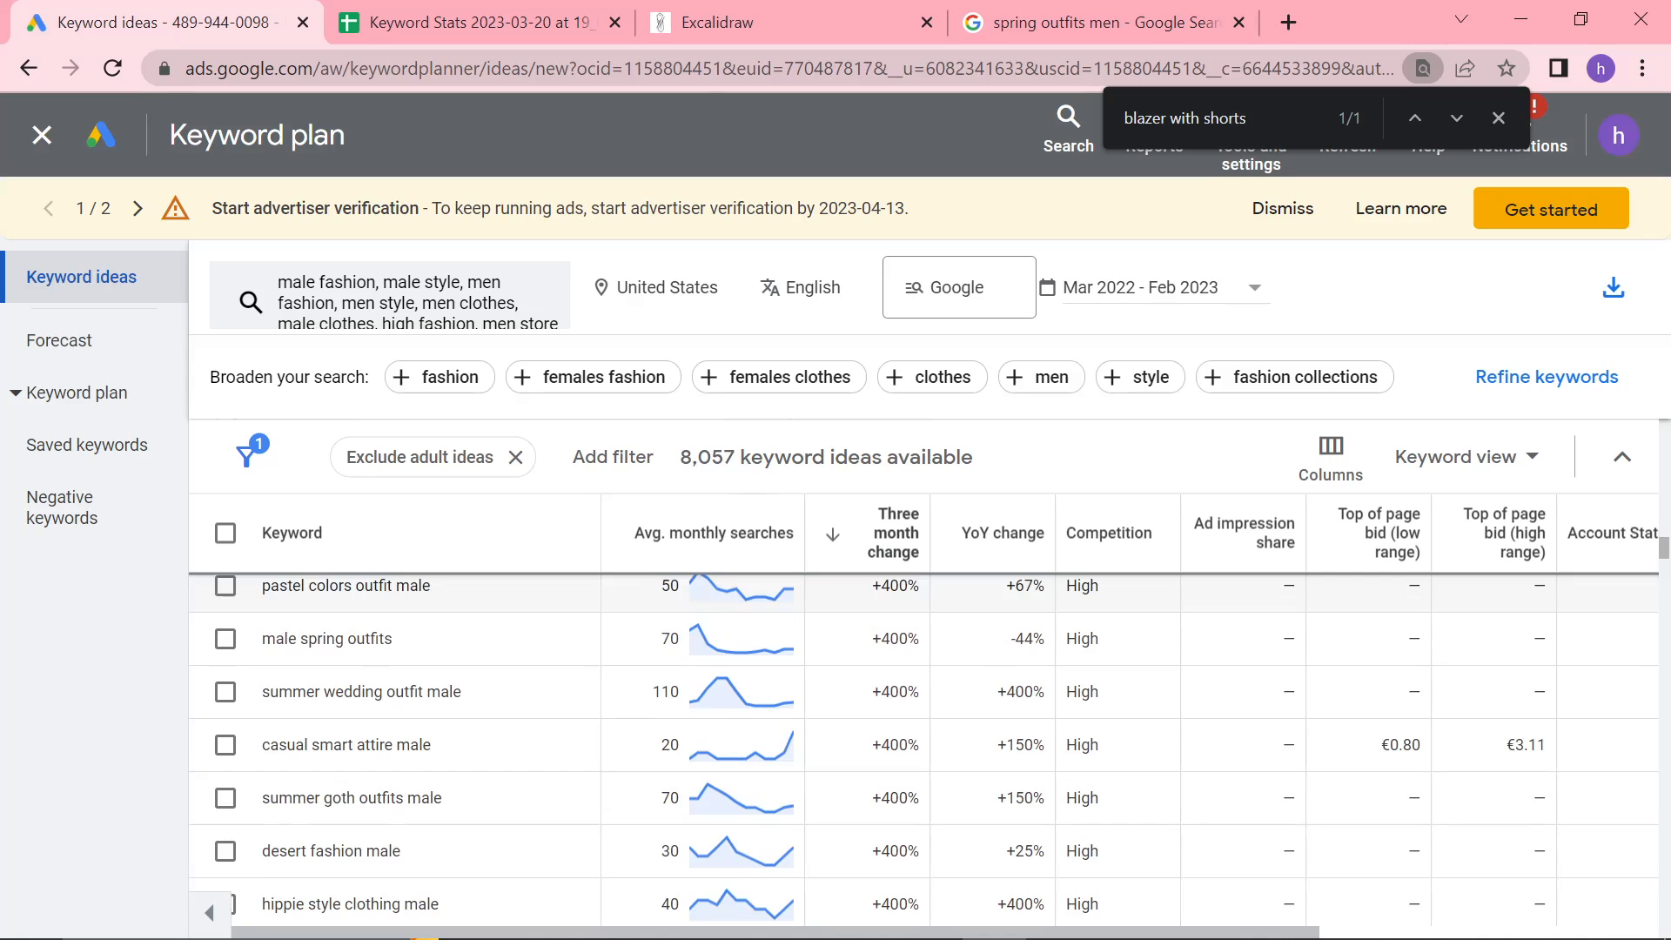
mouse_move(491, 706)
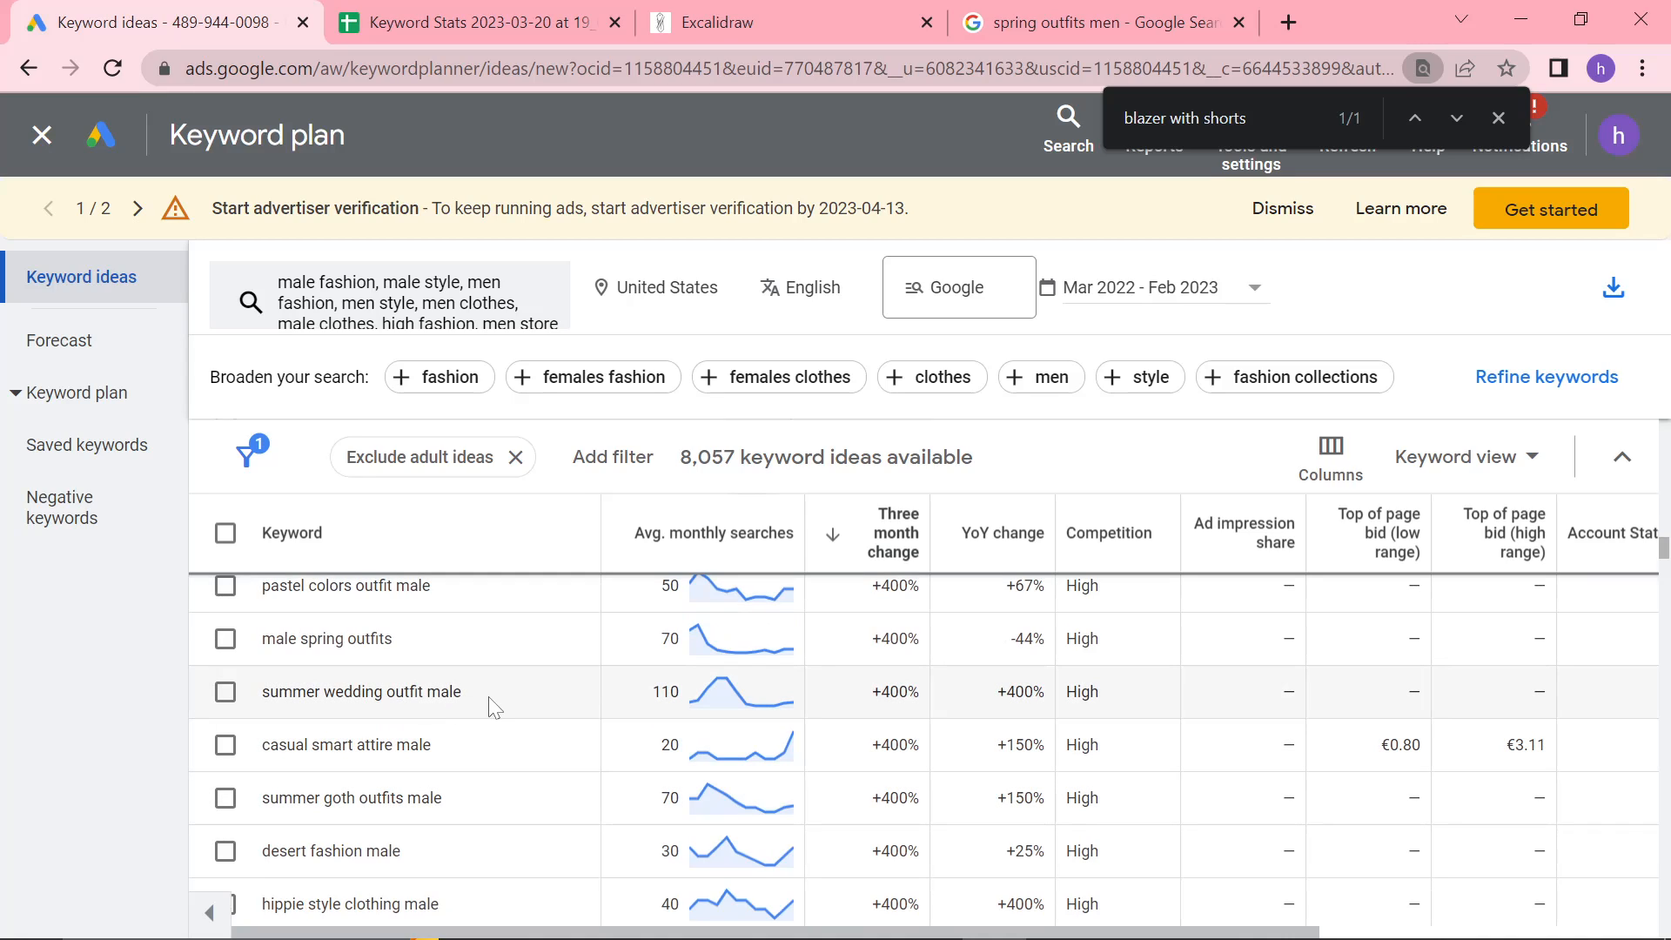
double_click(361, 690)
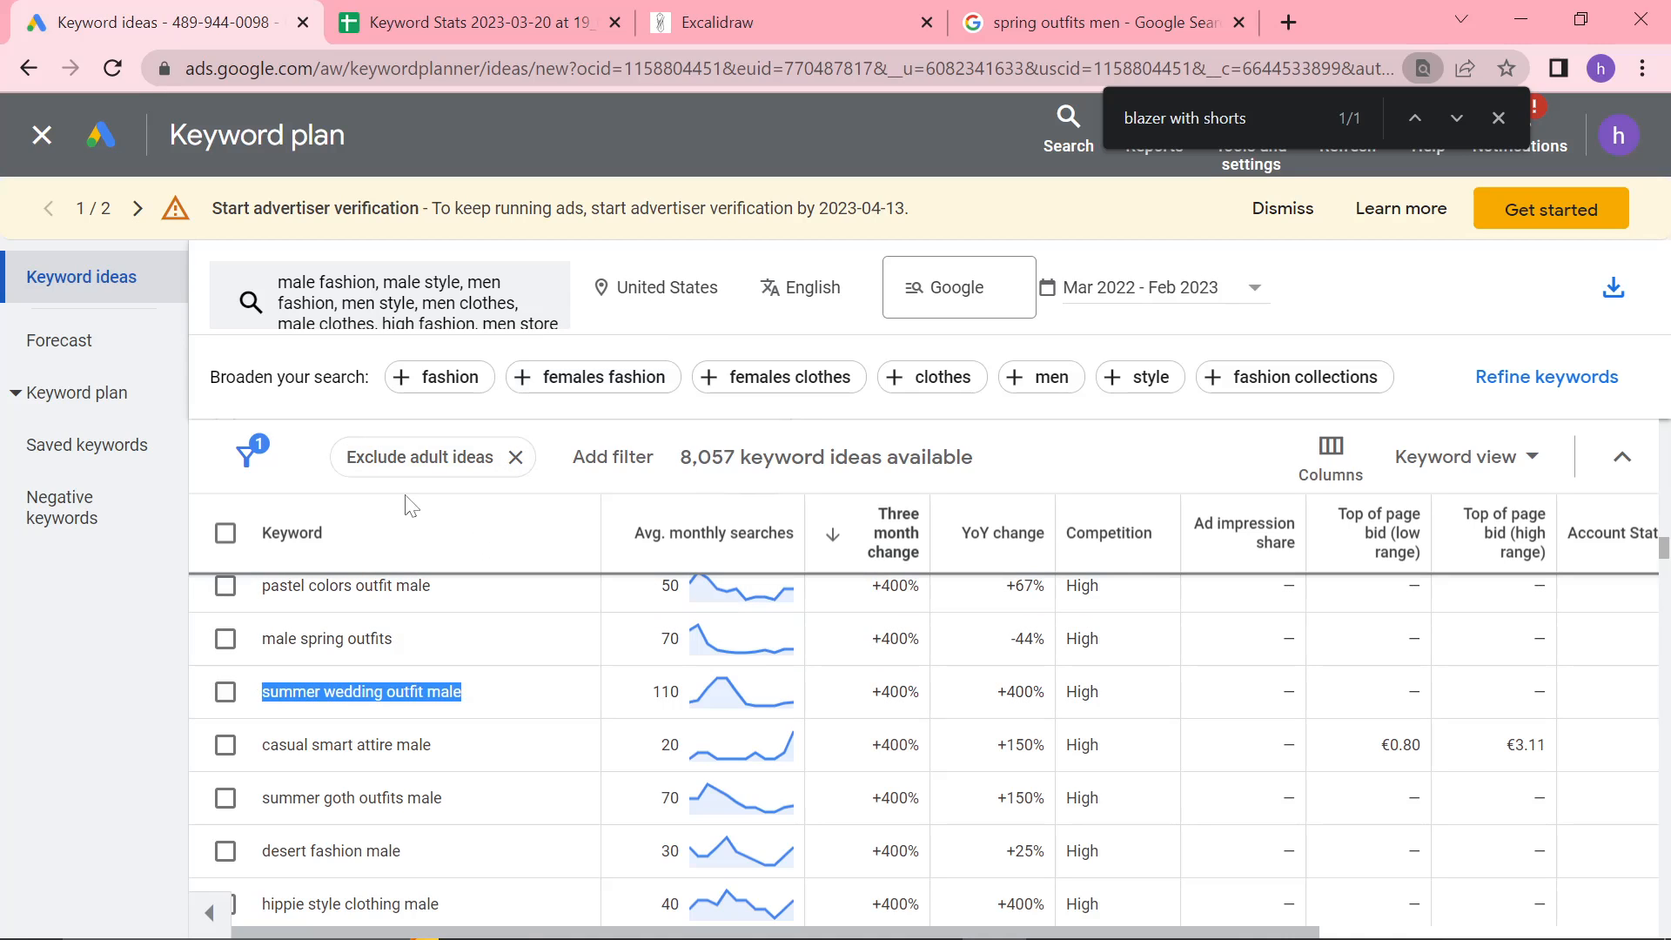
click(1345, 21)
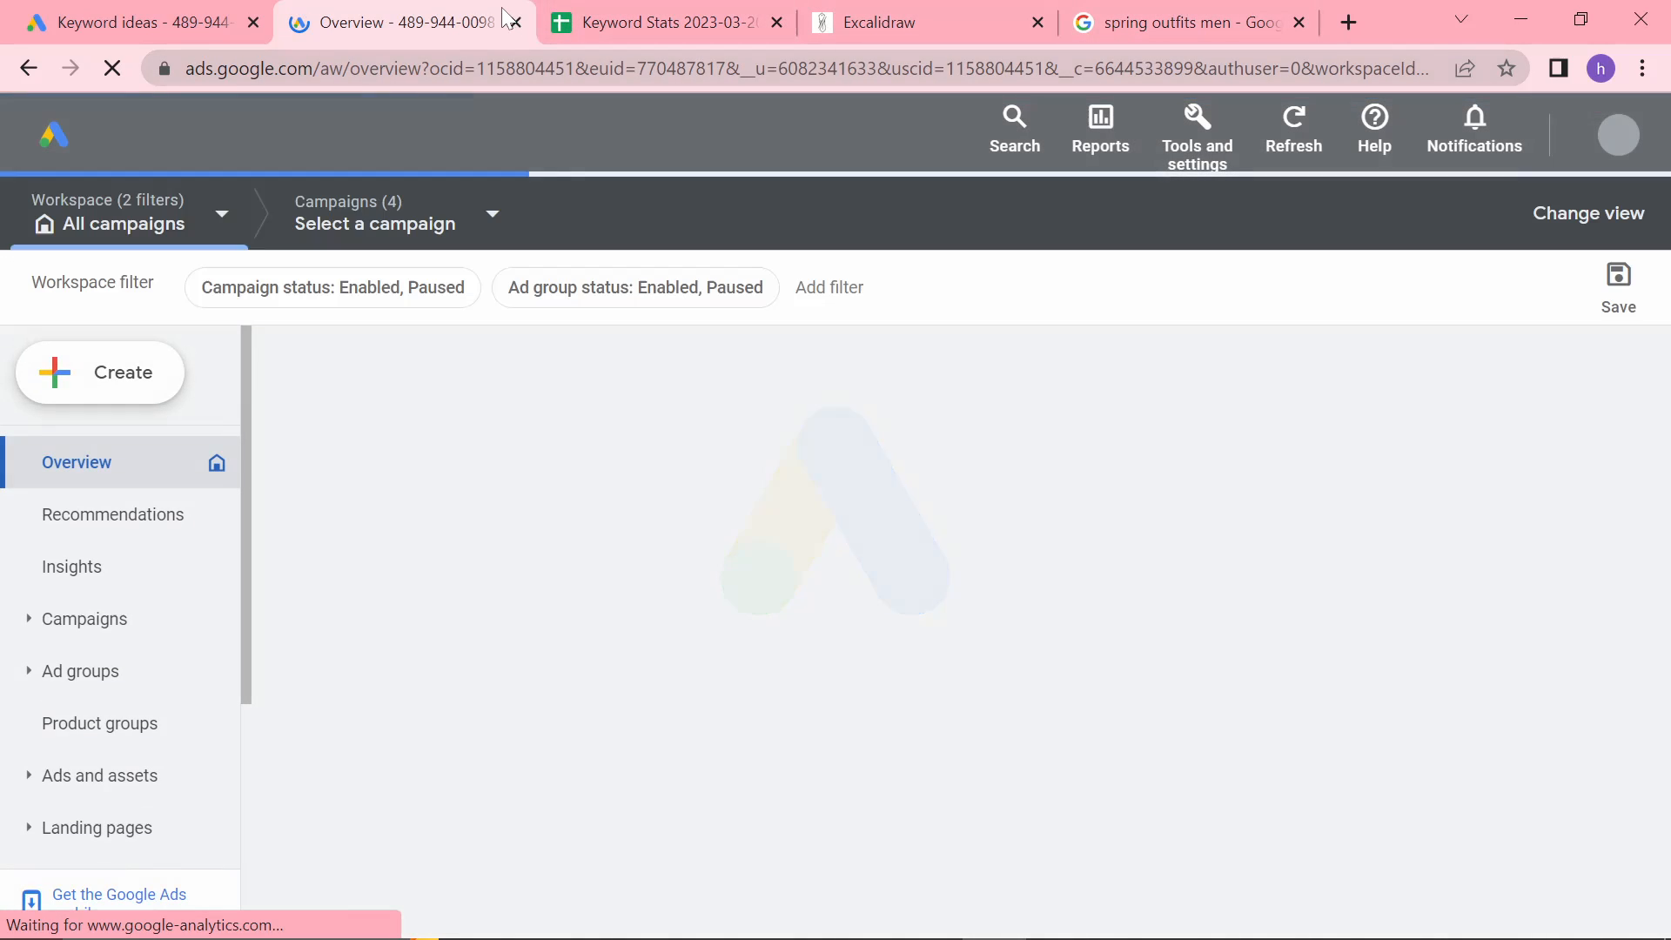
Reach Keyword Planner's keyword discovery and add United States as a target location
click(1195, 129)
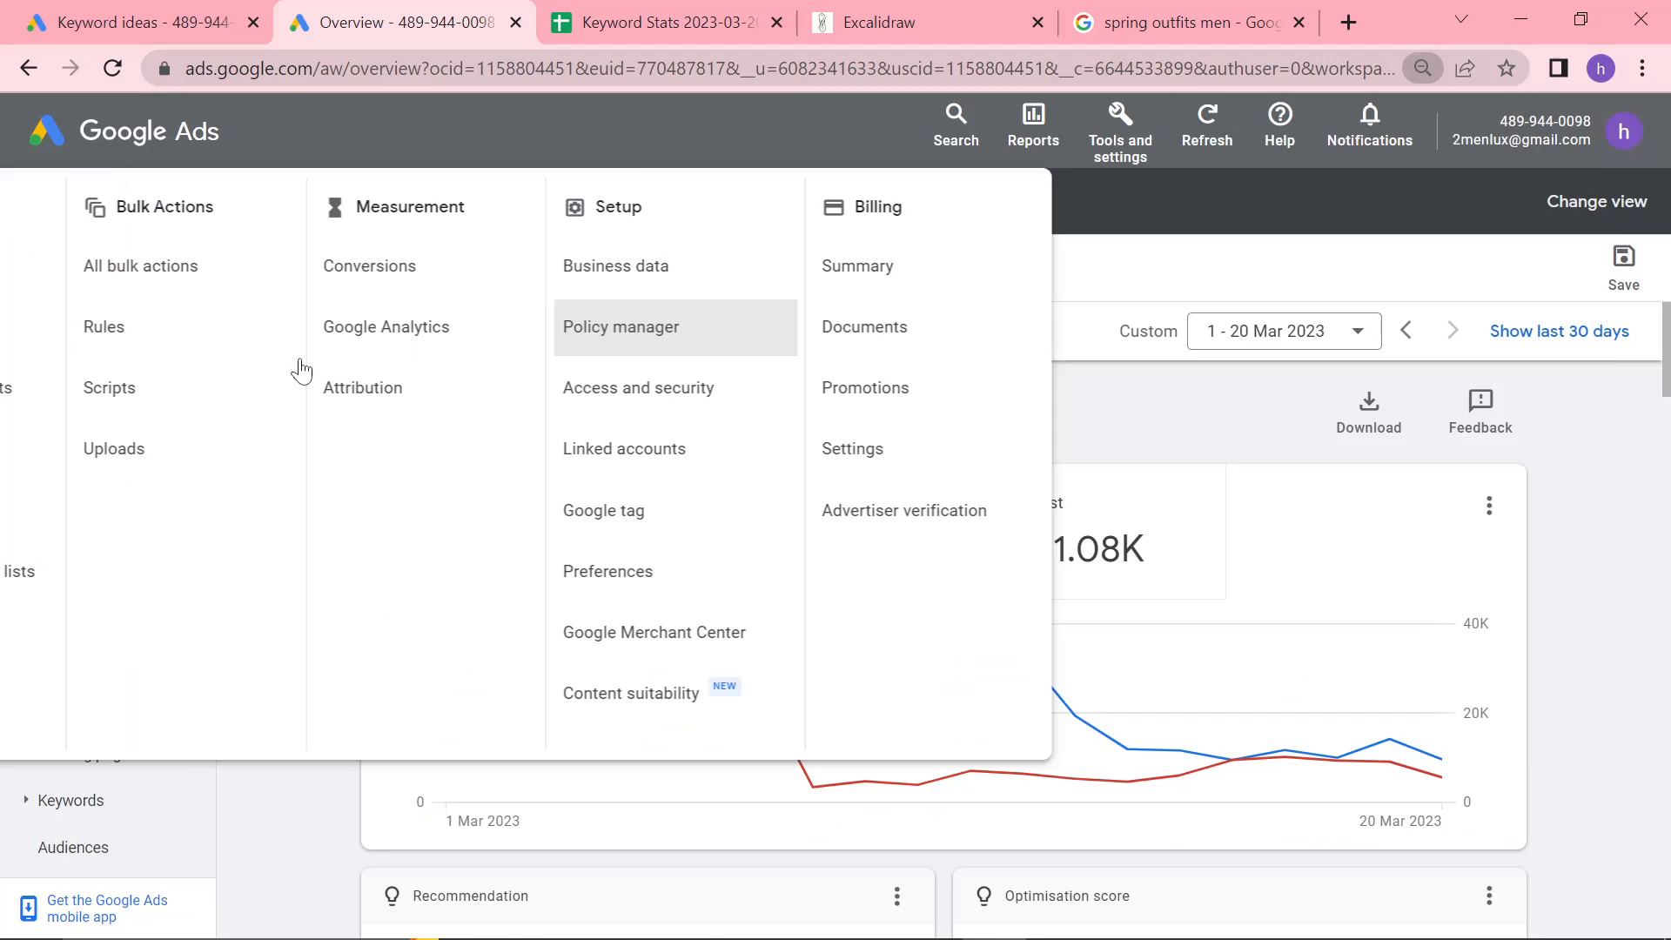
click(1120, 126)
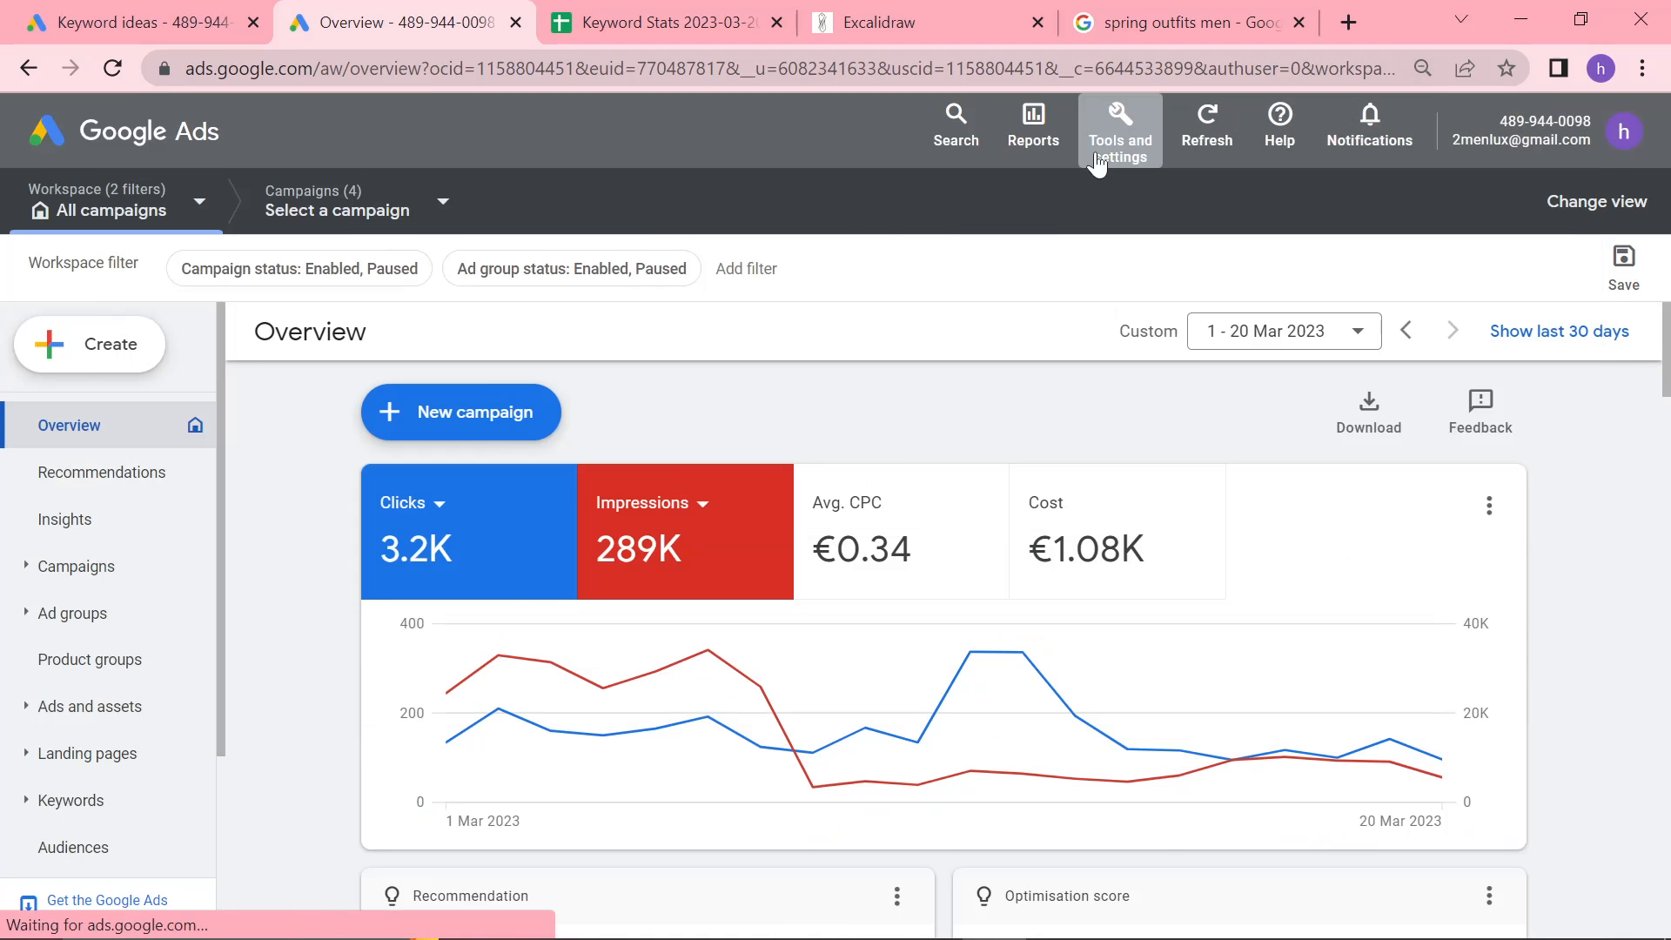
click(1117, 125)
text(united)
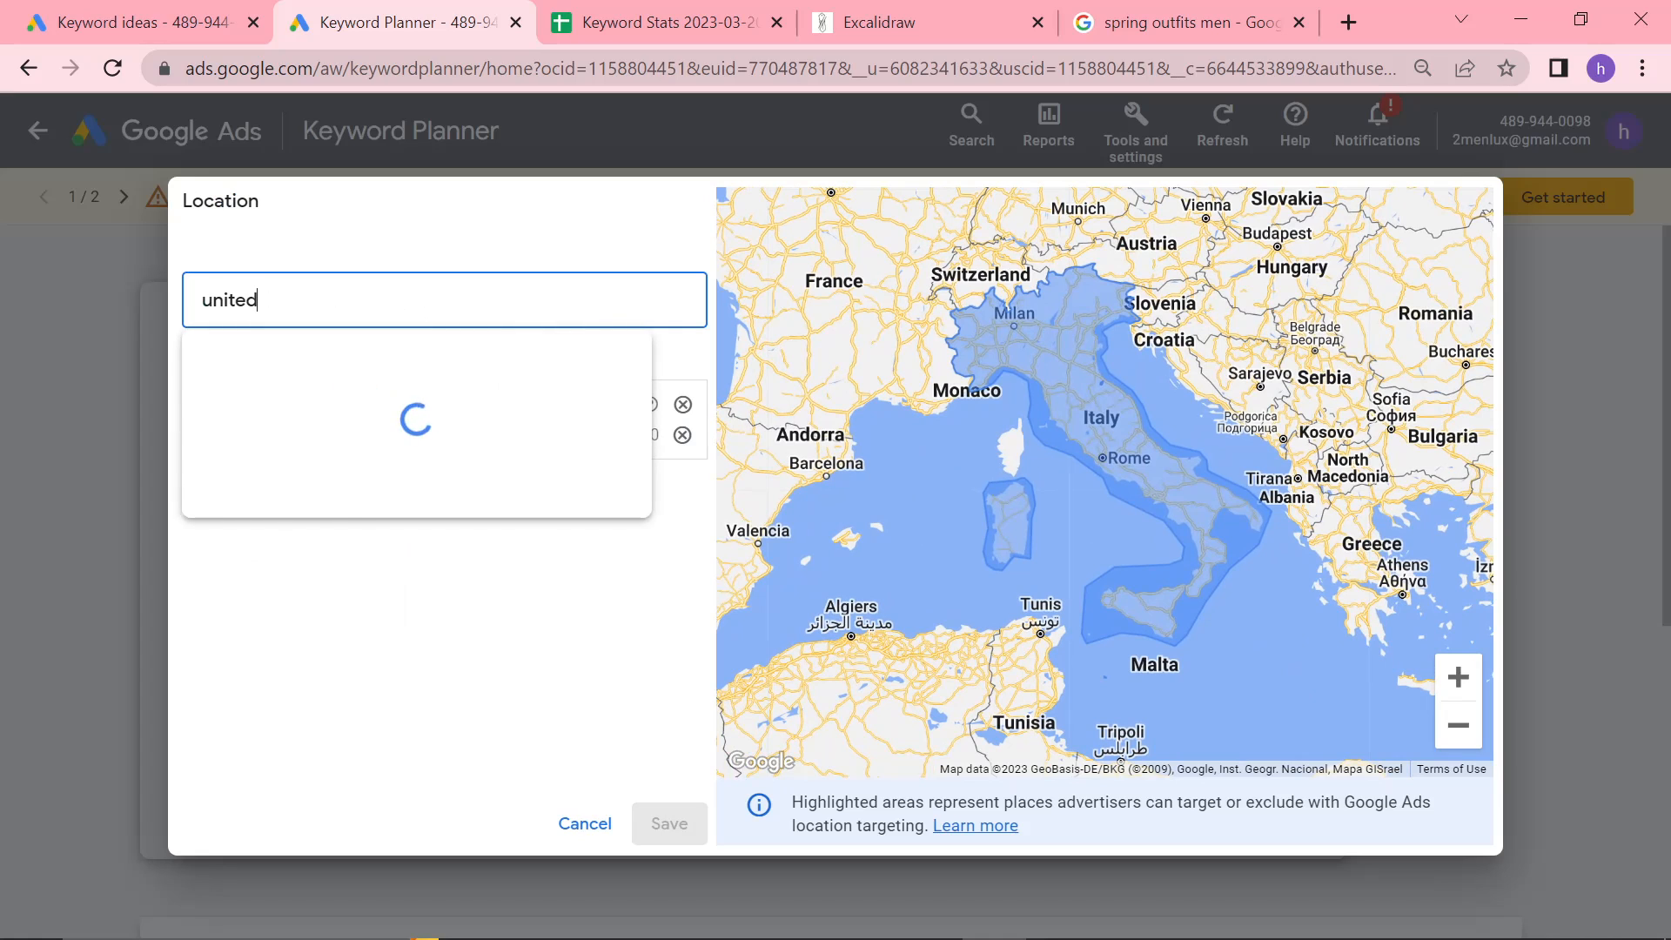
text(states)
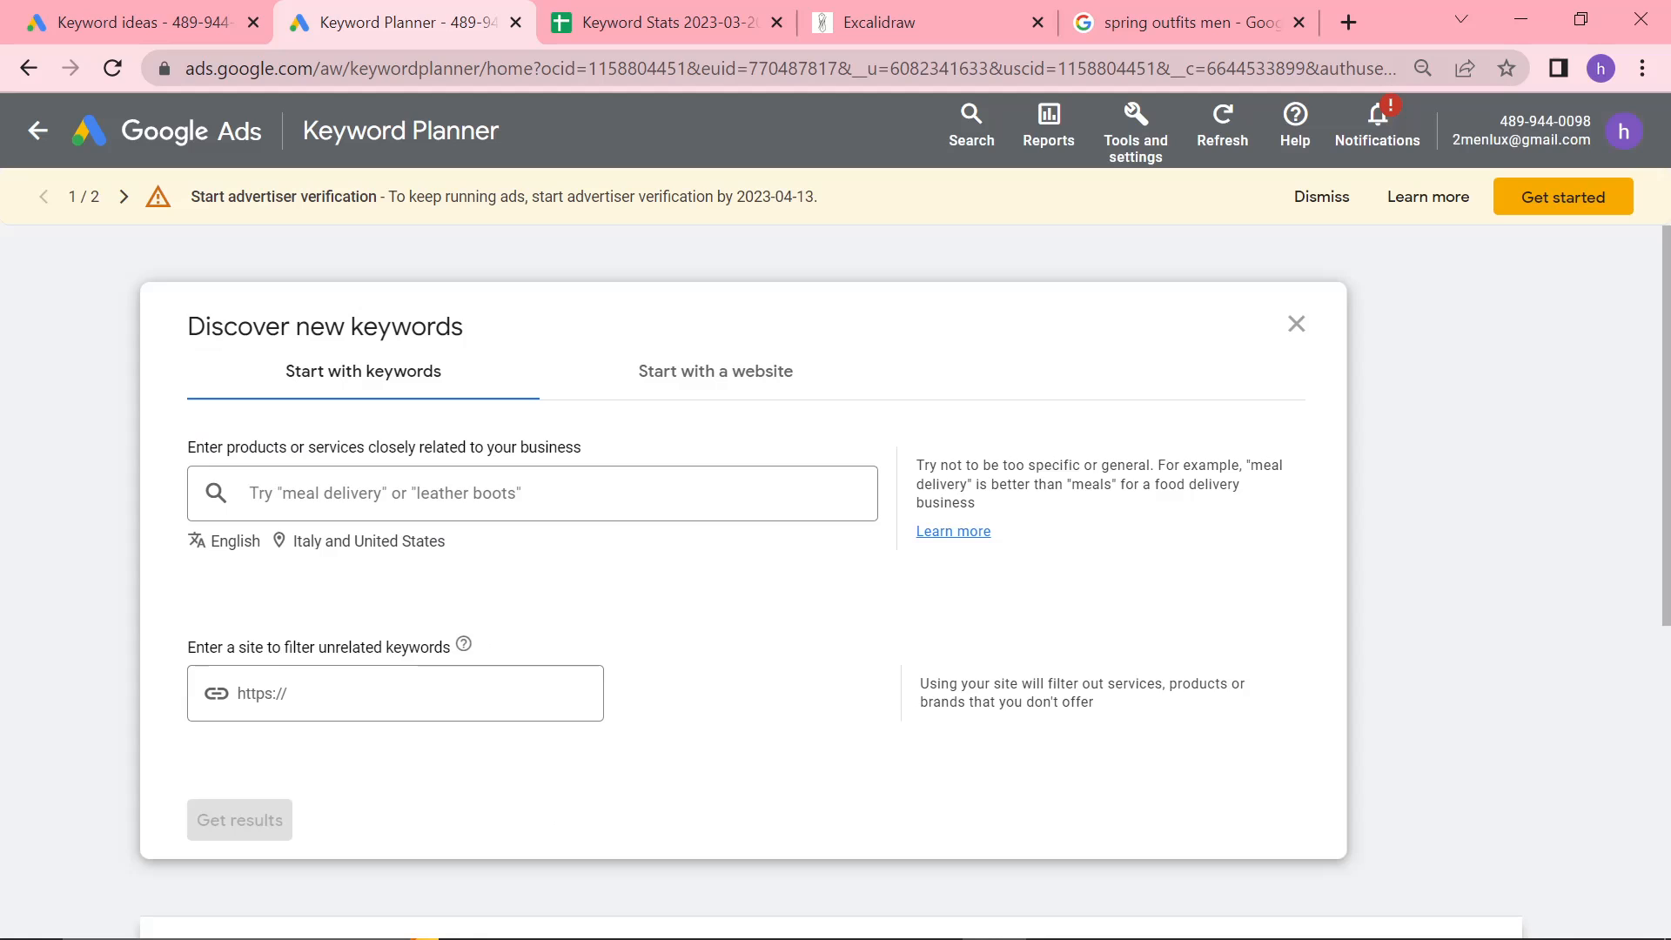
Get ideas for 'summer wedding outfit male' and scroll through the 42 results
click(239, 820)
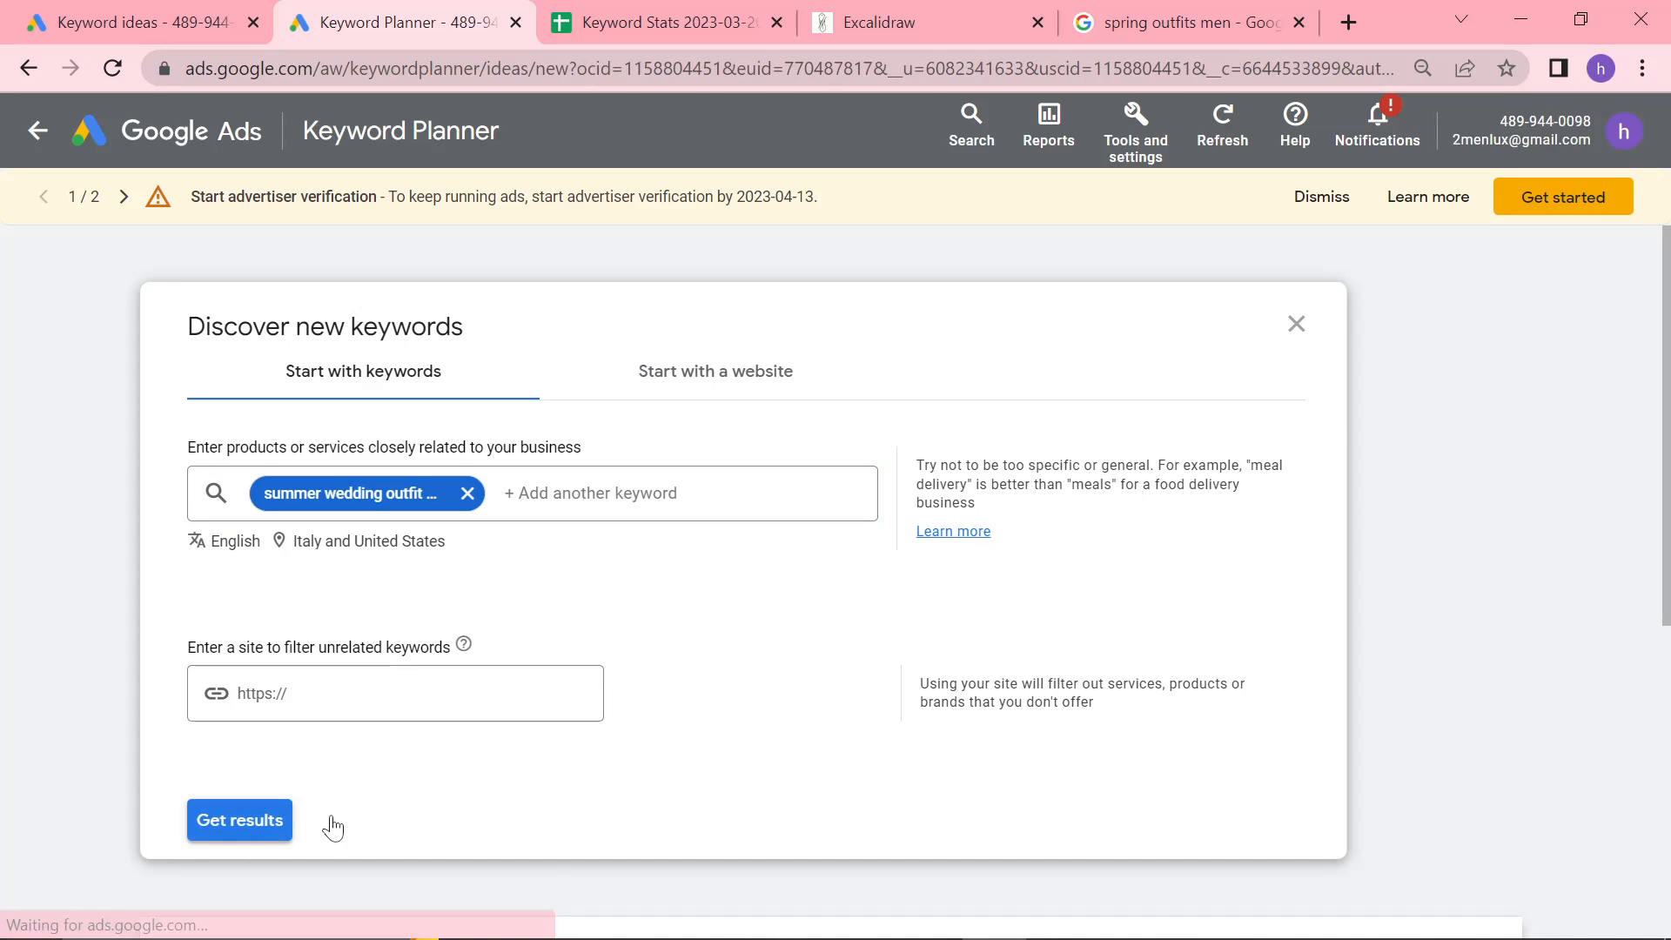
click(238, 820)
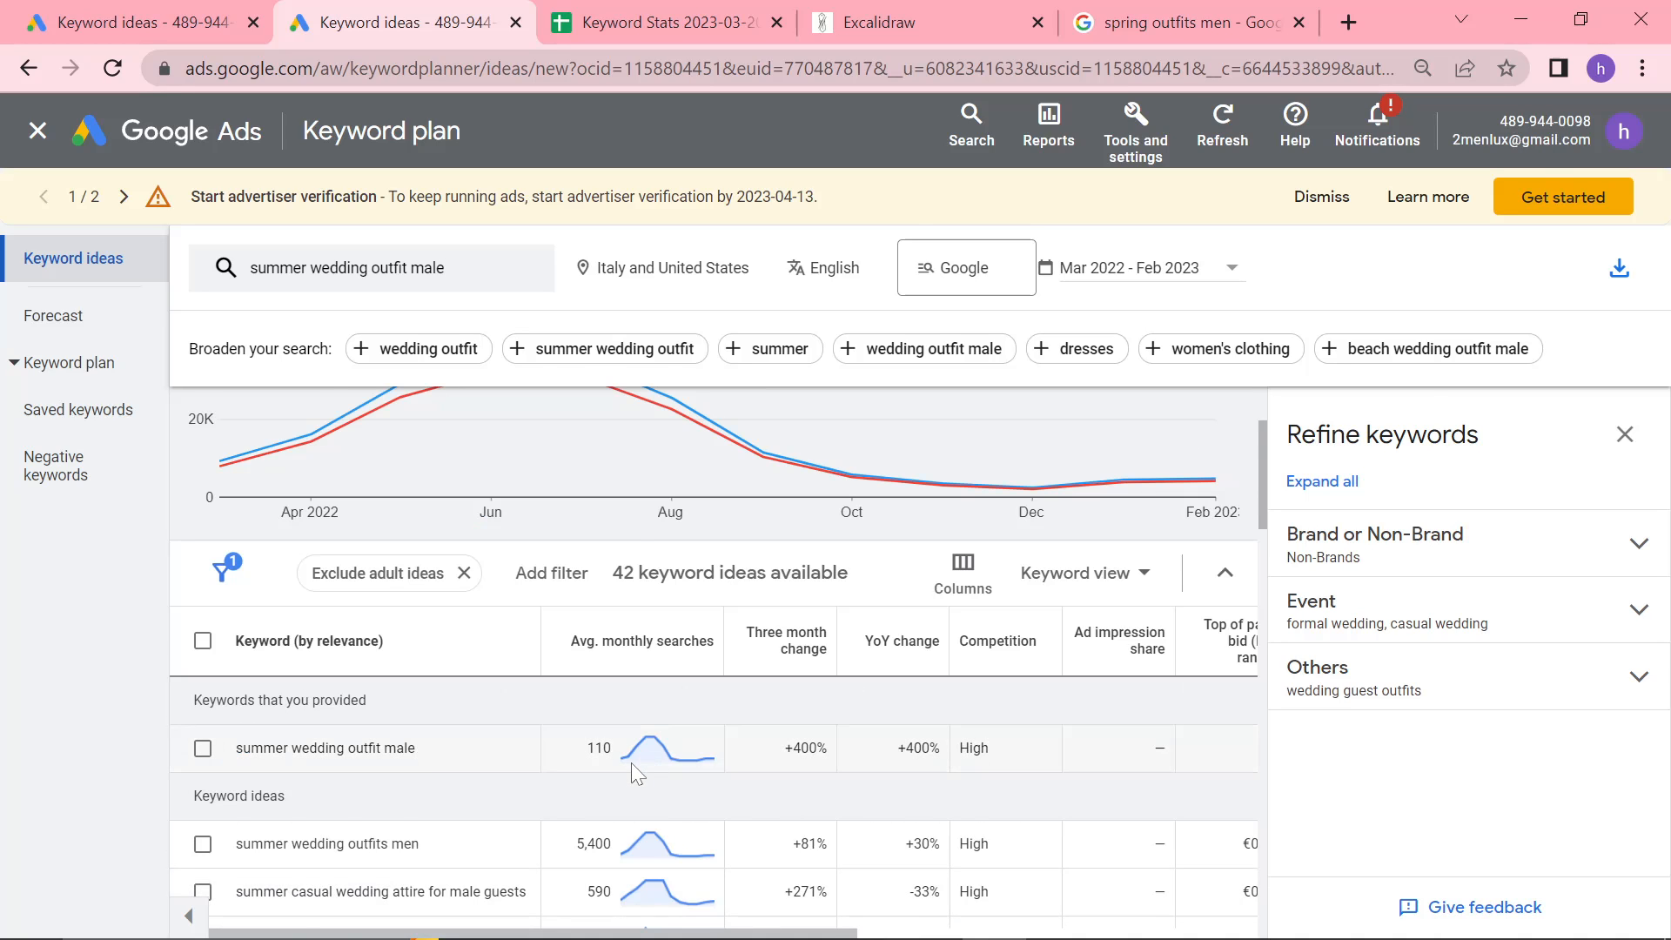
scroll(down, 3)
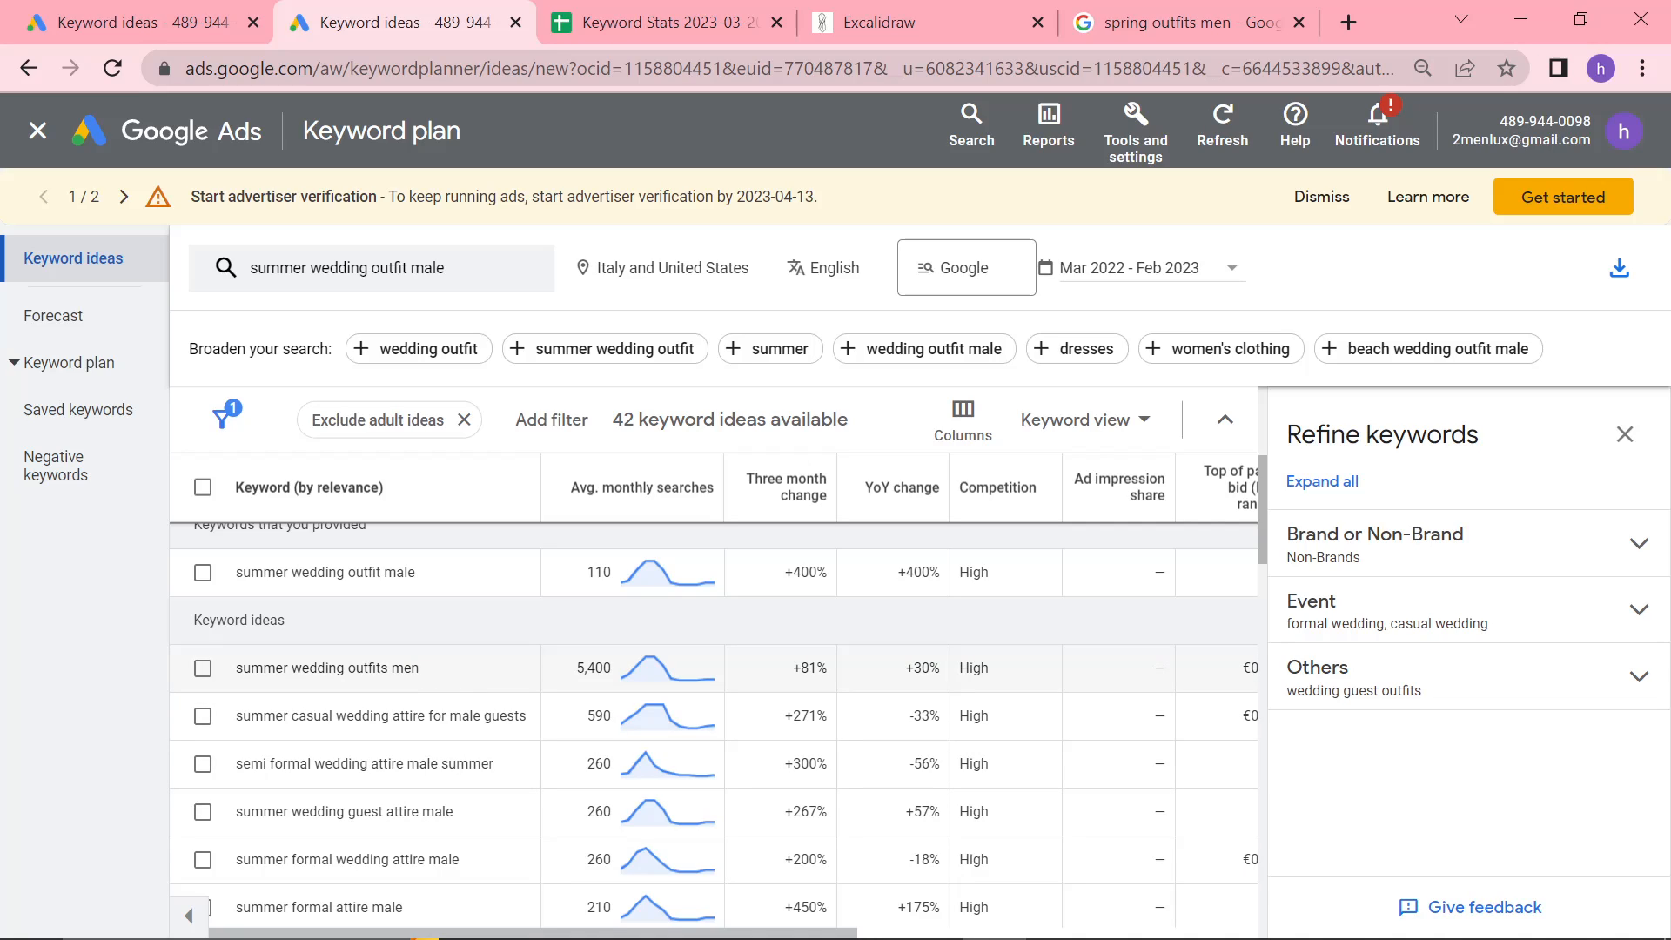
mouse_move(445, 687)
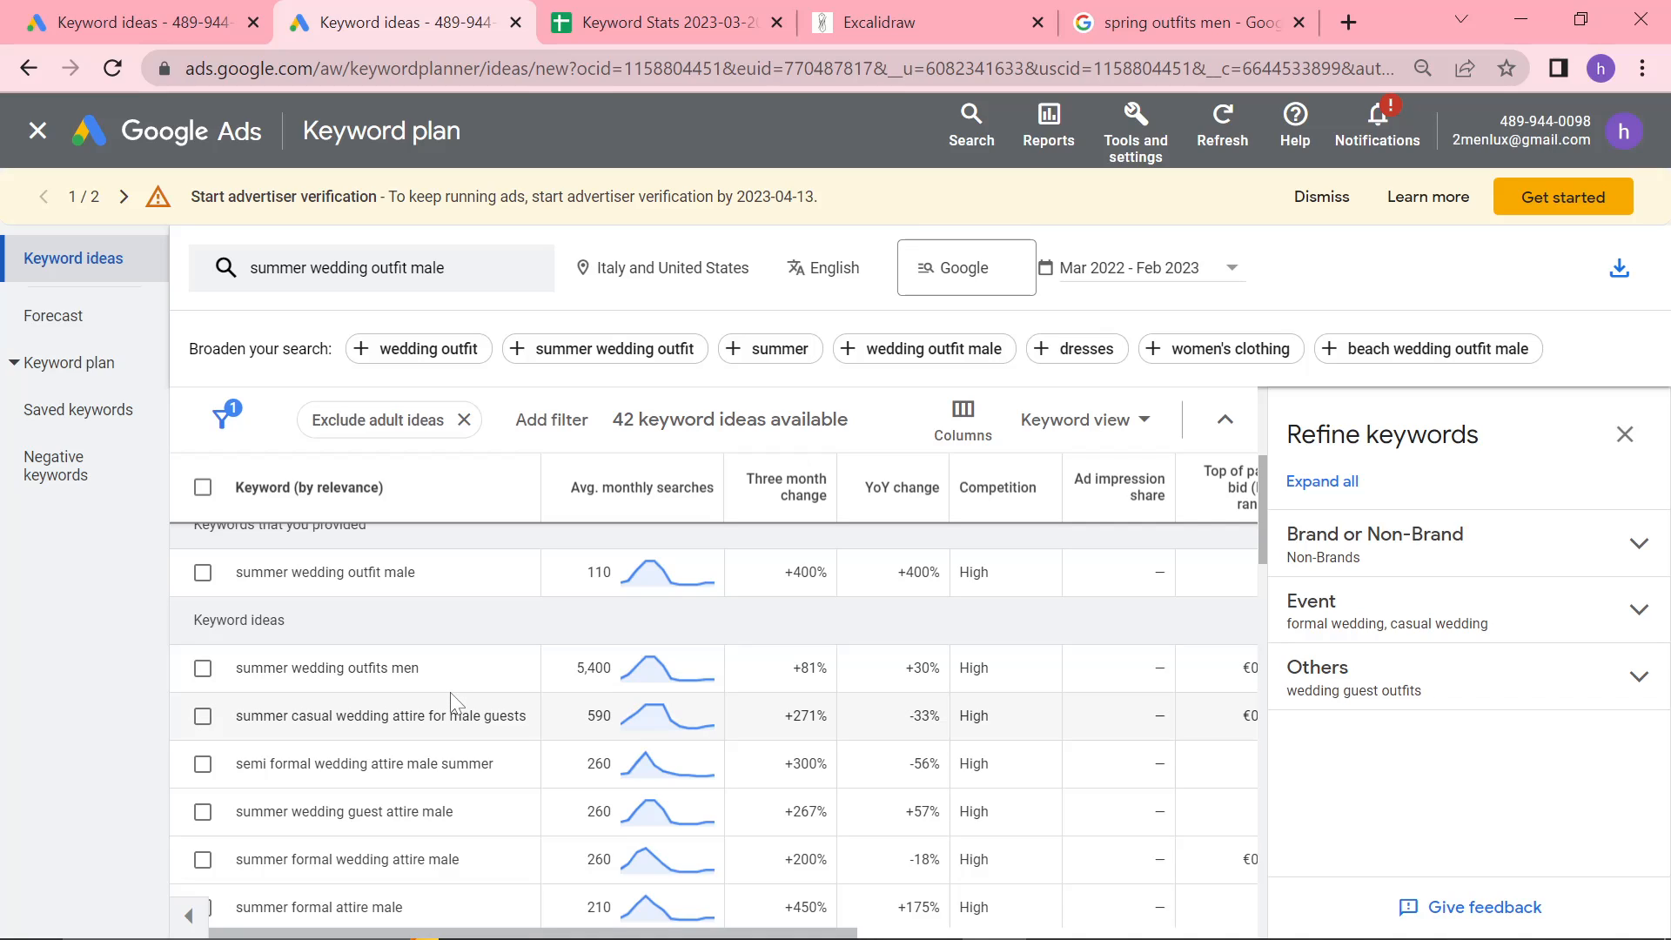
double_click(323, 573)
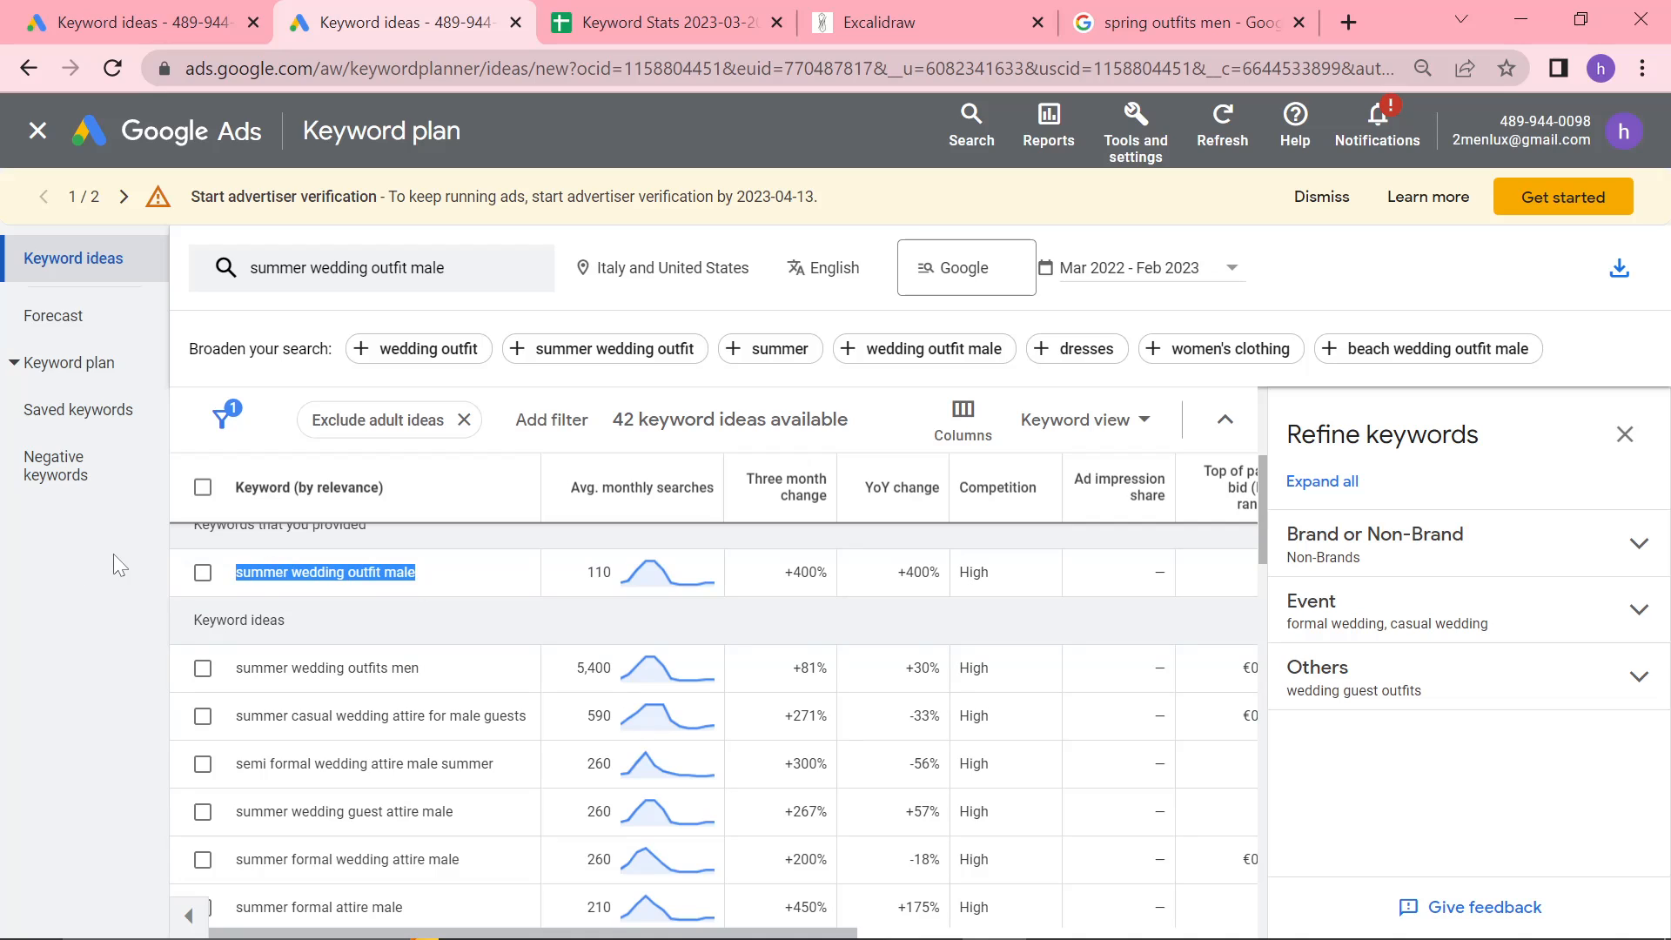
scroll(down, 3)
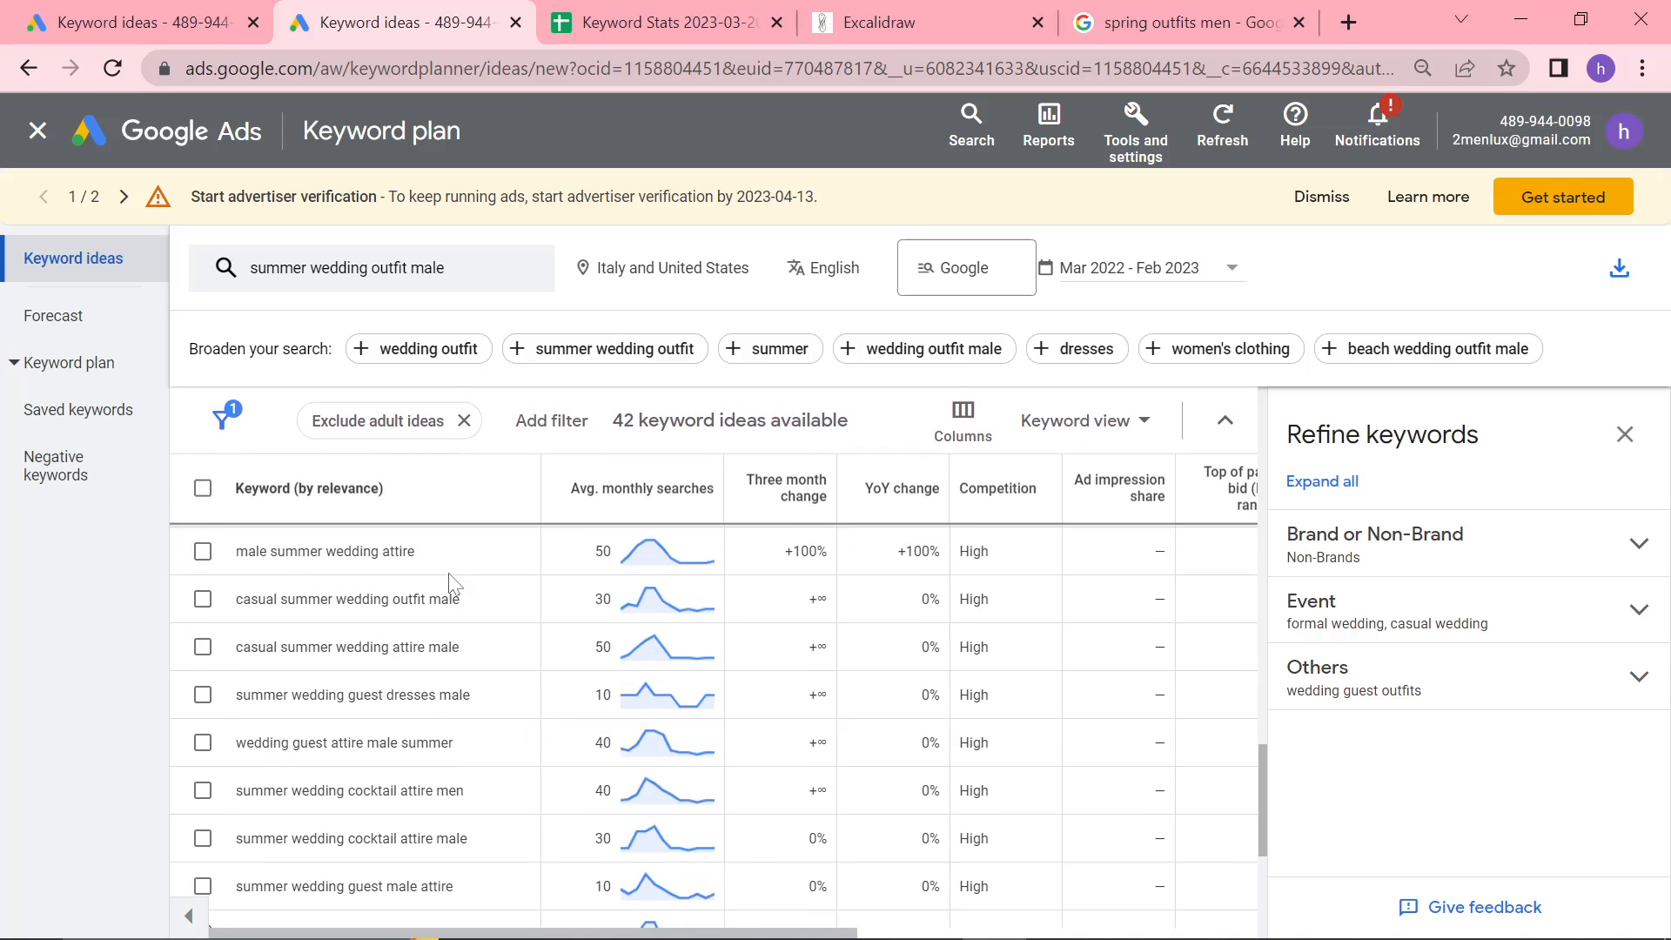
scroll(down, 3)
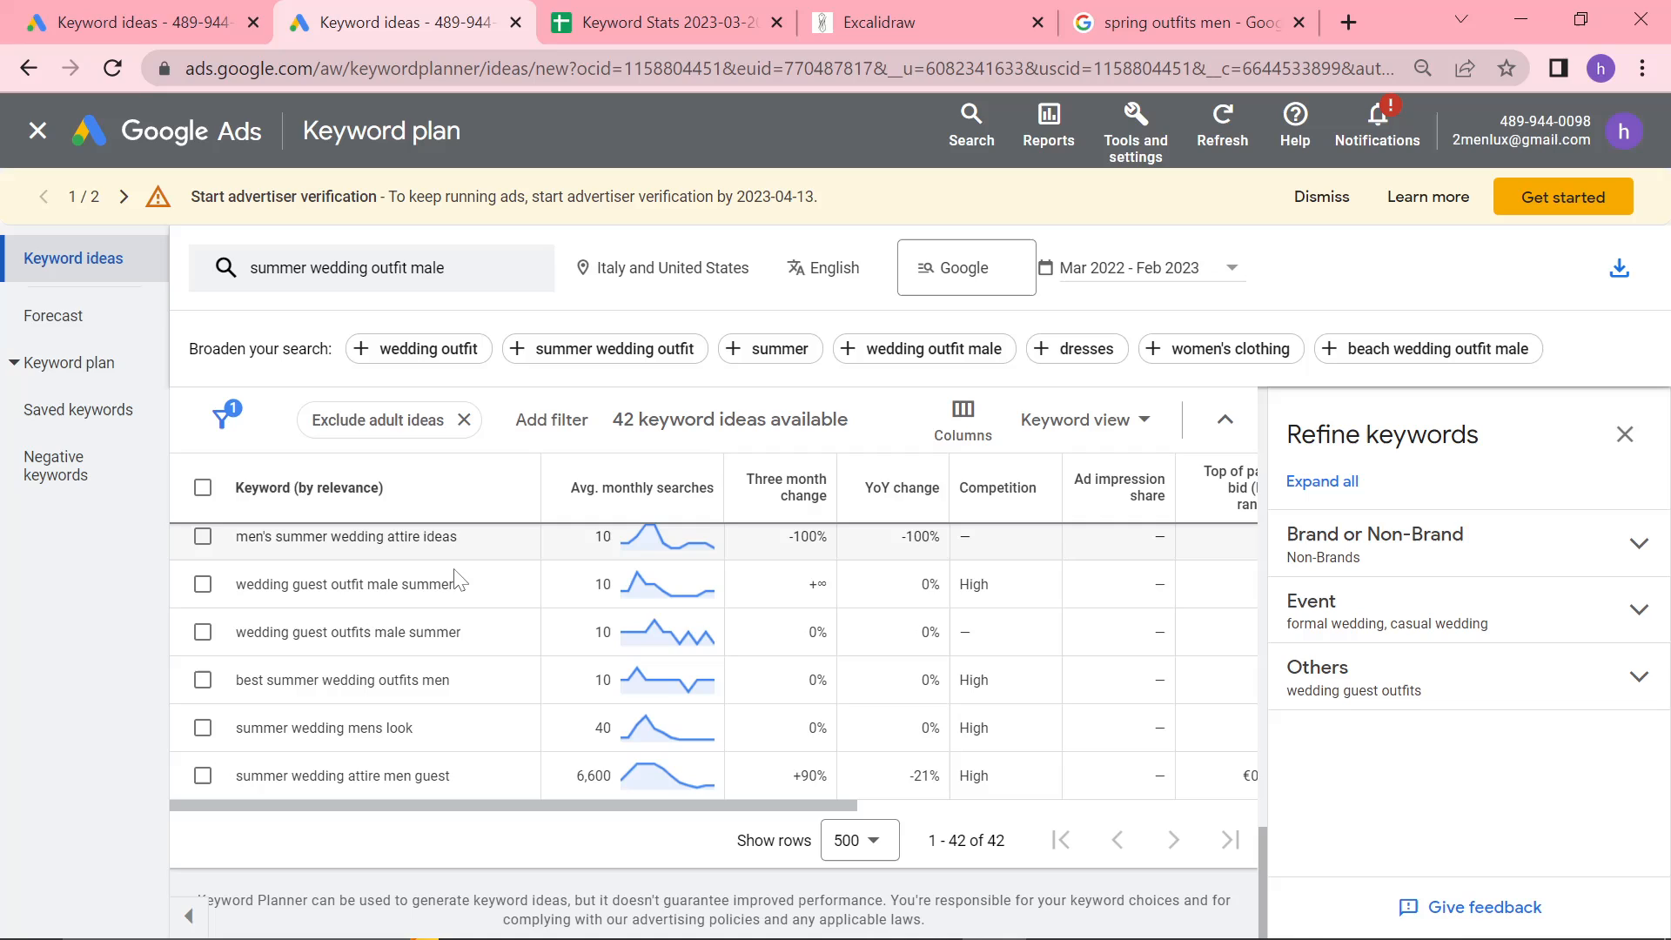
click(203, 488)
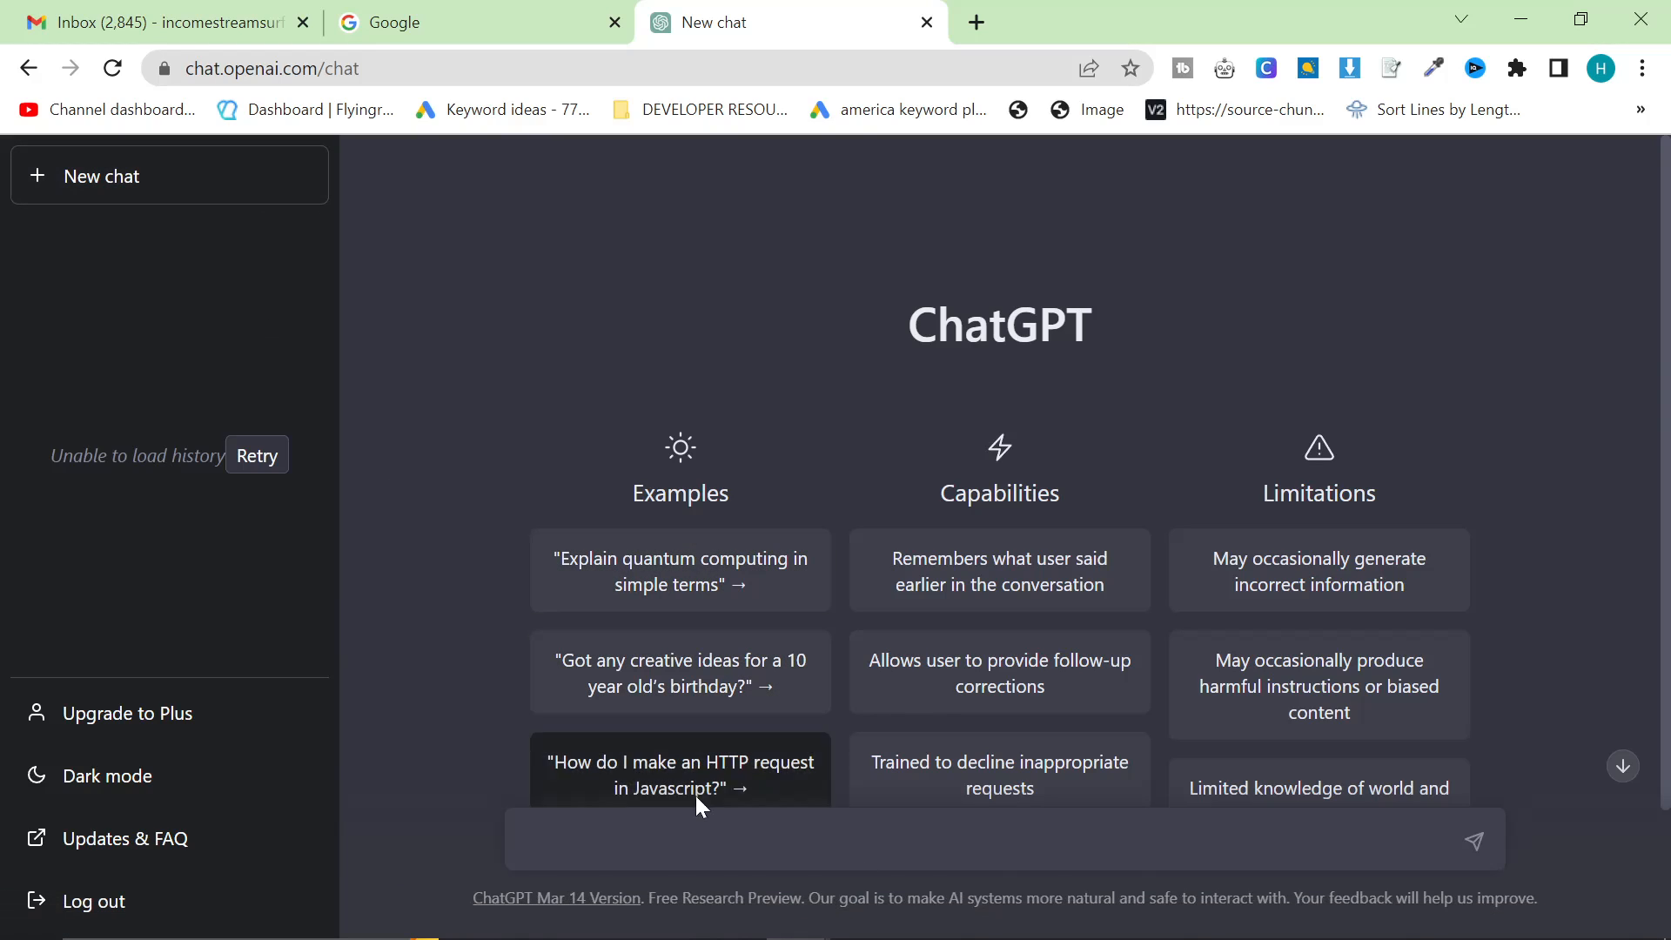
Draft a ChatGPT article request with the keyword list and brands from 2men.it/collections/kiton
text(Please write me an article using th)
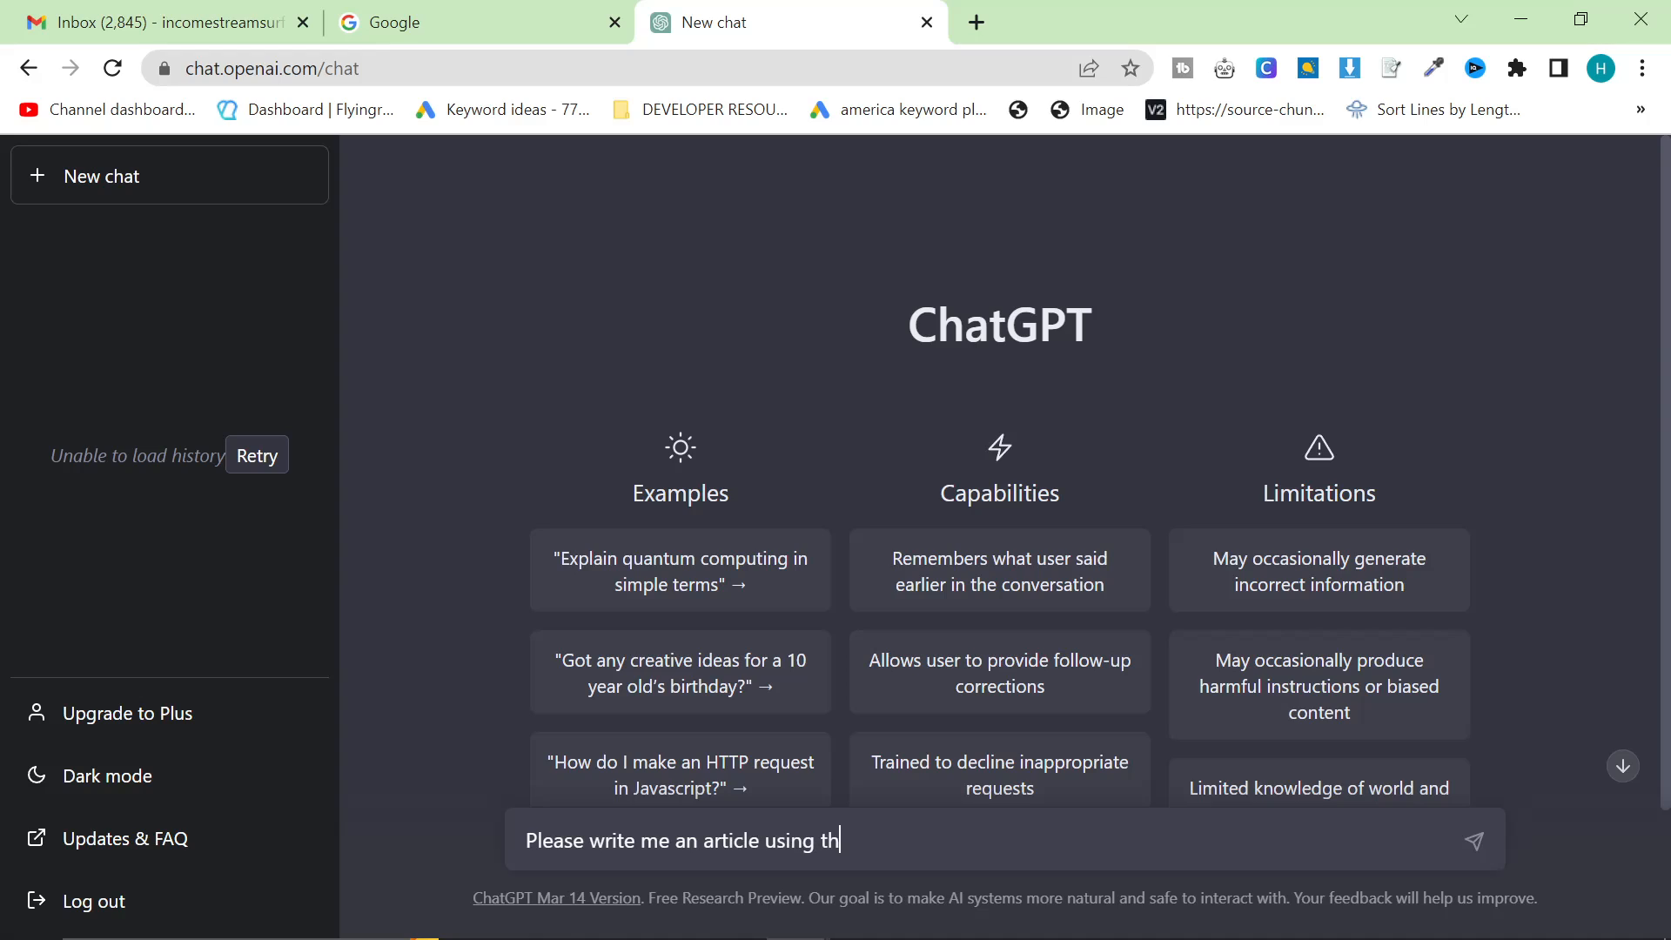
text(ese keywords>)
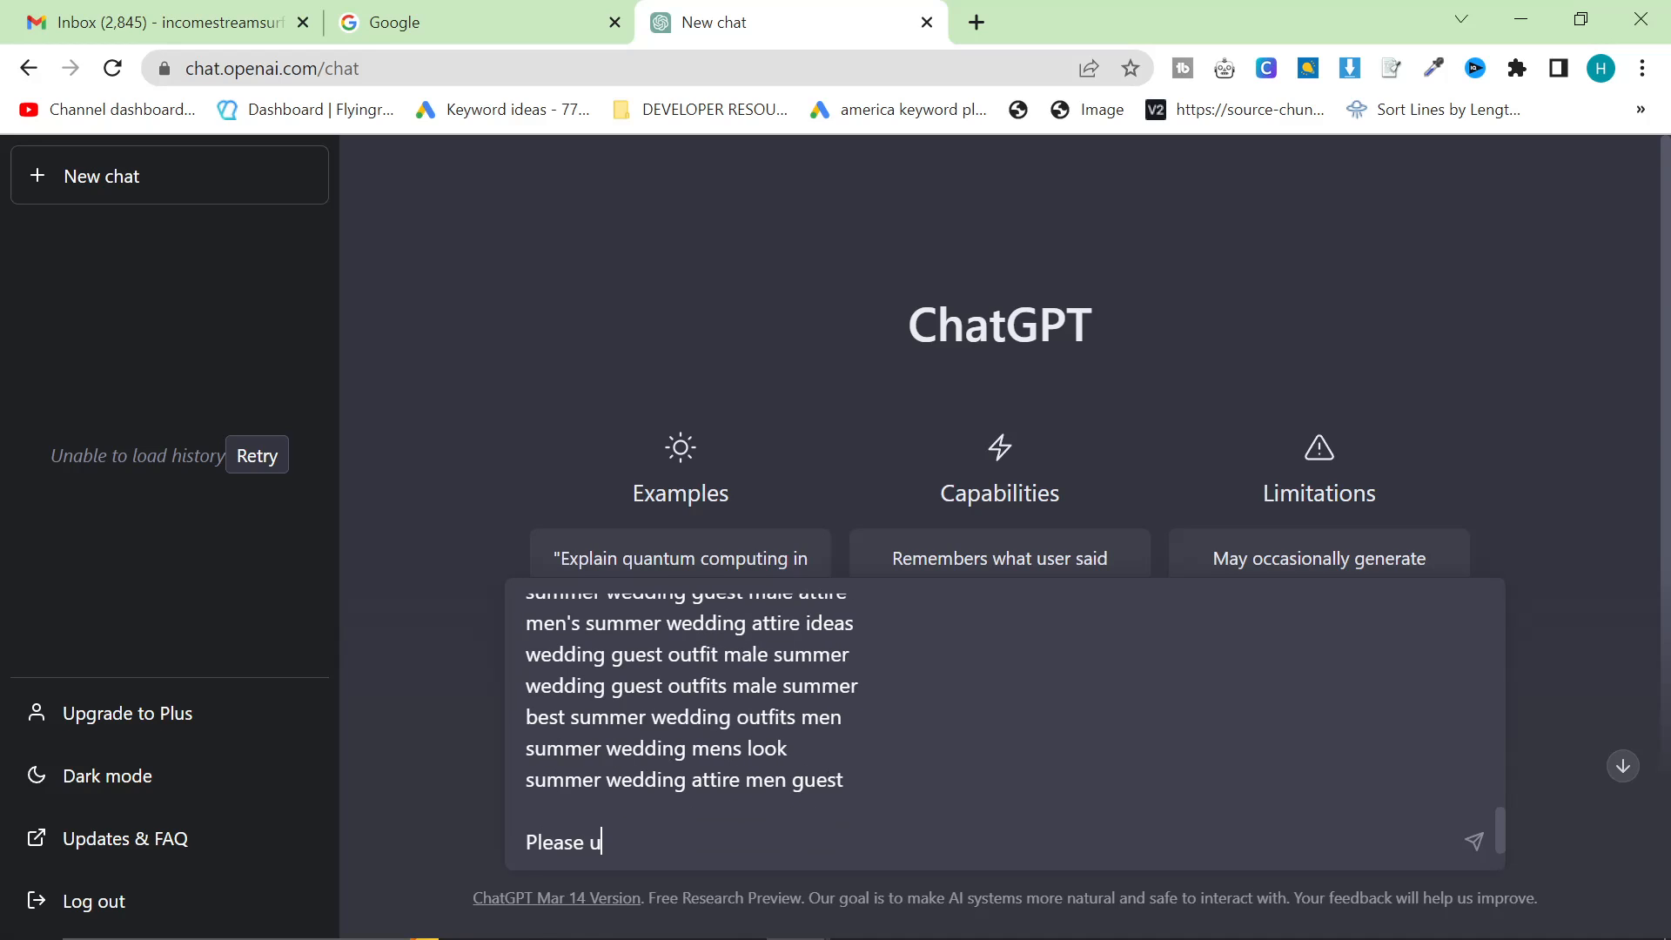
text(se these brands:)
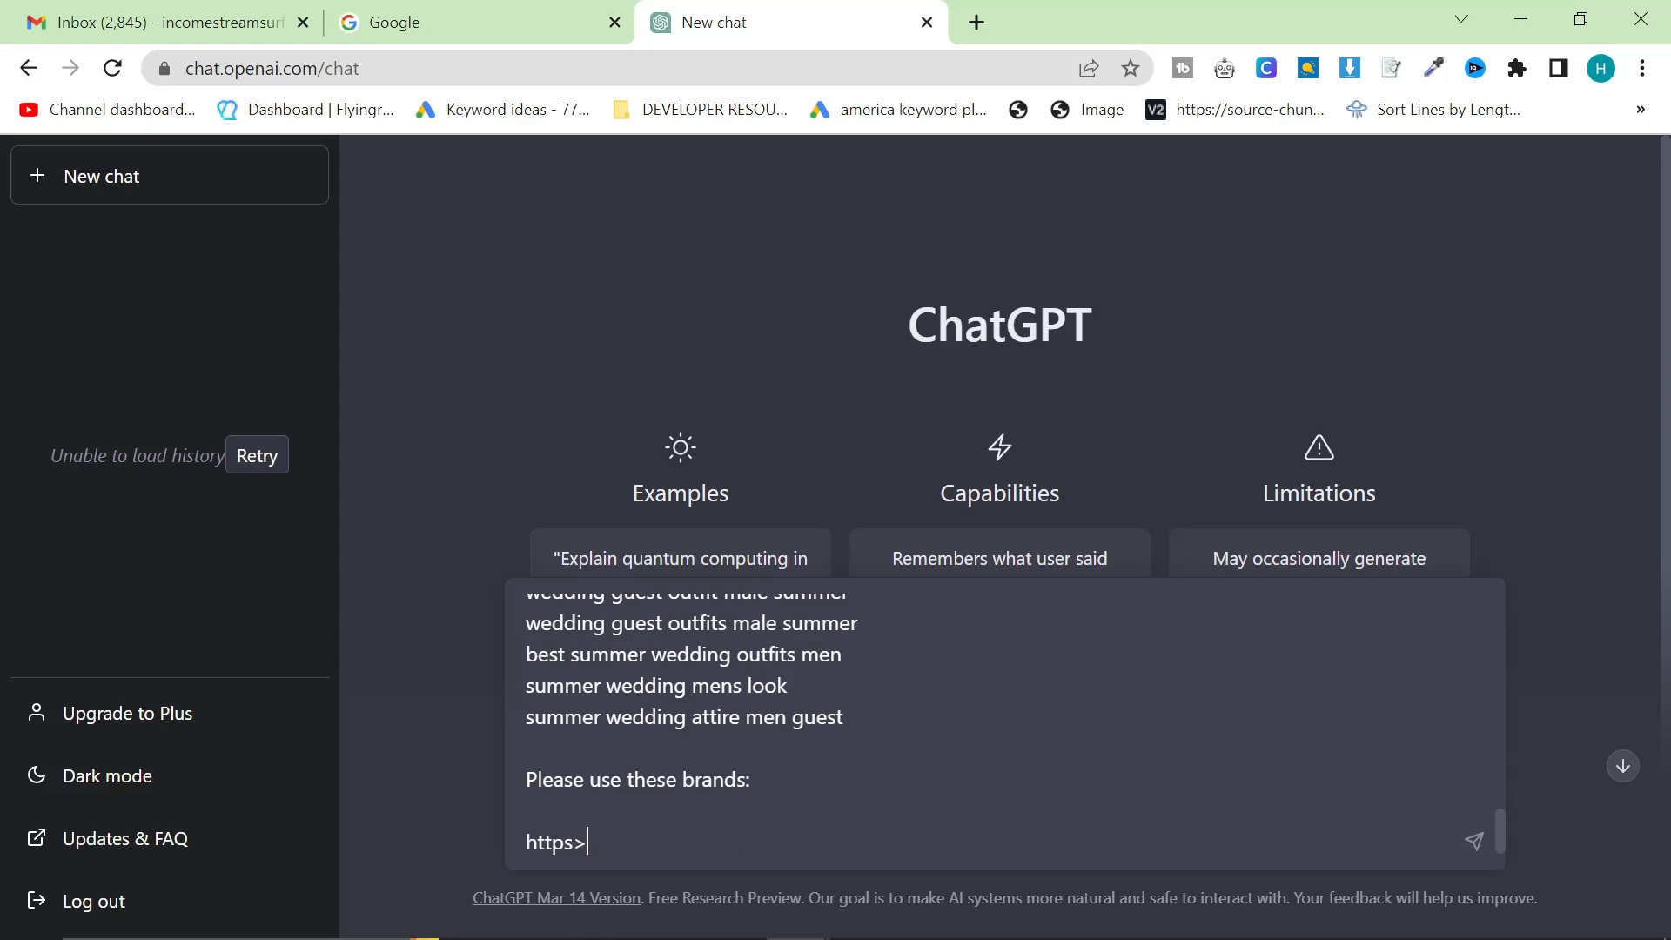
text(&&2)
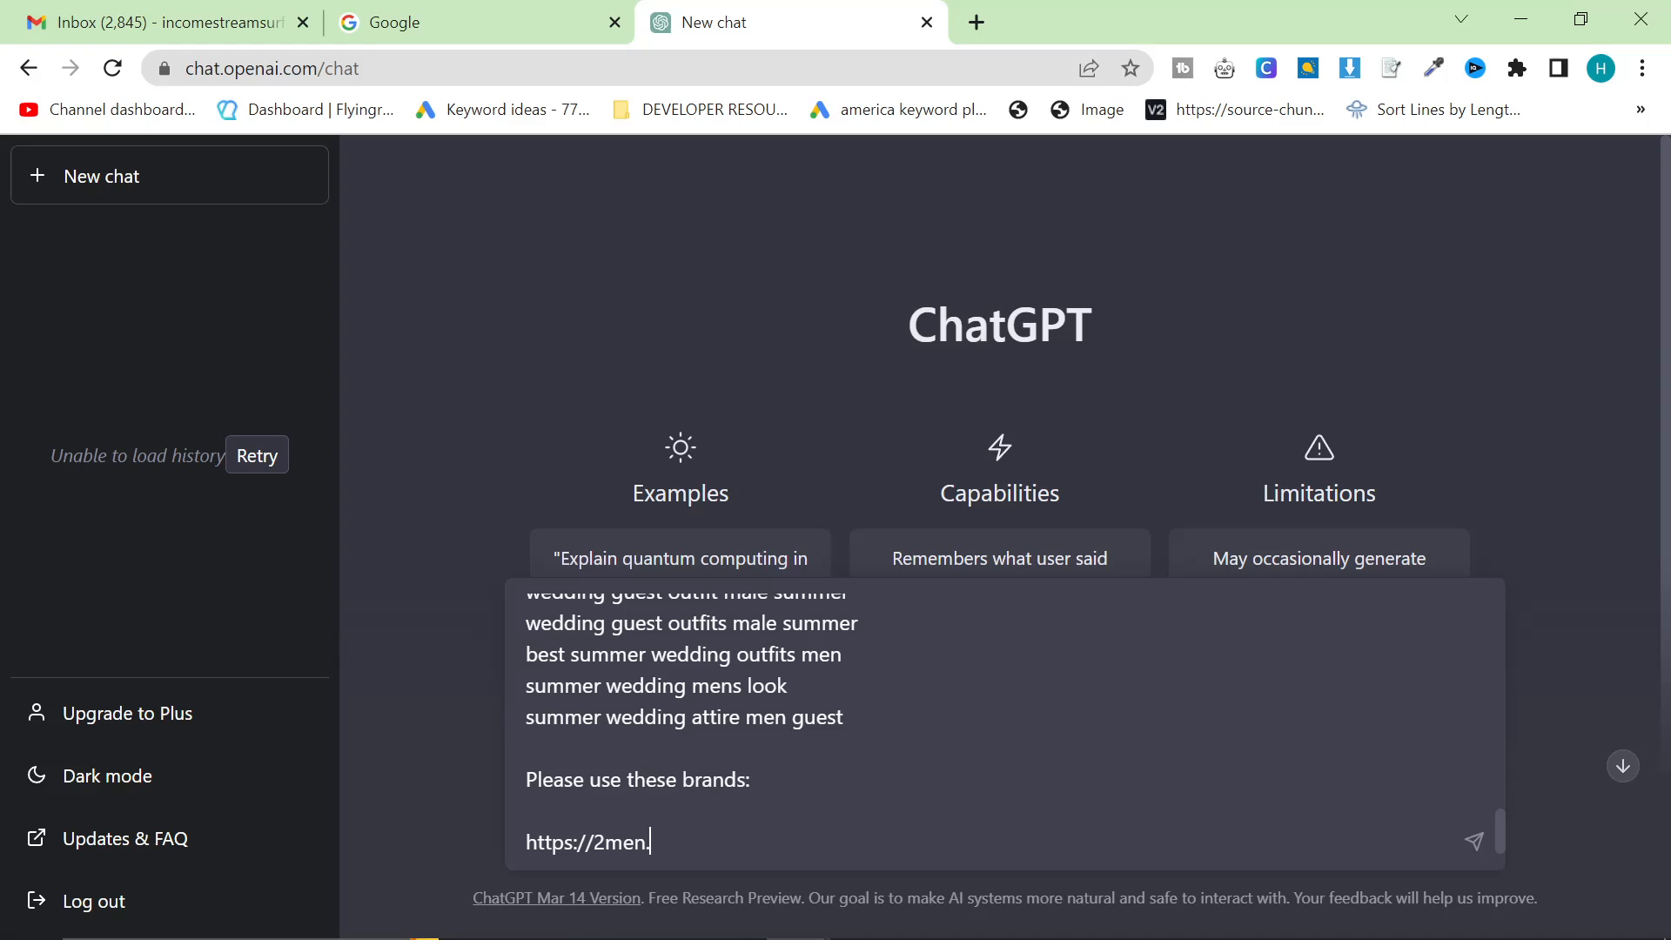
text(it/collections/)
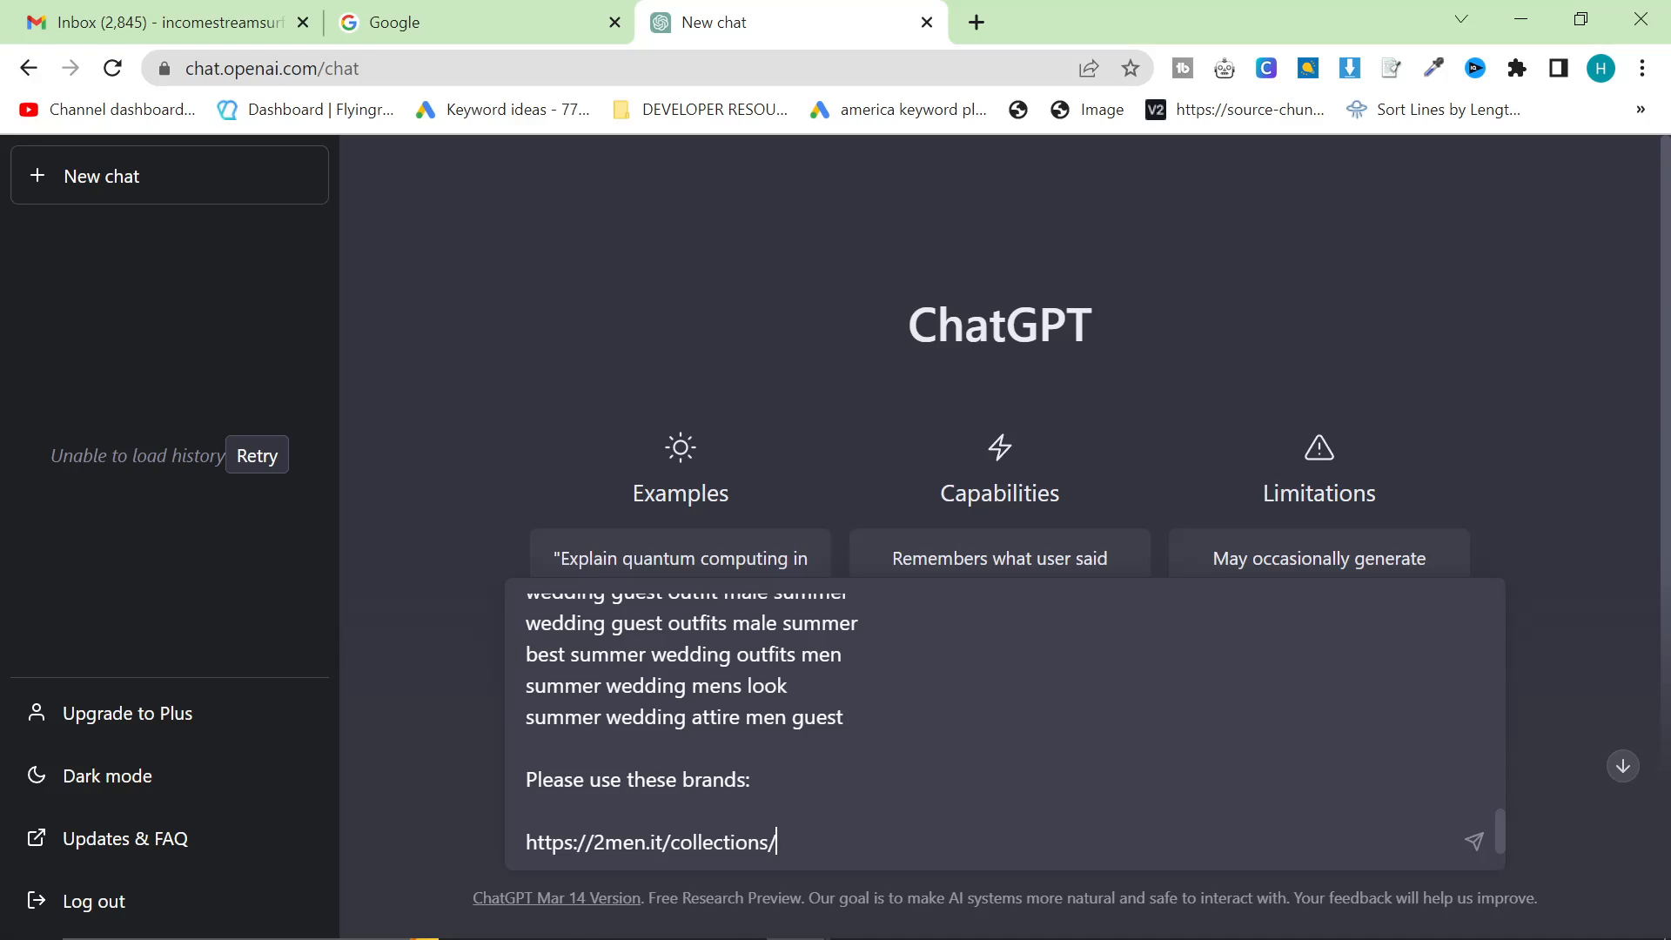
text(kiton)
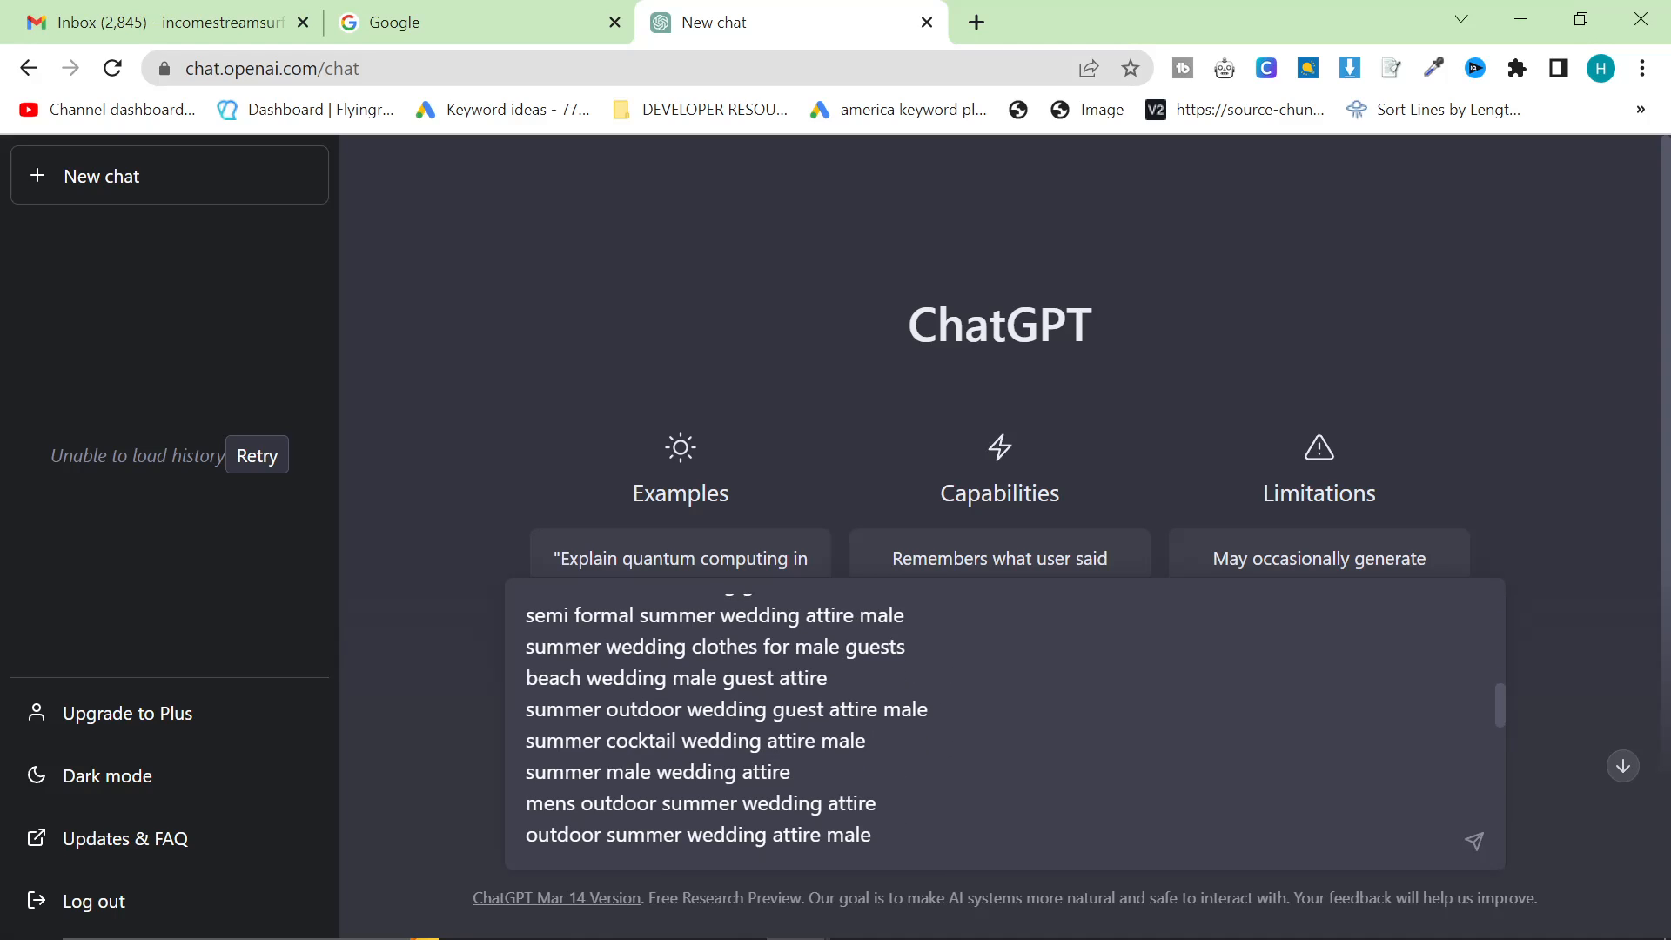
scroll(down, 3)
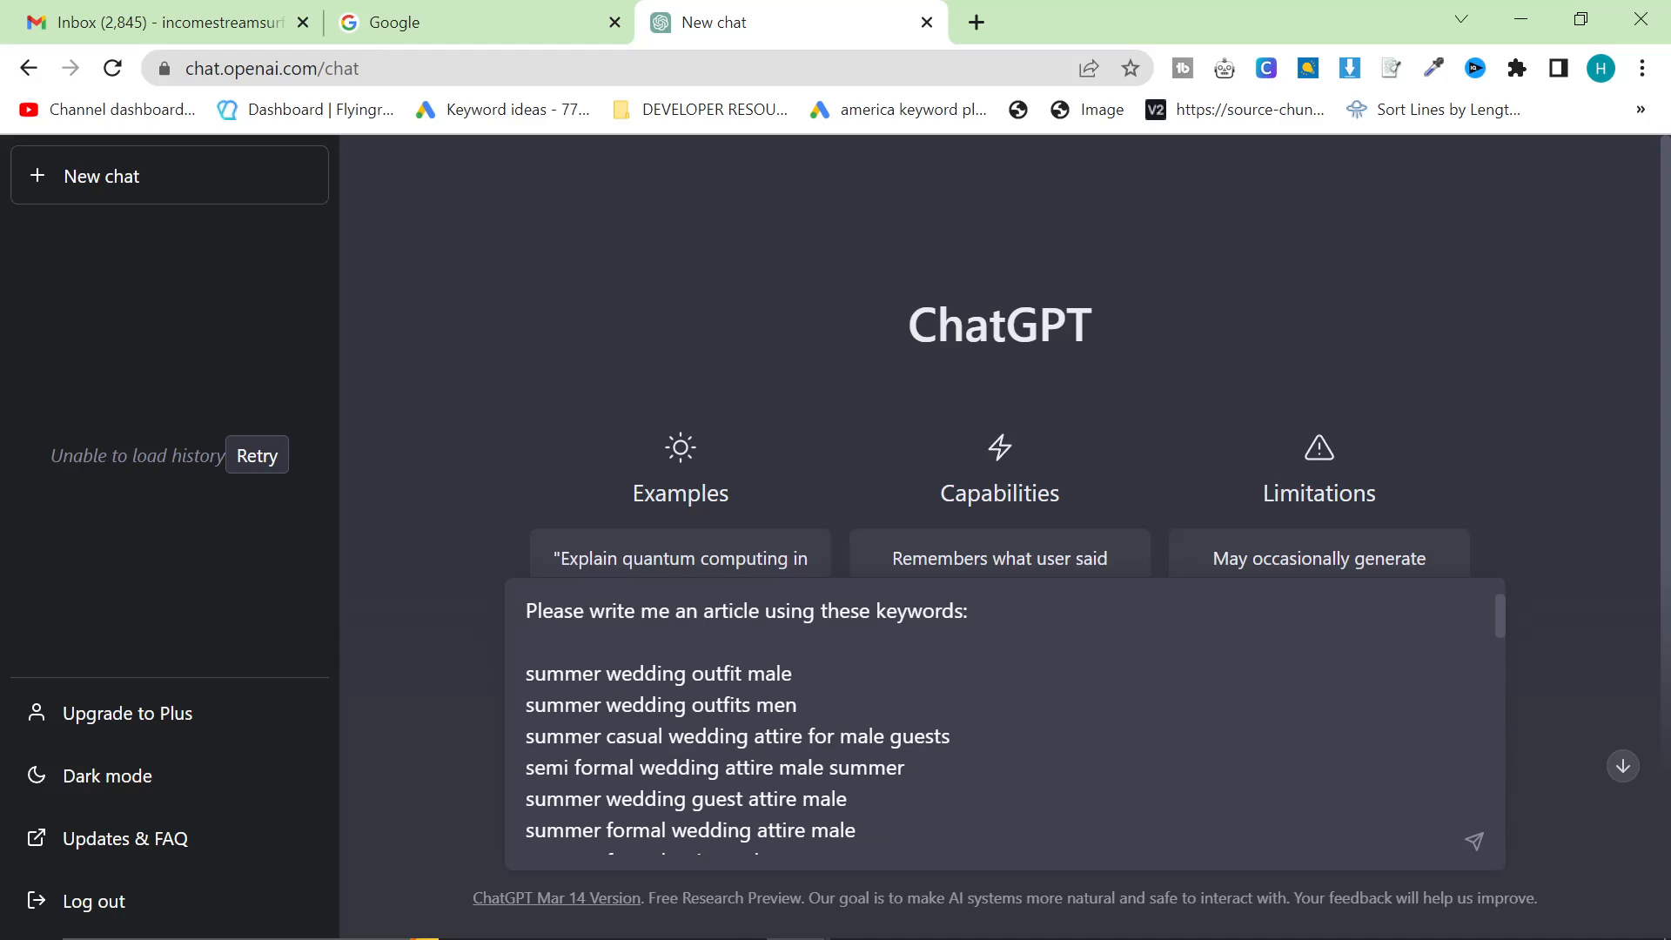
mouse_move(787, 599)
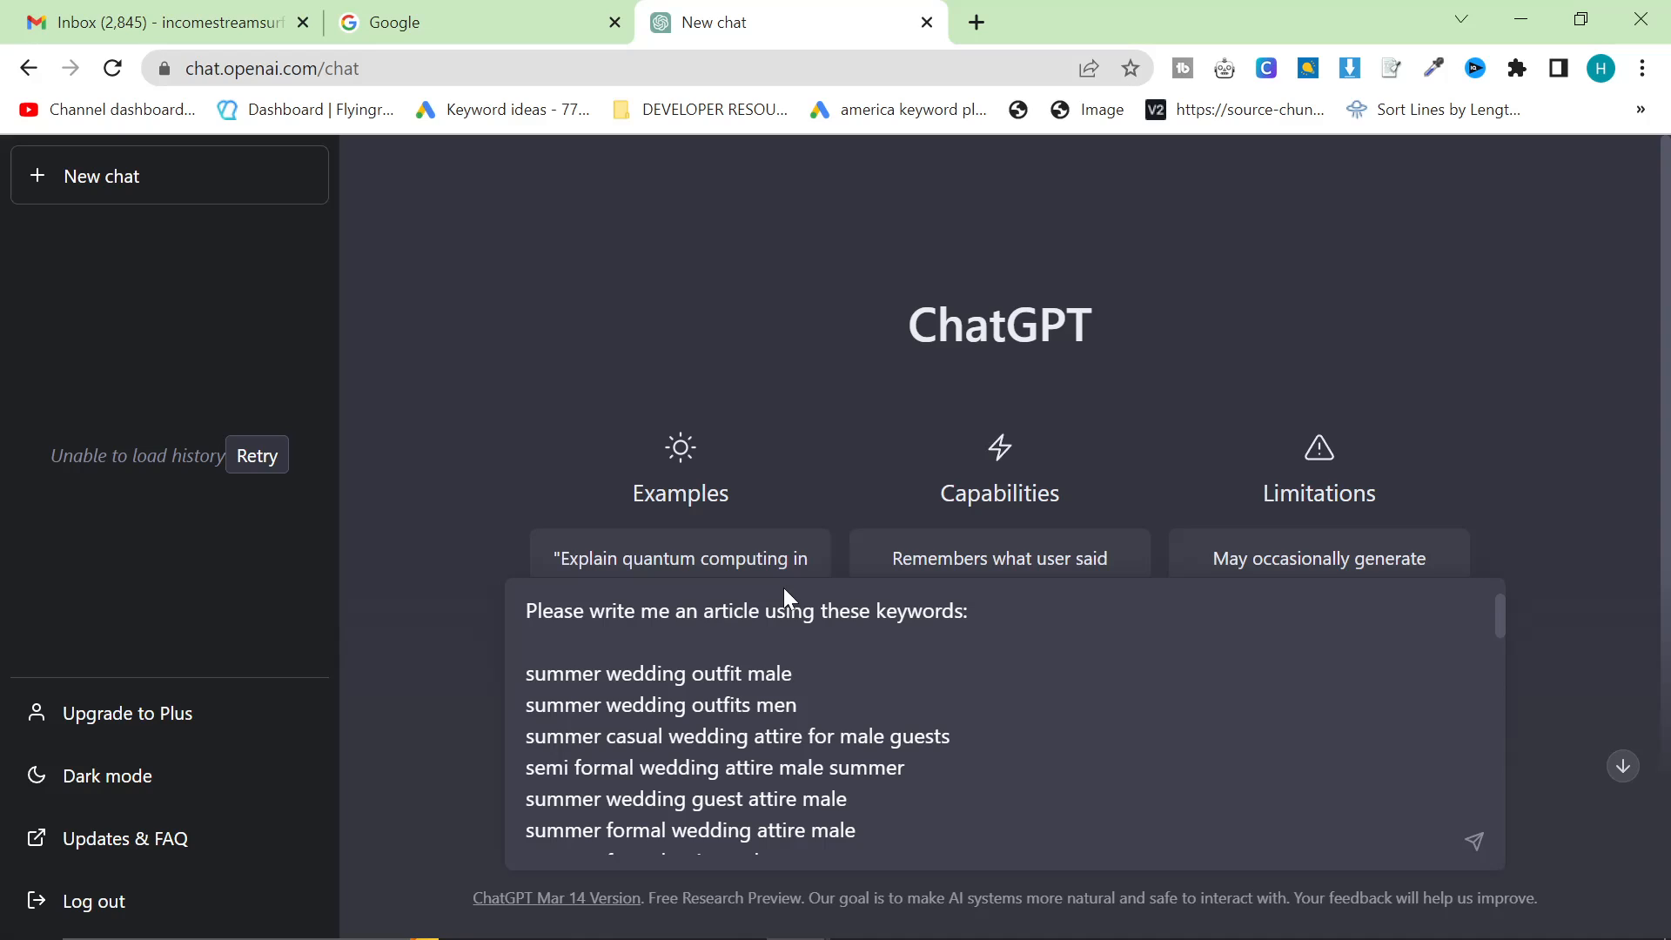
mouse_move(1526, 844)
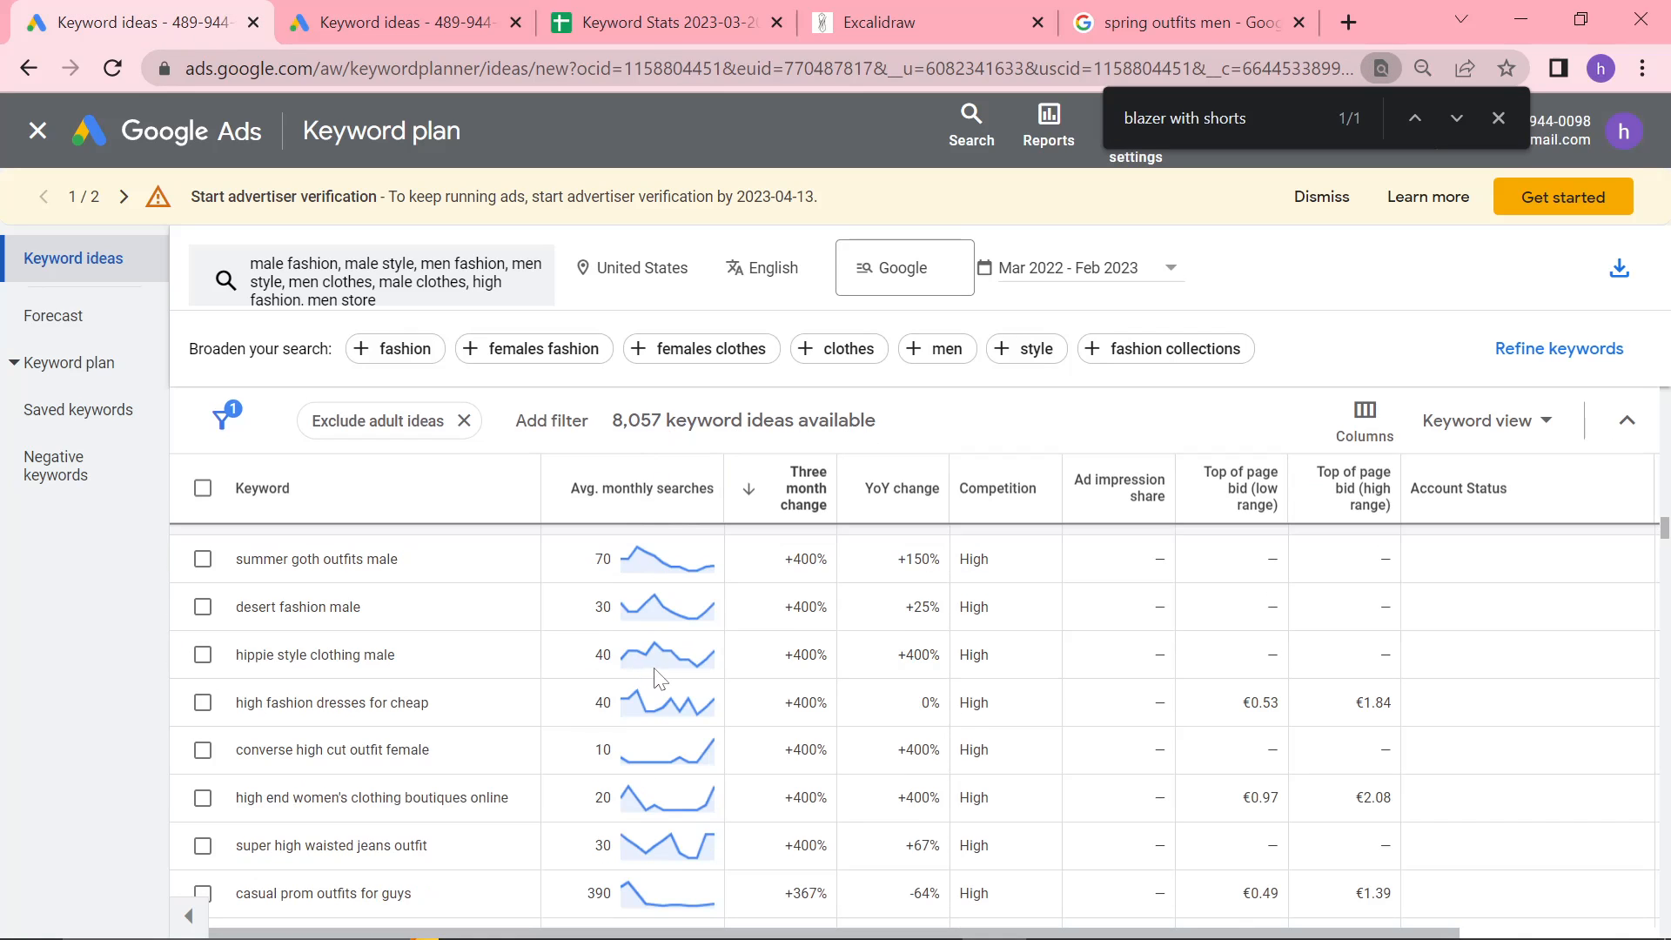
Scroll the trending ideas, highlight 'men african attire', and begin a Zilli search
scroll(down, 3)
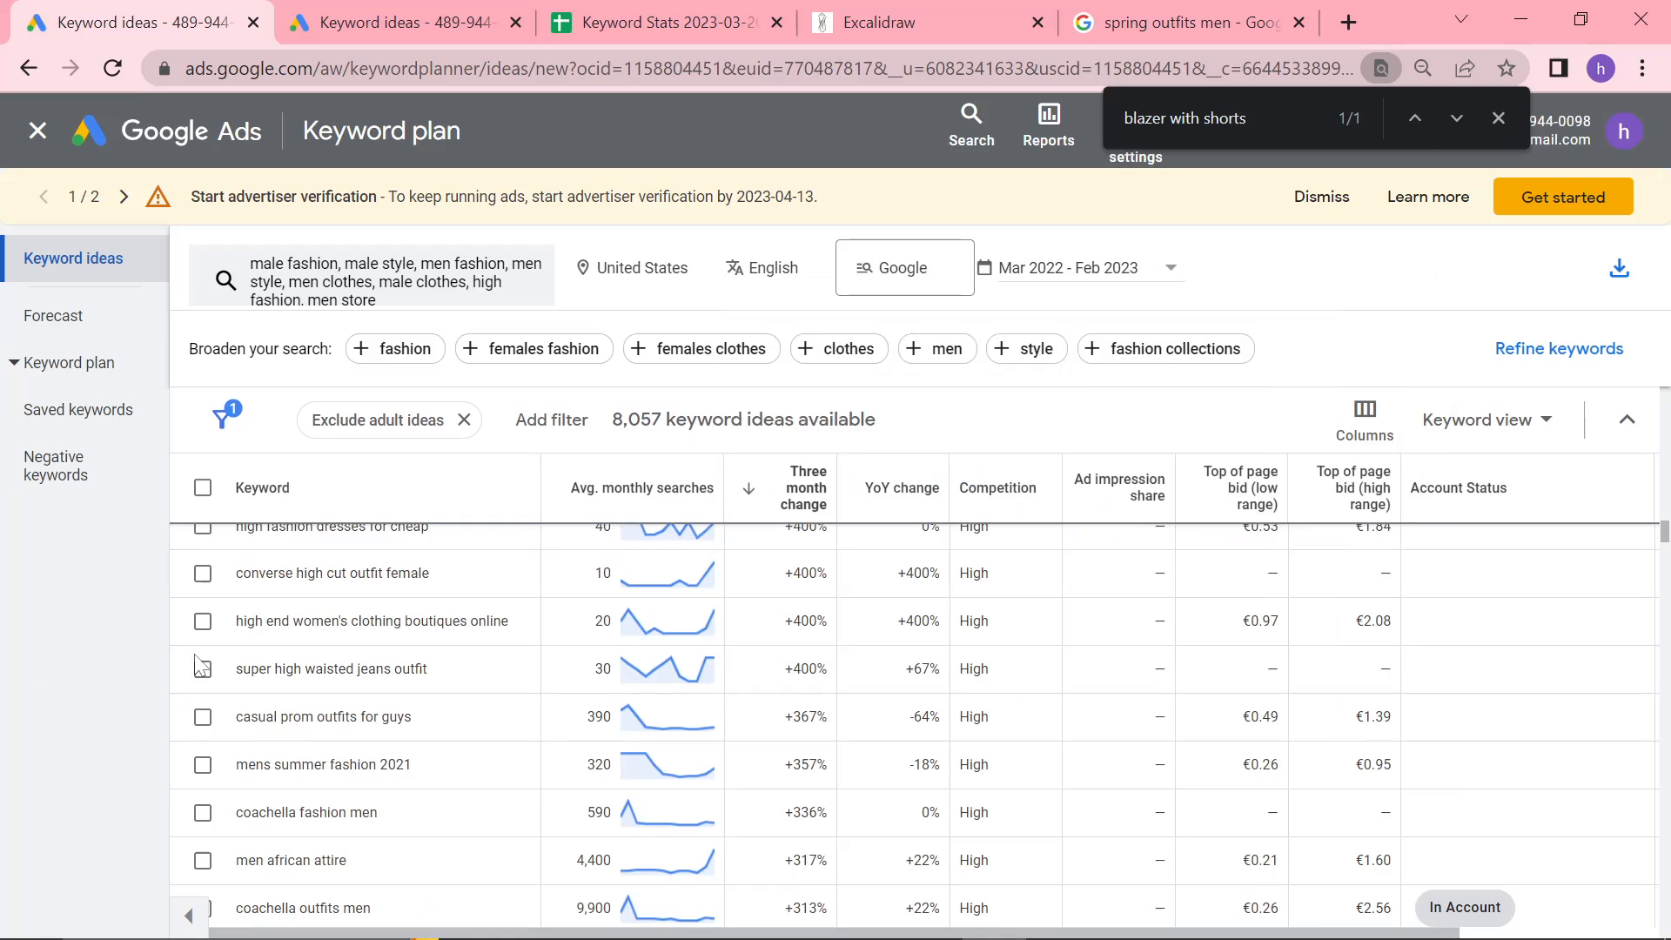
scroll(down, 3)
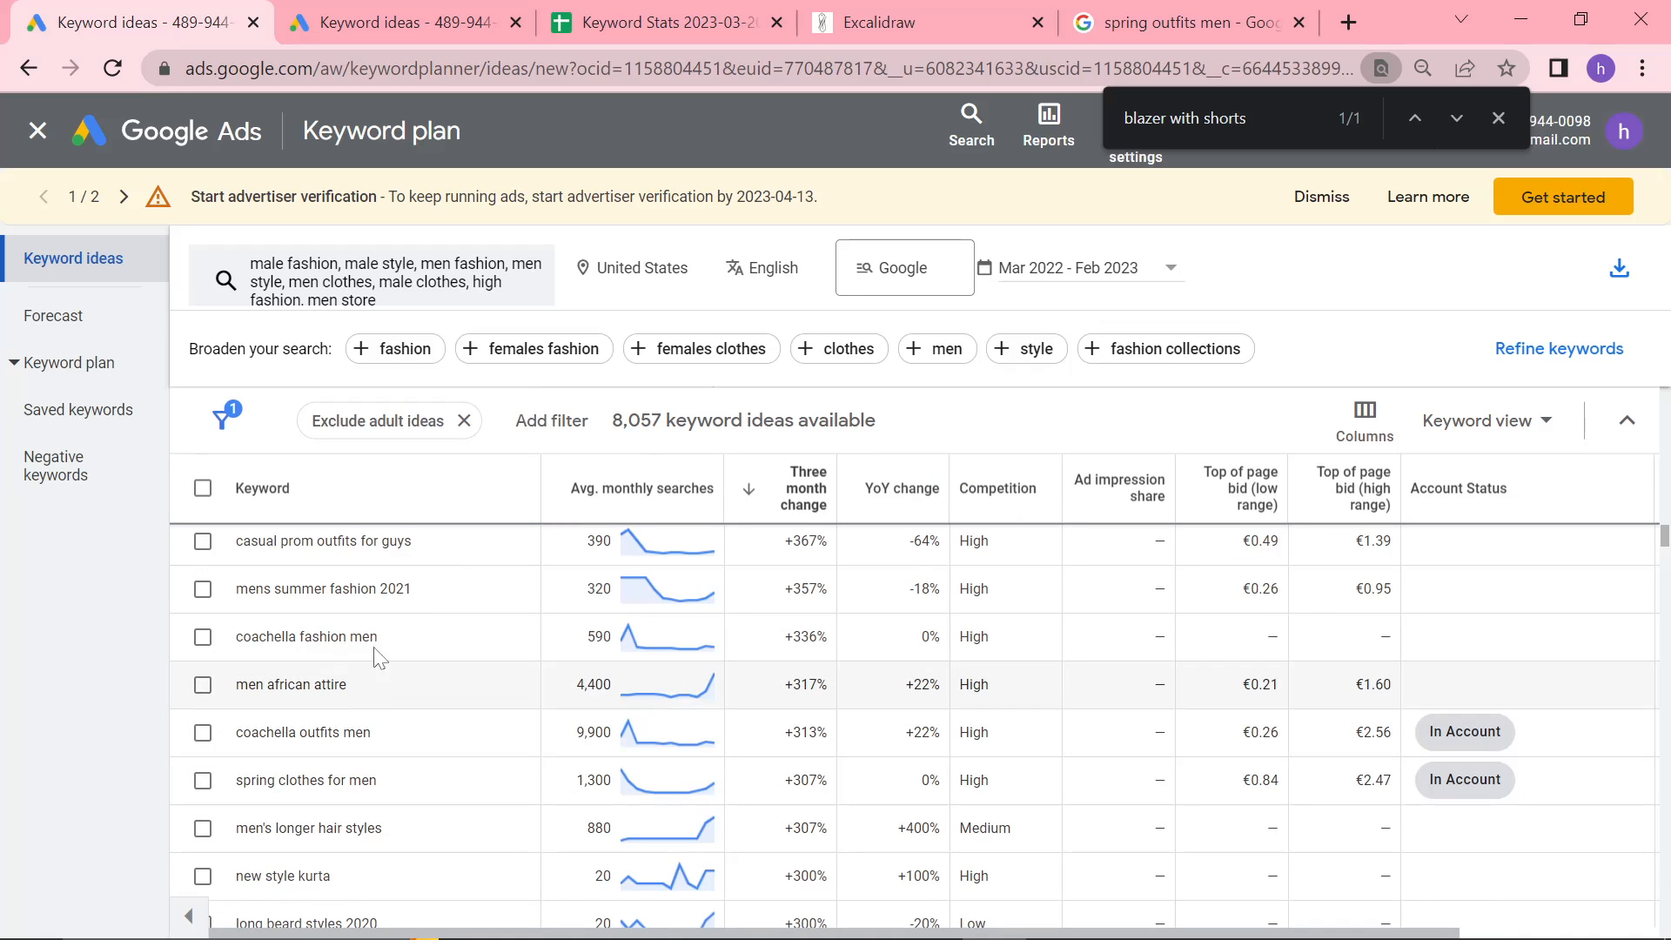
double_click(289, 685)
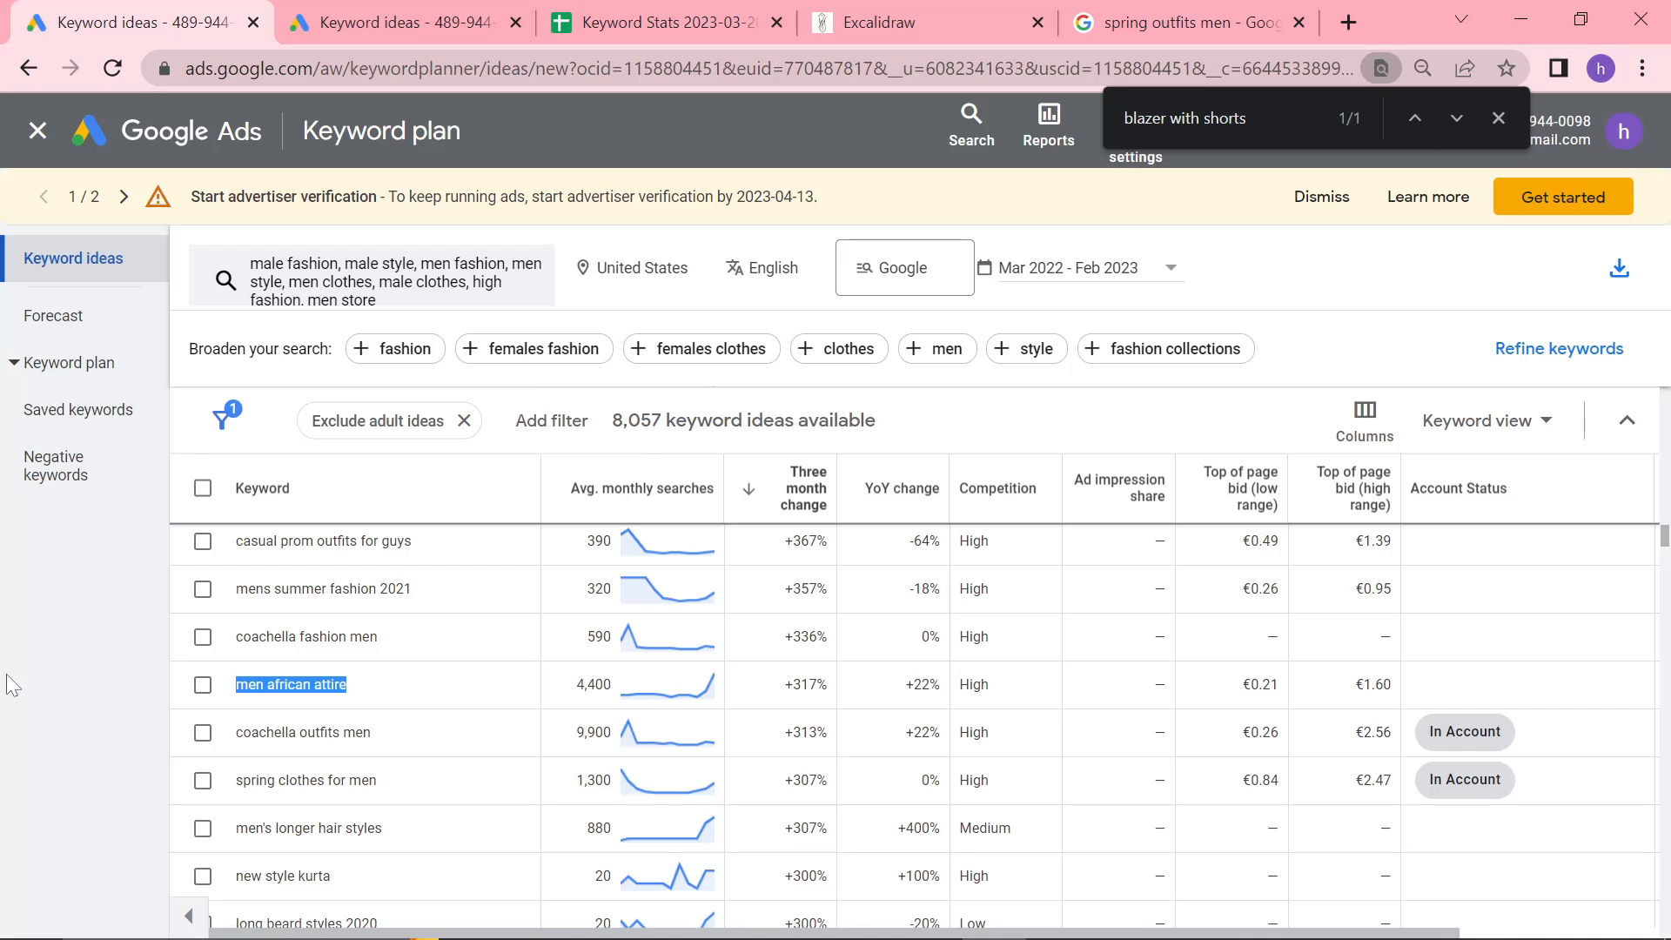
text(zilli silk shirts)
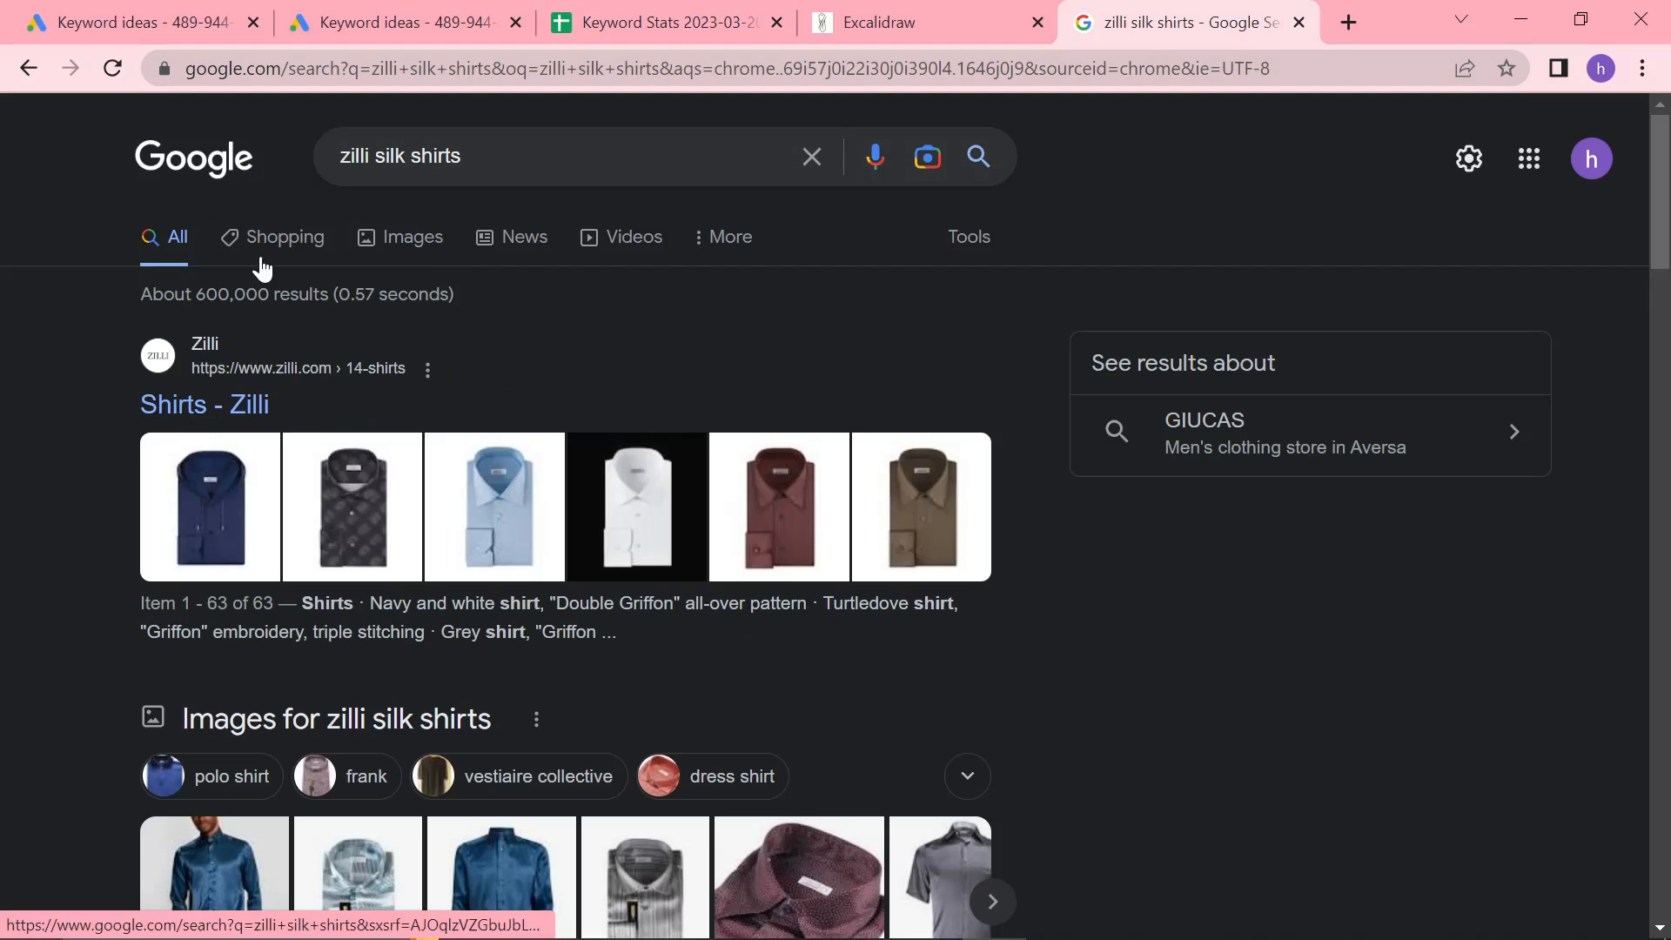
Browse the zilli silk shirts image results, then return to Keyword Planner
click(413, 237)
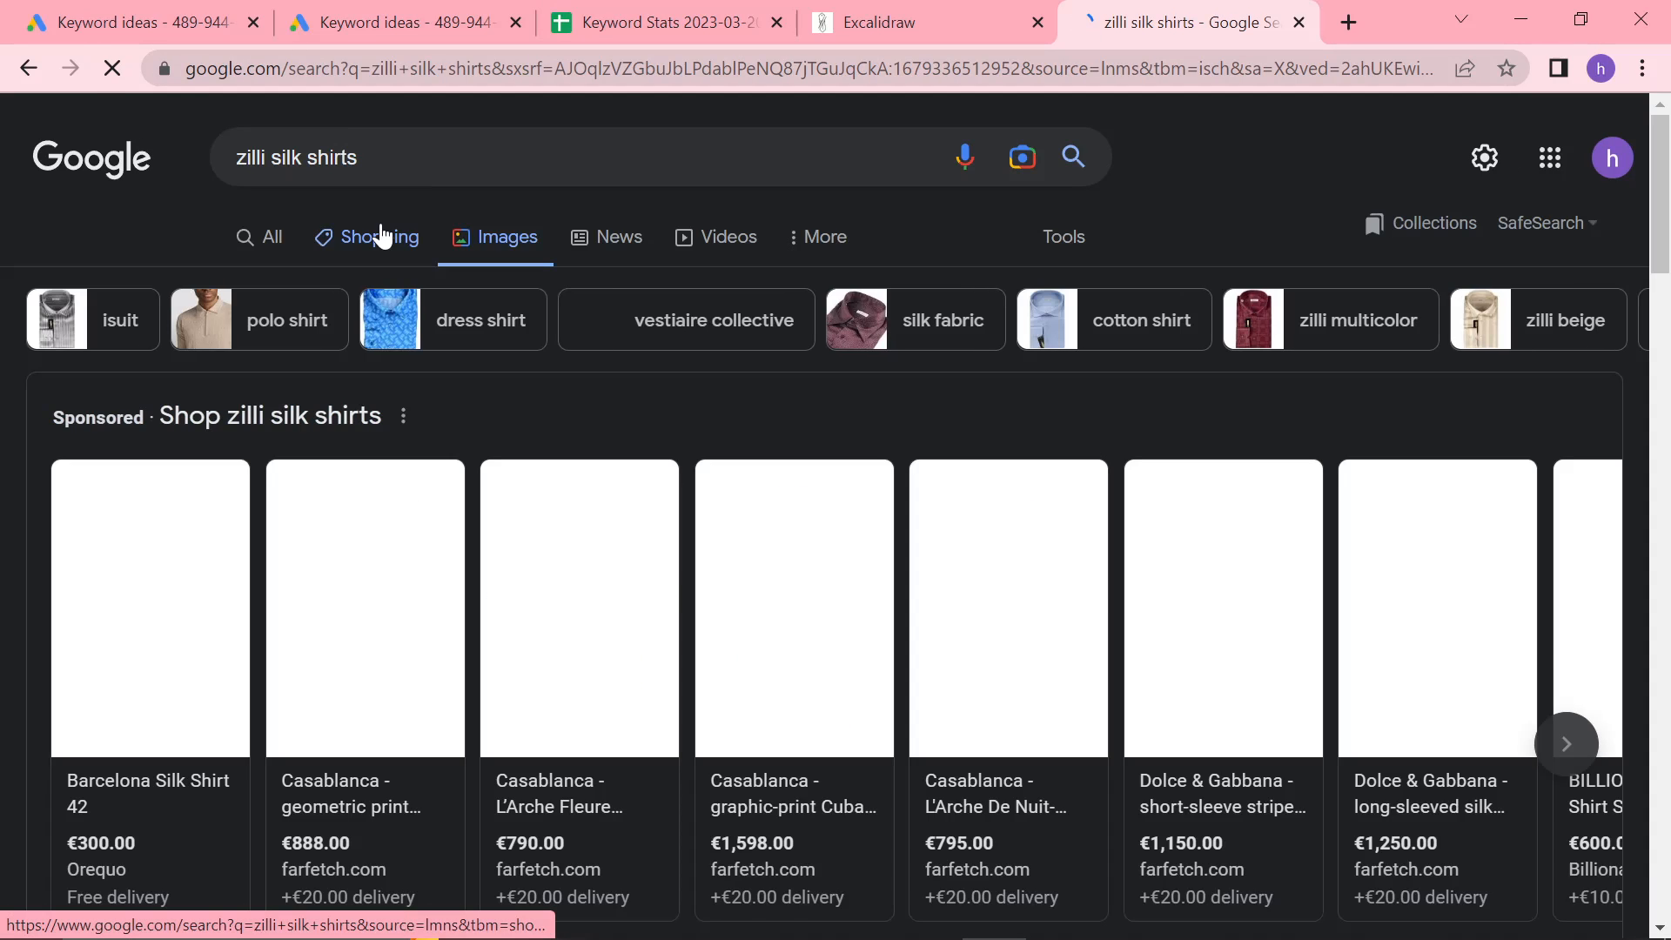
scroll(down, 3)
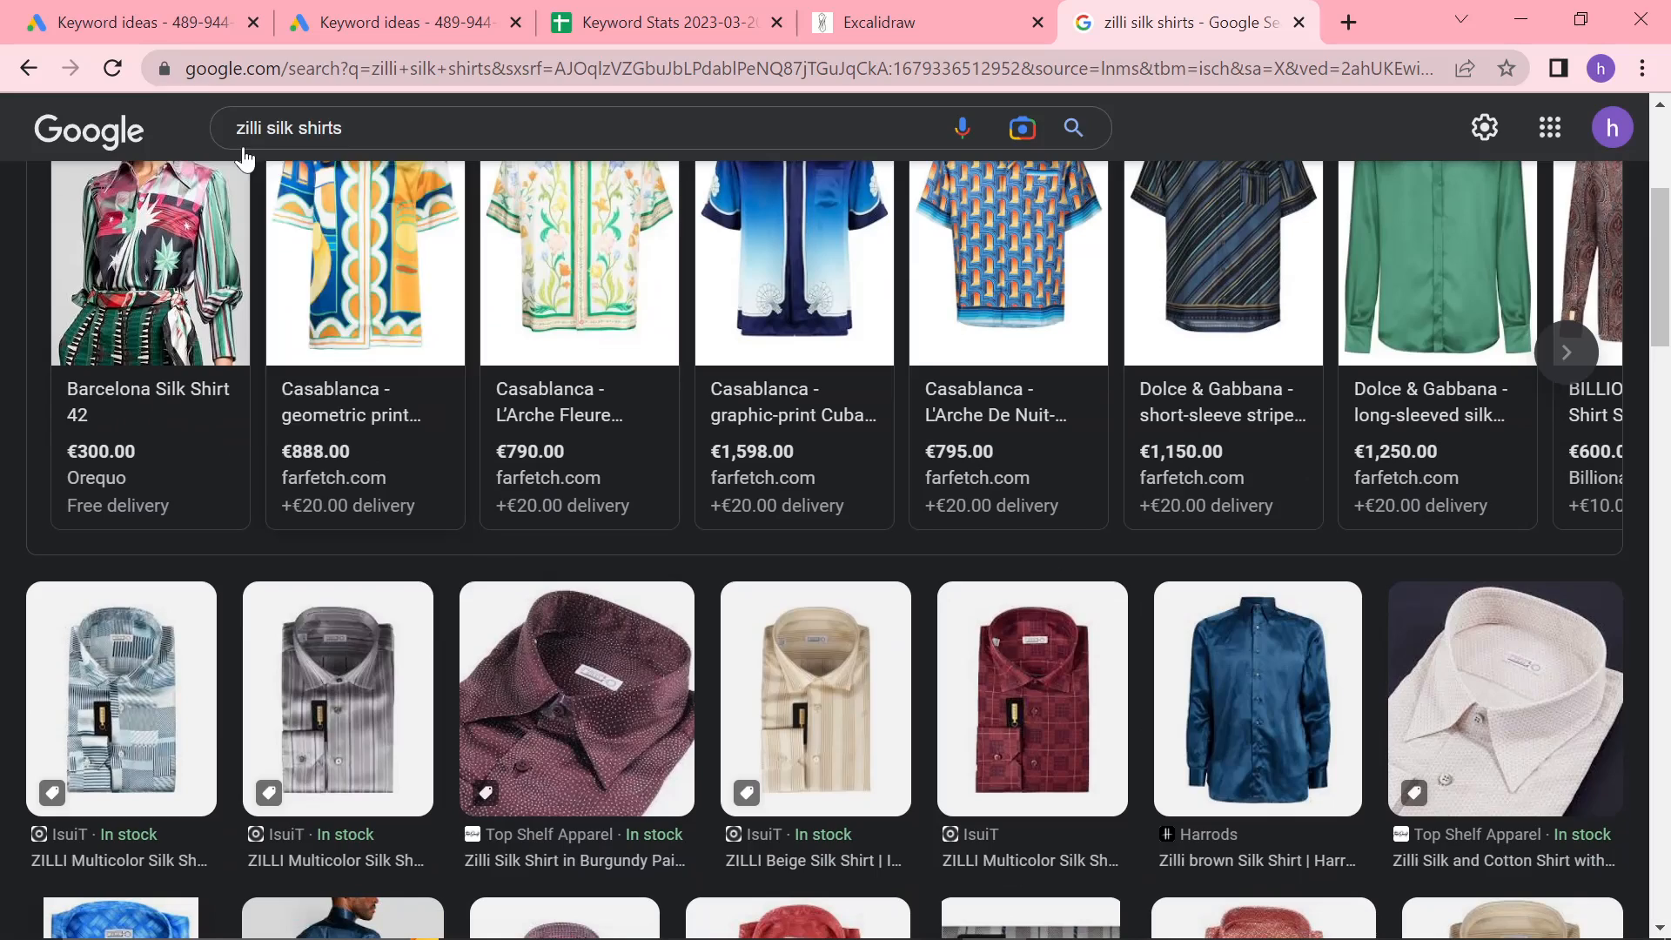
click(118, 22)
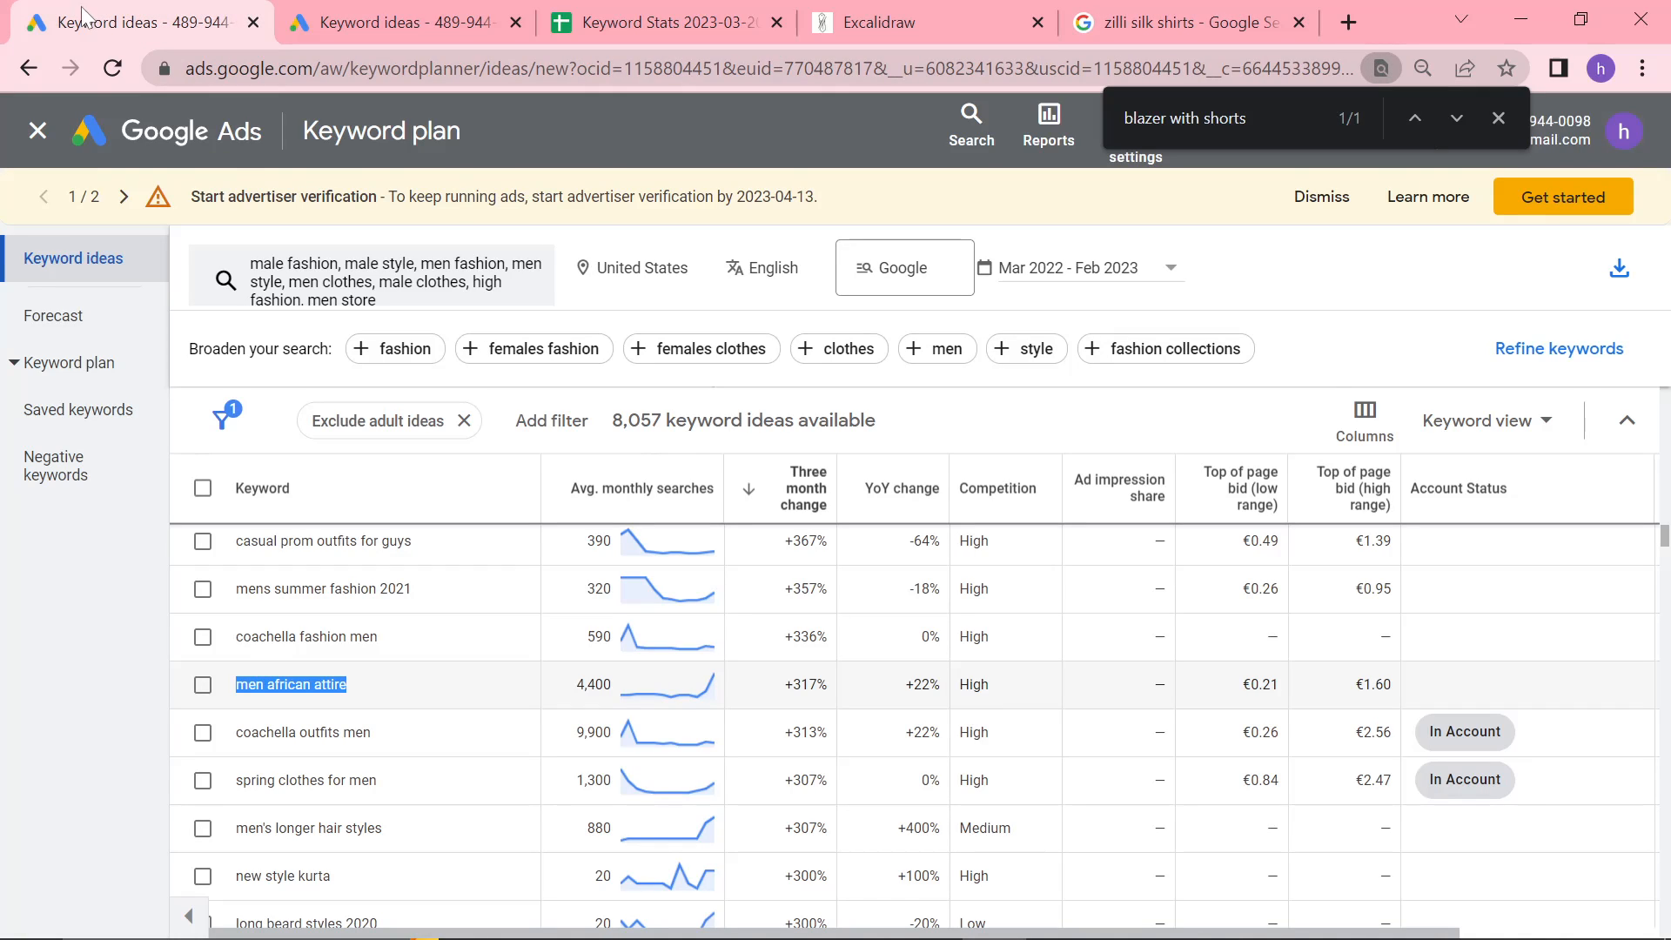
mouse_move(690, 692)
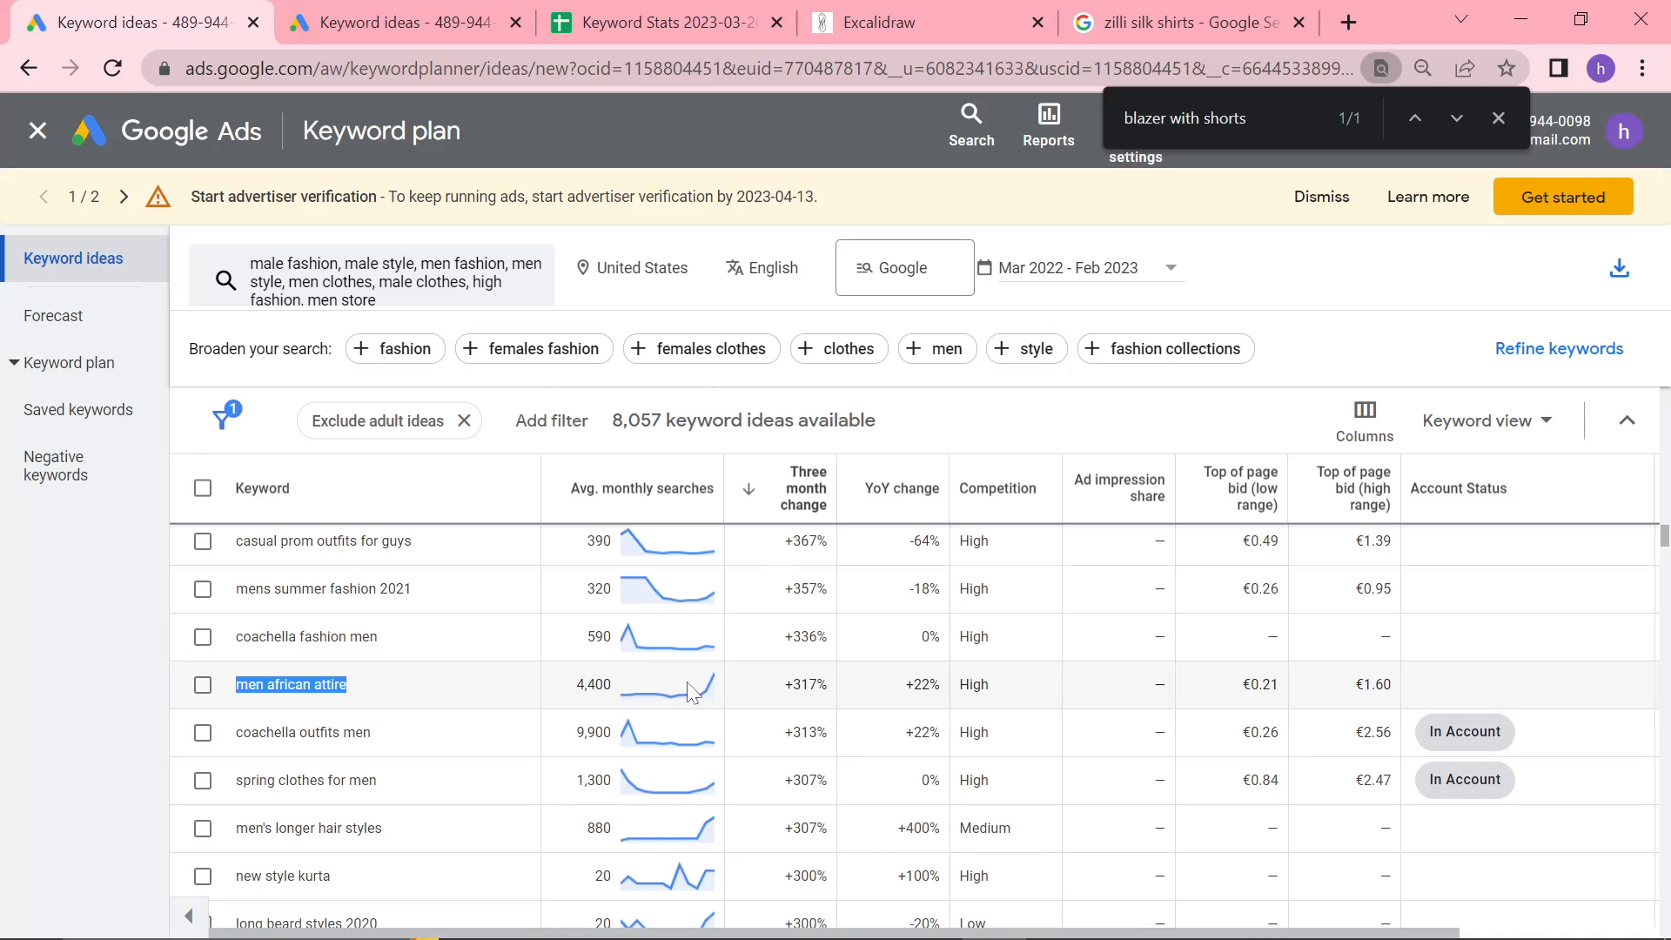
mouse_move(694, 685)
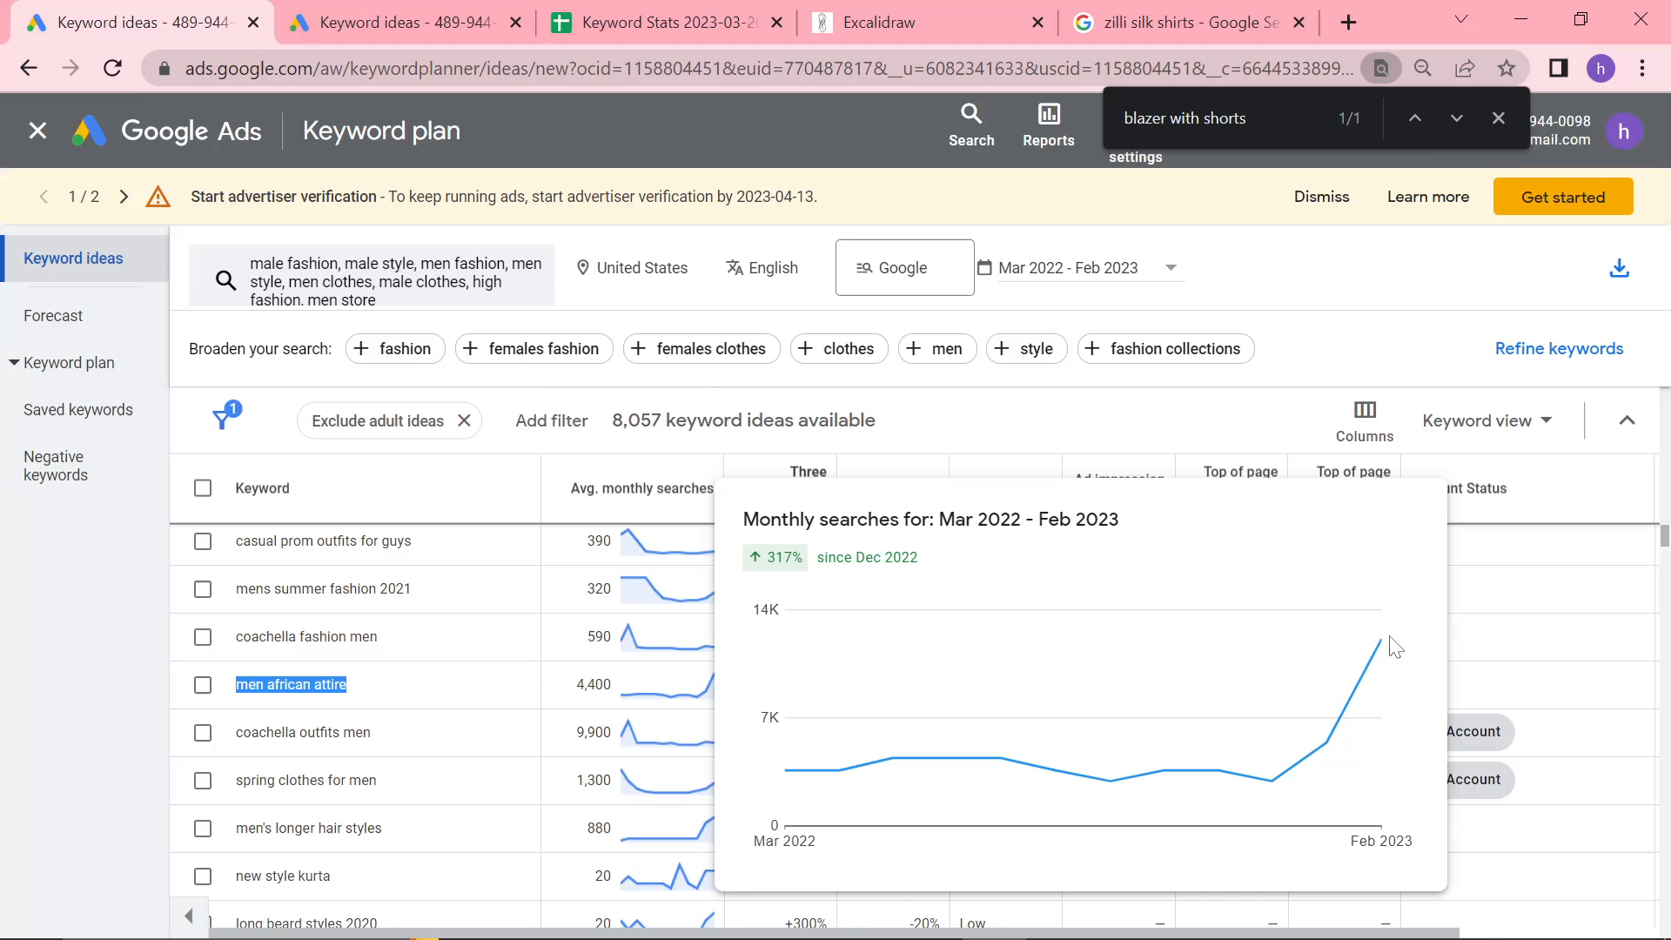
mouse_move(1379, 642)
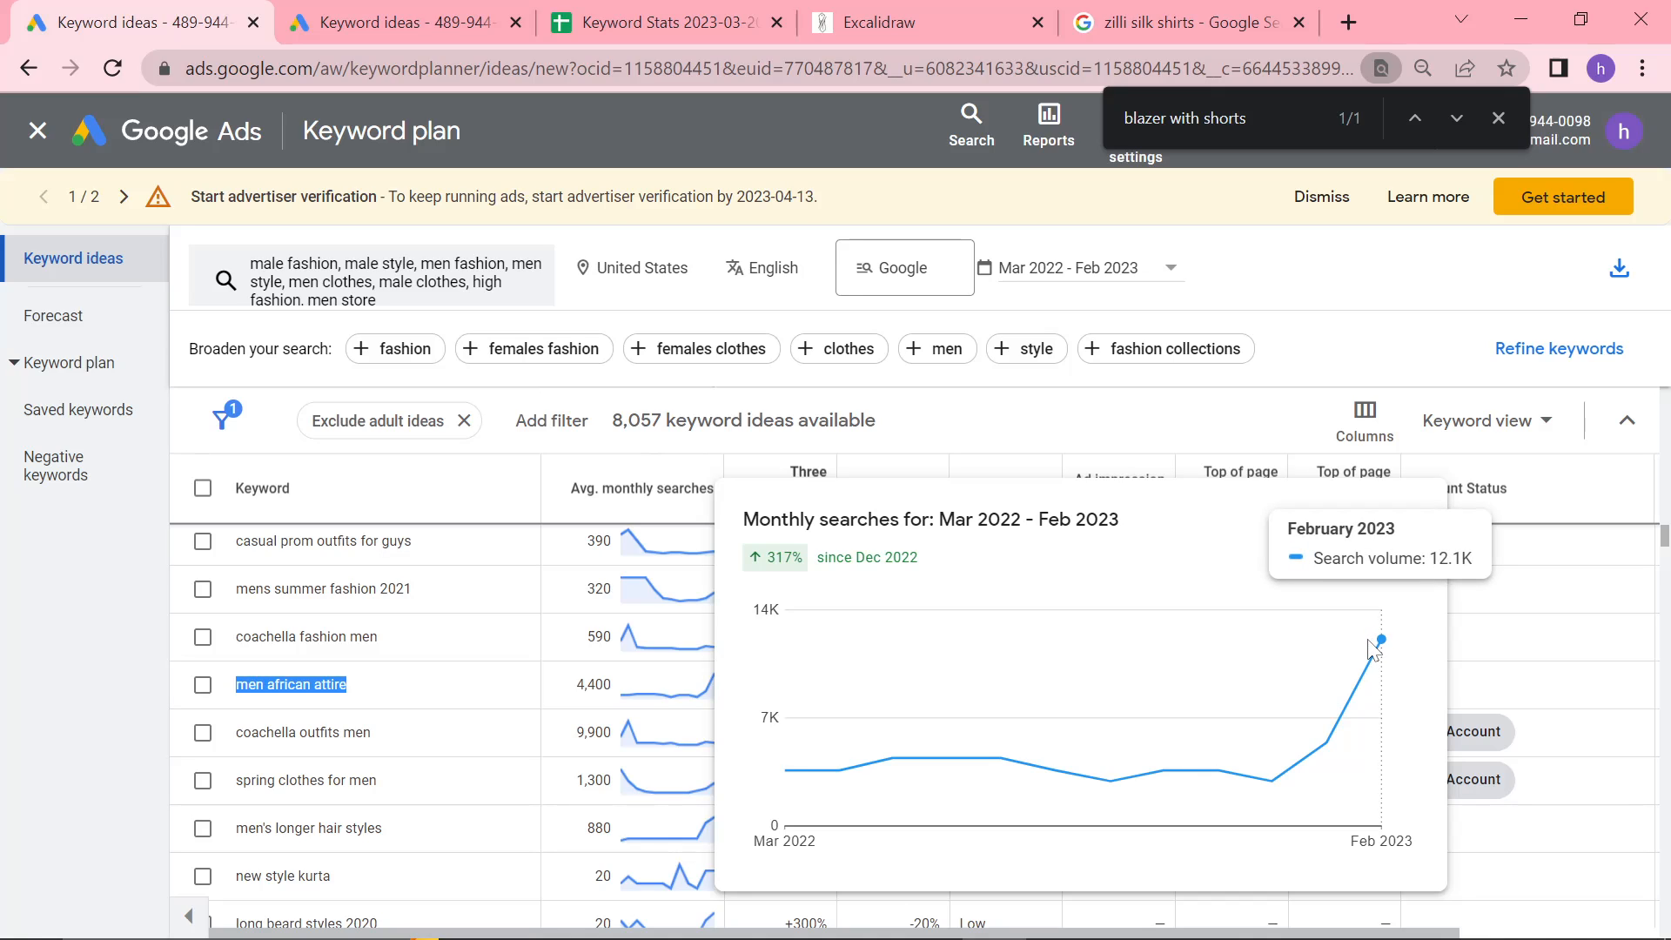
mouse_move(785, 769)
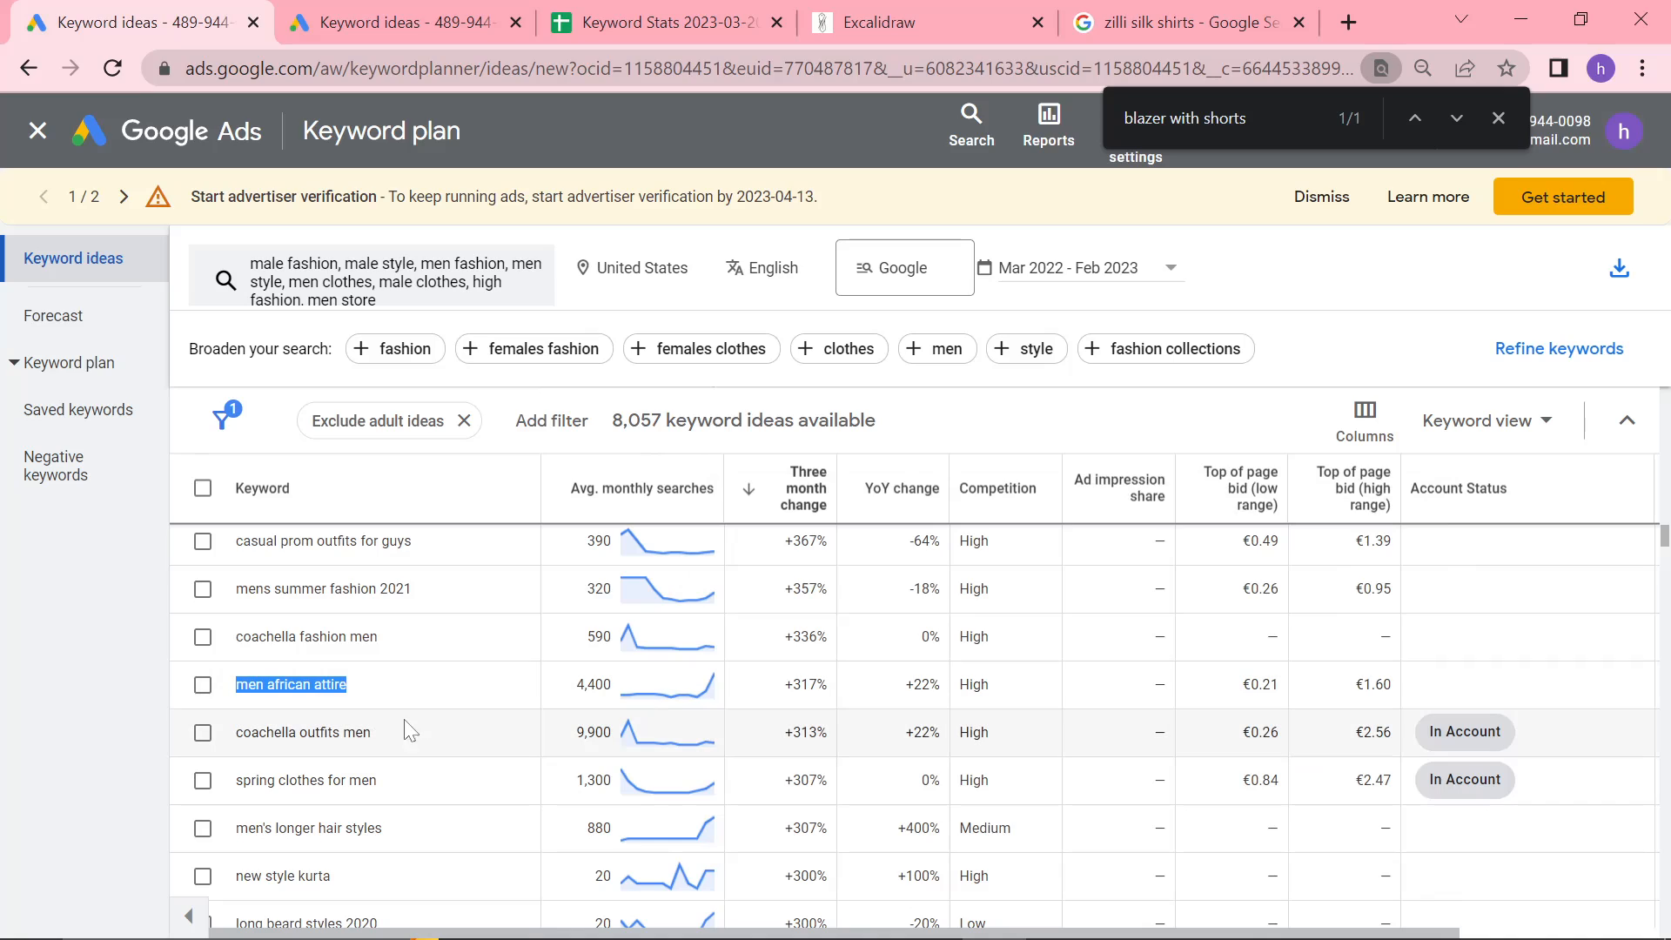
mouse_move(474, 753)
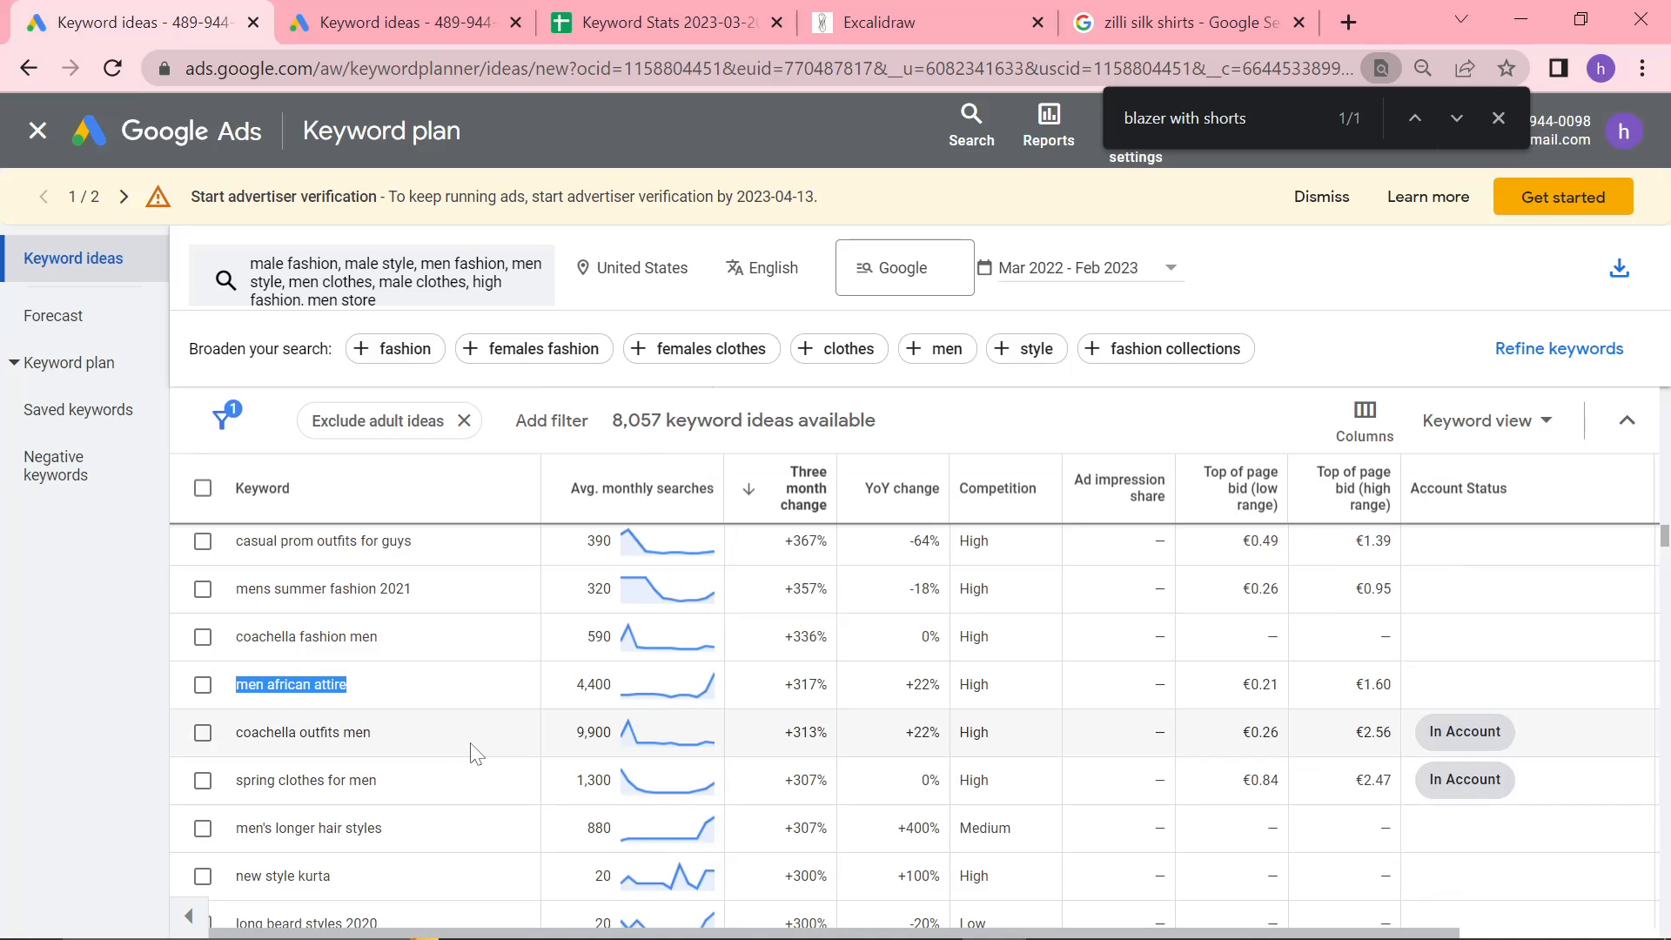
mouse_move(484, 744)
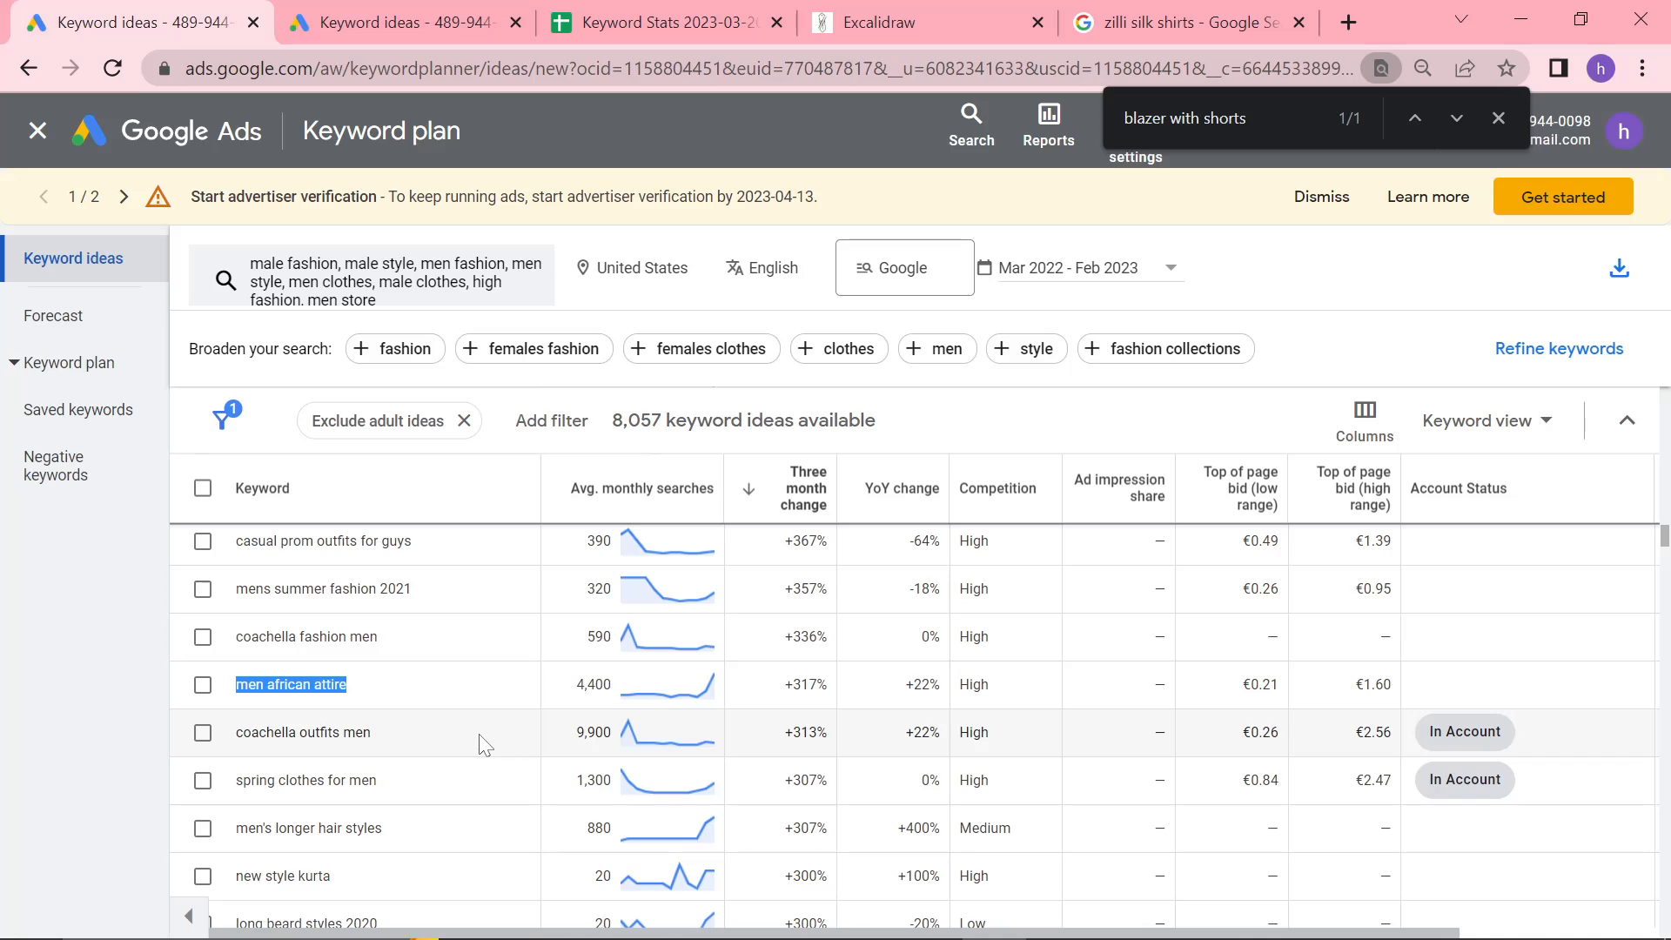
scroll(down, 3)
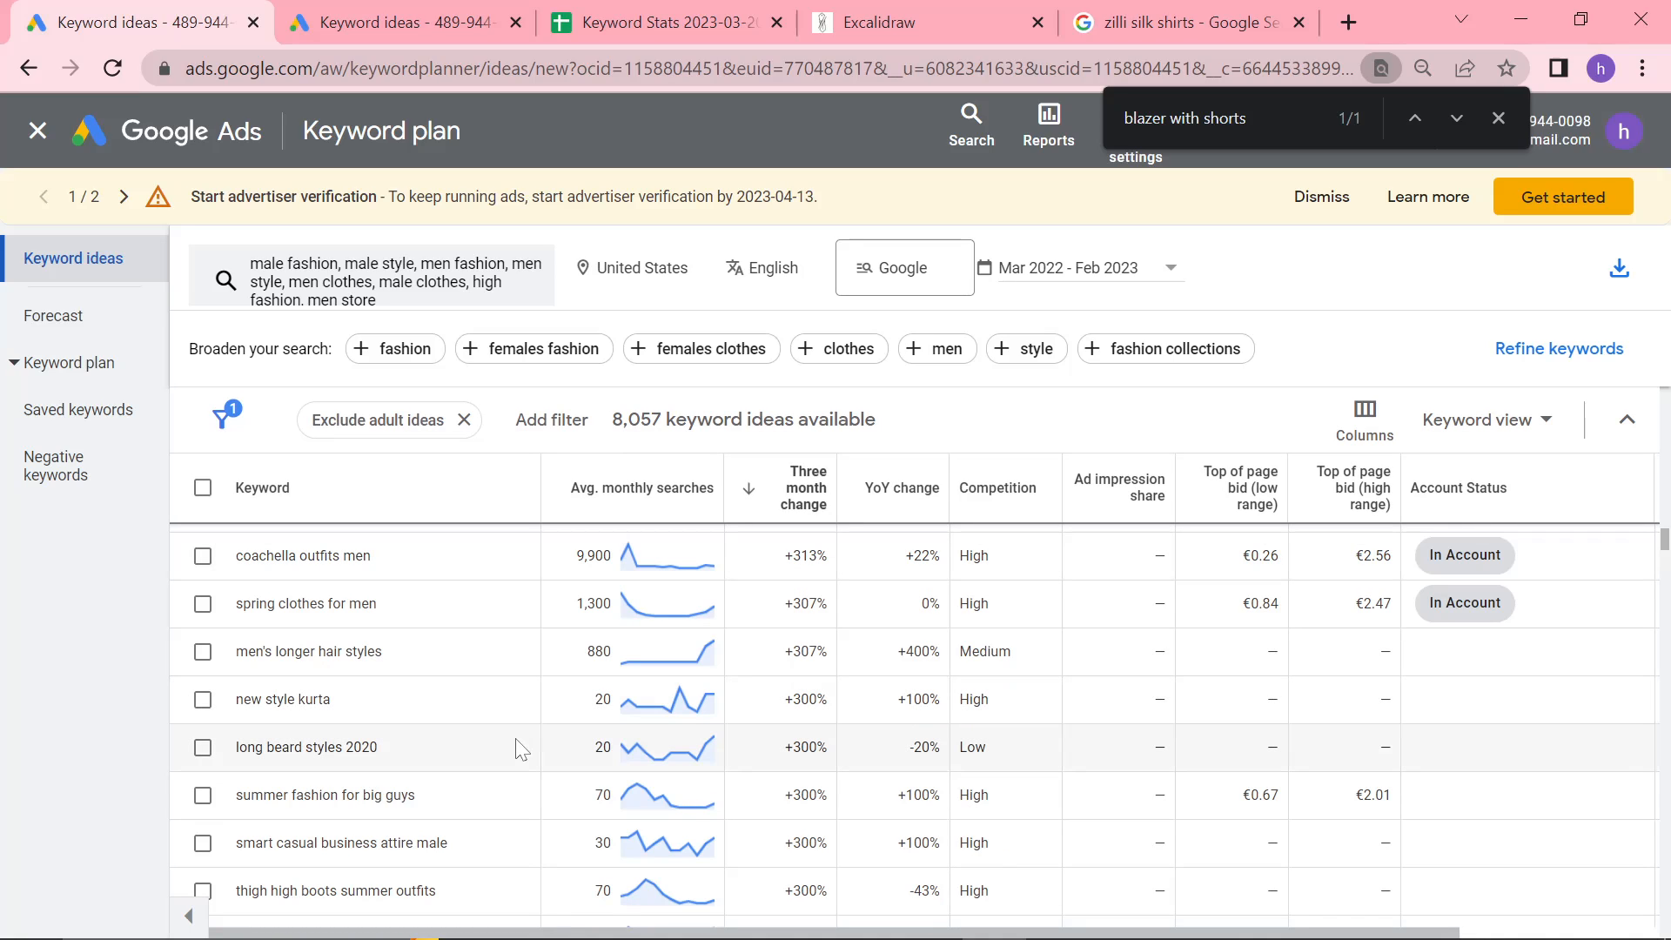
scroll(down, 3)
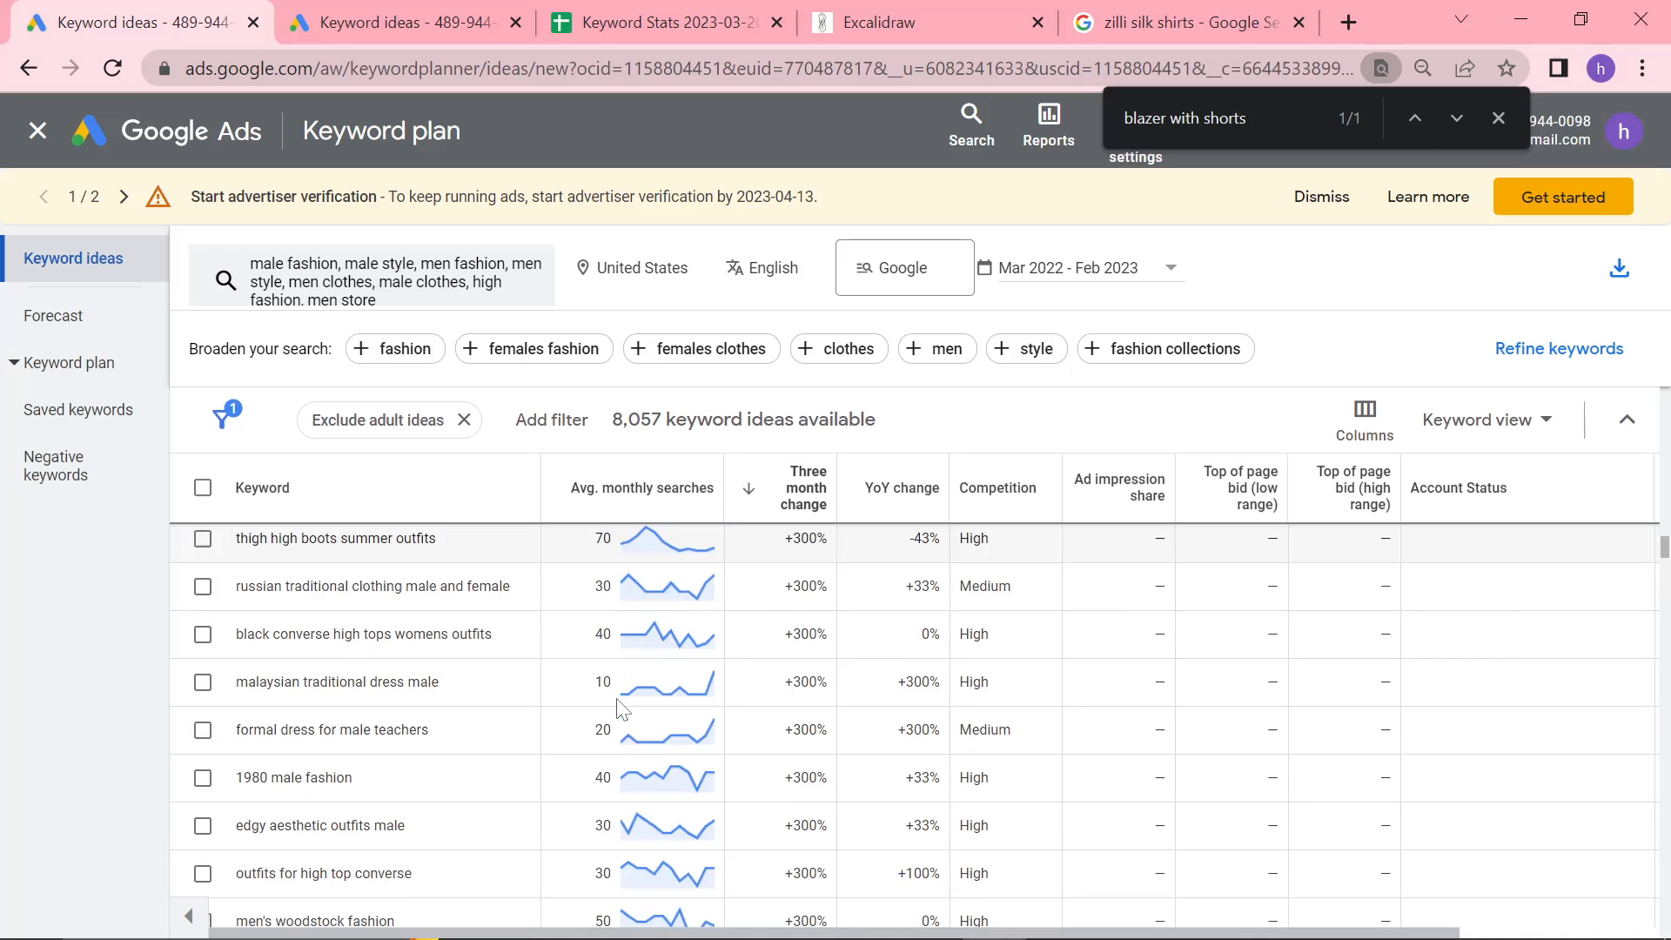
scroll(down, 3)
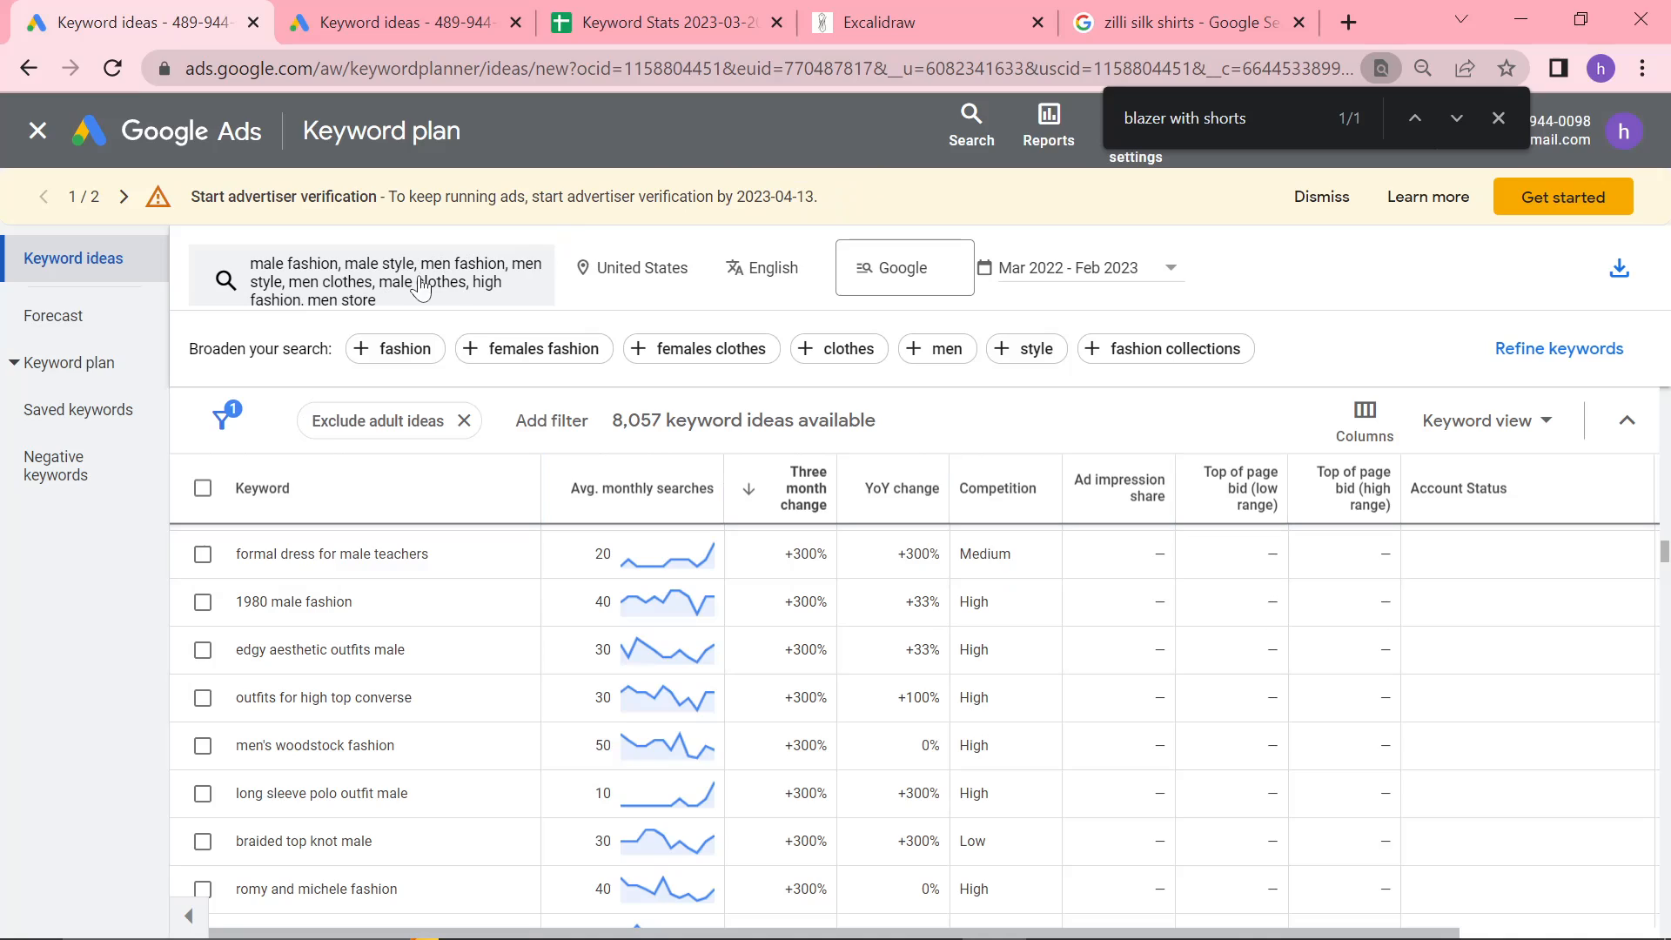
mouse_move(463, 286)
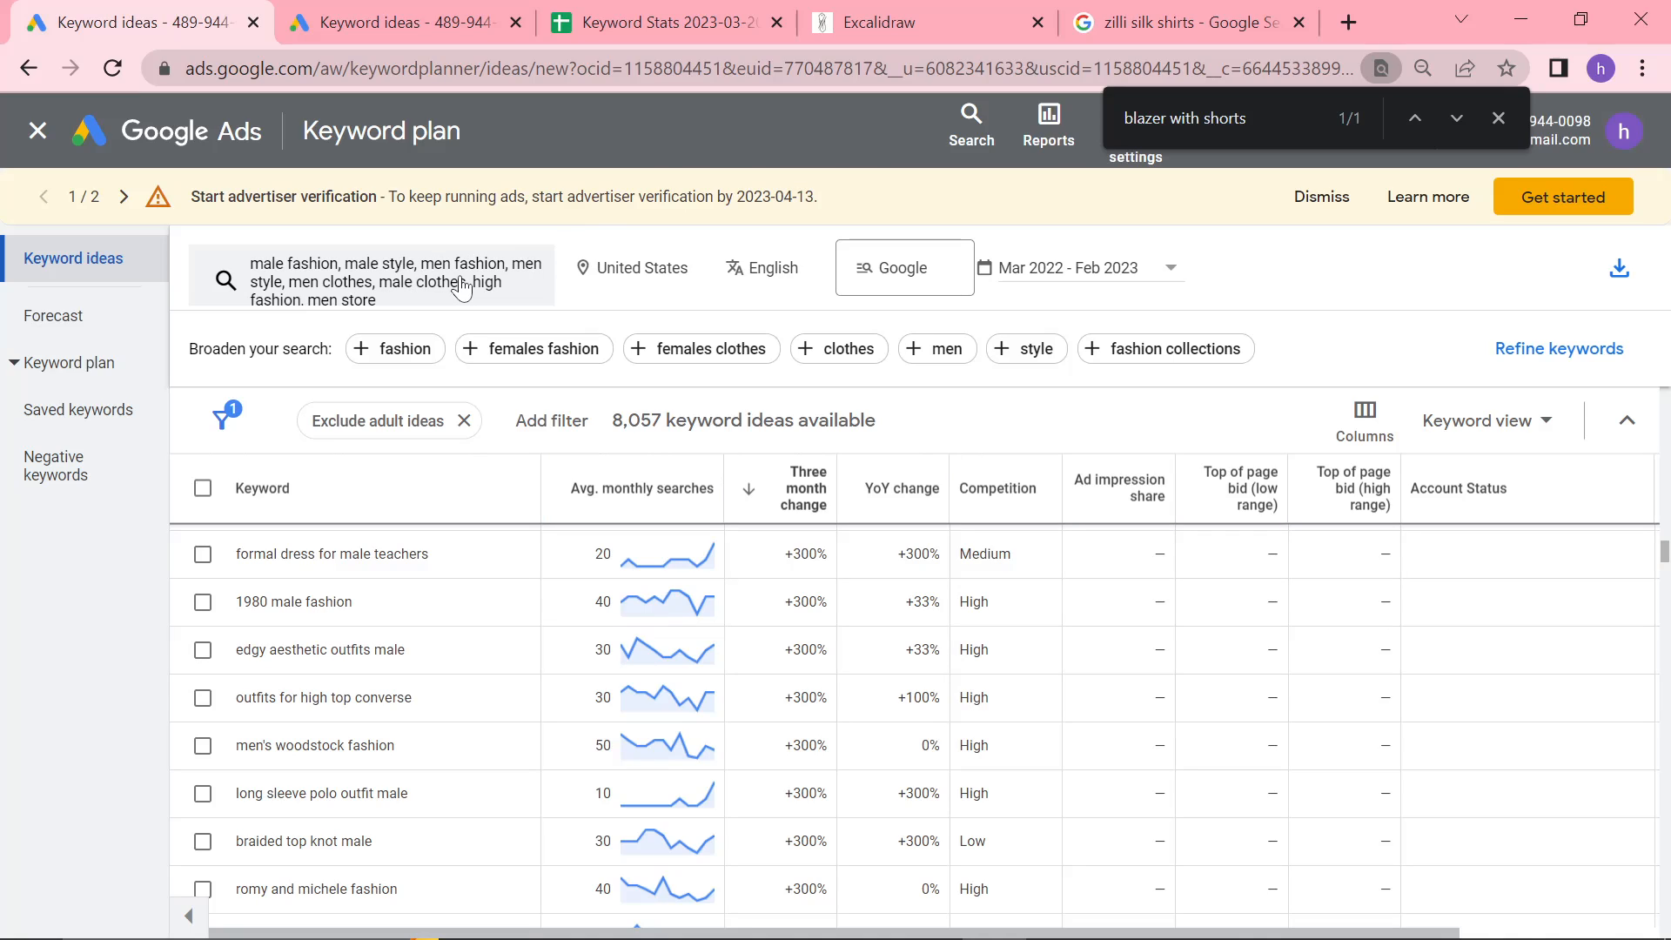
mouse_move(803, 515)
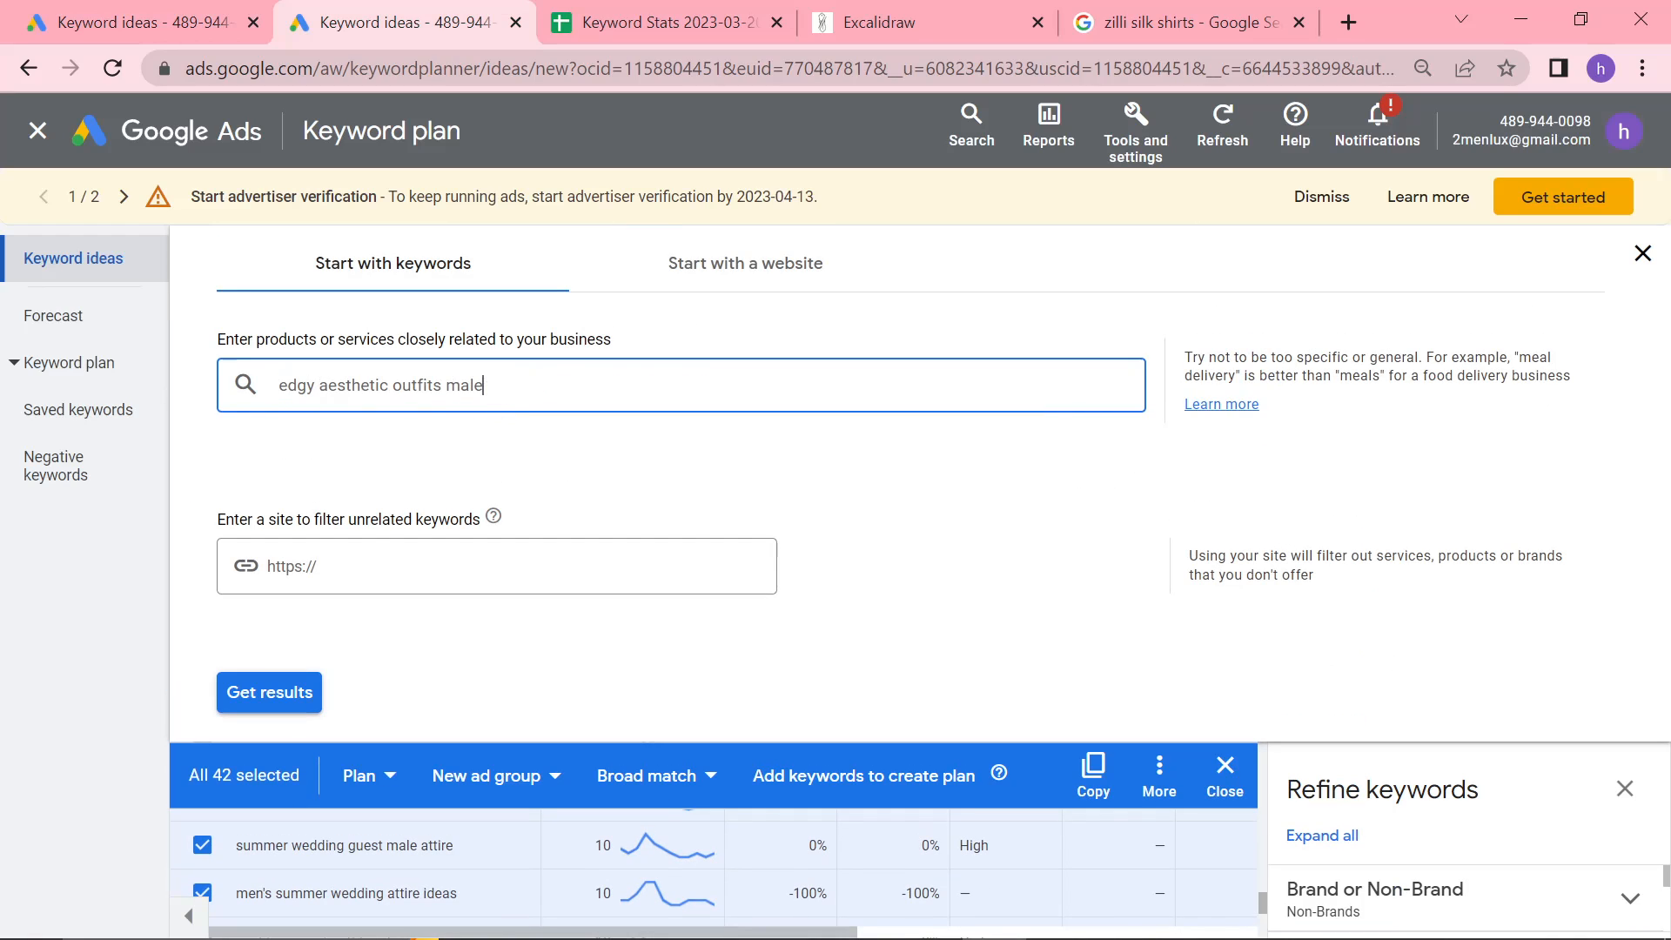
Fetch ideas for 'edgy aesthetic outfits male' and 'edgy aesthetic outfits' and scroll the 17 results
click(269, 692)
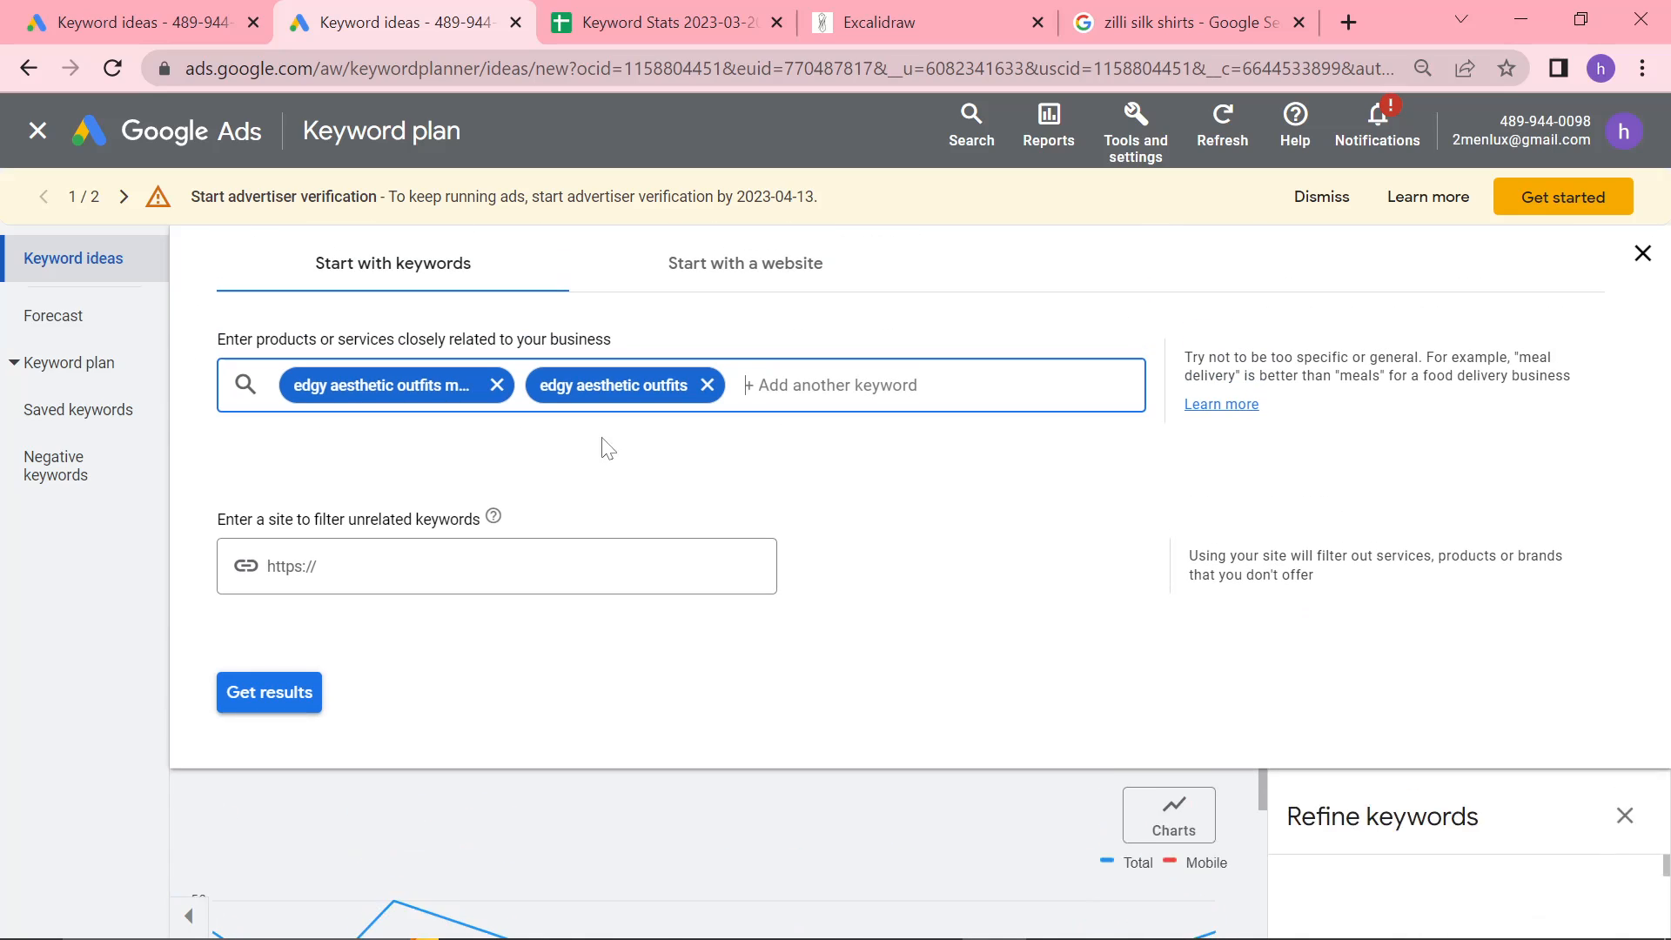
click(269, 692)
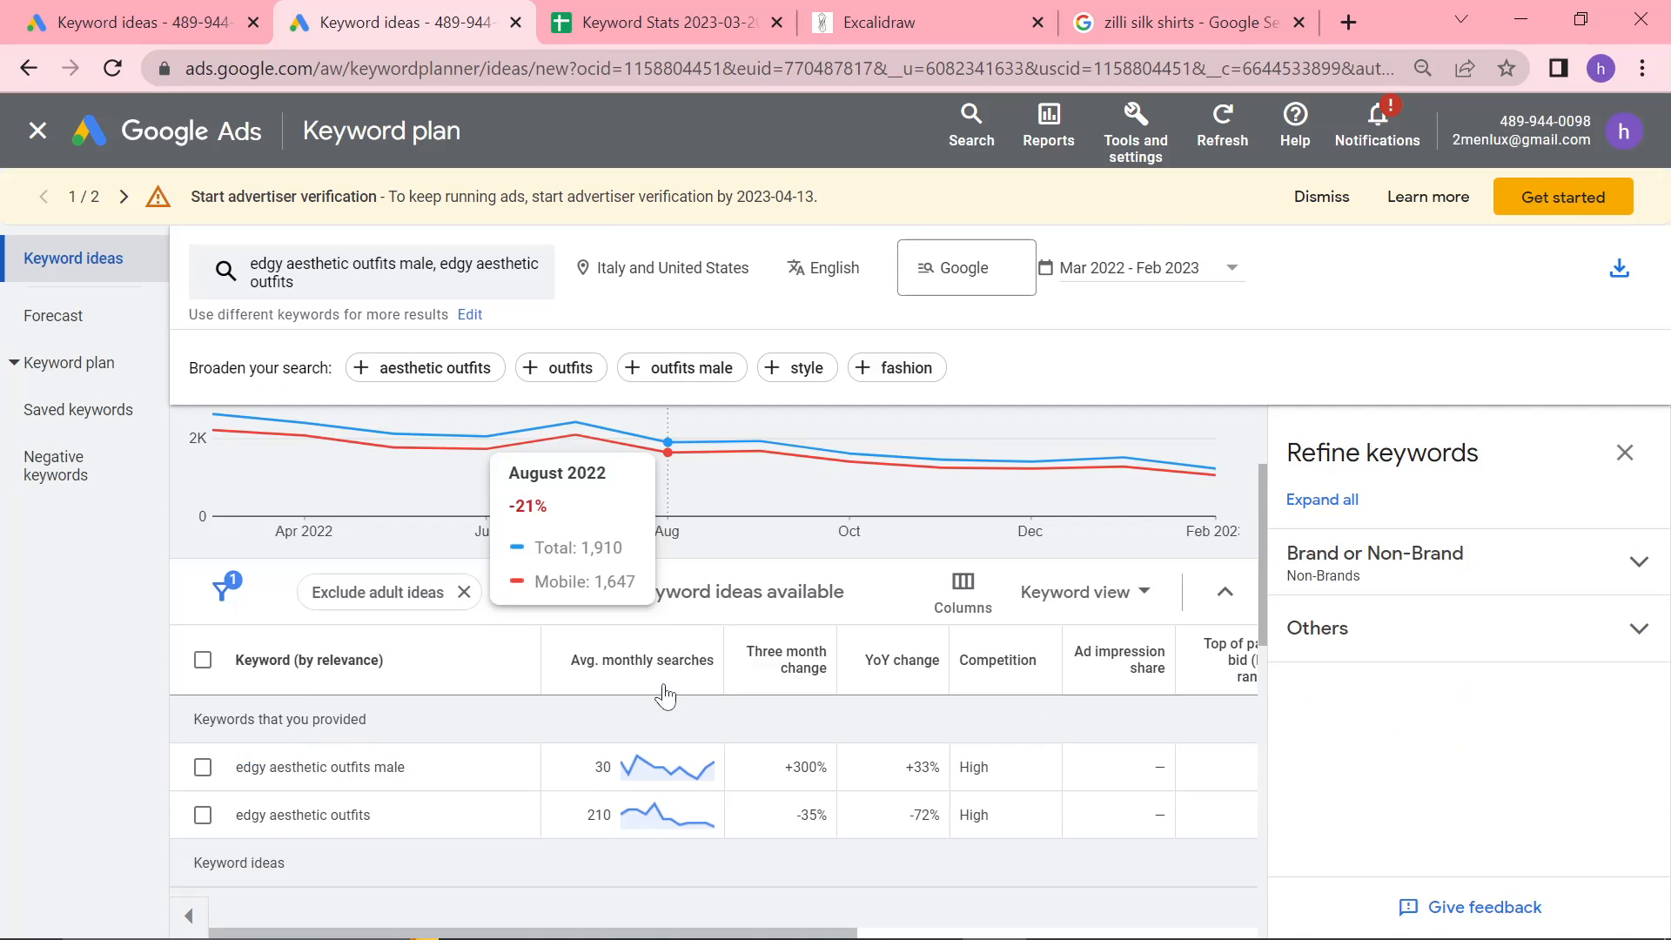
scroll(down, 3)
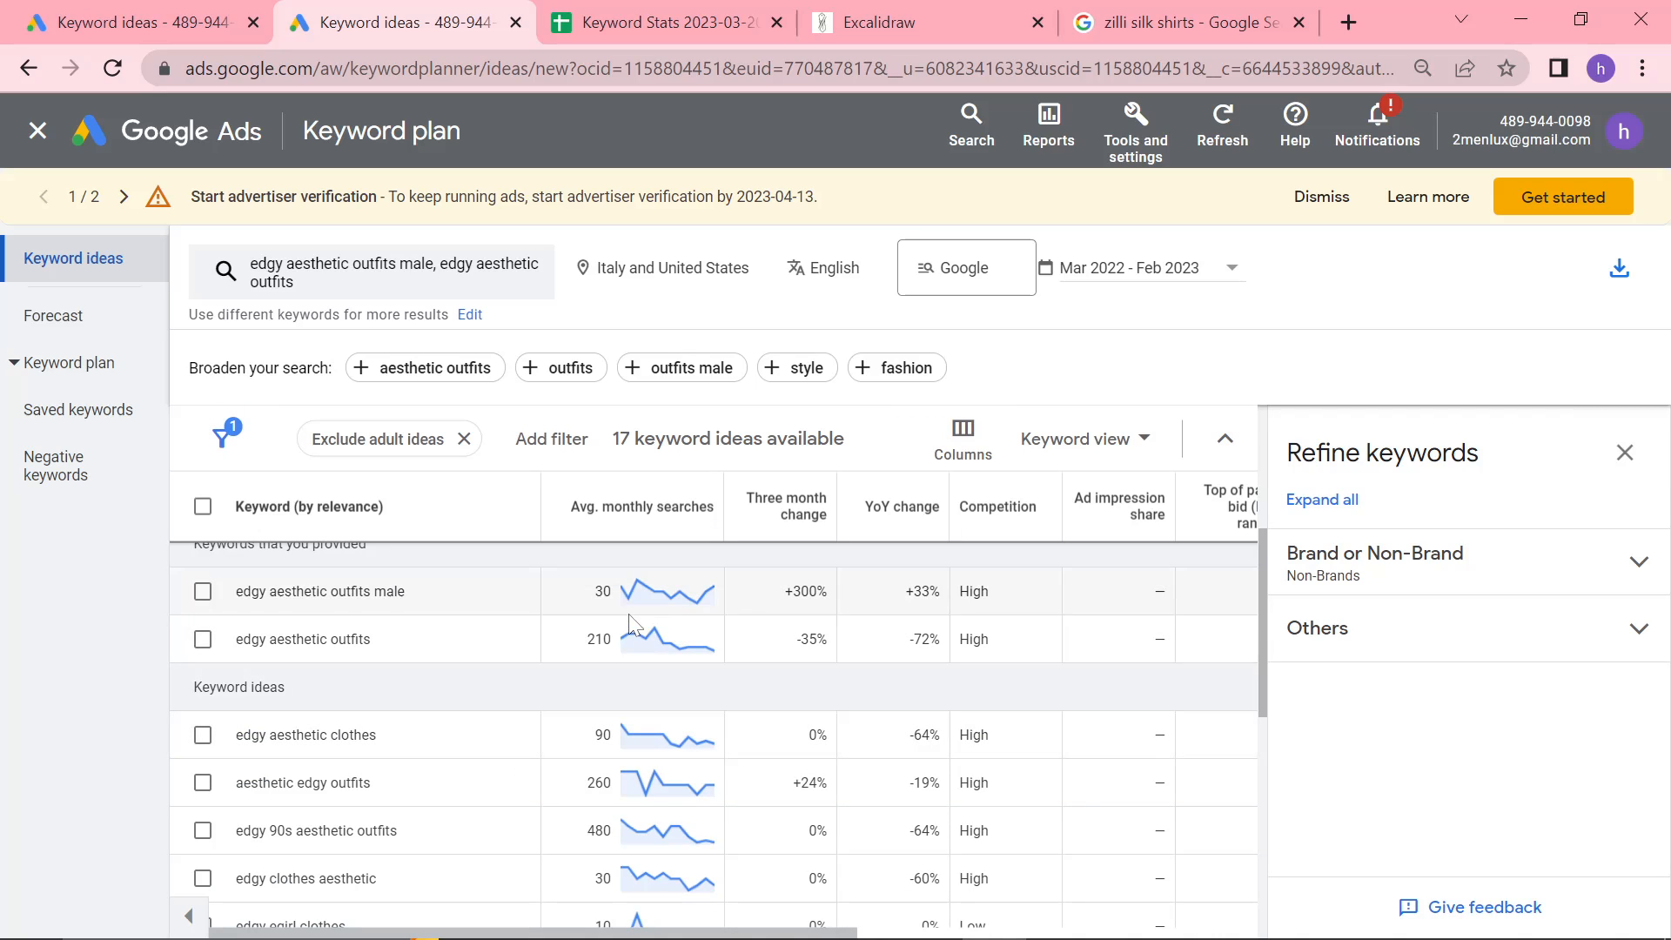
scroll(down, 3)
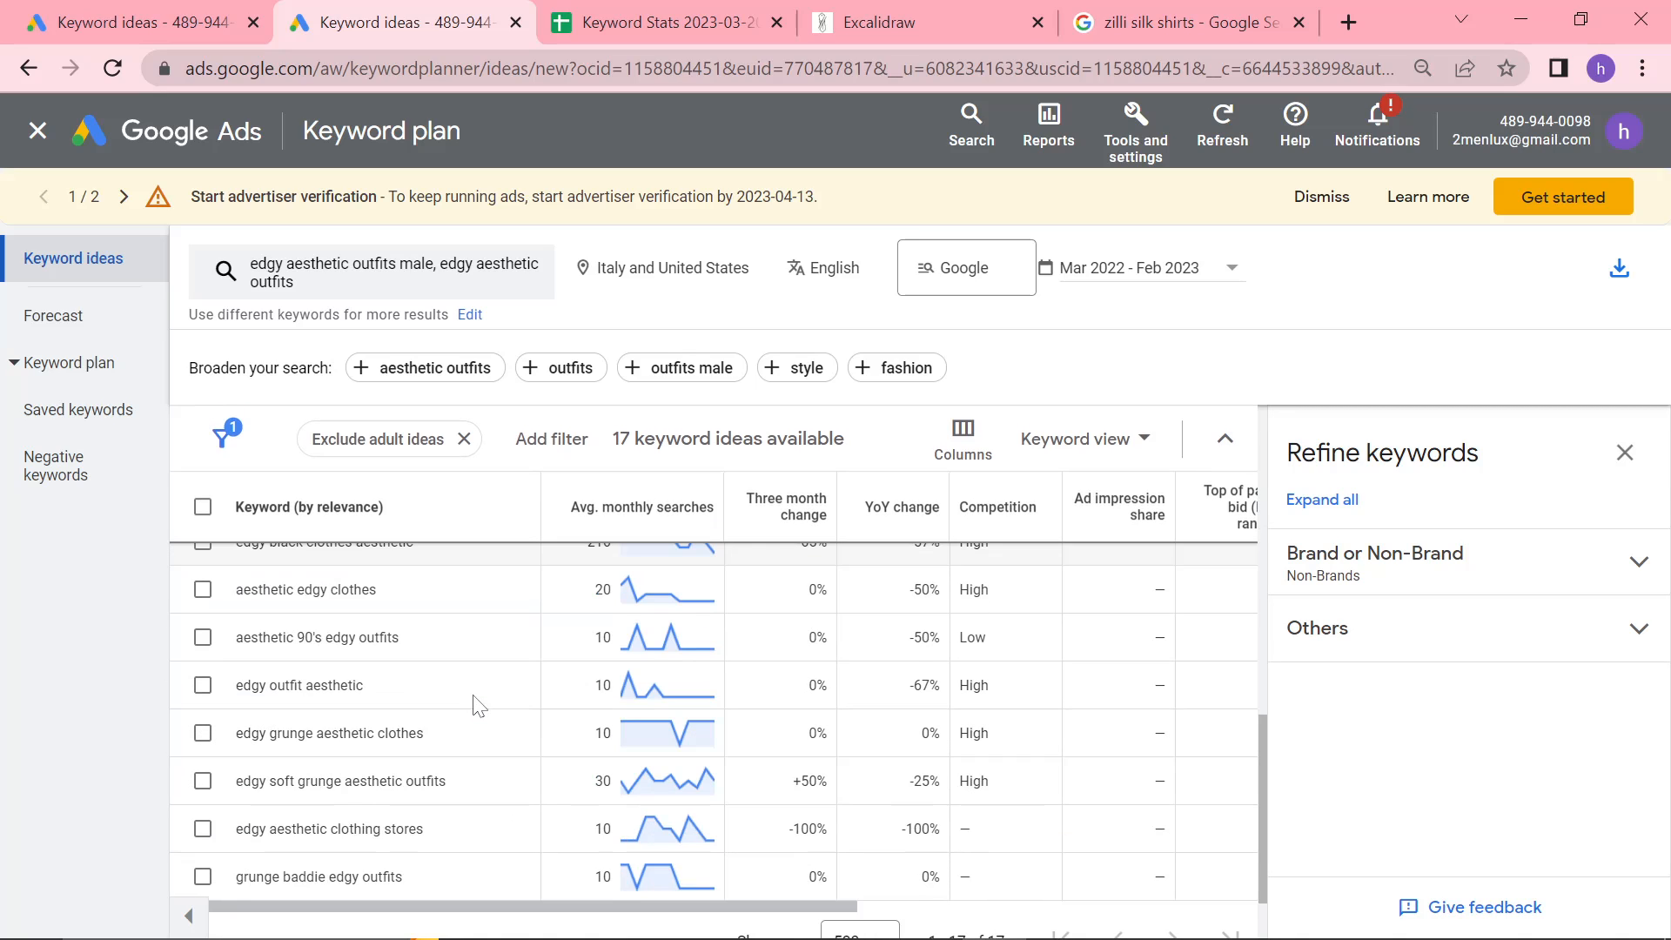
scroll(down, 3)
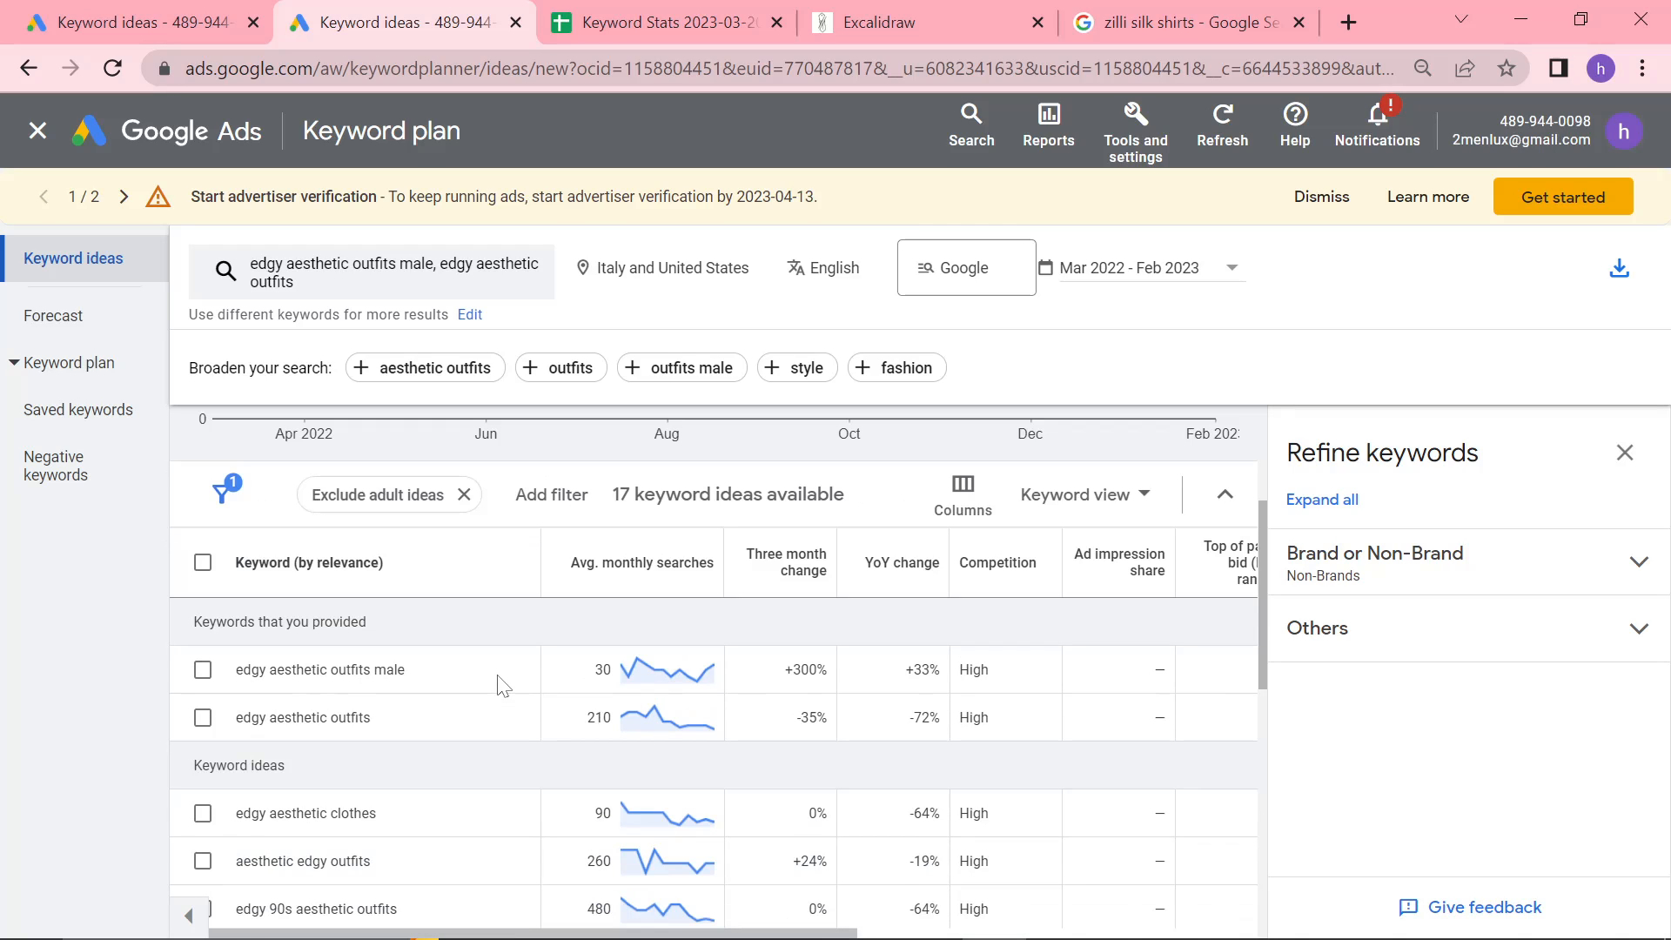
scroll(down, 3)
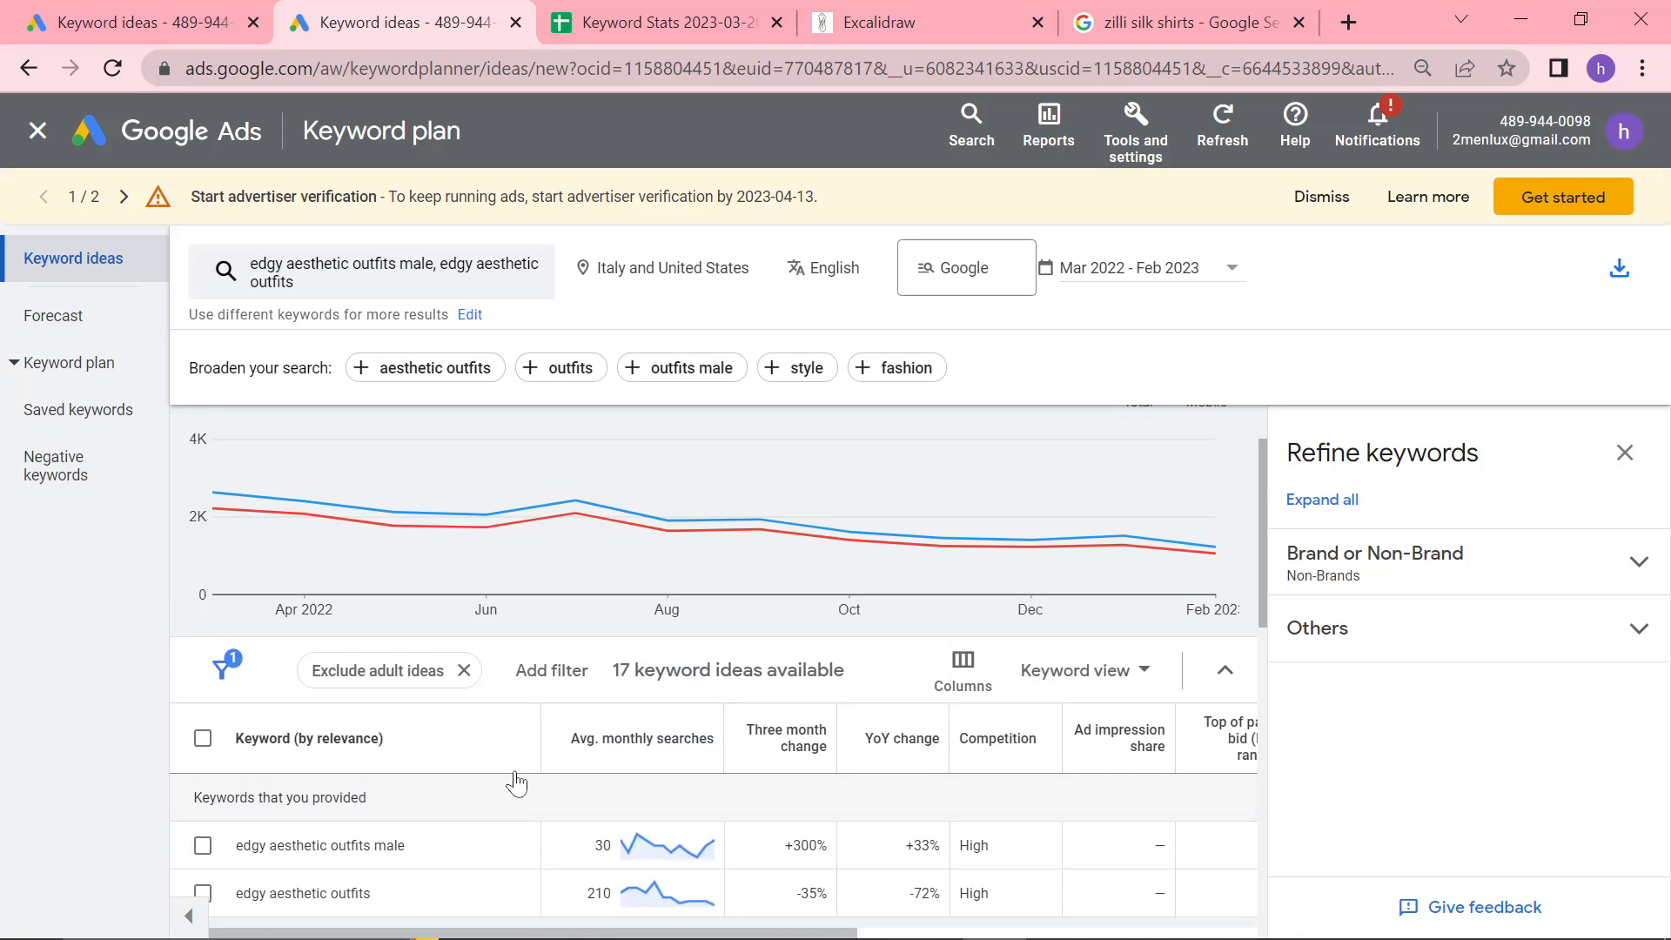
scroll(down, 3)
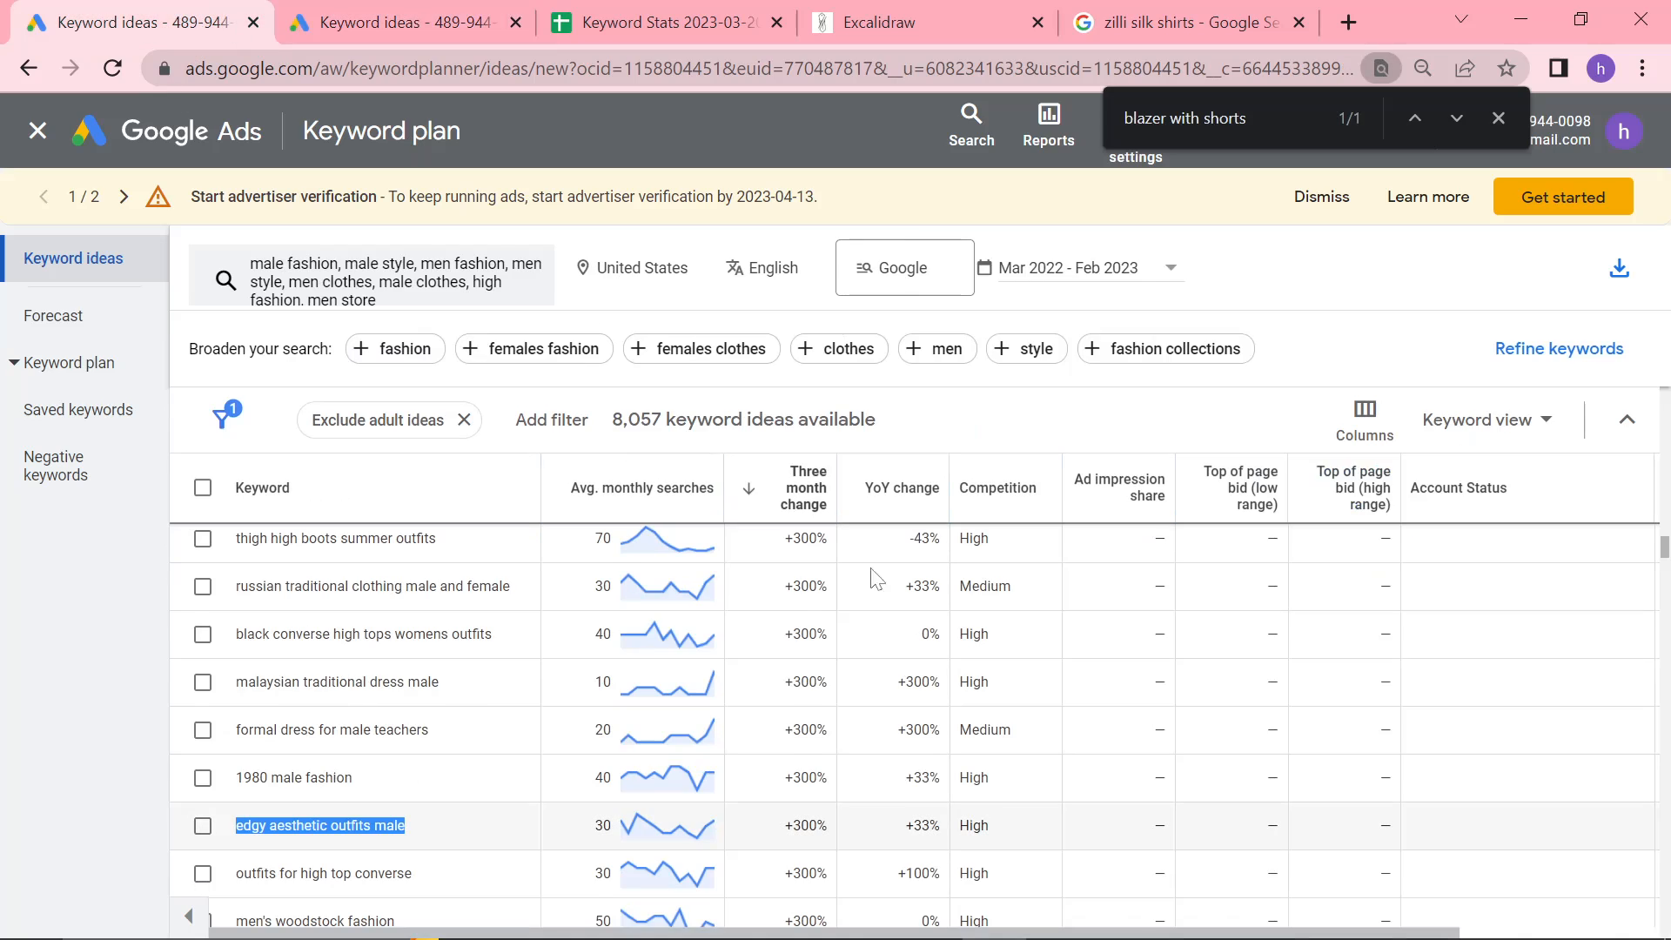
Scroll the 8,057-idea list and highlight 'mens summer pants' (5,400 searches, +260%)
scroll(down, 3)
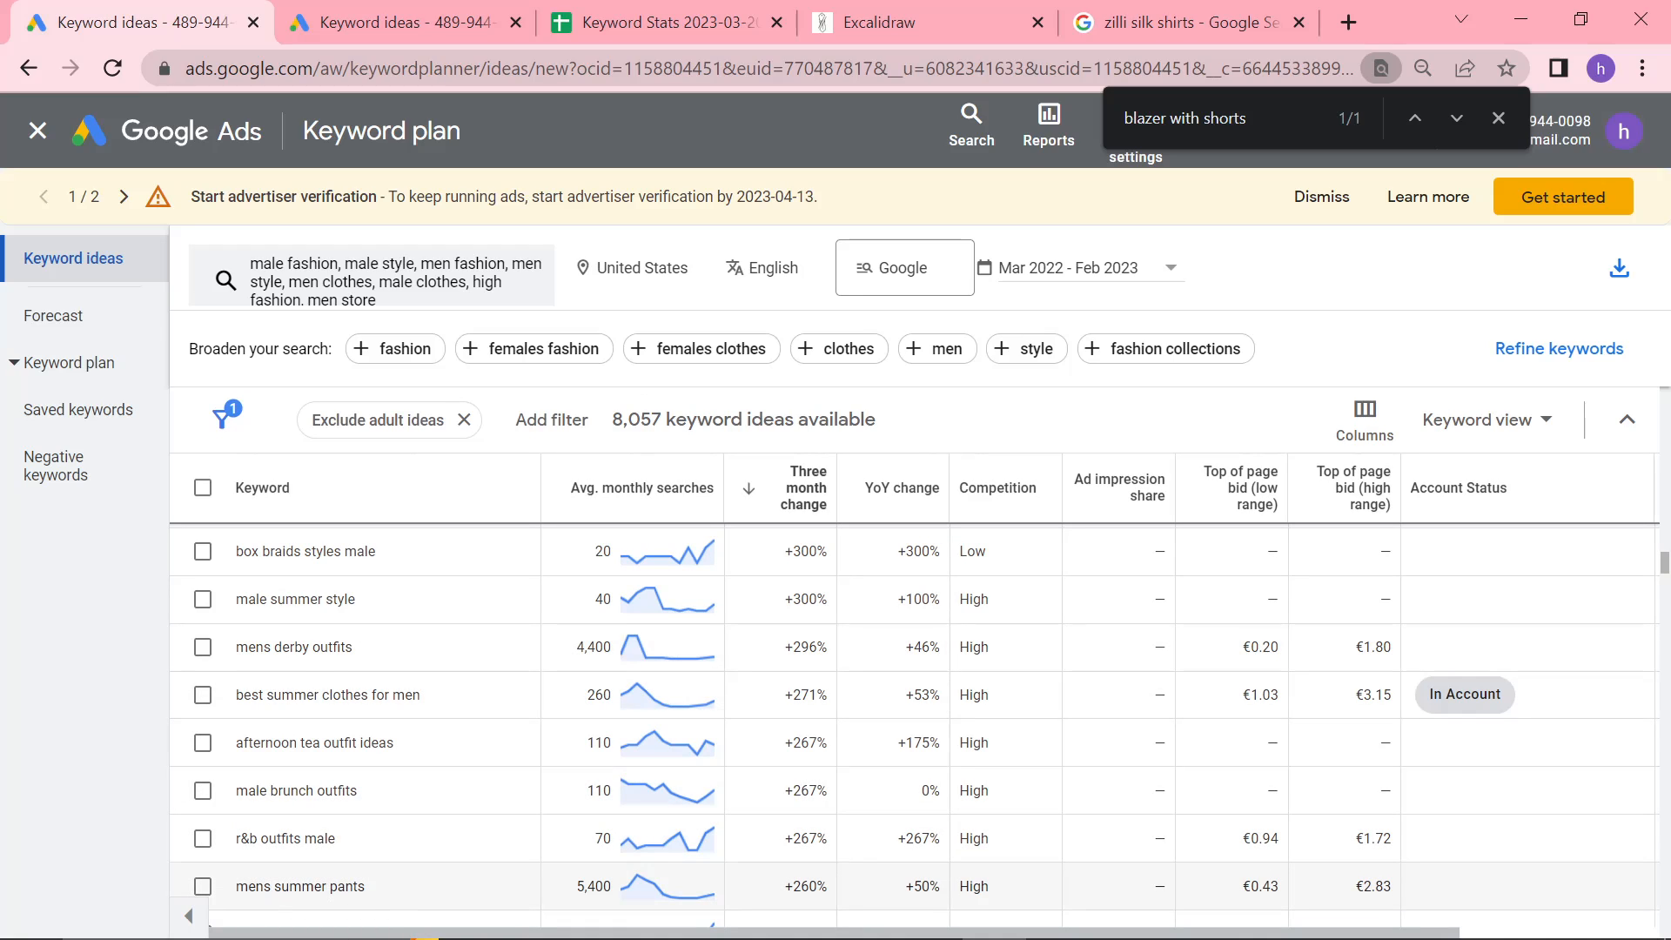
double_click(298, 886)
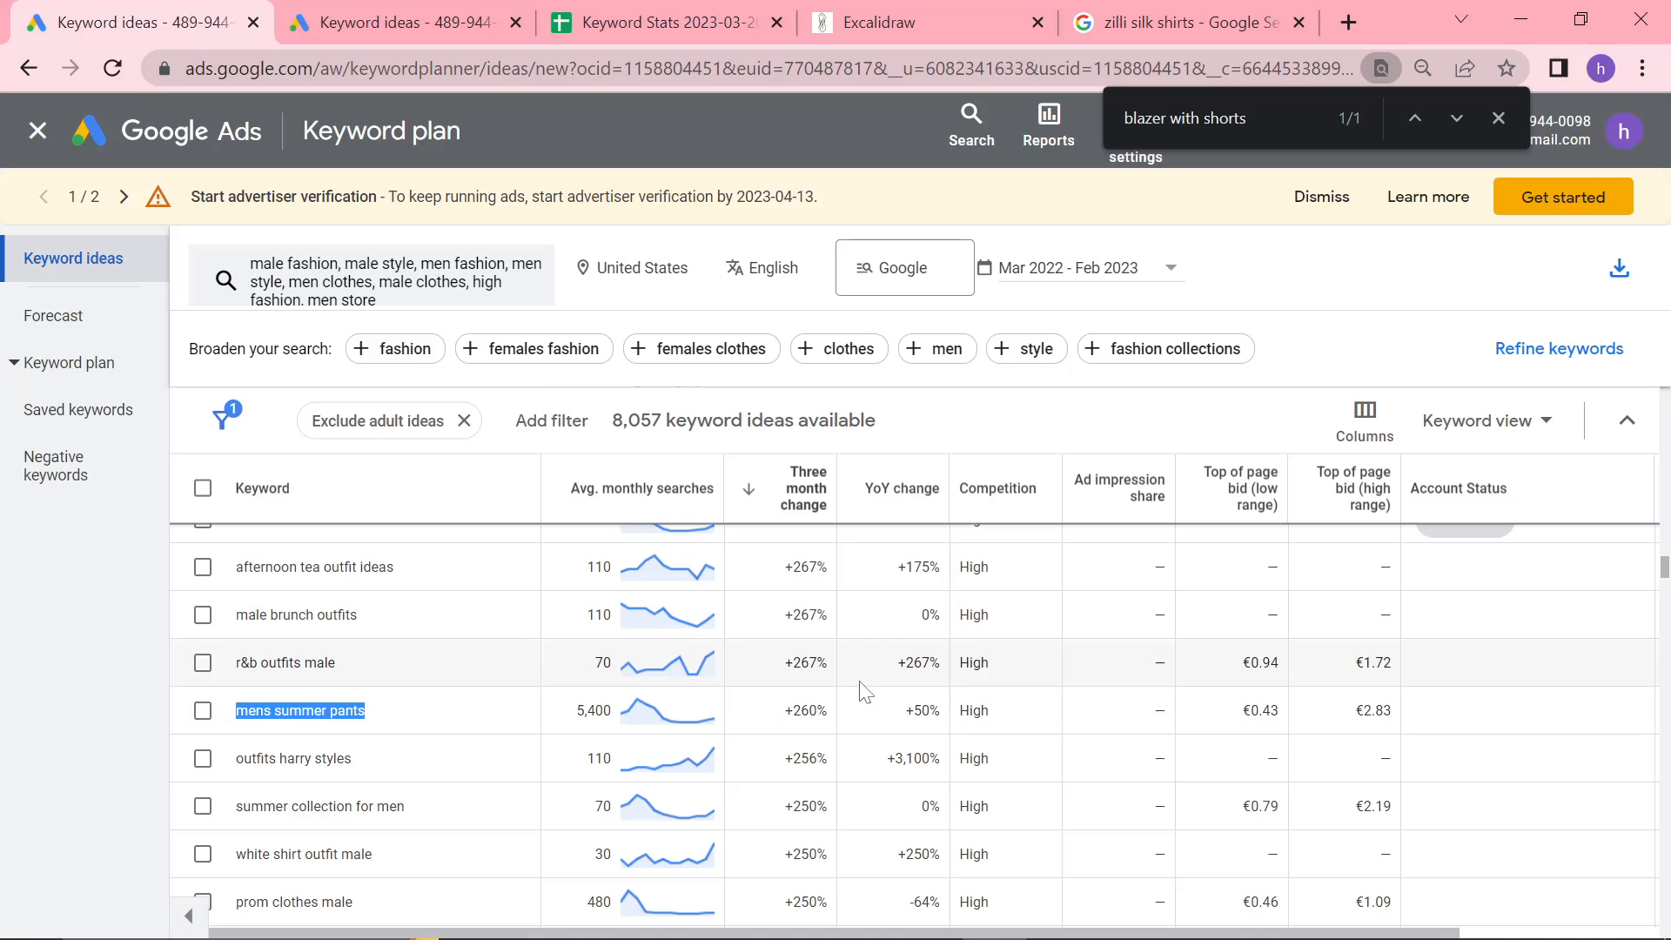
mouse_move(865, 690)
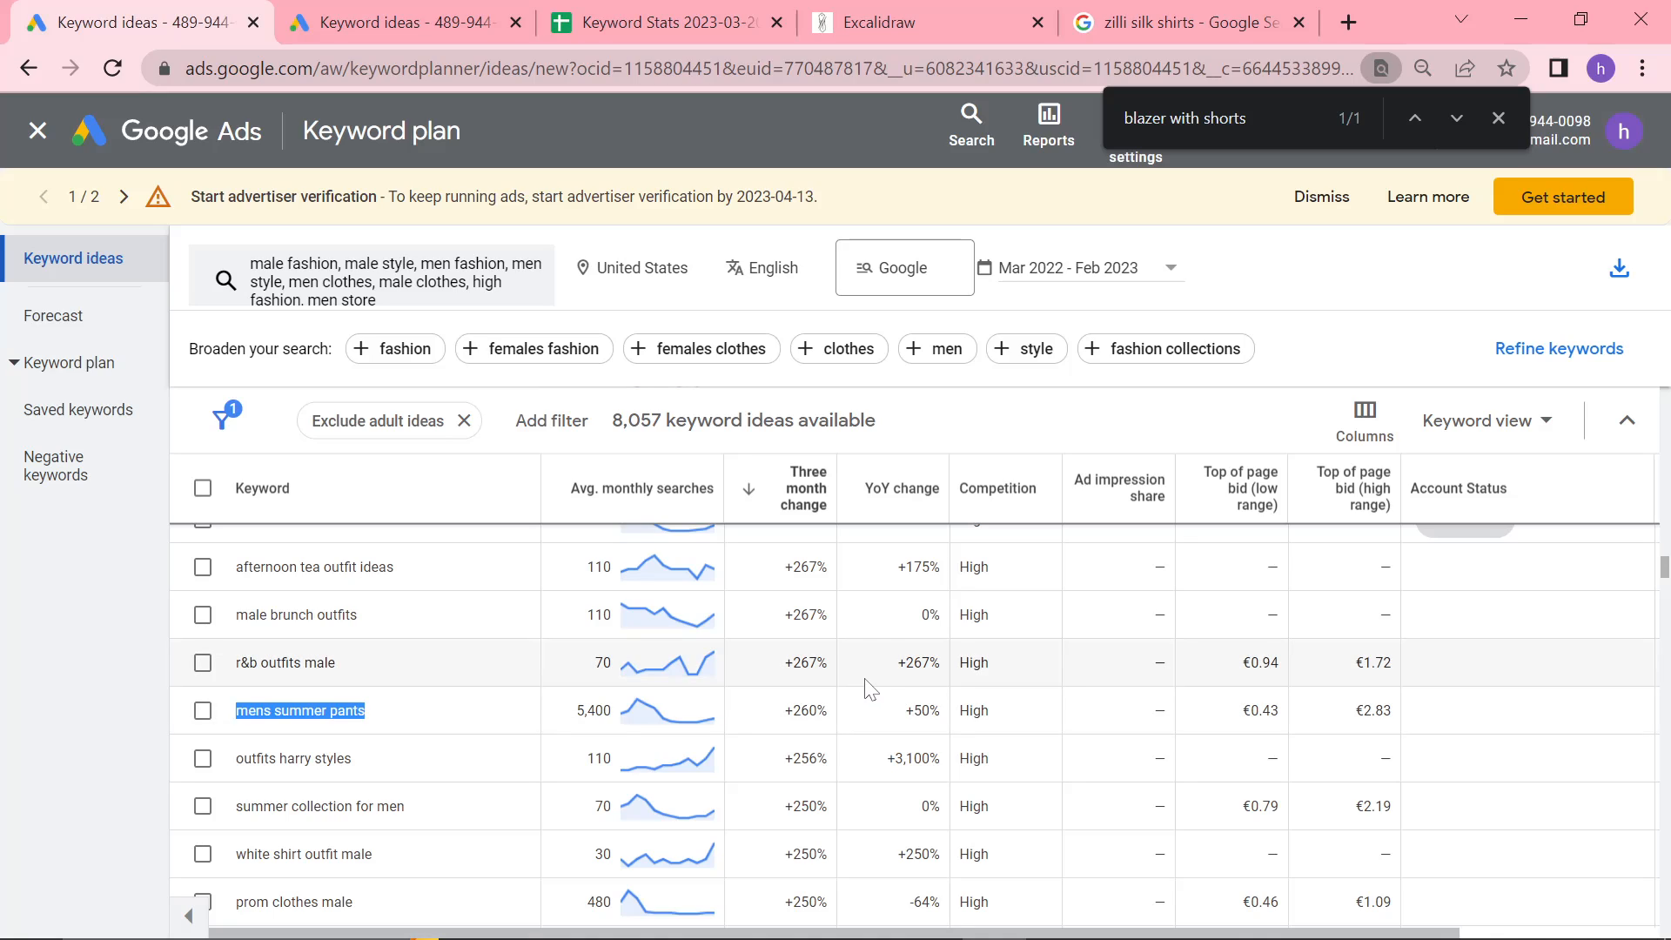